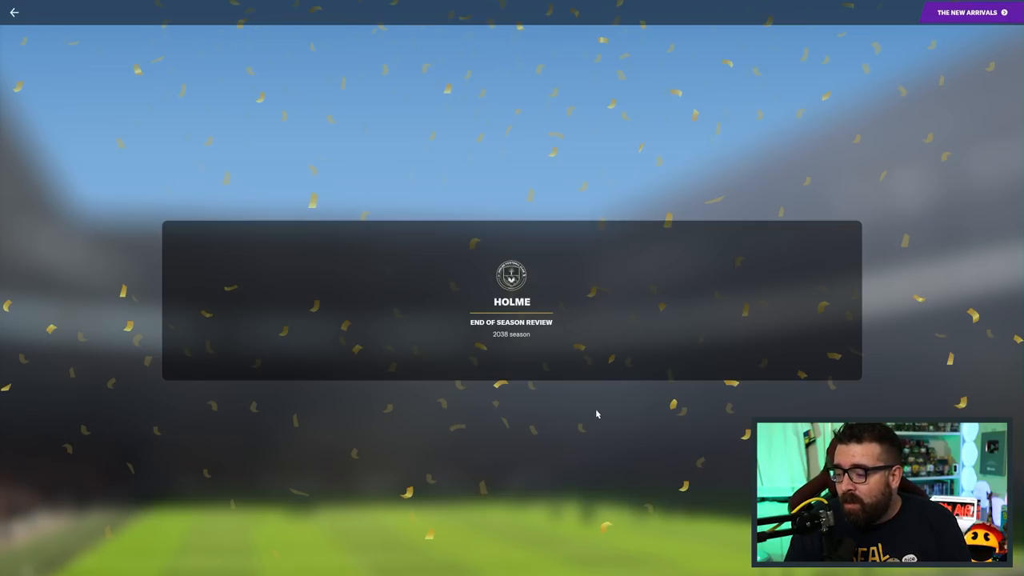
mouse_move(634, 404)
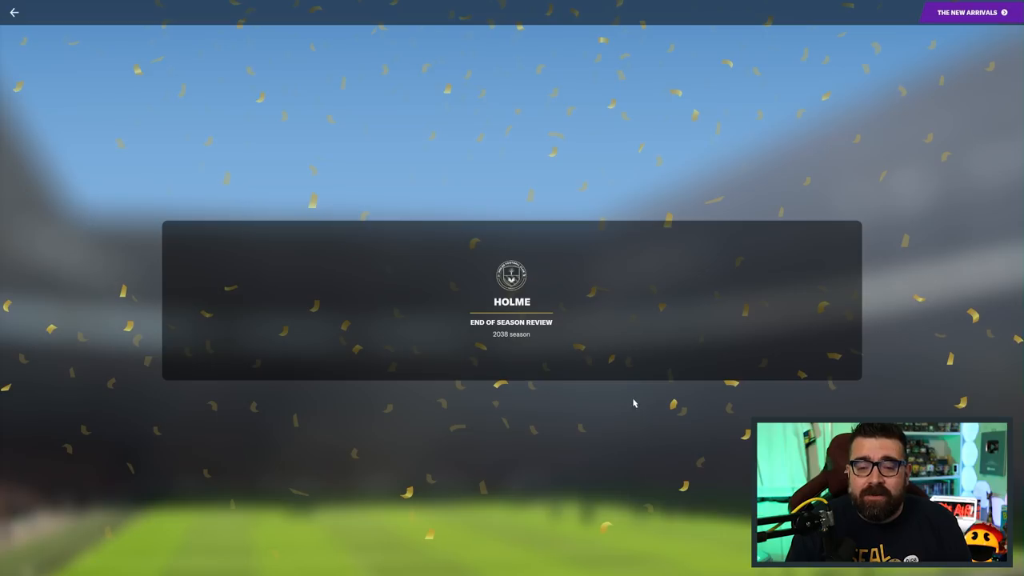
mouse_move(714, 304)
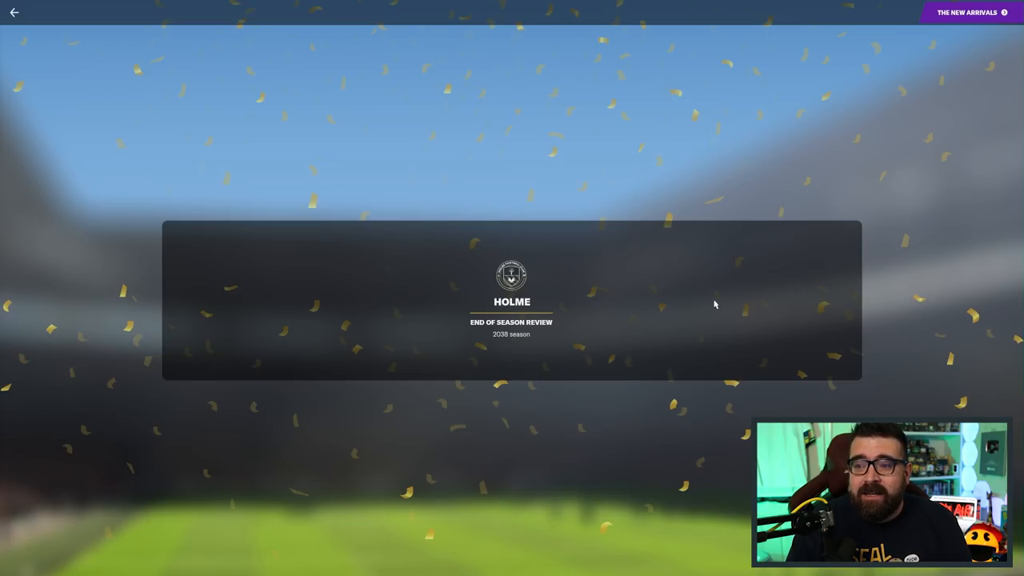
mouse_move(700, 339)
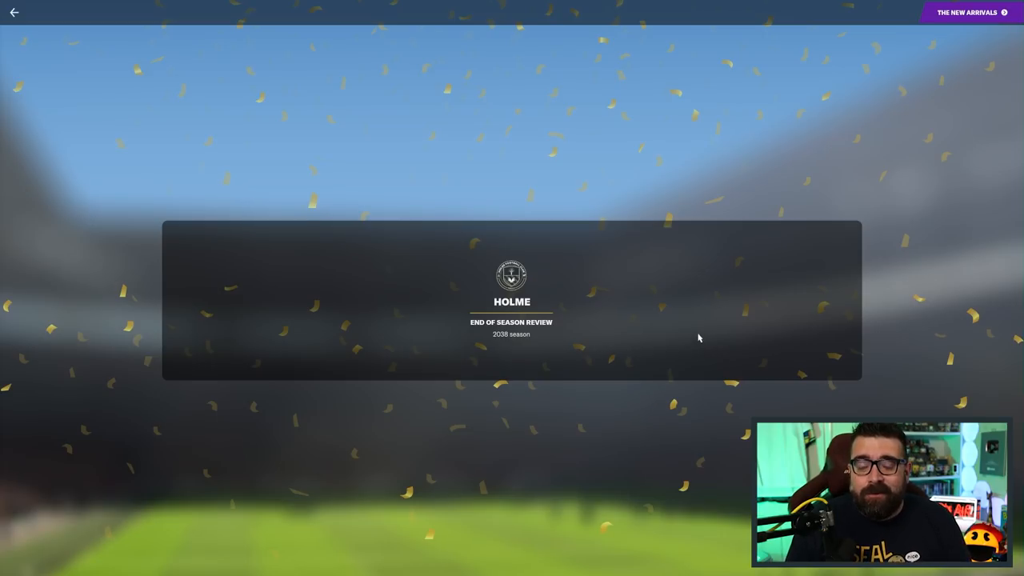
mouse_move(766, 391)
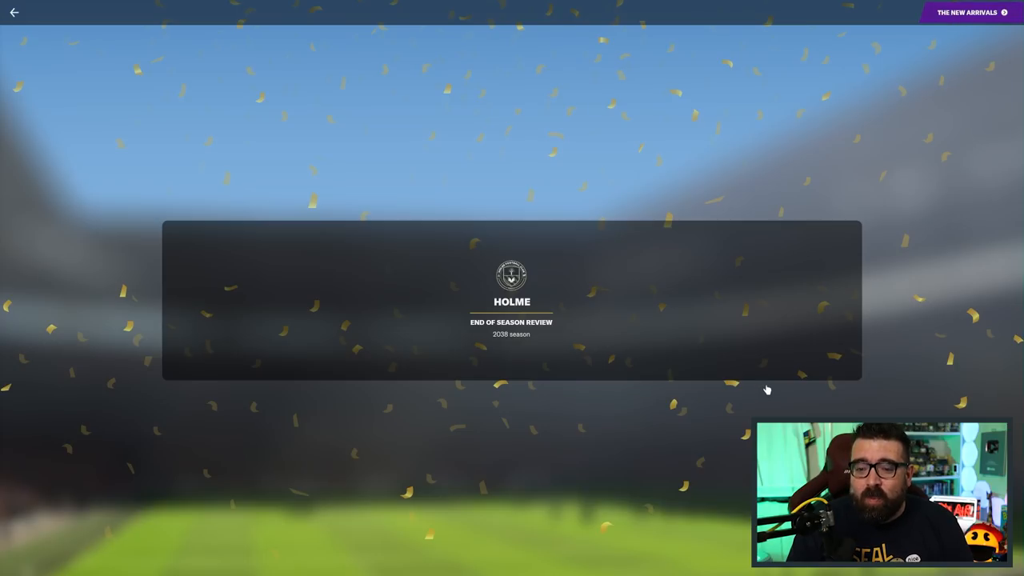
mouse_move(957, 174)
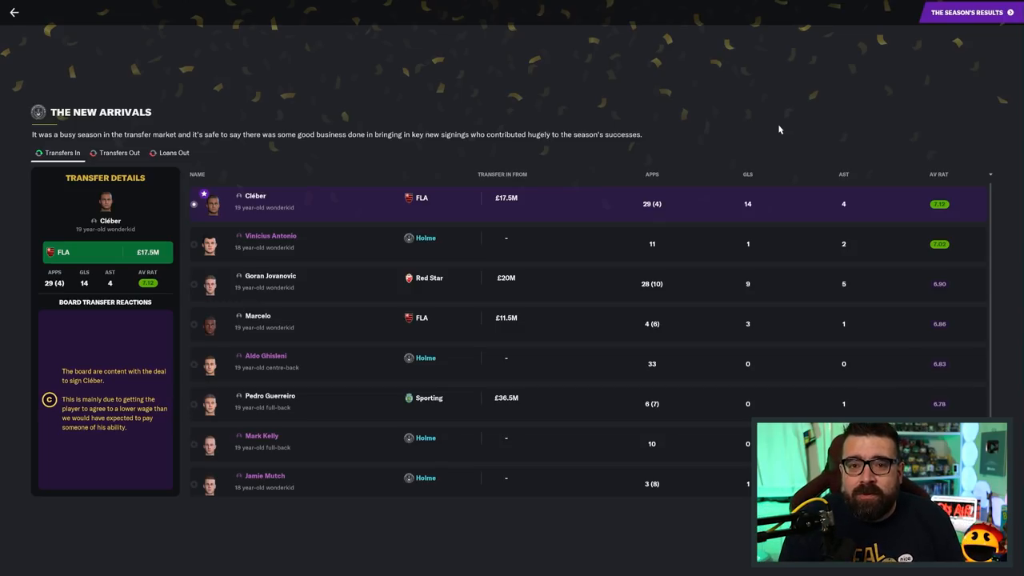
mouse_move(765, 119)
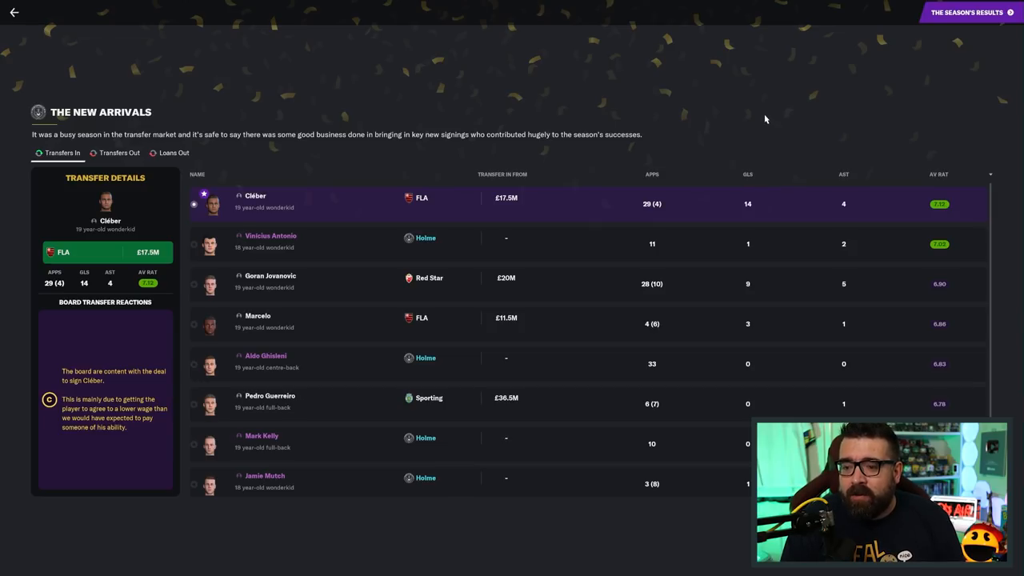
mouse_move(697, 145)
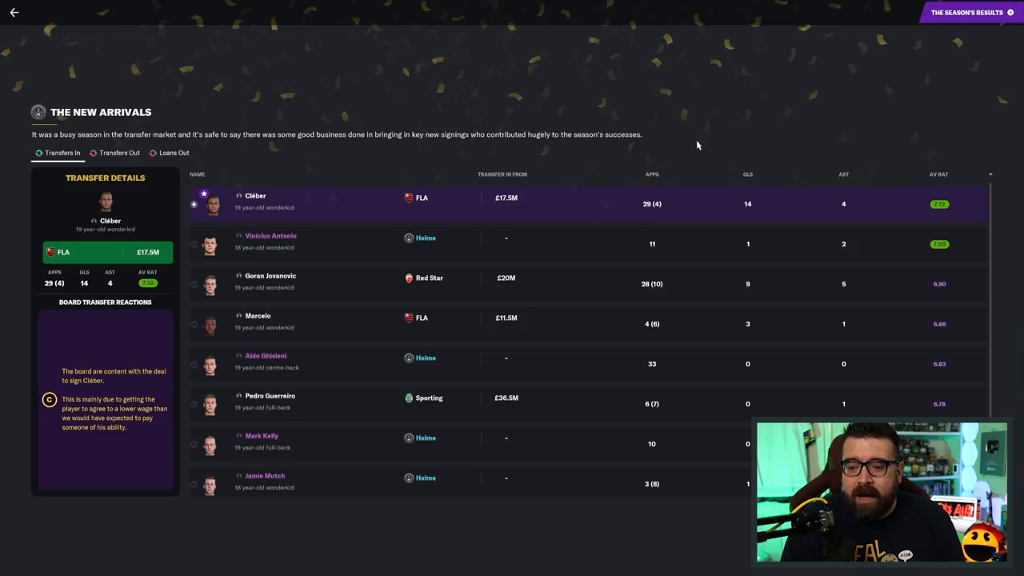
mouse_move(712, 133)
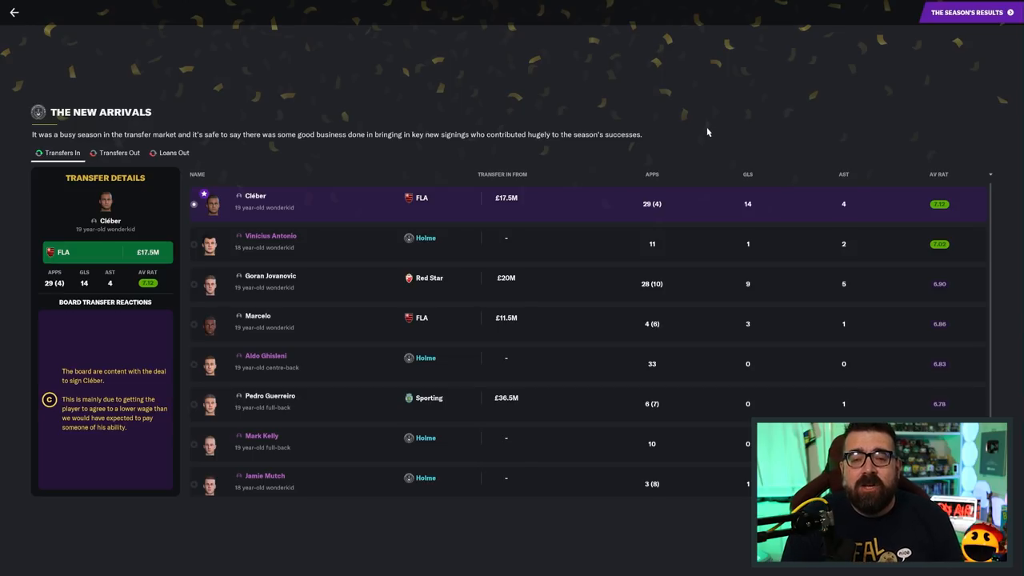
mouse_move(693, 117)
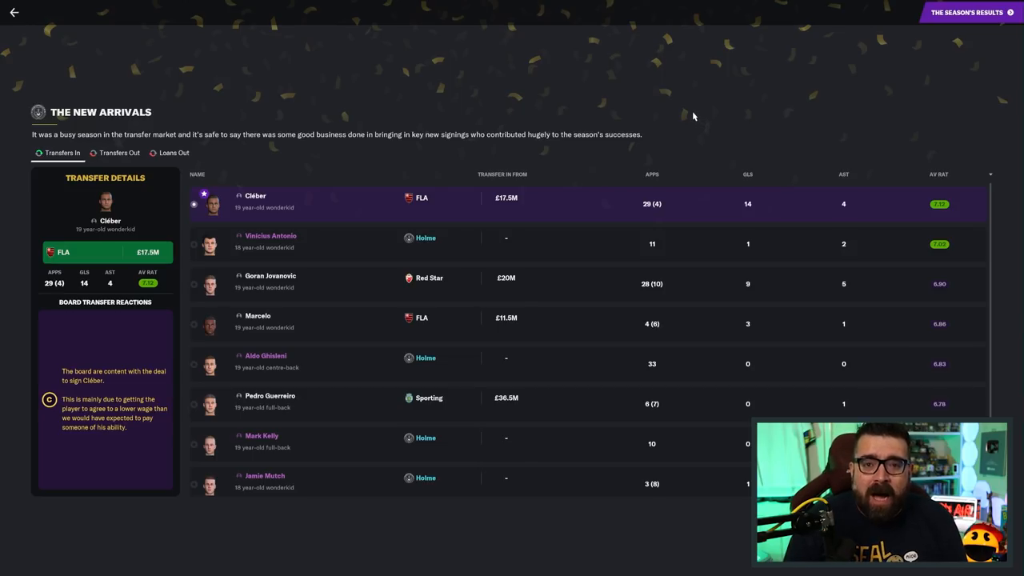
mouse_move(691, 164)
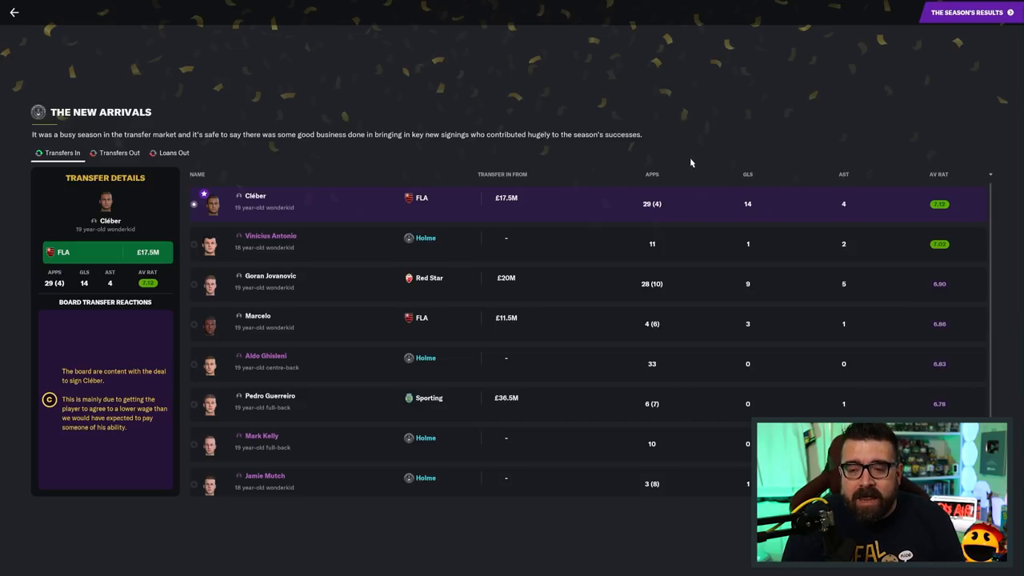
mouse_move(698, 152)
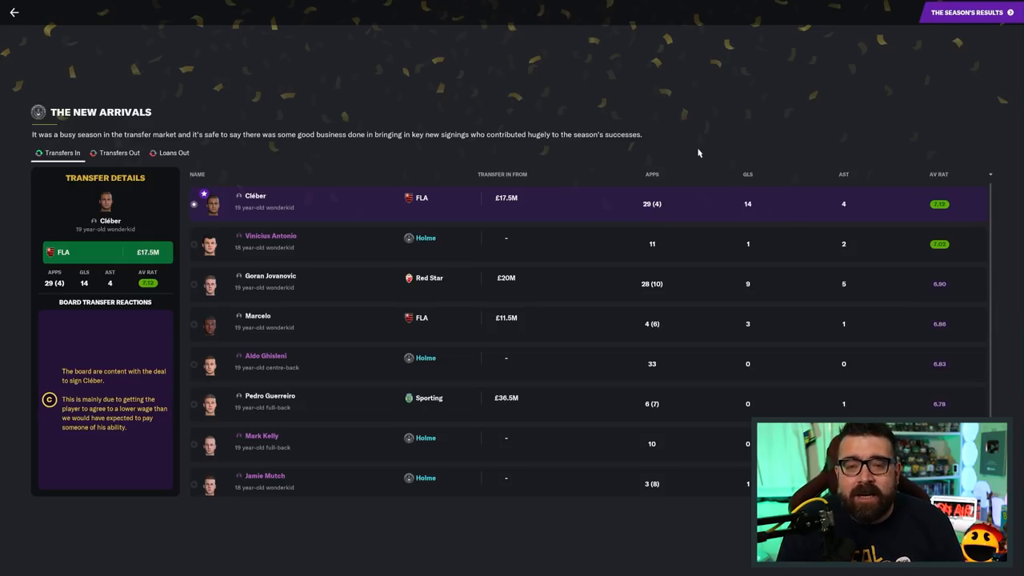
mouse_move(702, 147)
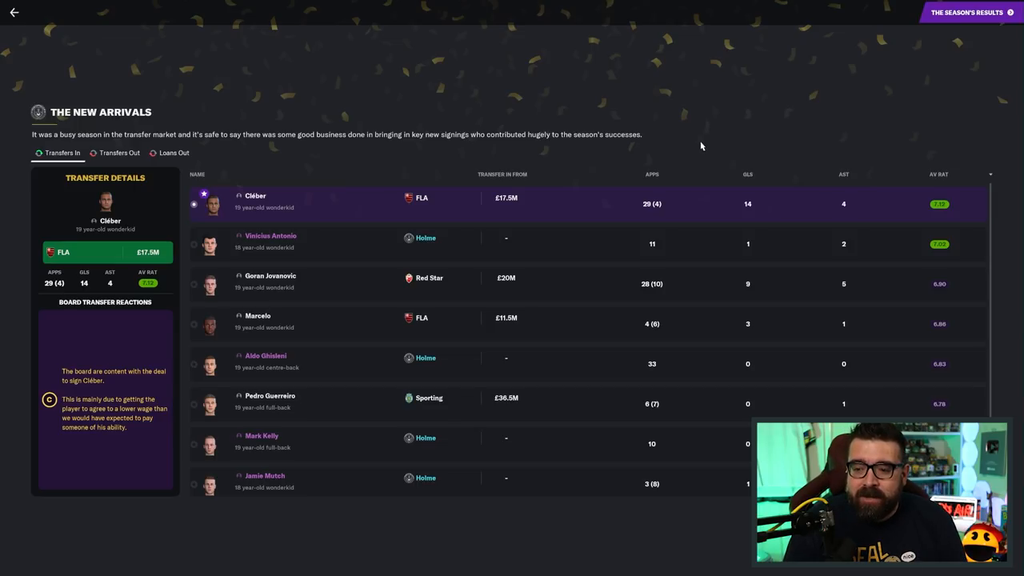
mouse_move(784, 120)
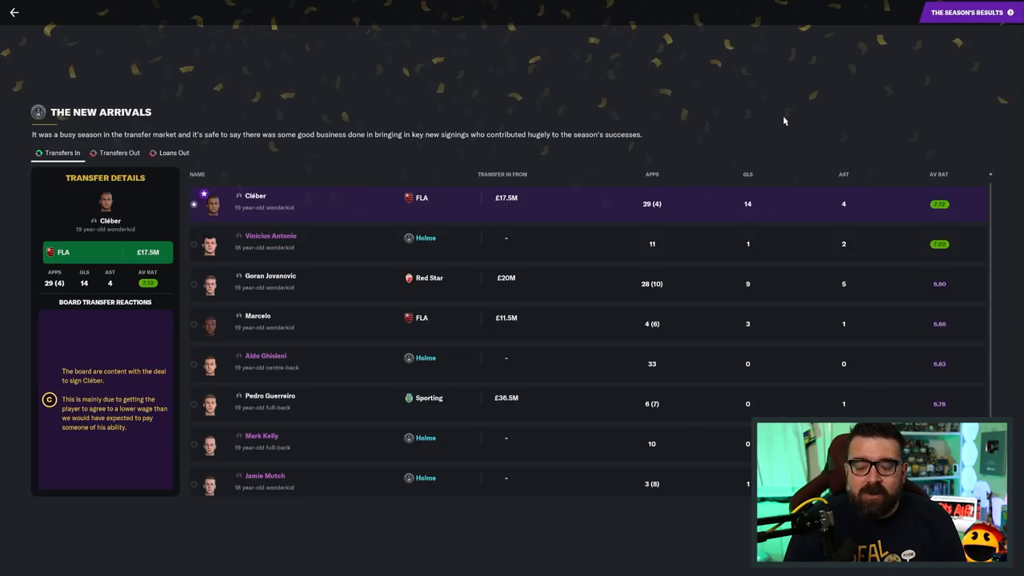
mouse_move(771, 107)
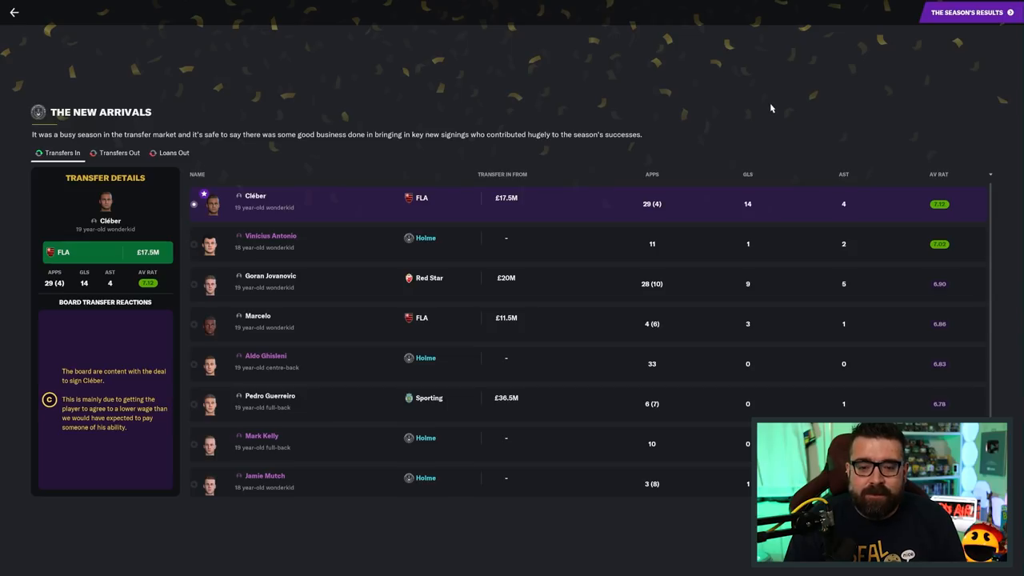
mouse_move(776, 107)
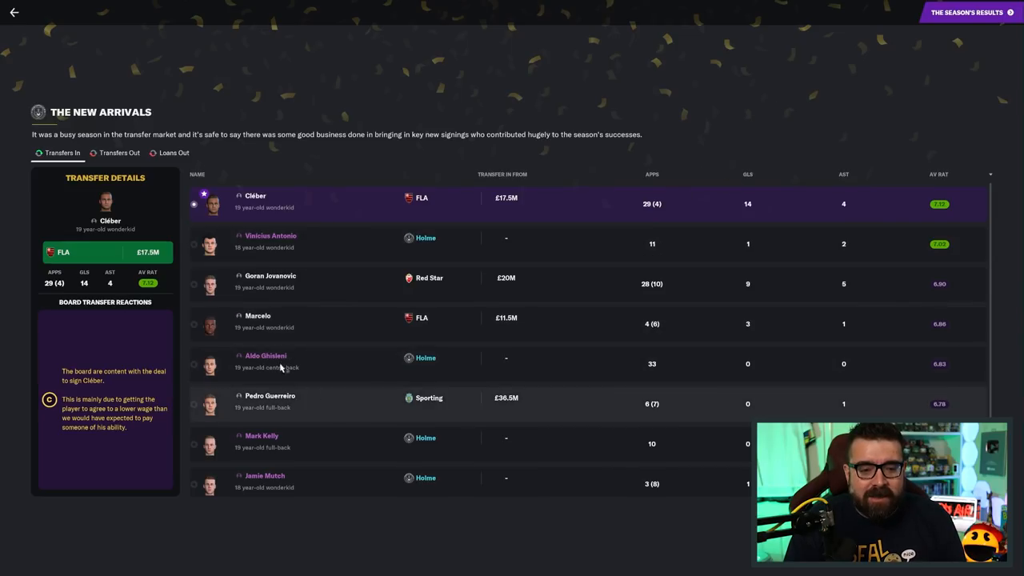
mouse_move(372, 215)
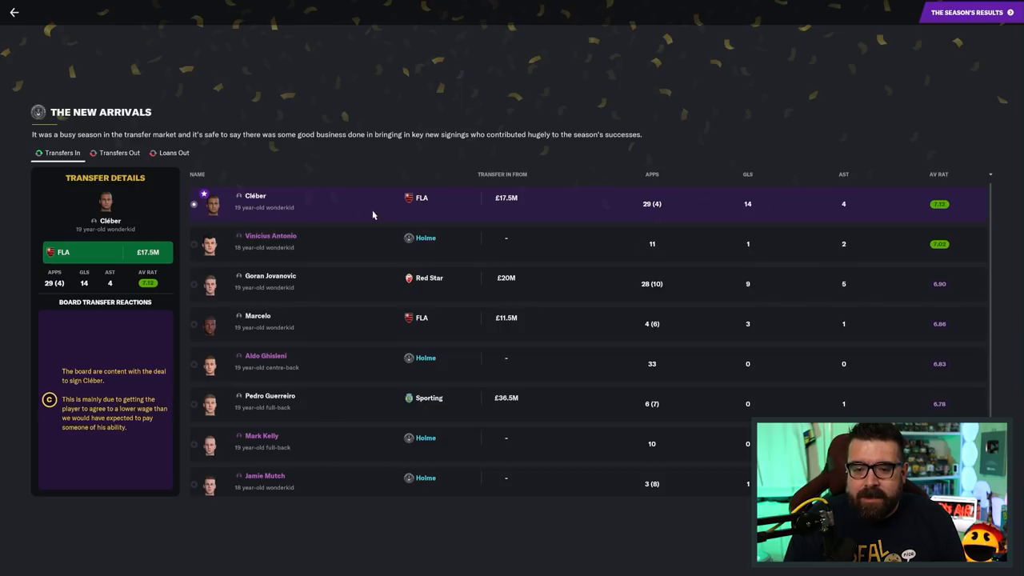
mouse_move(577, 240)
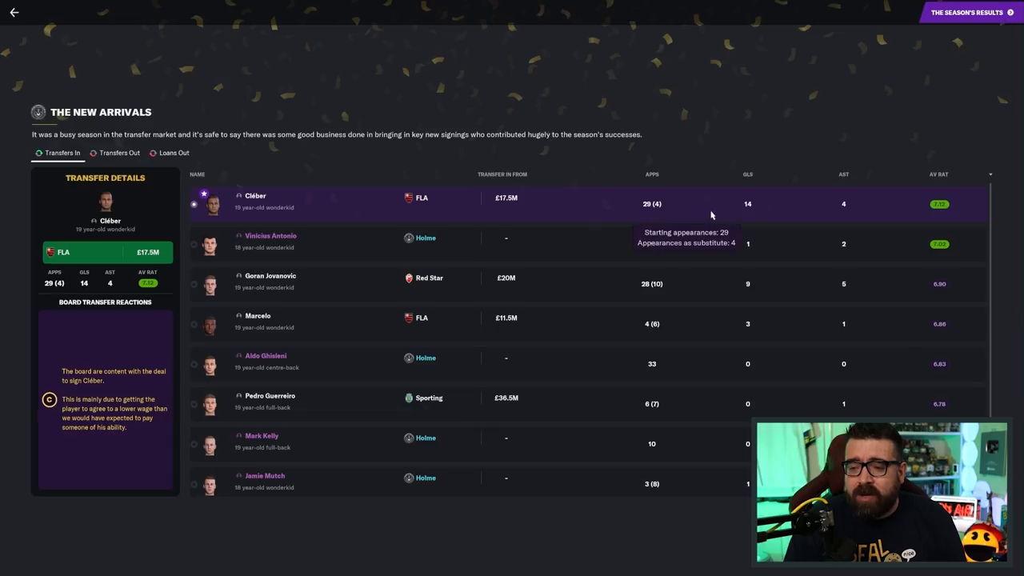
mouse_move(762, 208)
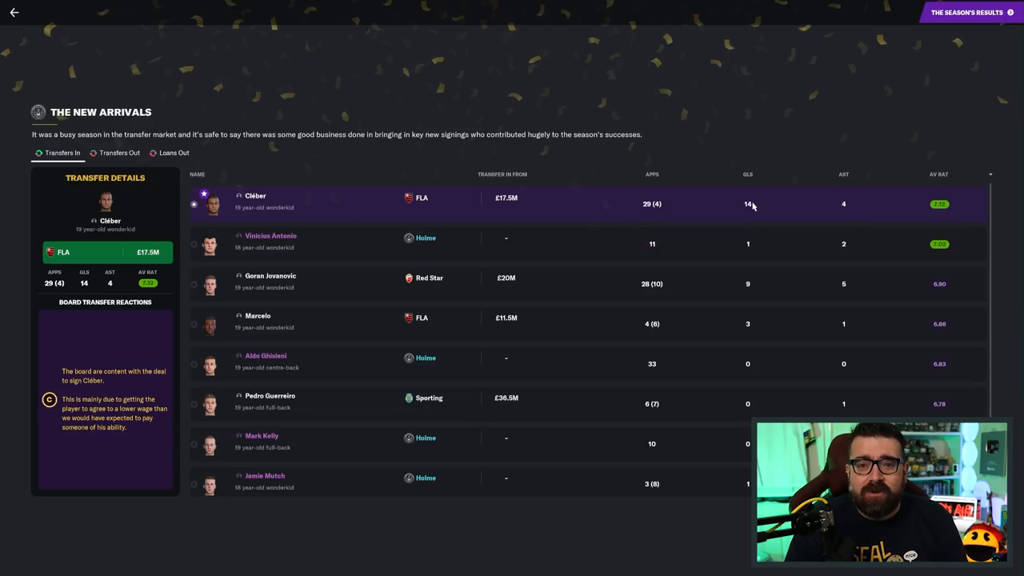
mouse_move(775, 204)
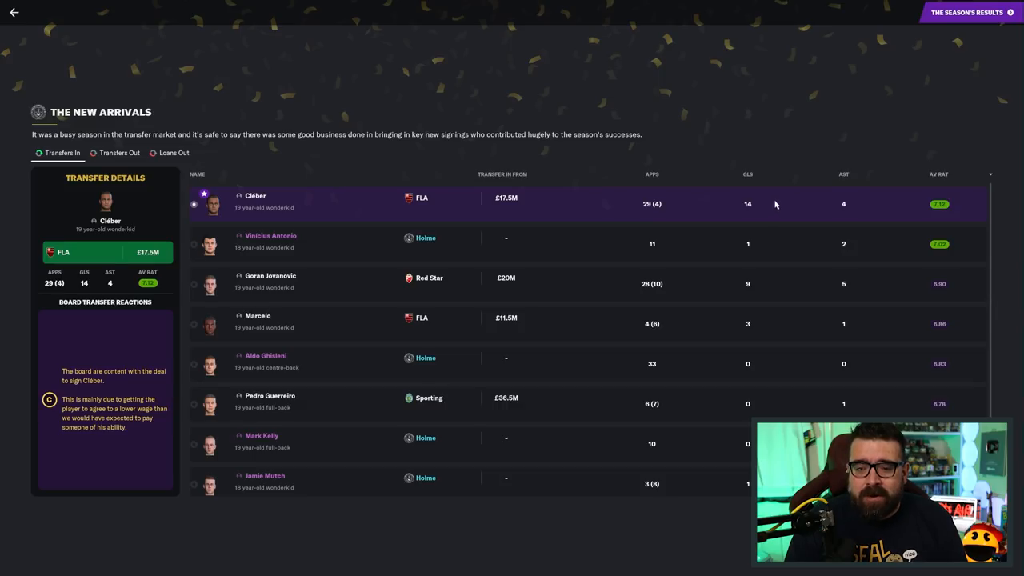
mouse_move(738, 183)
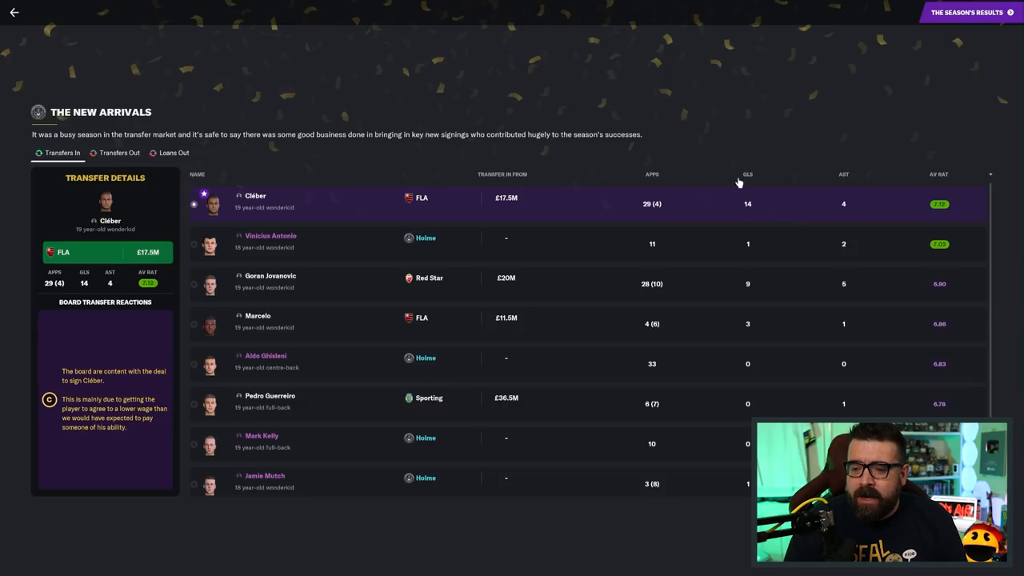
mouse_move(604, 205)
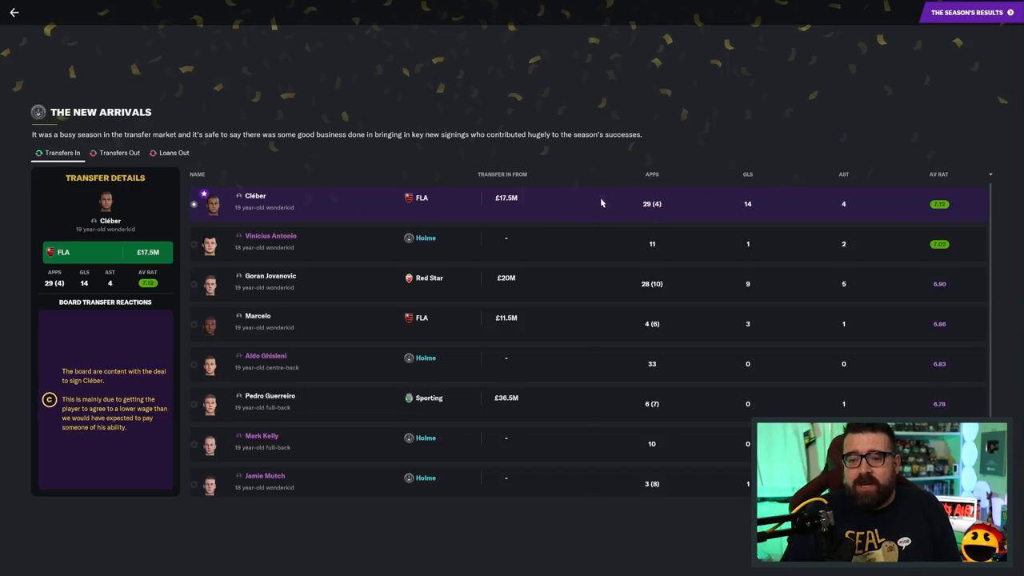
mouse_move(704, 216)
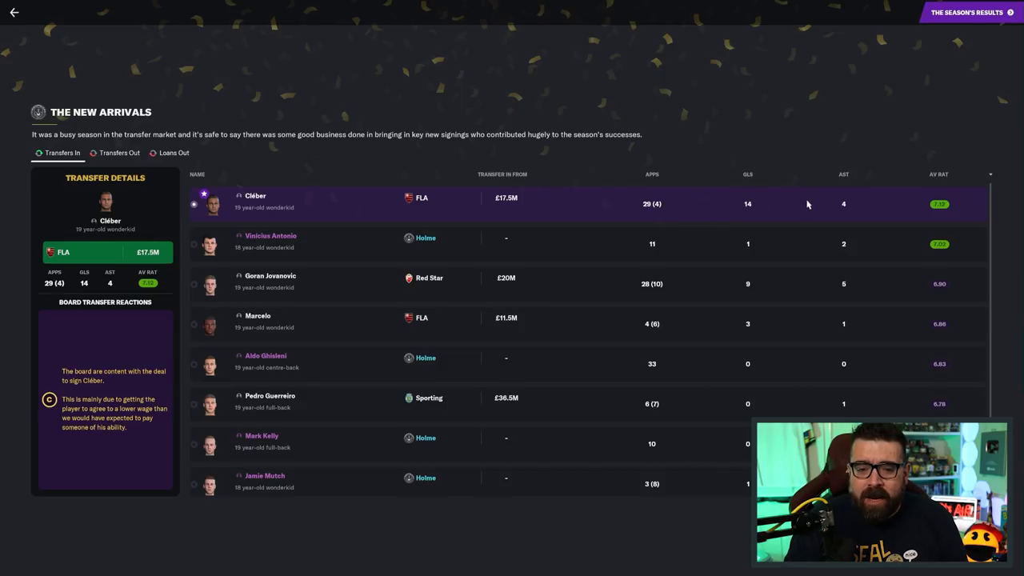
mouse_move(536, 204)
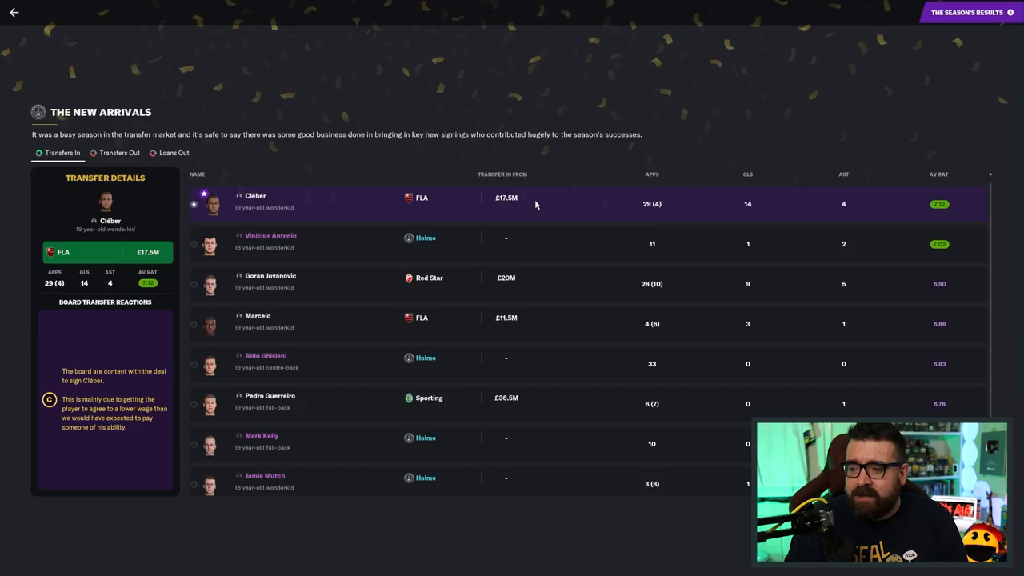
mouse_move(374, 202)
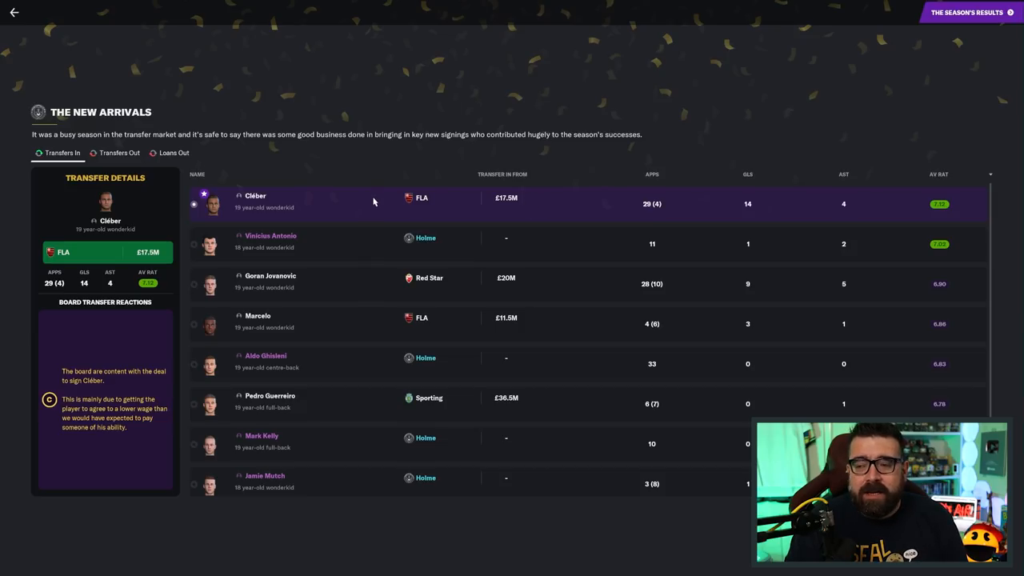
mouse_move(386, 206)
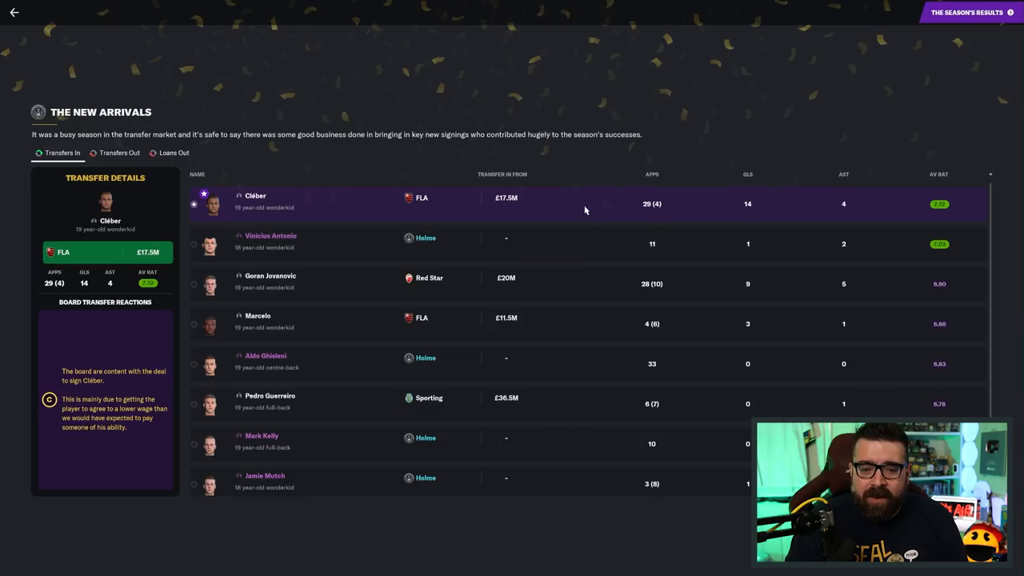
mouse_move(580, 208)
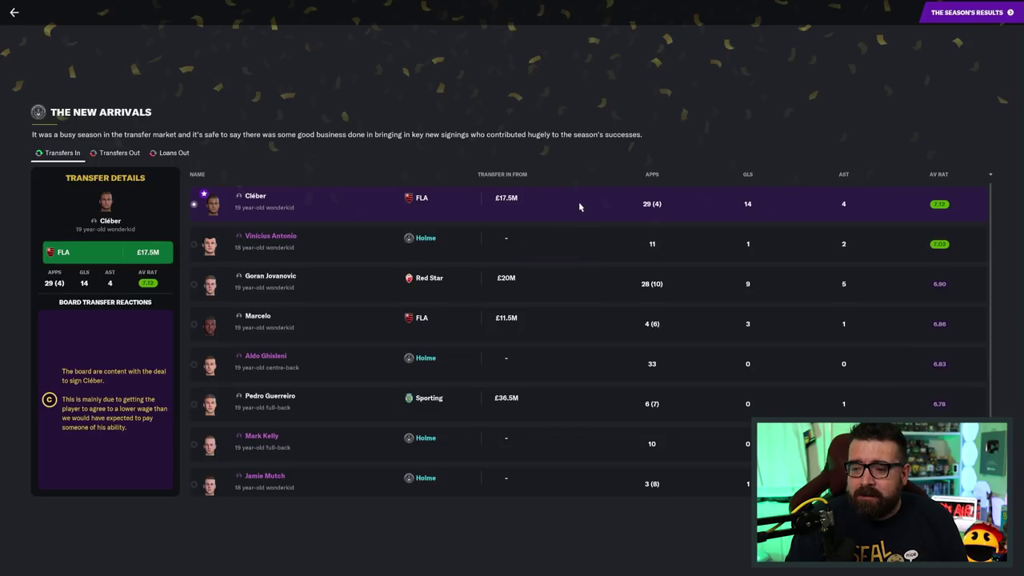
mouse_move(567, 203)
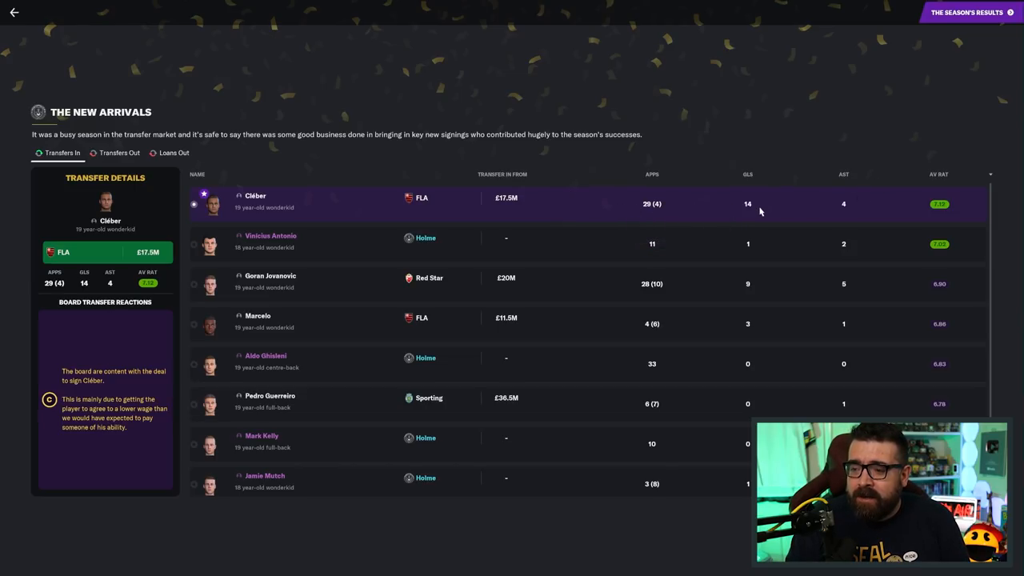
mouse_move(960, 205)
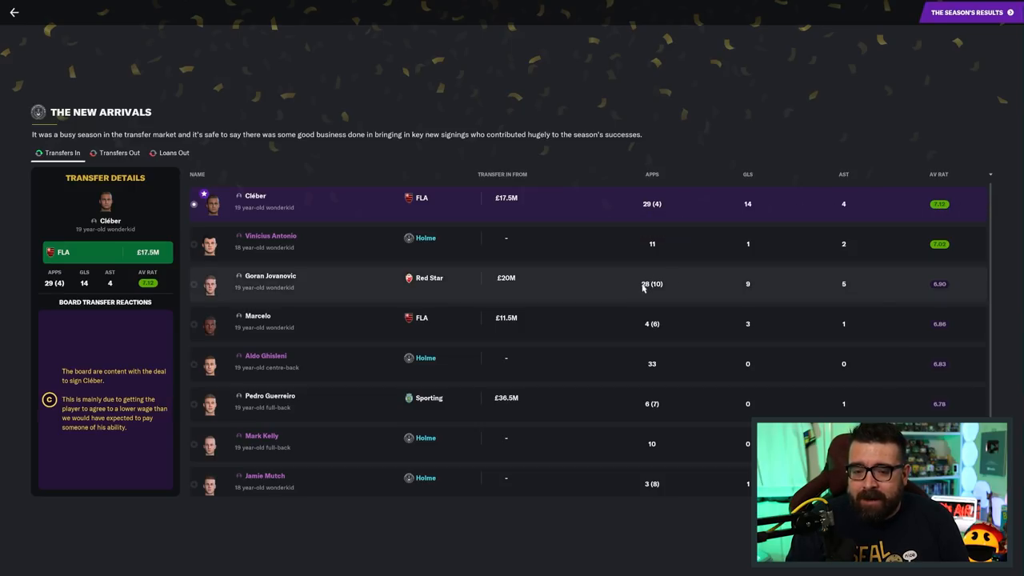
mouse_move(717, 299)
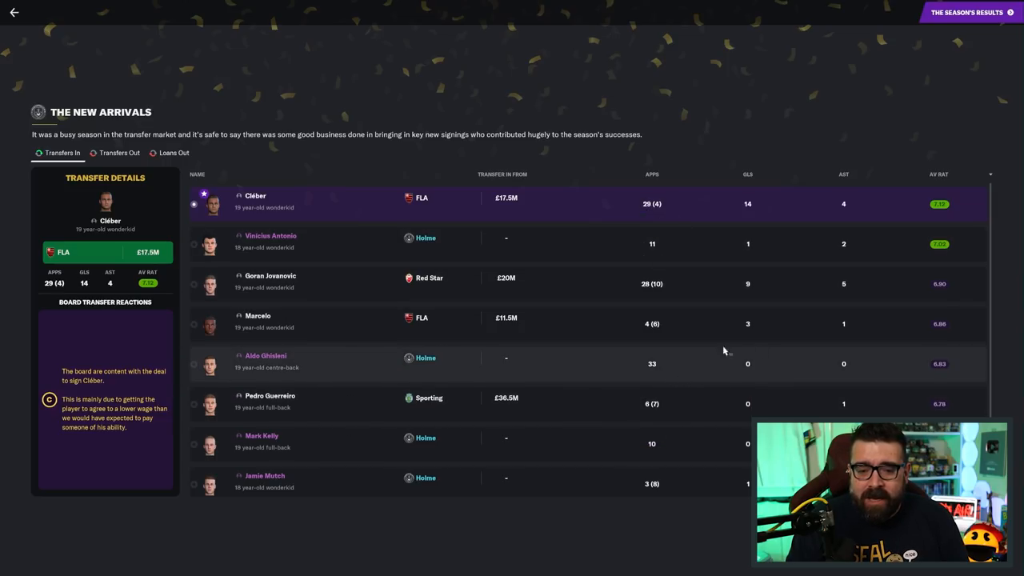
mouse_move(437, 250)
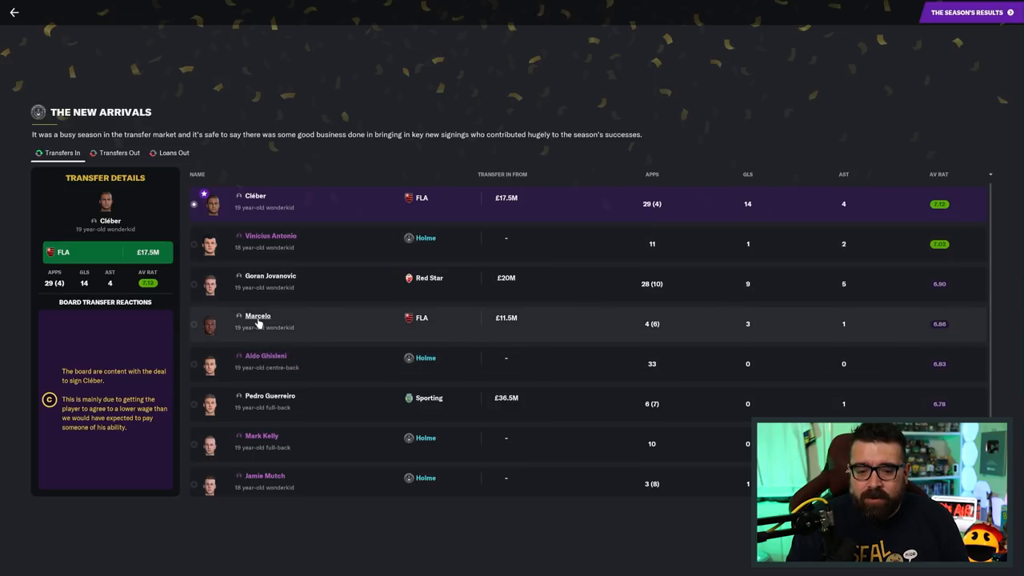
mouse_move(782, 326)
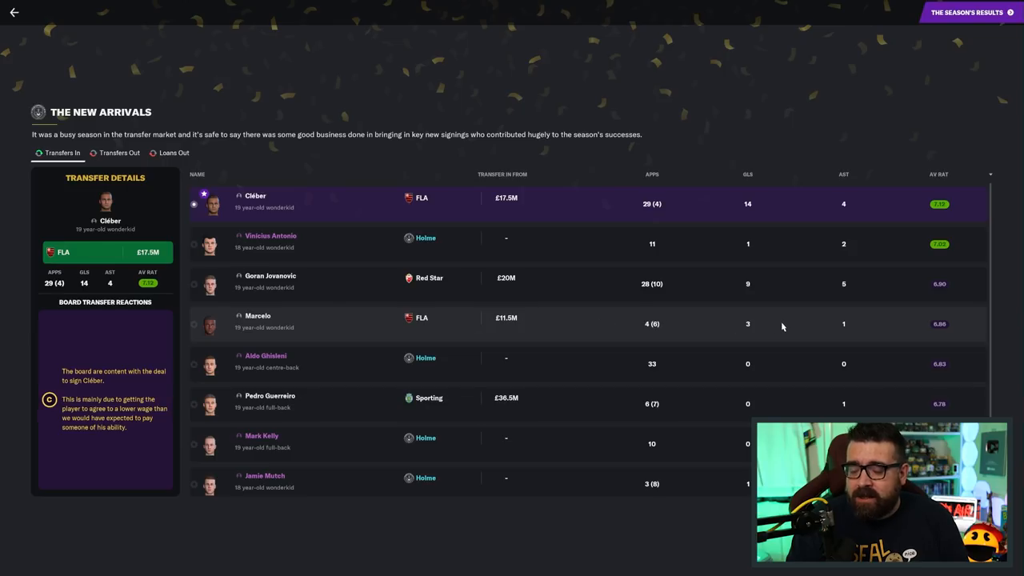
mouse_move(732, 476)
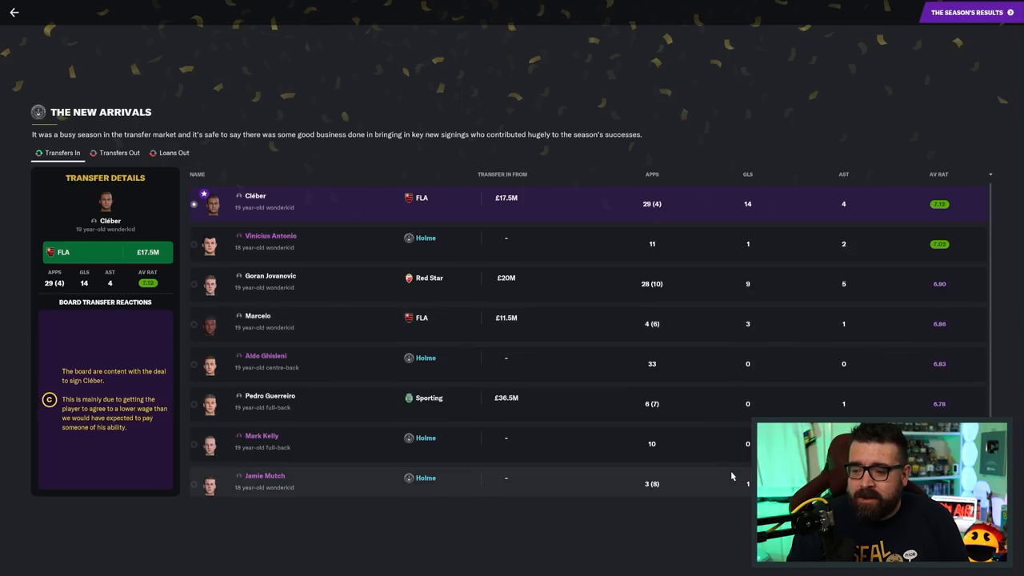
mouse_move(789, 323)
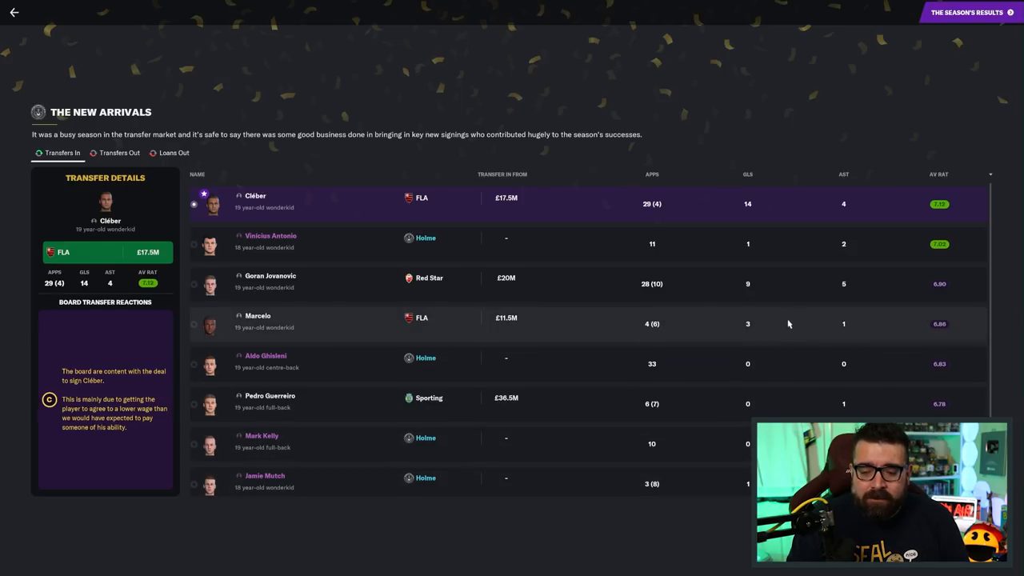
mouse_move(749, 330)
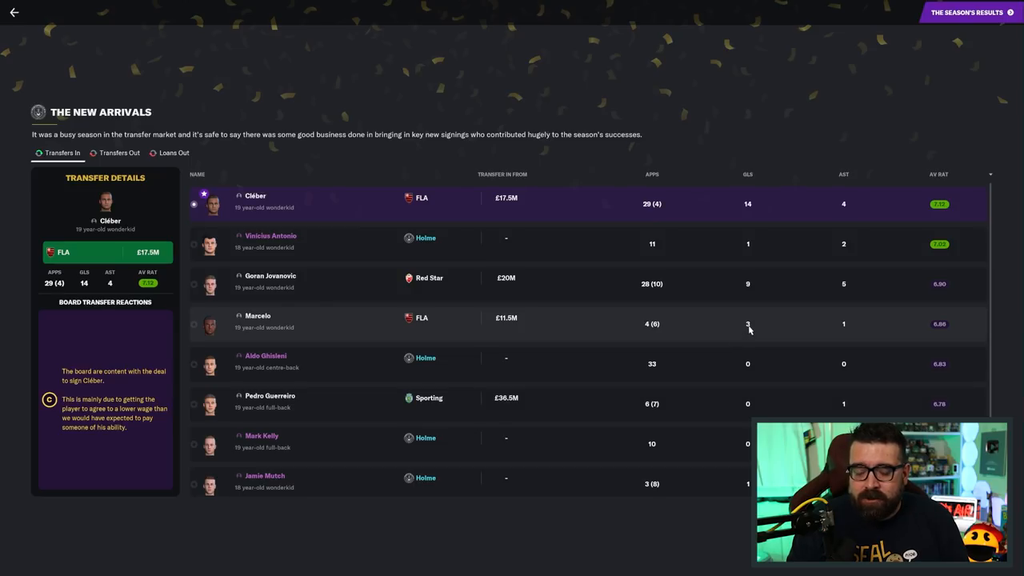
mouse_move(618, 346)
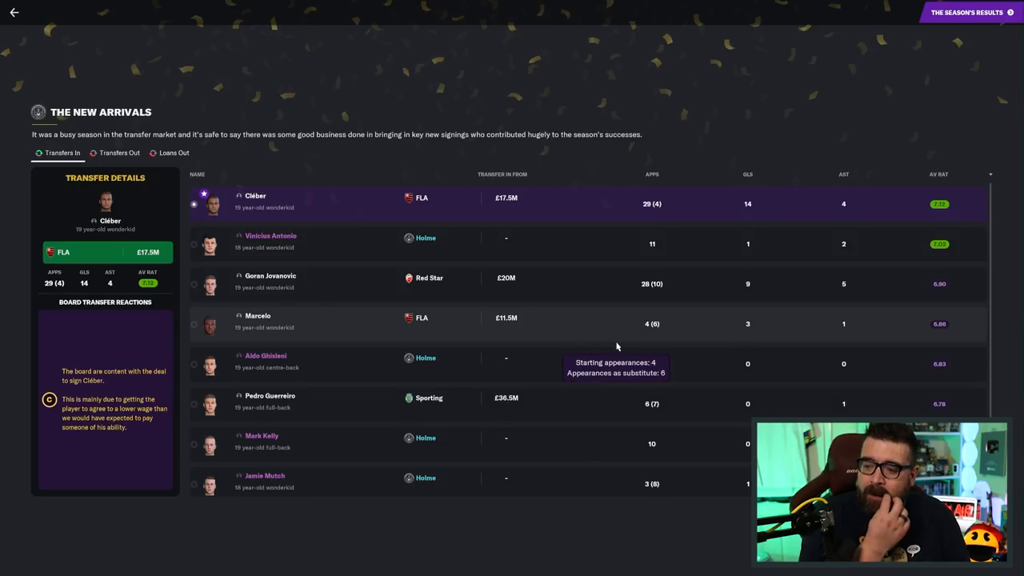
mouse_move(695, 335)
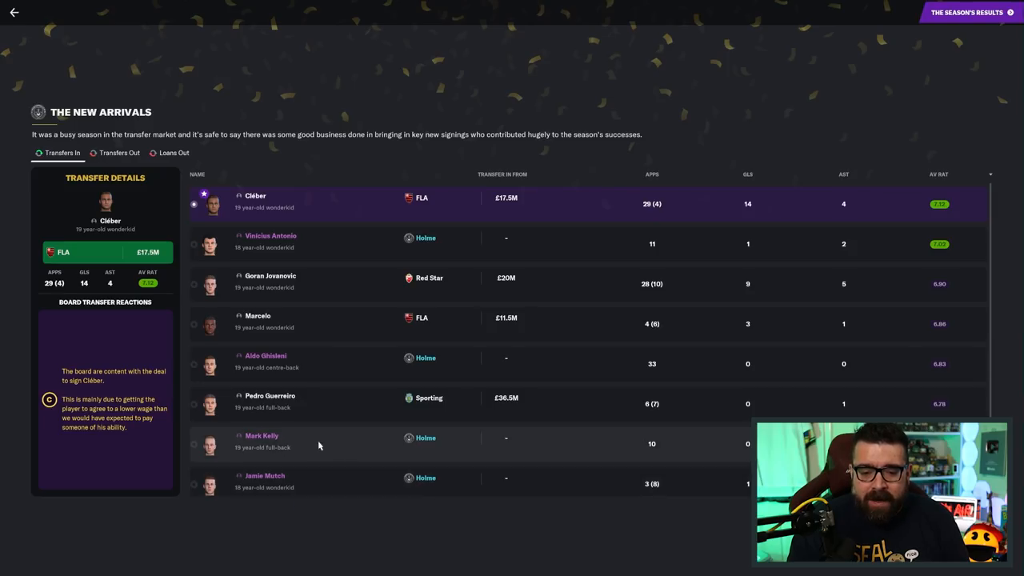
mouse_move(369, 472)
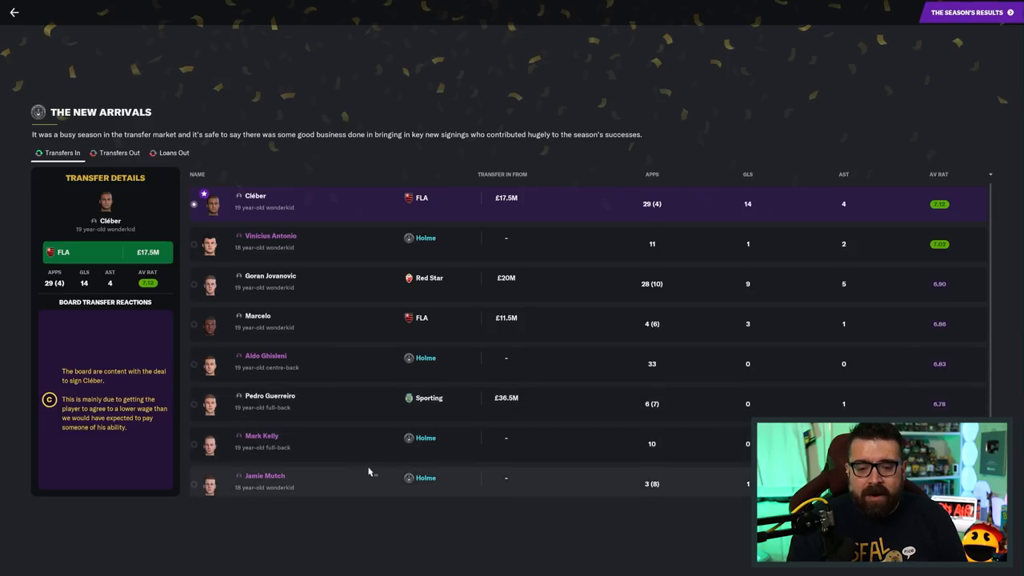
mouse_move(392, 428)
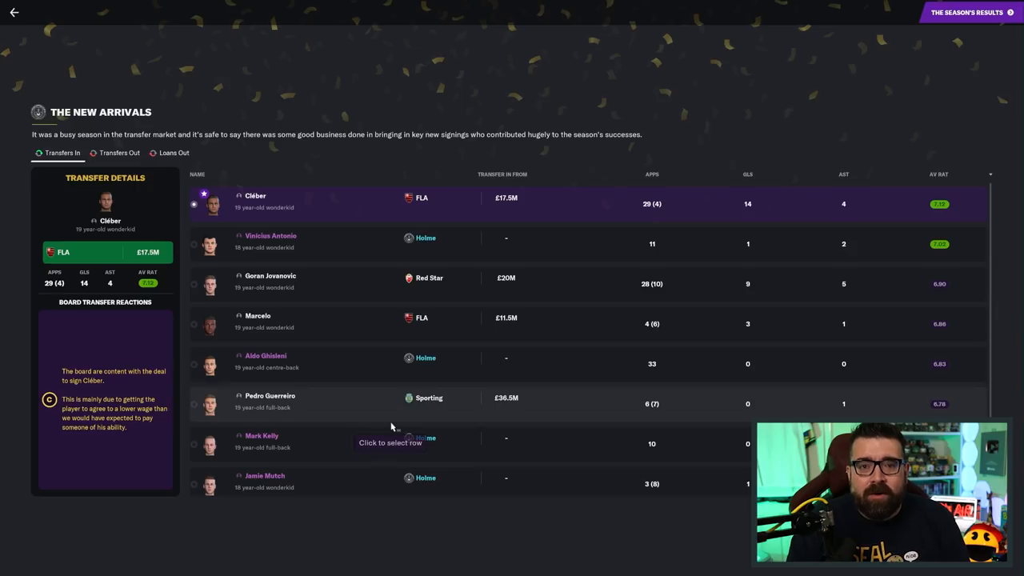
mouse_move(472, 410)
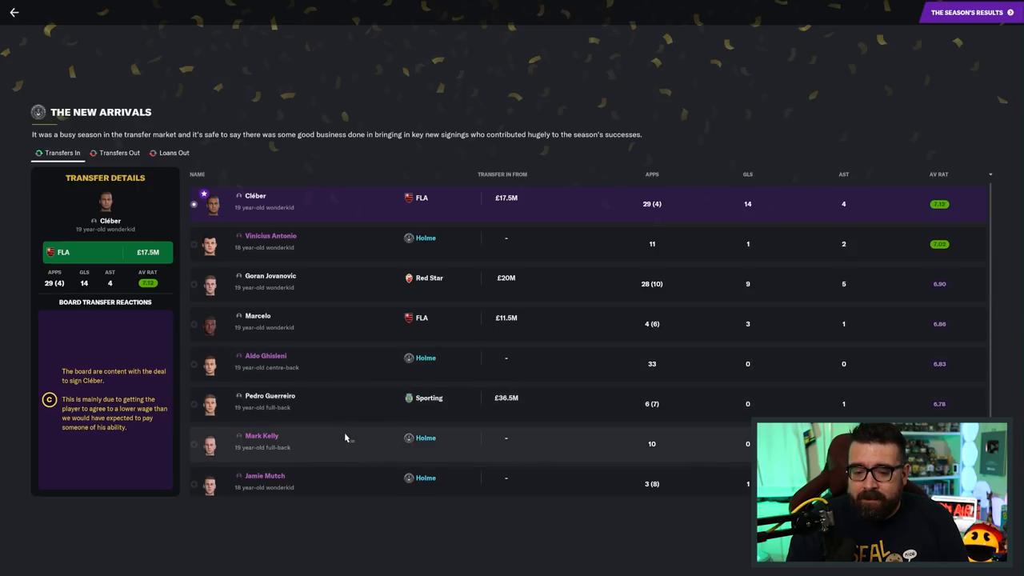
mouse_move(326, 402)
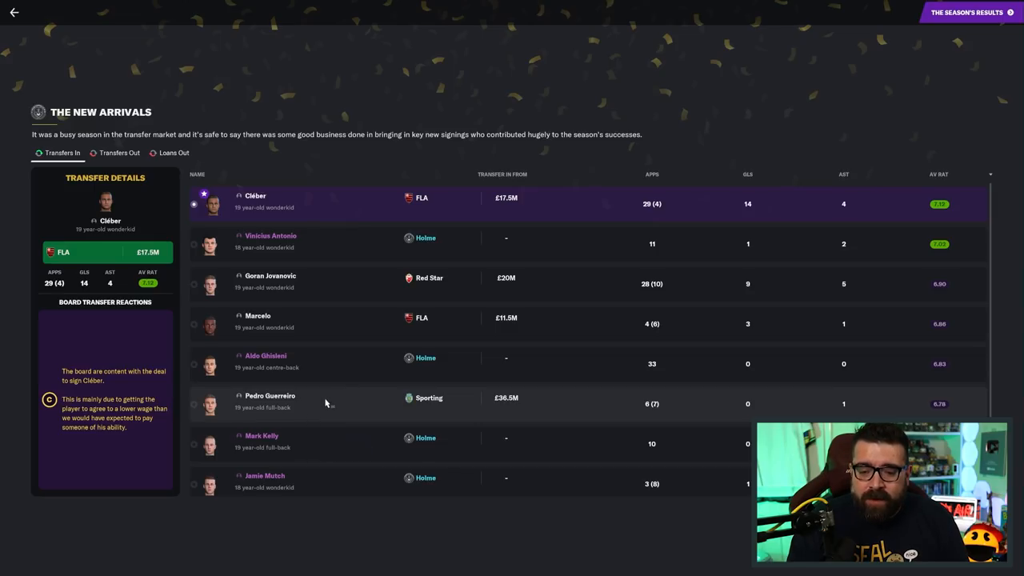
mouse_move(359, 403)
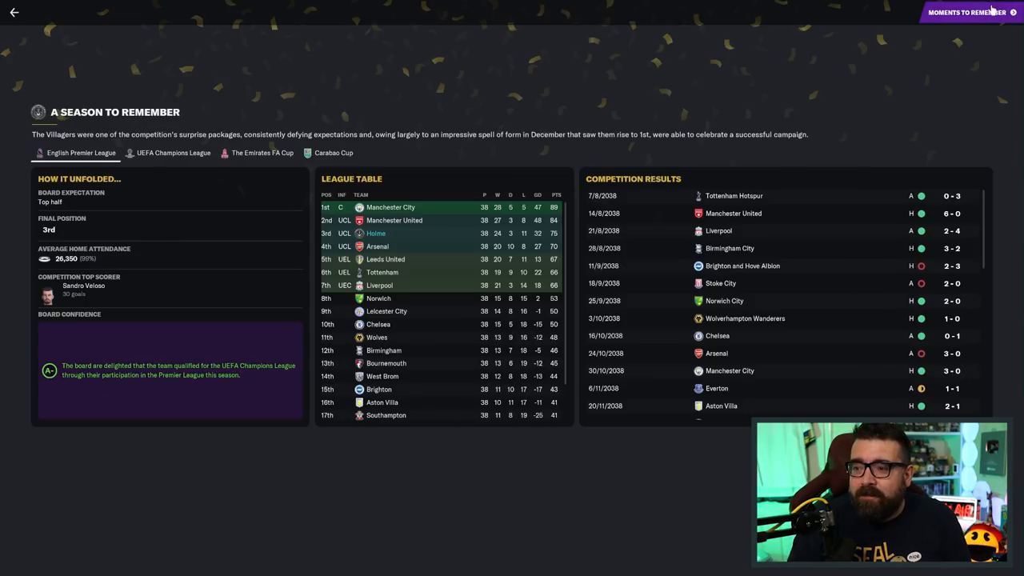
mouse_move(171, 250)
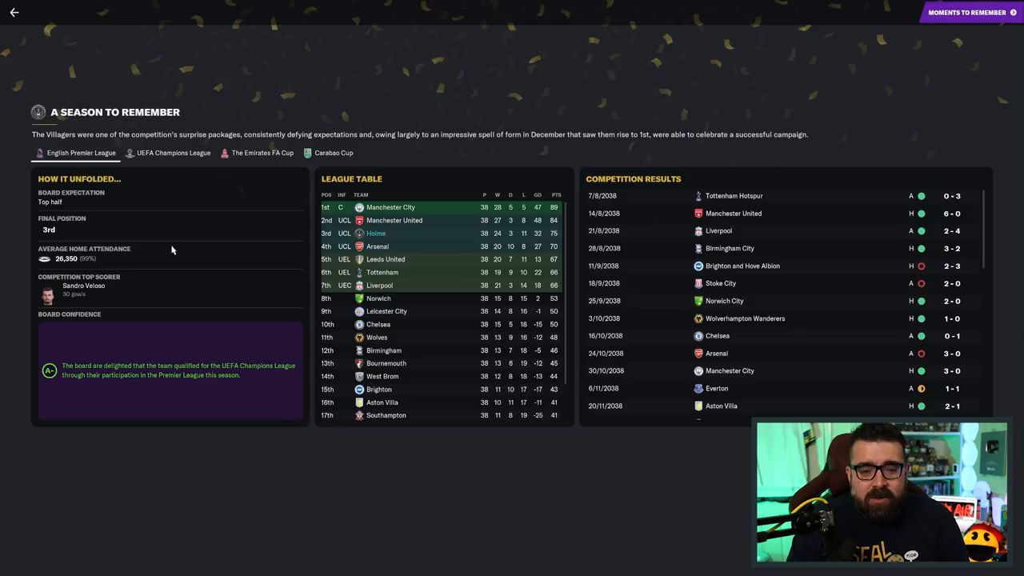
mouse_move(189, 237)
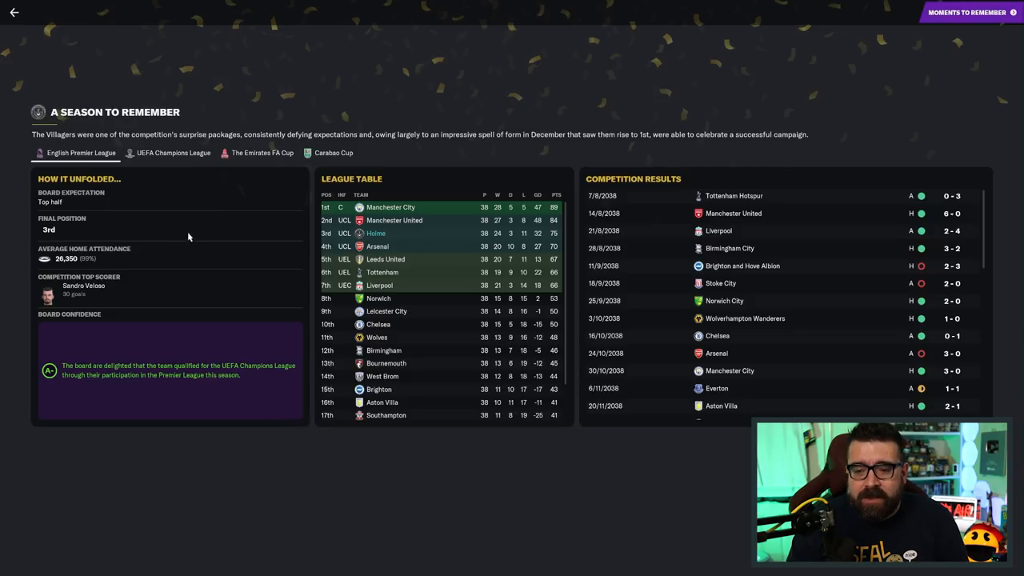
mouse_move(446, 262)
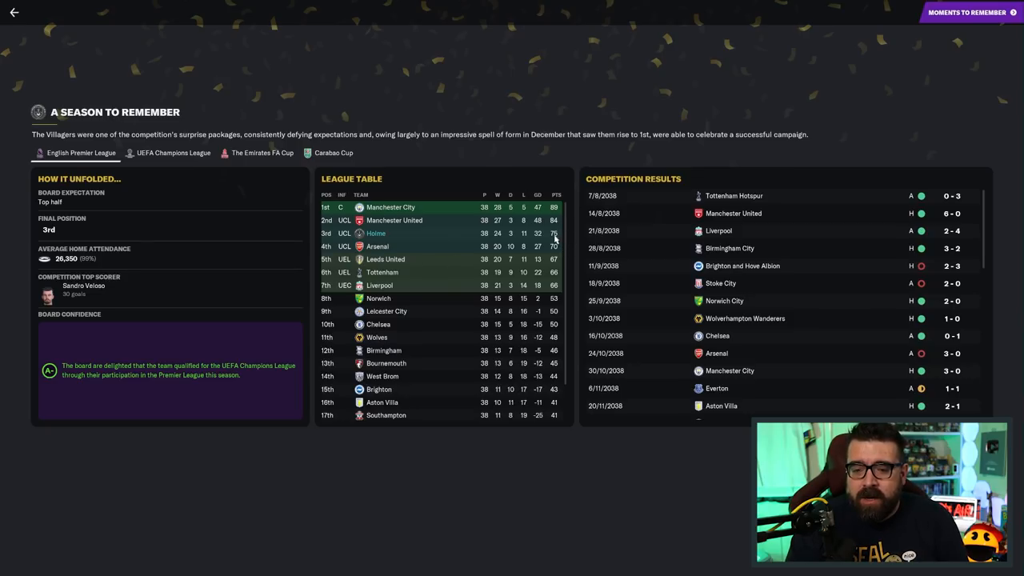
mouse_move(573, 232)
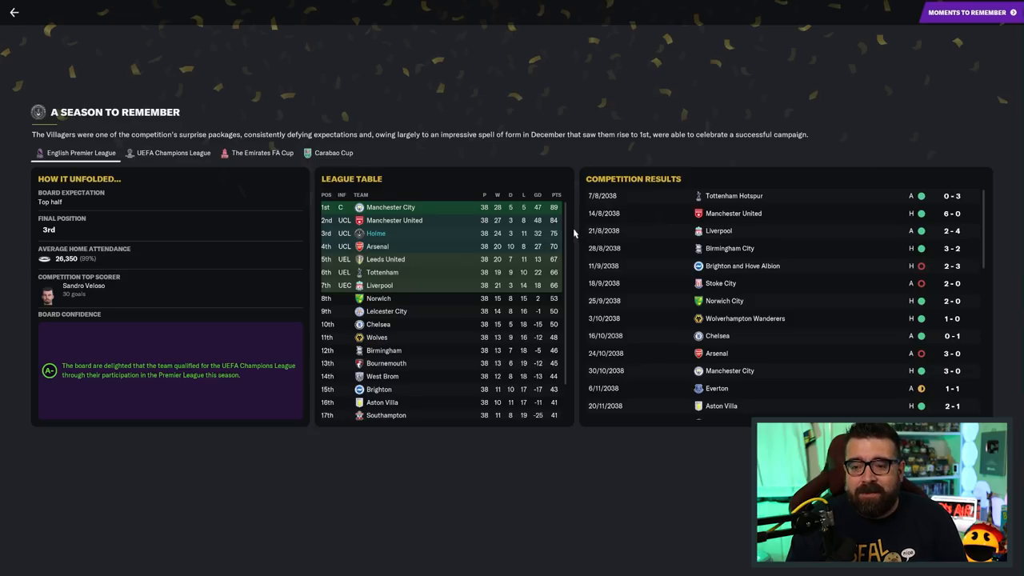
mouse_move(557, 234)
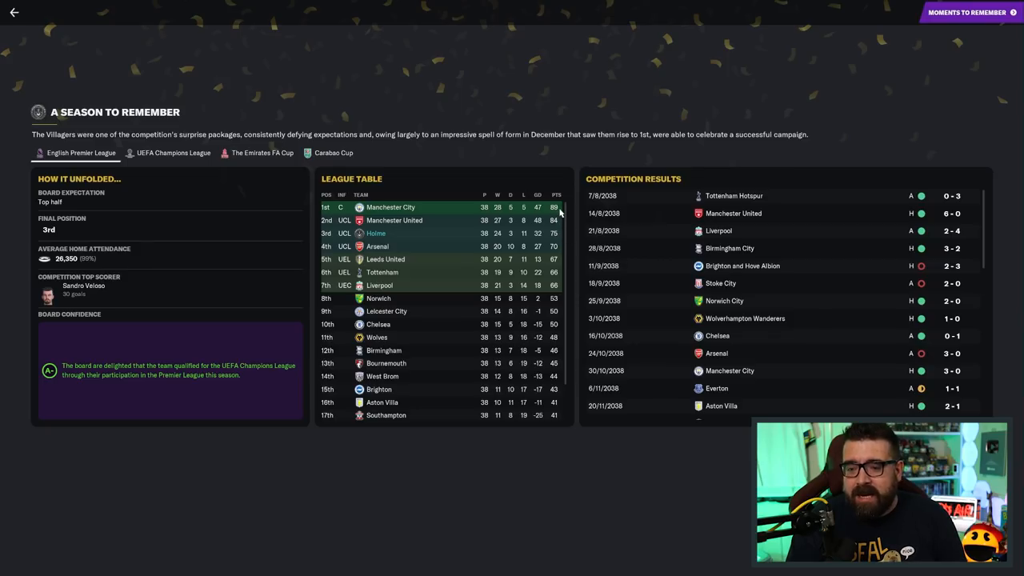
mouse_move(456, 512)
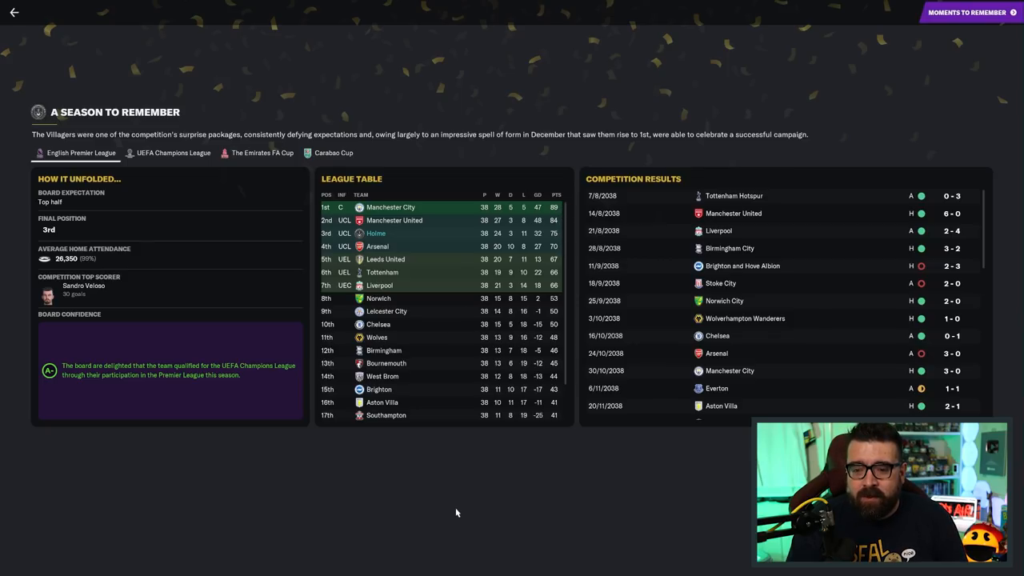
mouse_move(518, 240)
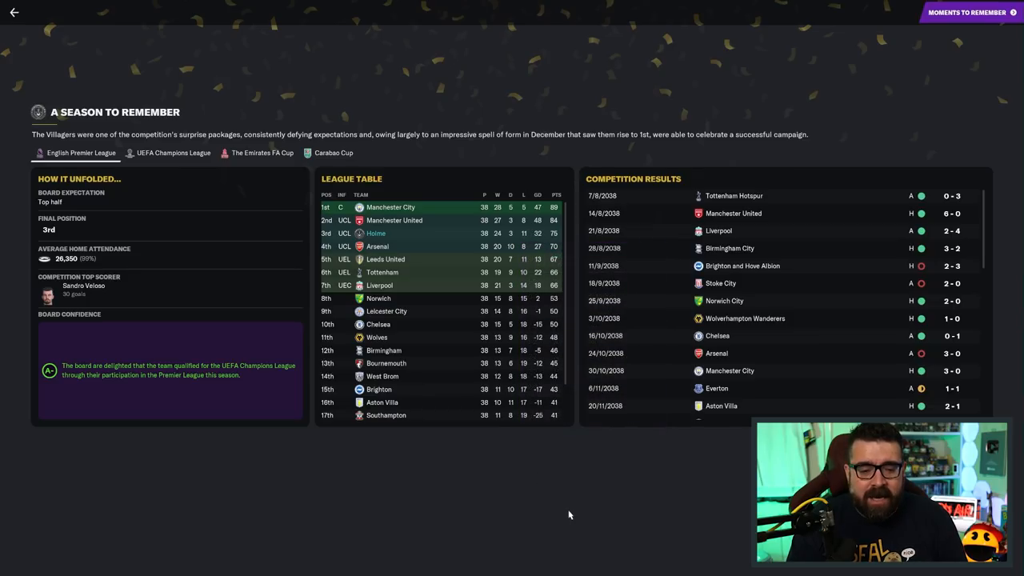
mouse_move(678, 384)
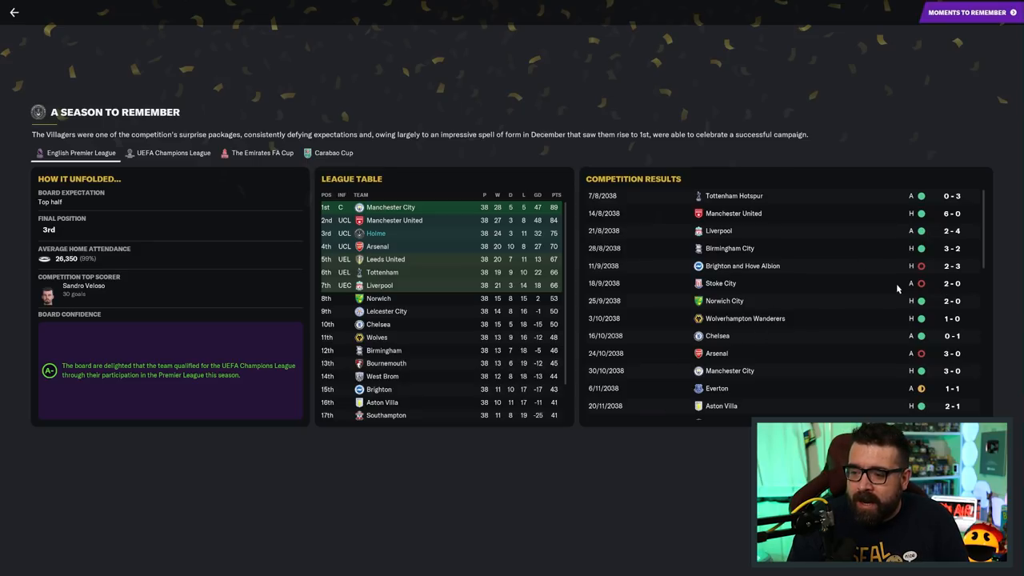
scroll(down, 3)
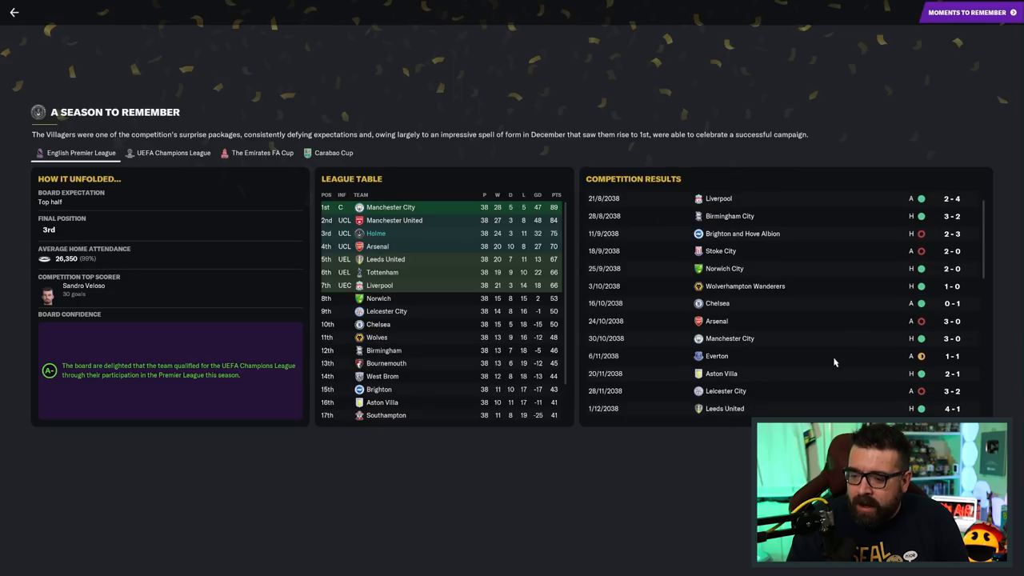
scroll(down, 3)
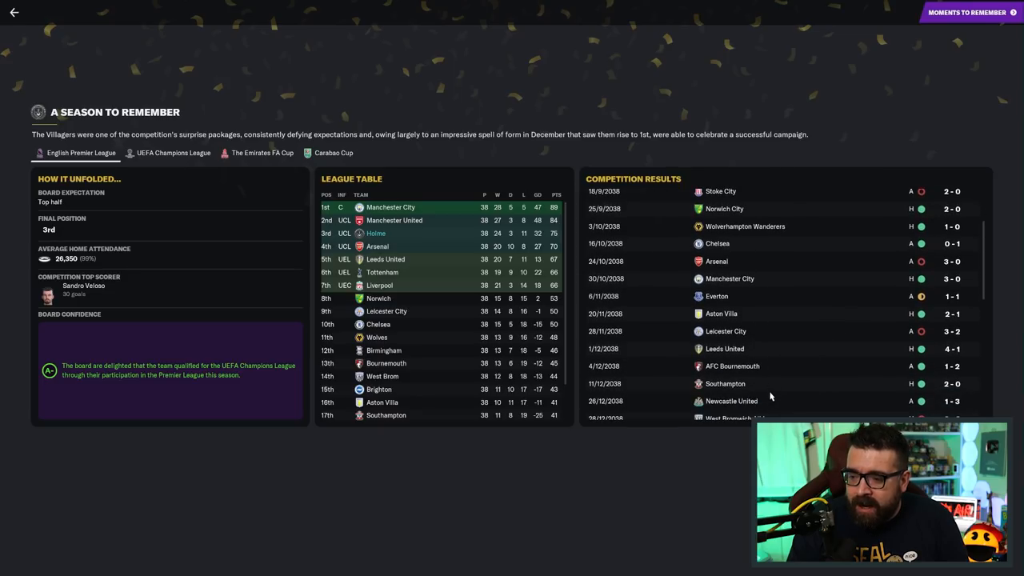
scroll(down, 3)
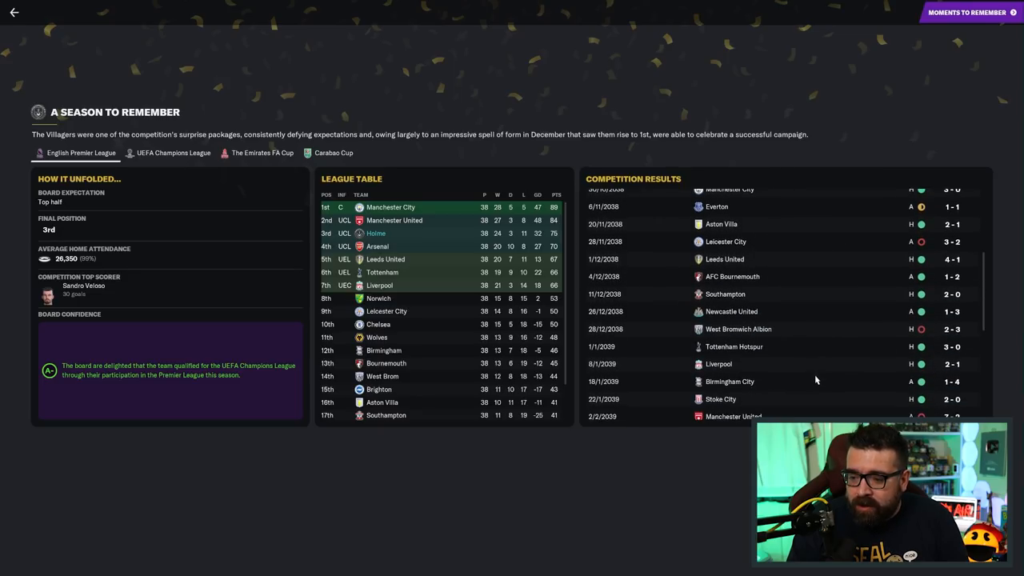
scroll(down, 3)
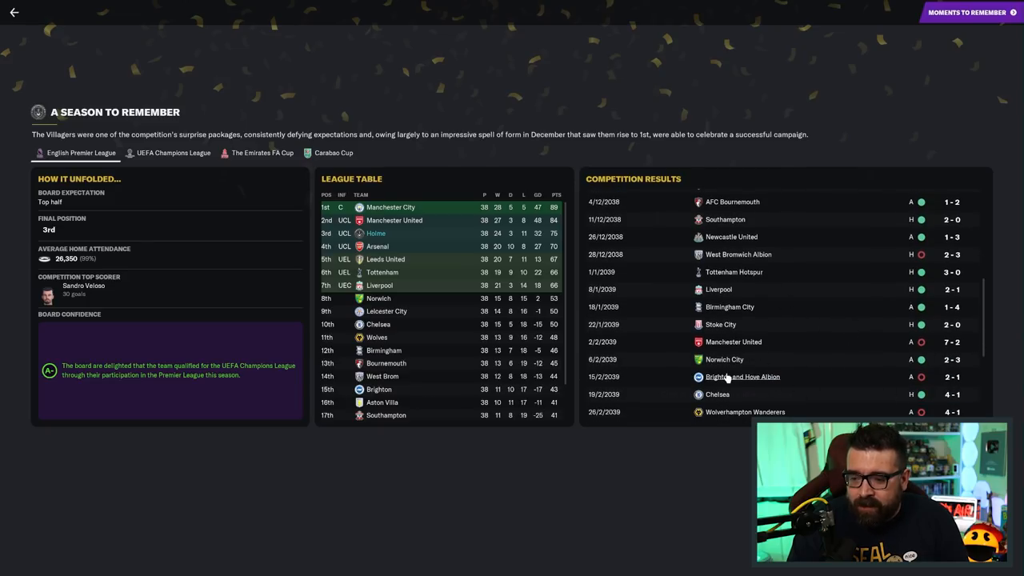
scroll(down, 3)
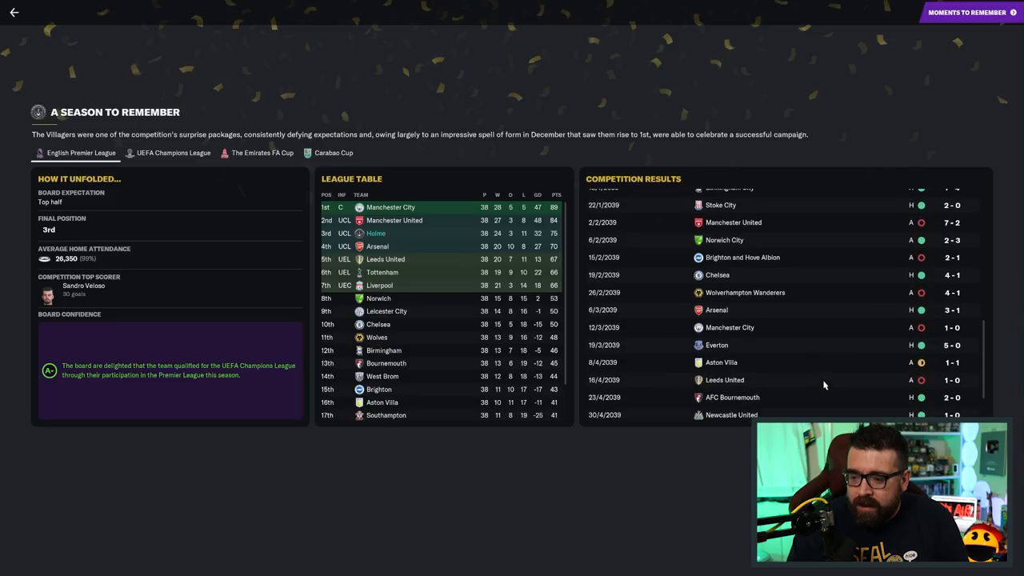
scroll(down, 3)
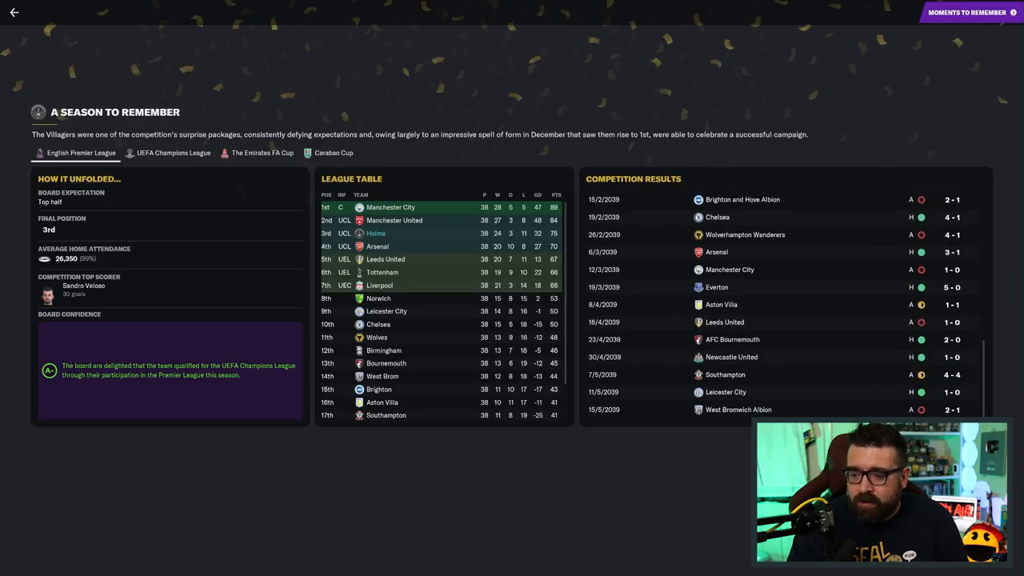
scroll(down, 3)
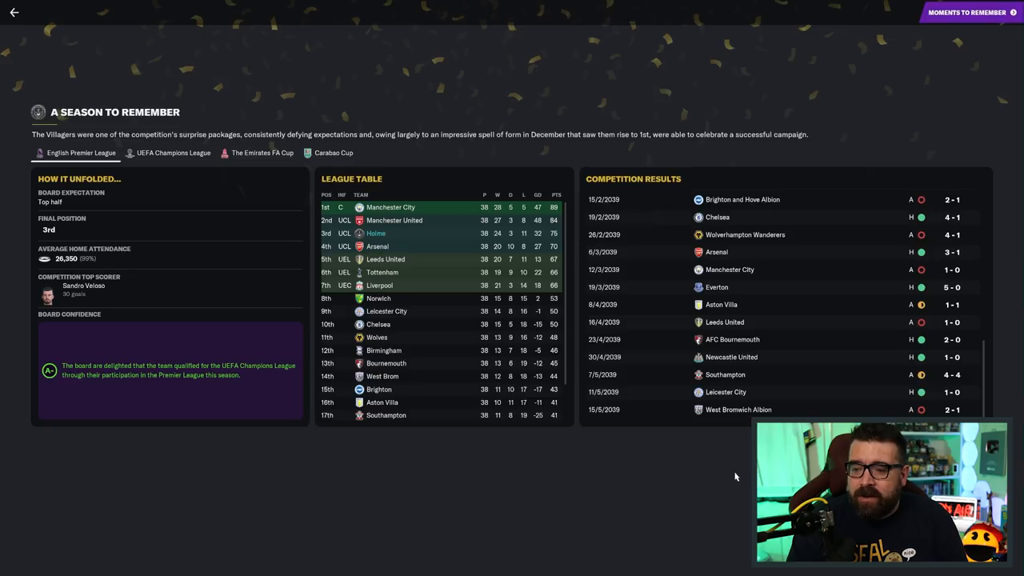
mouse_move(614, 452)
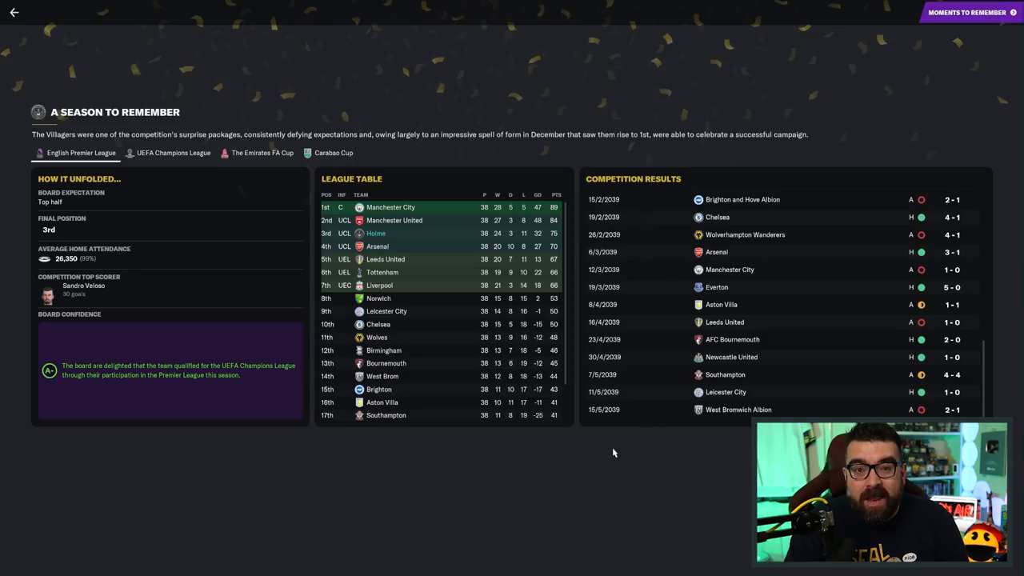
mouse_move(108, 278)
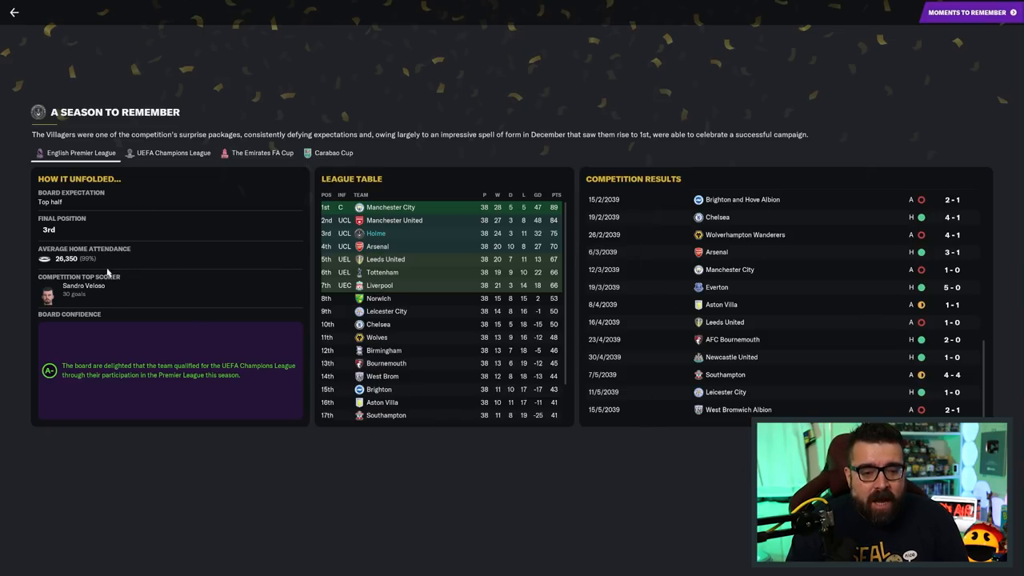
mouse_move(134, 263)
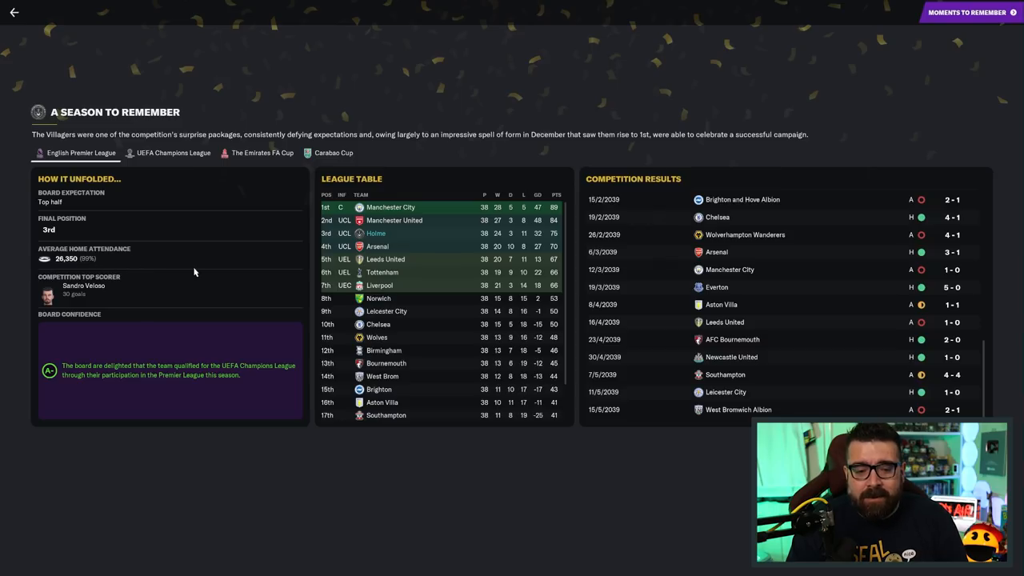
mouse_move(60, 264)
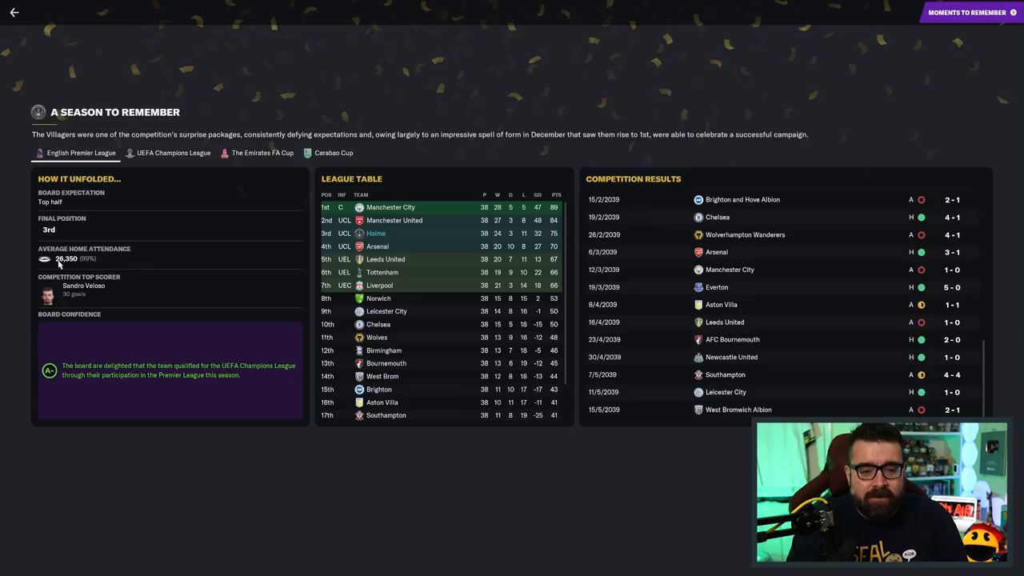
mouse_move(144, 258)
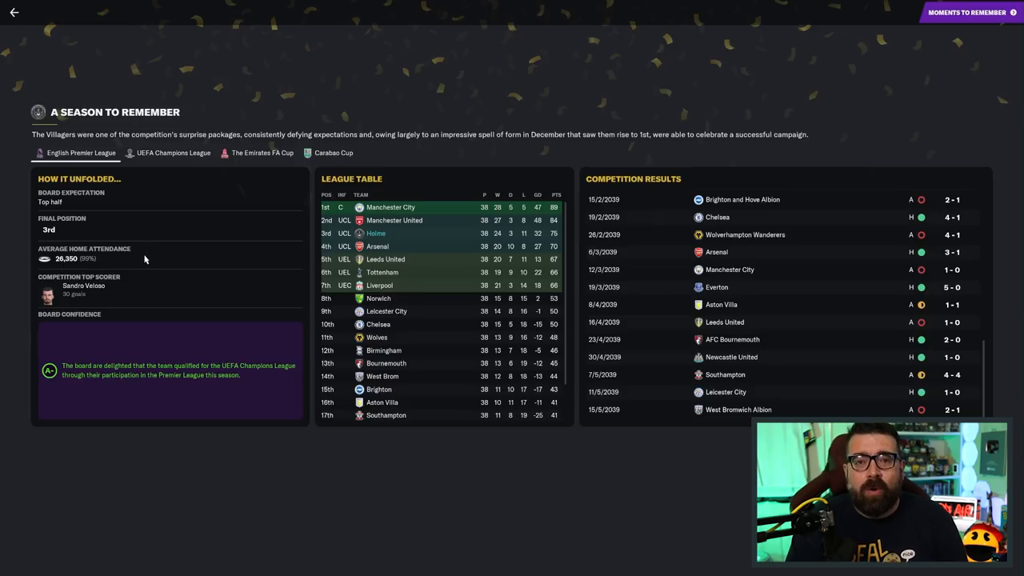
mouse_move(150, 256)
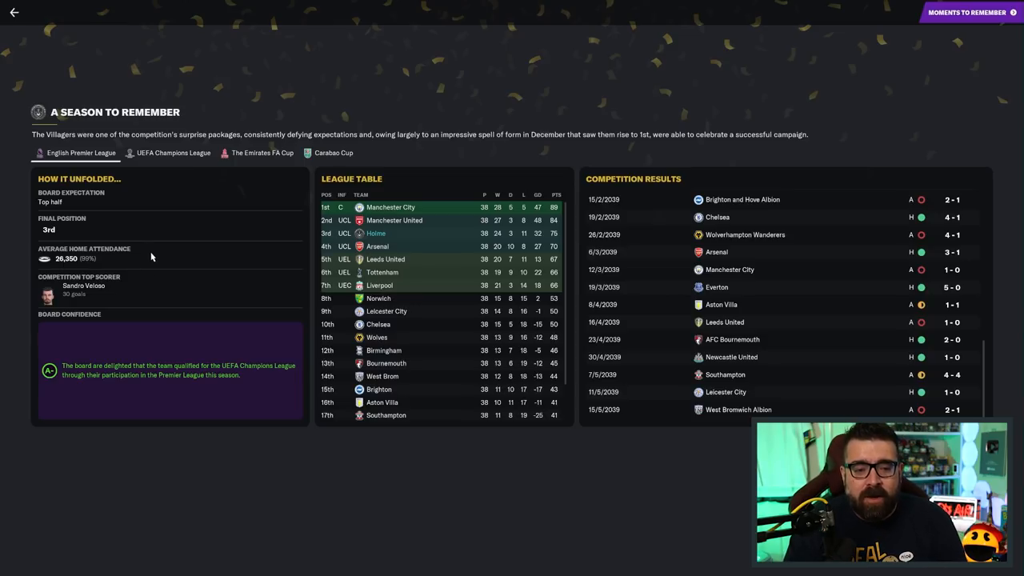
mouse_move(154, 264)
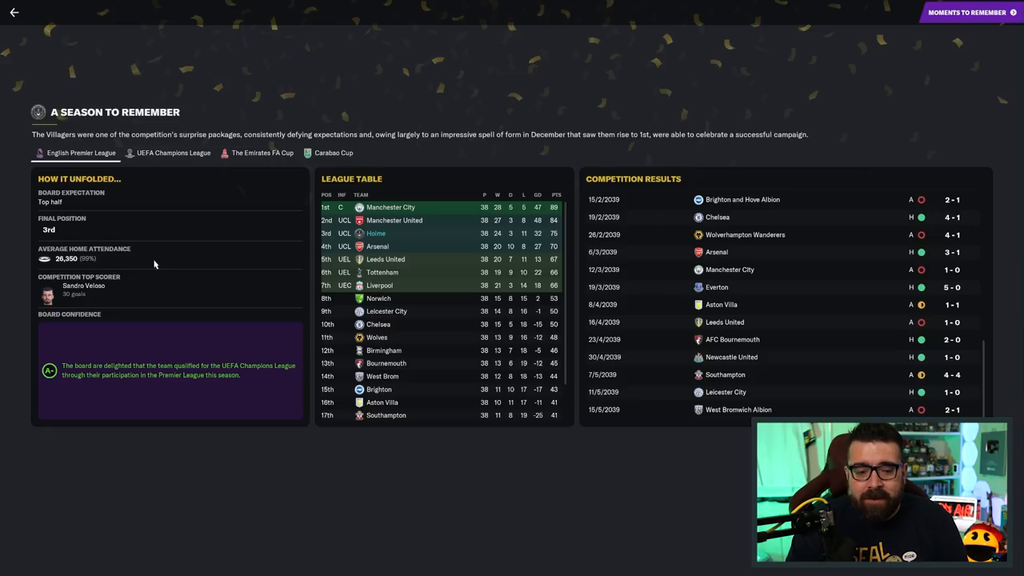
mouse_move(180, 246)
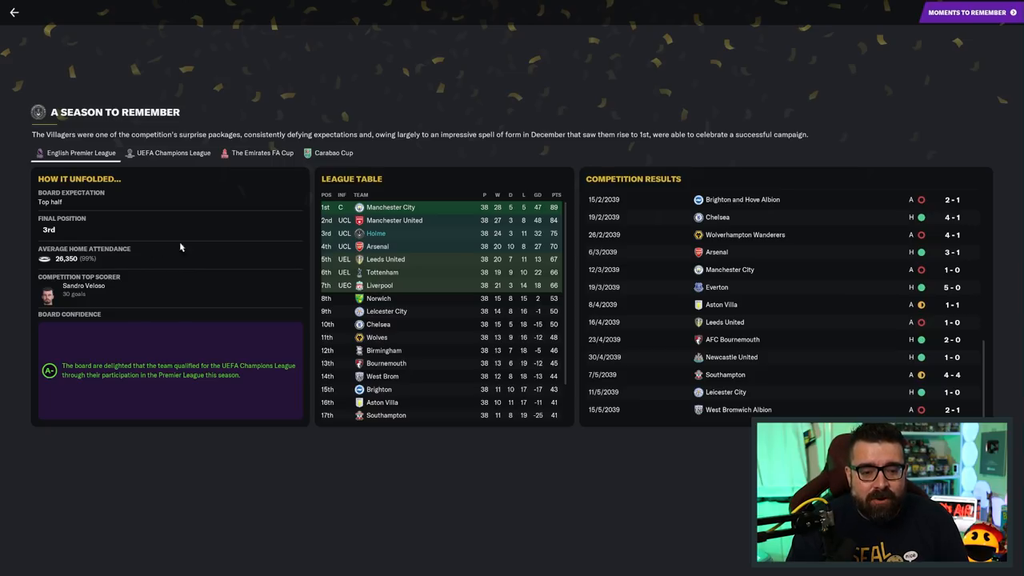
mouse_move(903, 57)
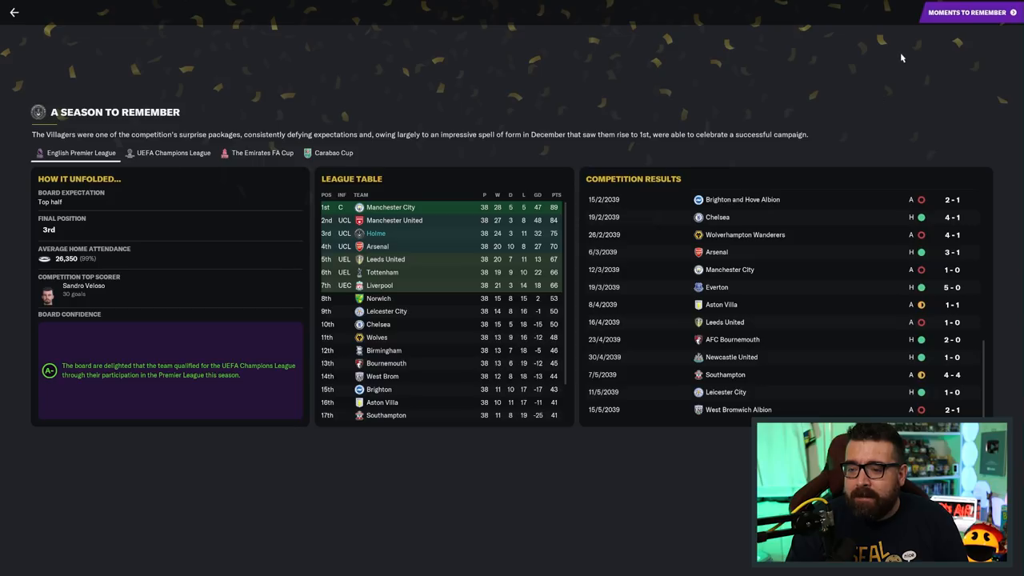
Advance the season review to Moments to Remember, led by the 6-0 Manchester United win
click(968, 13)
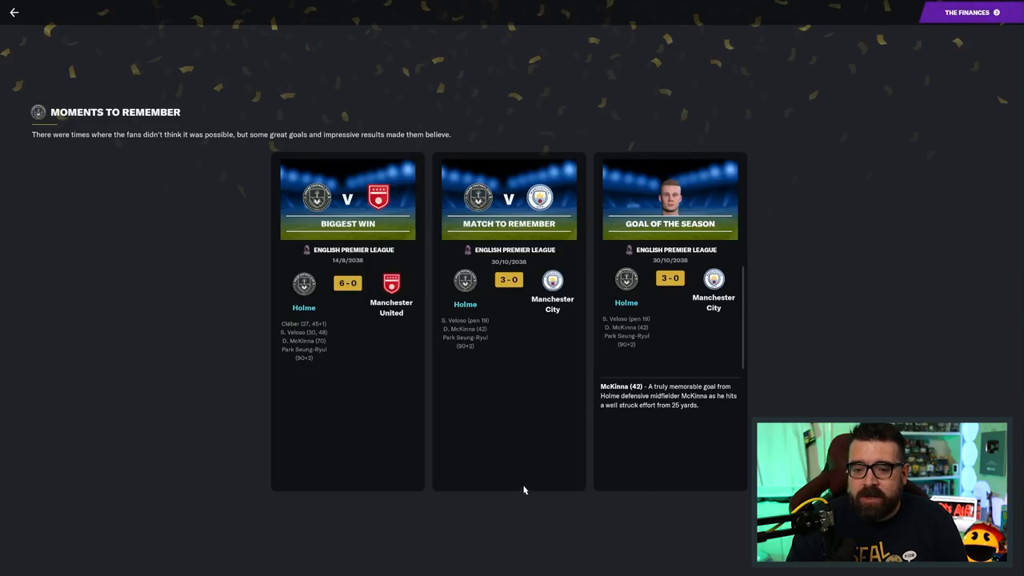
mouse_move(295, 338)
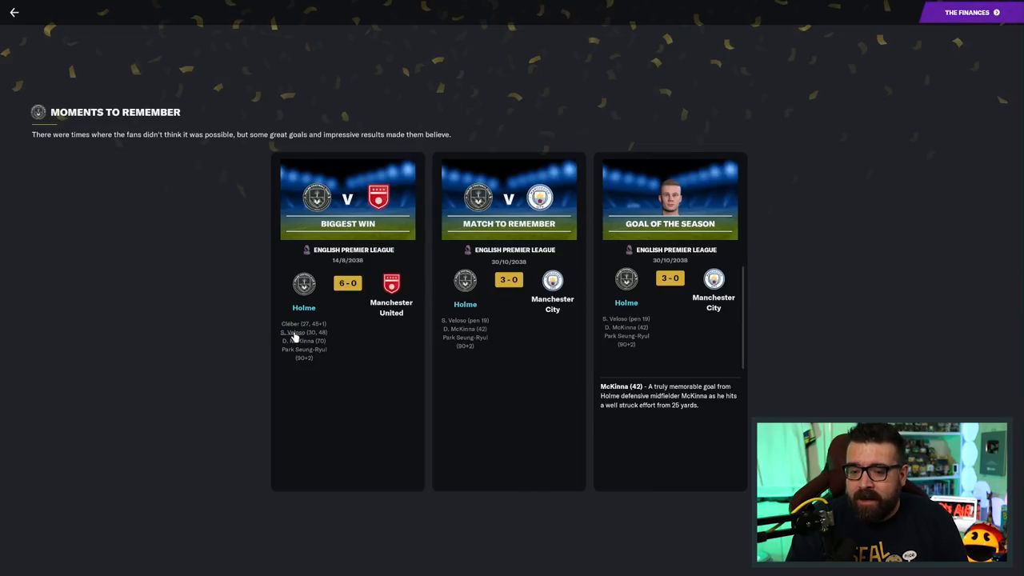
mouse_move(835, 264)
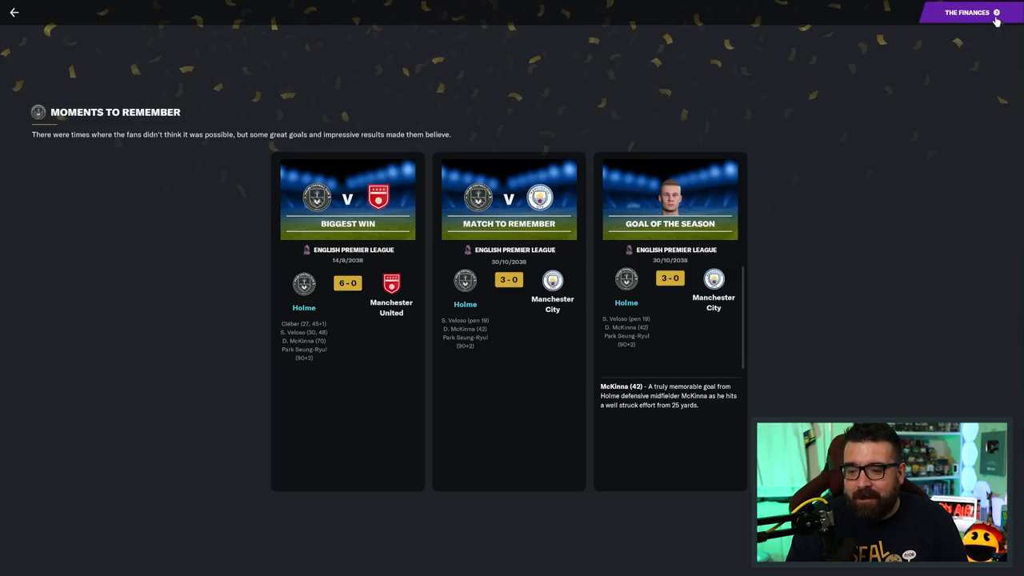
Advance to the finances page showing £91.78M prize money and 456,584 shirts sold
click(966, 13)
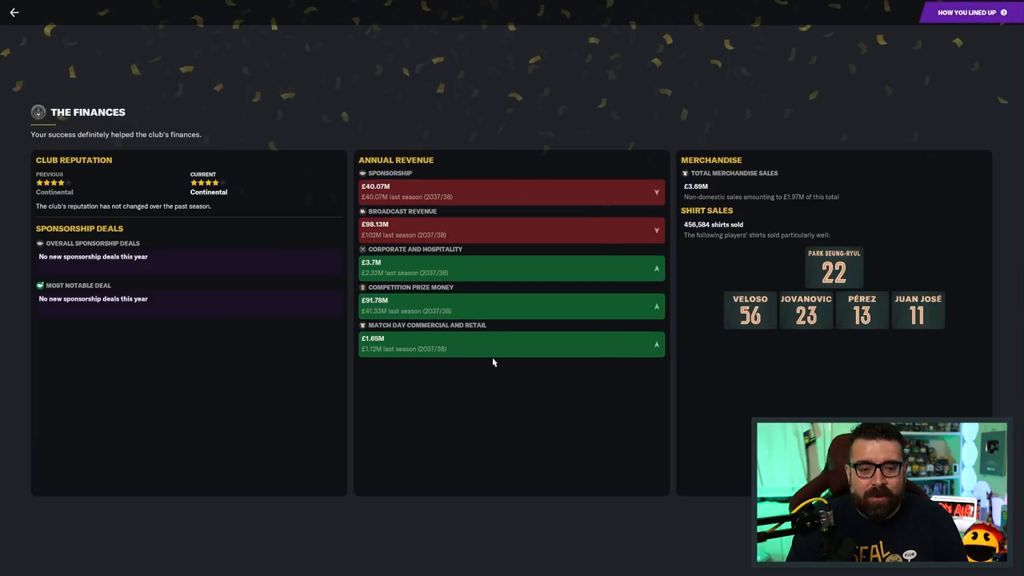
mouse_move(145, 232)
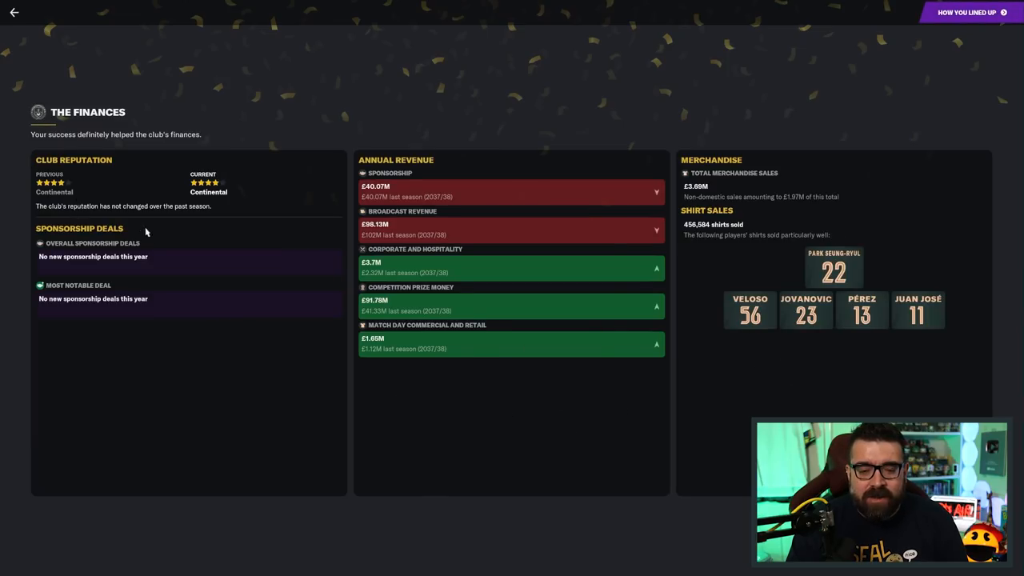
mouse_move(256, 399)
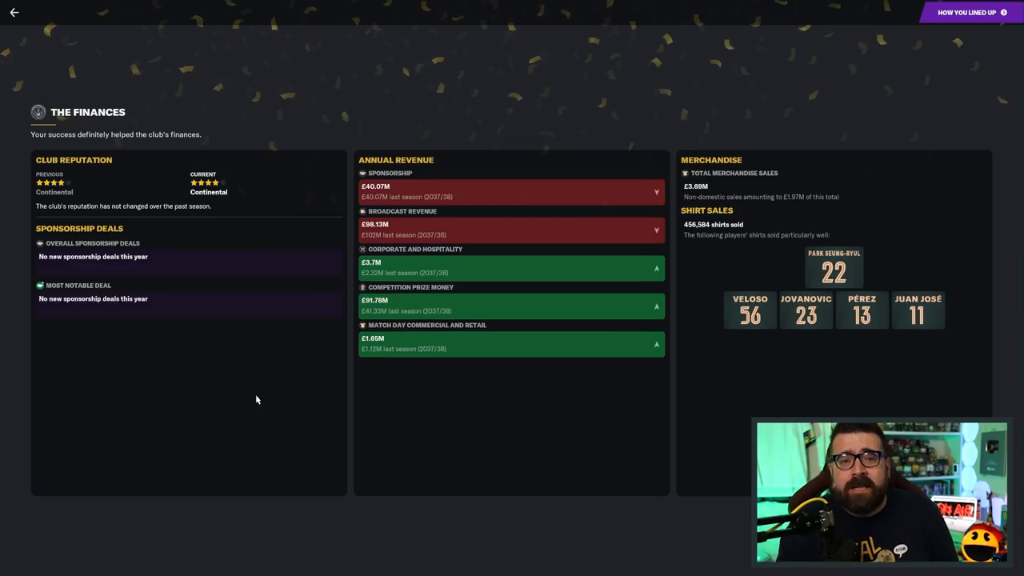
mouse_move(225, 373)
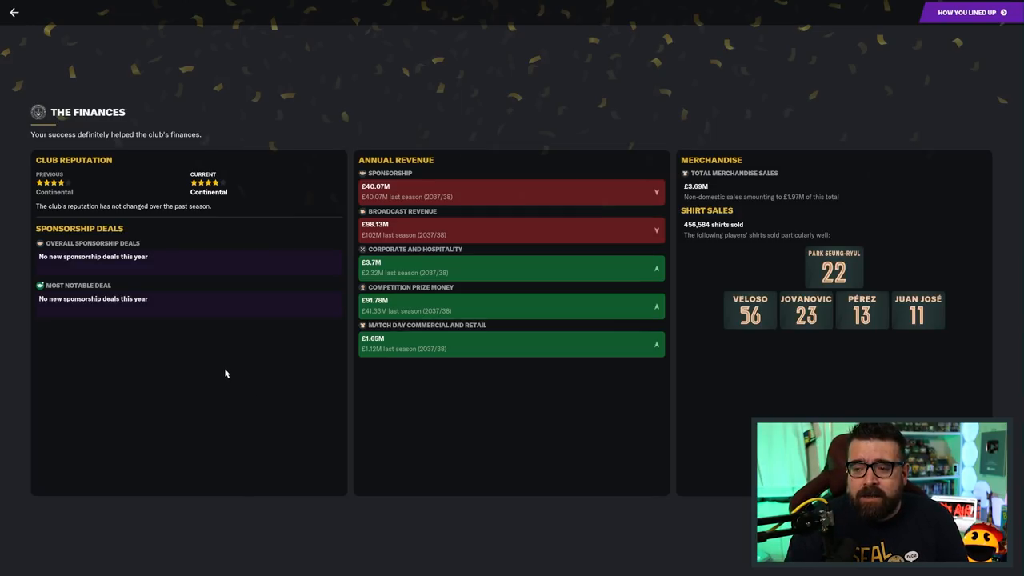
mouse_move(269, 374)
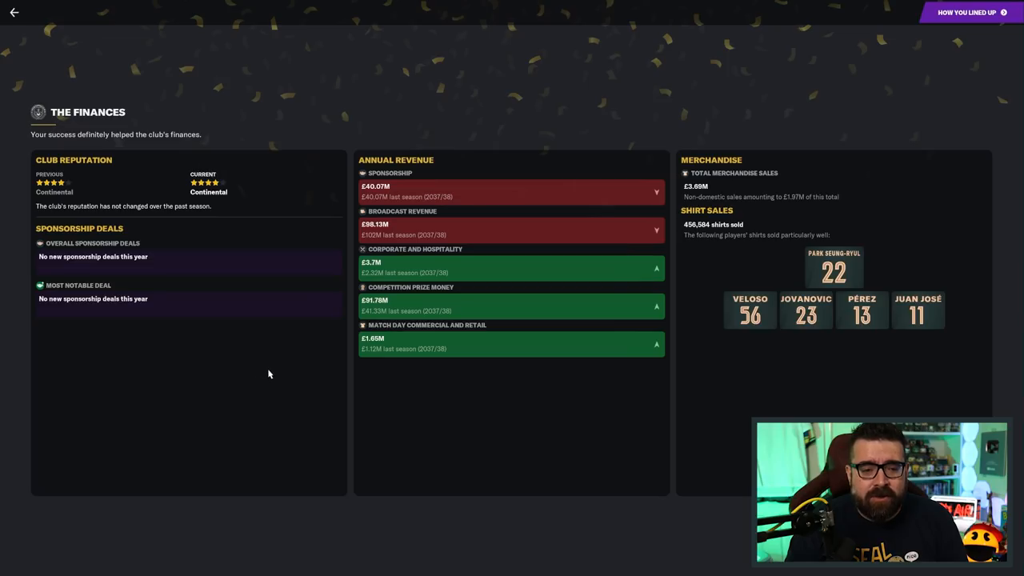
mouse_move(161, 357)
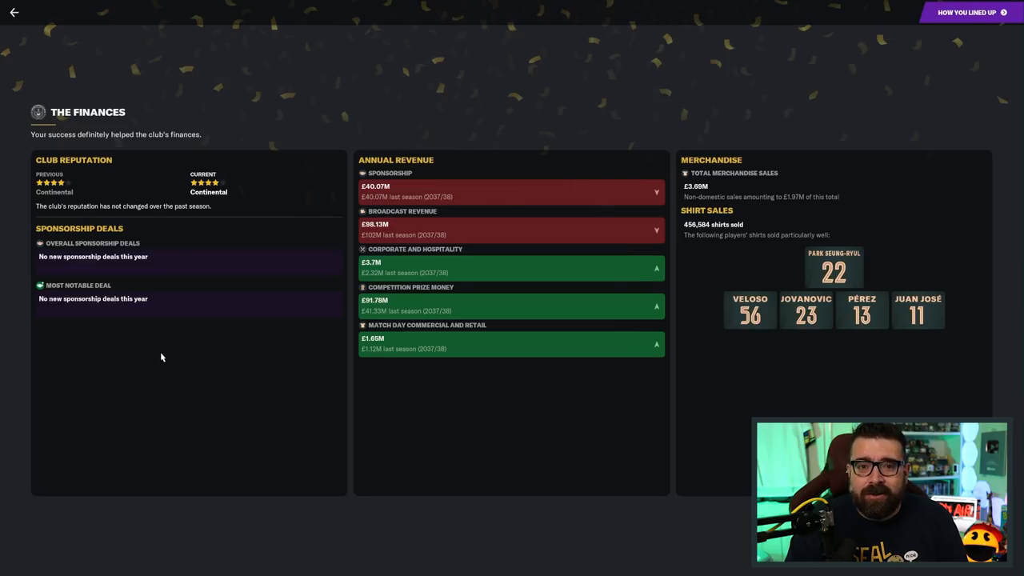
mouse_move(112, 257)
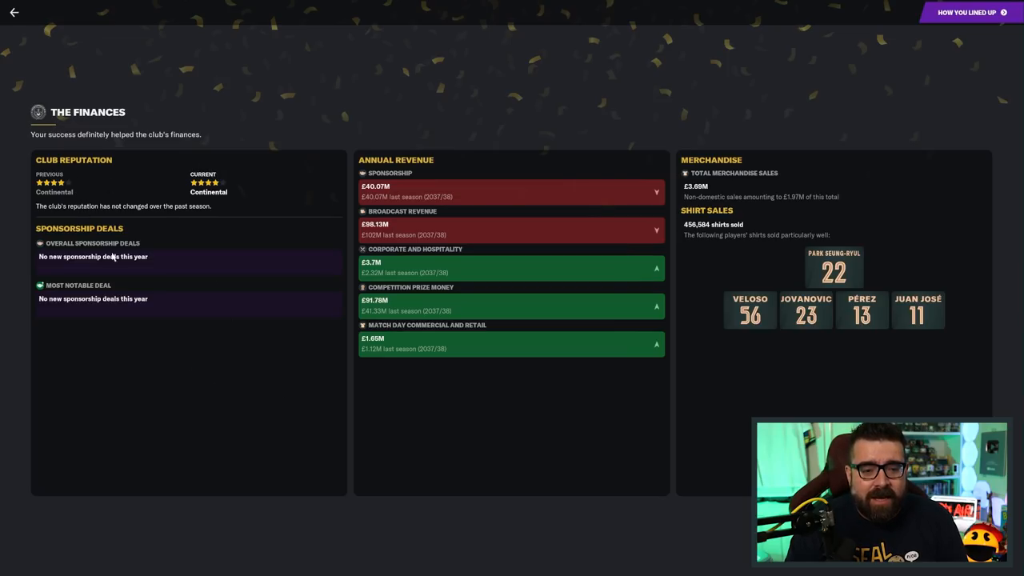
mouse_move(243, 388)
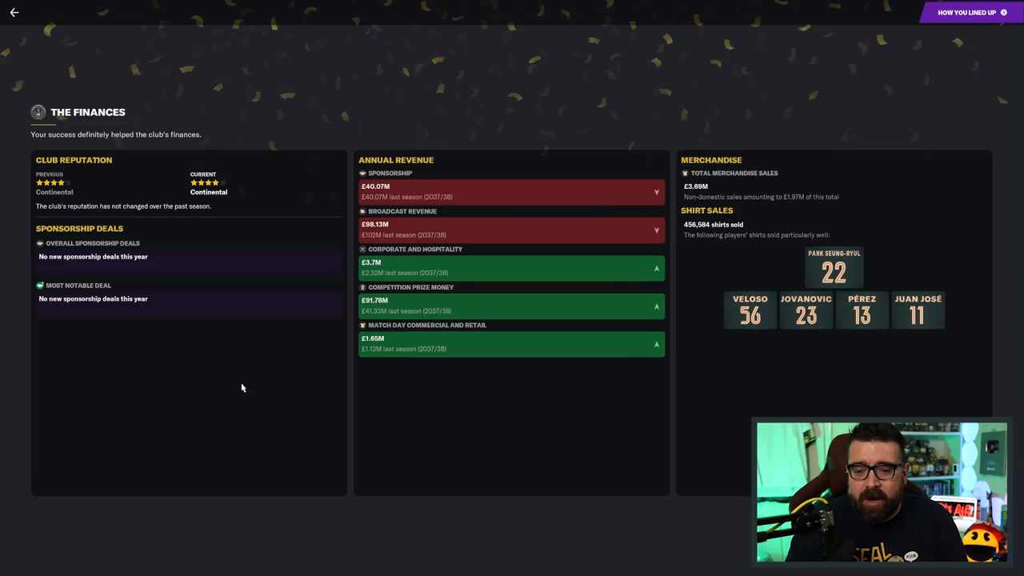
mouse_move(253, 372)
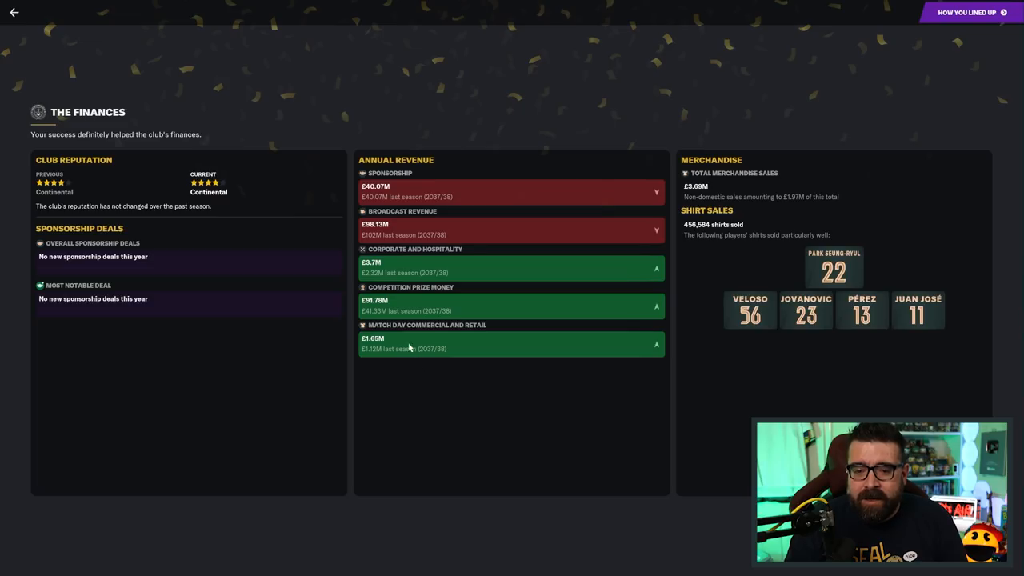
mouse_move(515, 272)
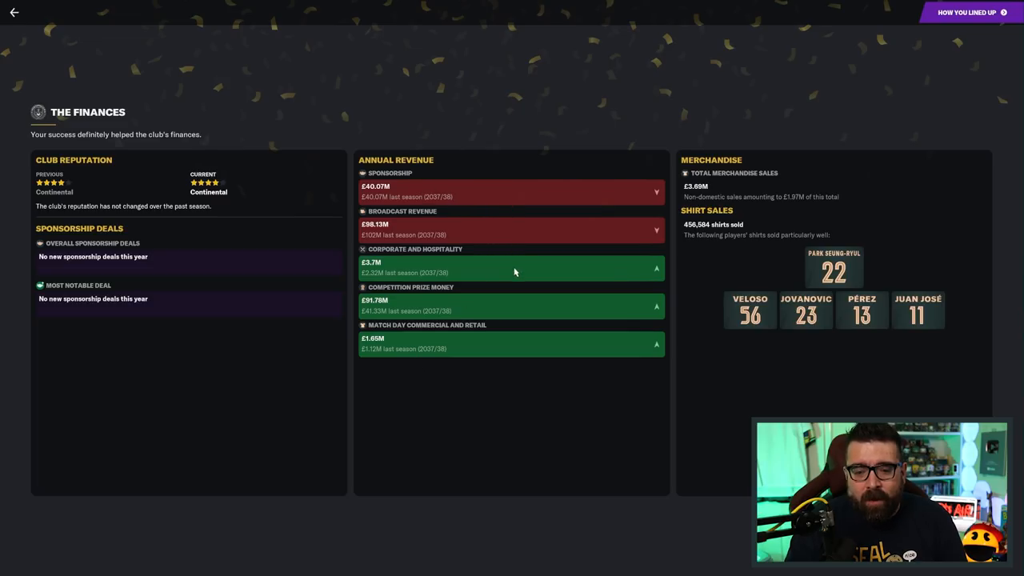
mouse_move(384, 310)
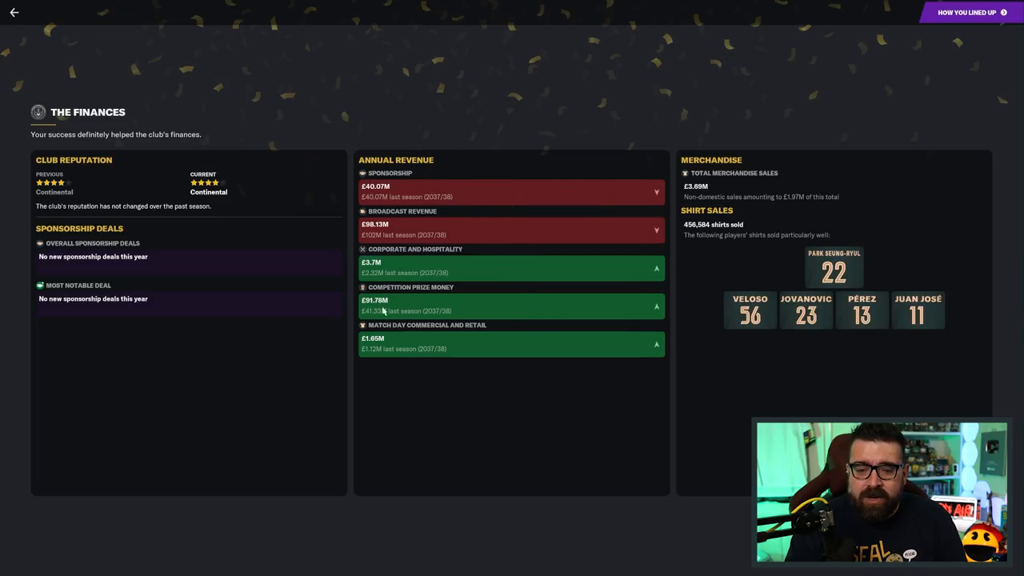
mouse_move(468, 462)
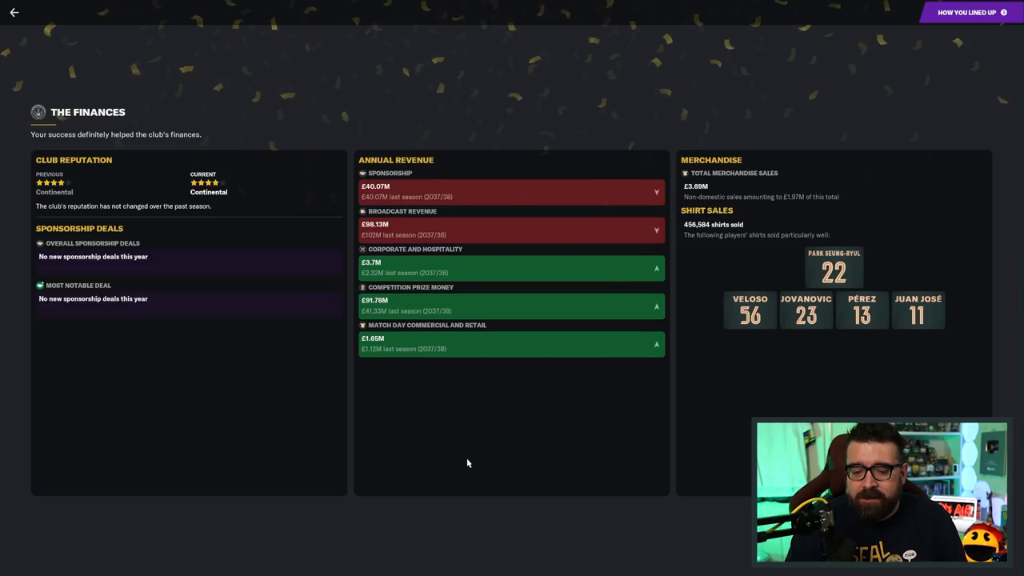
mouse_move(570, 472)
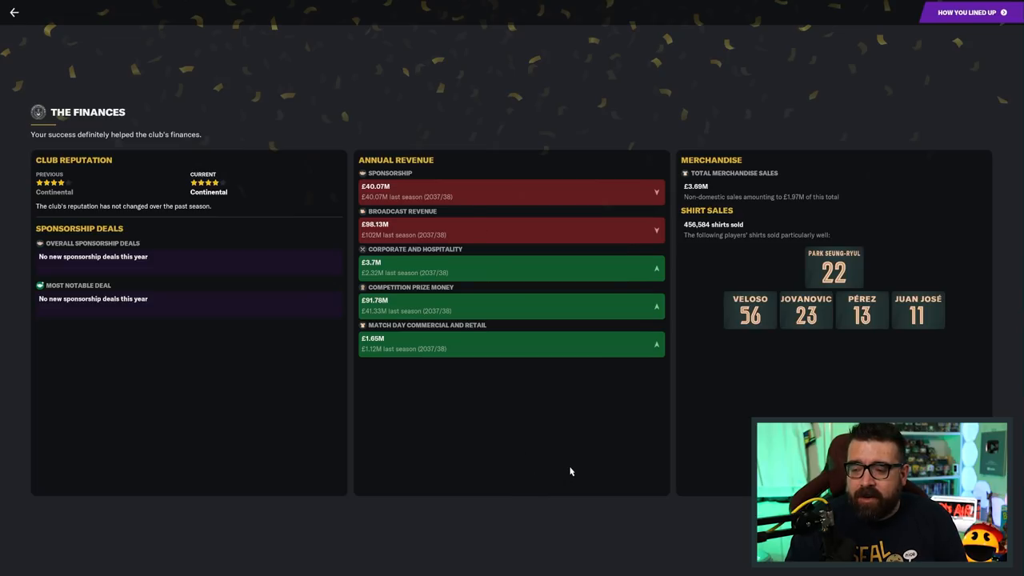
mouse_move(732, 205)
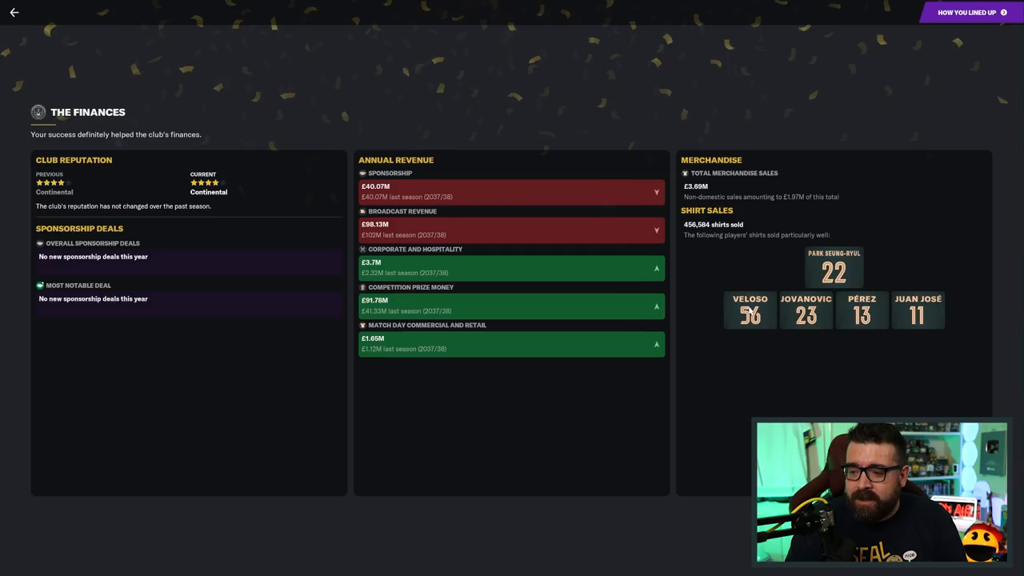
mouse_move(648, 294)
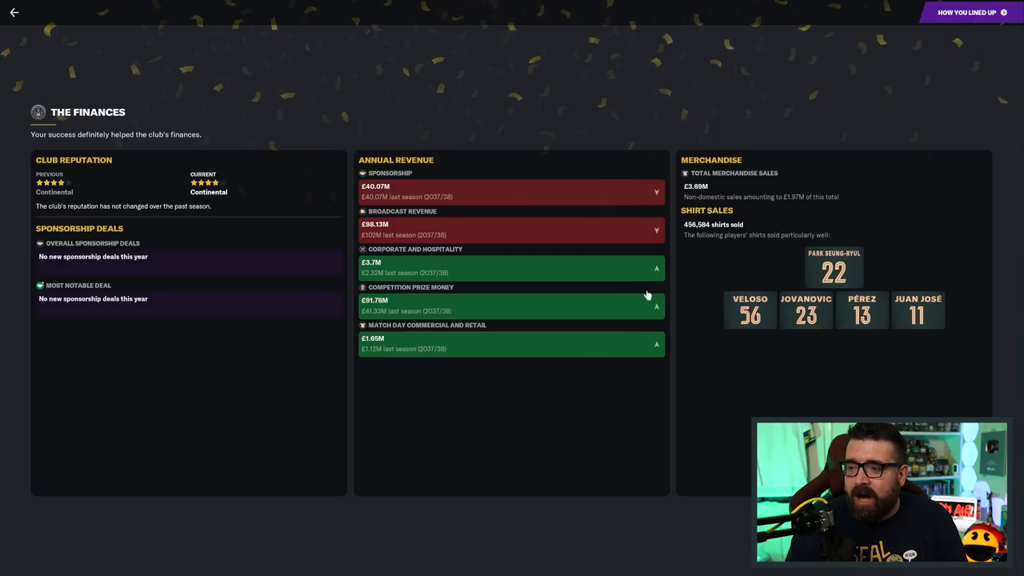
Advance to How You Lined Up, showing Holme's best eleven in 4-2-4 Wide
click(966, 12)
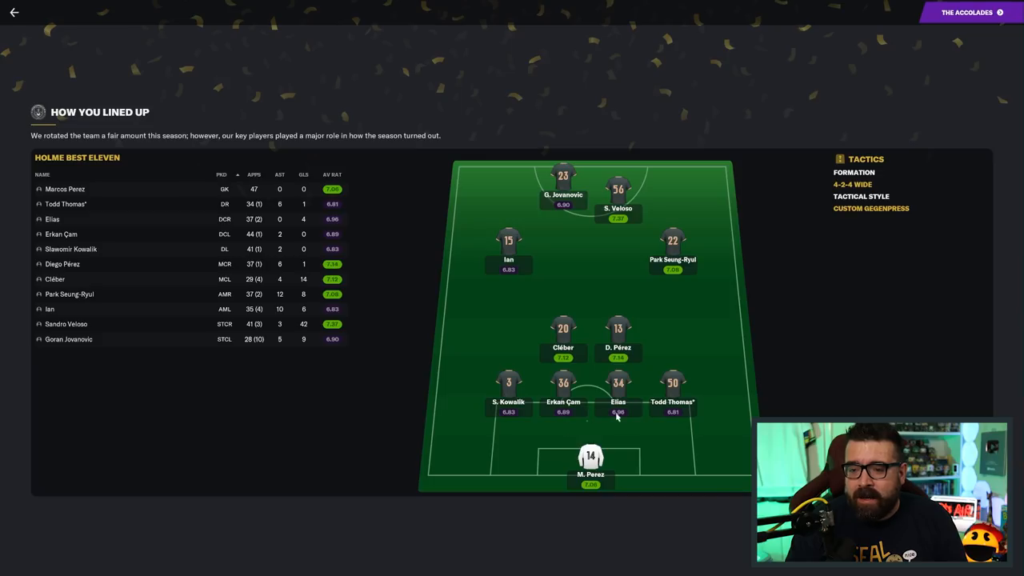
mouse_move(644, 454)
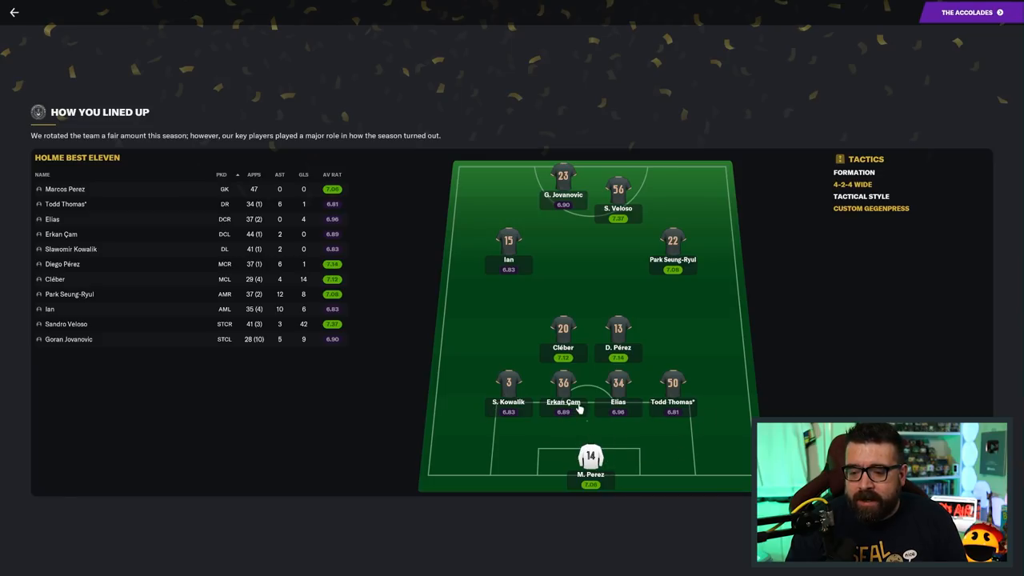
mouse_move(708, 420)
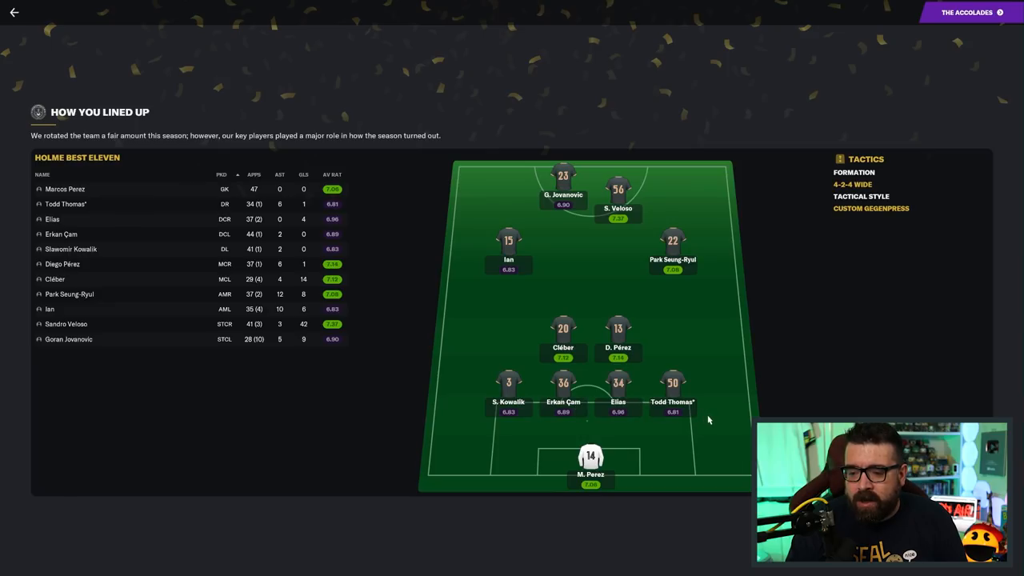
mouse_move(576, 352)
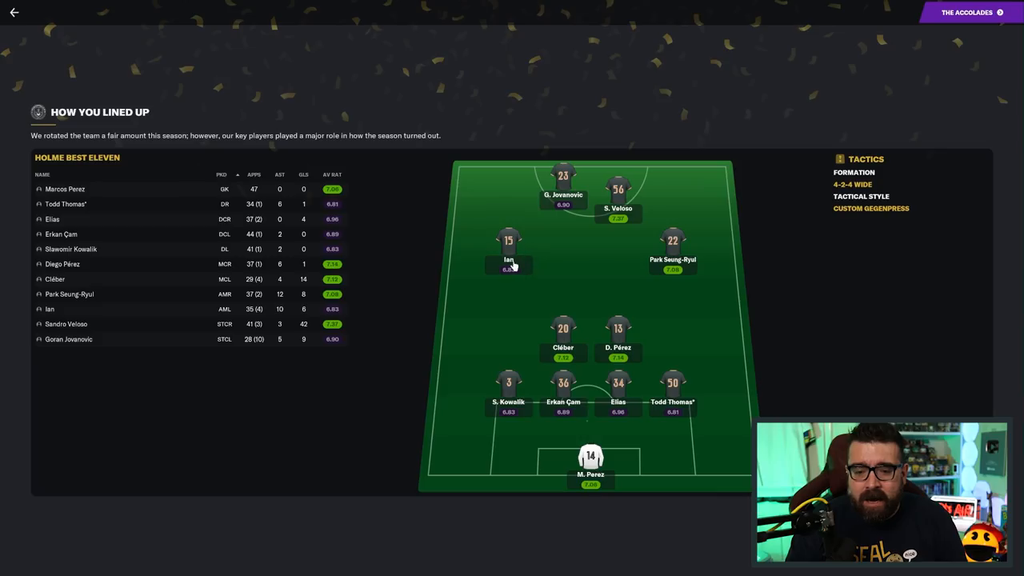
mouse_move(344, 310)
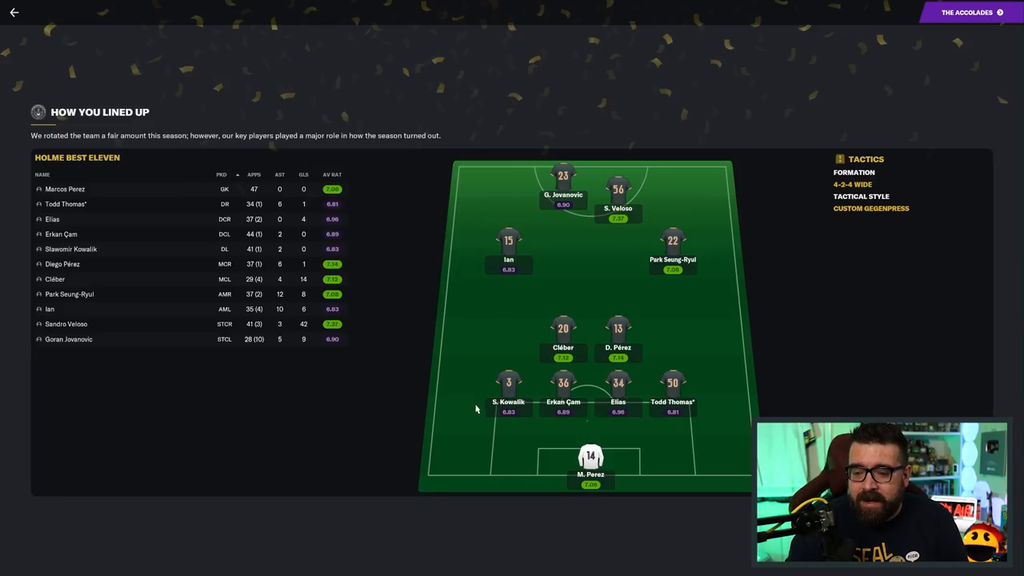
mouse_move(577, 356)
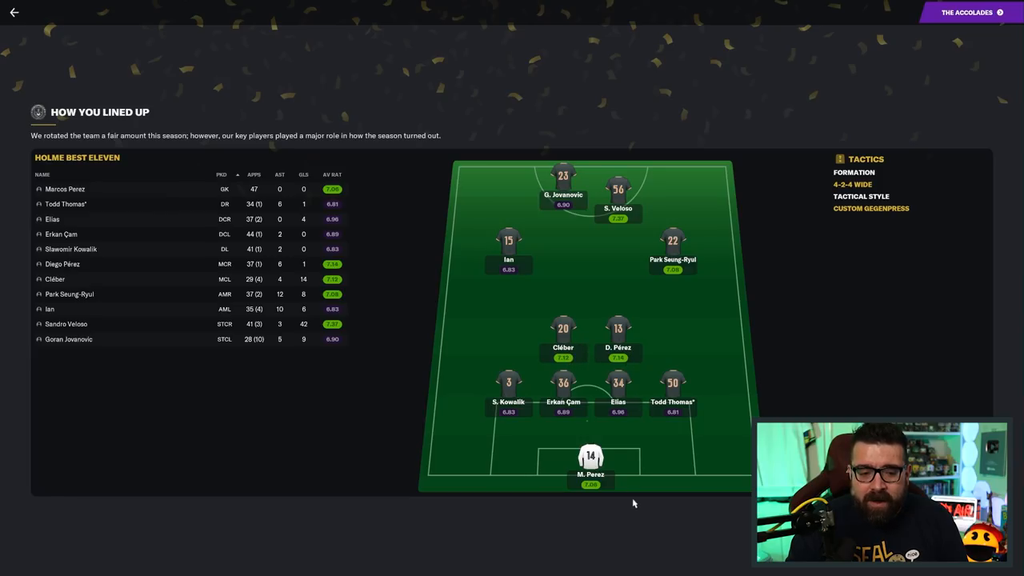
mouse_move(650, 519)
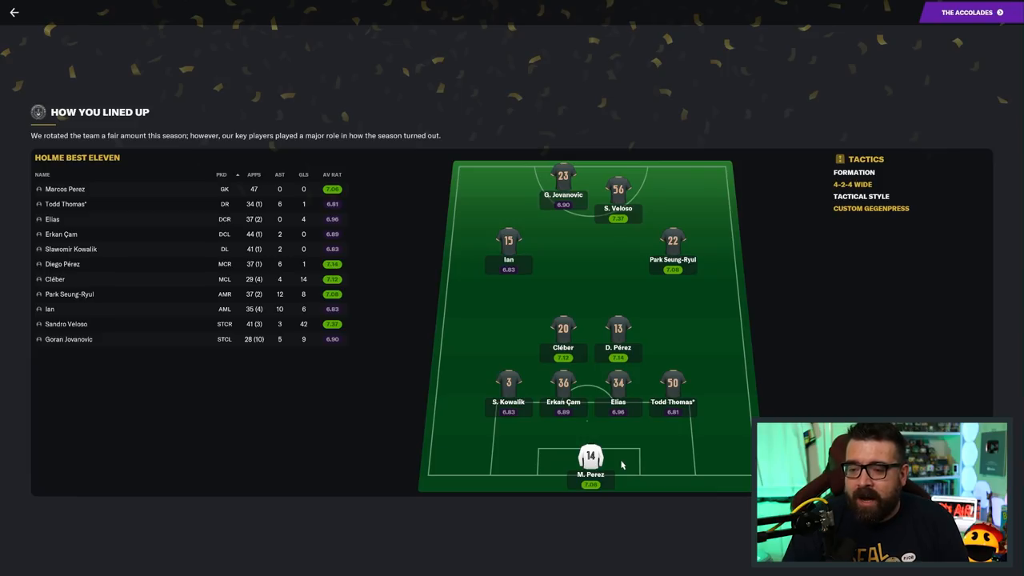
mouse_move(941, 66)
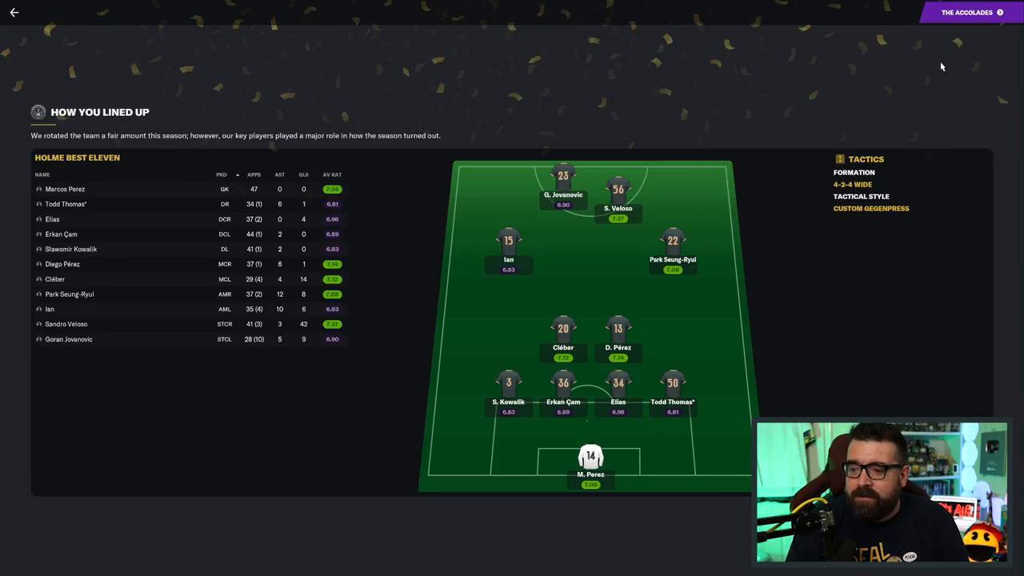
click(974, 12)
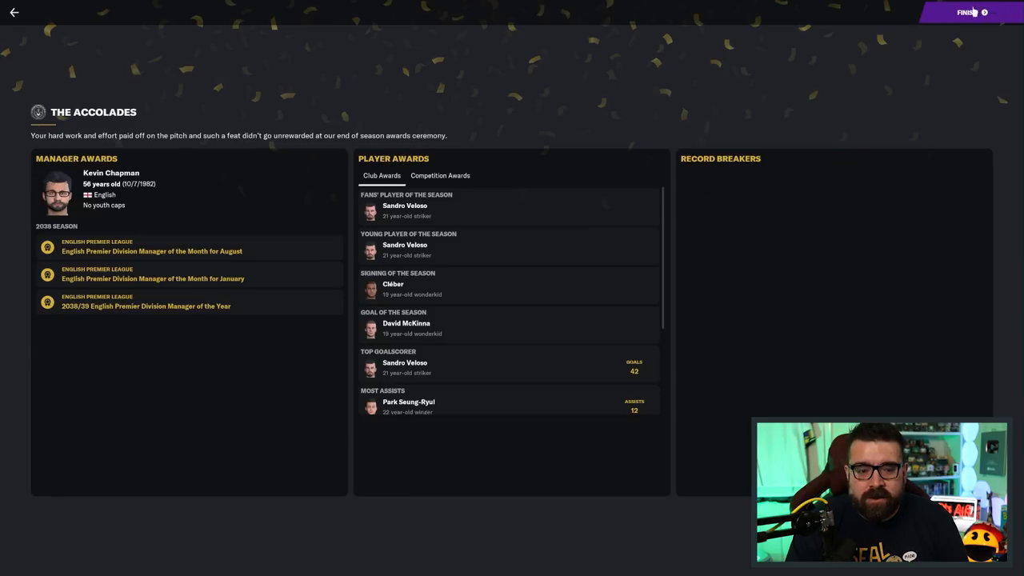
mouse_move(164, 308)
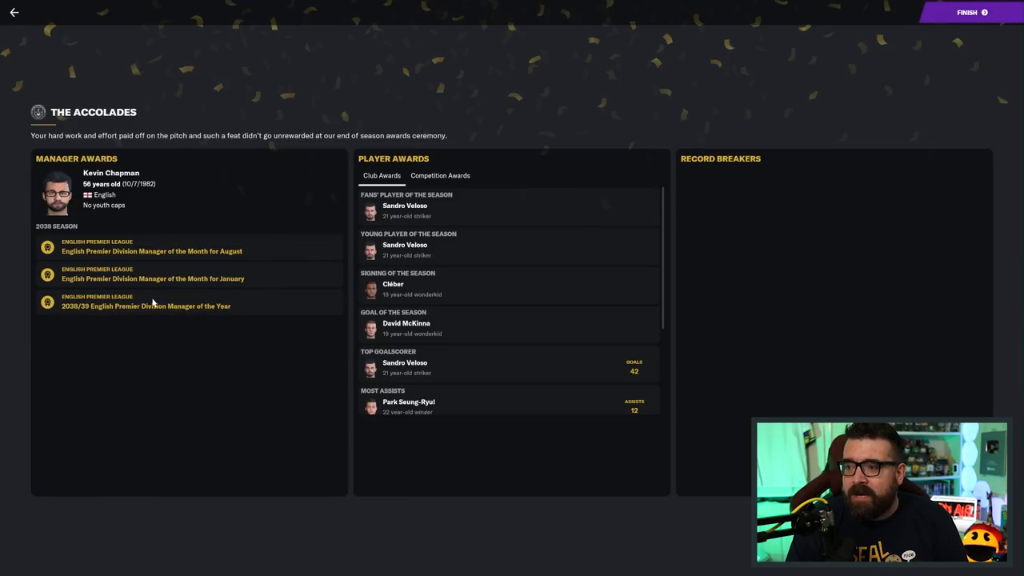
mouse_move(339, 346)
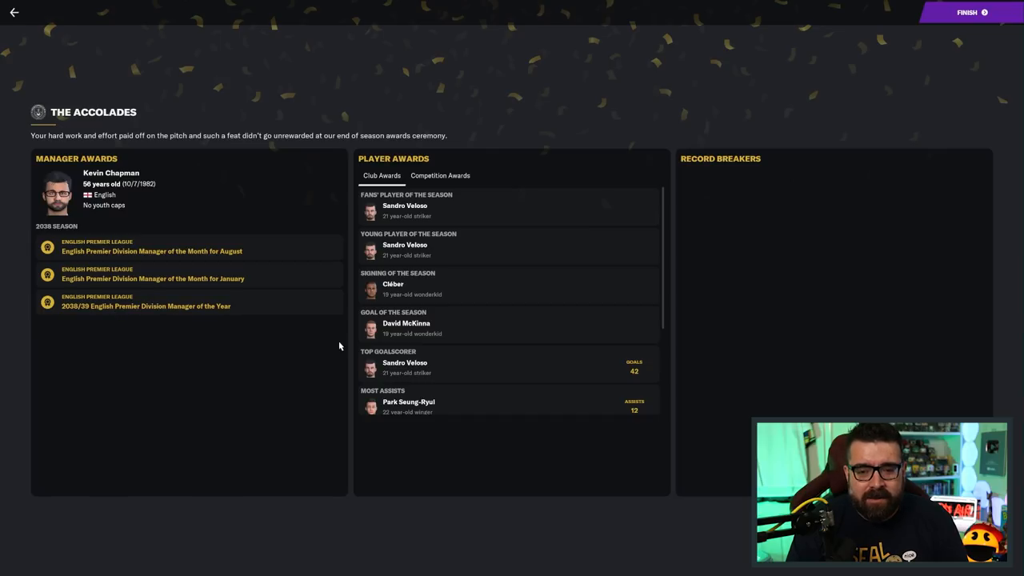
mouse_move(293, 432)
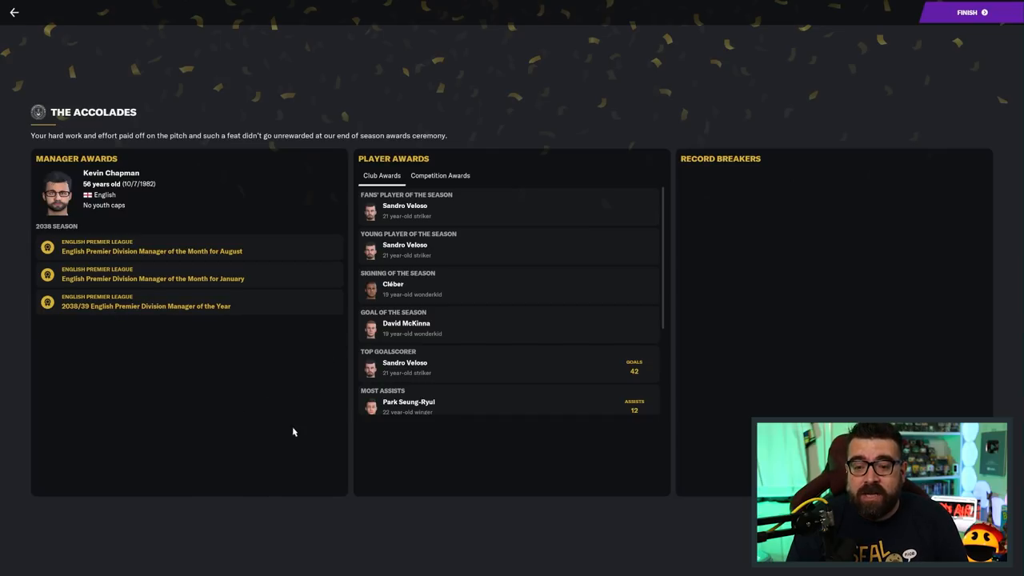
mouse_move(411, 210)
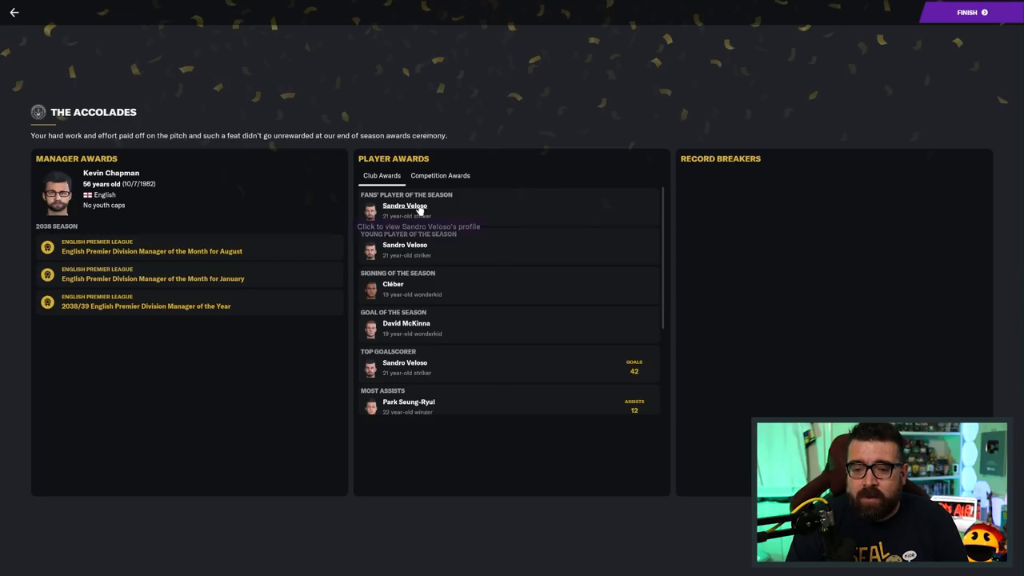
mouse_move(468, 222)
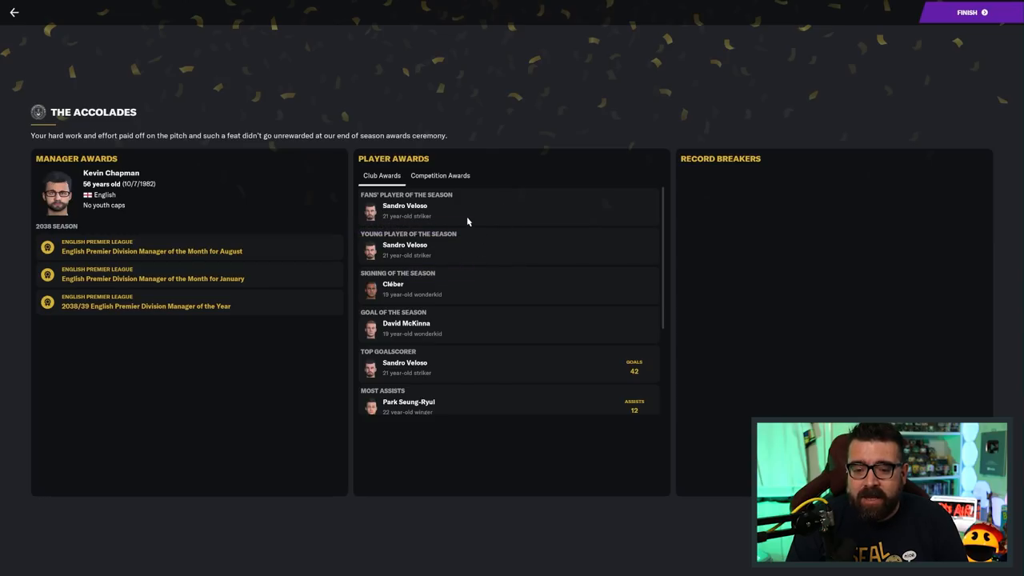
mouse_move(434, 211)
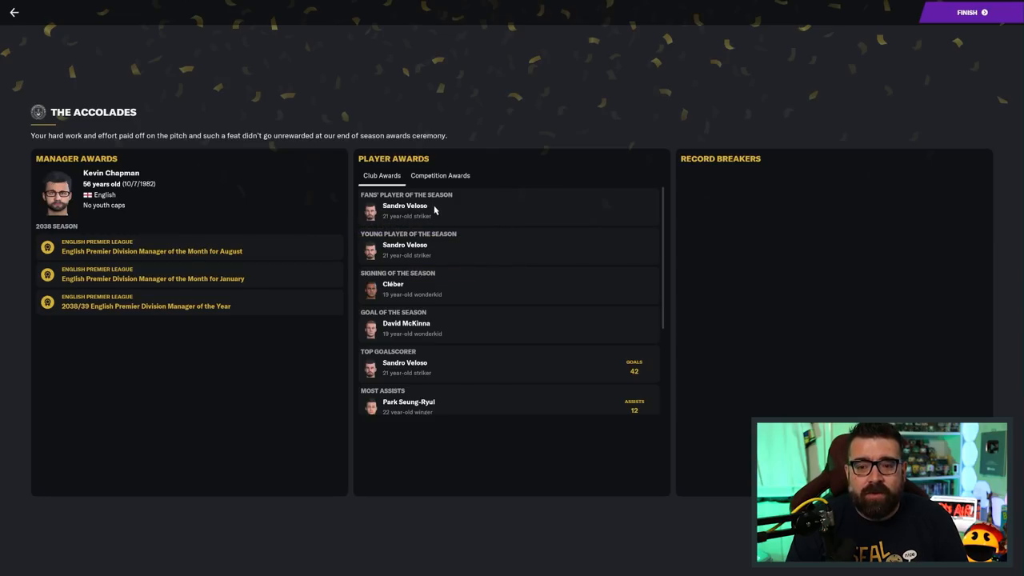
mouse_move(436, 285)
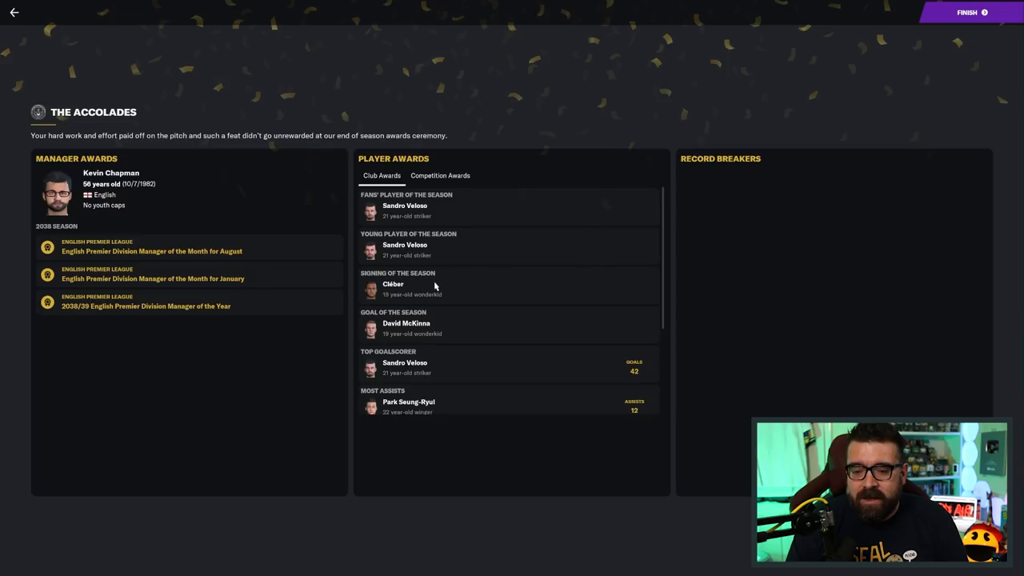
mouse_move(490, 330)
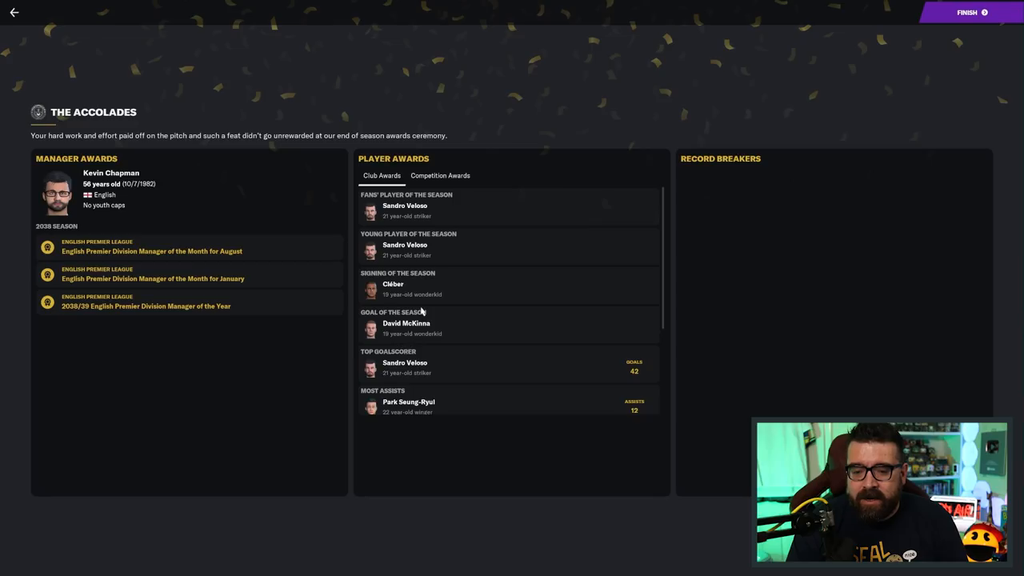
mouse_move(456, 367)
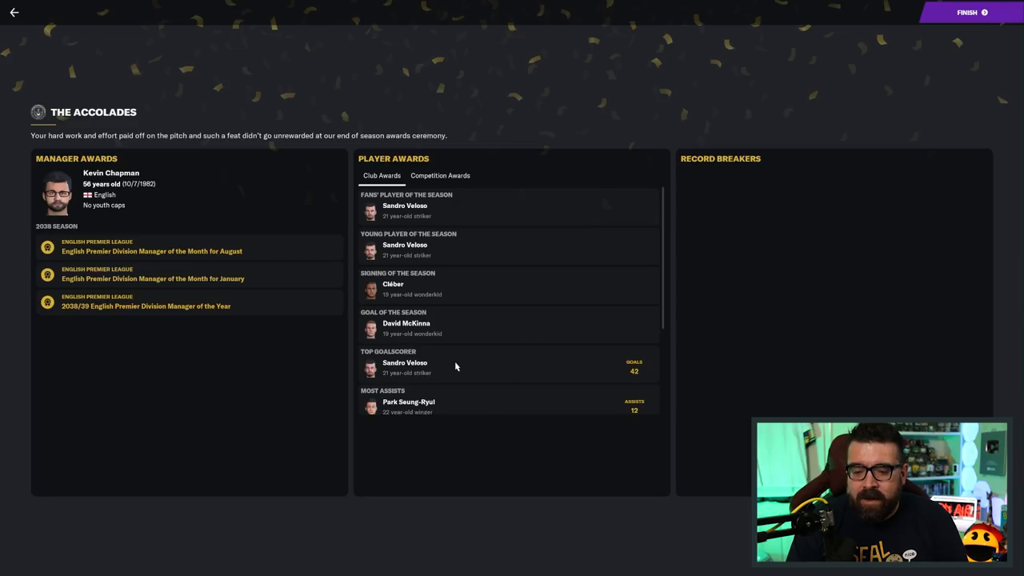
mouse_move(469, 213)
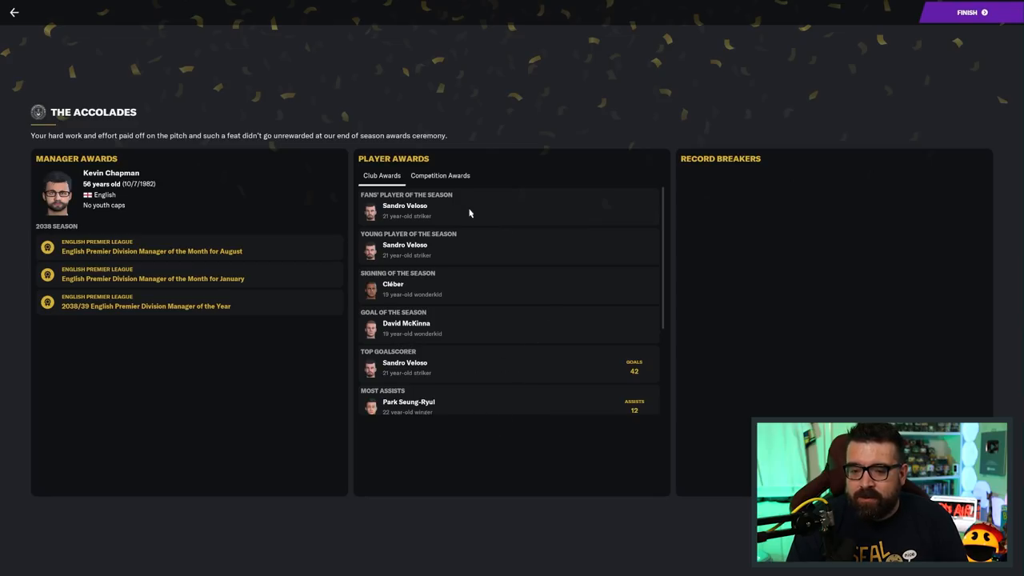
Show the Competition Awards list, including Sandro Veloso's World U21 Footballer award
click(440, 175)
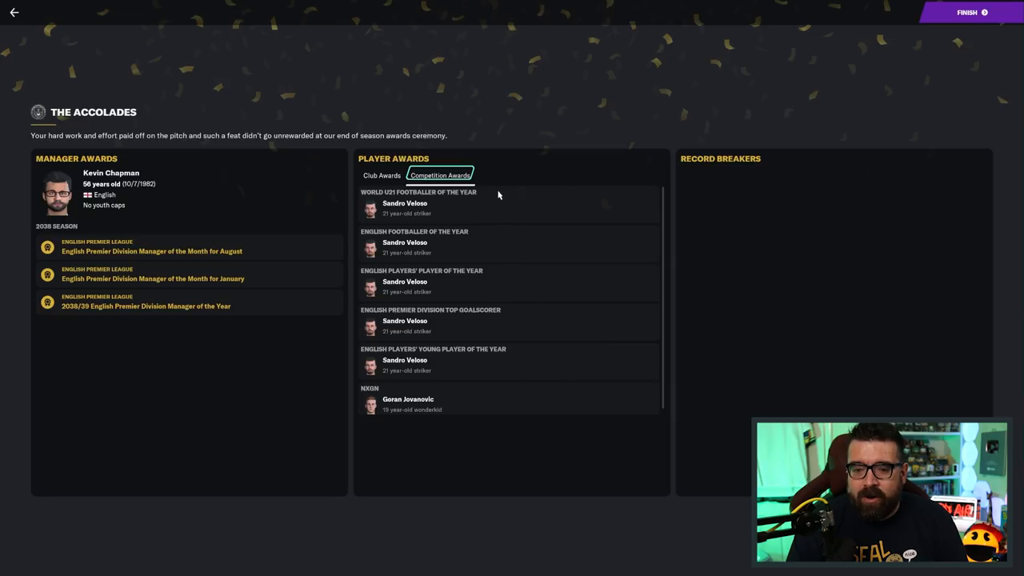
mouse_move(478, 202)
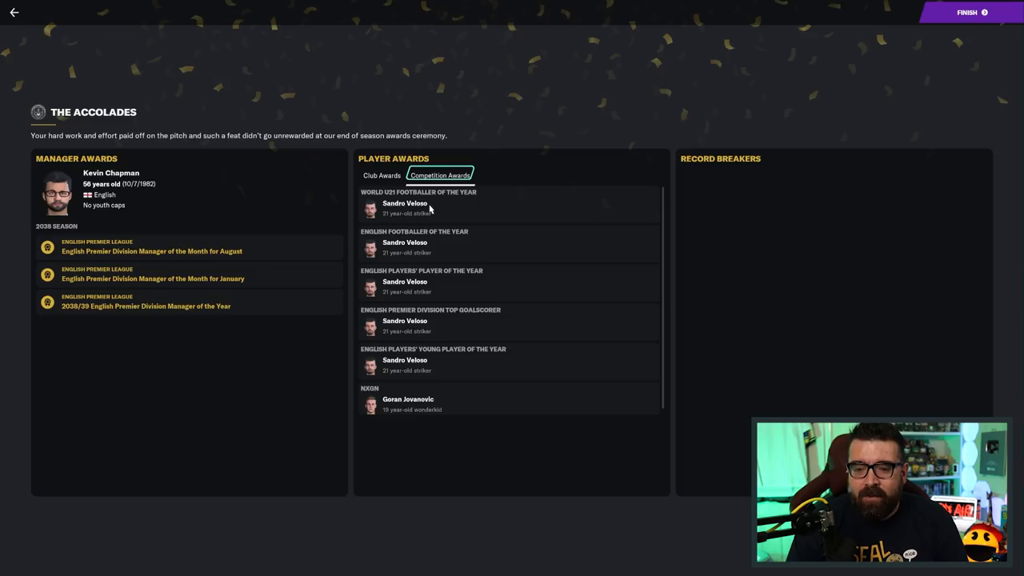
mouse_move(453, 244)
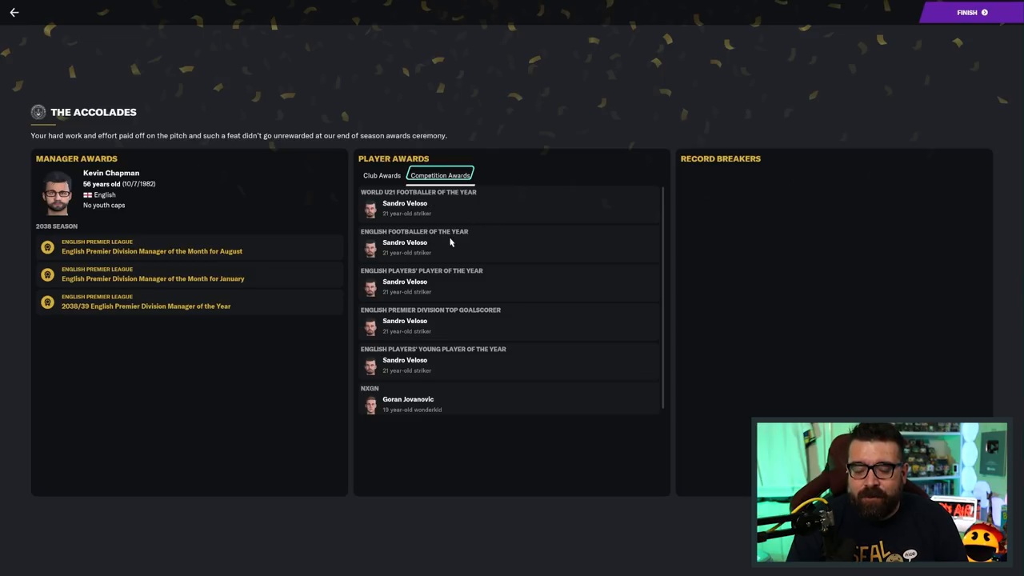
mouse_move(395, 281)
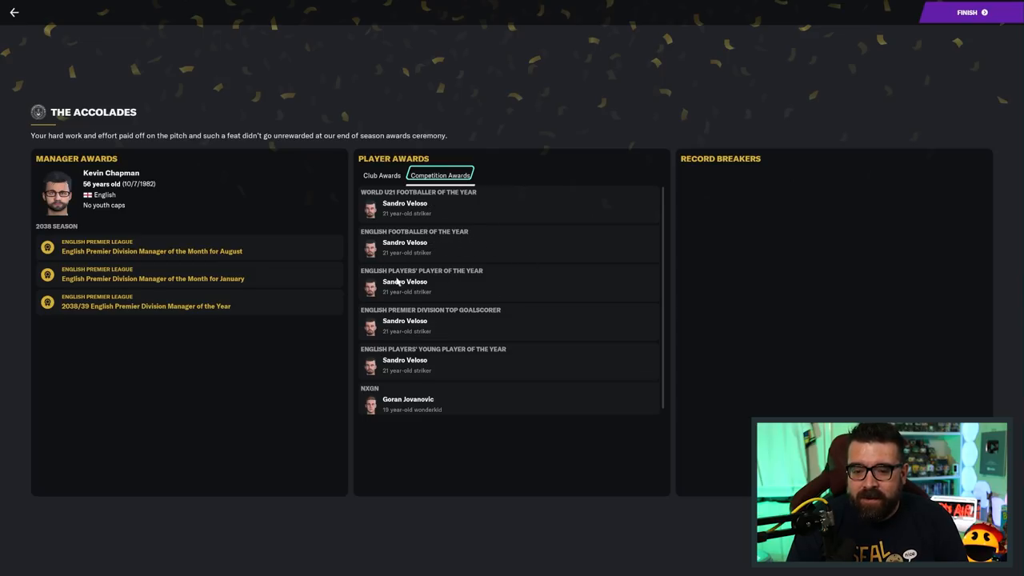
mouse_move(438, 326)
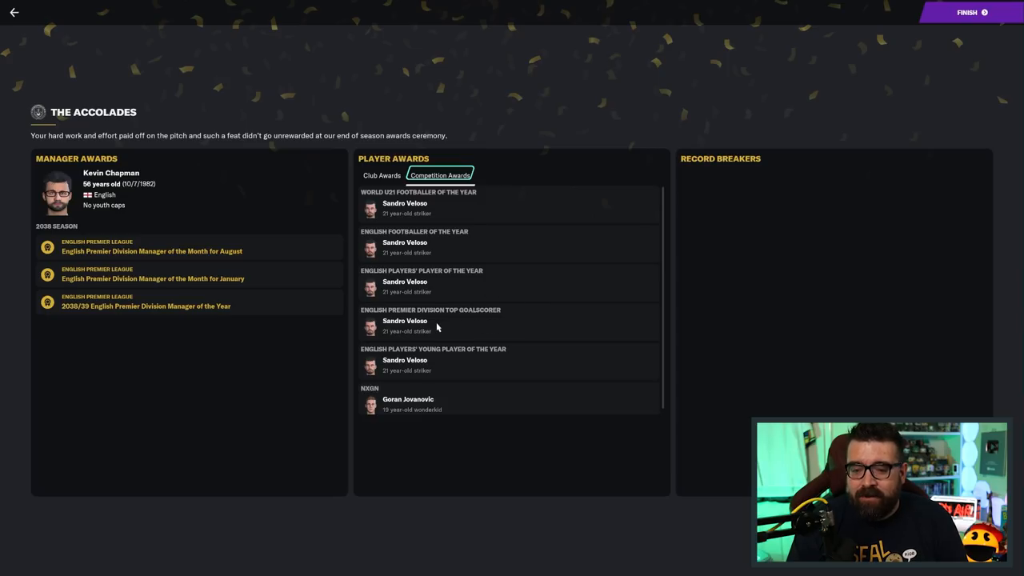
mouse_move(451, 261)
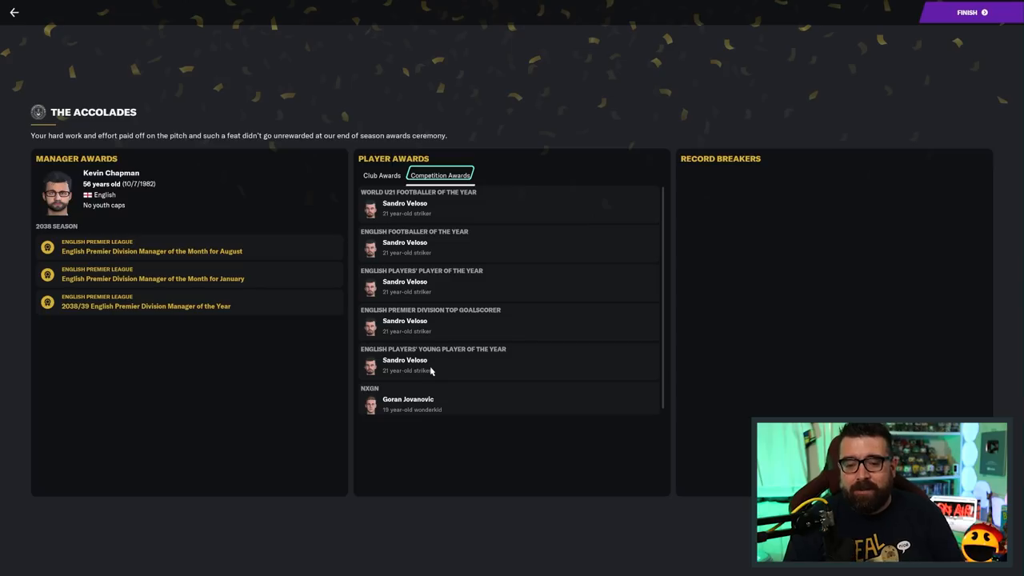
mouse_move(512, 235)
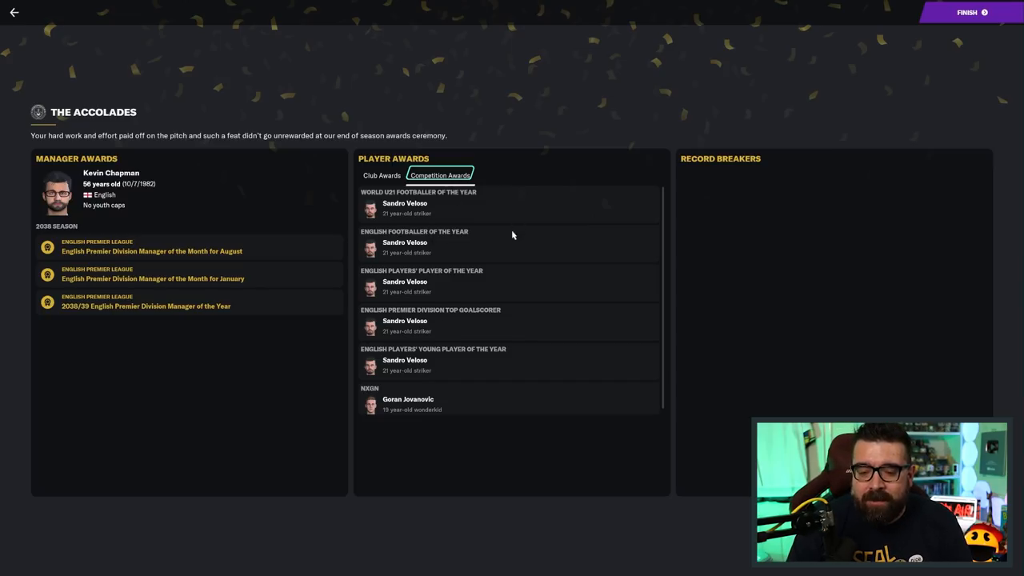
mouse_move(485, 278)
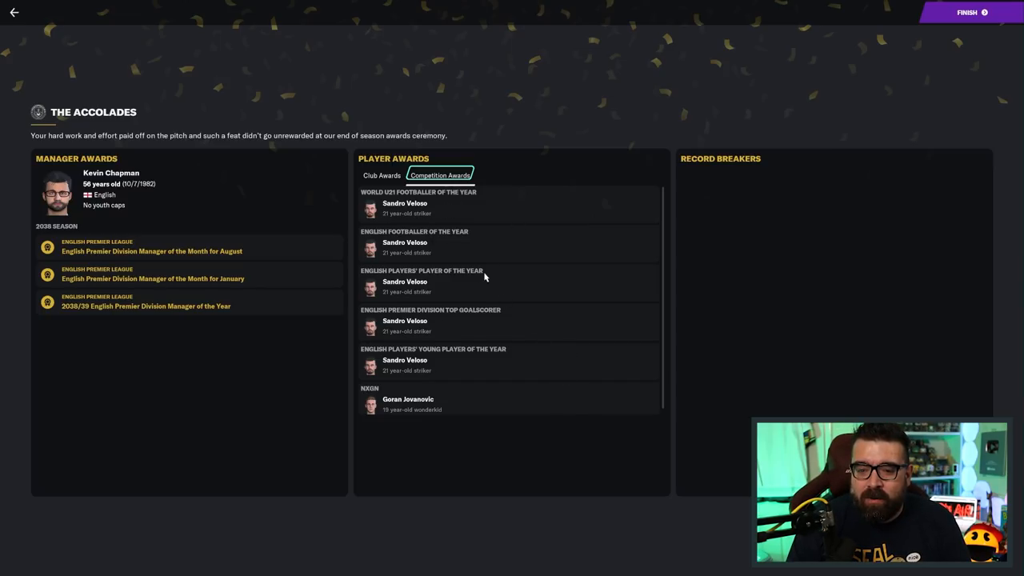
mouse_move(574, 297)
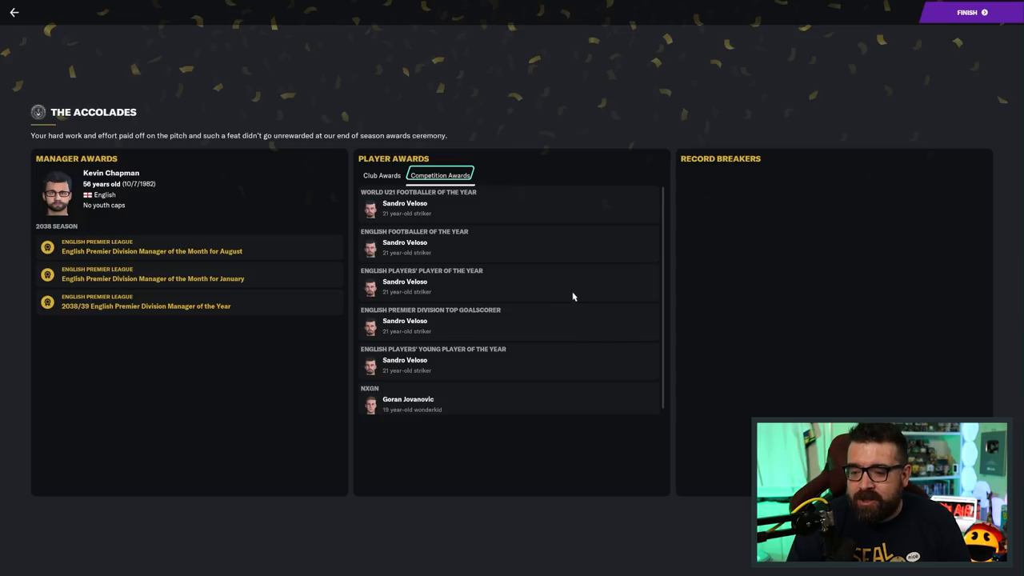
mouse_move(408, 400)
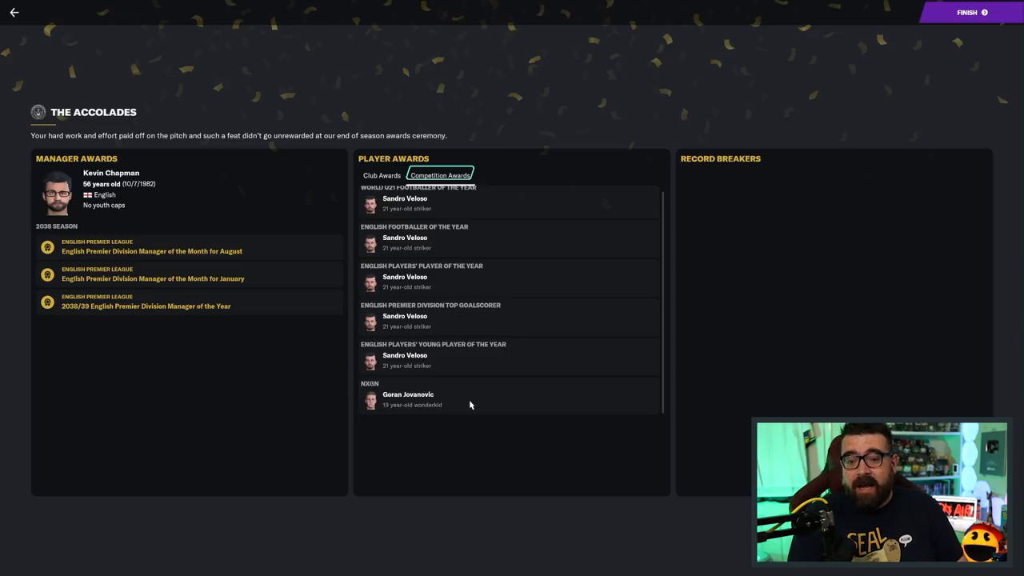
mouse_move(470, 429)
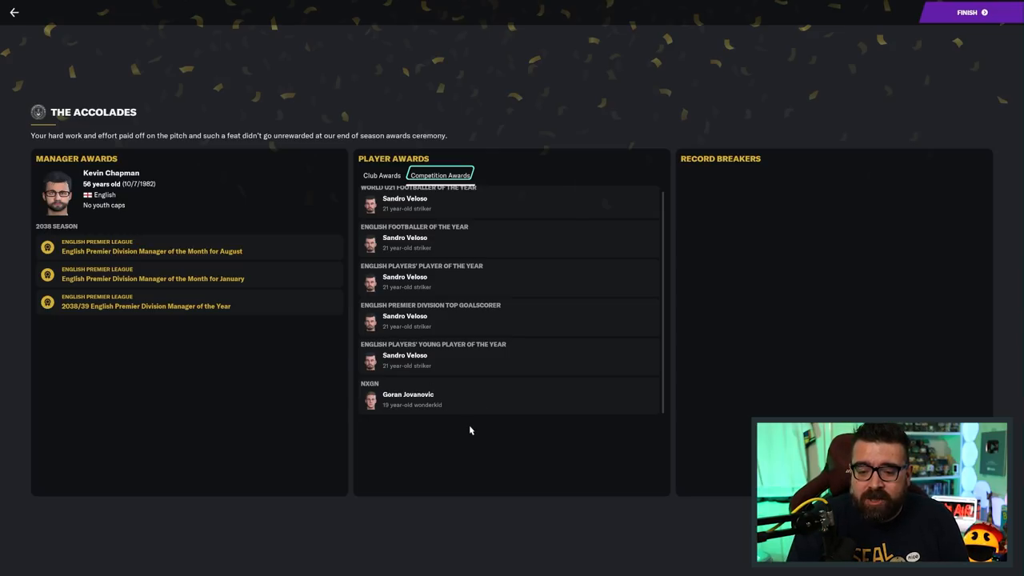
mouse_move(497, 431)
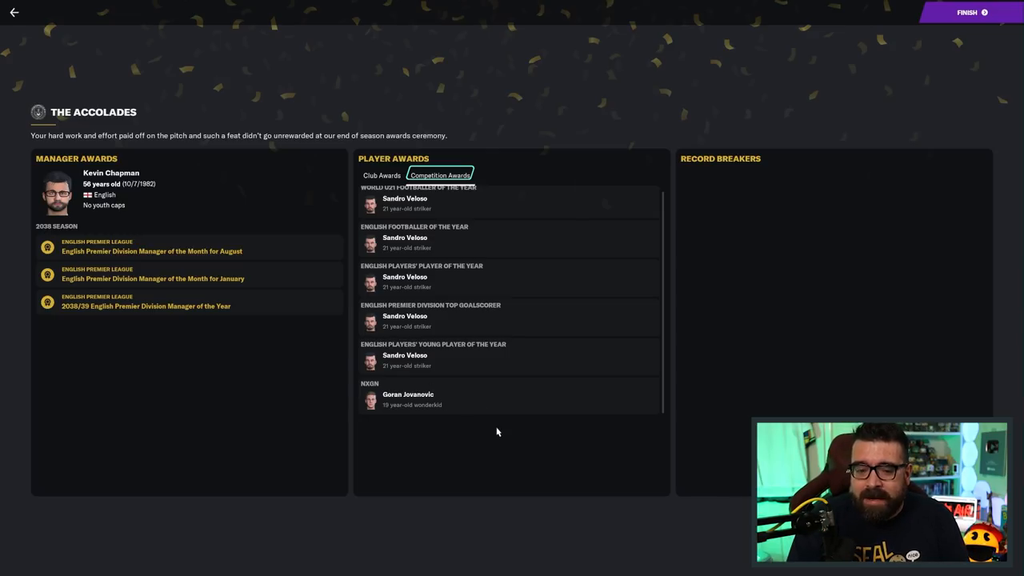
mouse_move(492, 420)
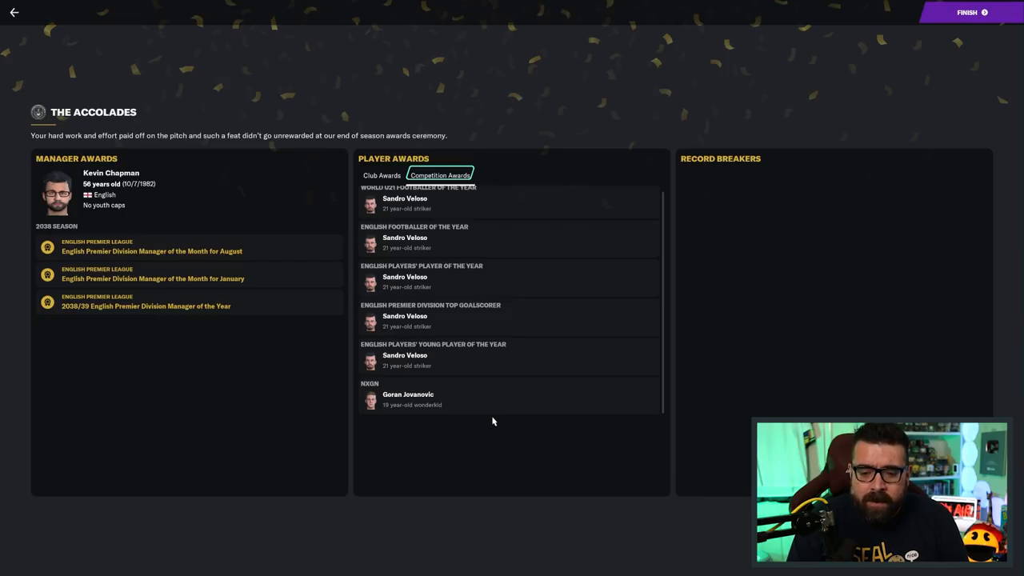
mouse_move(421, 398)
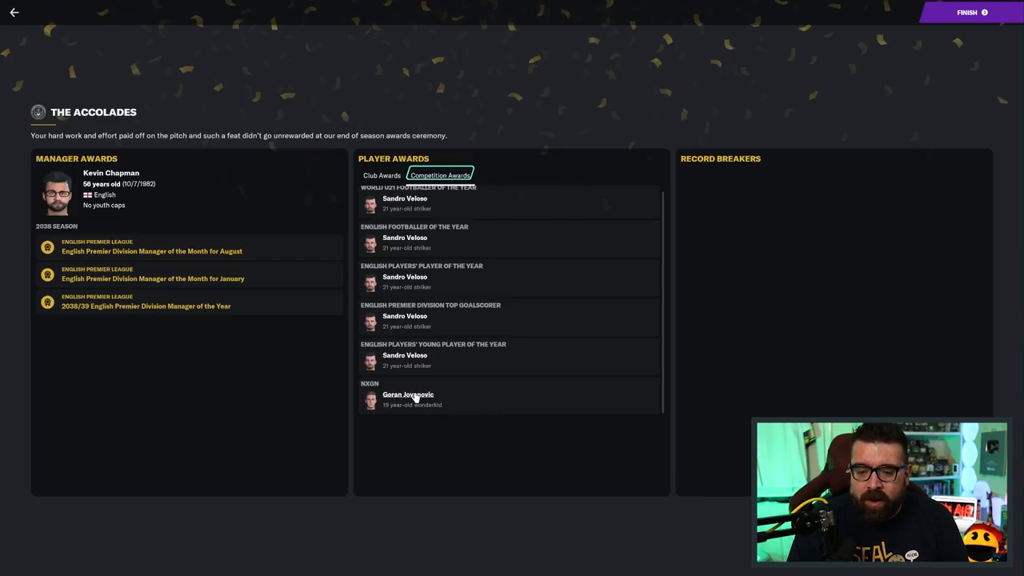
mouse_move(499, 515)
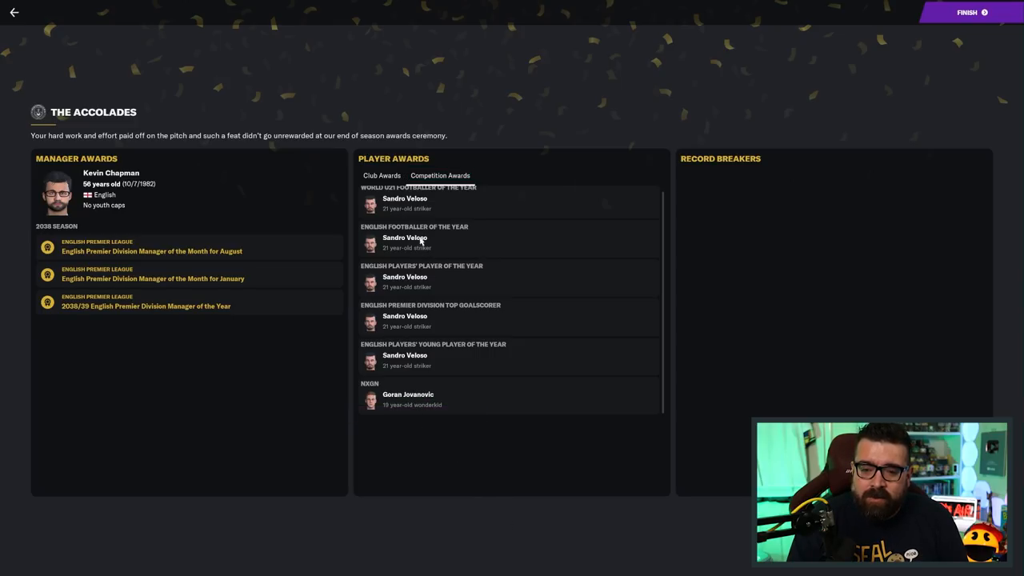
mouse_move(909, 57)
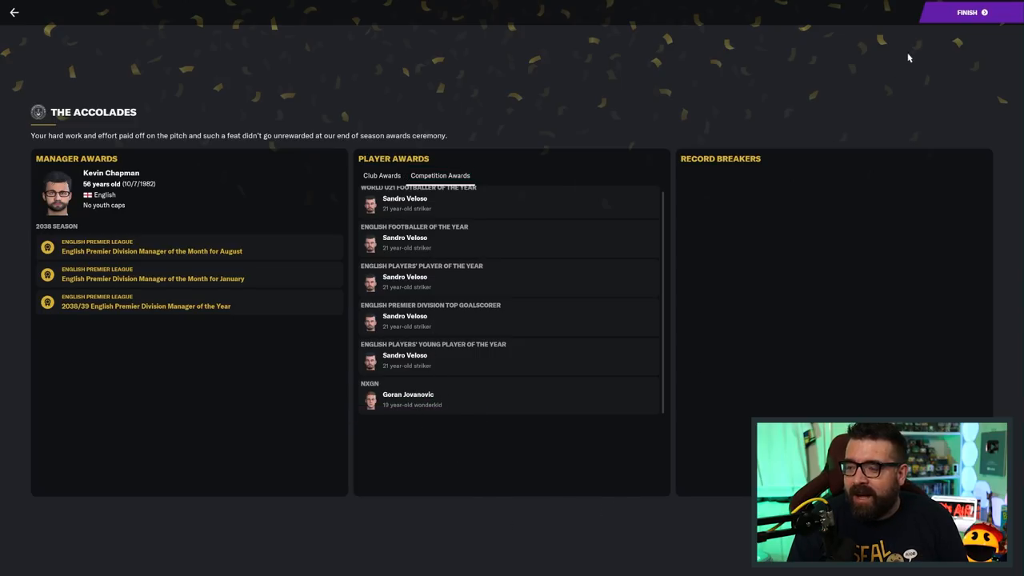
Close the season review and read the inbox article on Holme's 2030 side
click(967, 12)
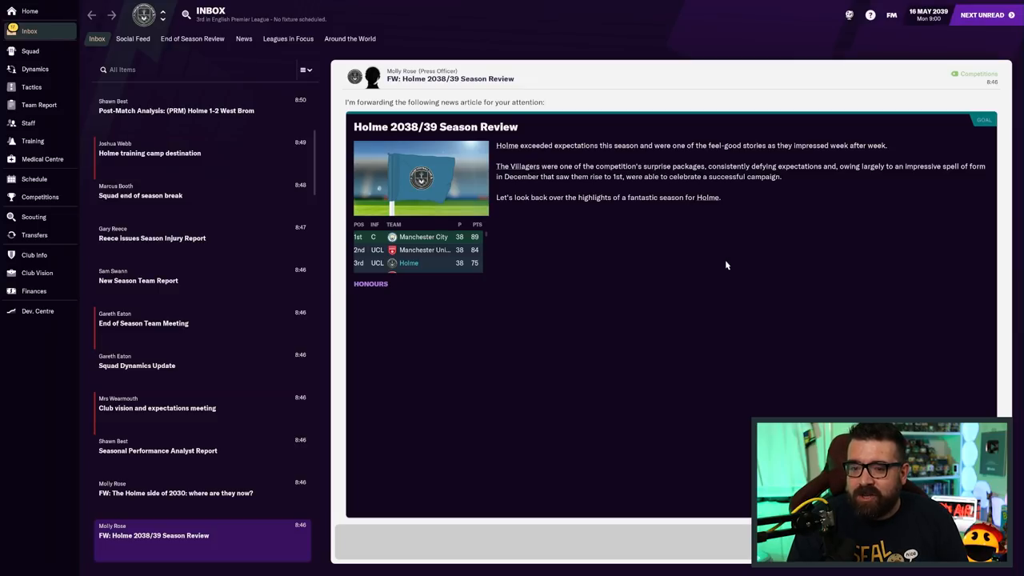
click(174, 493)
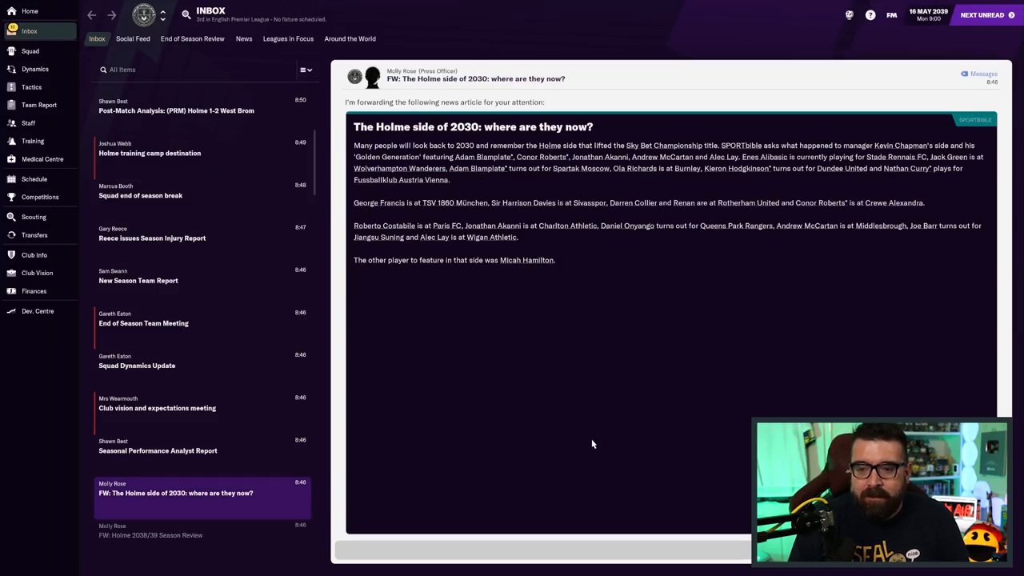
mouse_move(628, 451)
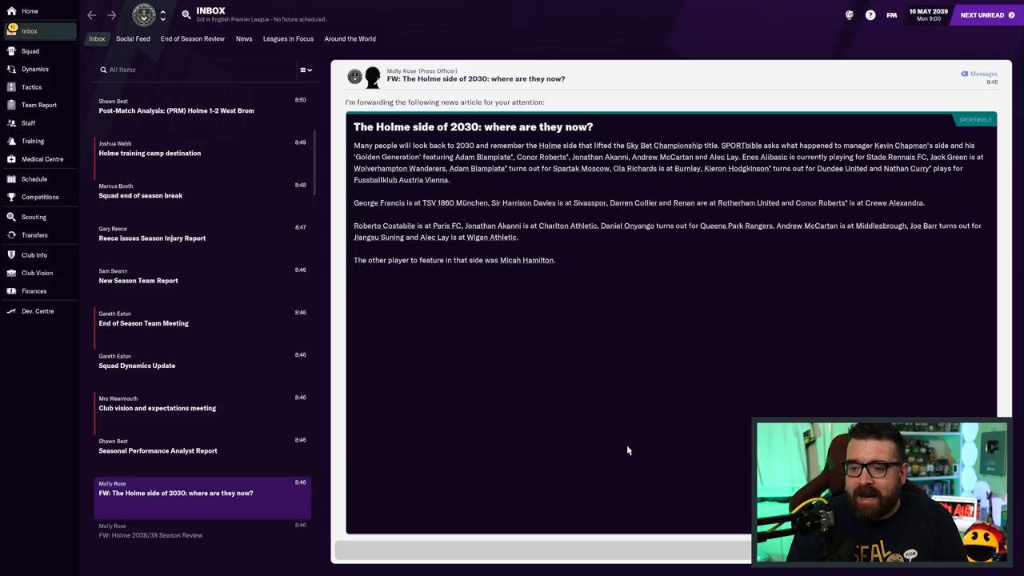
mouse_move(559, 455)
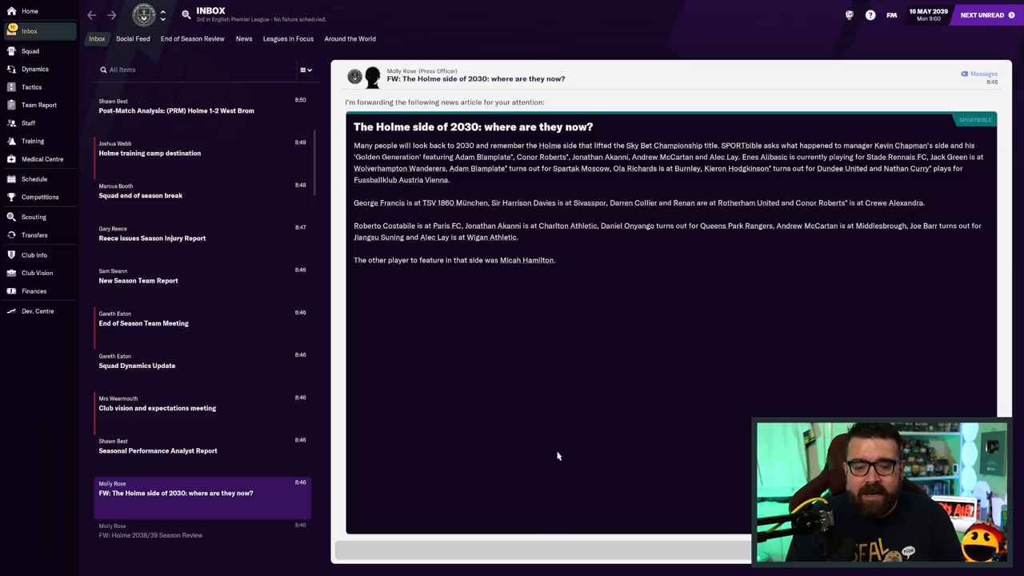
mouse_move(644, 282)
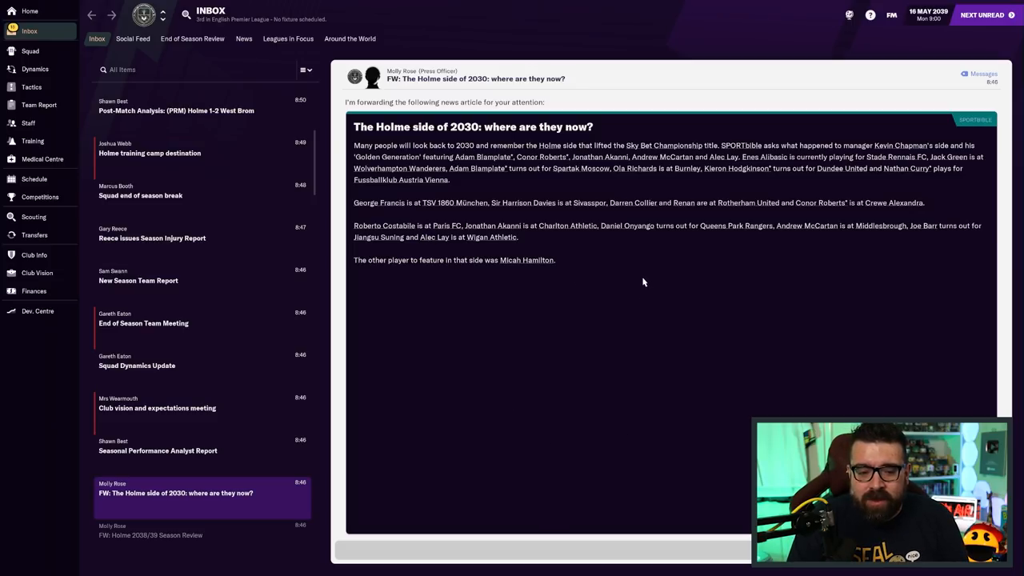
mouse_move(640, 292)
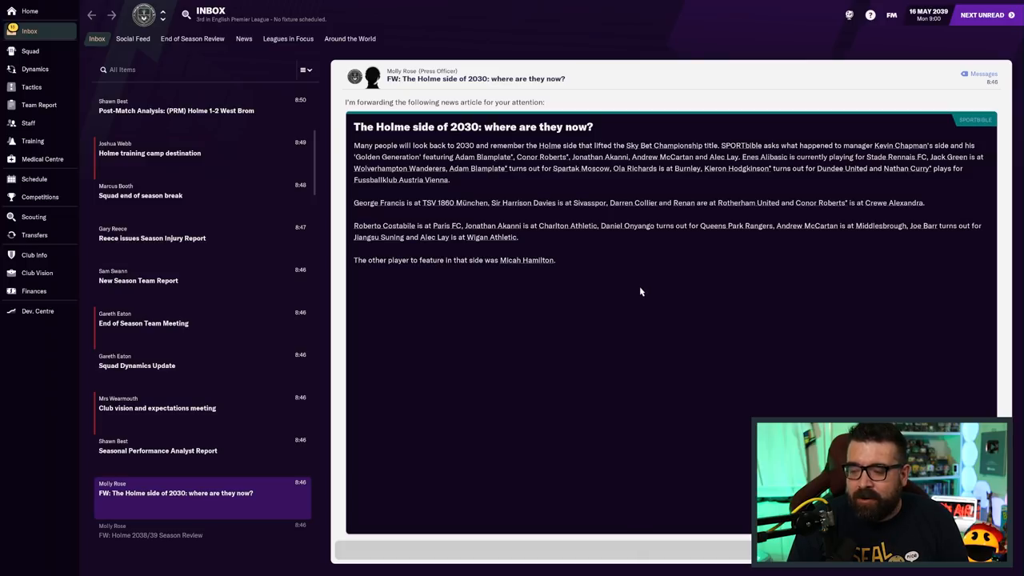
mouse_move(757, 323)
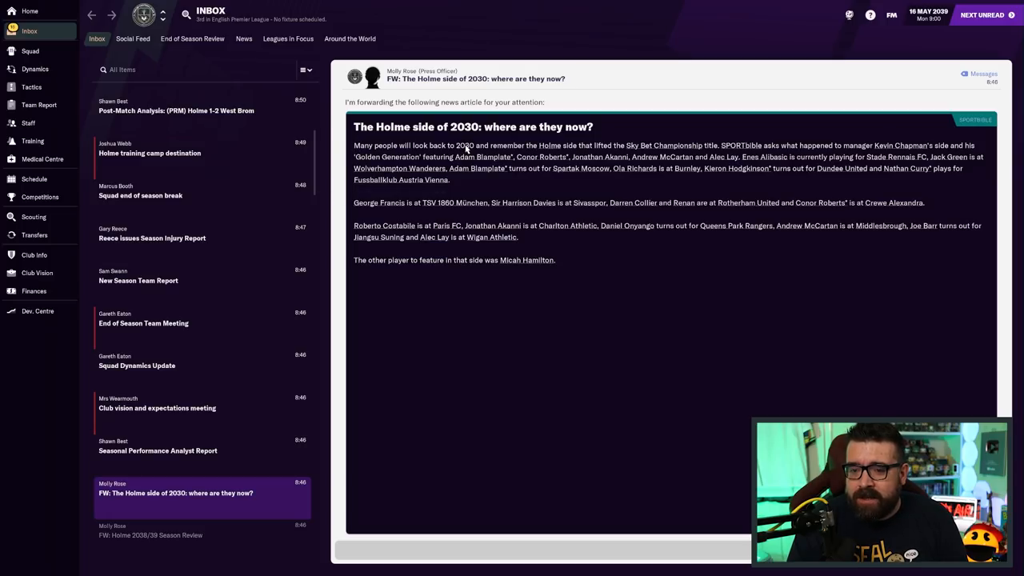
mouse_move(660, 148)
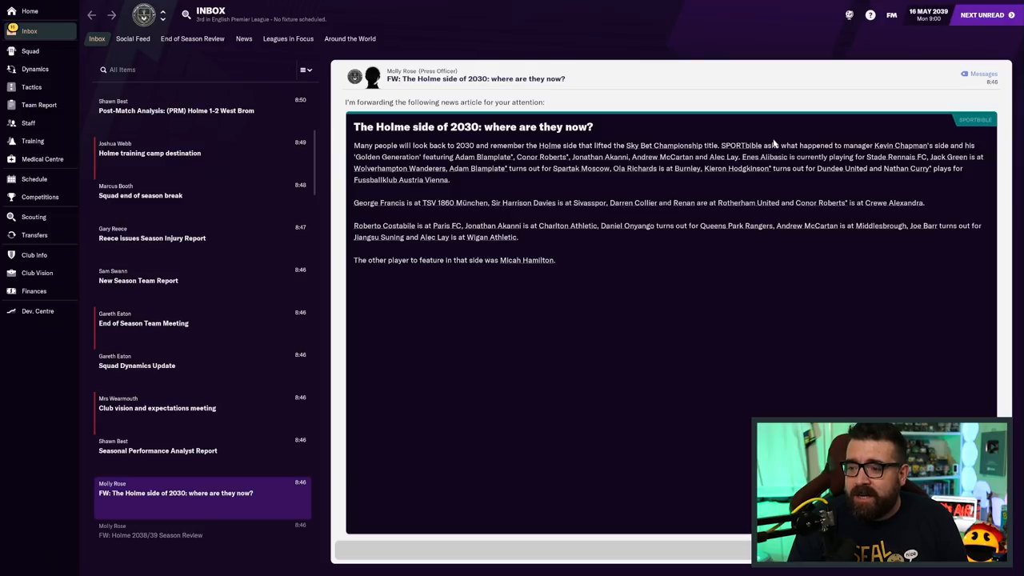
mouse_move(707, 288)
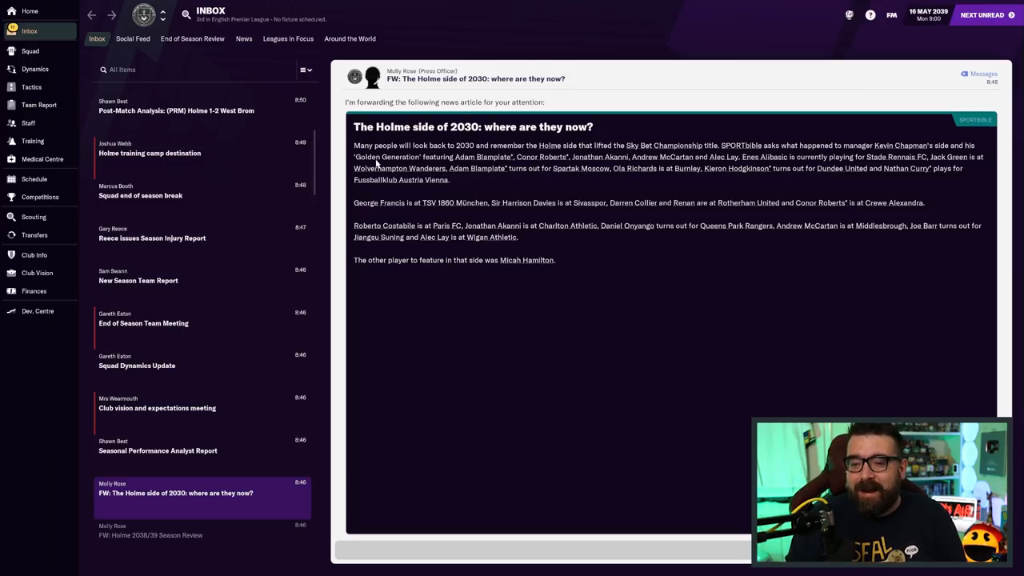
mouse_move(662, 156)
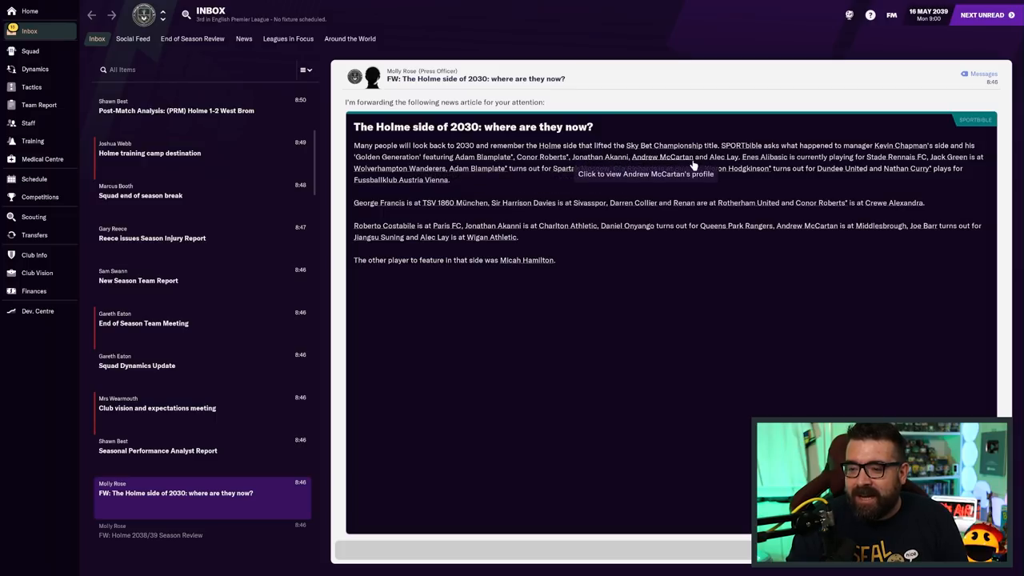
mouse_move(398, 155)
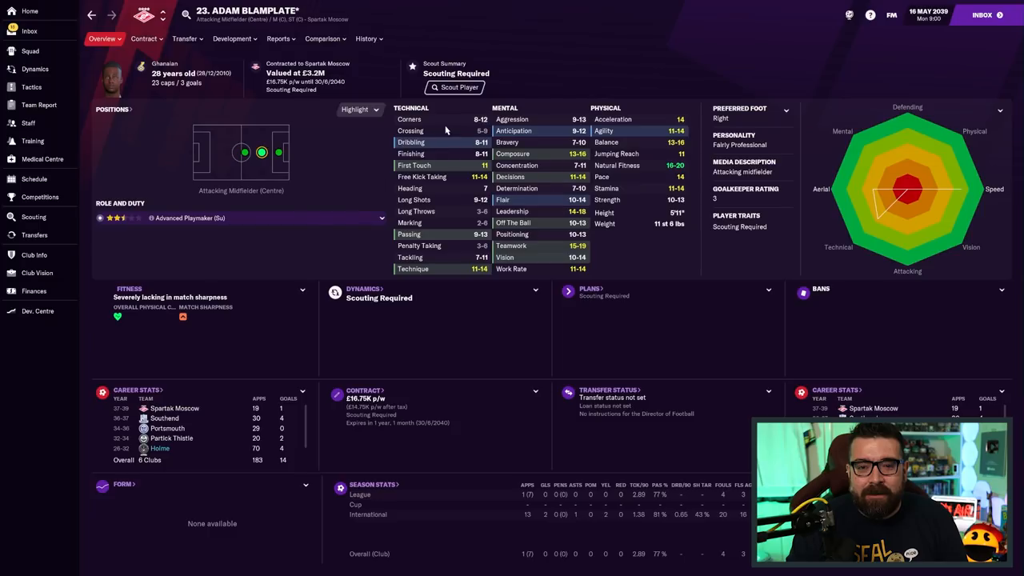
click(364, 38)
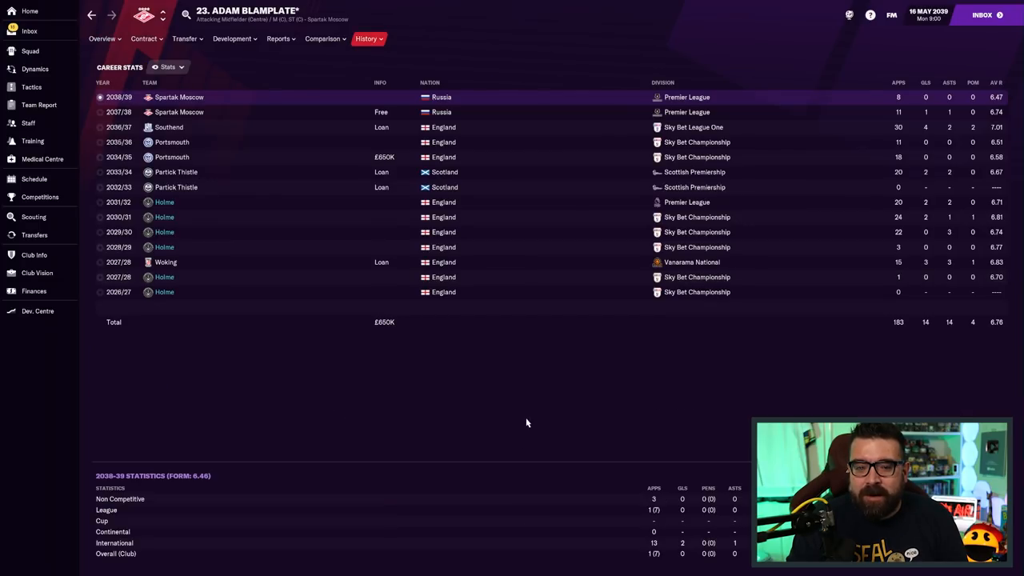
mouse_move(718, 135)
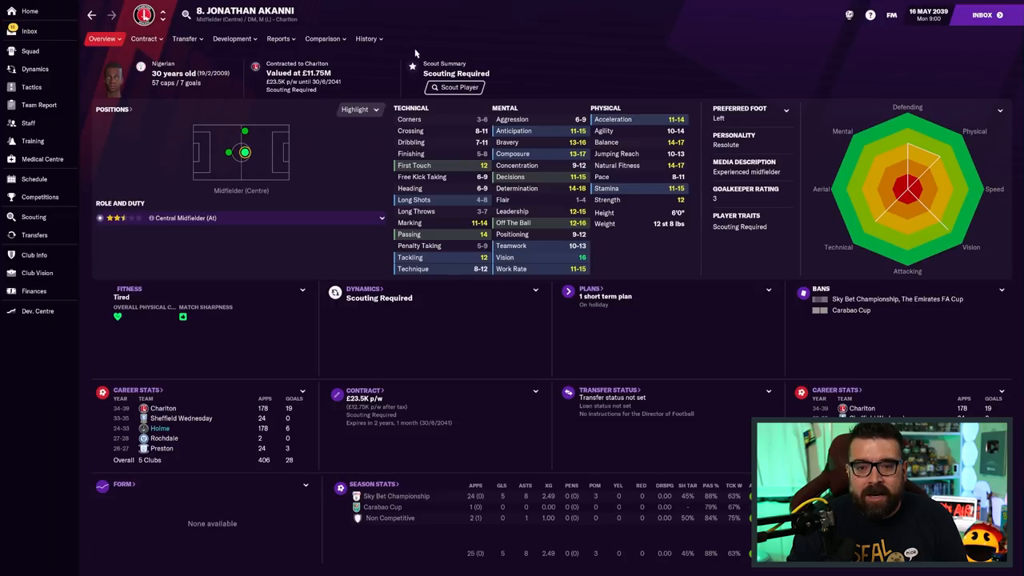
click(364, 38)
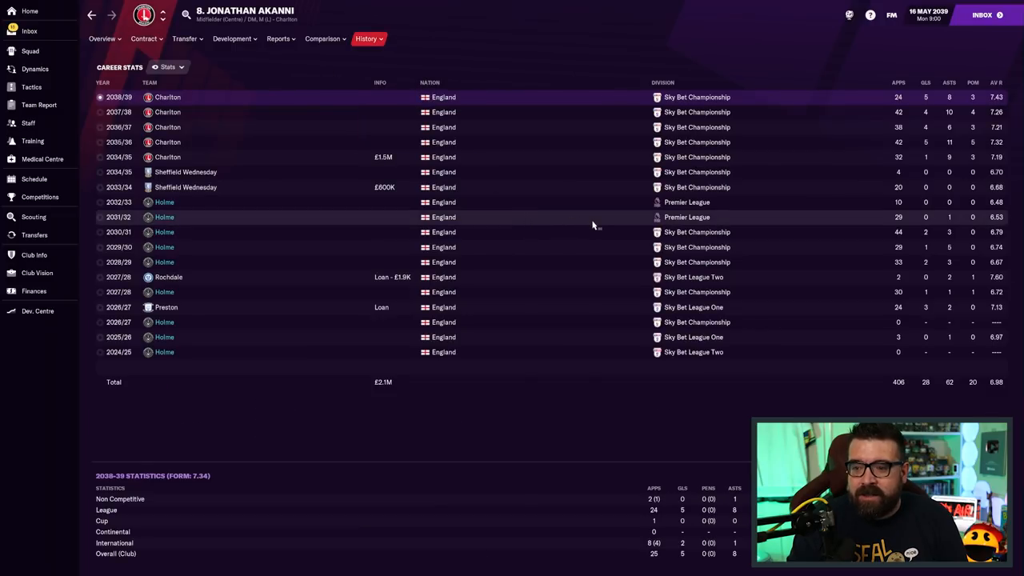
click(31, 31)
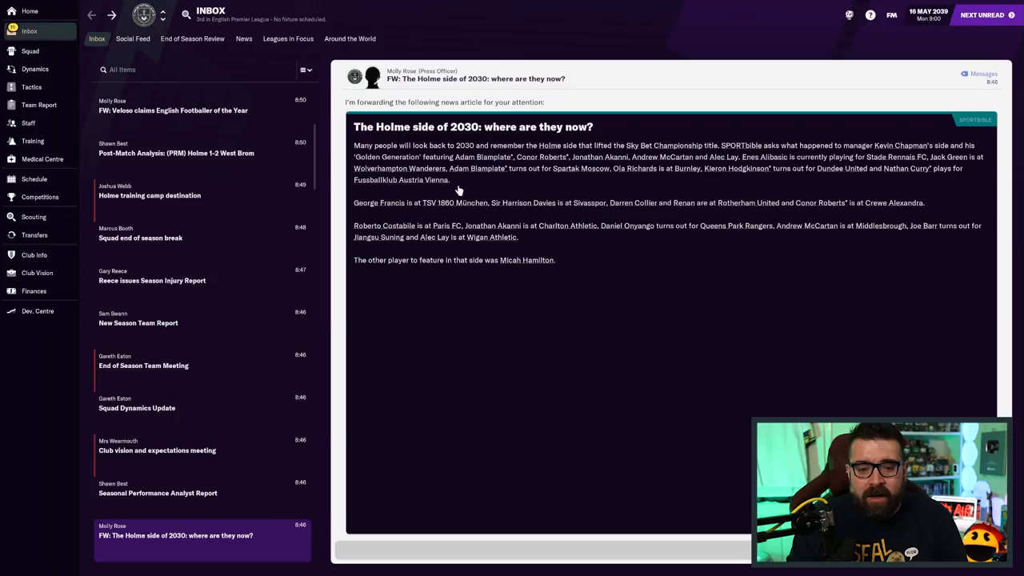
mouse_move(650, 160)
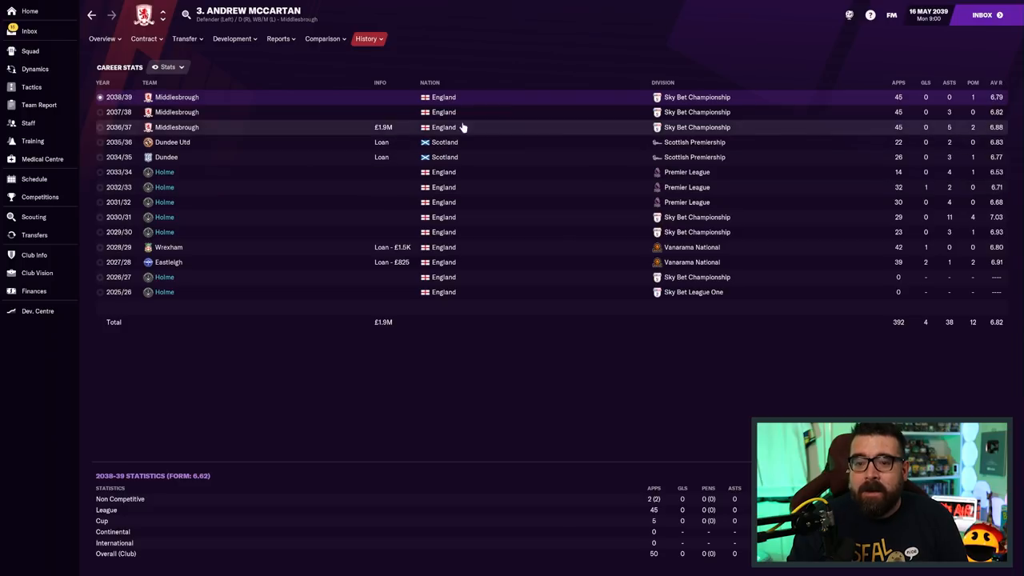
mouse_move(800, 105)
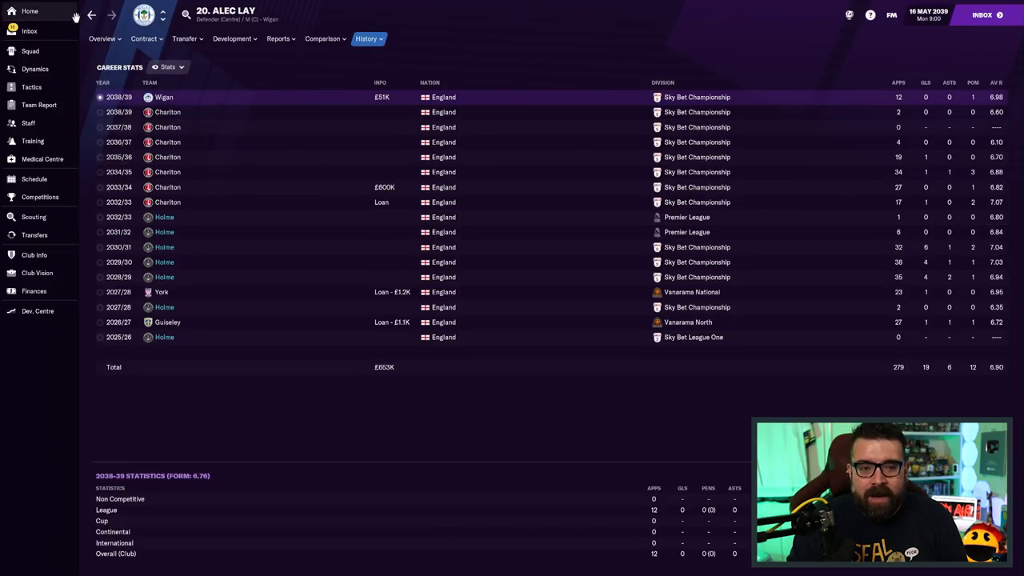
click(32, 31)
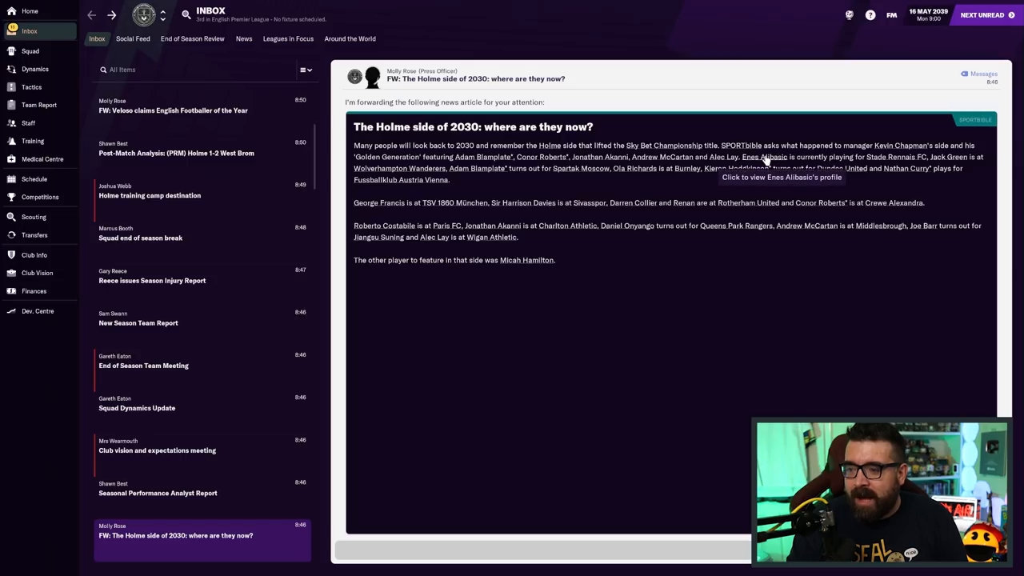
click(764, 157)
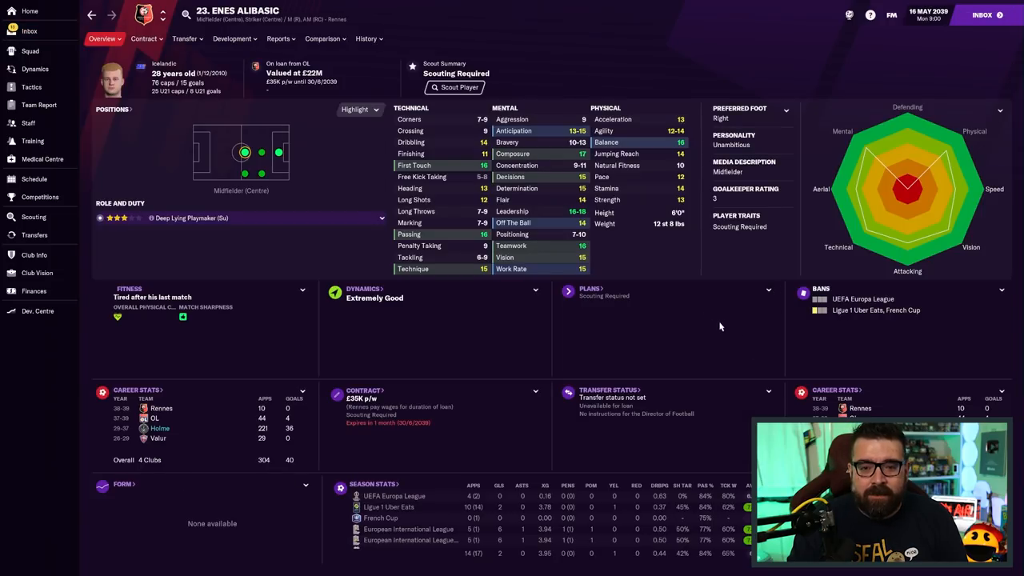
mouse_move(716, 355)
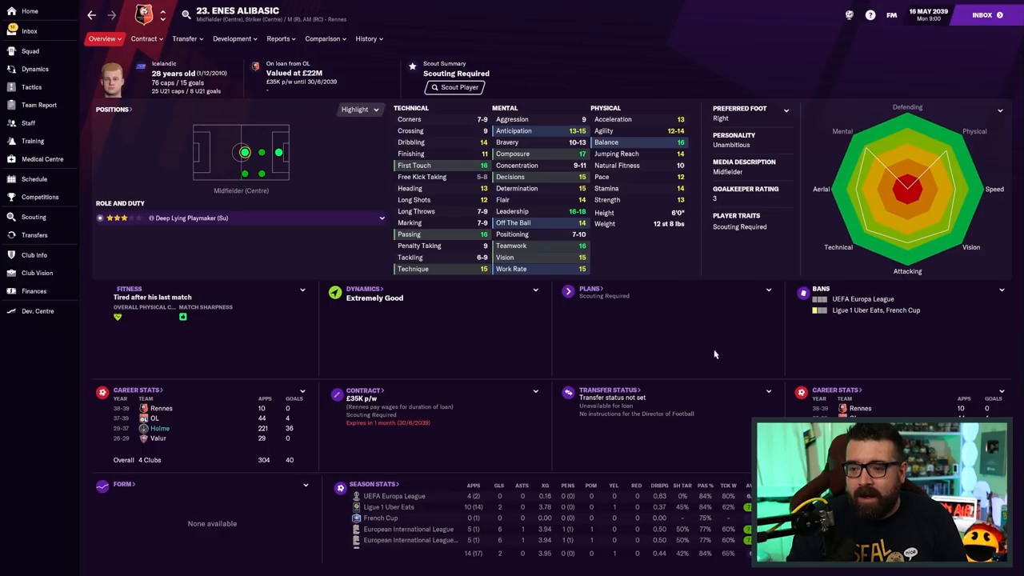
click(364, 38)
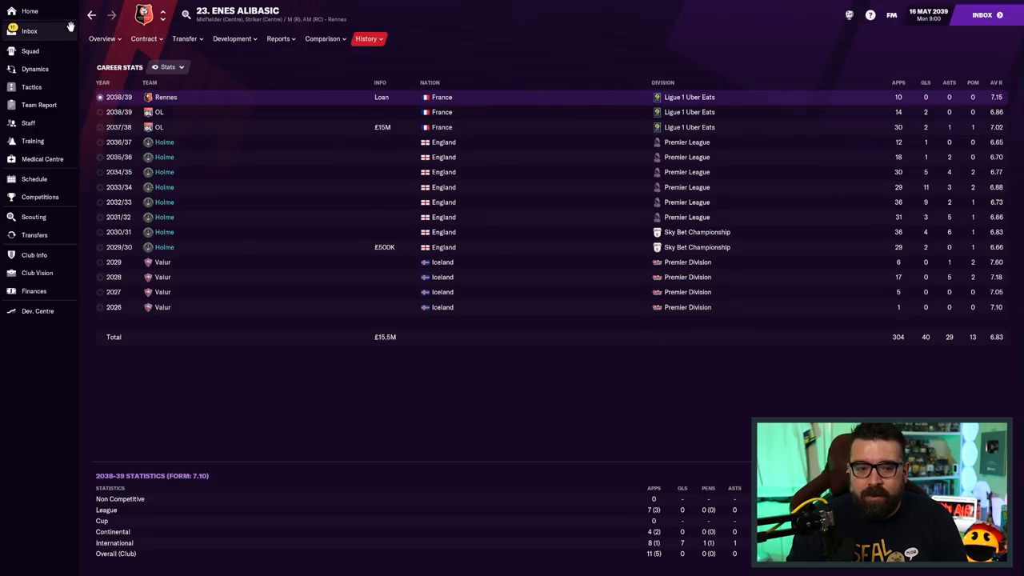
click(21, 30)
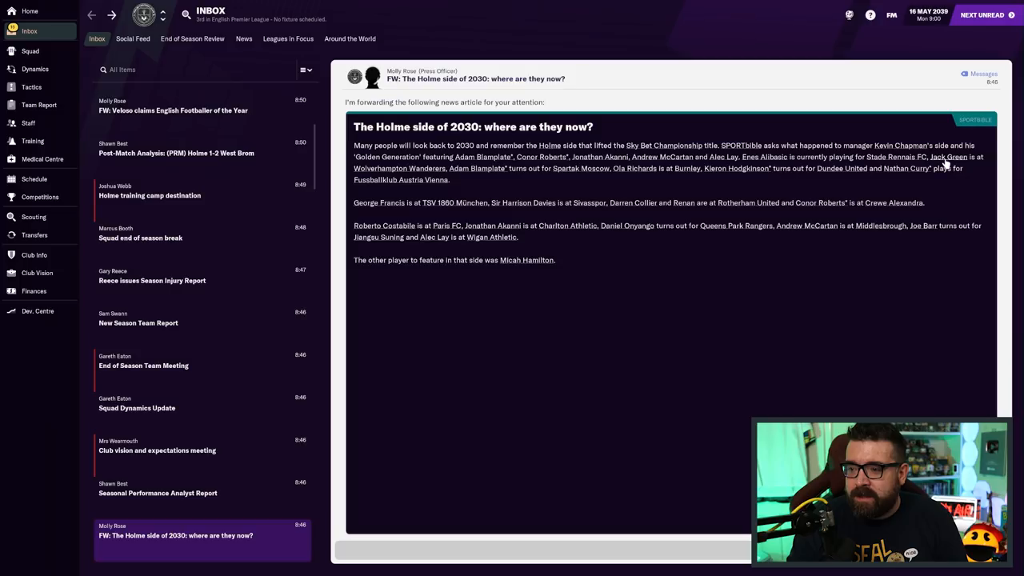
click(940, 157)
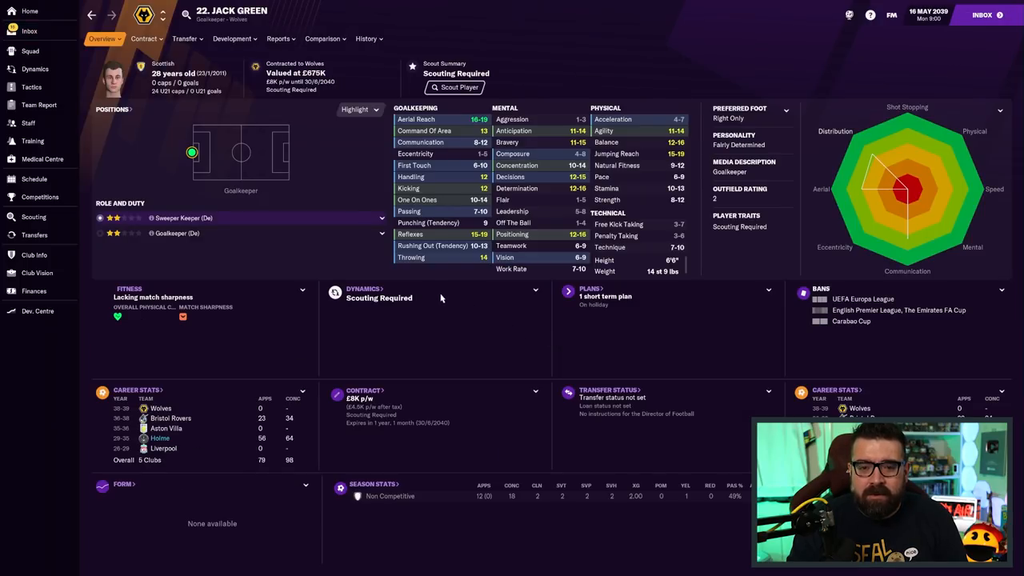
click(363, 38)
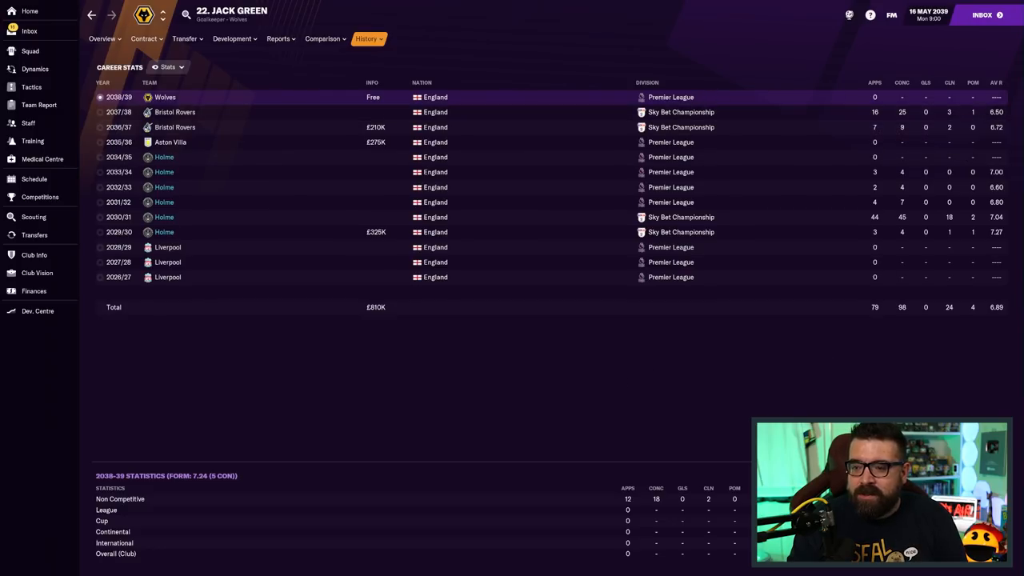
mouse_move(831, 272)
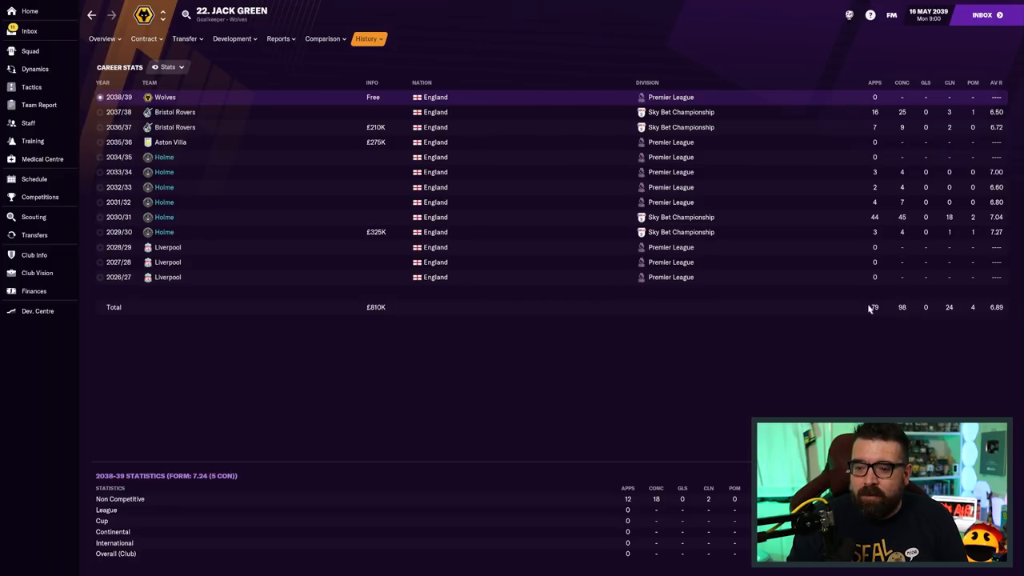
mouse_move(874, 225)
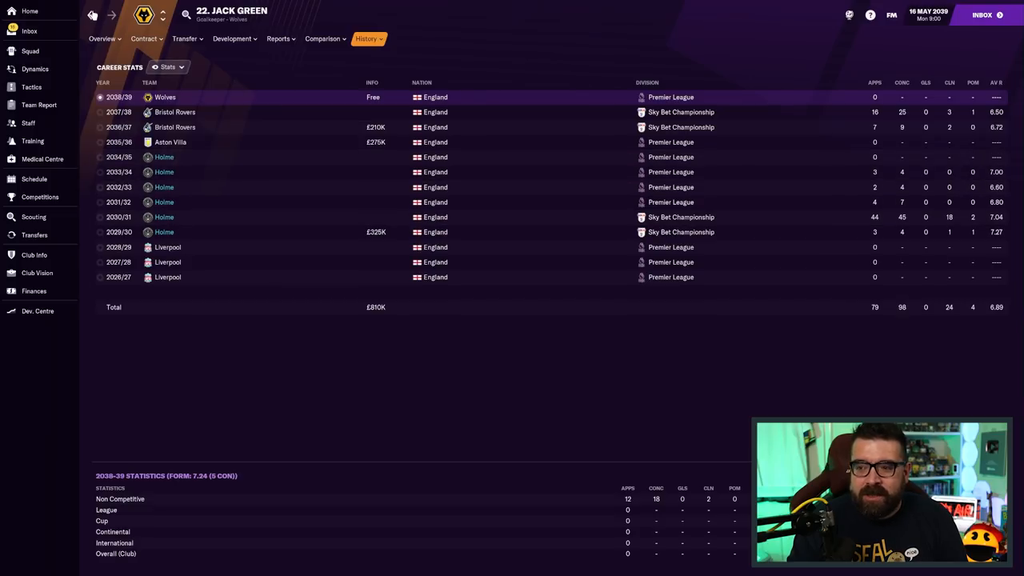
click(32, 31)
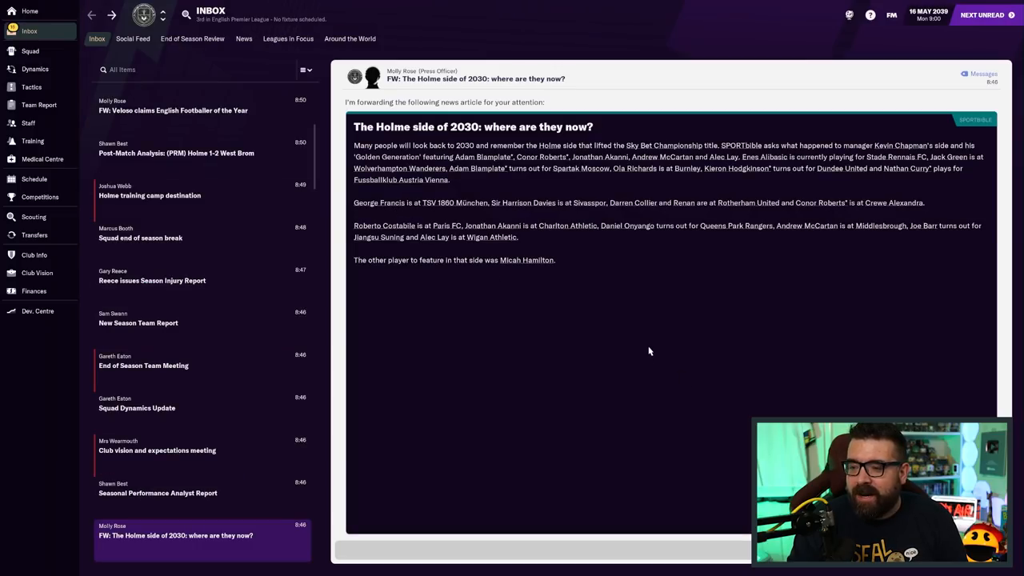
mouse_move(489, 170)
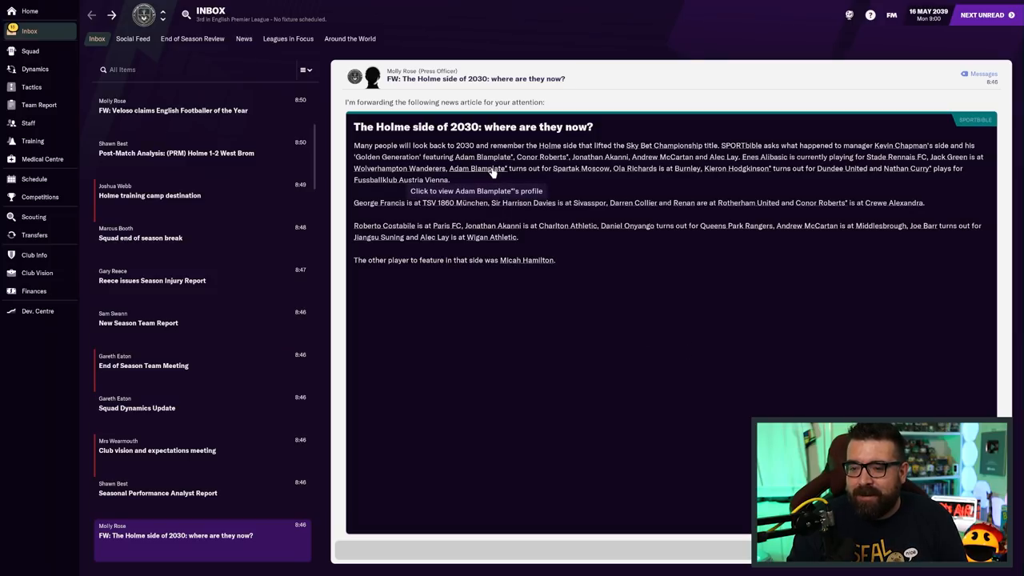
mouse_move(732, 214)
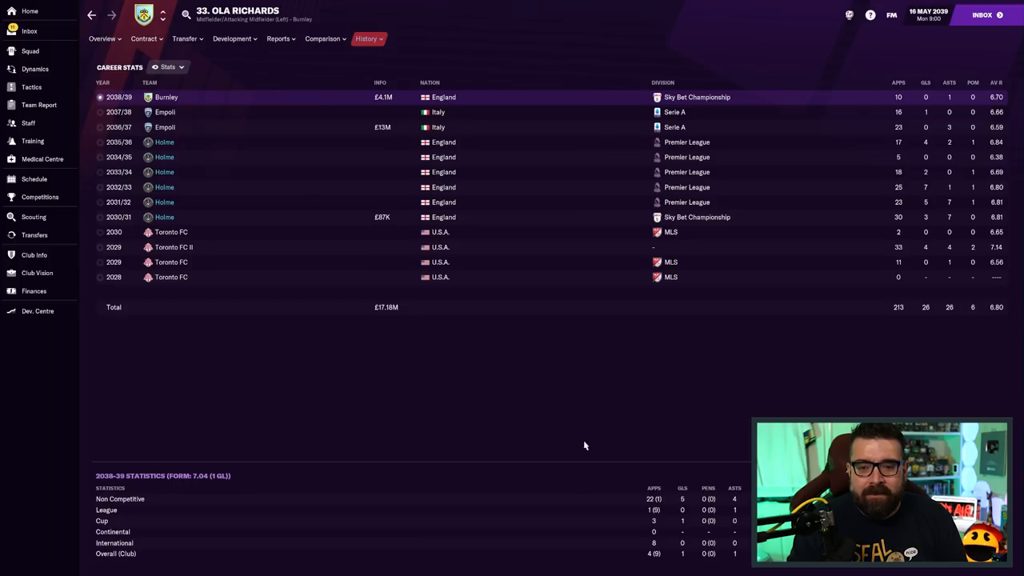
mouse_move(295, 140)
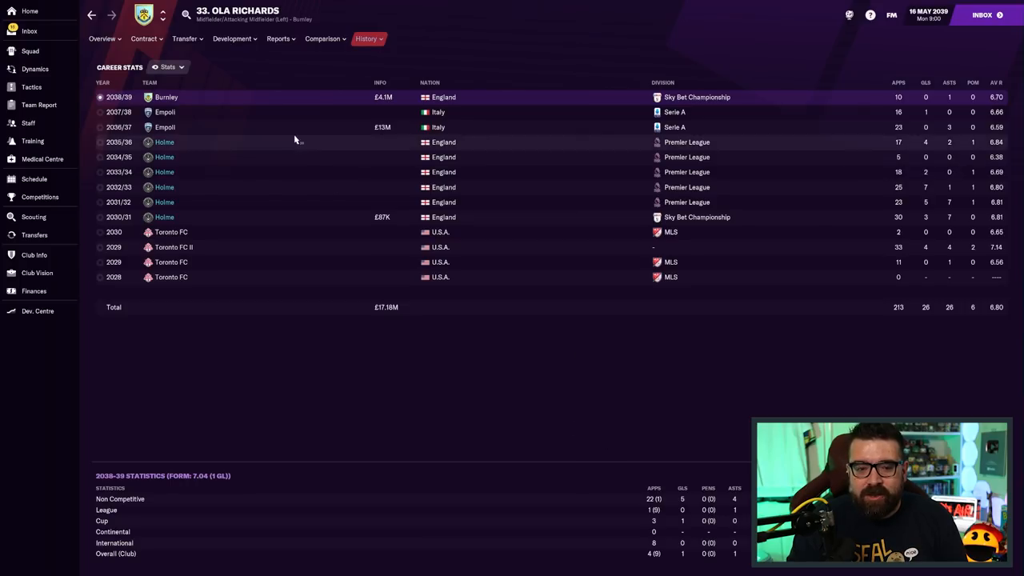
click(32, 31)
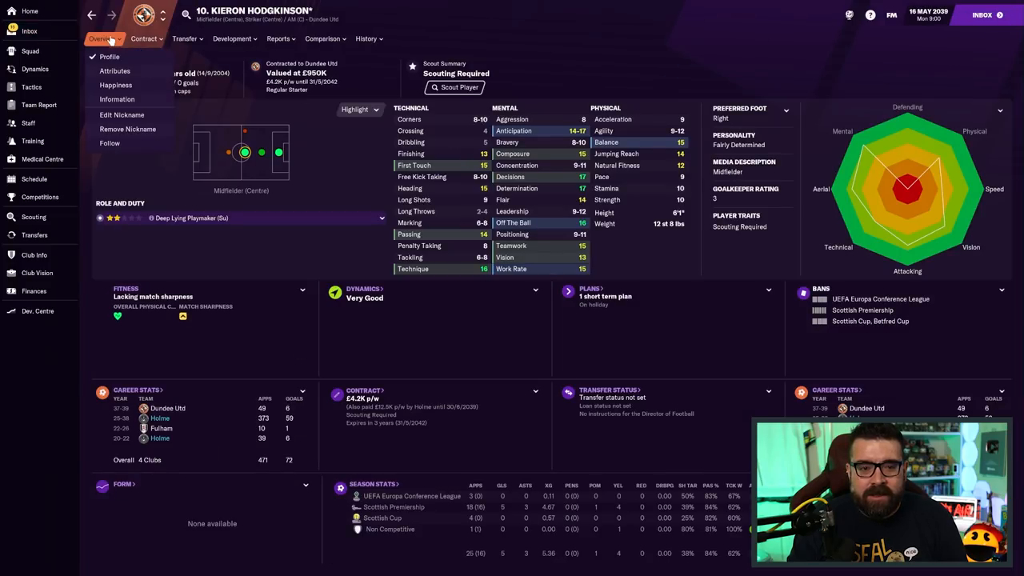
click(364, 38)
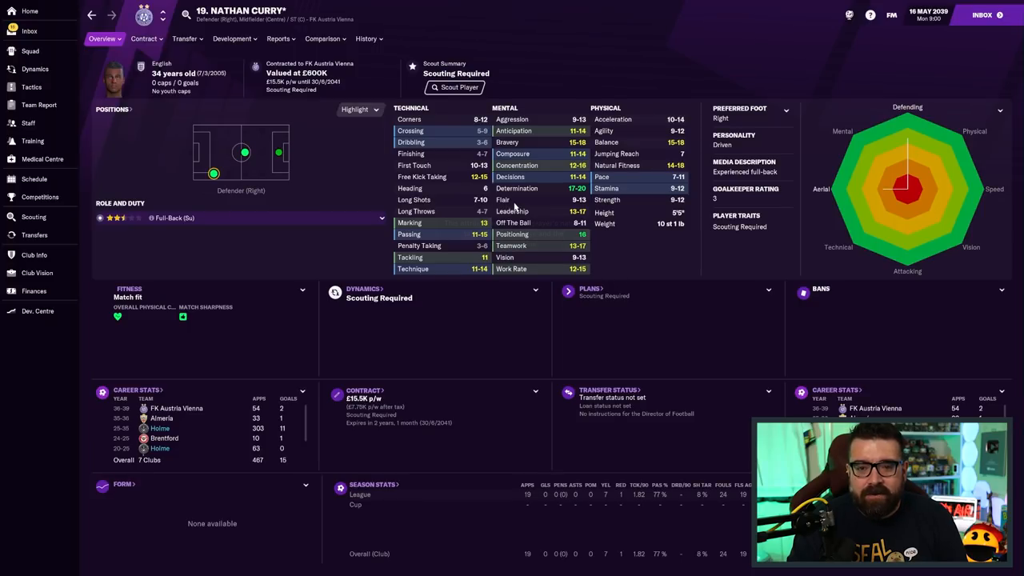
click(364, 38)
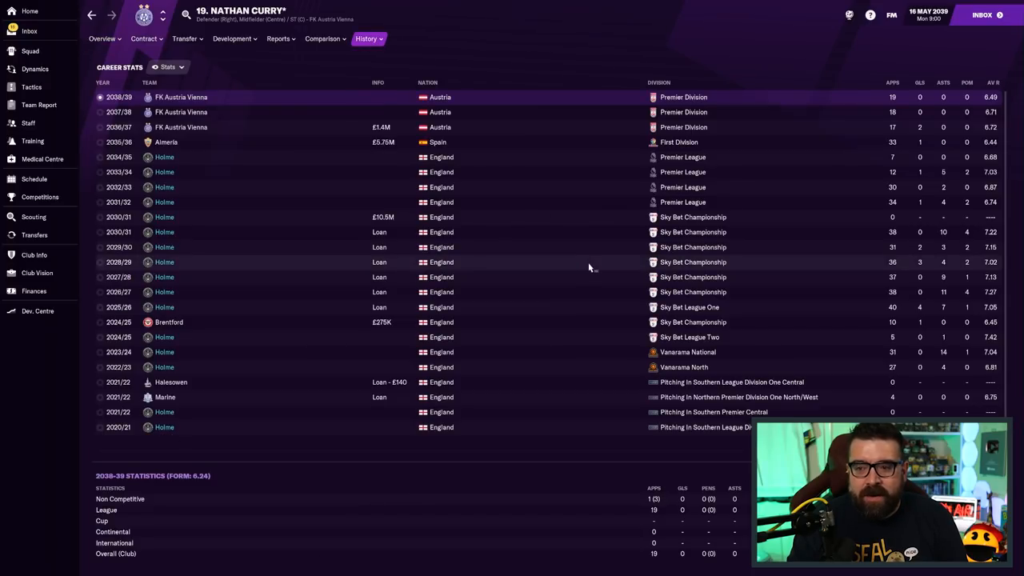
click(103, 39)
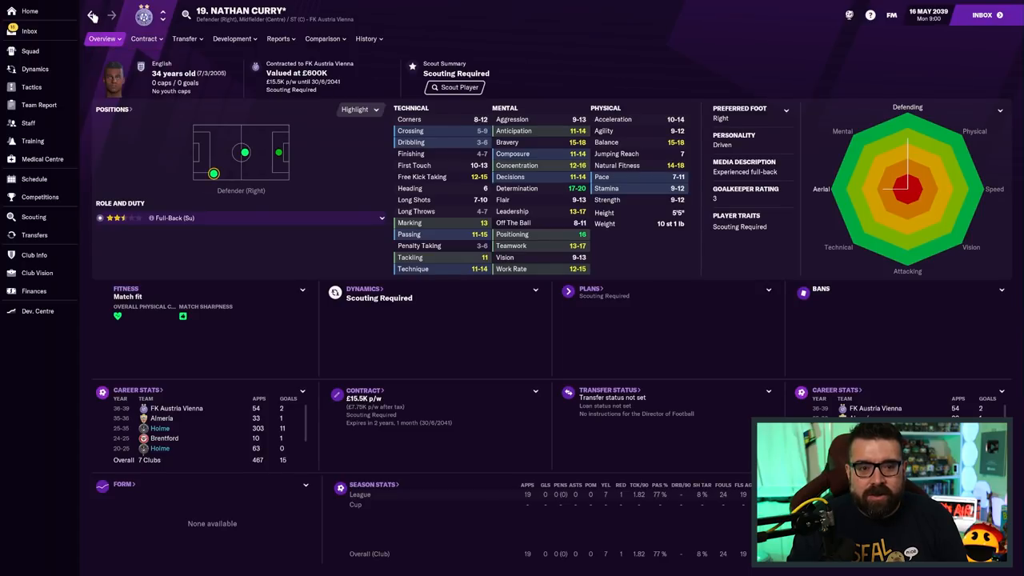
click(30, 31)
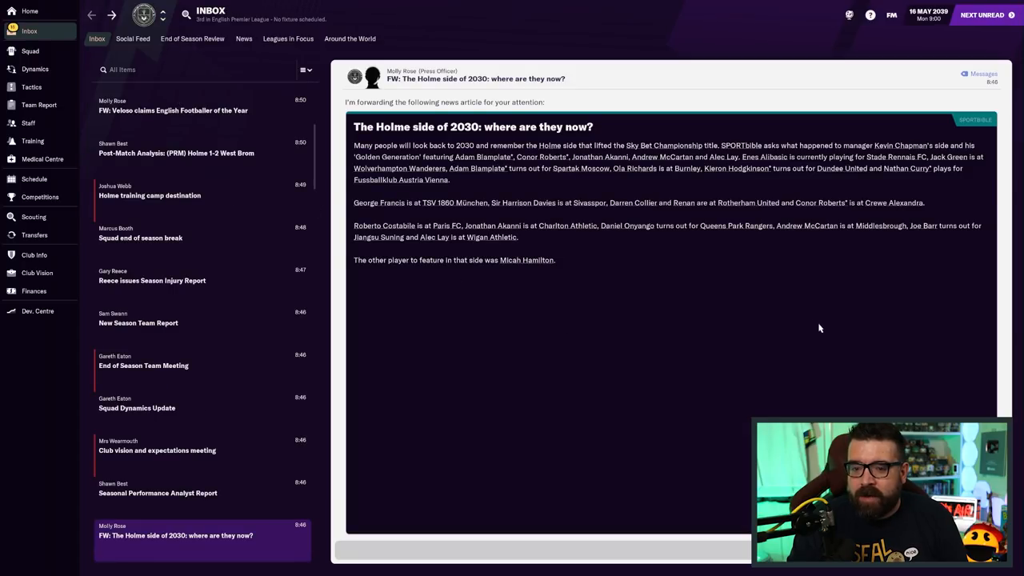
mouse_move(884, 305)
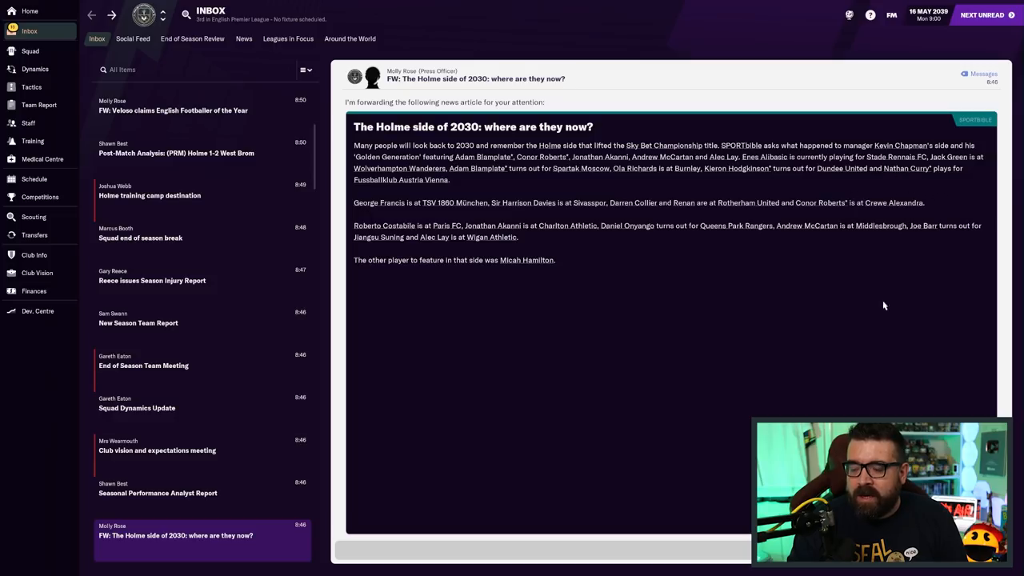
mouse_move(860, 314)
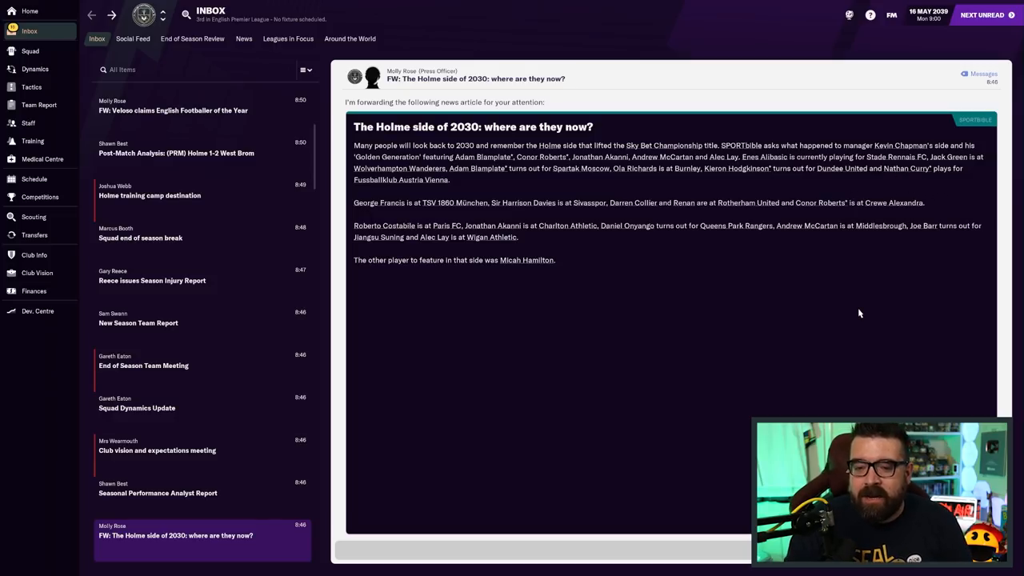
mouse_move(844, 323)
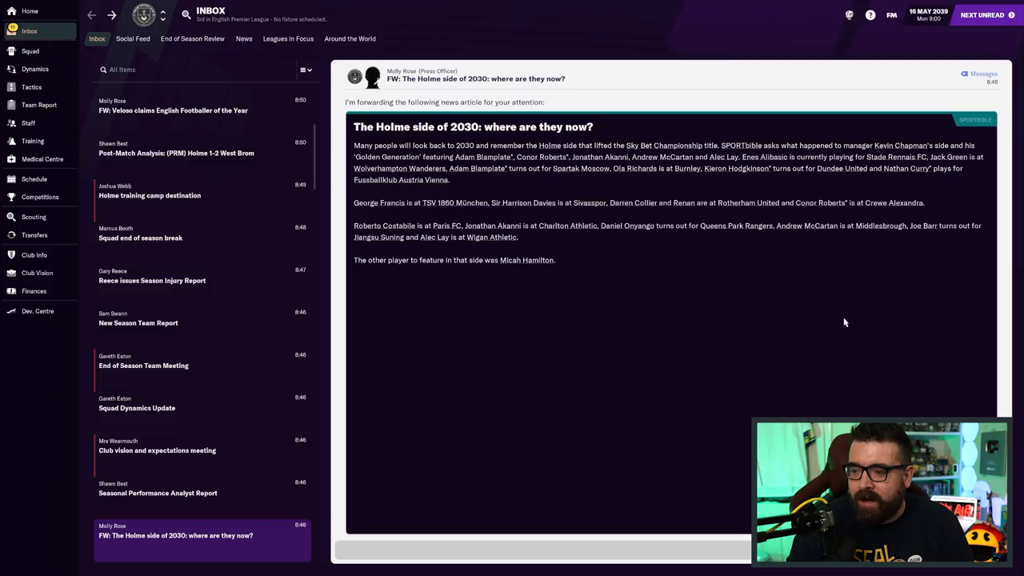
mouse_move(602, 190)
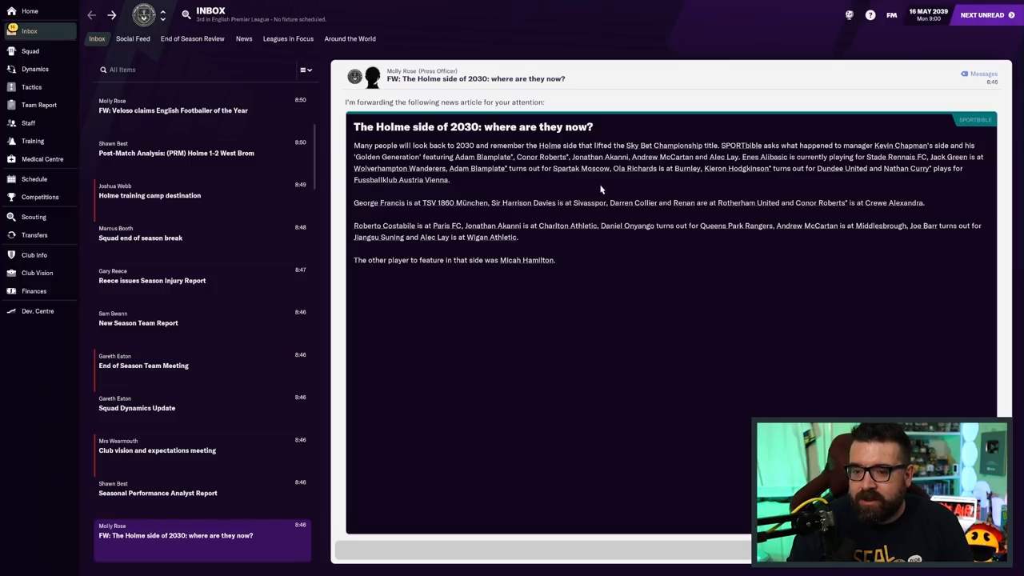
mouse_move(607, 182)
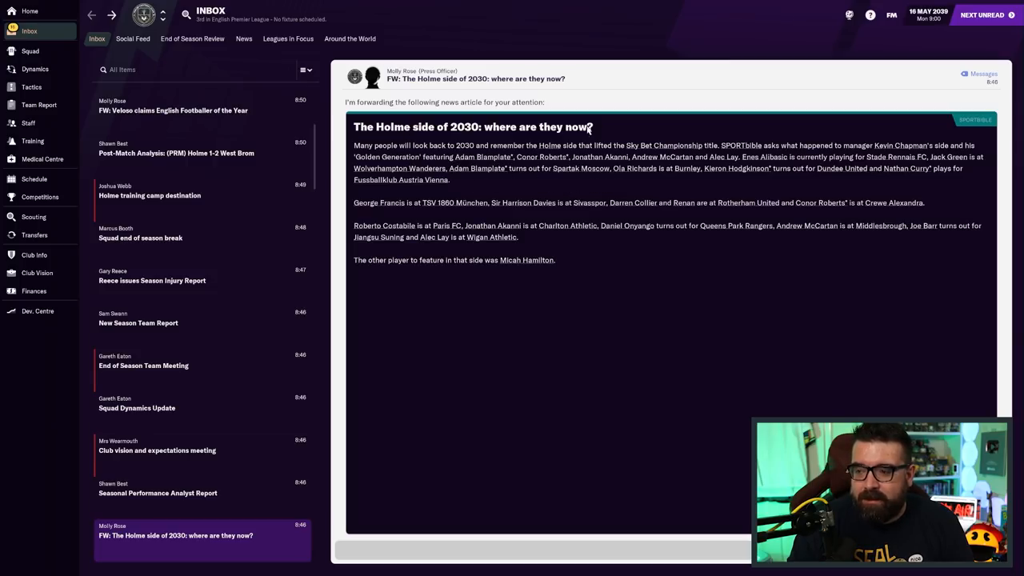
mouse_move(612, 270)
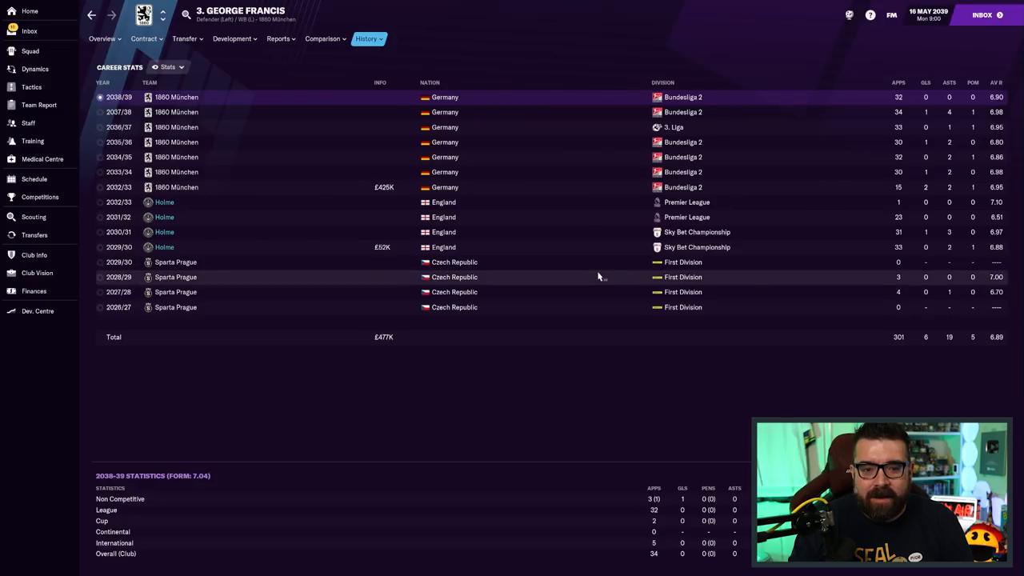
mouse_move(544, 380)
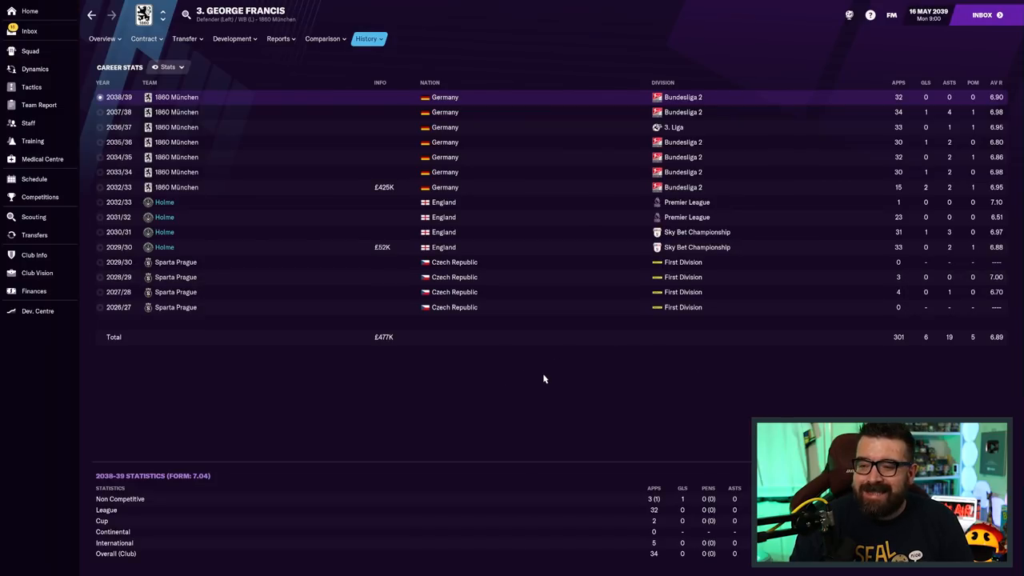
mouse_move(274, 94)
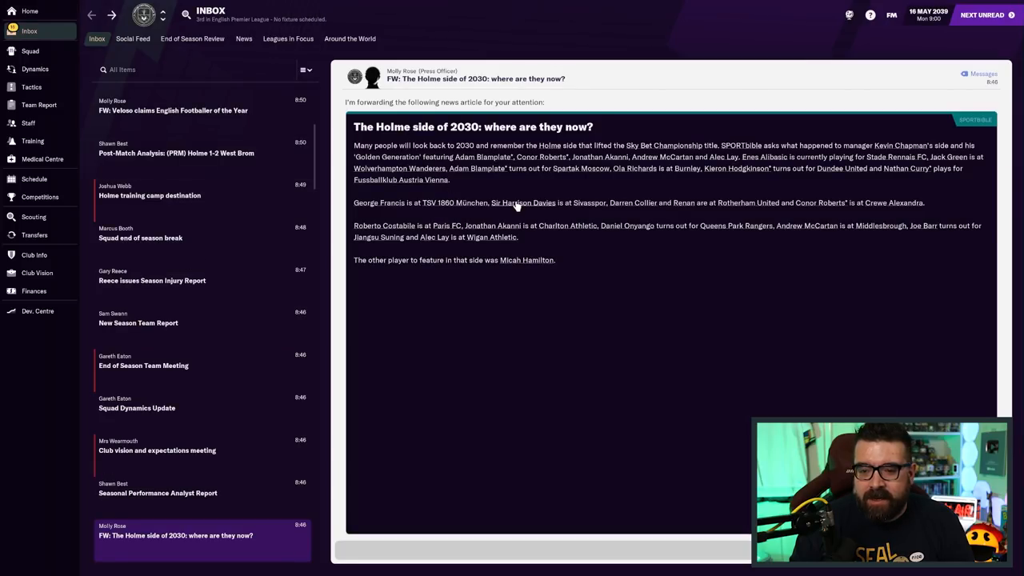
Check Sir Harrison Davies's and Darren Collier's career histories from the article
click(515, 203)
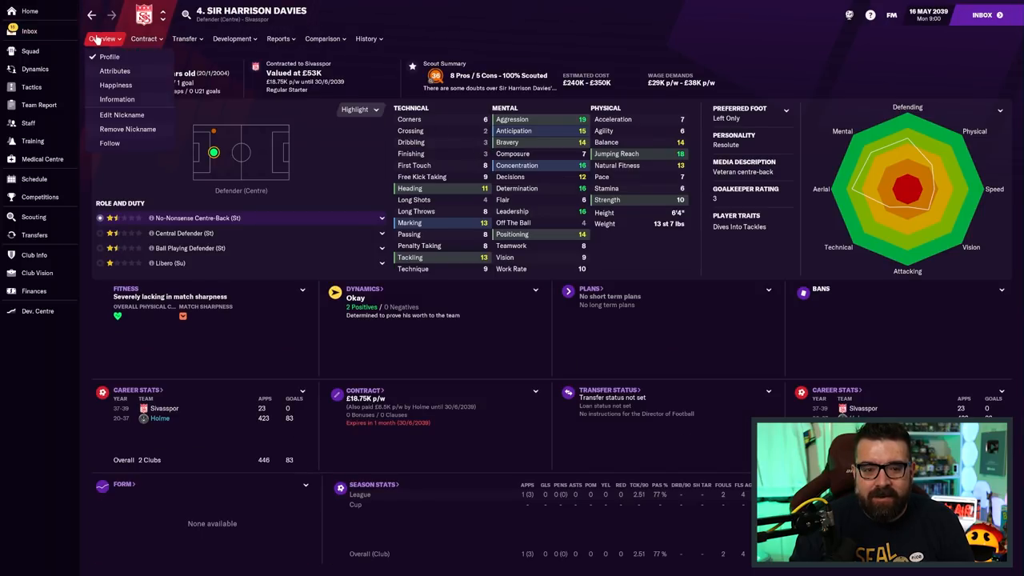
click(364, 38)
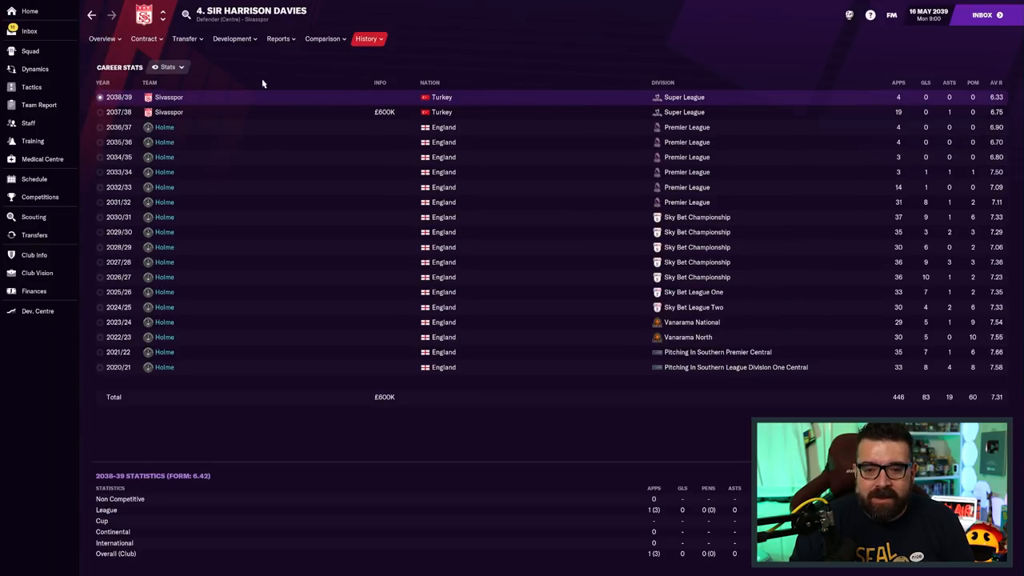
click(32, 30)
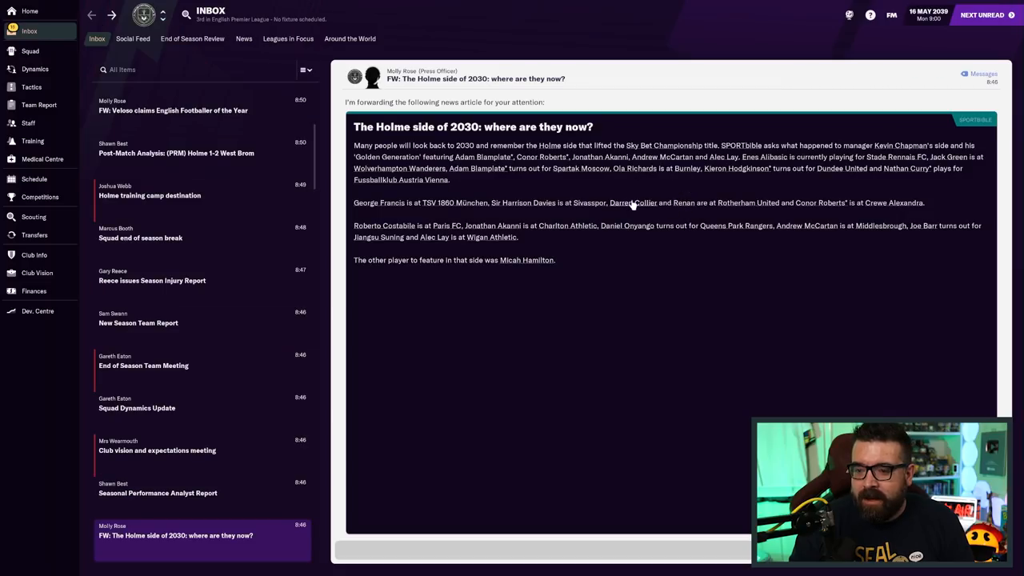
click(630, 202)
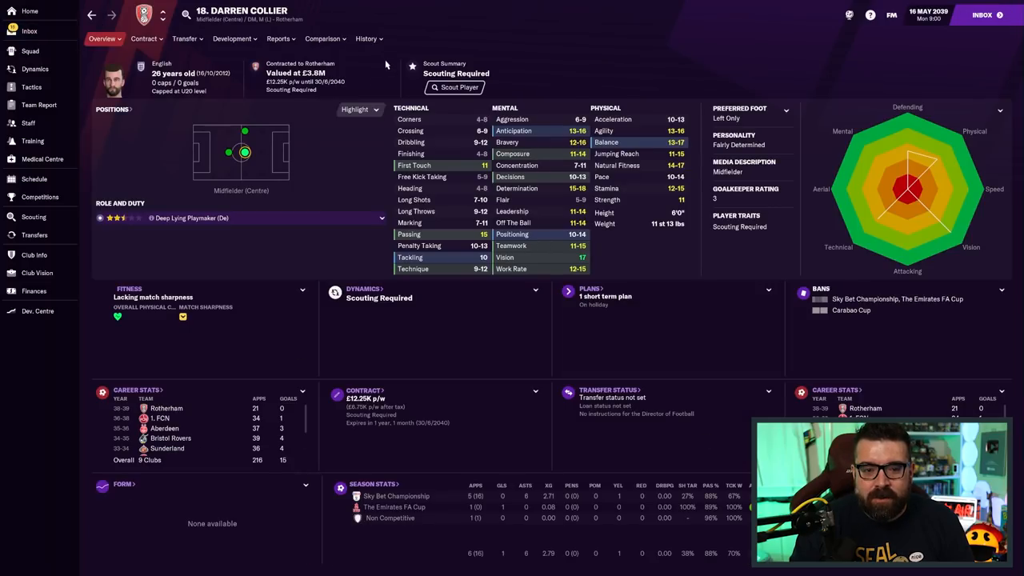
click(363, 38)
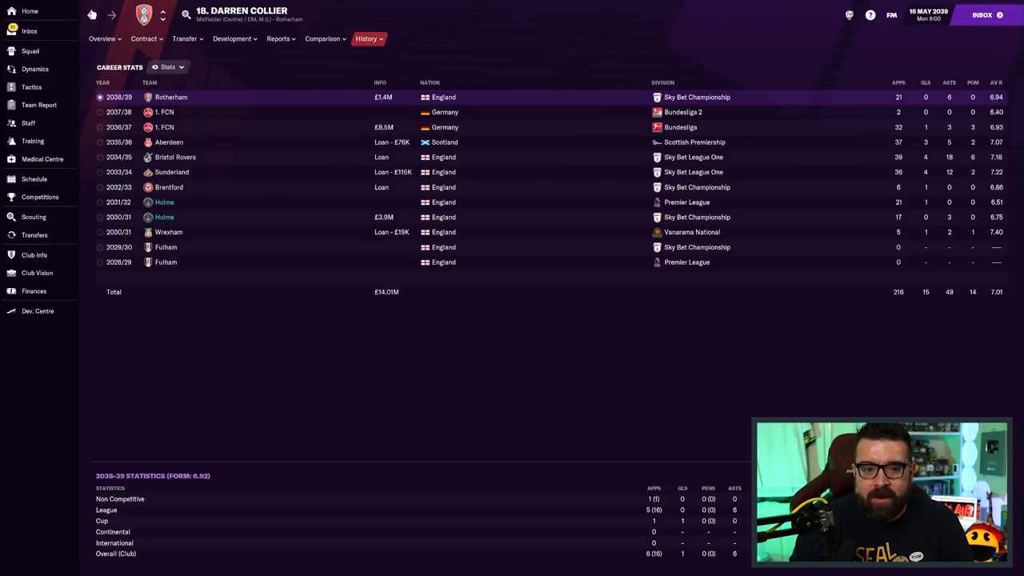
click(32, 30)
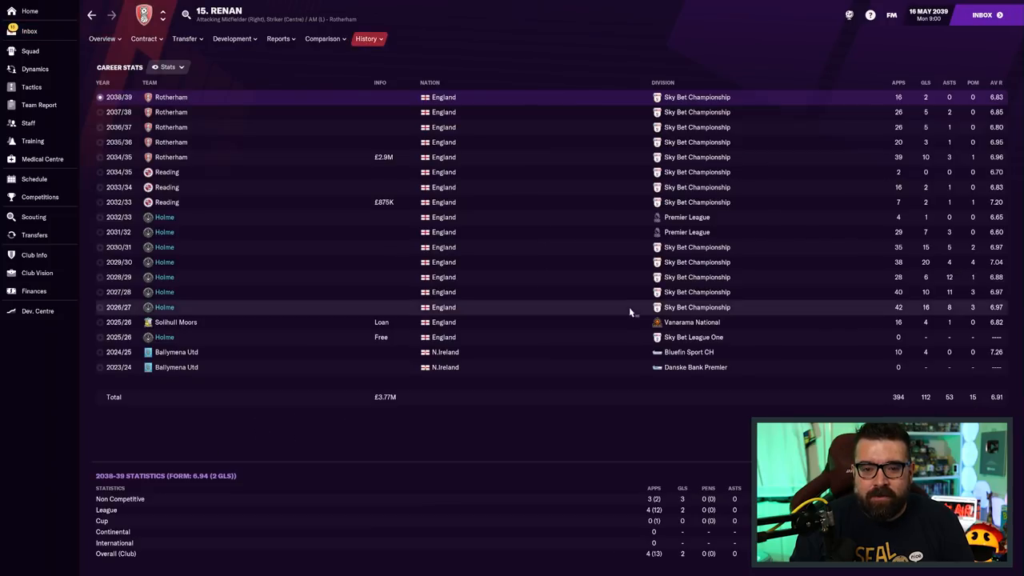
mouse_move(542, 219)
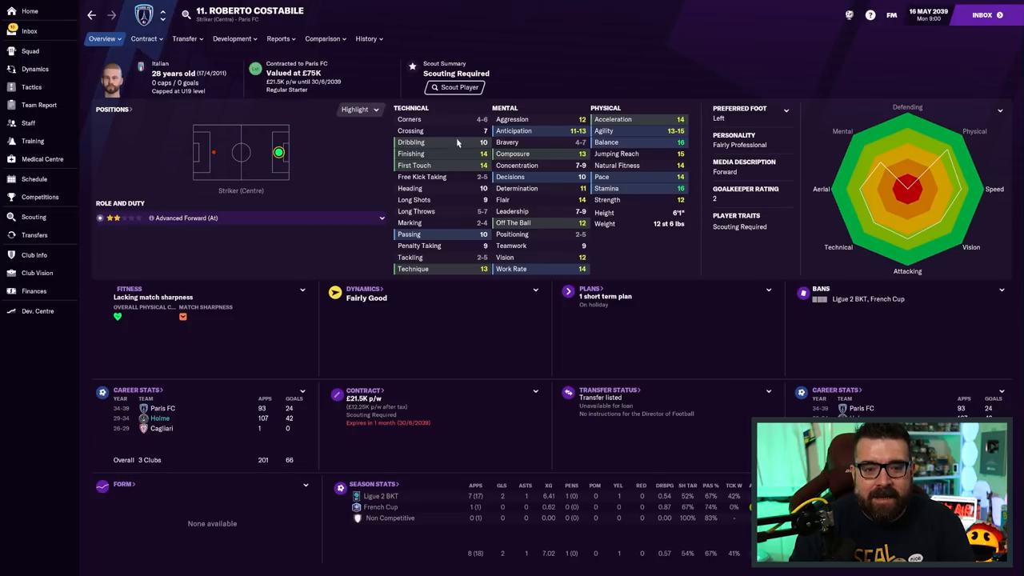
Check Costabile's, Onyango's and Joe Barr's career histories, then go back to the article
click(364, 38)
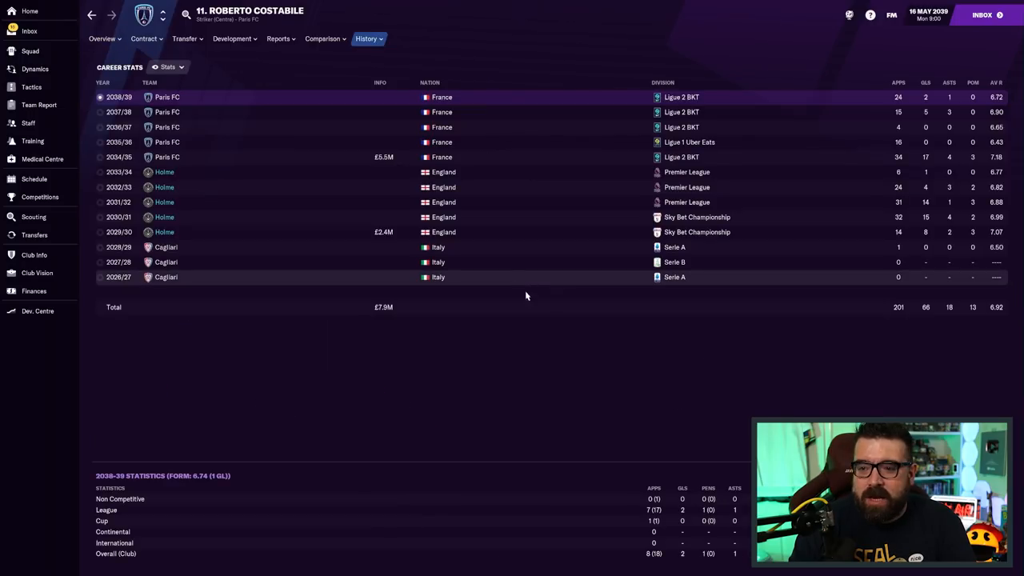
mouse_move(924, 95)
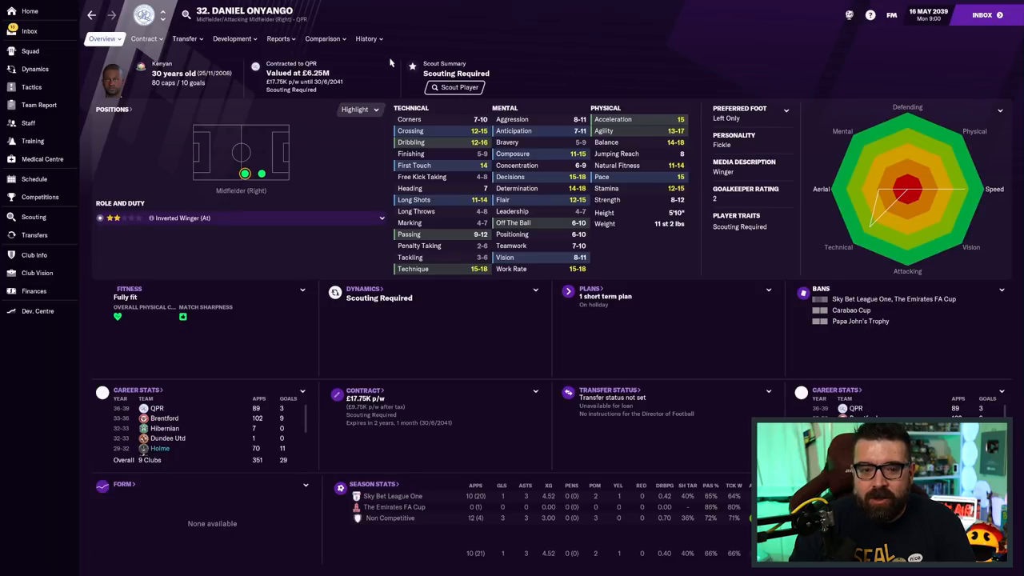
click(364, 38)
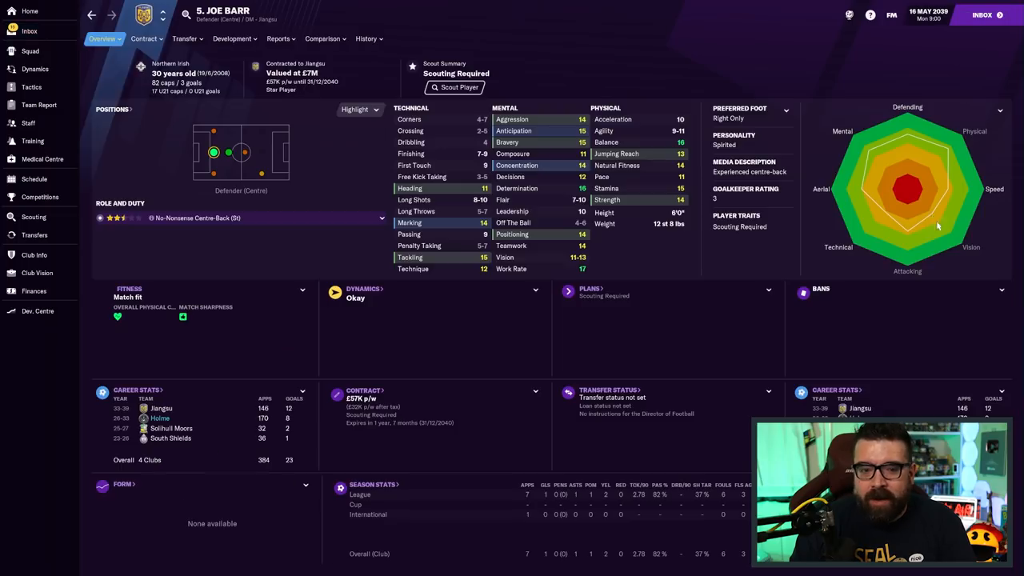
click(364, 38)
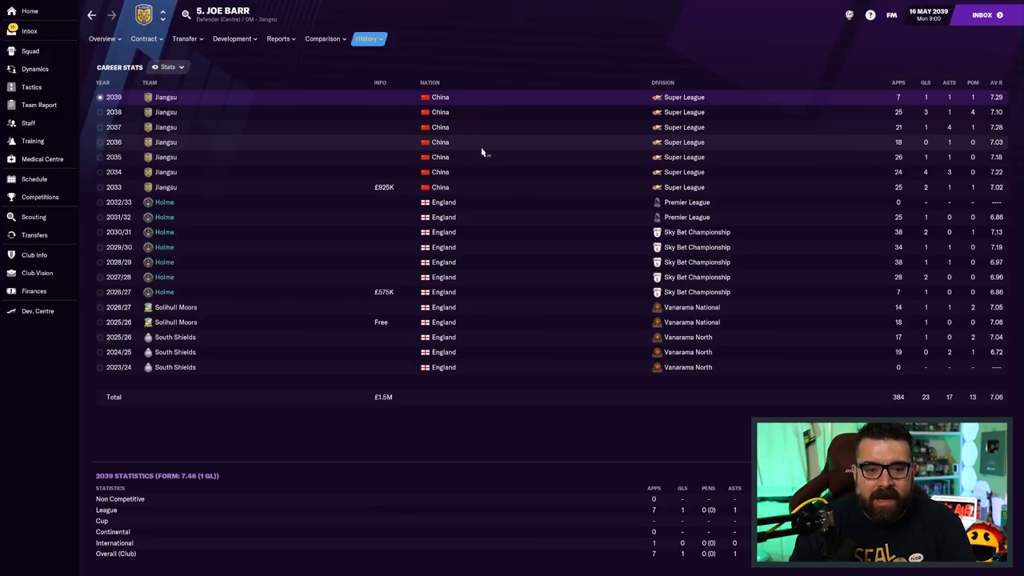
click(106, 39)
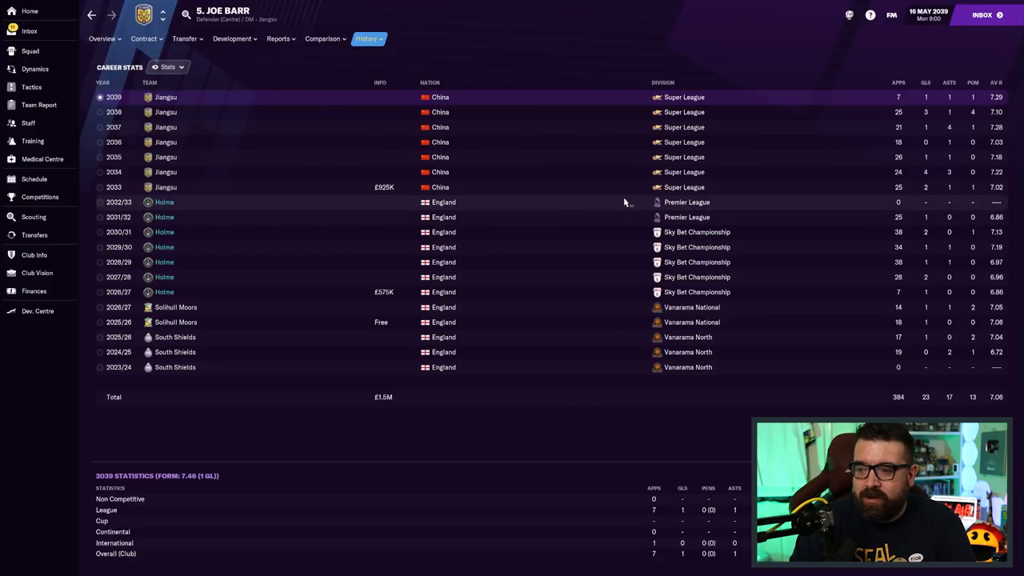
click(105, 39)
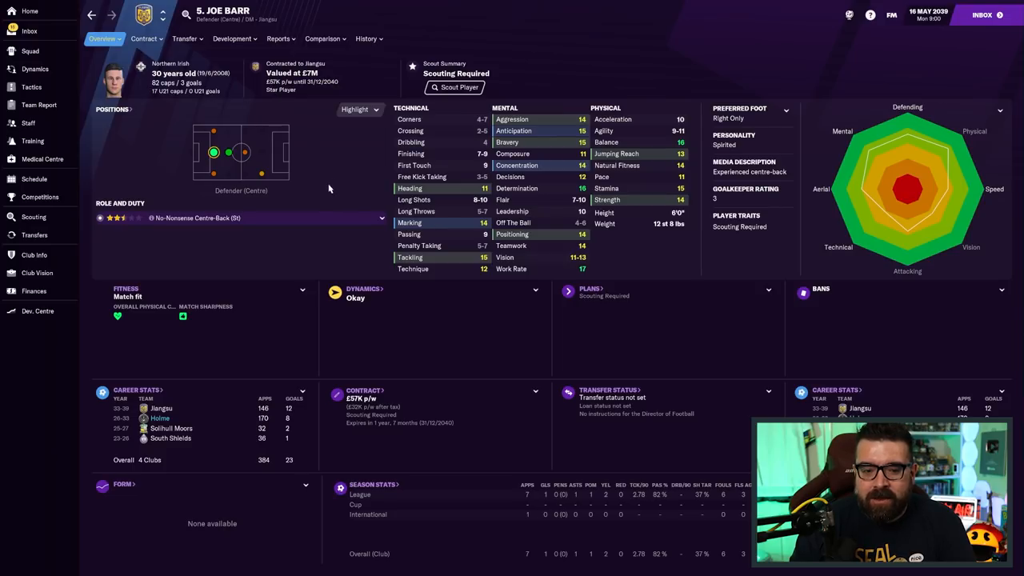
click(364, 39)
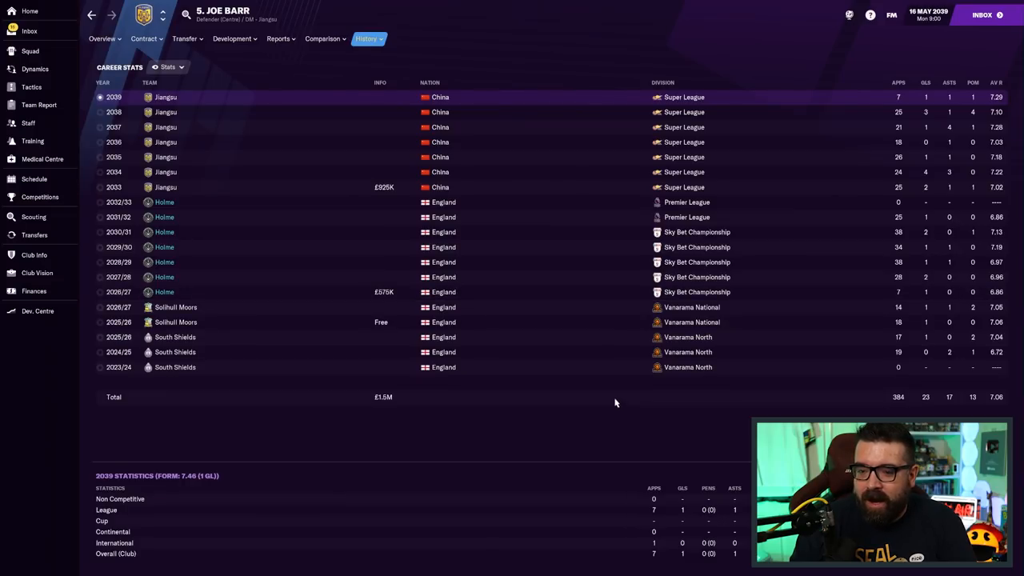
mouse_move(828, 188)
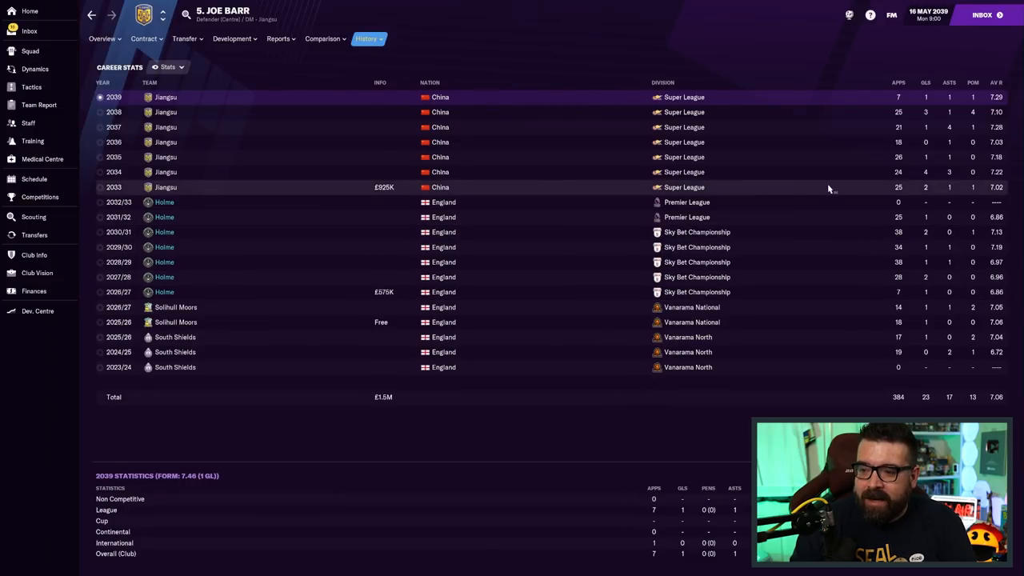
mouse_move(761, 57)
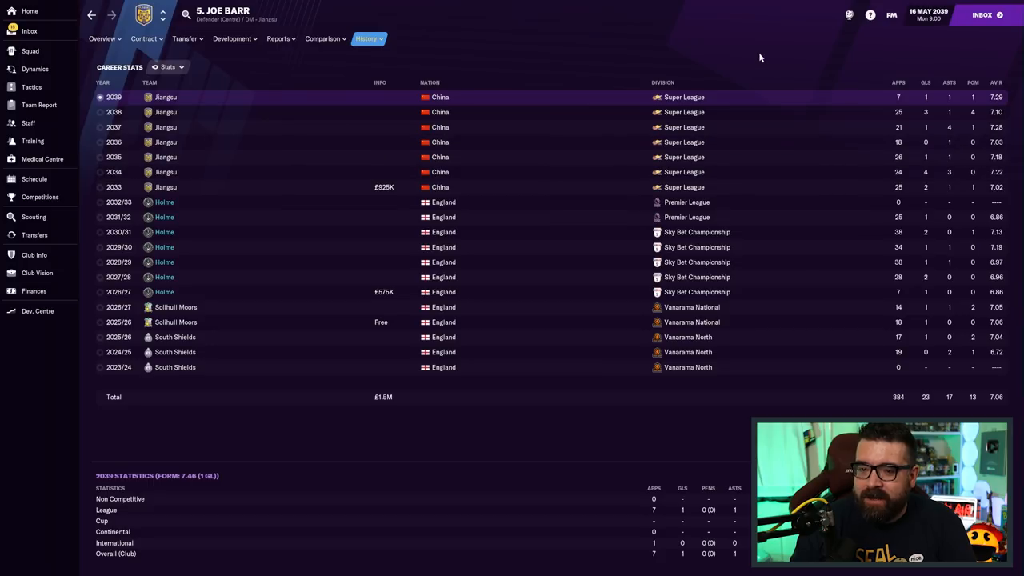
click(32, 30)
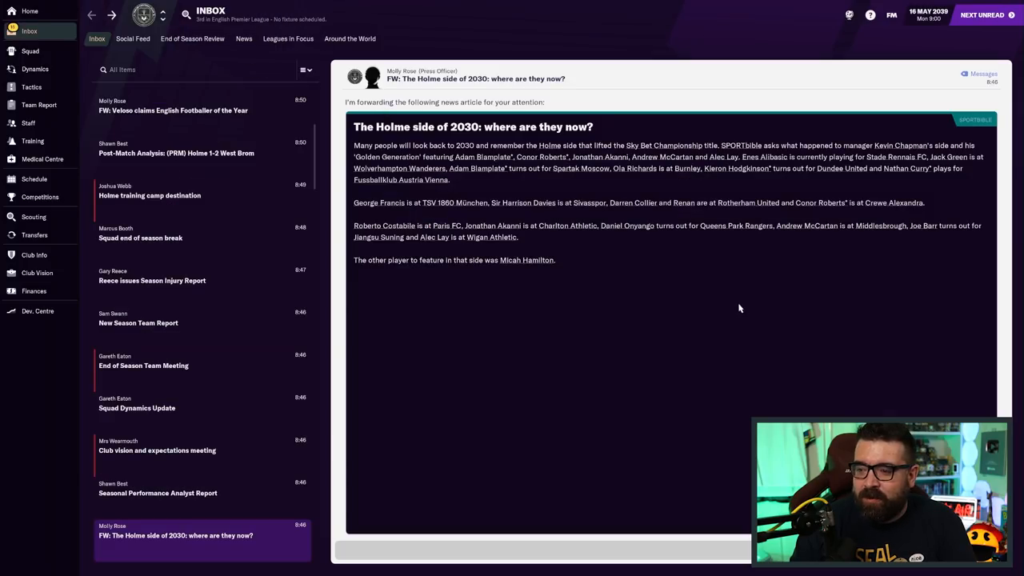
mouse_move(515, 265)
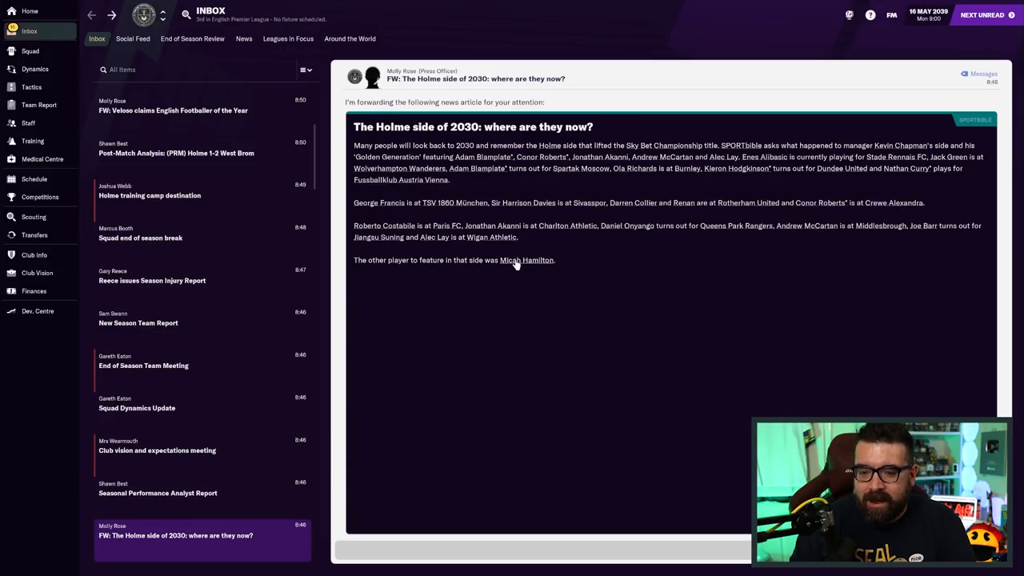
click(524, 260)
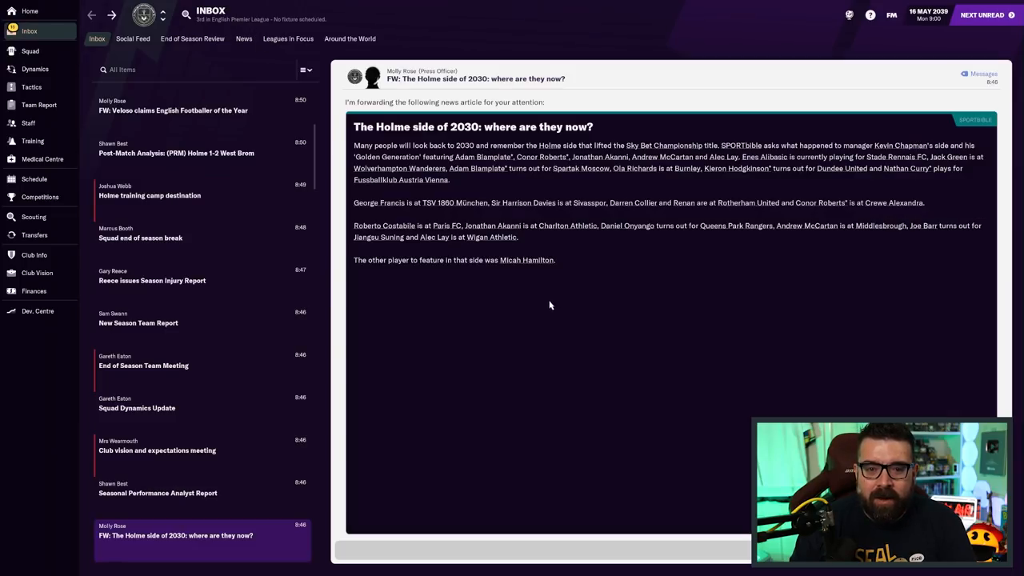
Read the Seasonal Performance Analyst Report and club vision message, then open Squad Dynamics Update
click(157, 492)
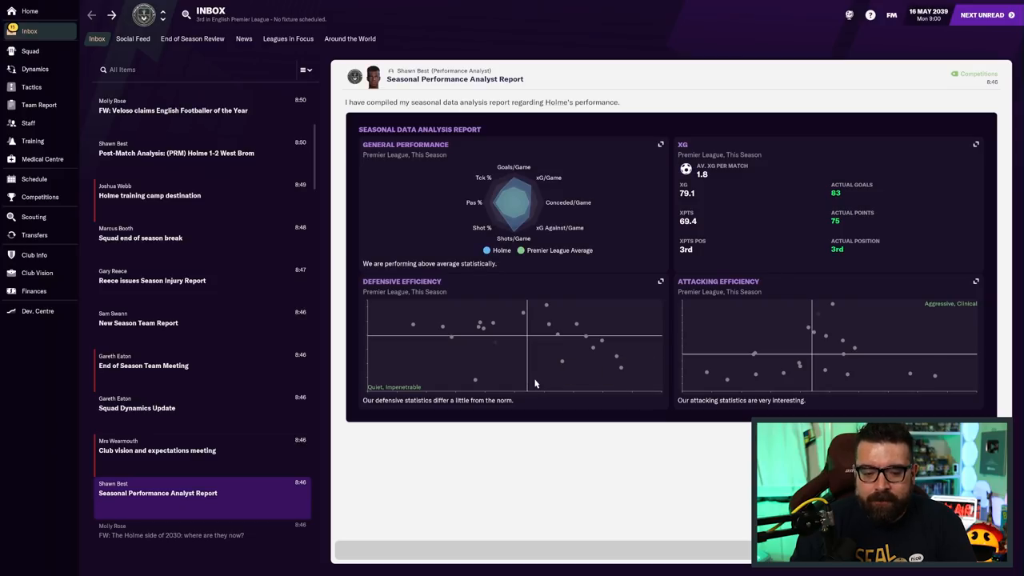
click(176, 451)
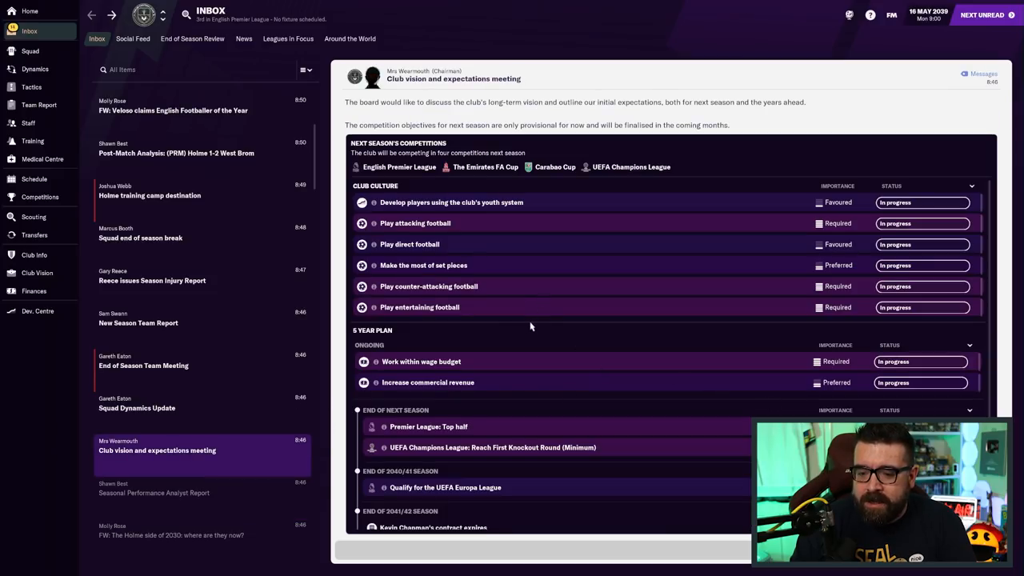
mouse_move(494, 374)
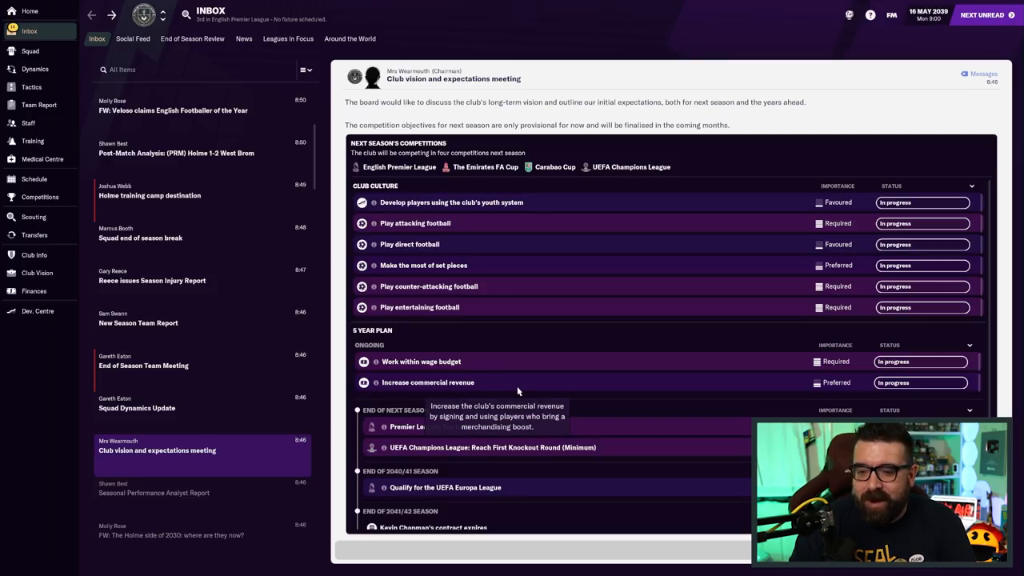
mouse_move(425, 388)
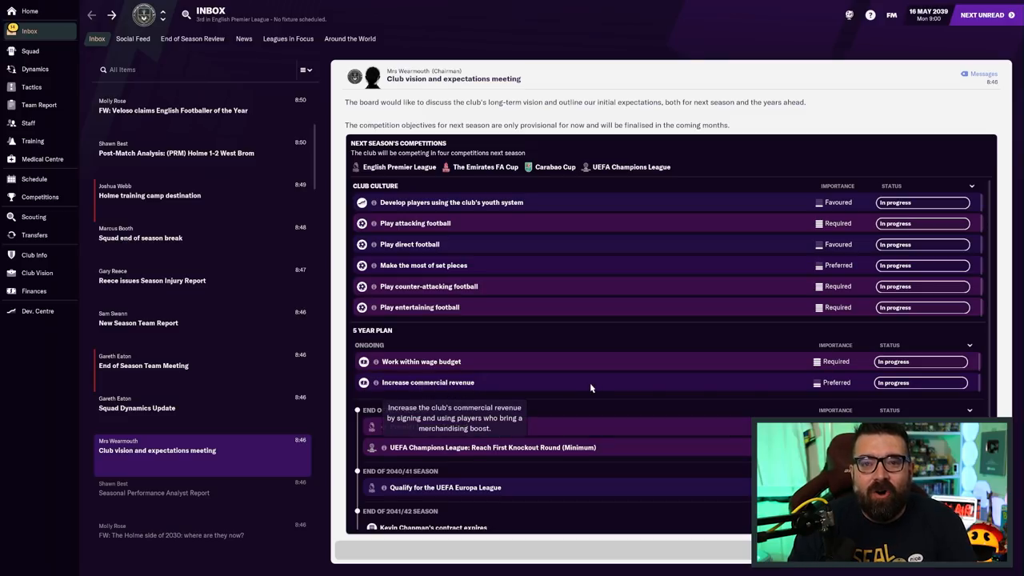
mouse_move(595, 381)
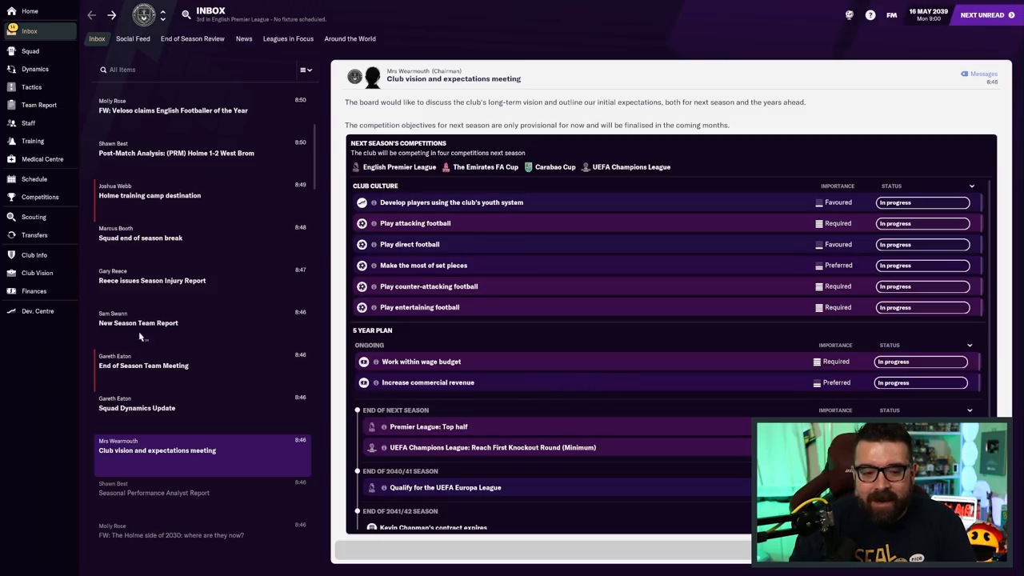
click(33, 291)
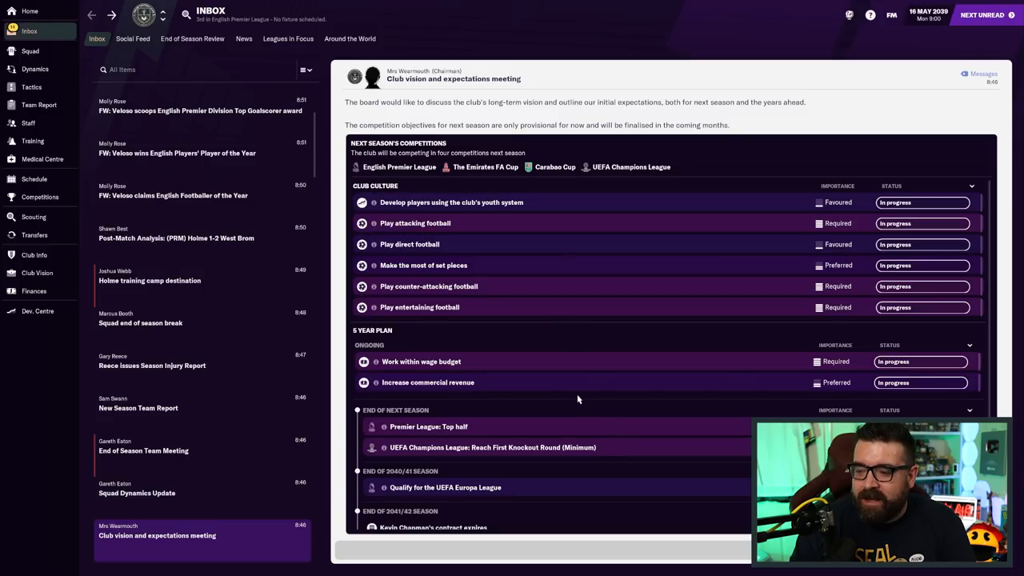
mouse_move(582, 392)
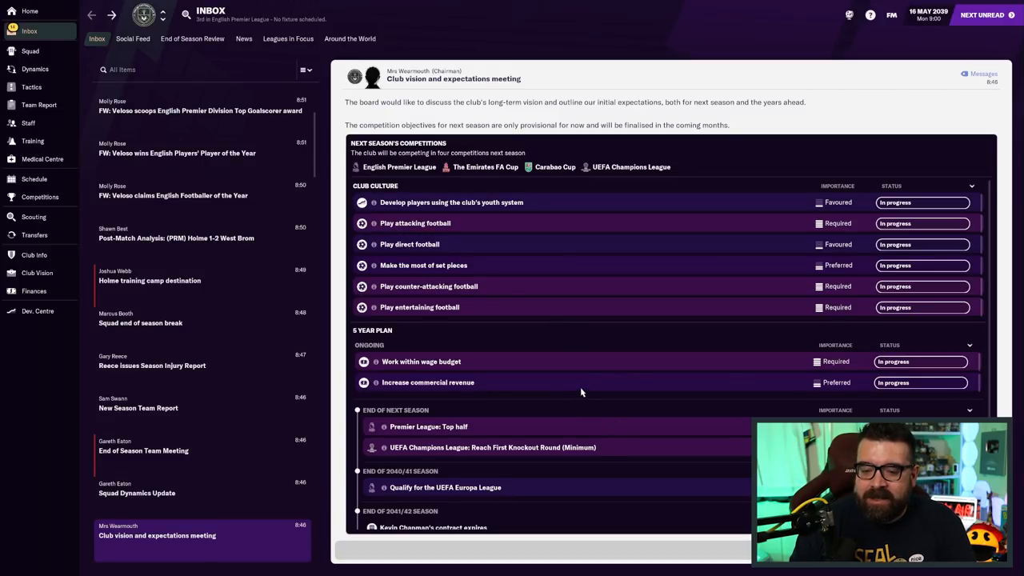
mouse_move(588, 360)
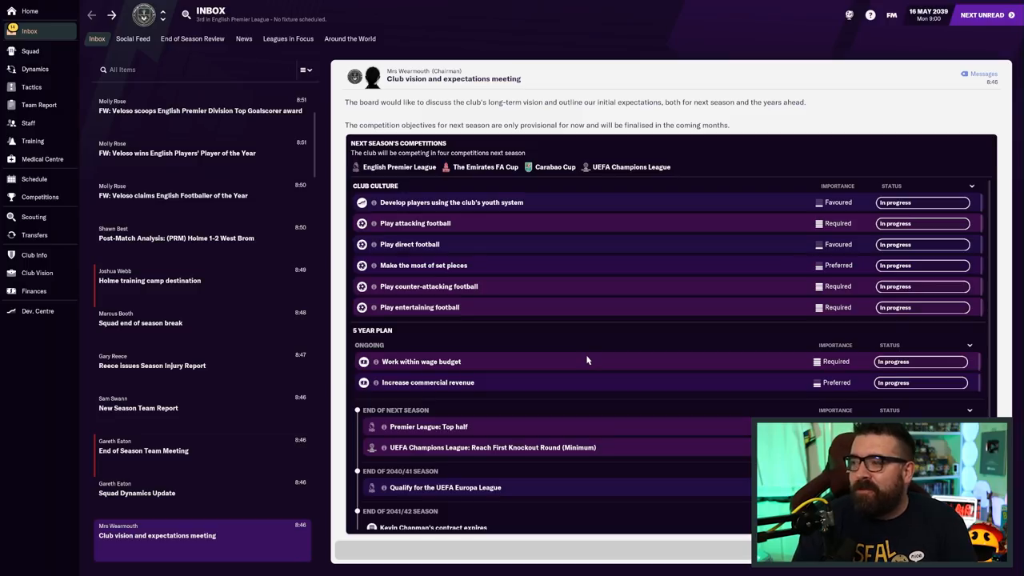
mouse_move(582, 343)
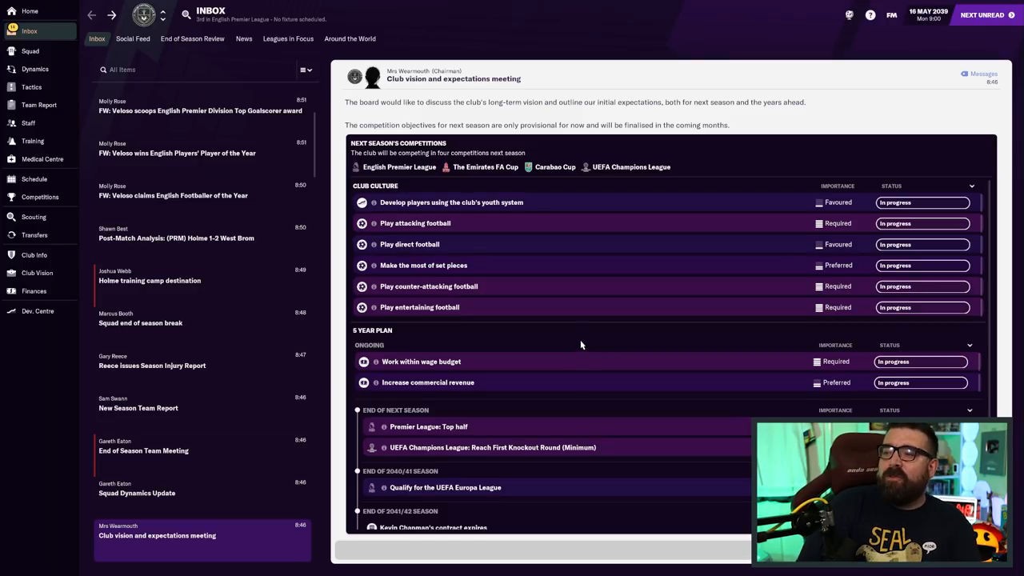
mouse_move(568, 421)
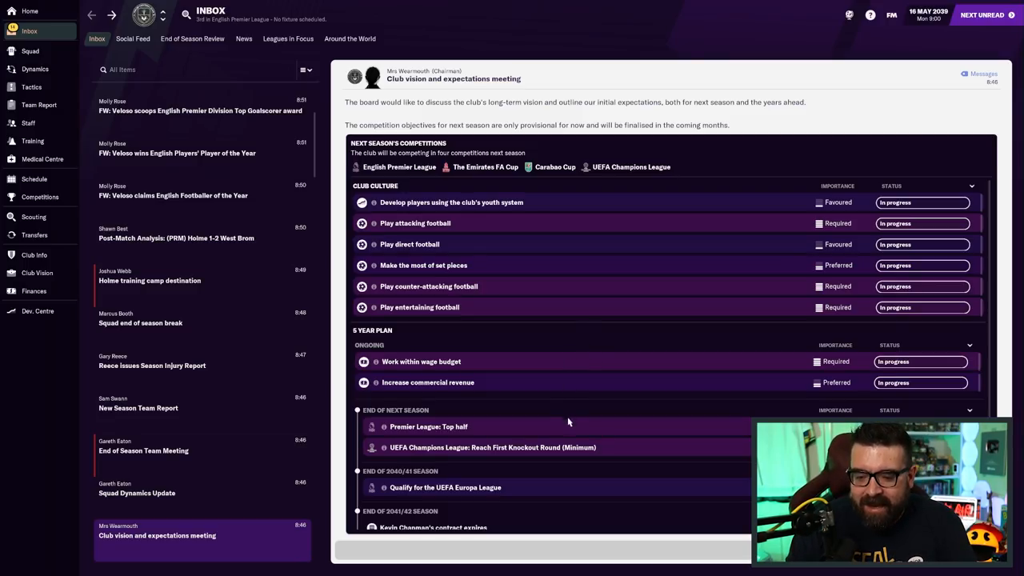
mouse_move(632, 469)
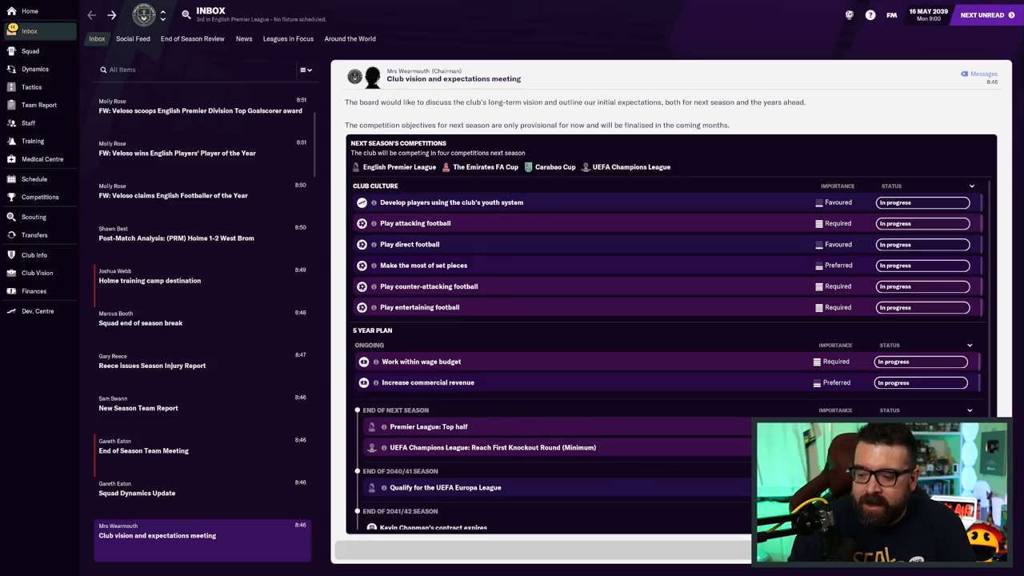
scroll(down, 3)
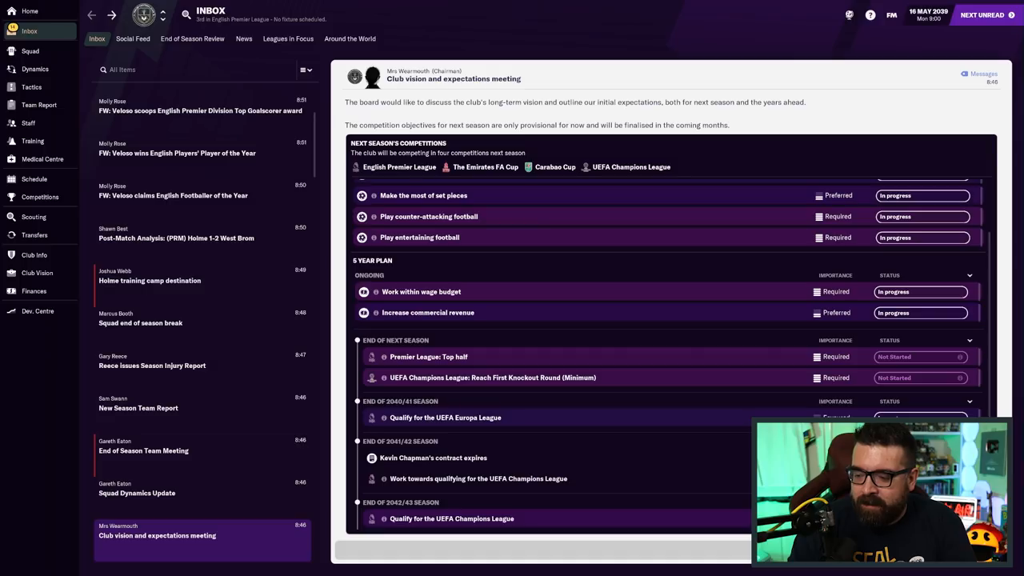
click(142, 493)
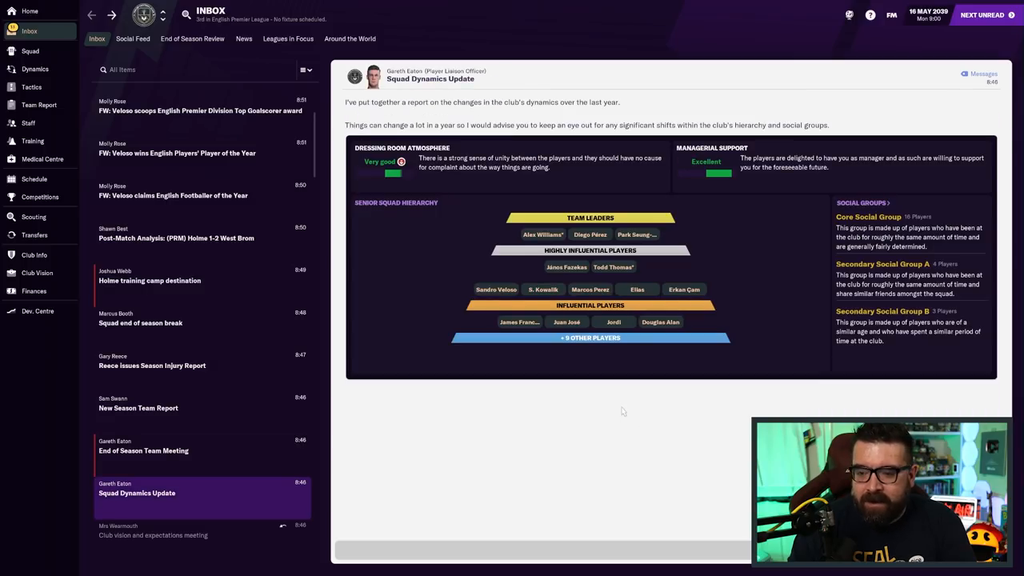
mouse_move(727, 338)
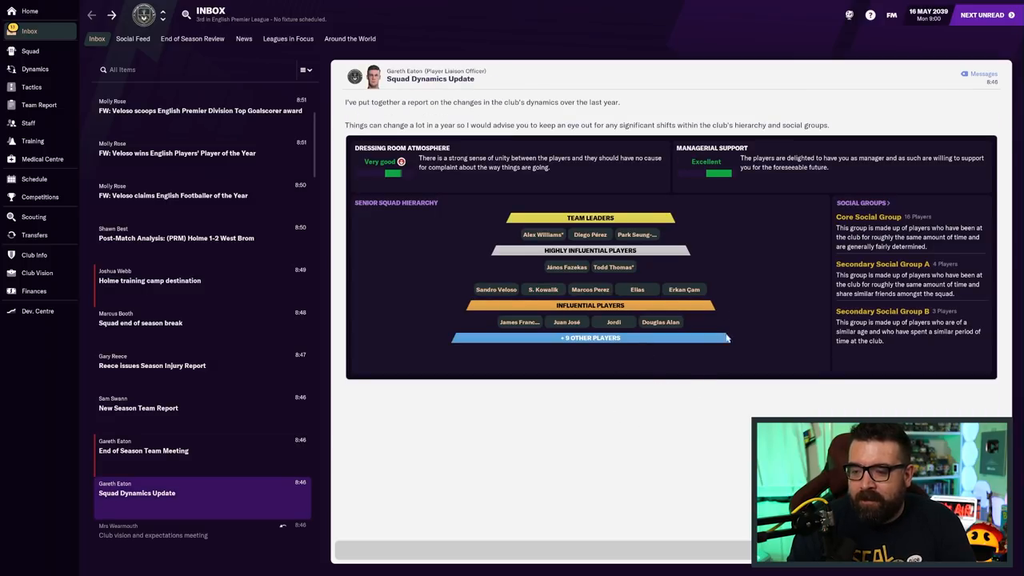
mouse_move(637, 234)
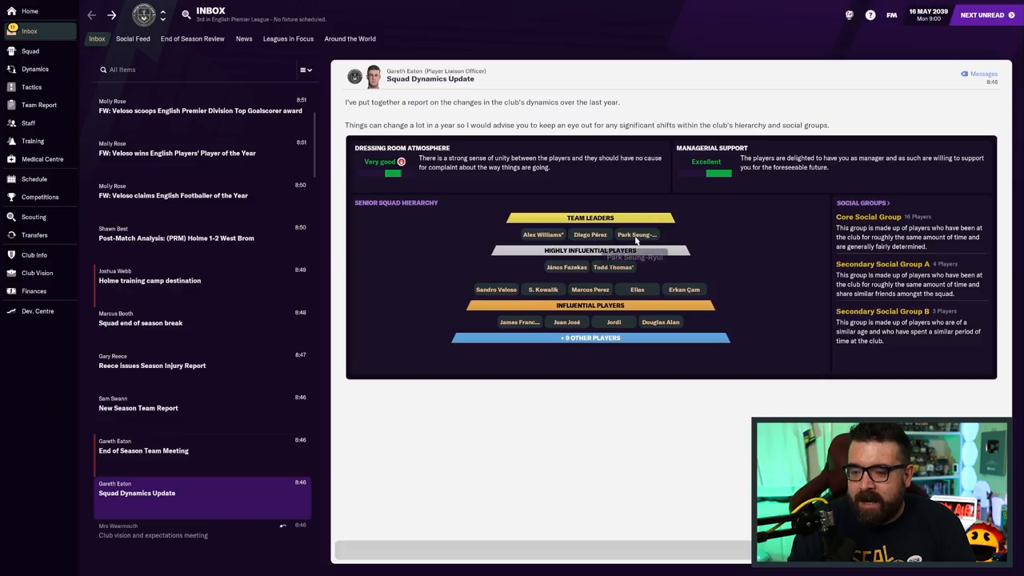
mouse_move(645, 446)
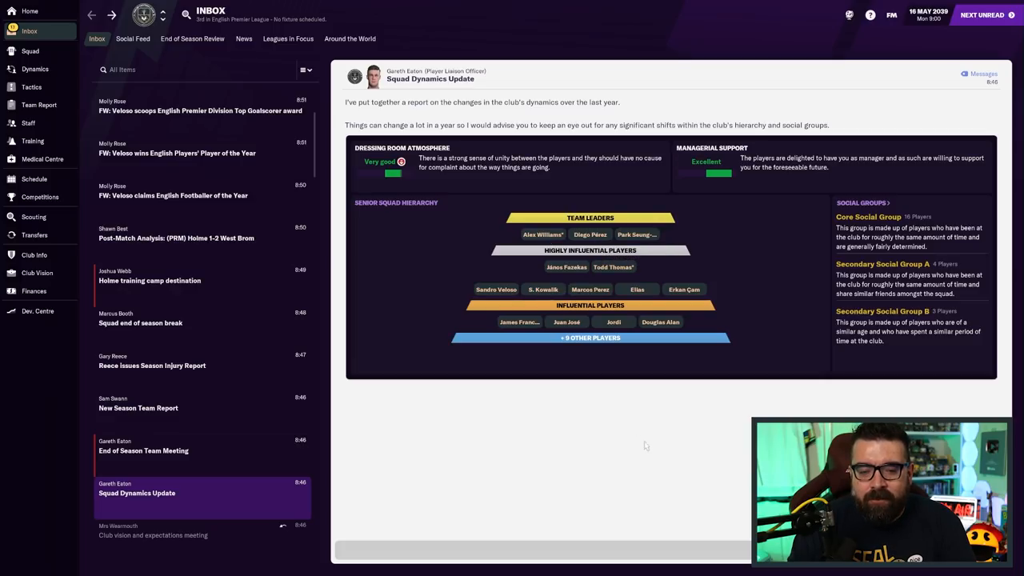
mouse_move(628, 428)
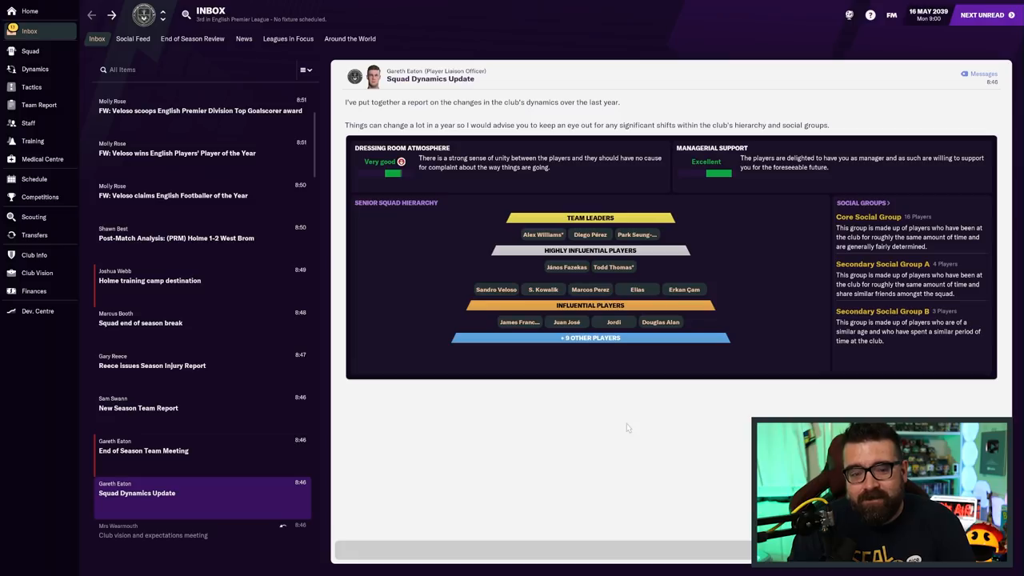
Open the End of Season Team Meeting message from the inbox
click(143, 451)
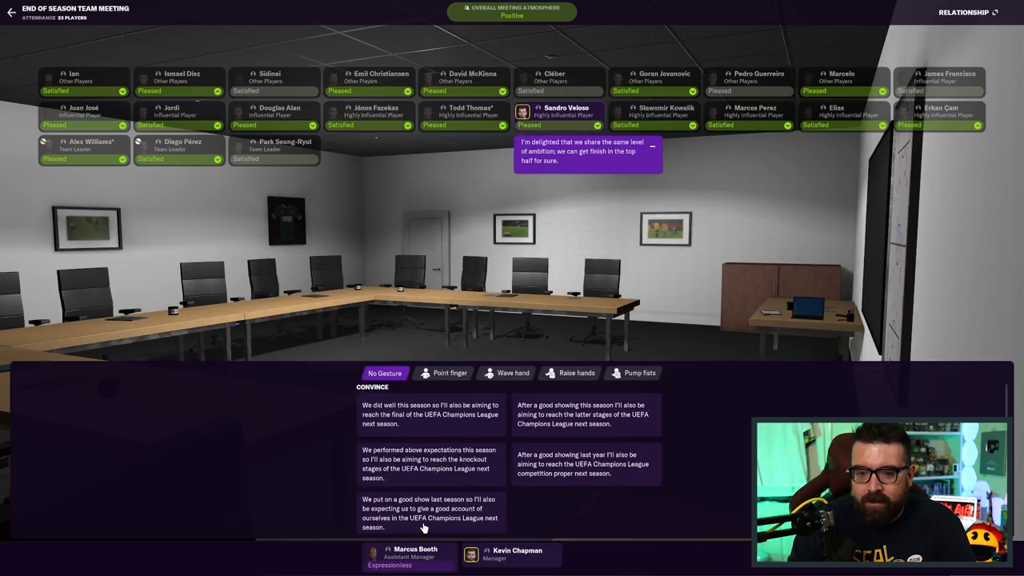
mouse_move(569, 501)
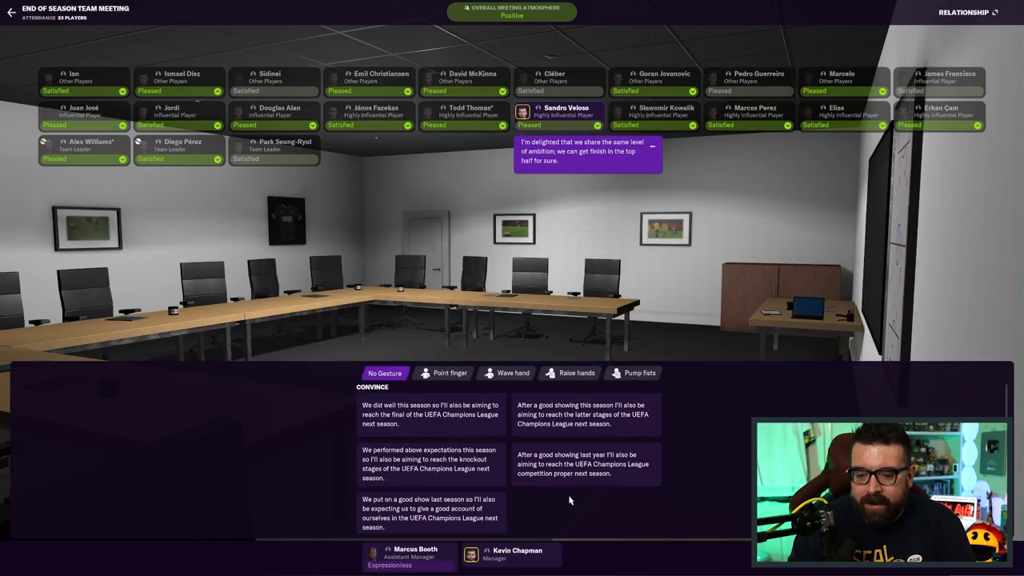
mouse_move(553, 480)
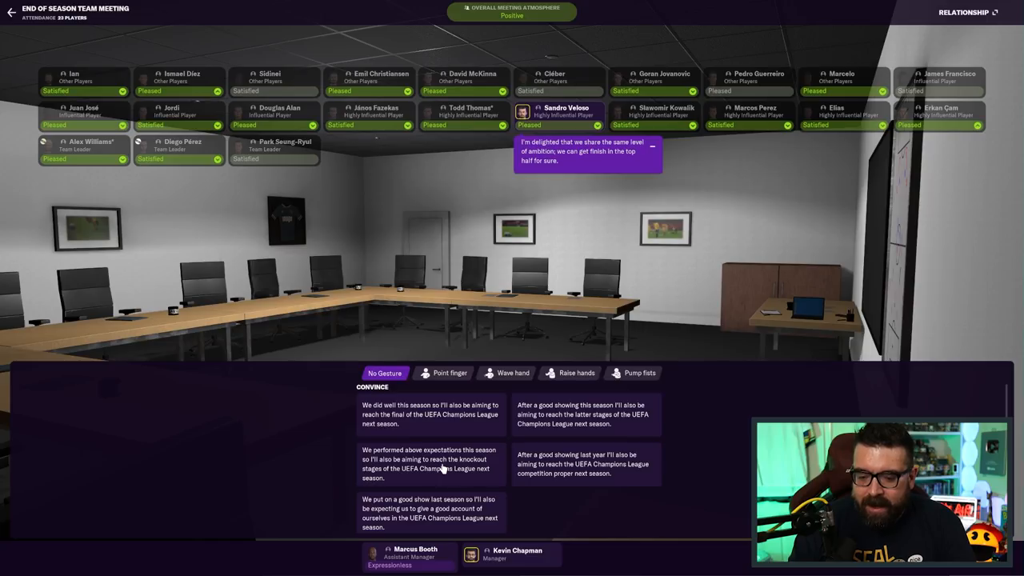
Tell the squad they performed above expectations and promise Champions League knockout stages
click(418, 469)
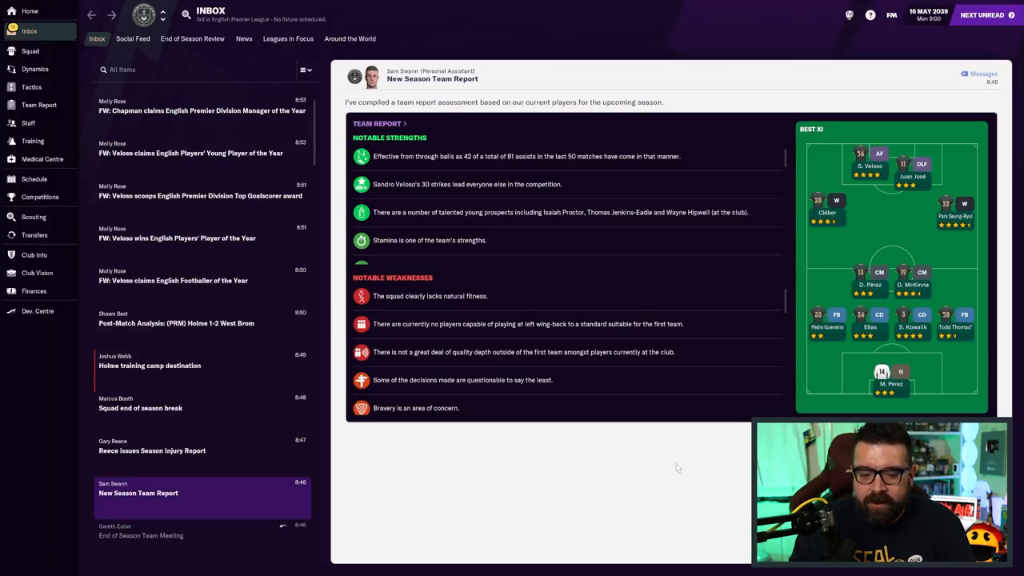
Read the training camp message and each award news item through to Team of the Year
click(150, 366)
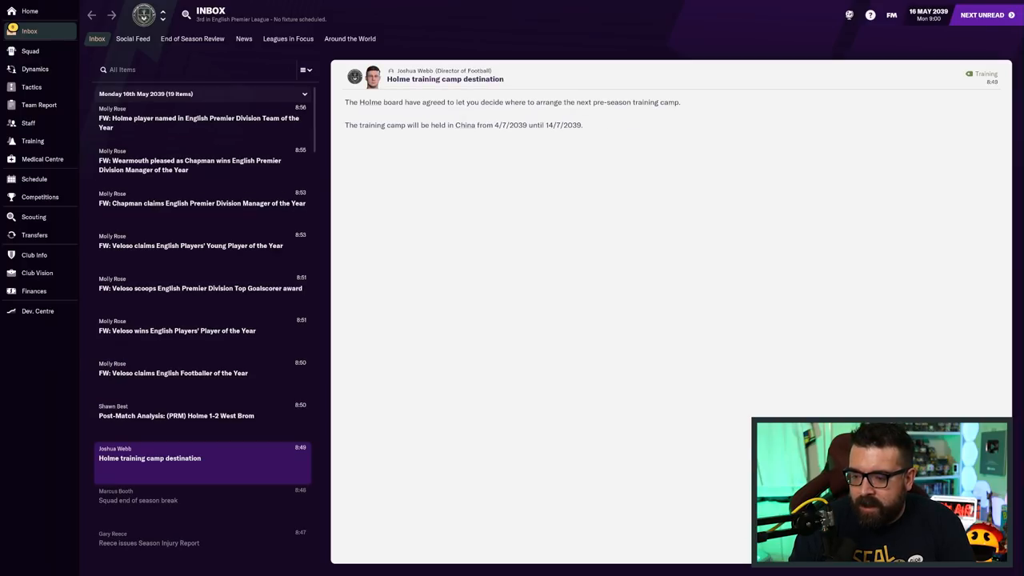
click(197, 373)
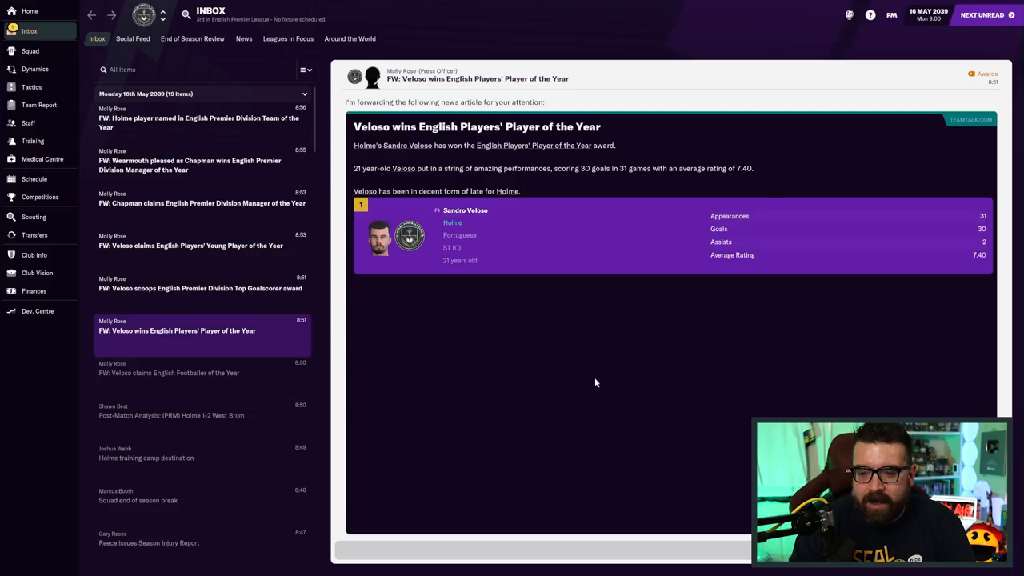
click(199, 288)
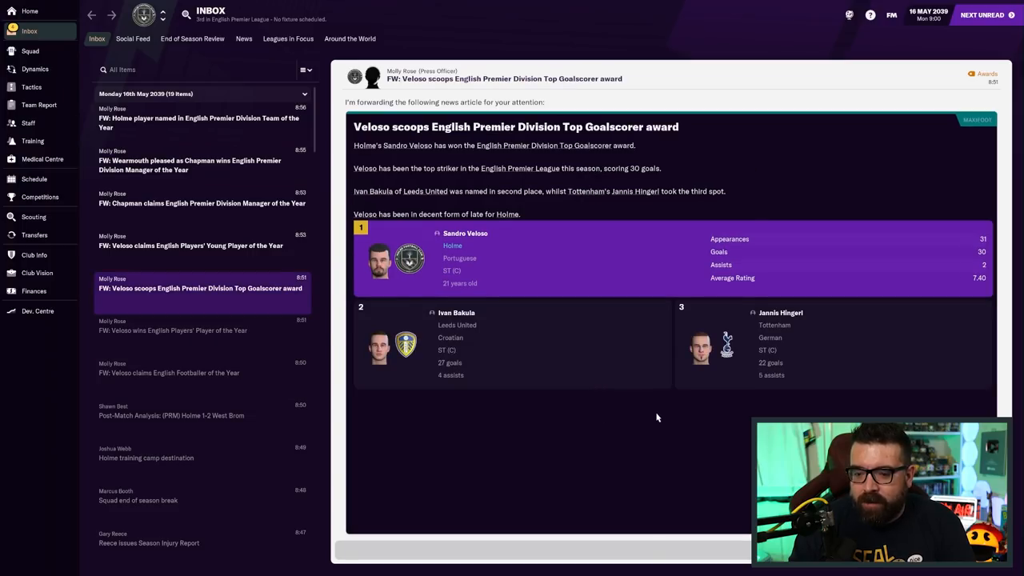
click(191, 245)
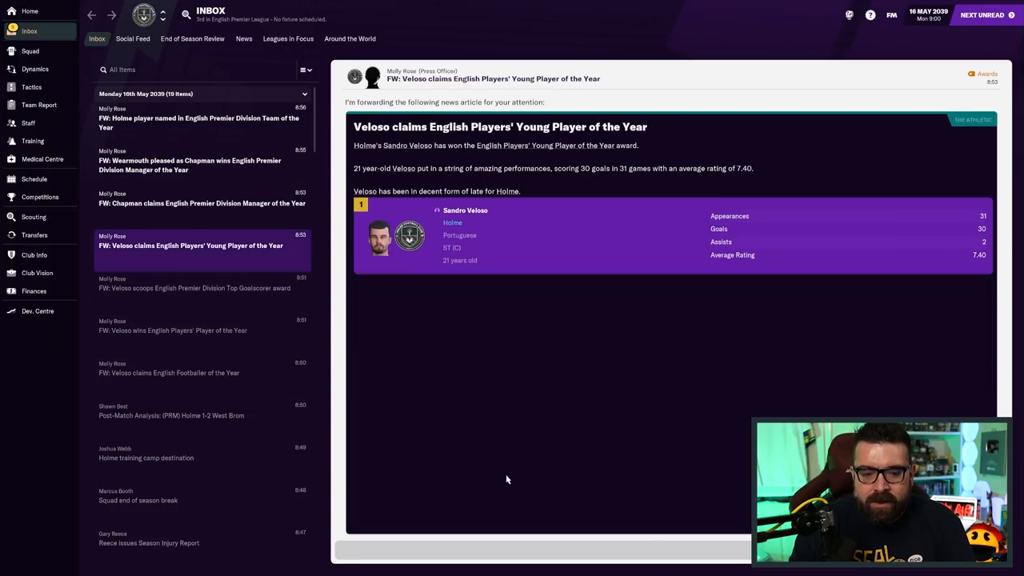
click(202, 202)
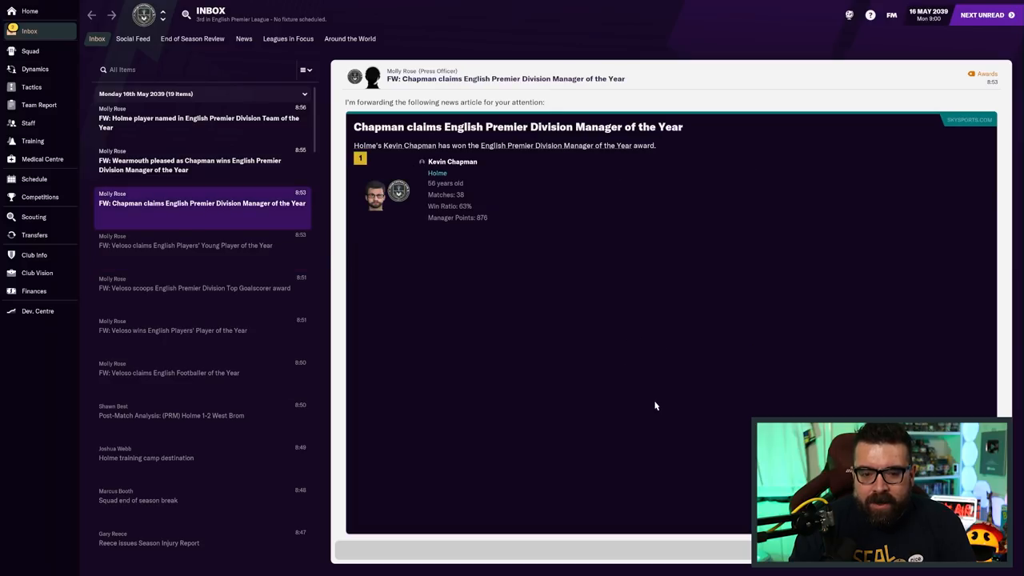
click(189, 160)
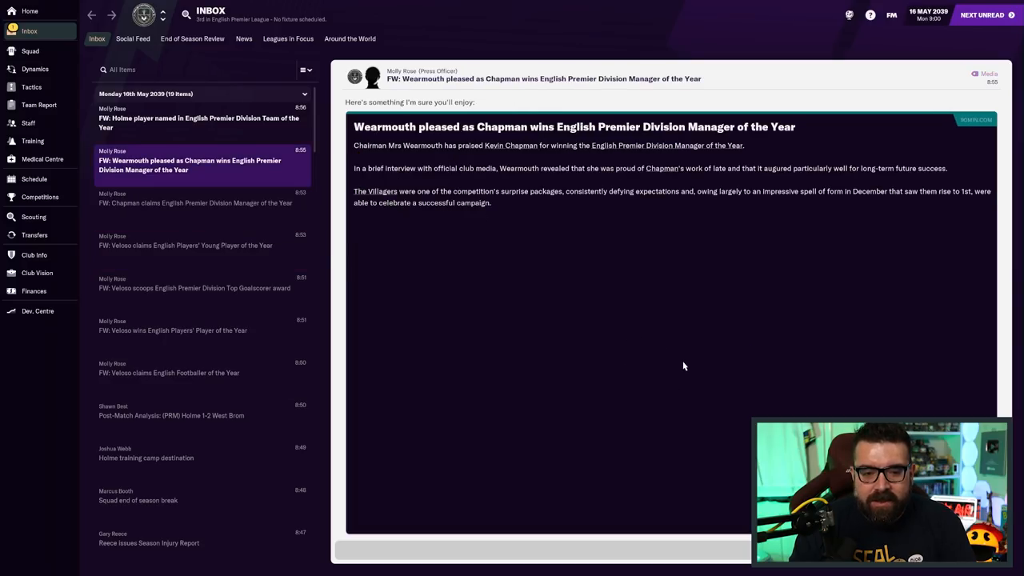
click(199, 117)
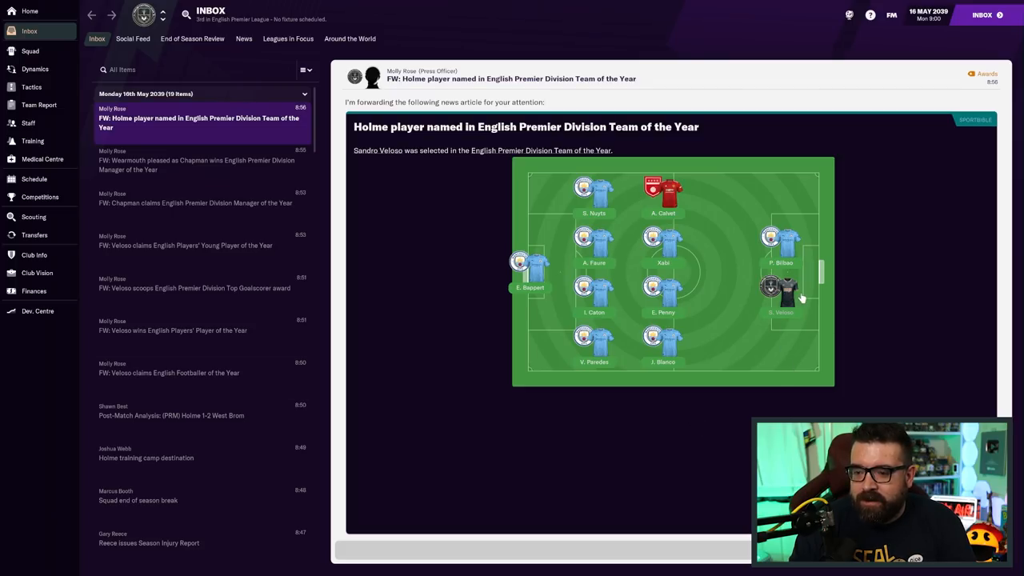
mouse_move(803, 301)
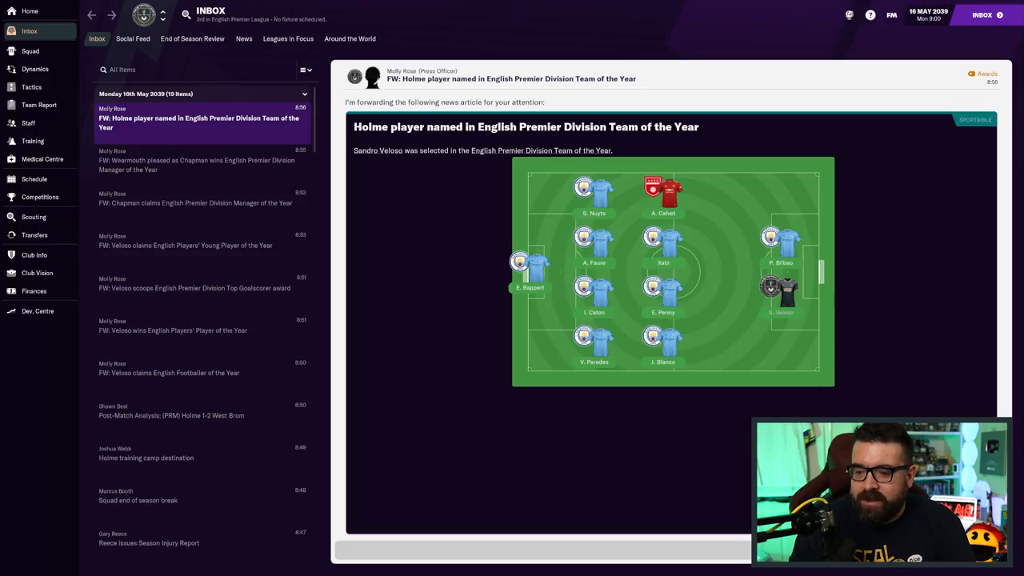
mouse_move(756, 409)
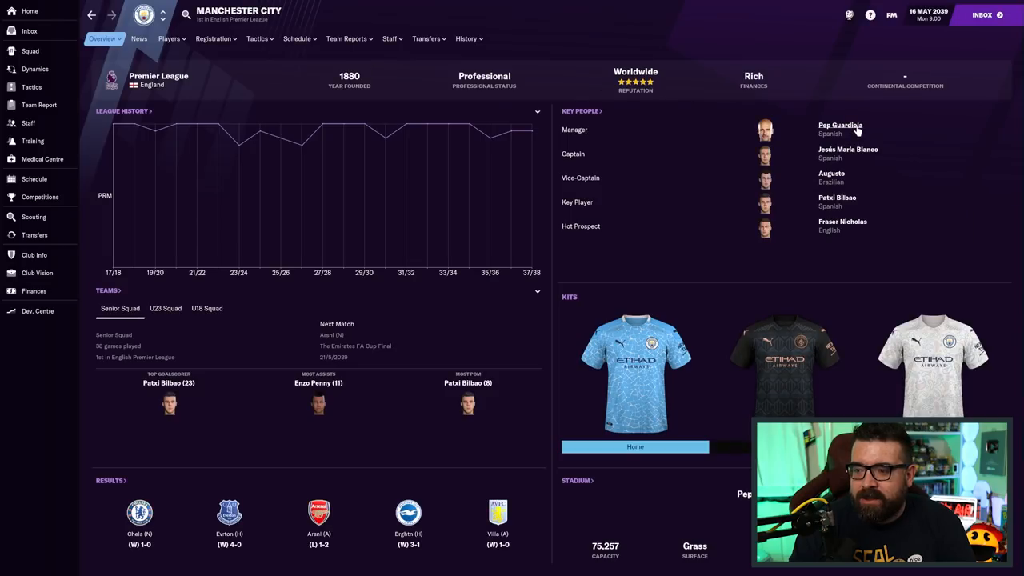
View goalkeeper Edwin Bappert's Manchester City profile, then return to the Team of the Year news
click(837, 124)
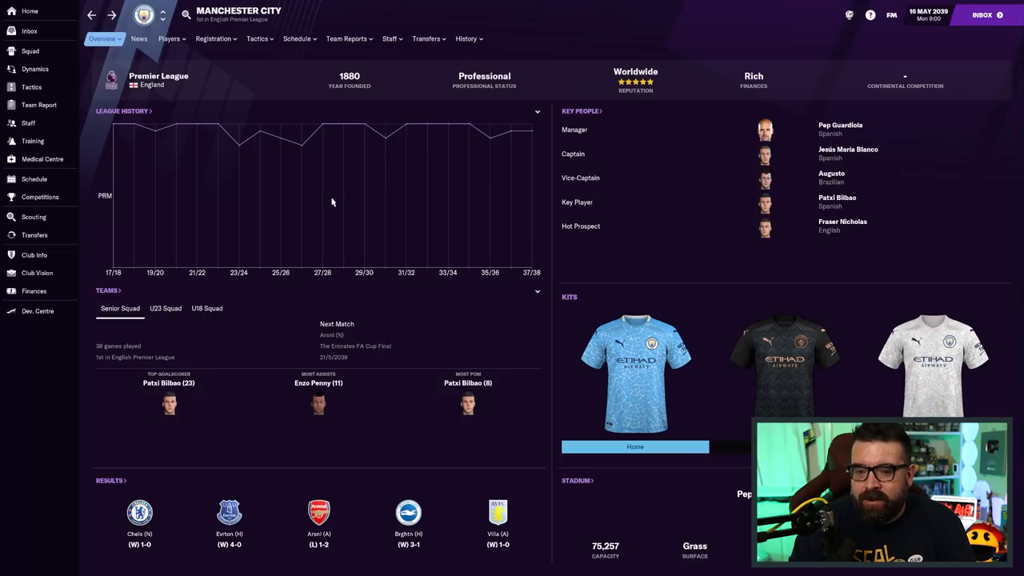
mouse_move(651, 269)
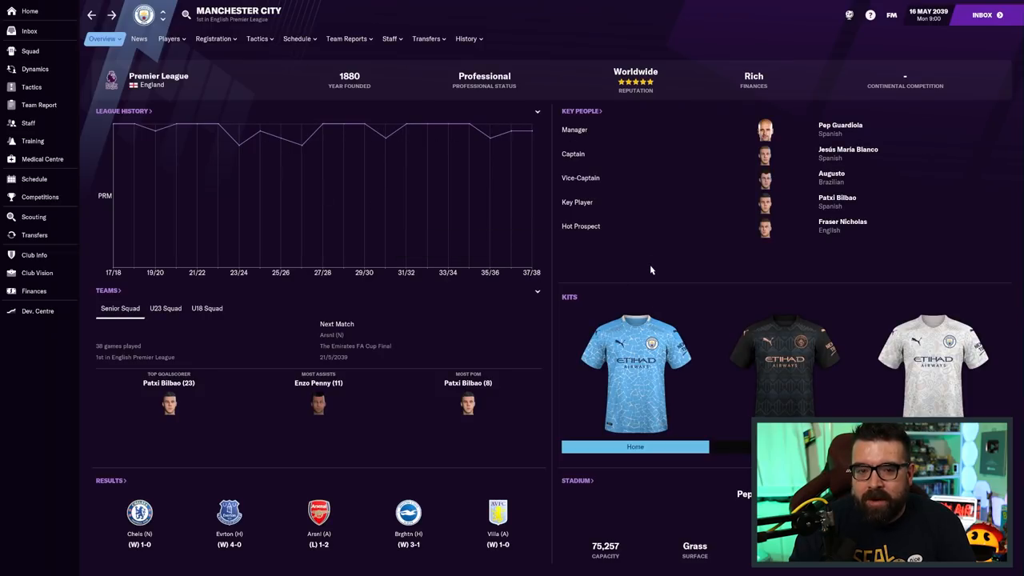
mouse_move(501, 141)
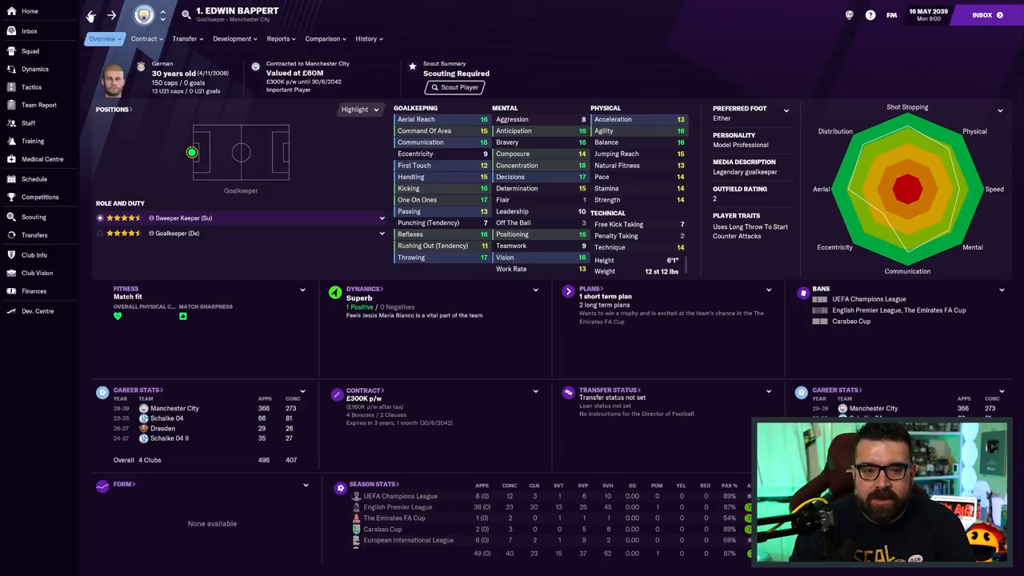
click(24, 31)
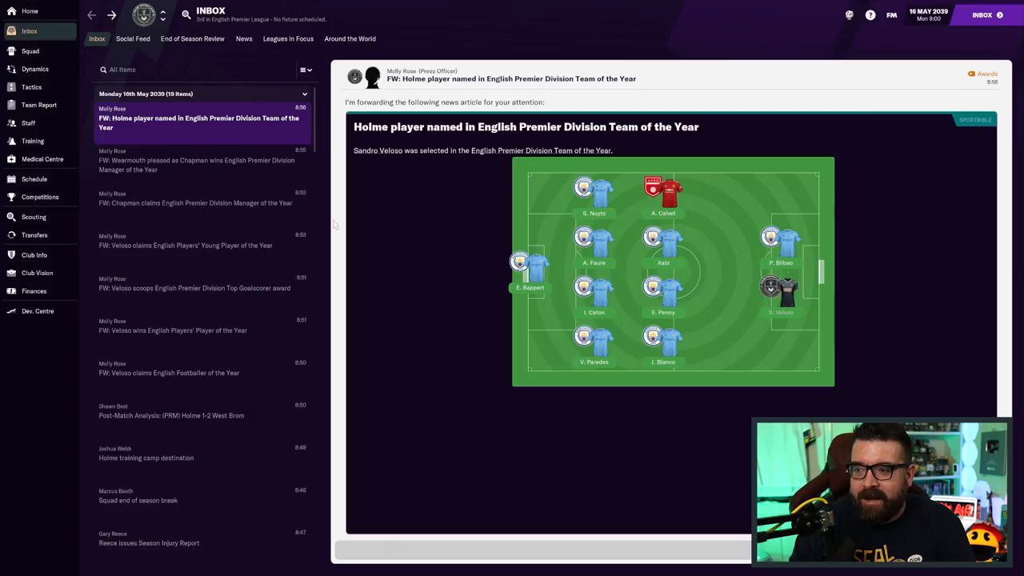
Check the finances overview, then browse the Team Report's Squad Depth to reach Enoch Aboagye
click(33, 290)
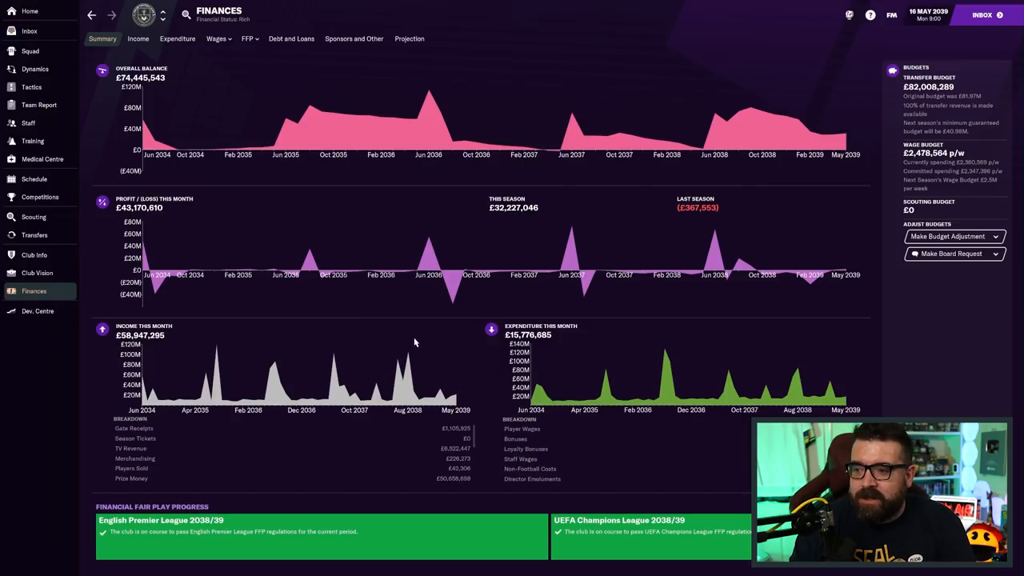
click(38, 105)
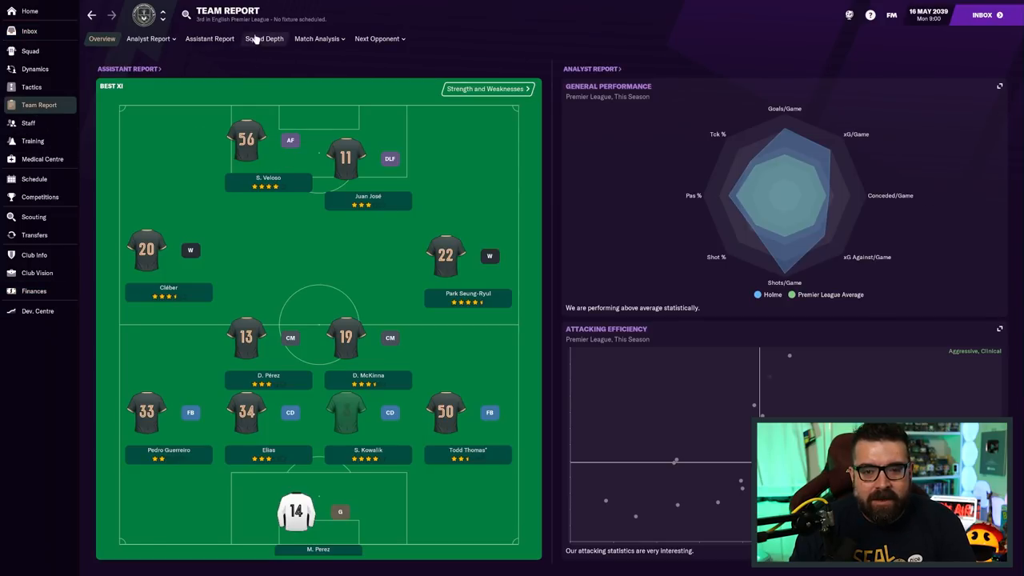
click(263, 38)
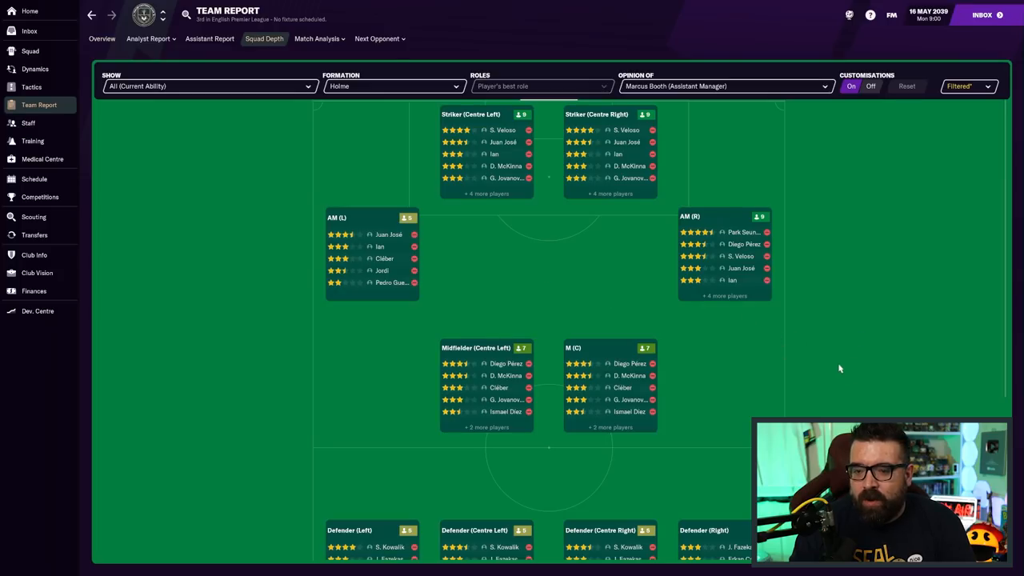
mouse_move(848, 374)
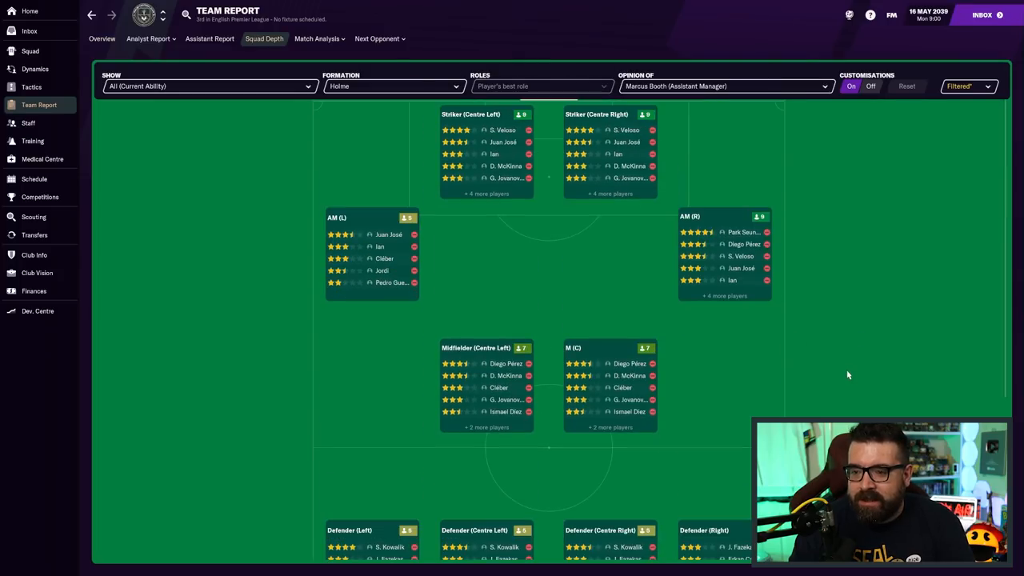
scroll(down, 3)
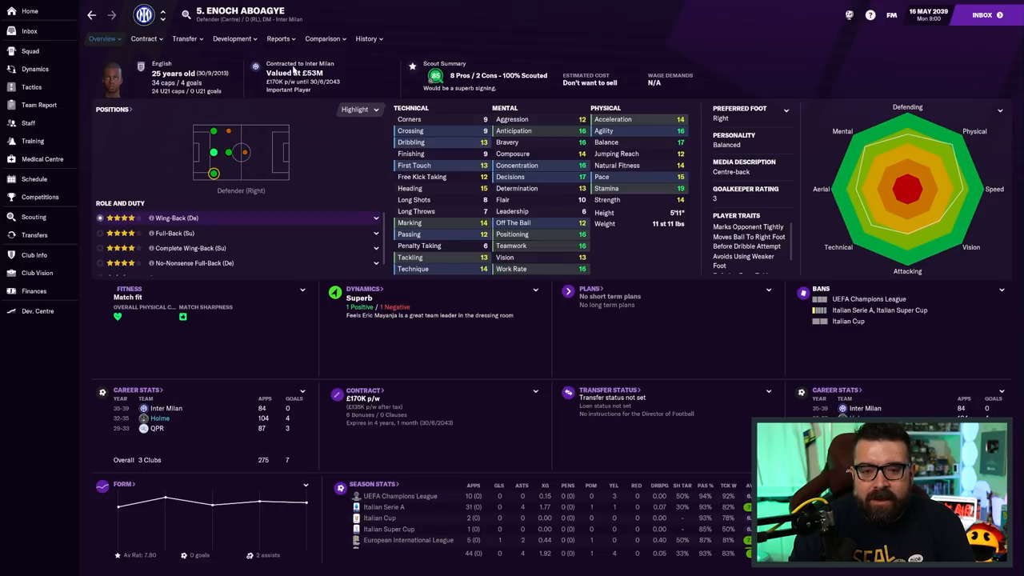
Check Aboagye's Transfer interest and career History, then head to the Scouting Centre
click(184, 38)
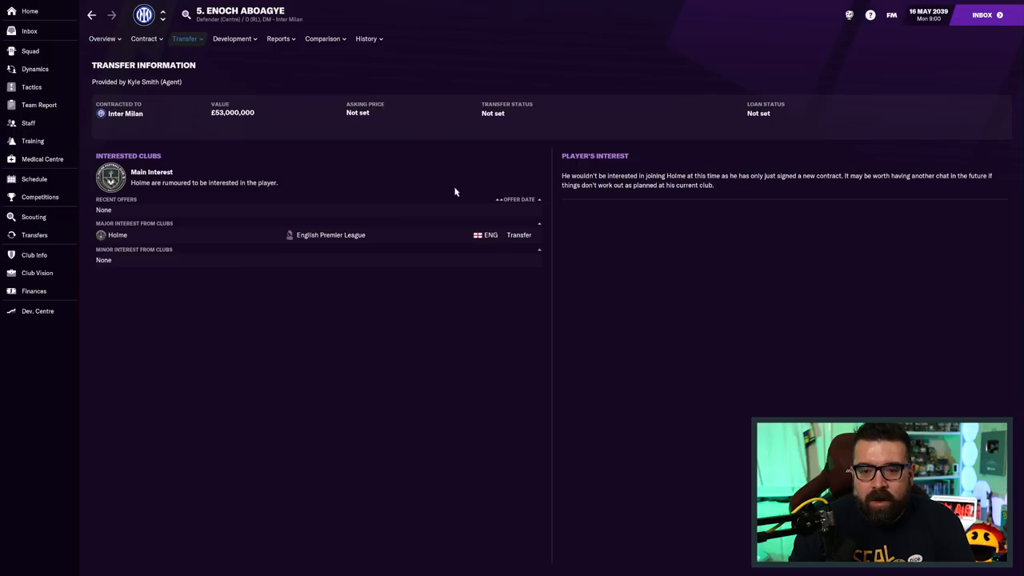
mouse_move(640, 301)
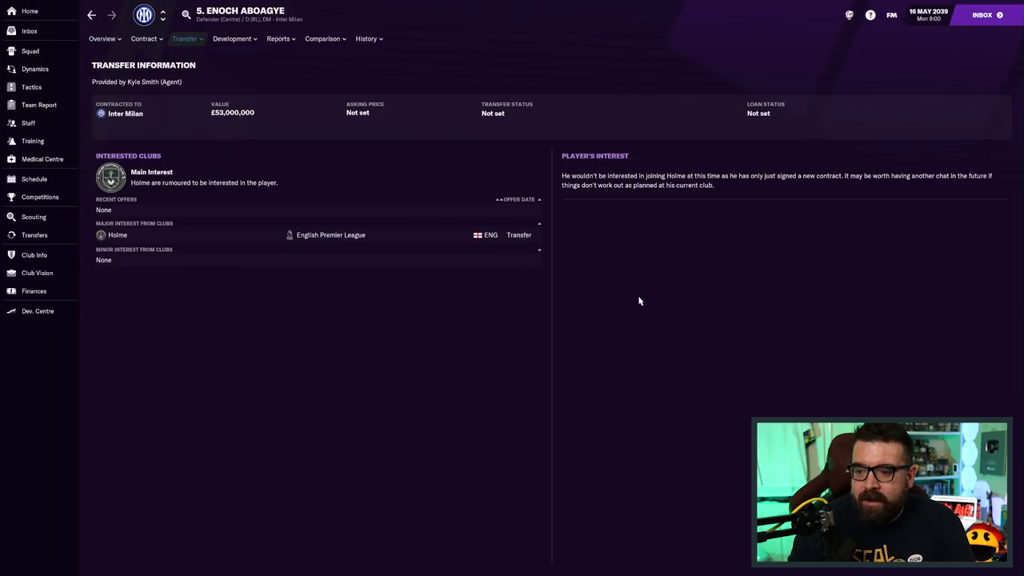
mouse_move(797, 190)
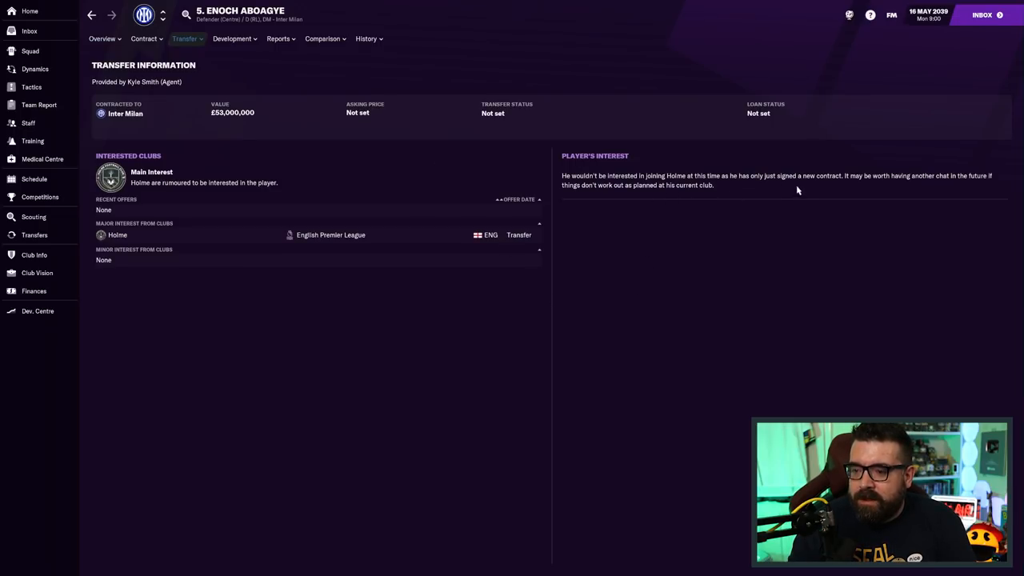
click(105, 39)
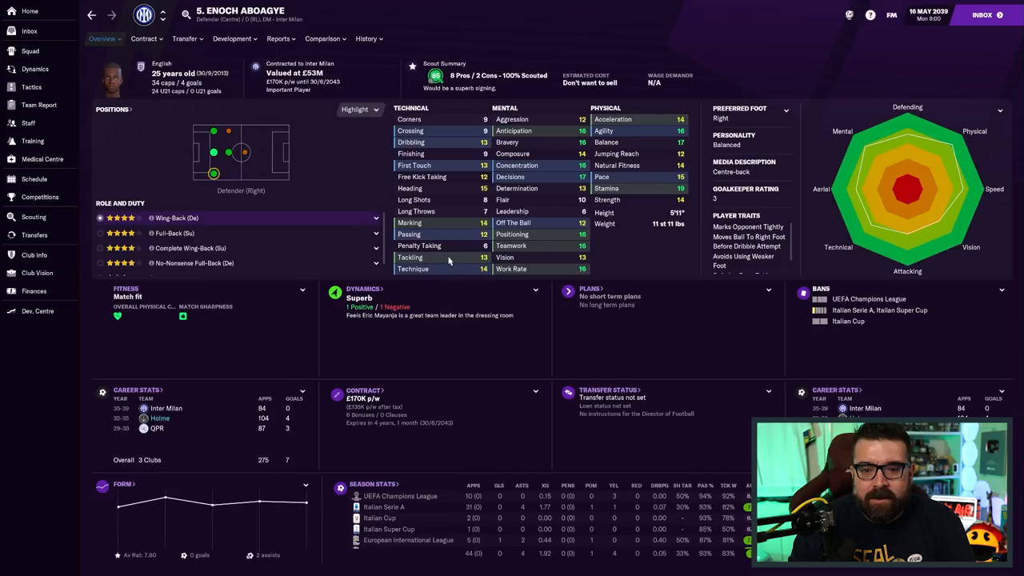
click(363, 39)
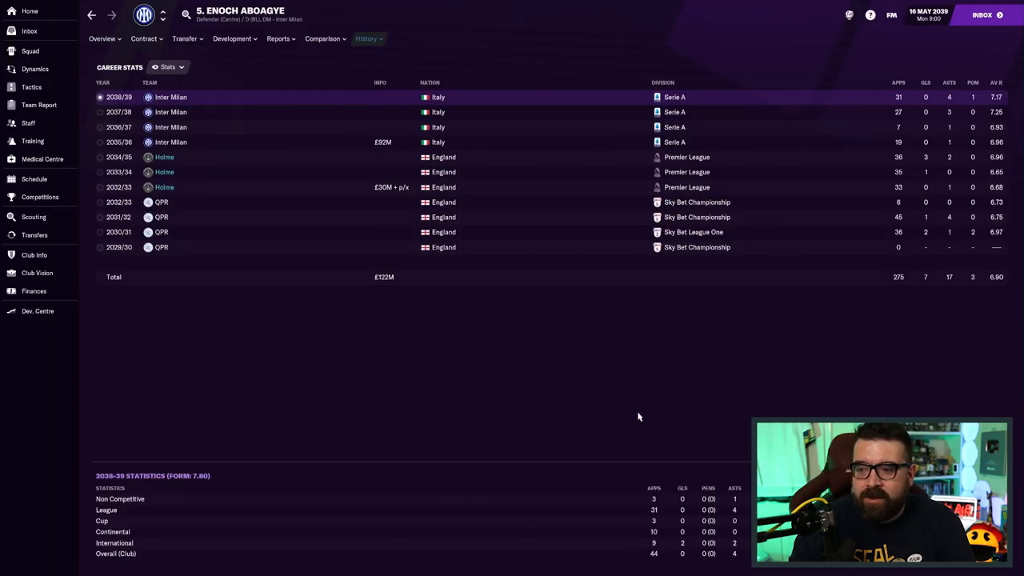
mouse_move(637, 409)
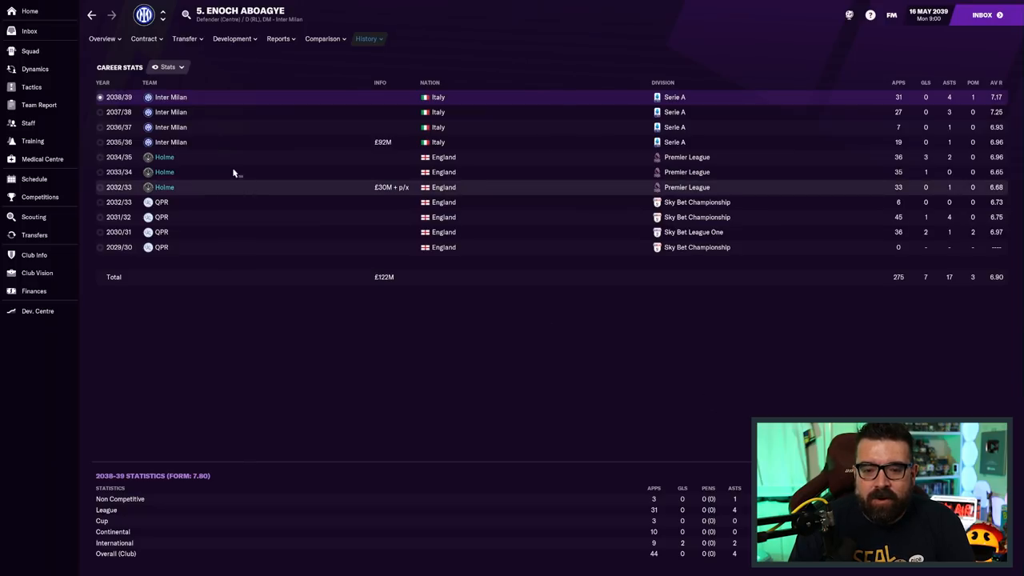
click(105, 39)
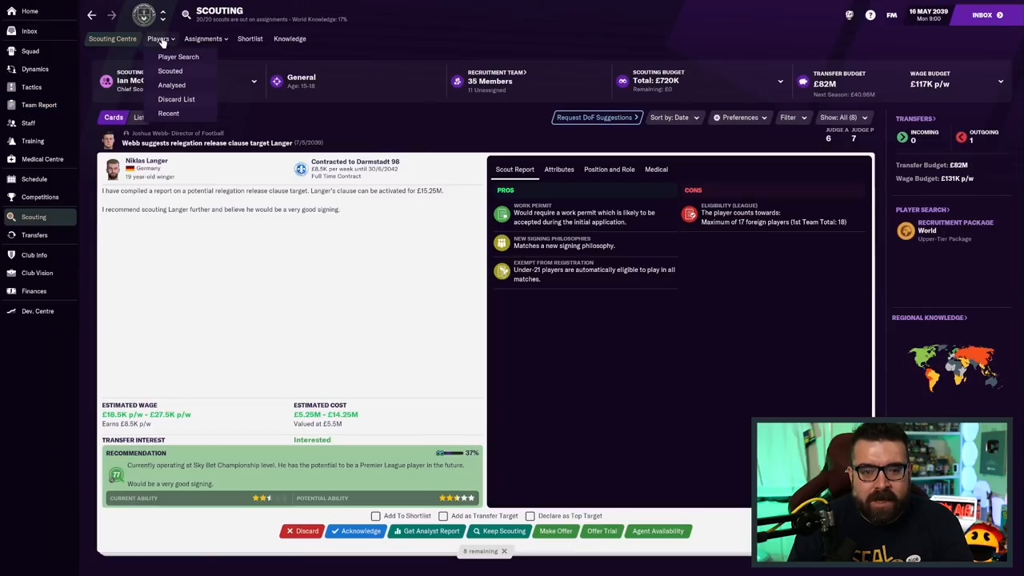
Show the Scouted players list of 120 players, led by Javier Camacho
click(178, 56)
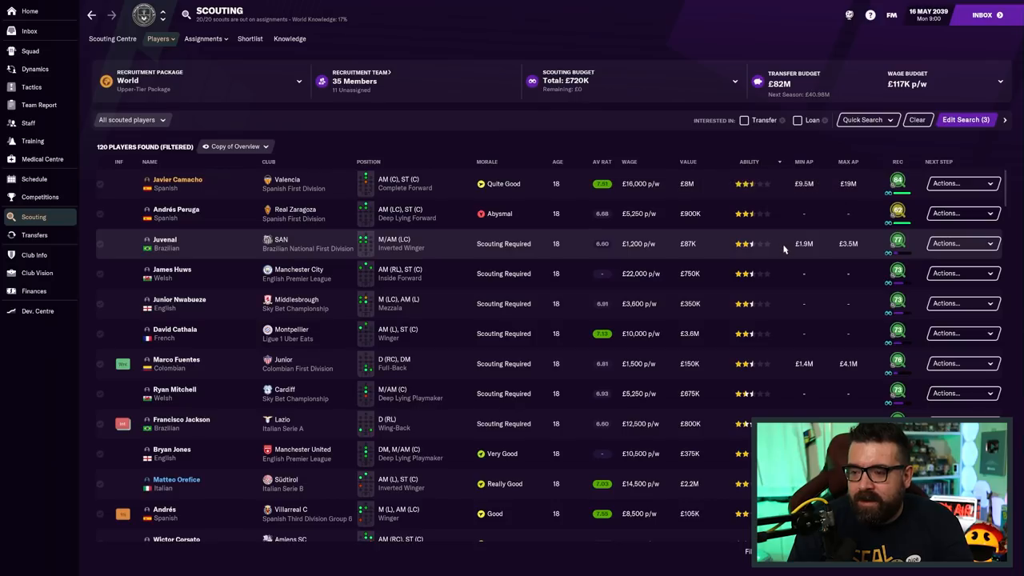
mouse_move(716, 274)
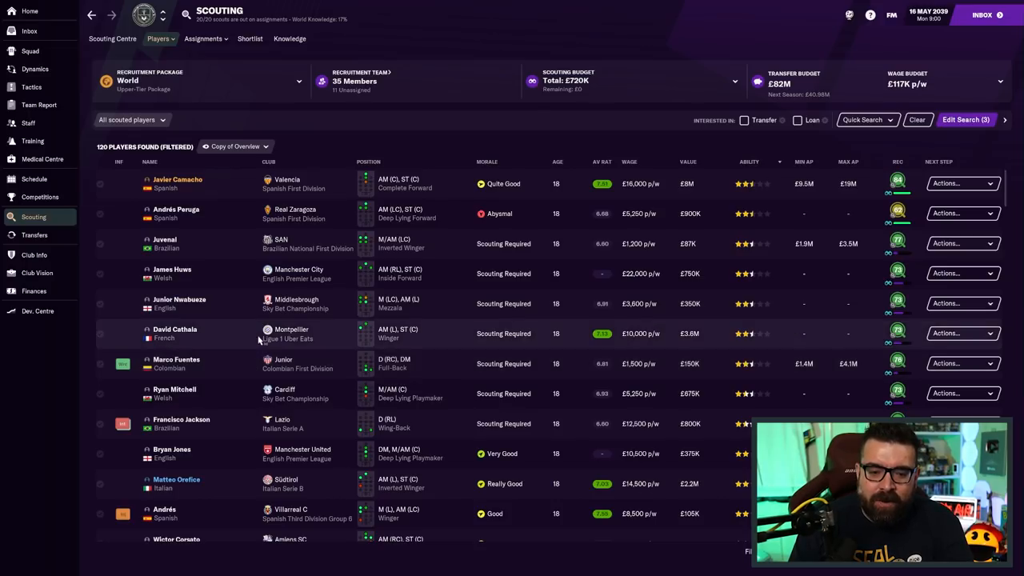
mouse_move(352, 343)
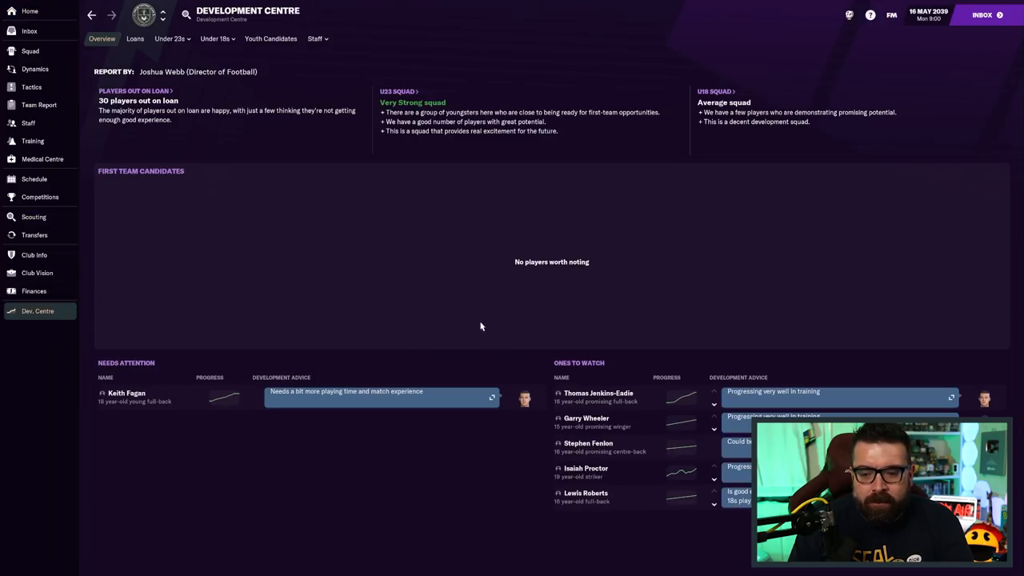
mouse_move(625, 208)
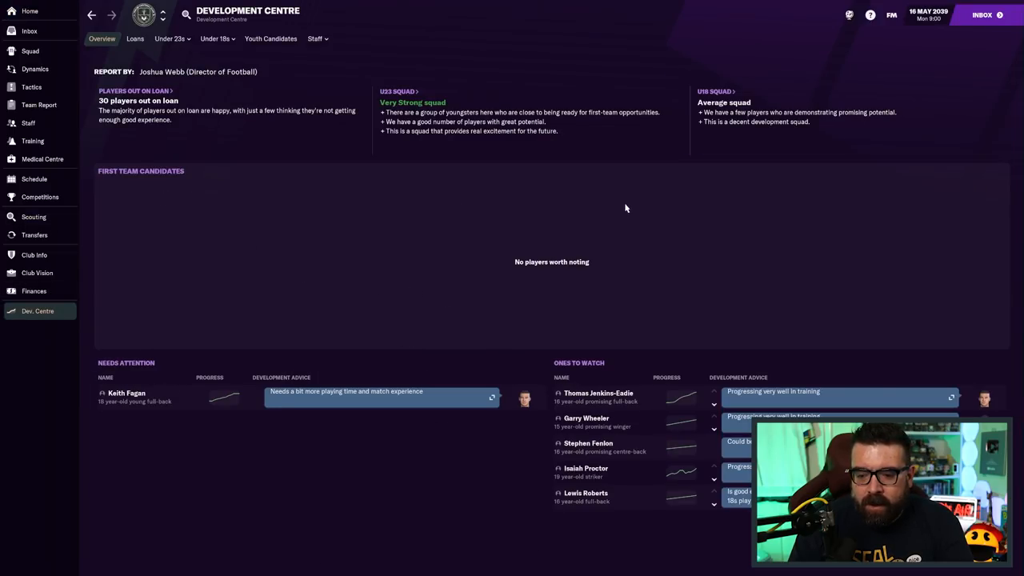
mouse_move(228, 187)
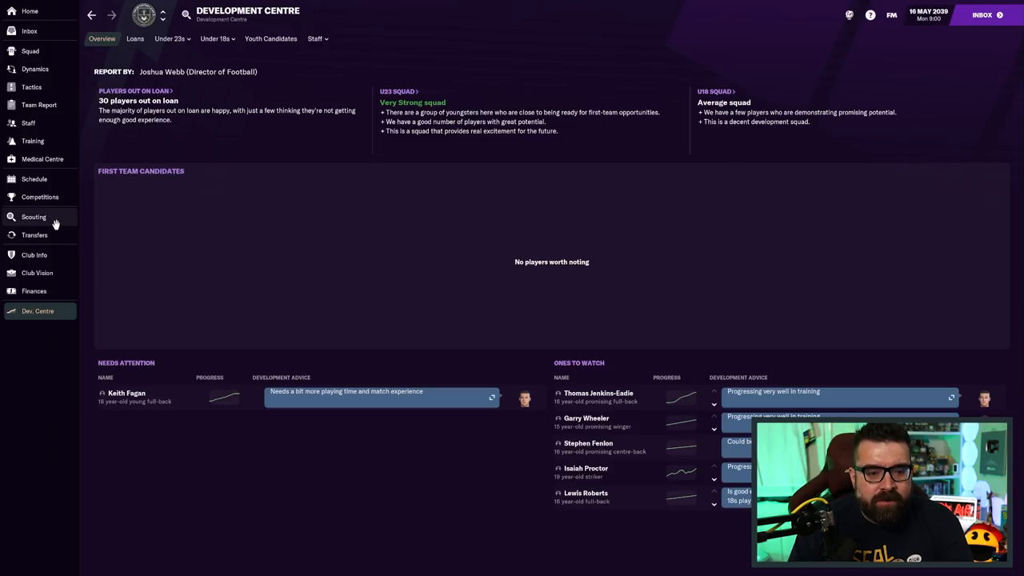
mouse_move(144, 127)
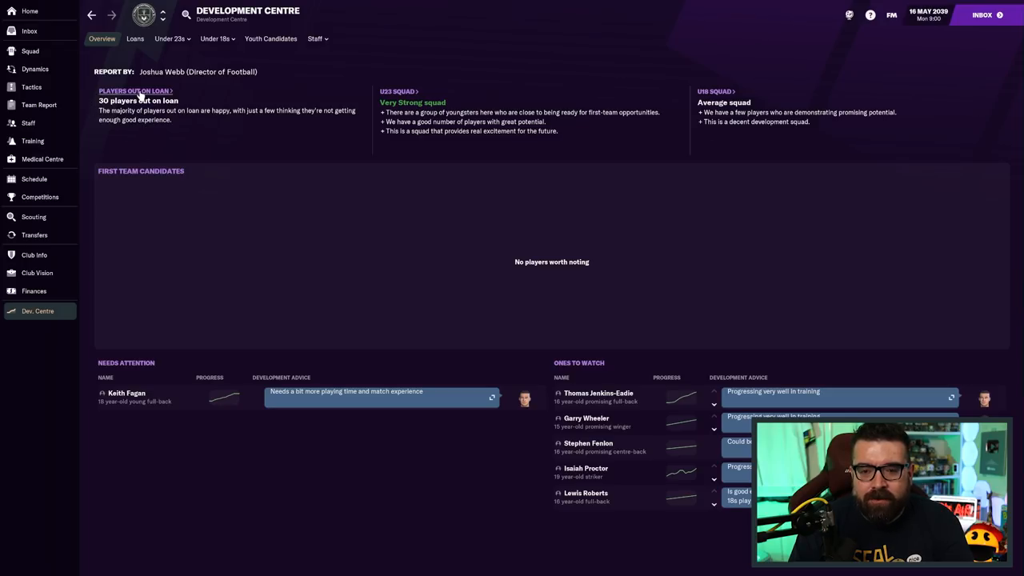
mouse_move(413, 240)
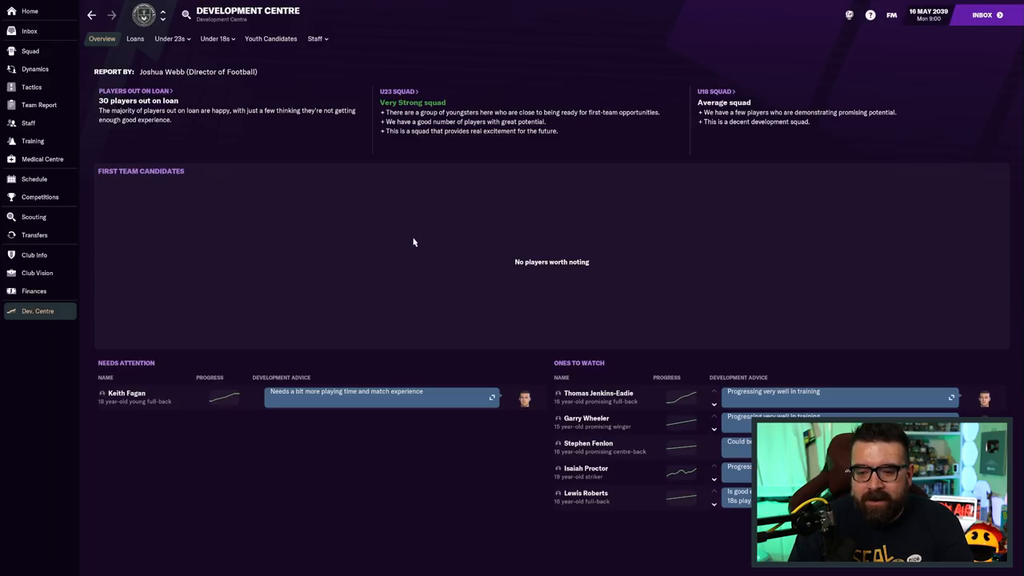
click(135, 38)
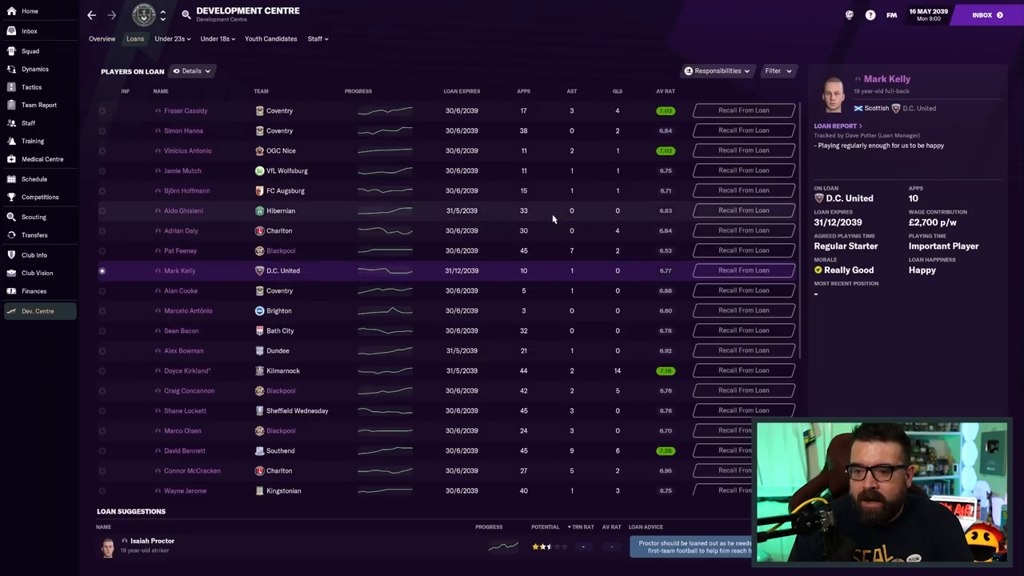
mouse_move(564, 210)
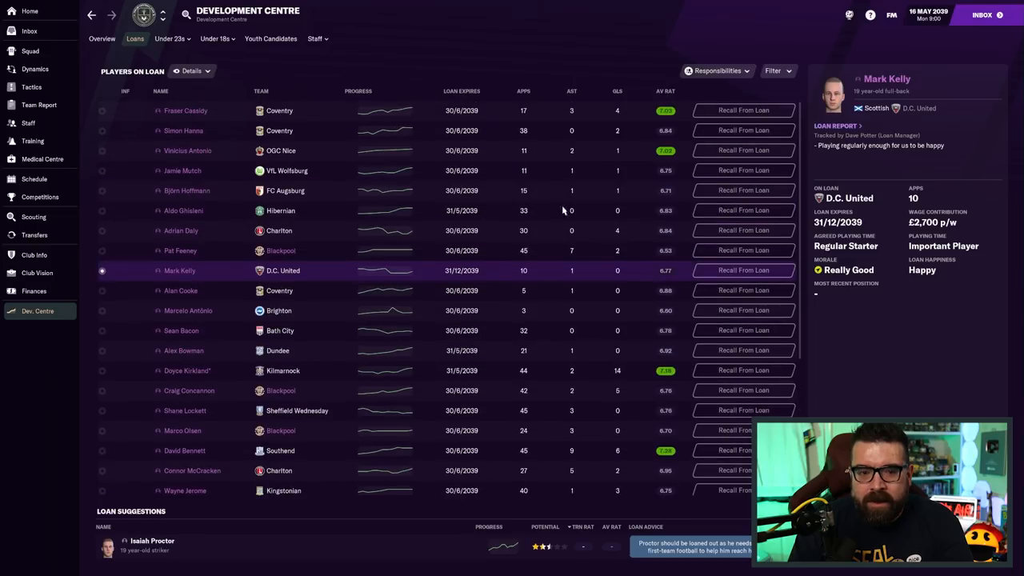
click(190, 71)
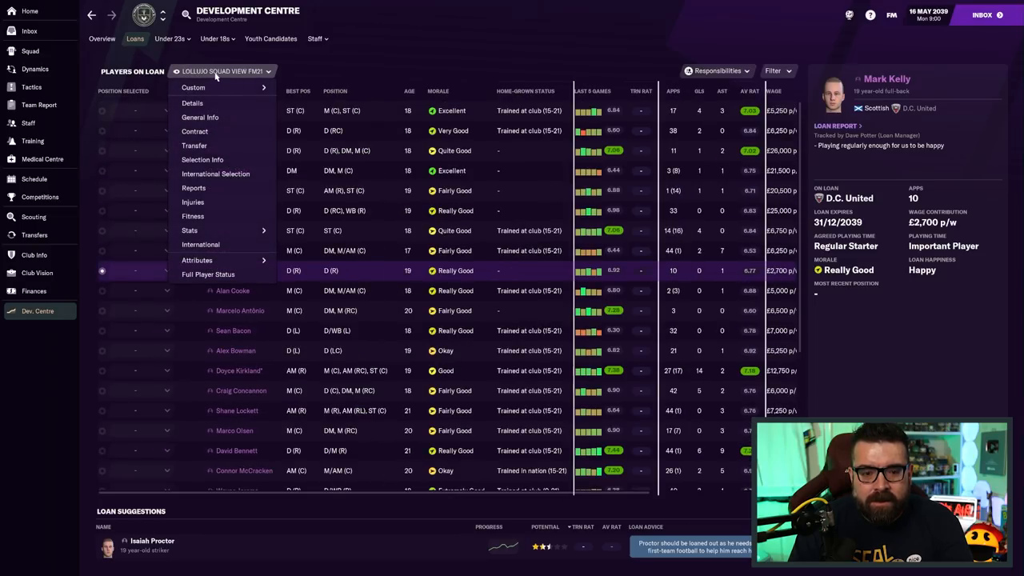
click(193, 87)
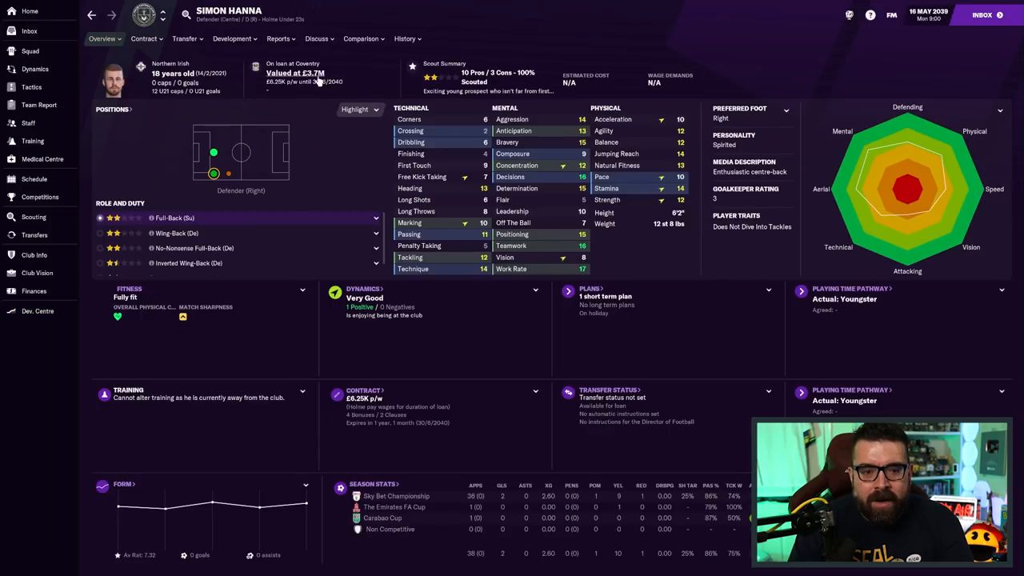
click(278, 38)
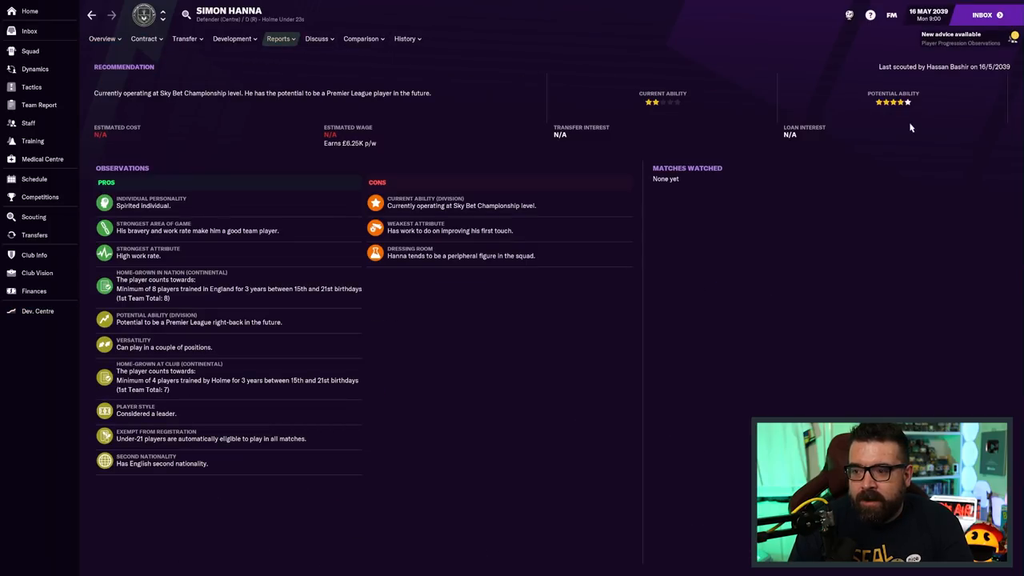
click(402, 38)
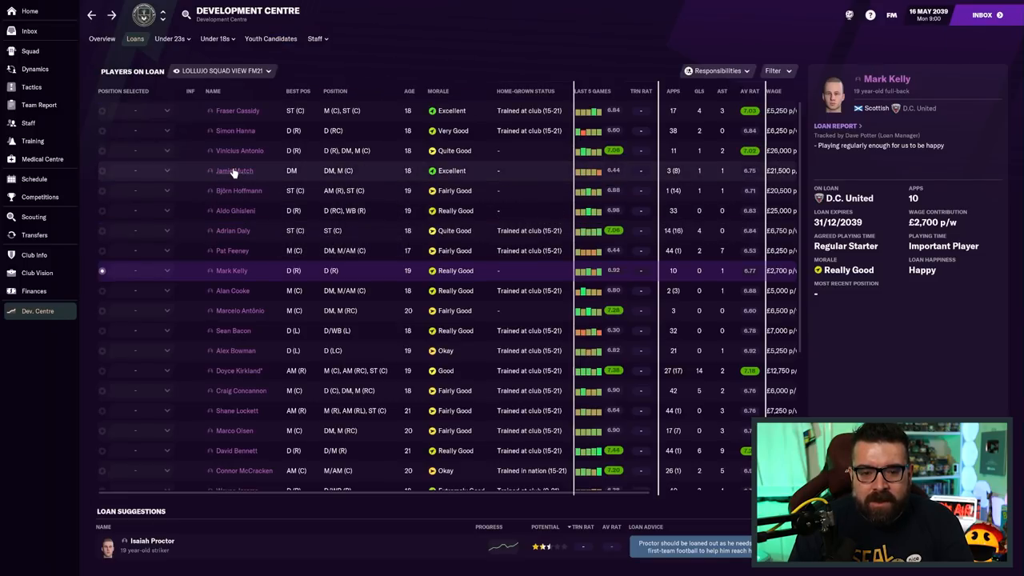
mouse_move(237, 191)
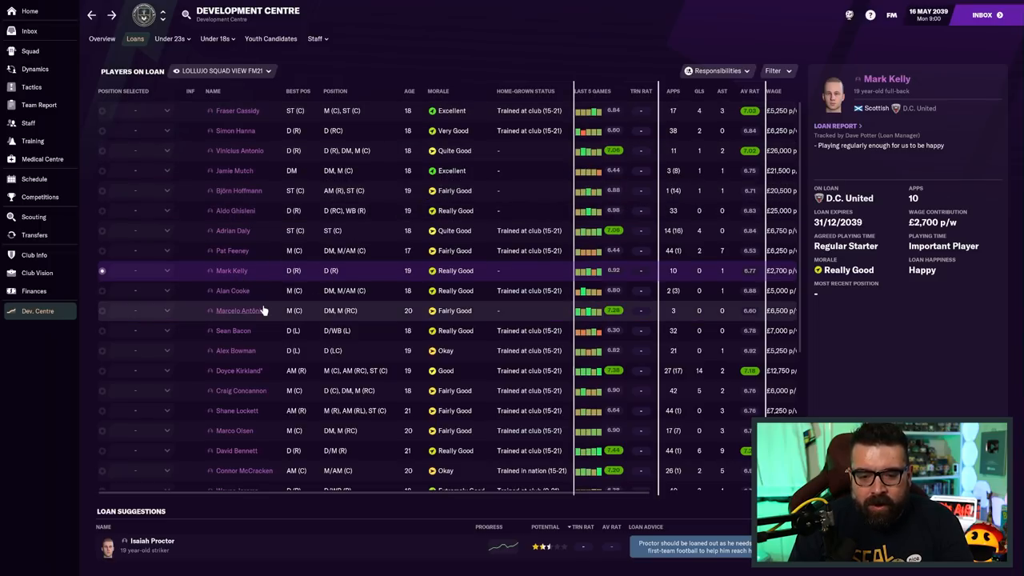
Check Marcelo António's and Doyce Kirkland's scout reports and histories, then scroll the loans list
click(239, 310)
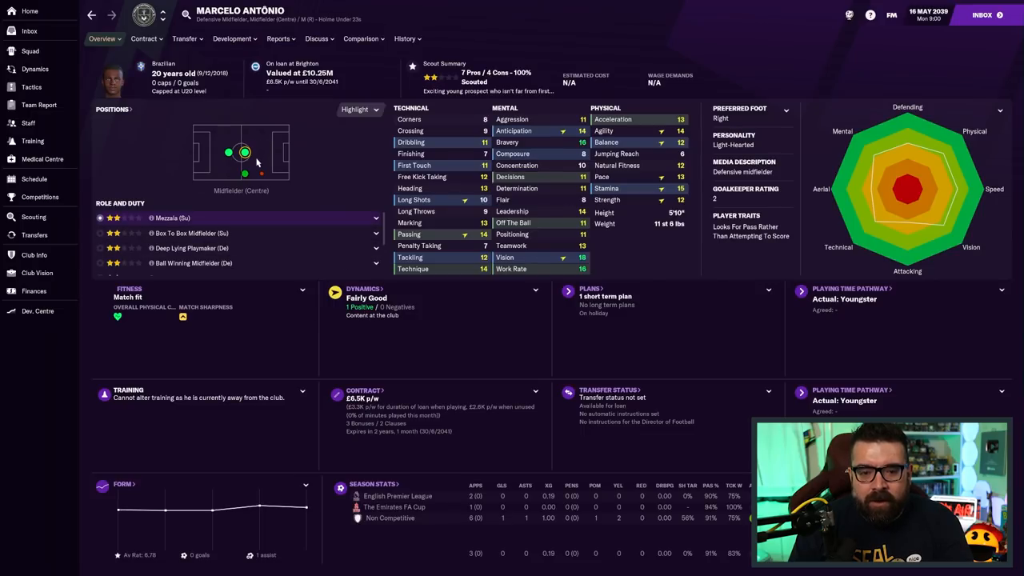
click(278, 38)
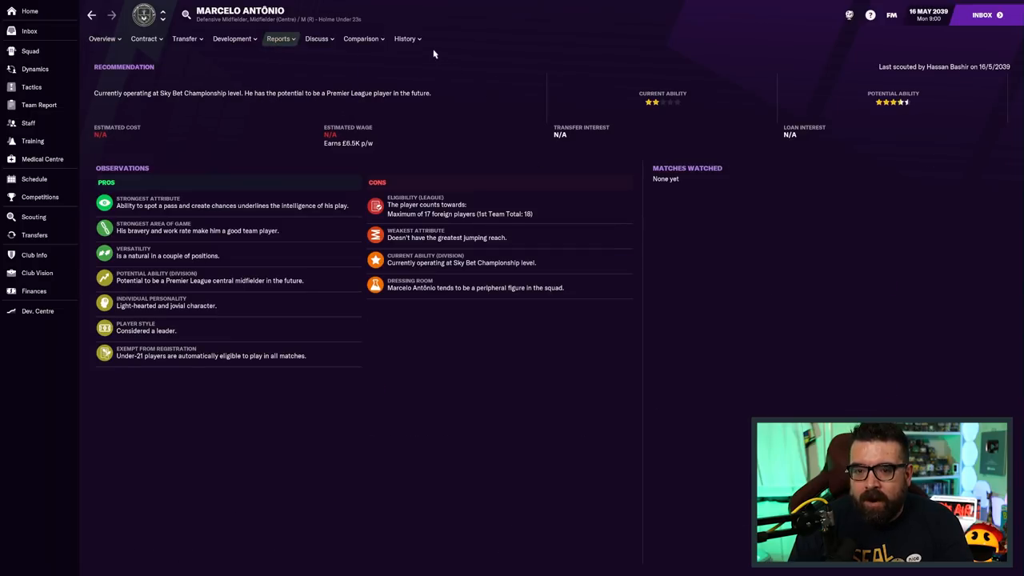
click(403, 38)
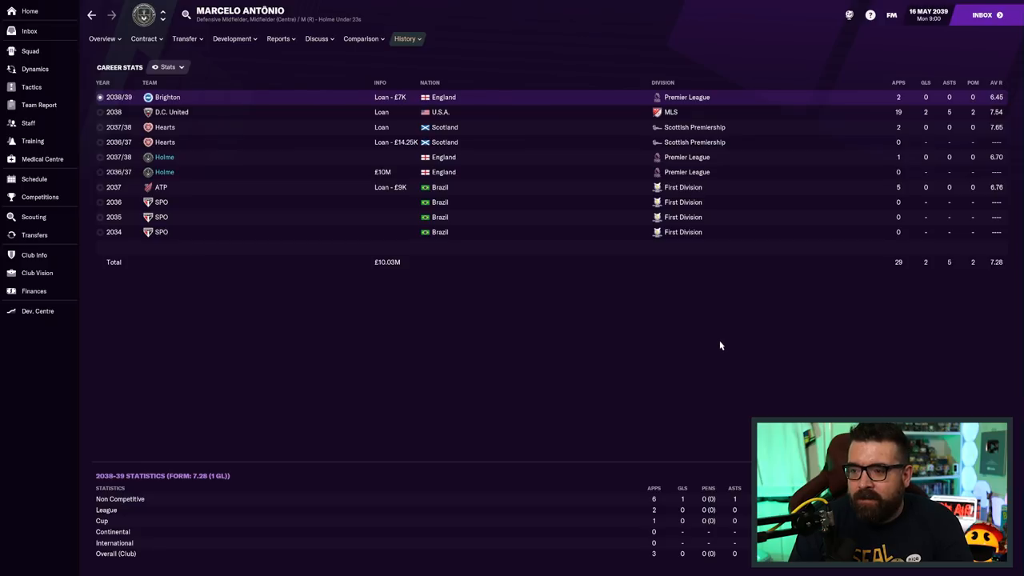
mouse_move(894, 131)
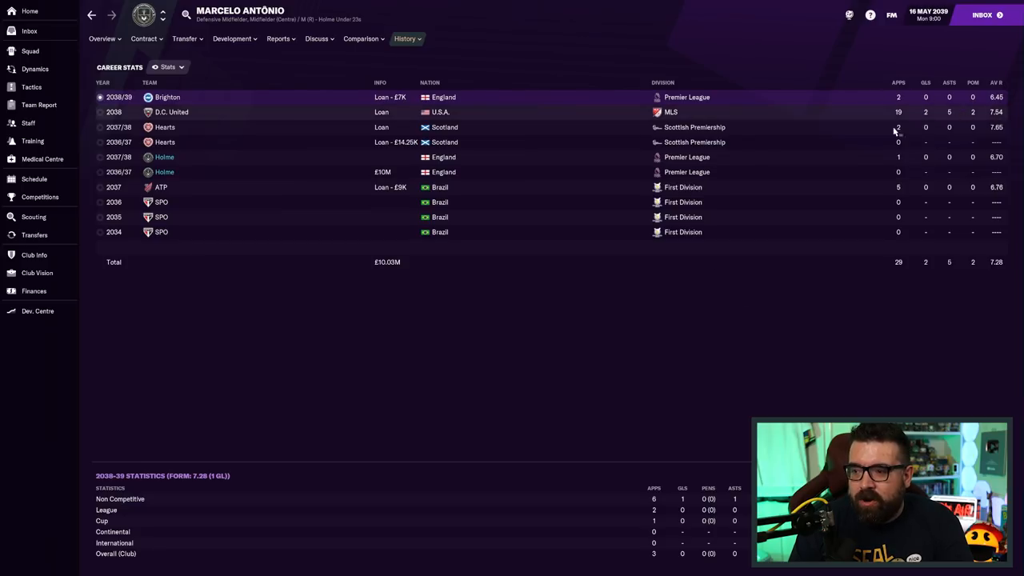
mouse_move(901, 97)
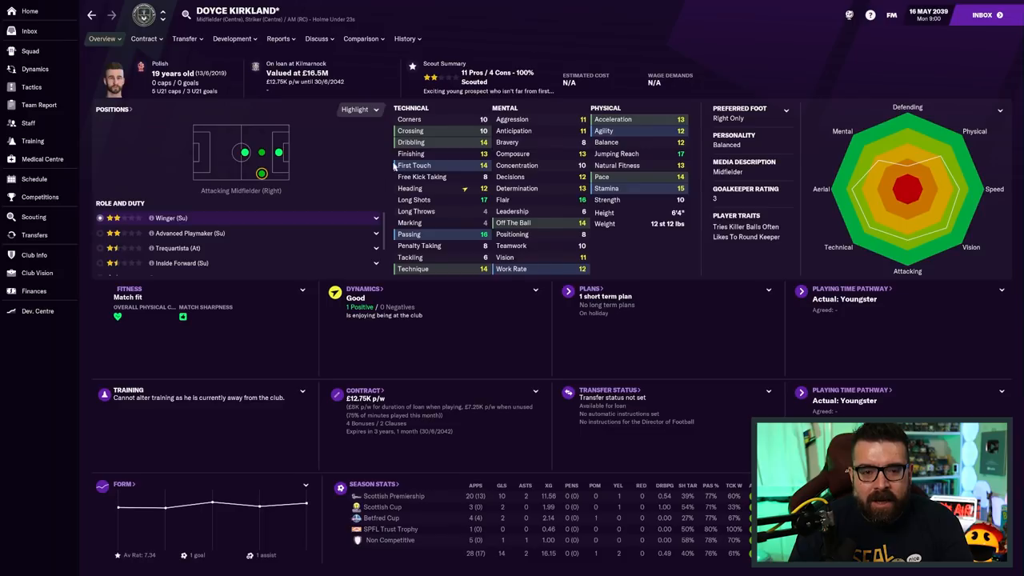
click(277, 38)
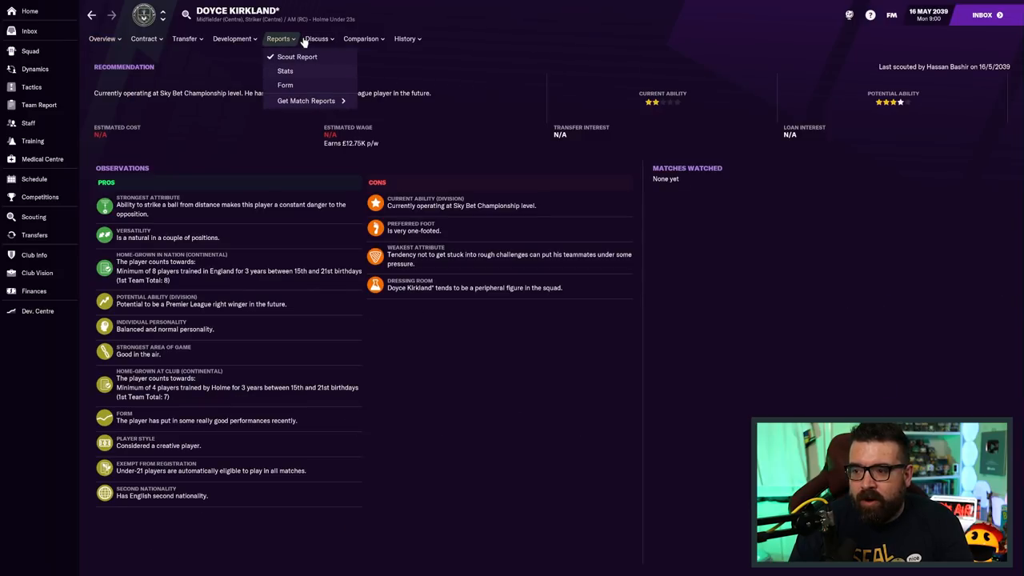
click(402, 39)
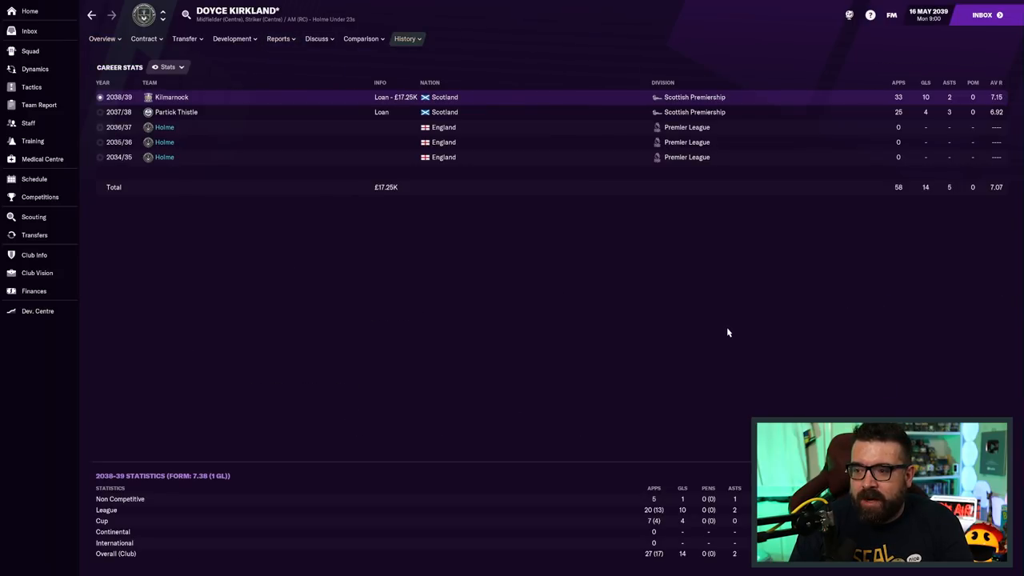
click(37, 310)
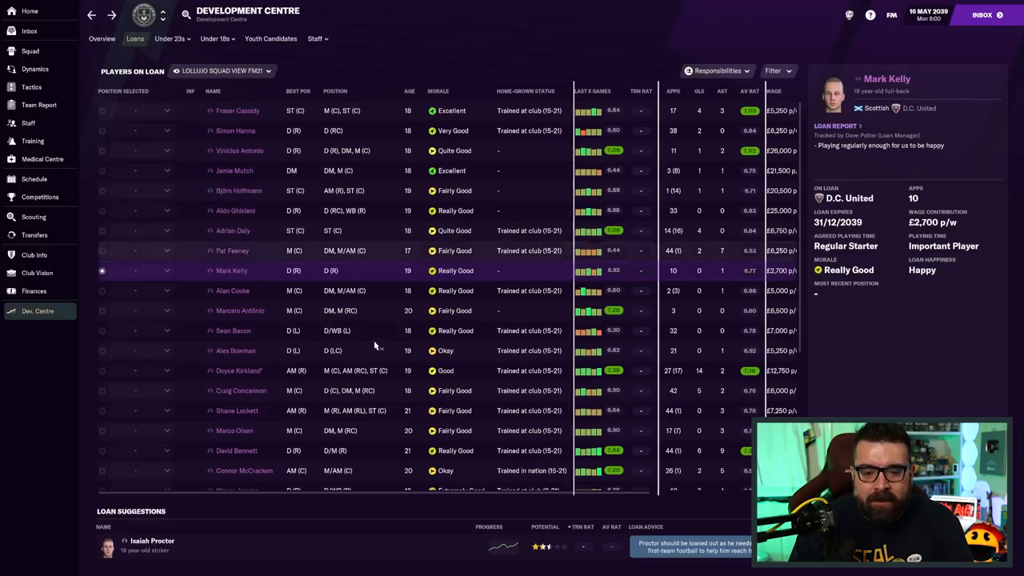
scroll(down, 3)
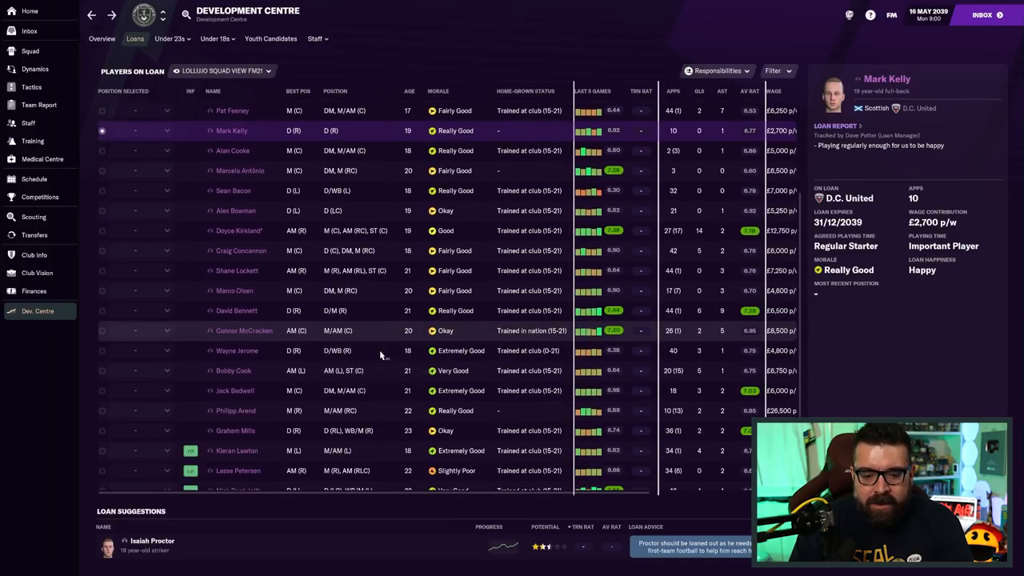
scroll(down, 3)
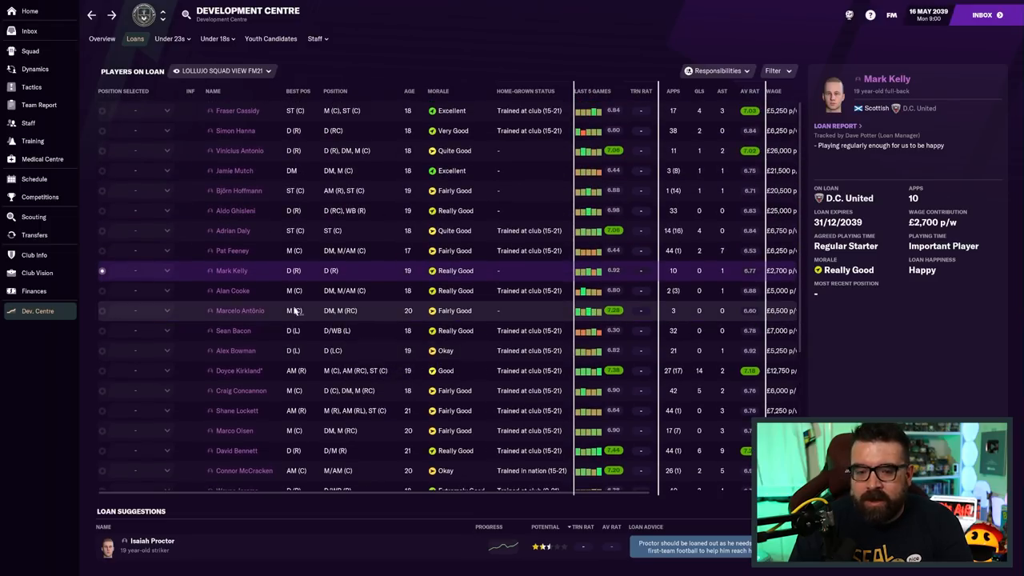
Sort Holme's first-team squad by potential and age, then view the Premier League overview
click(100, 38)
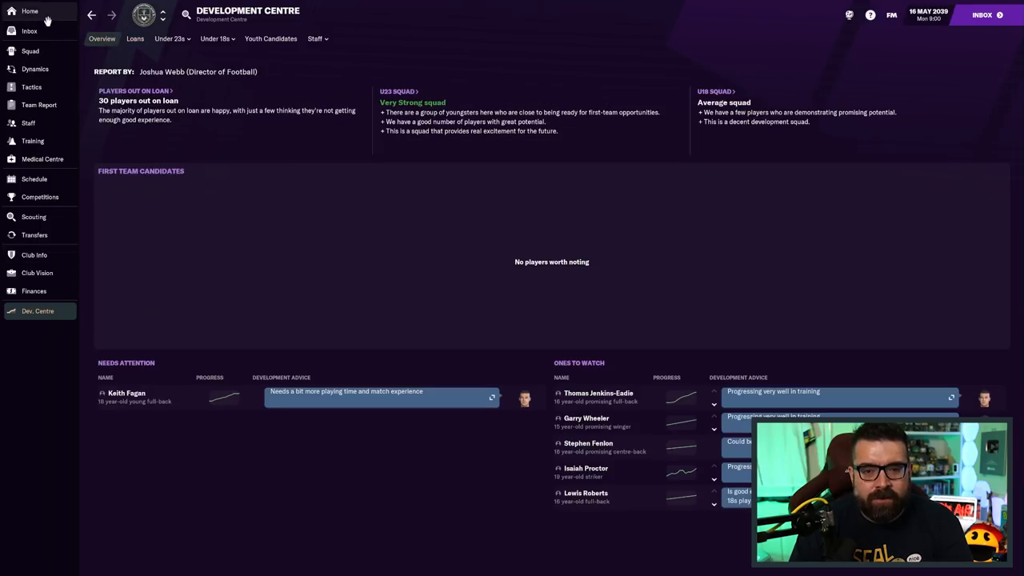
click(30, 50)
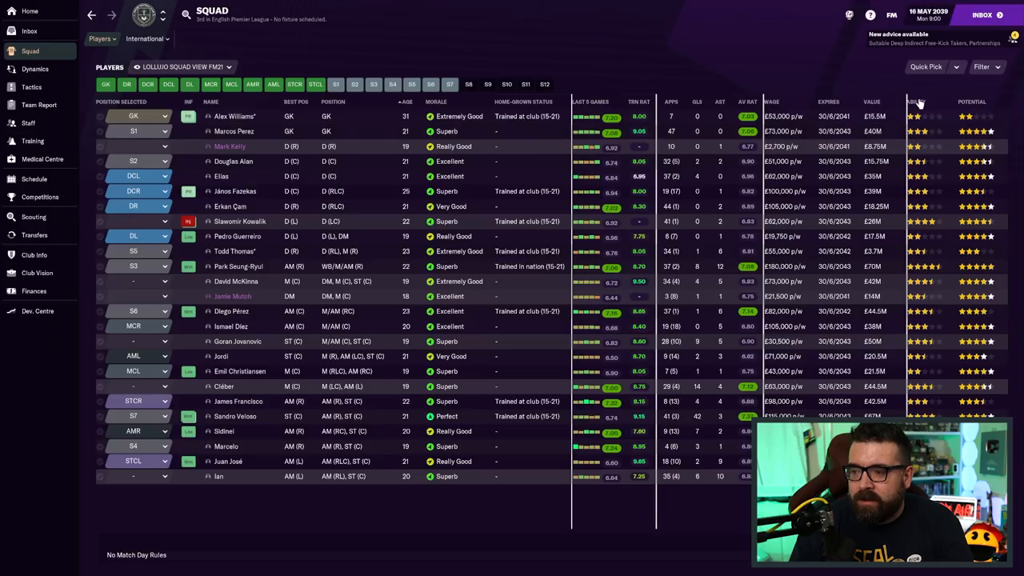
click(966, 101)
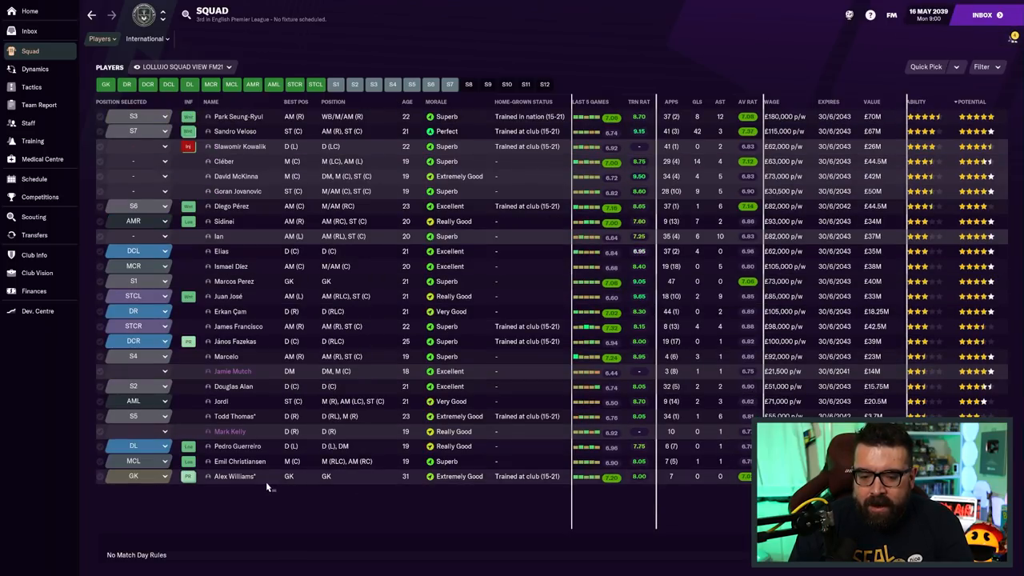
mouse_move(410, 116)
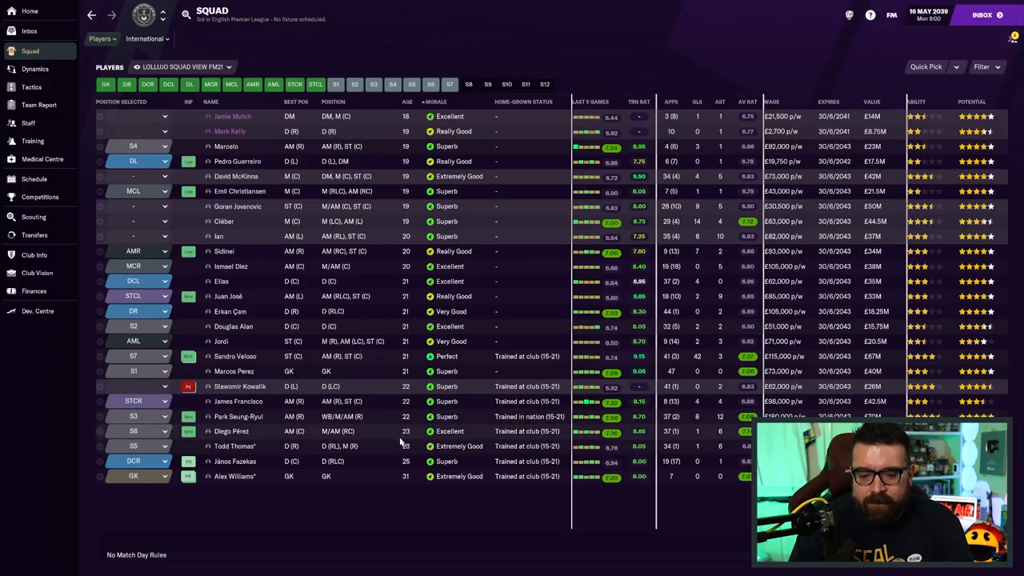
mouse_move(408, 462)
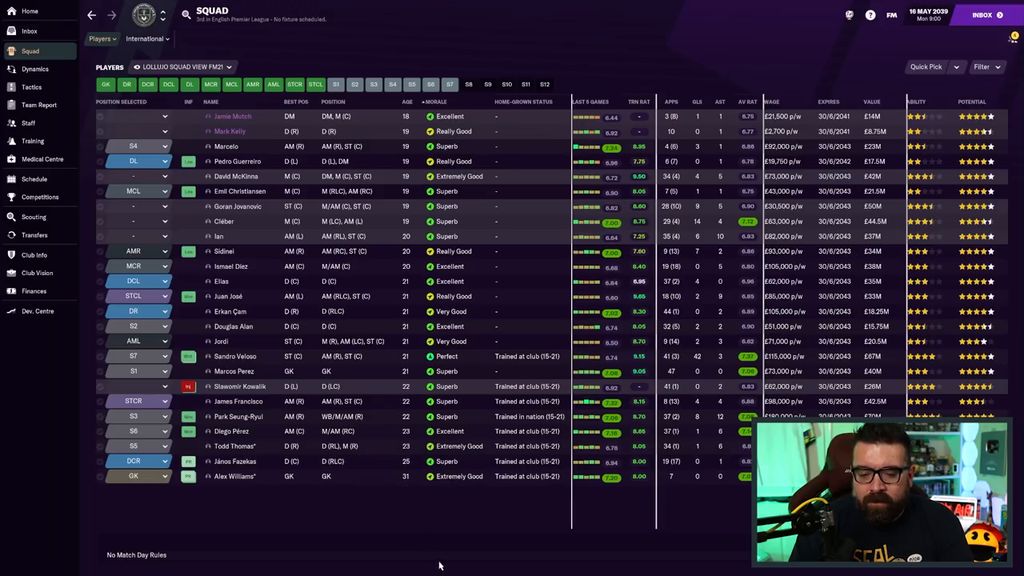
mouse_move(443, 514)
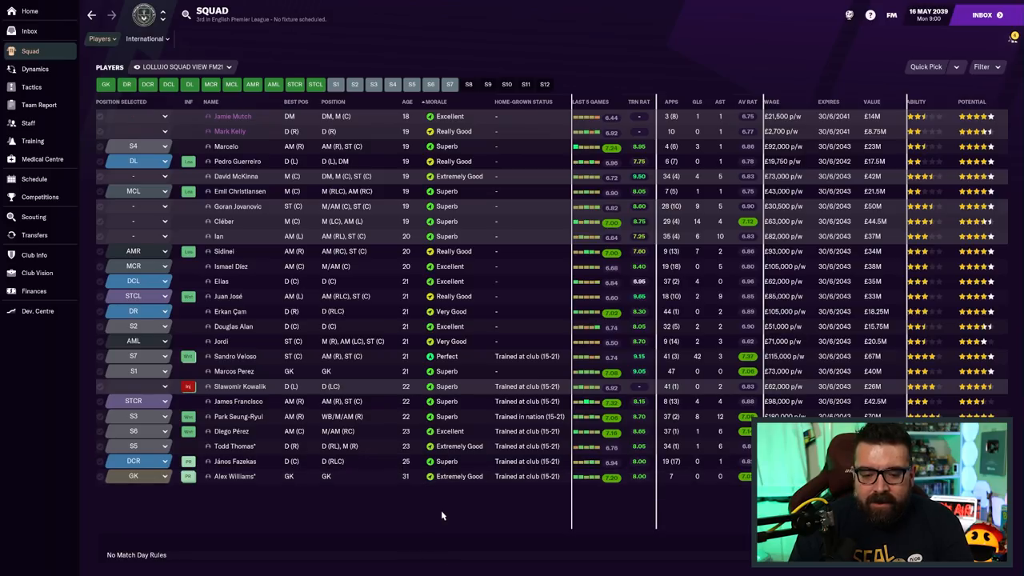
mouse_move(405, 520)
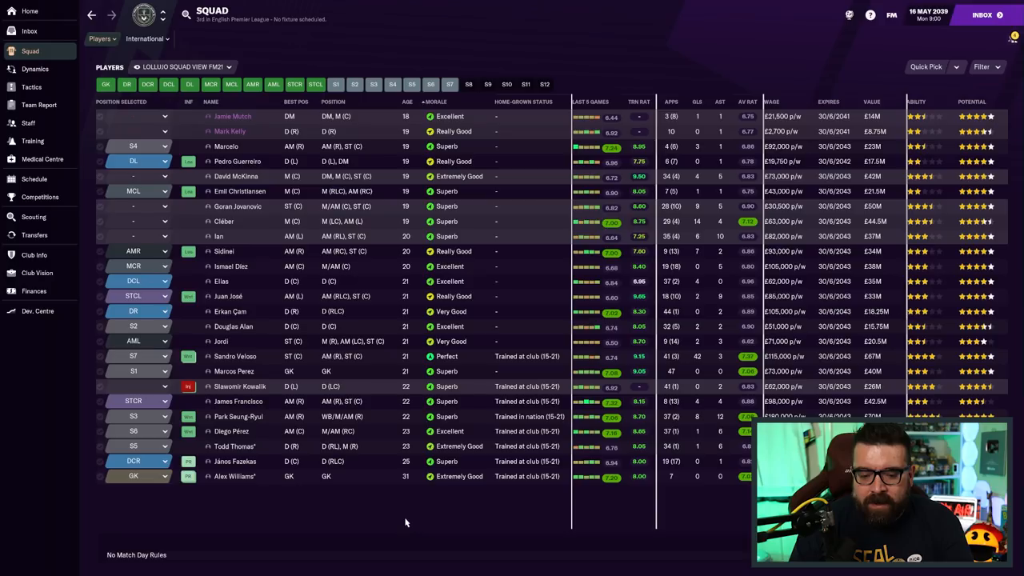
mouse_move(275, 421)
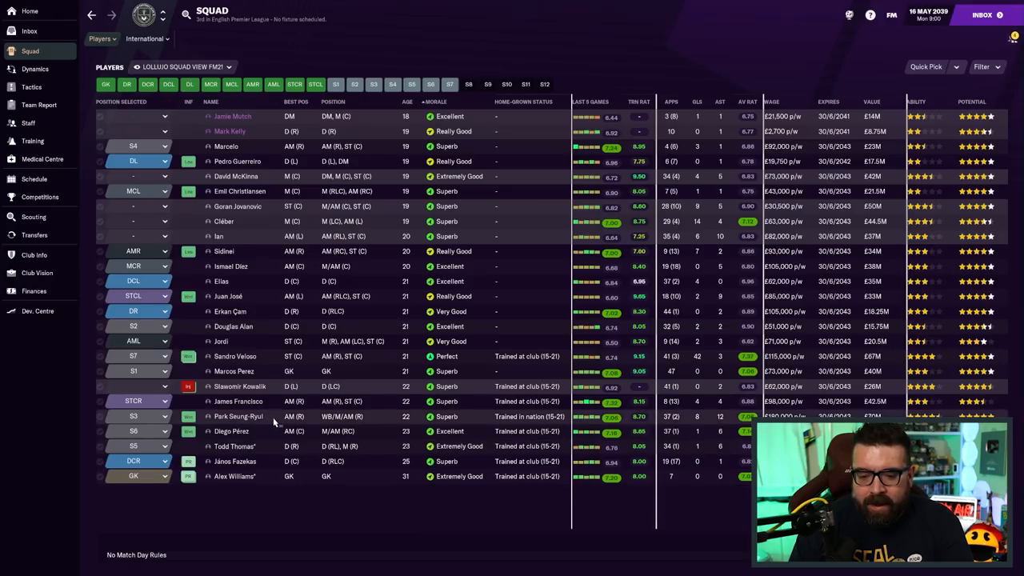
mouse_move(256, 422)
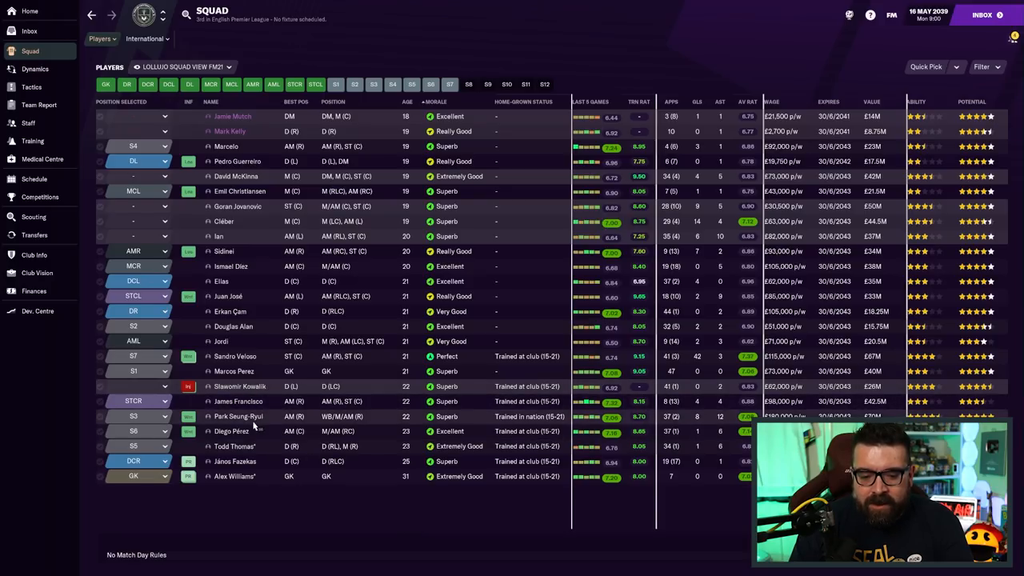
mouse_move(243, 423)
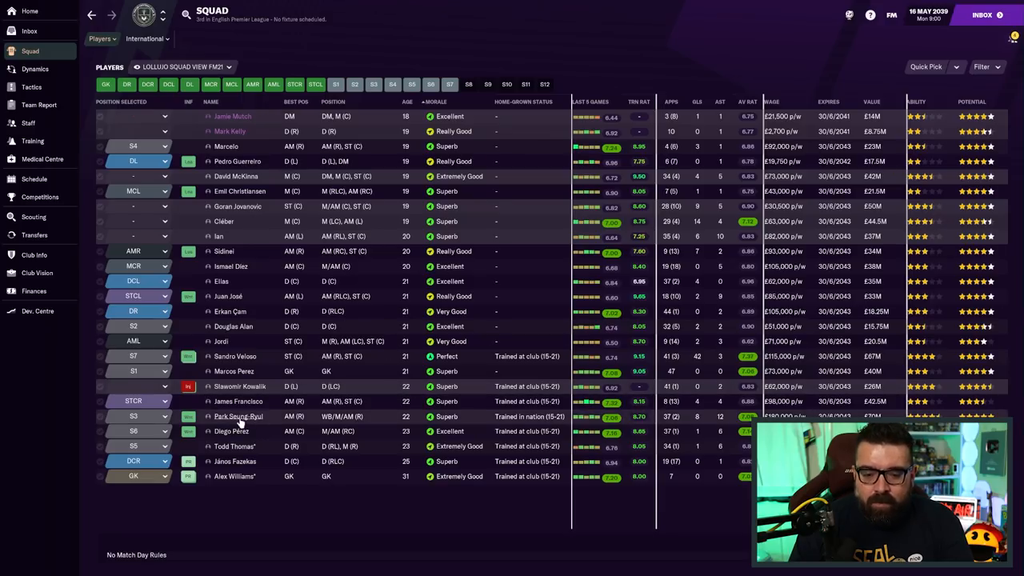
click(204, 15)
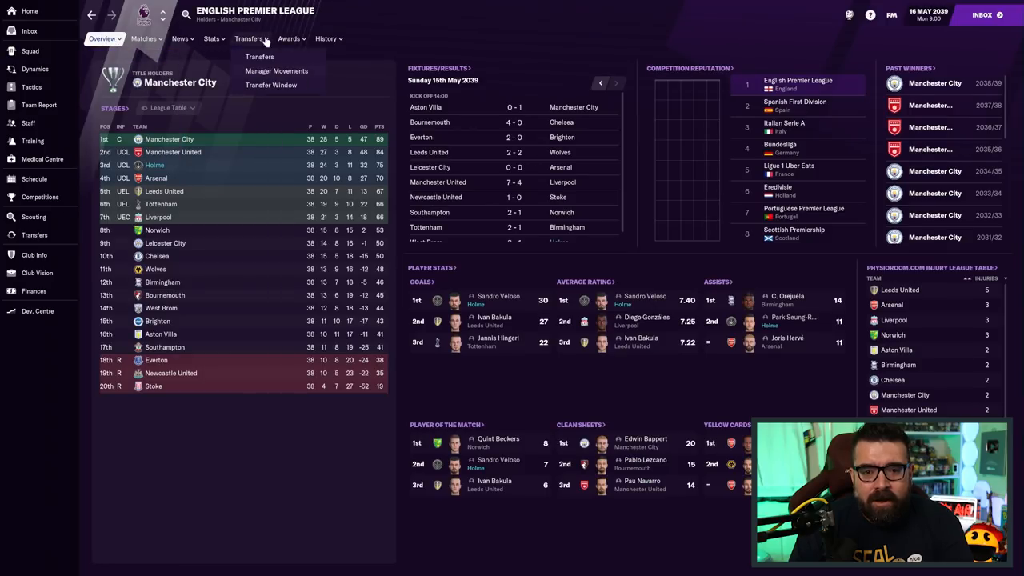
View the Premier League Team Overview stats, where Holme rank fifth on 53% possession
click(211, 39)
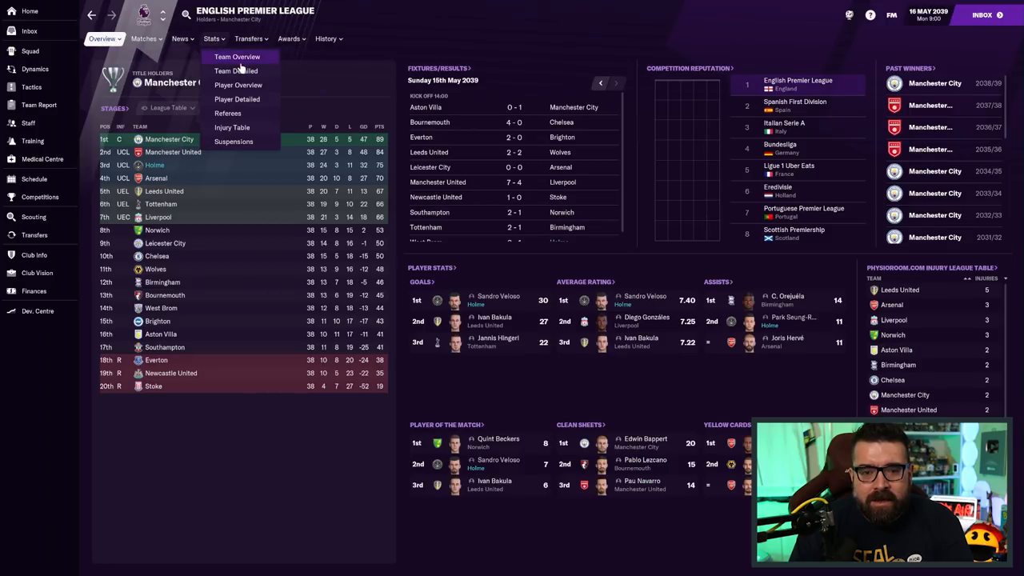
click(239, 56)
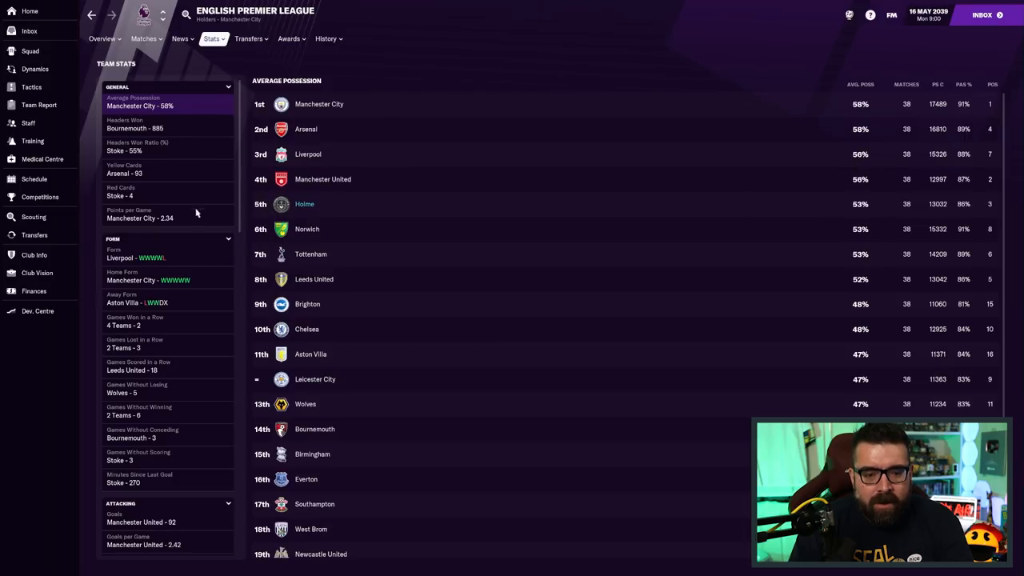
mouse_move(178, 319)
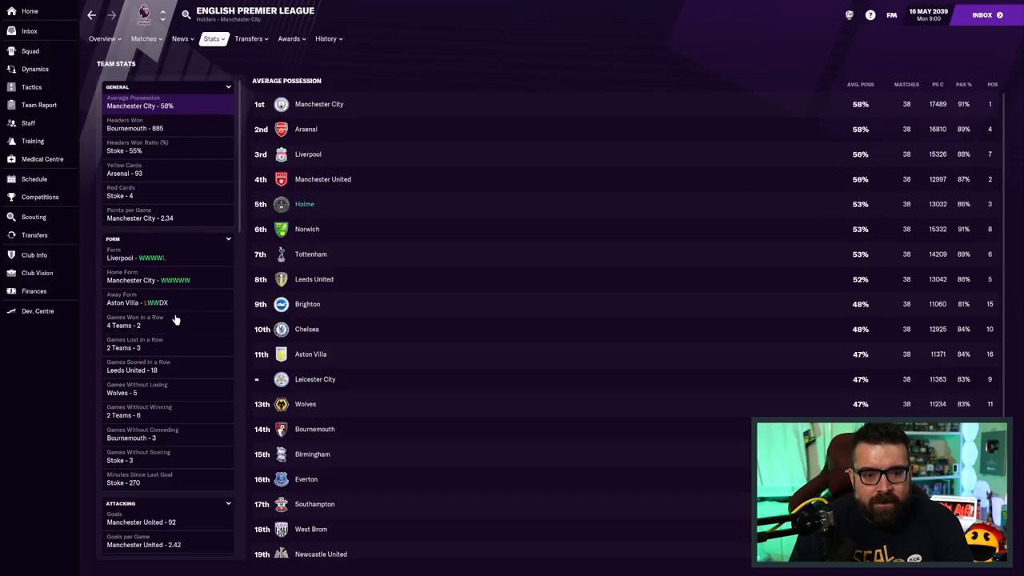
scroll(down, 3)
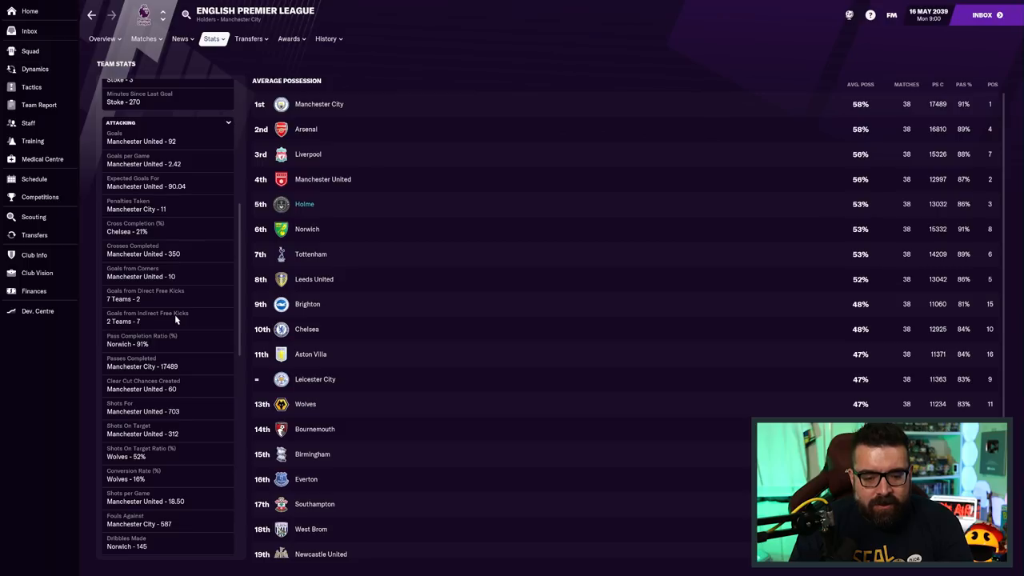
scroll(down, 3)
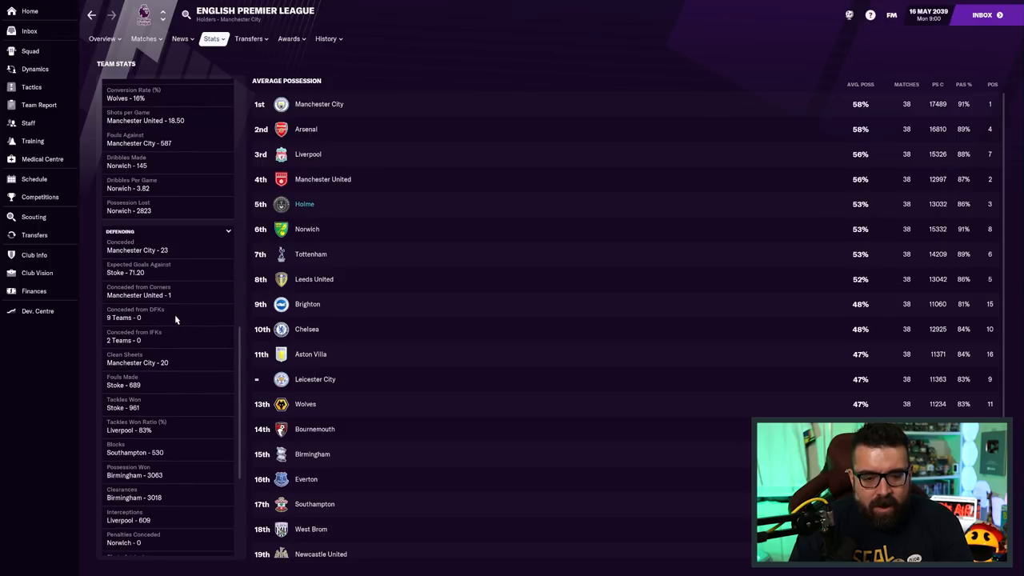
scroll(down, 3)
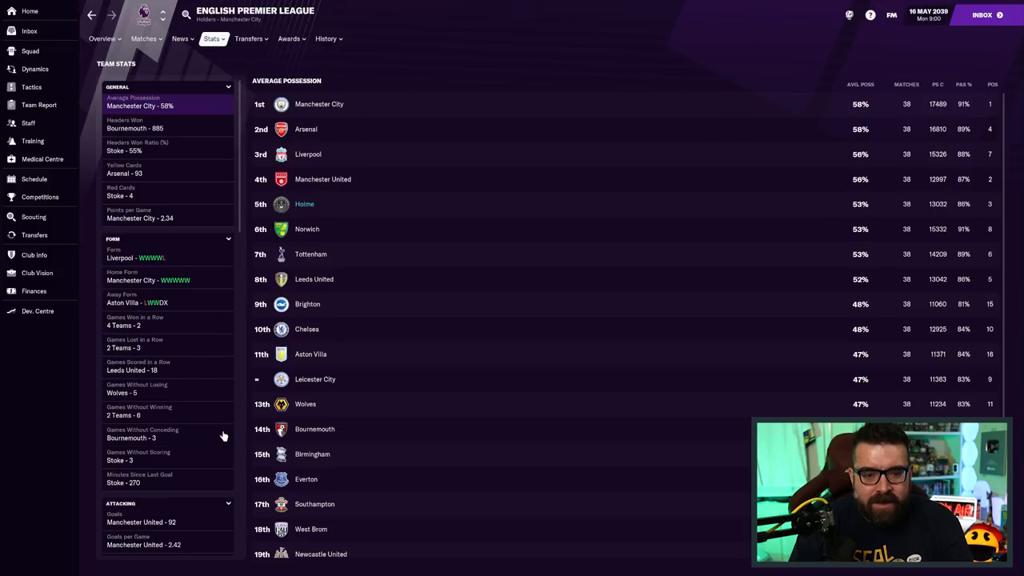
mouse_move(197, 300)
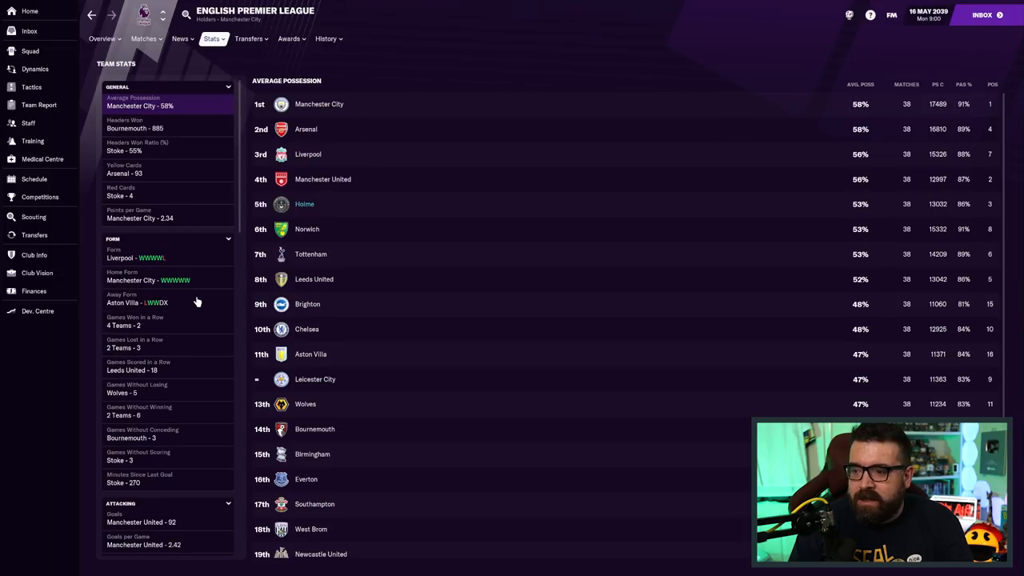
mouse_move(668, 278)
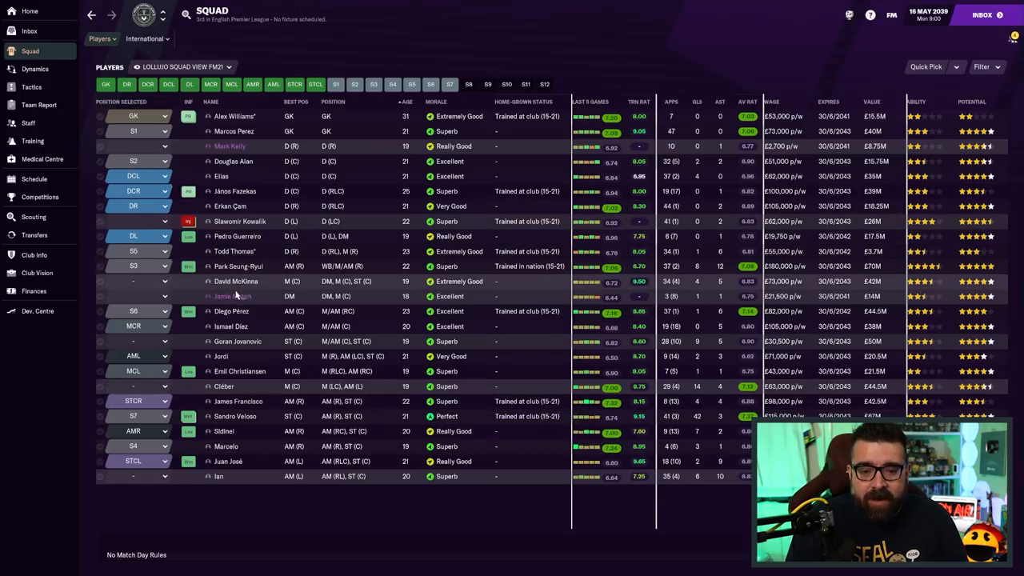
mouse_move(188, 266)
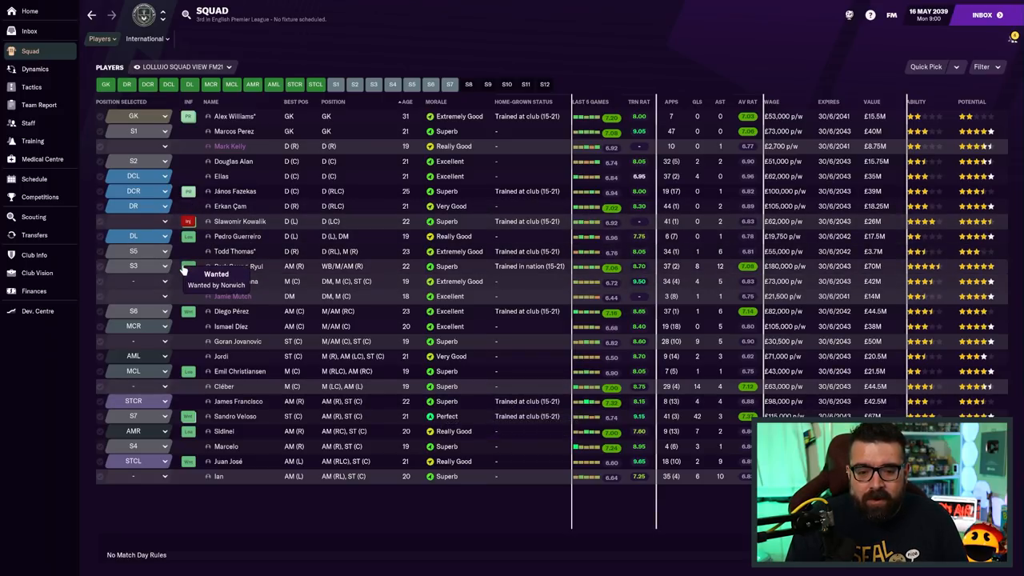
mouse_move(190, 312)
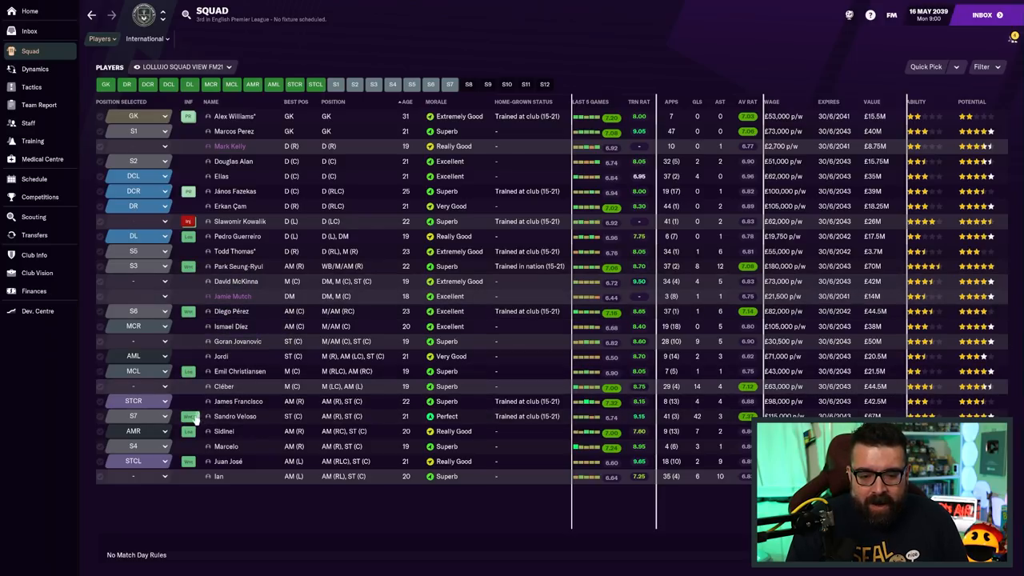
mouse_move(188, 416)
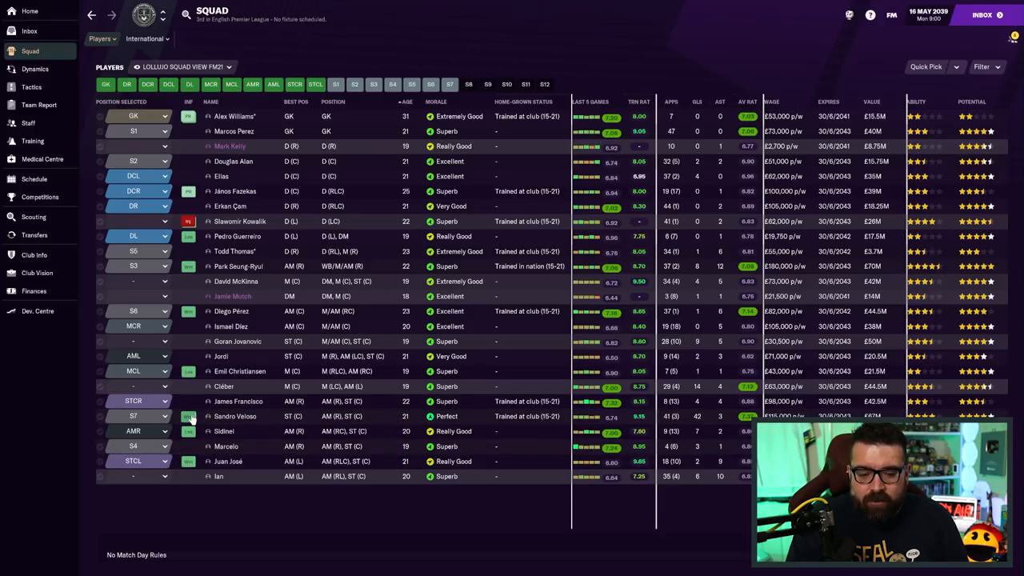
mouse_move(189, 416)
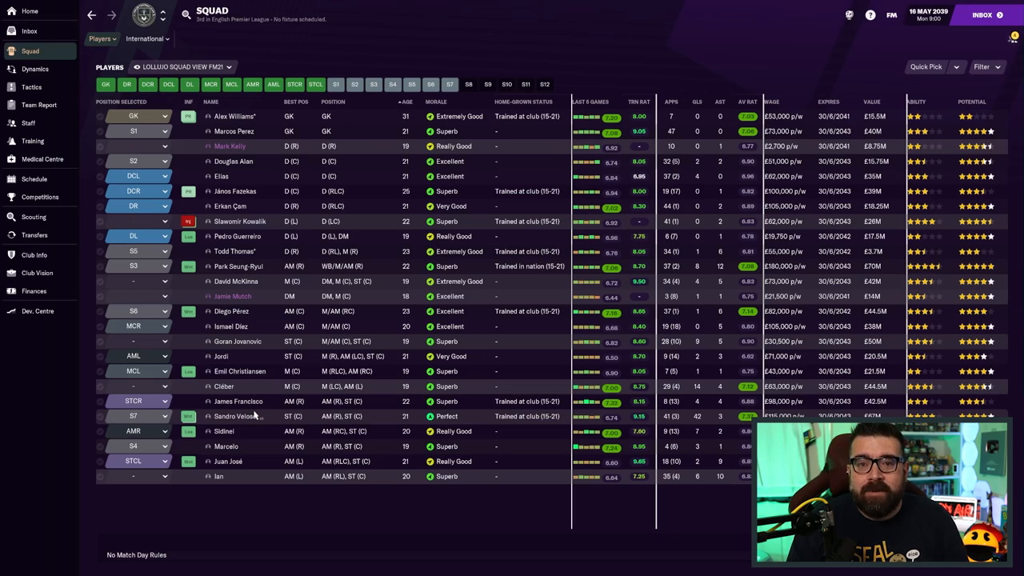
Go to the Inbox for the news of Scarabattoli's £9M move from Middlesbrough
click(32, 30)
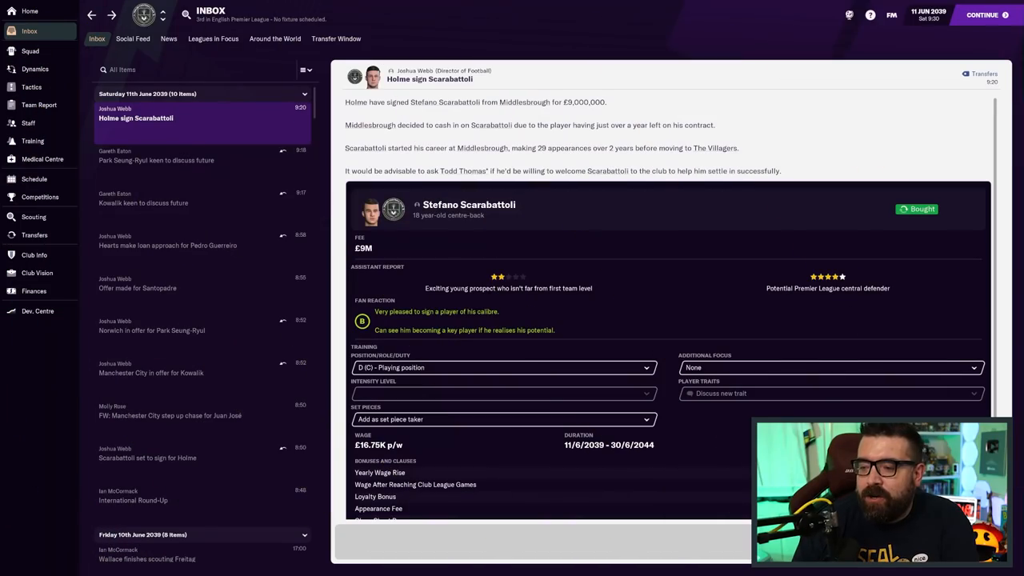
mouse_move(501, 277)
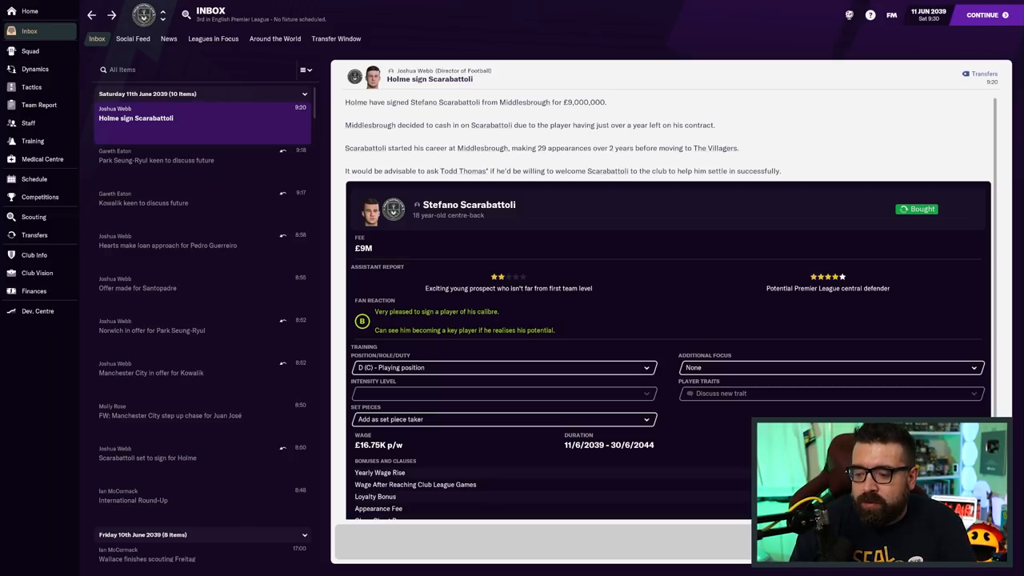
click(463, 204)
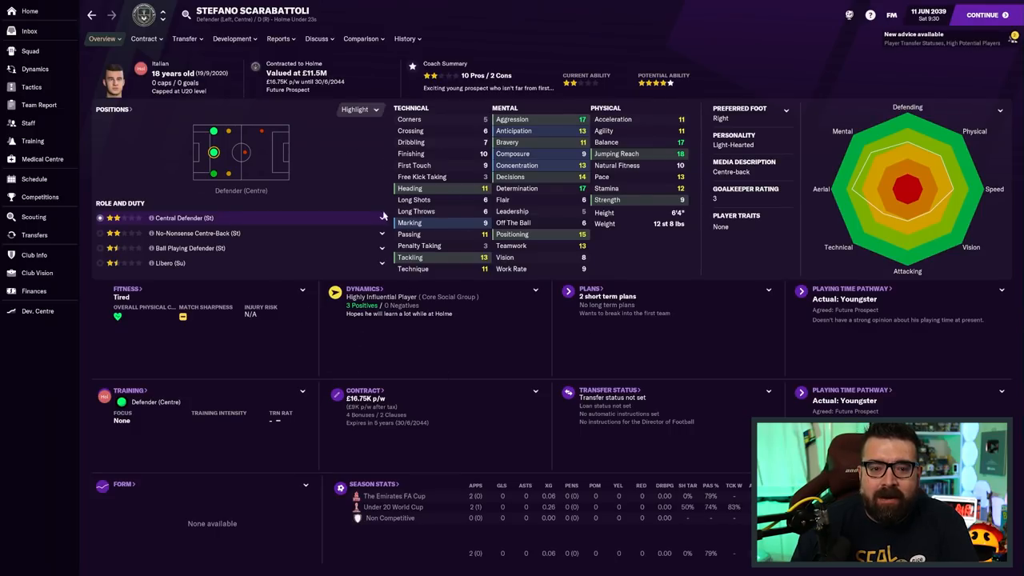
mouse_move(372, 229)
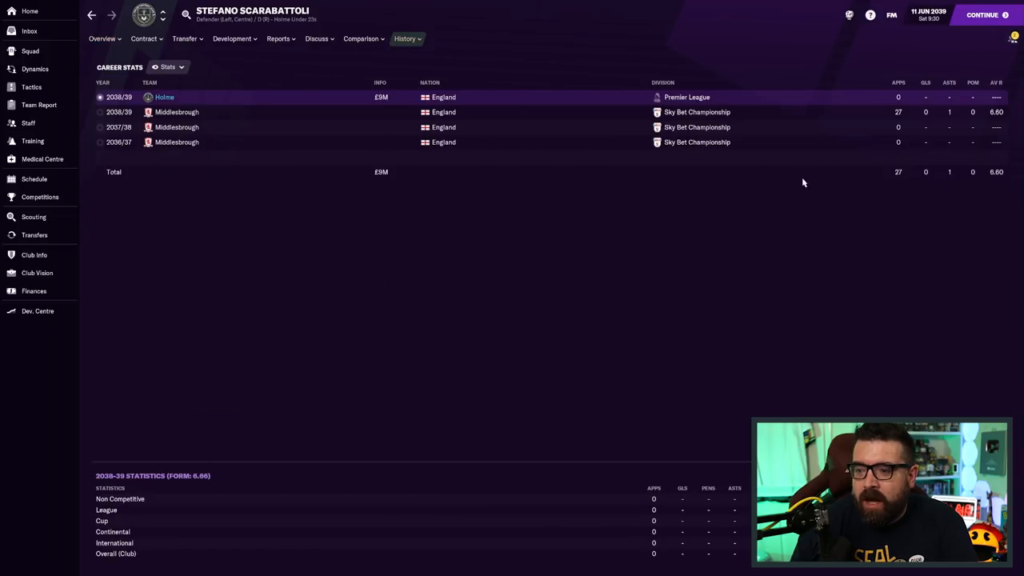
mouse_move(772, 220)
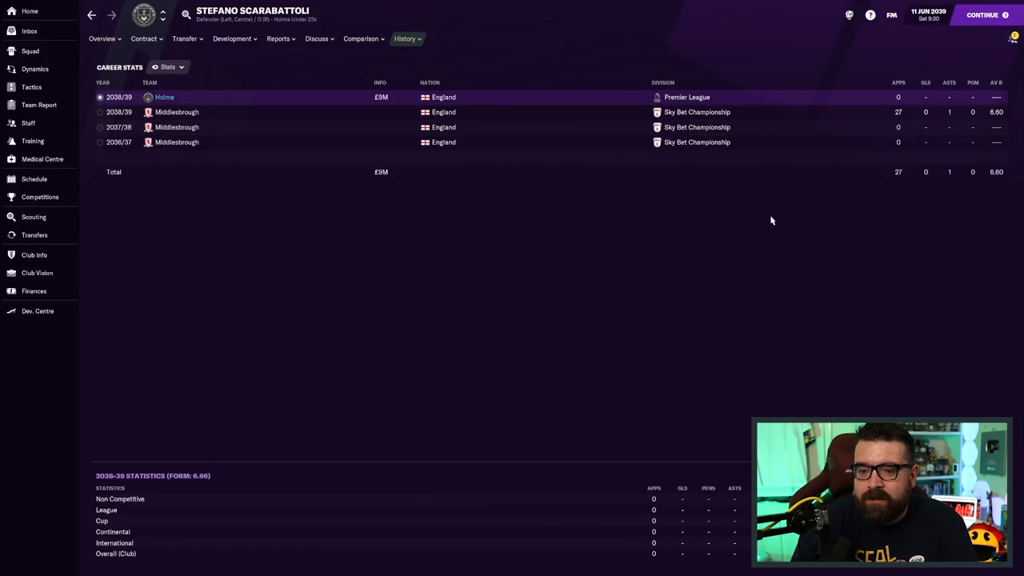
mouse_move(787, 235)
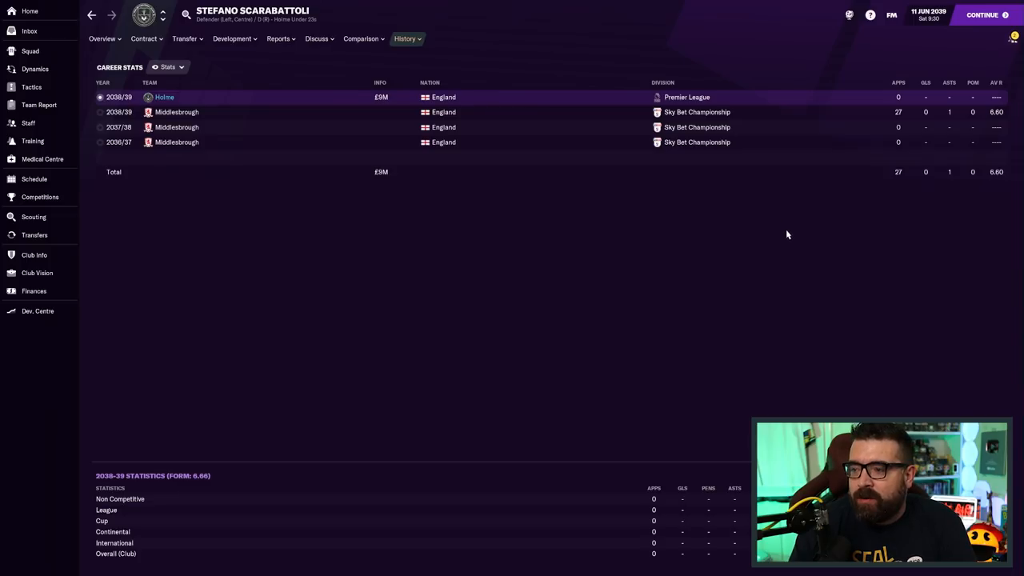
click(102, 38)
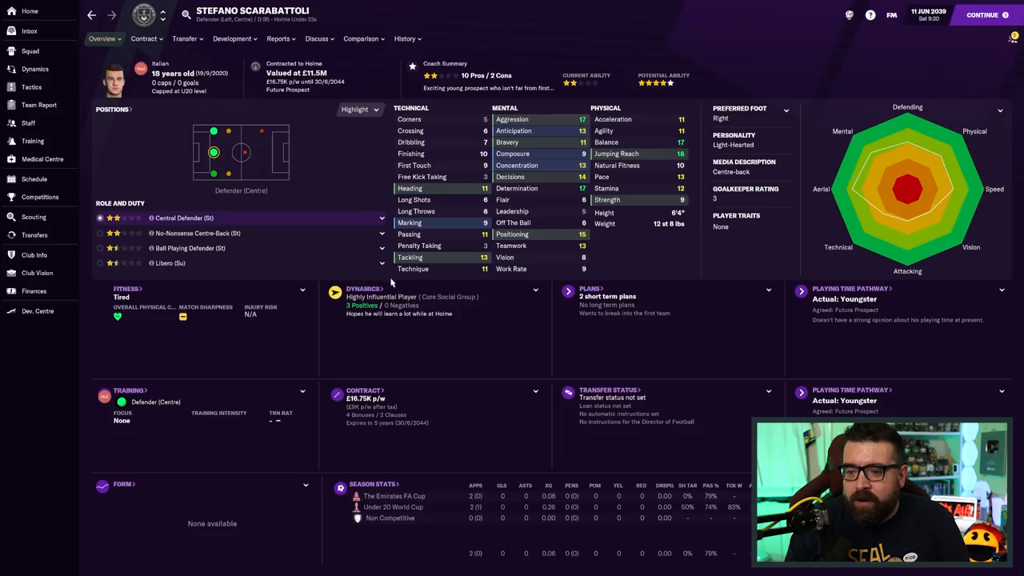
mouse_move(453, 316)
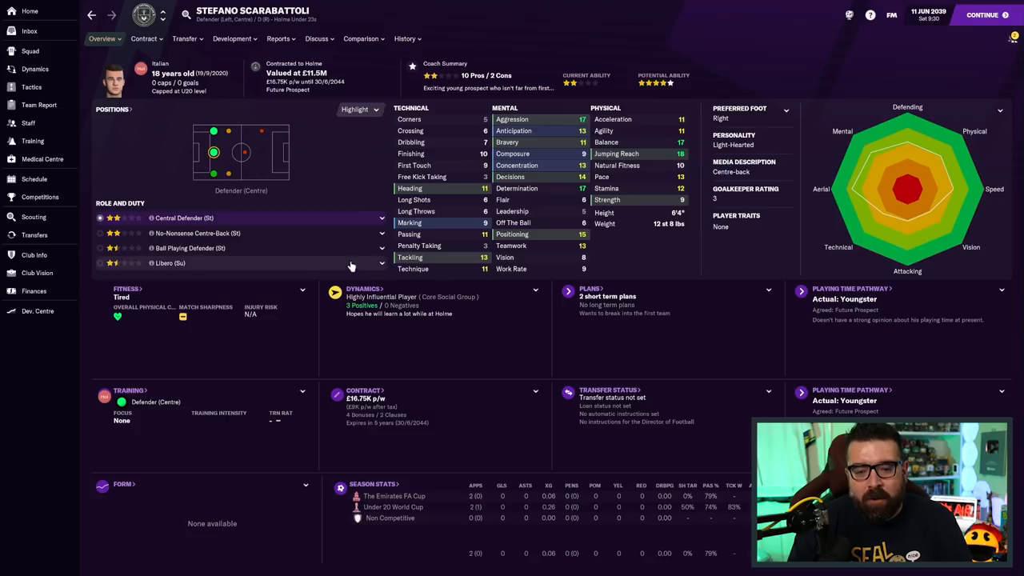
mouse_move(315, 240)
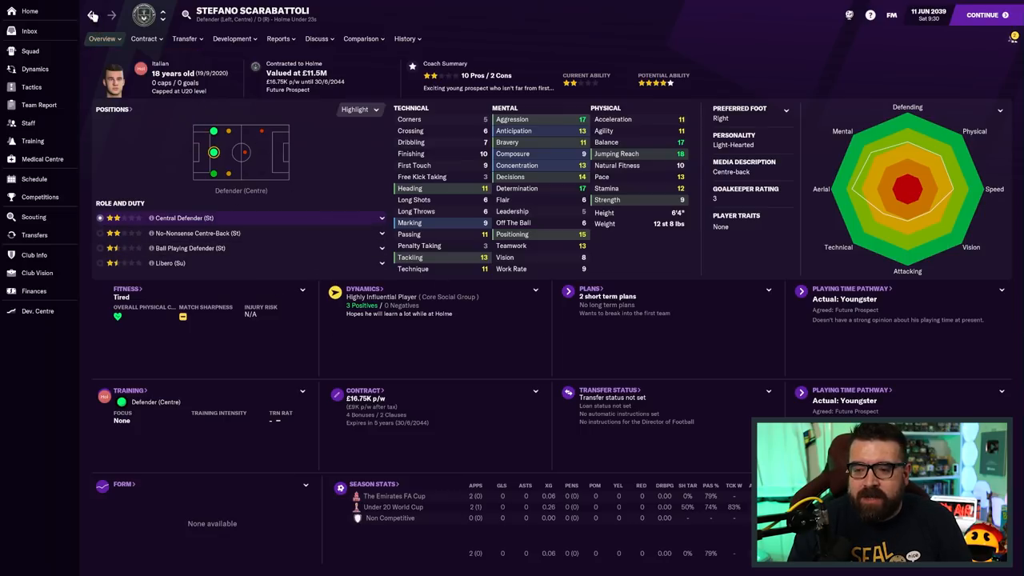
click(28, 31)
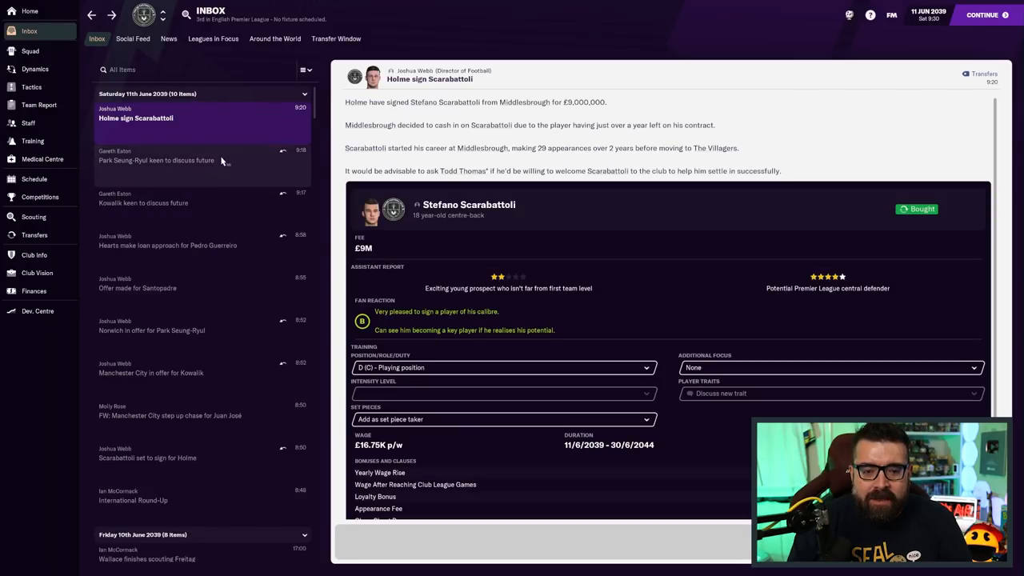
Read the Kowalik and Park Seung-Ryul offer messages, then view dressing room dynamics
click(146, 202)
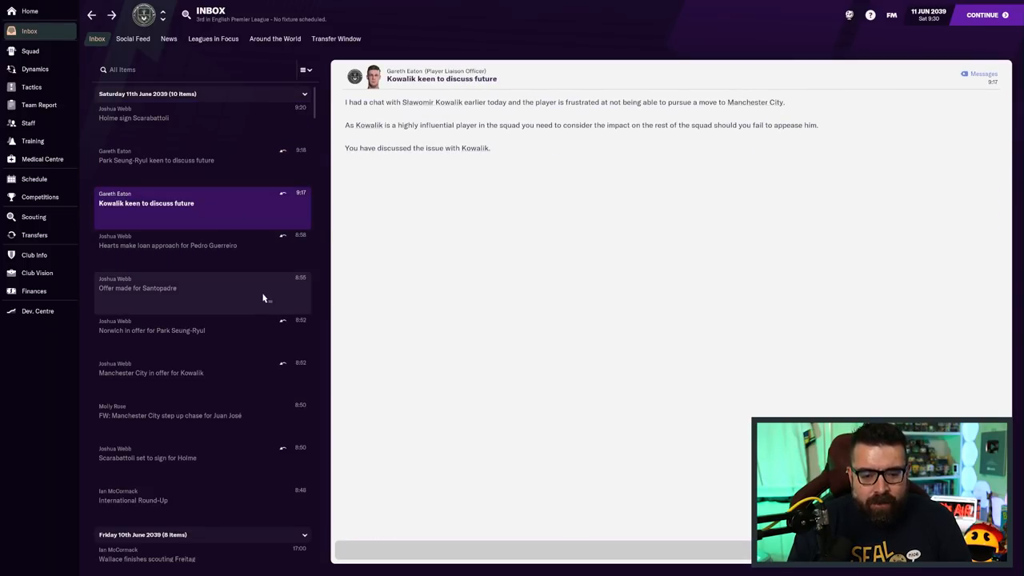
click(151, 373)
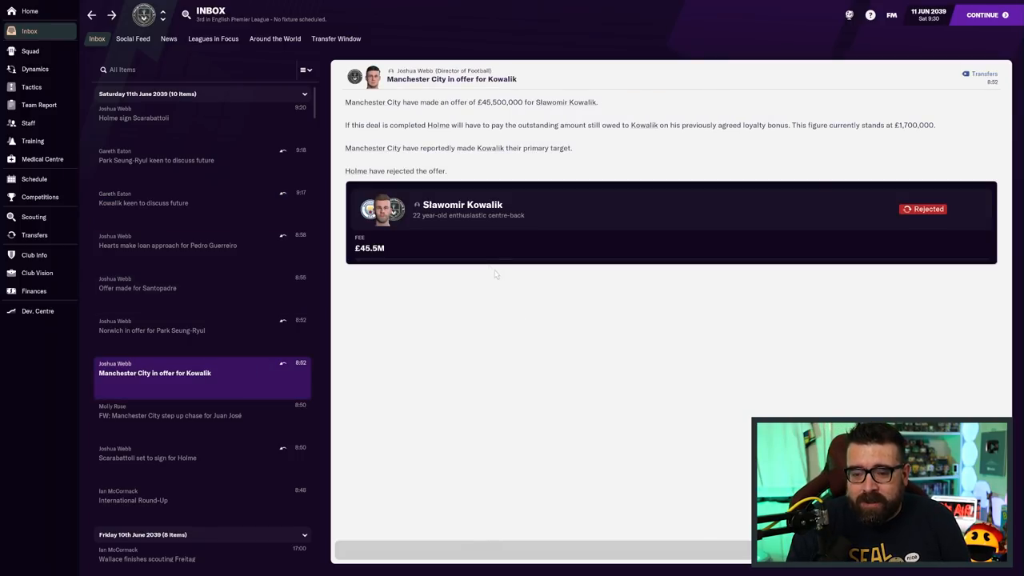
mouse_move(605, 251)
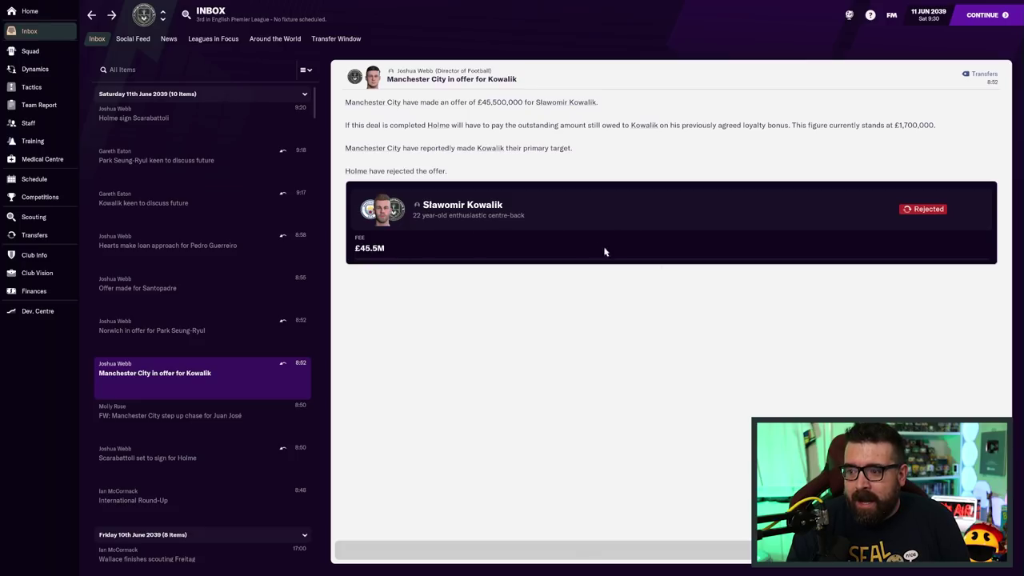
mouse_move(524, 230)
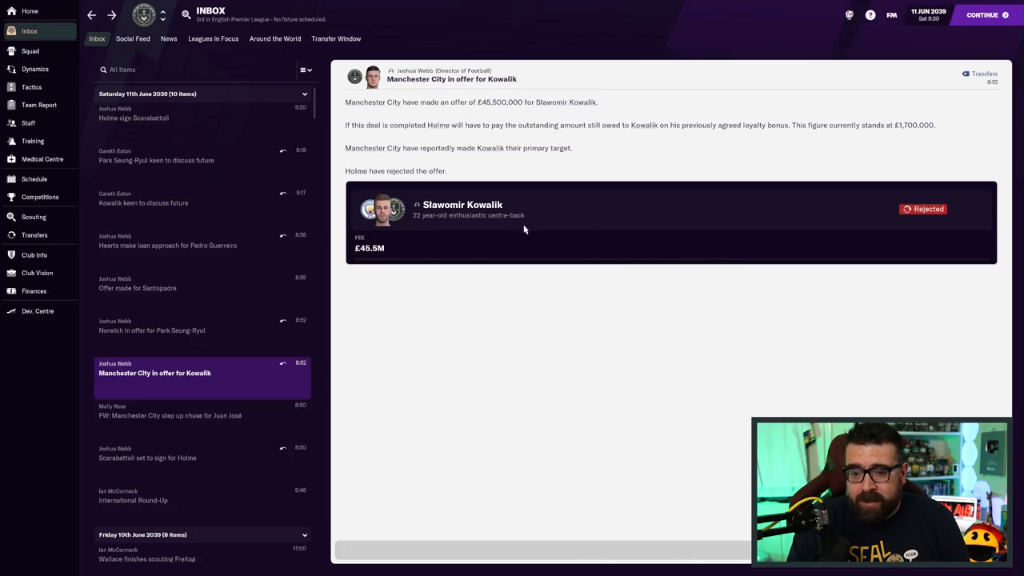
mouse_move(586, 276)
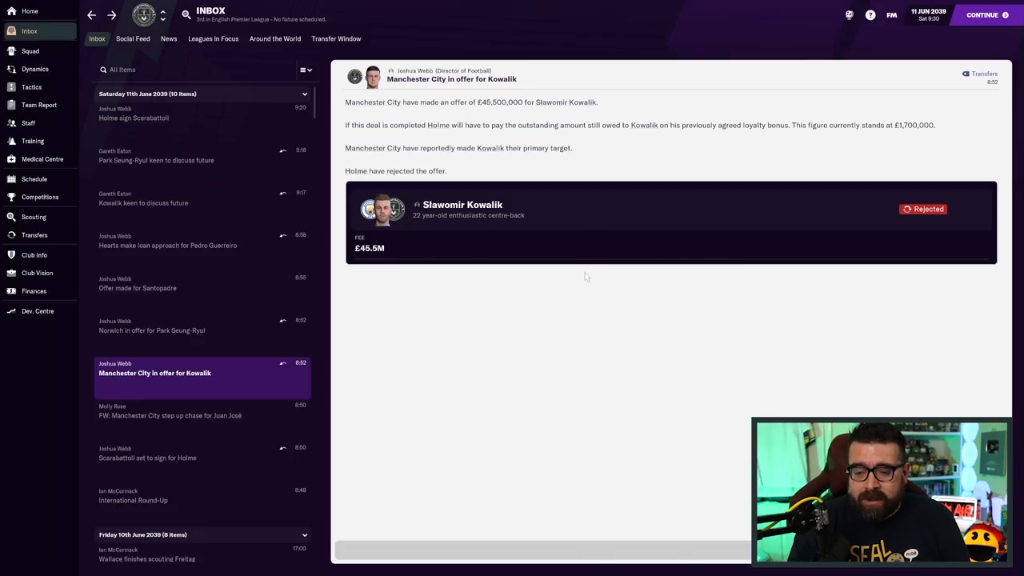
mouse_move(617, 300)
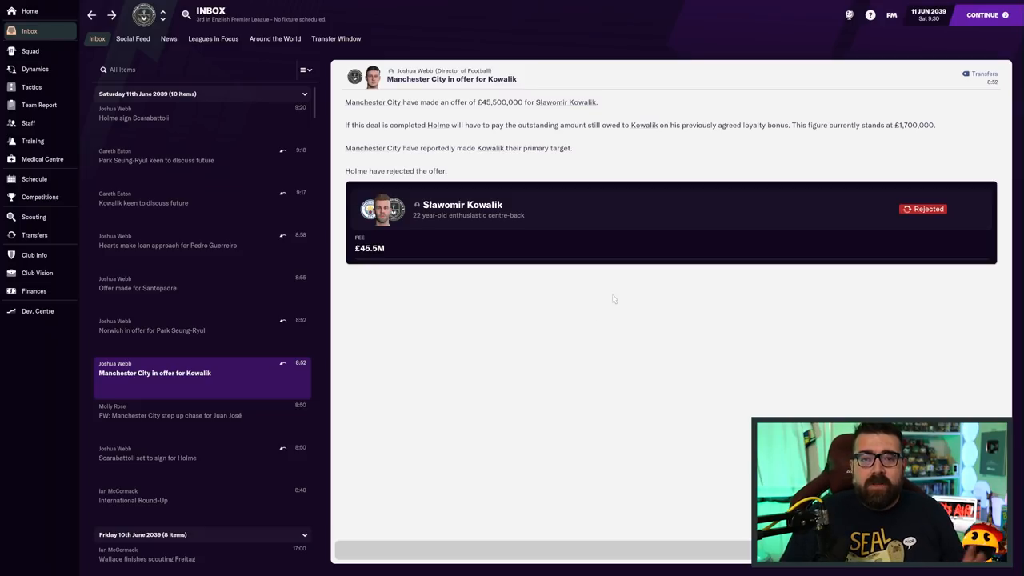
mouse_move(688, 289)
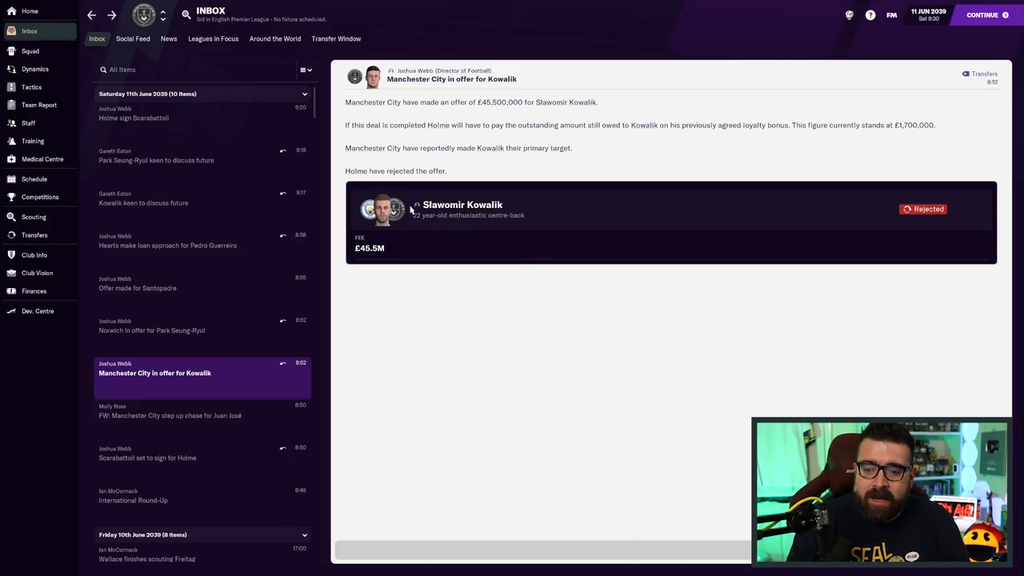
mouse_move(492, 448)
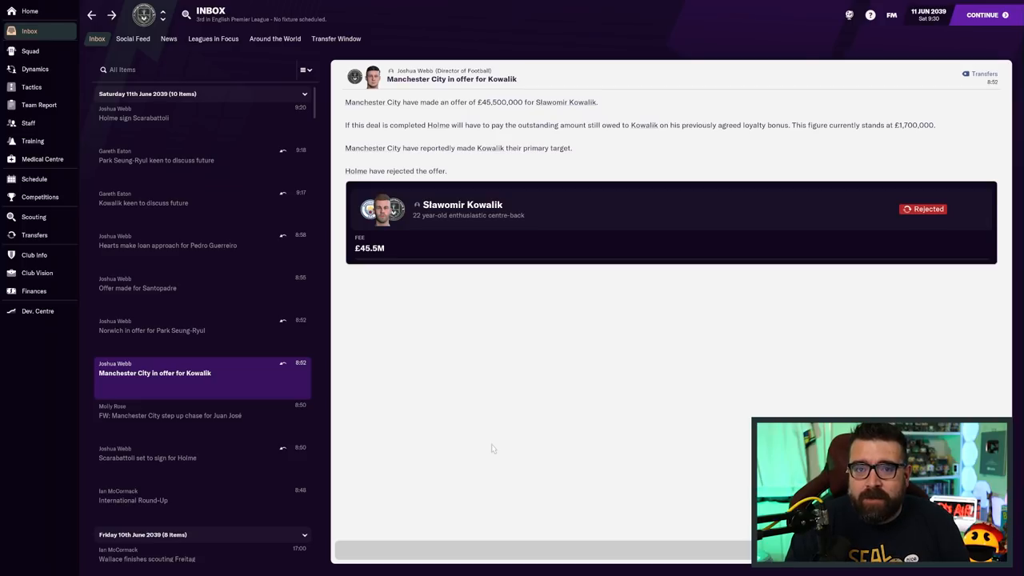
mouse_move(552, 456)
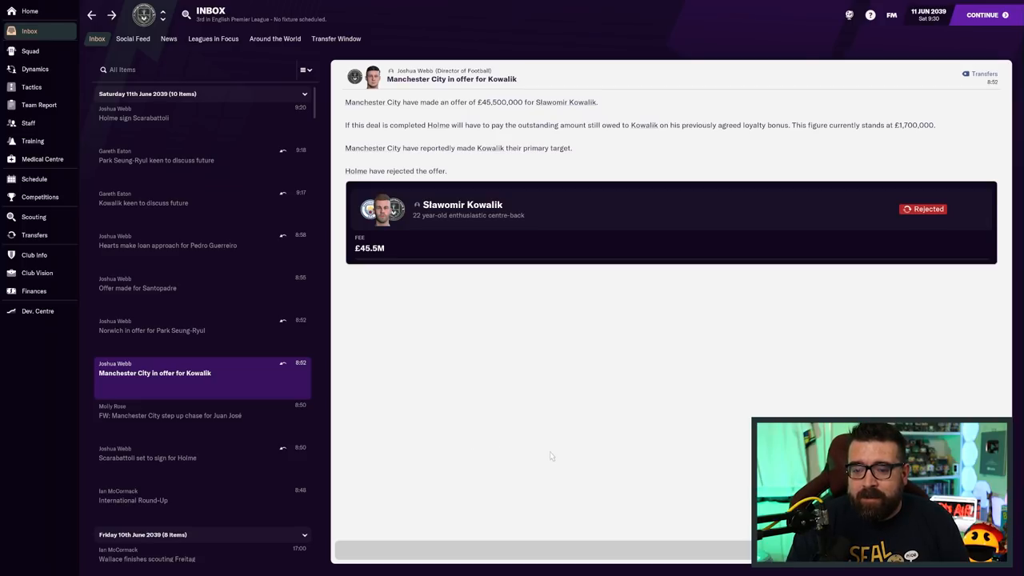
click(152, 325)
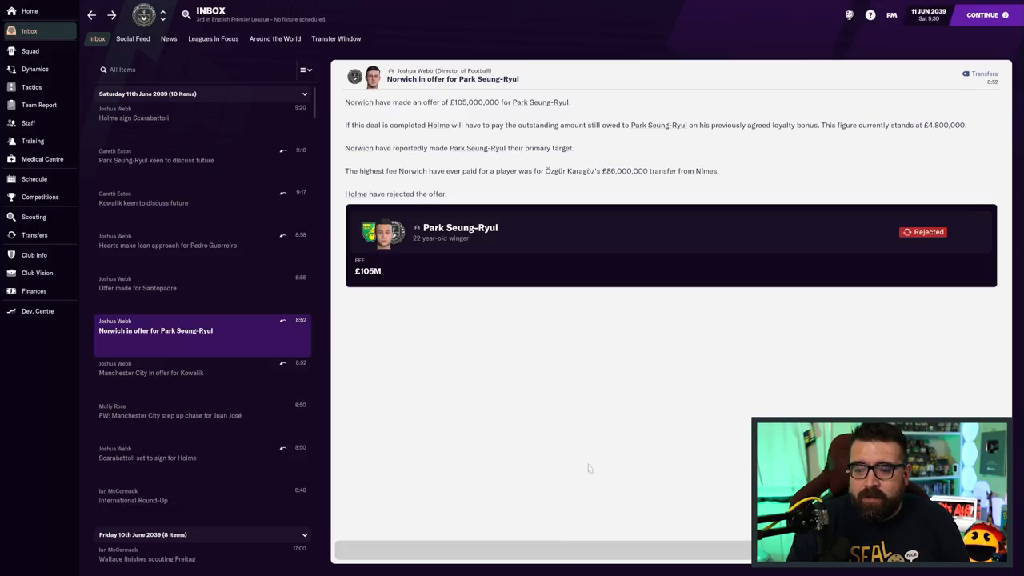
mouse_move(593, 430)
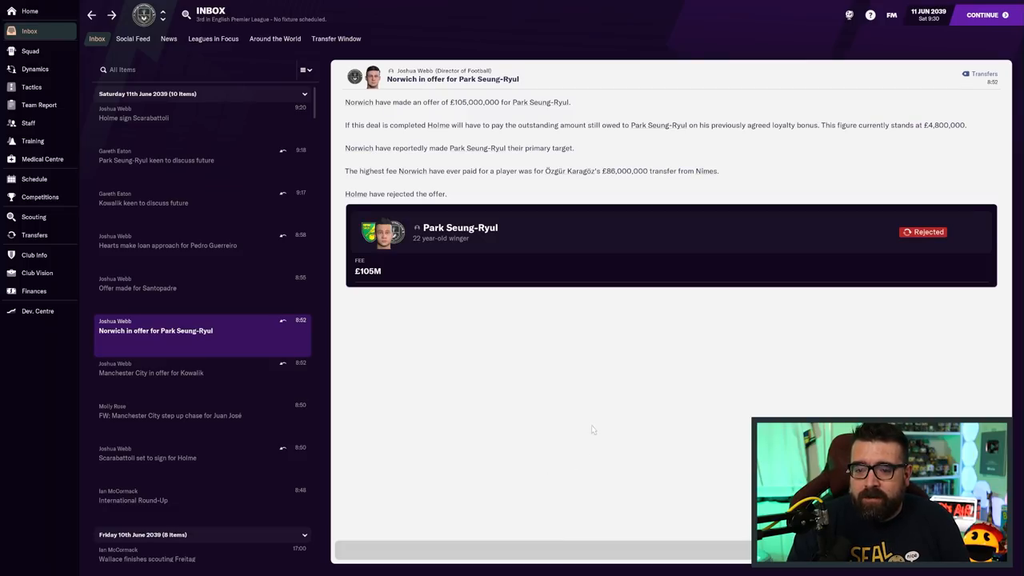
mouse_move(513, 315)
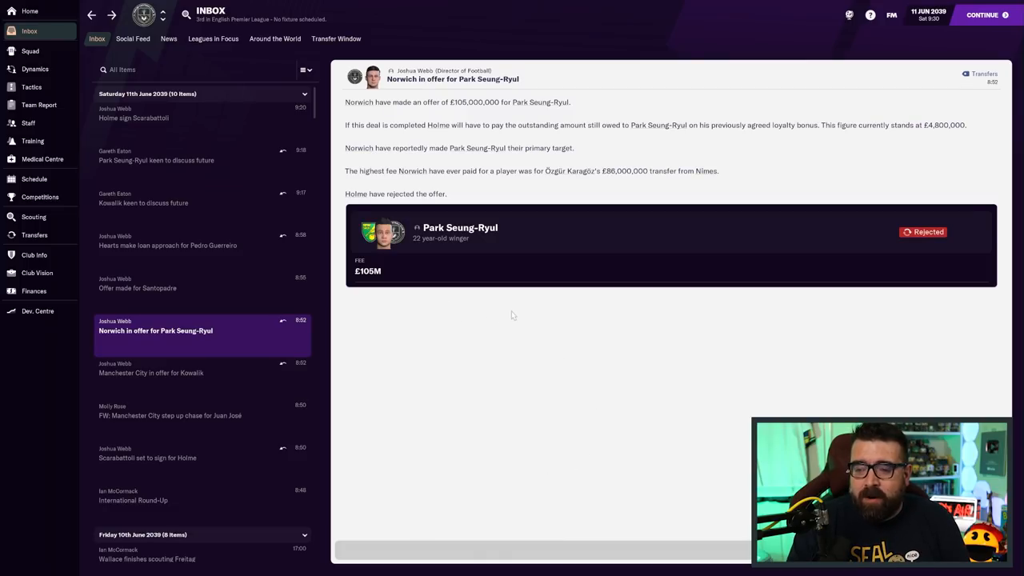
mouse_move(562, 298)
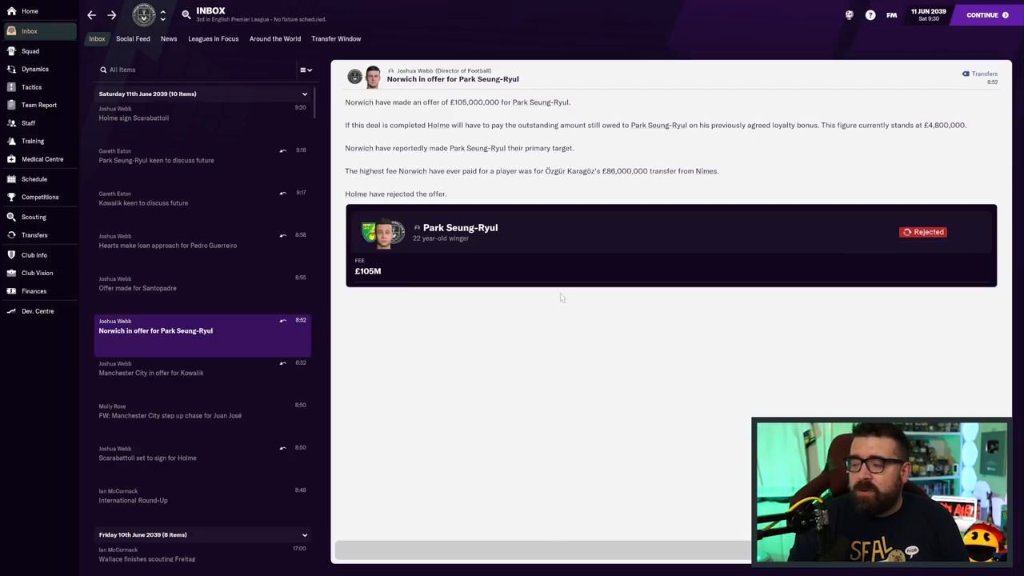
mouse_move(564, 299)
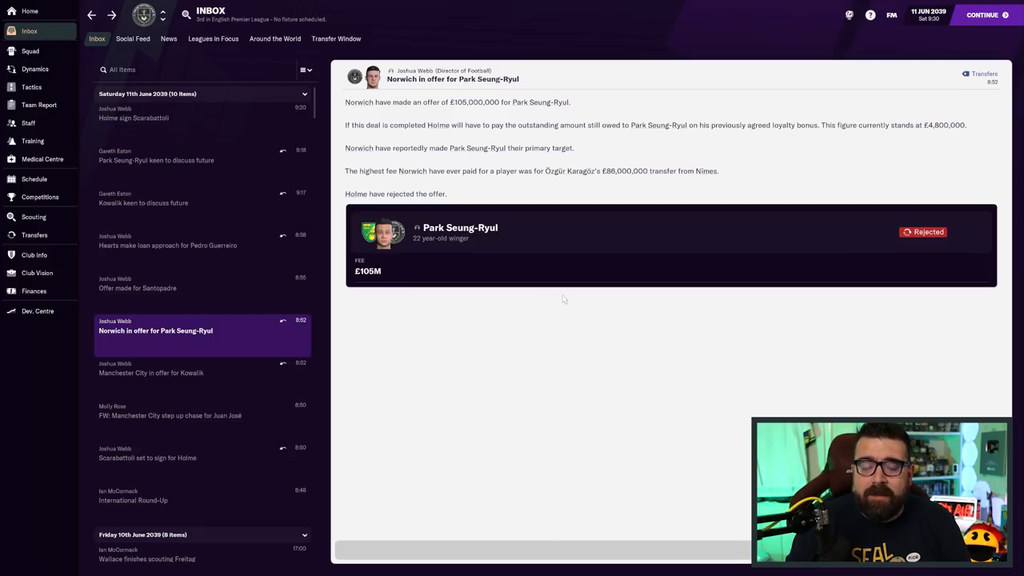
mouse_move(551, 342)
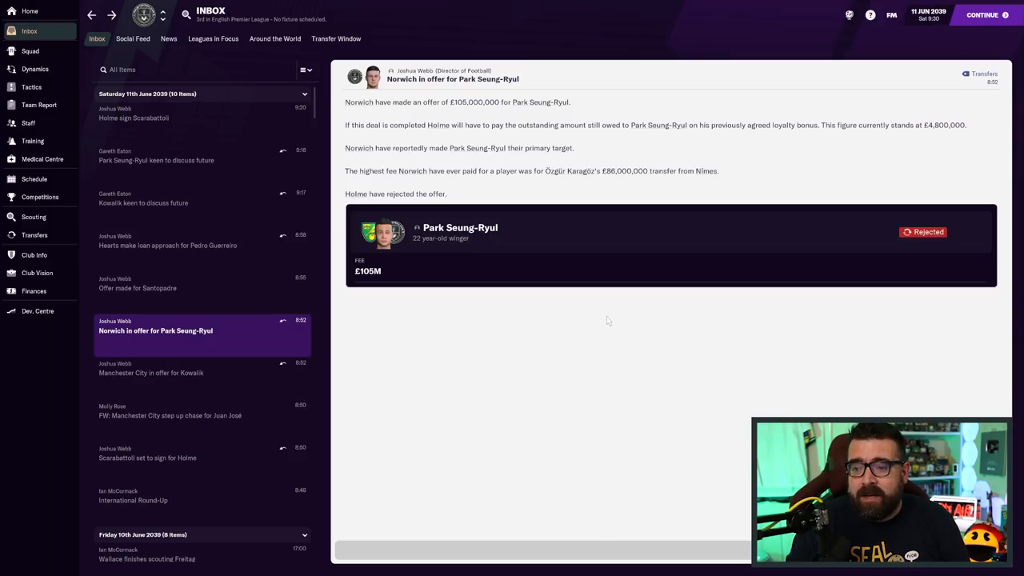
mouse_move(573, 417)
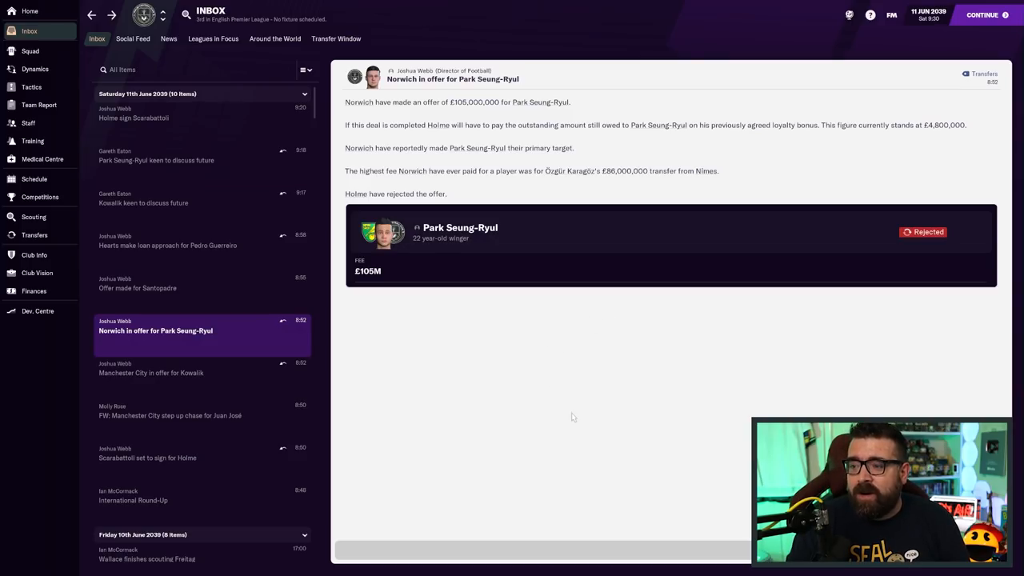
mouse_move(638, 382)
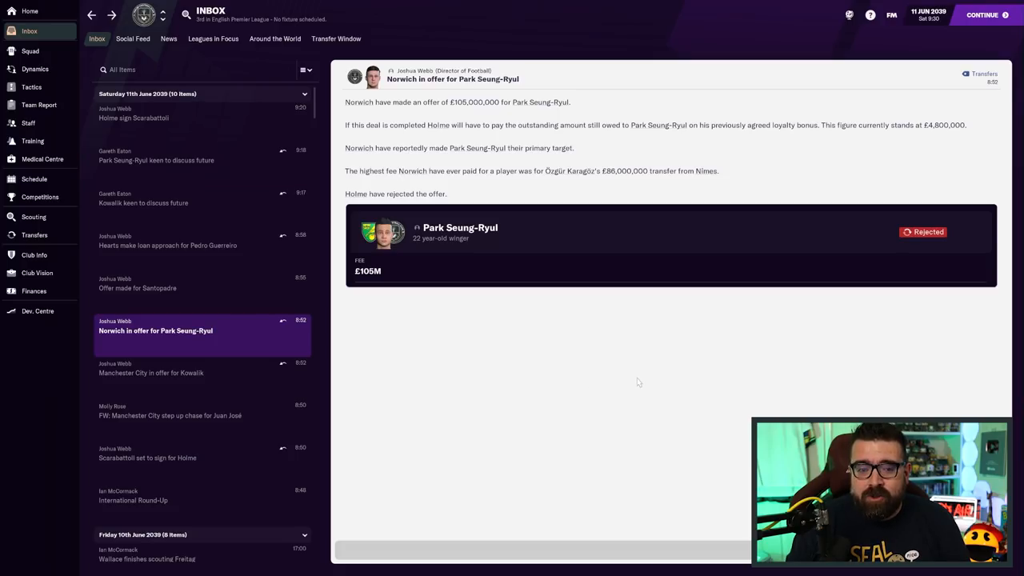
mouse_move(661, 382)
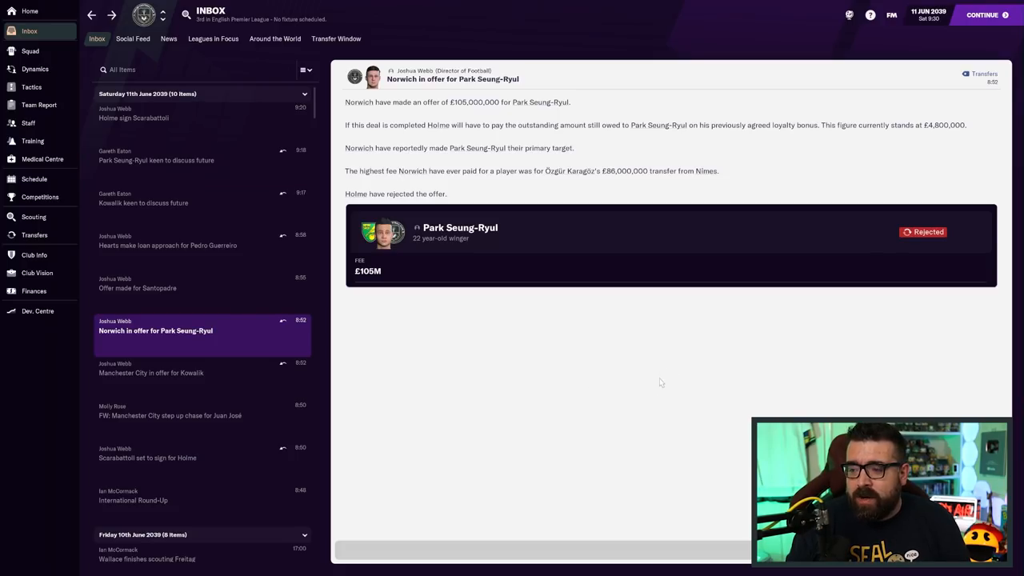
mouse_move(528, 258)
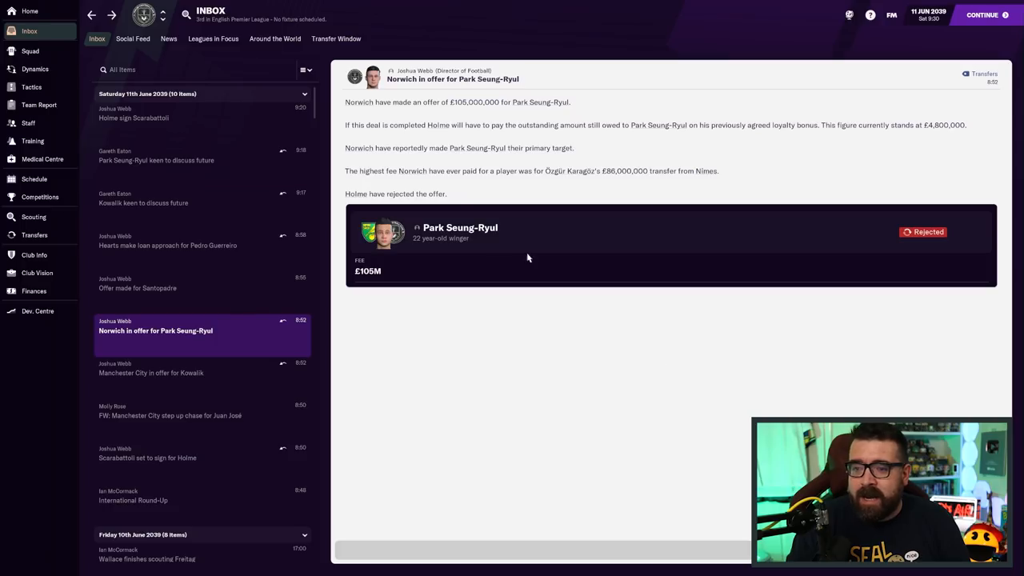
click(35, 69)
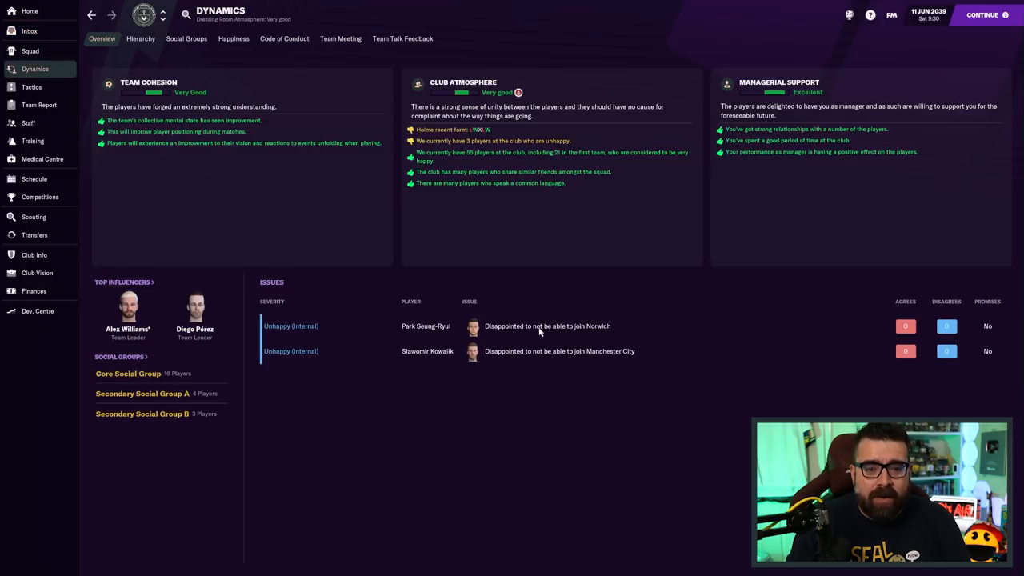
mouse_move(564, 463)
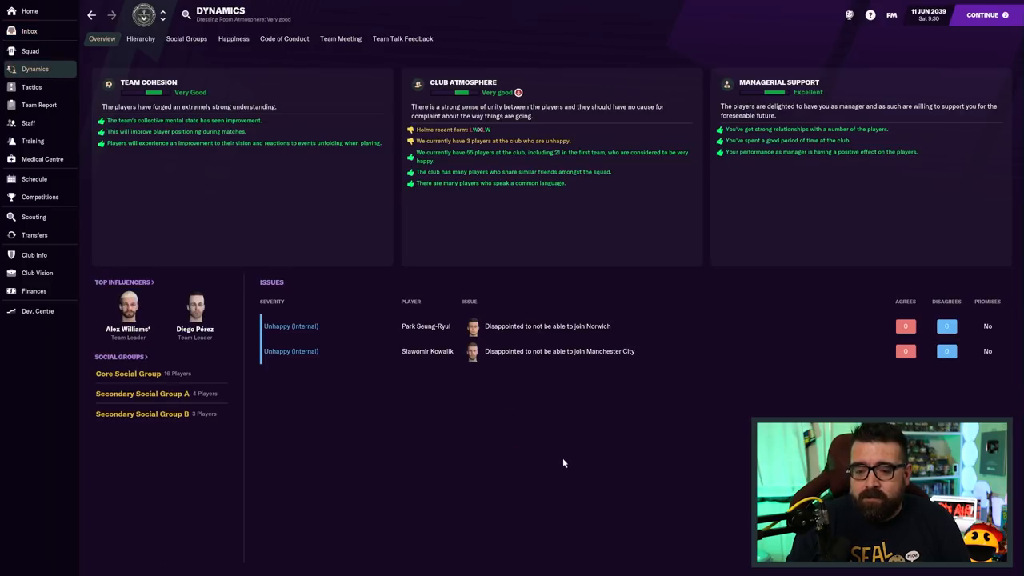
mouse_move(683, 494)
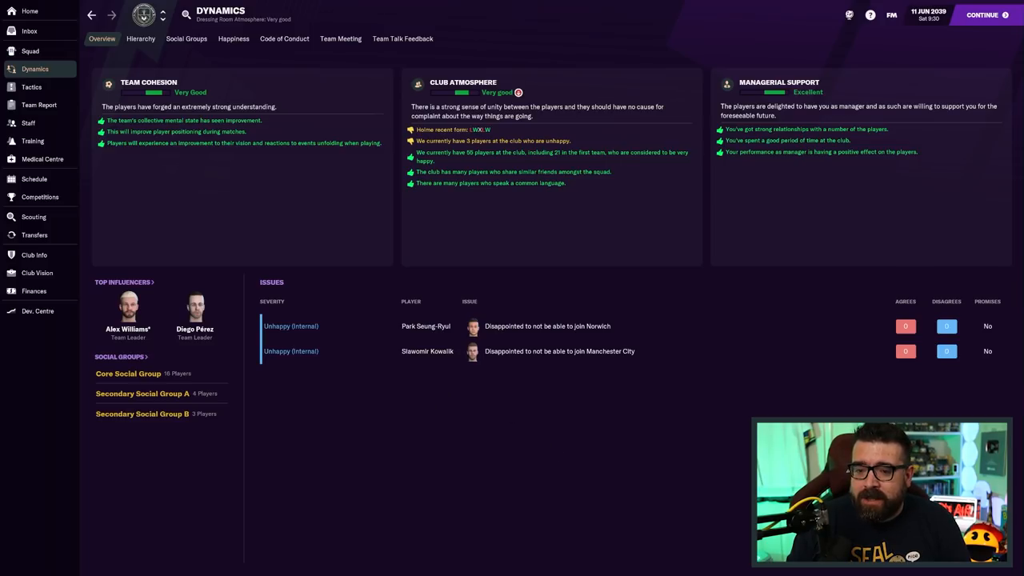
mouse_move(723, 442)
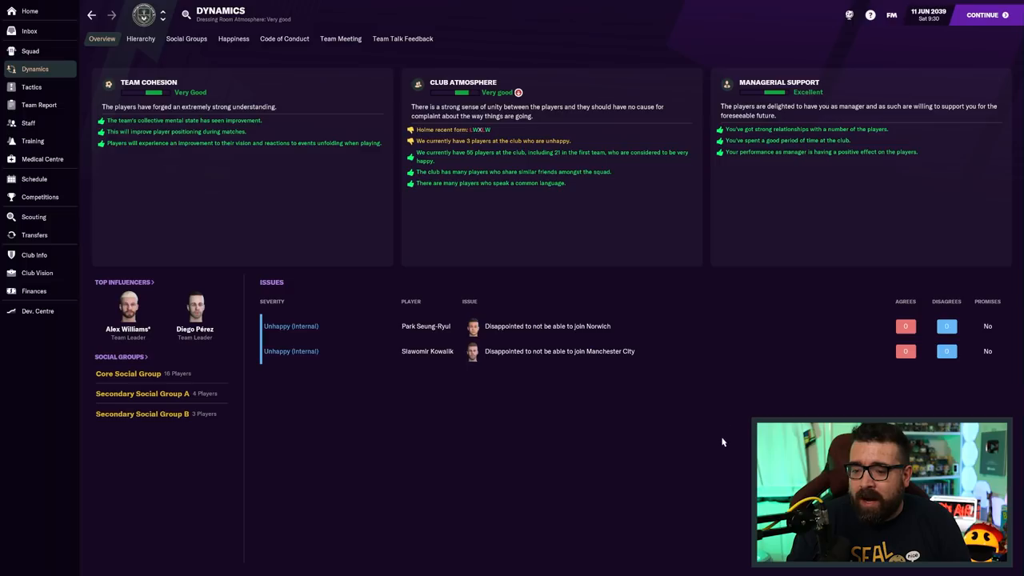
mouse_move(538, 373)
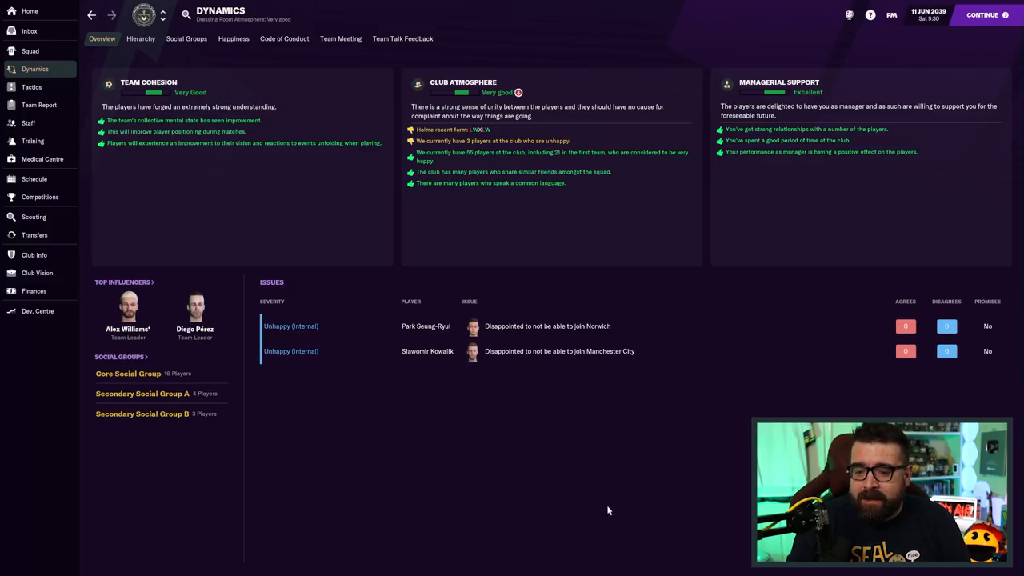
mouse_move(651, 414)
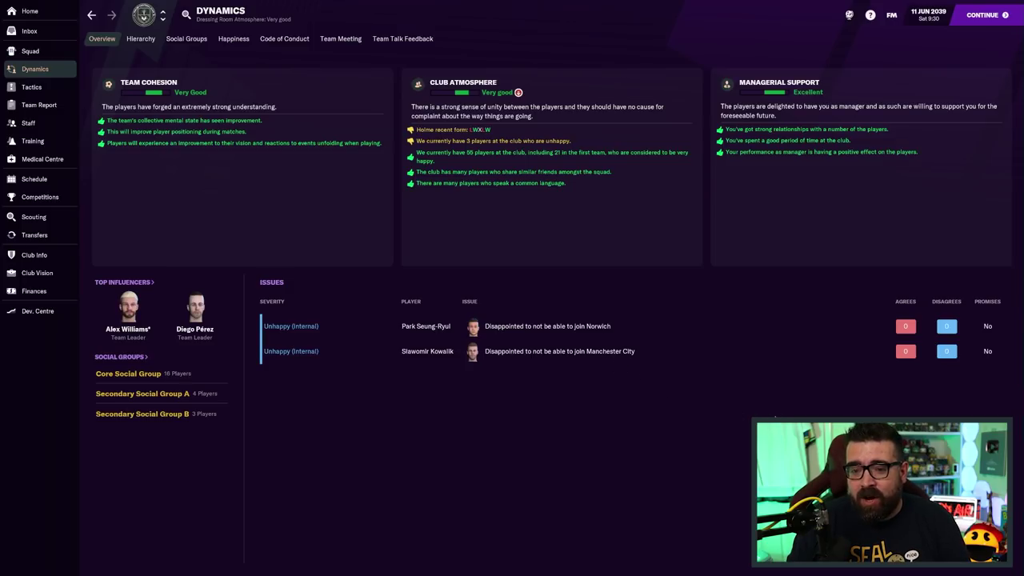
mouse_move(762, 414)
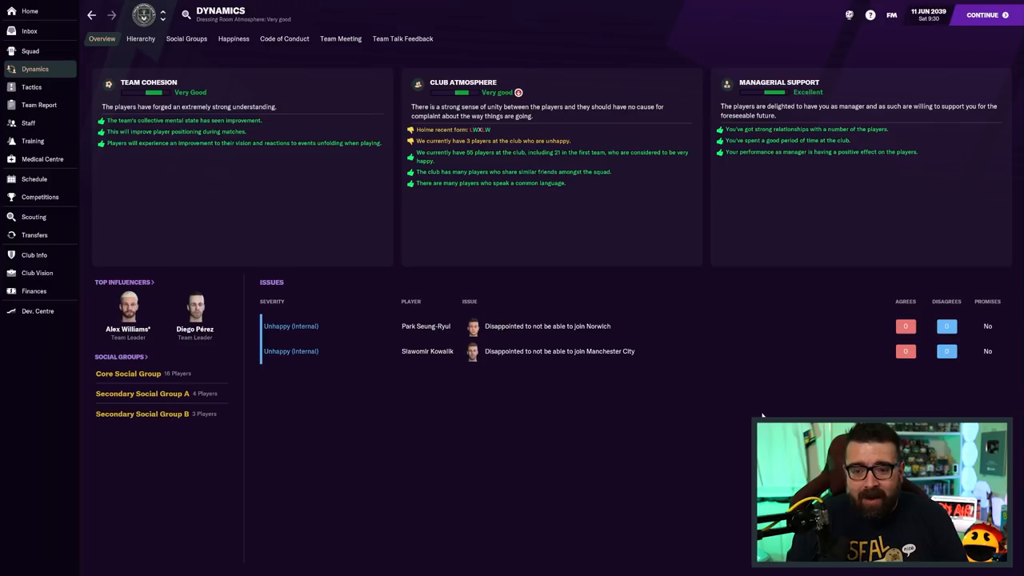
mouse_move(877, 371)
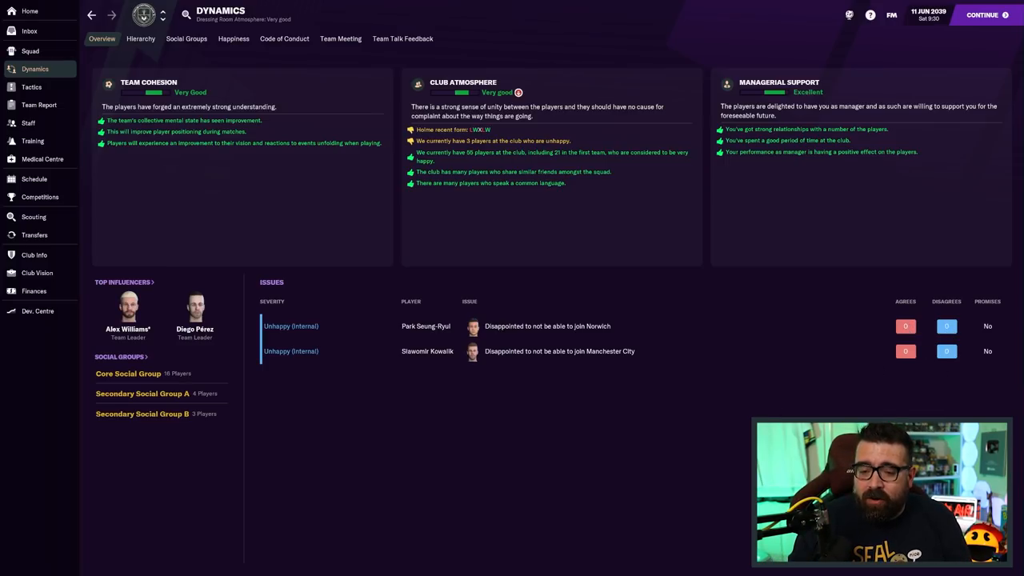
mouse_move(903, 394)
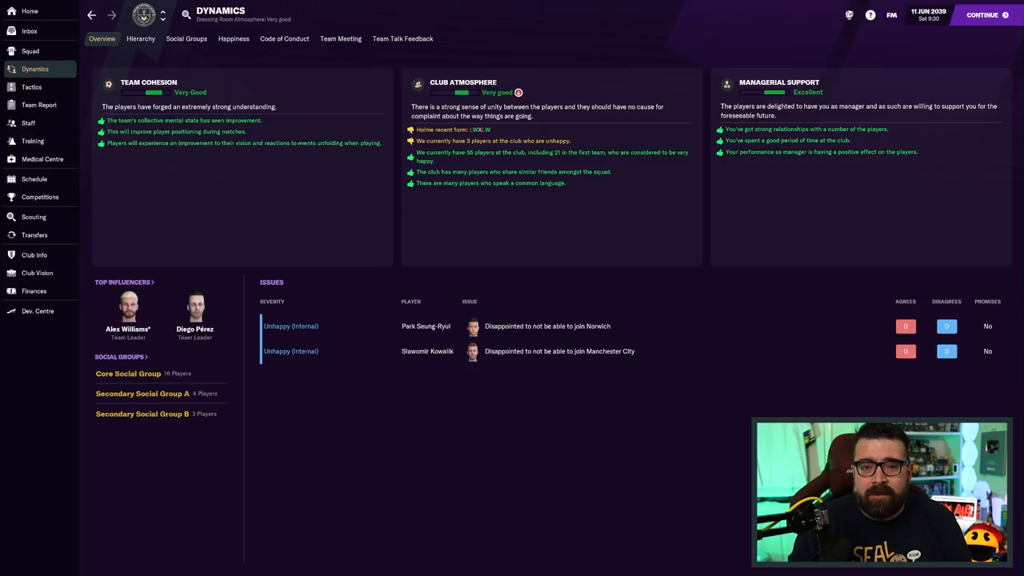
mouse_move(800, 397)
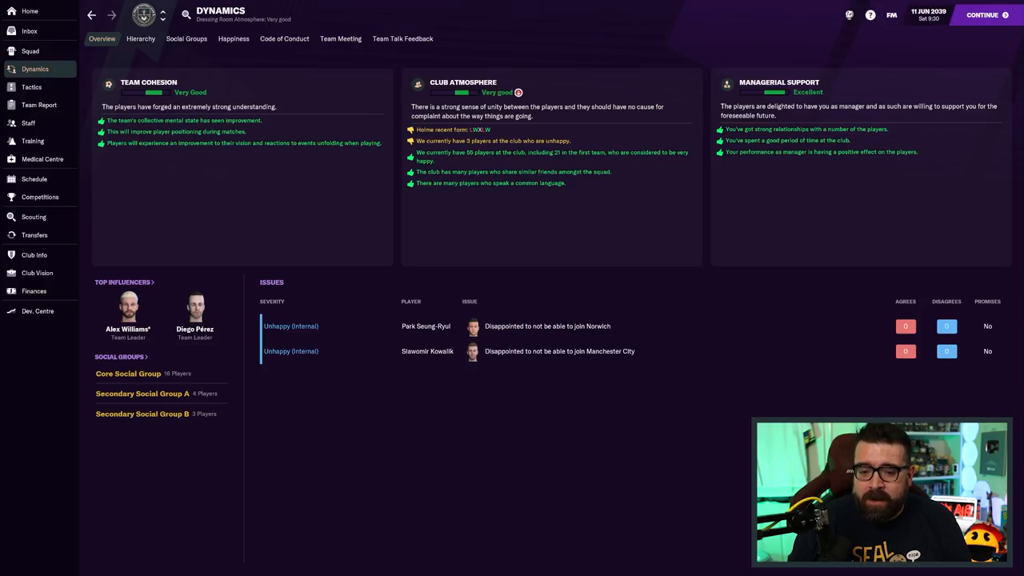
mouse_move(566, 432)
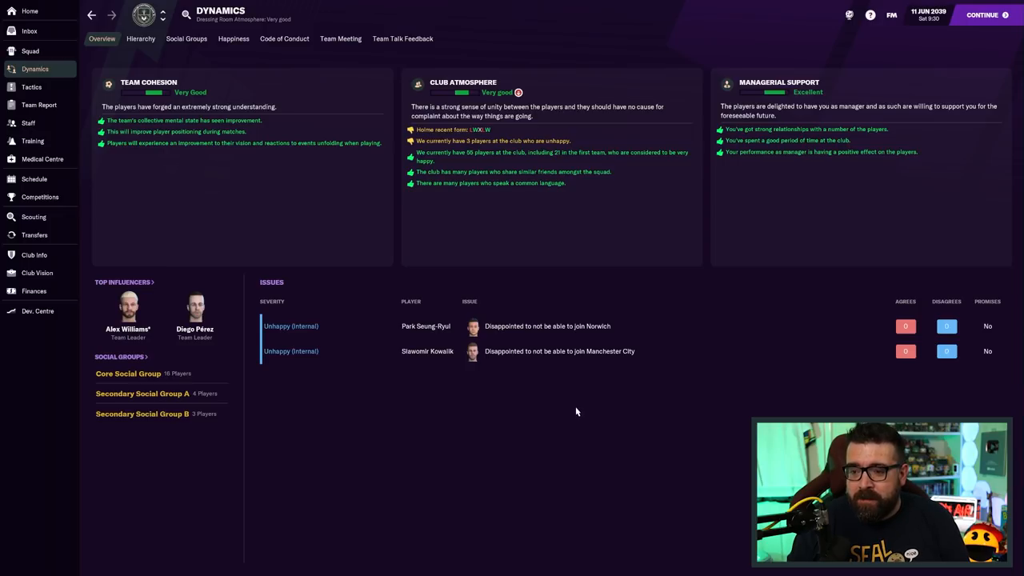
mouse_move(710, 383)
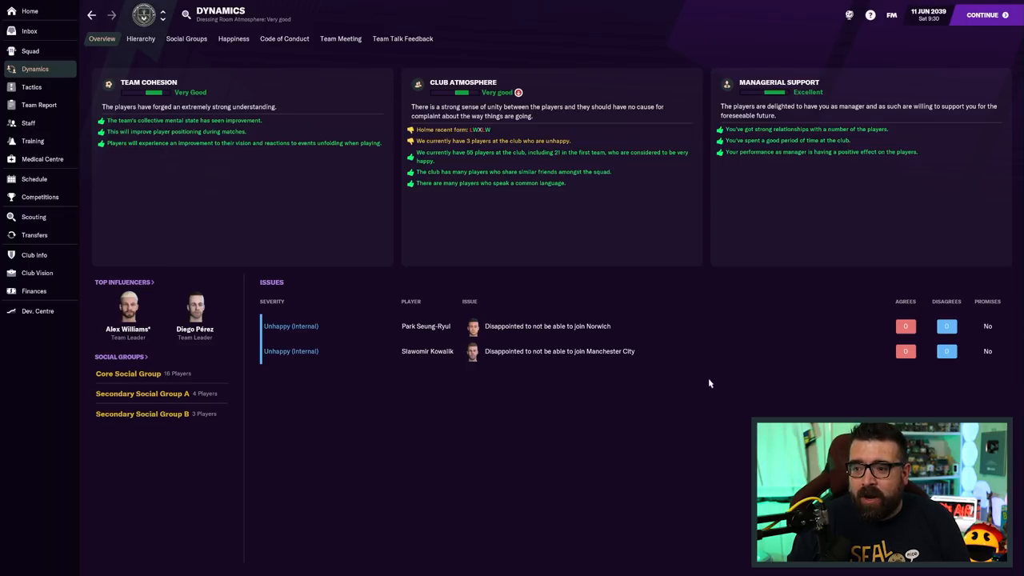
mouse_move(634, 473)
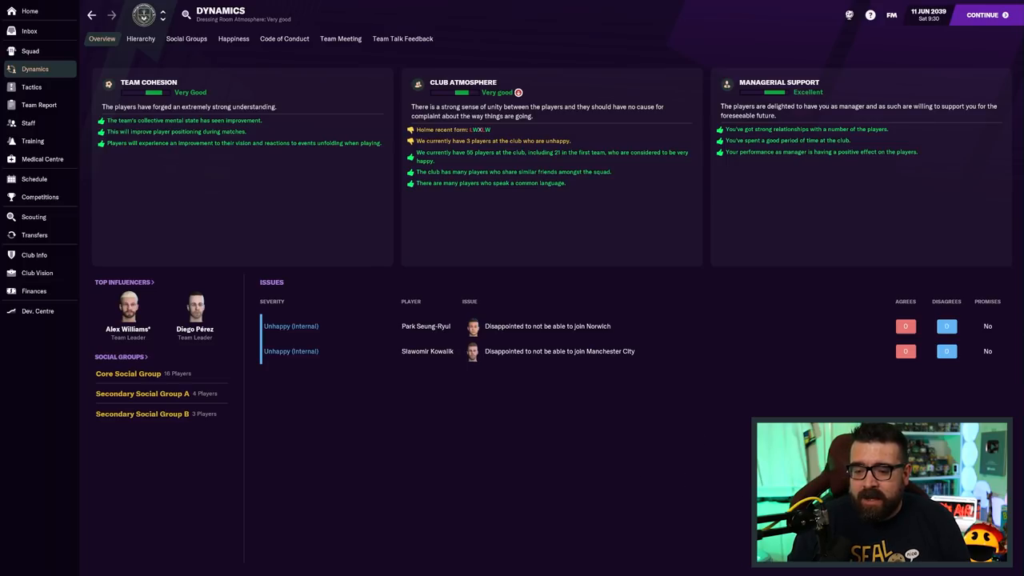
mouse_move(653, 467)
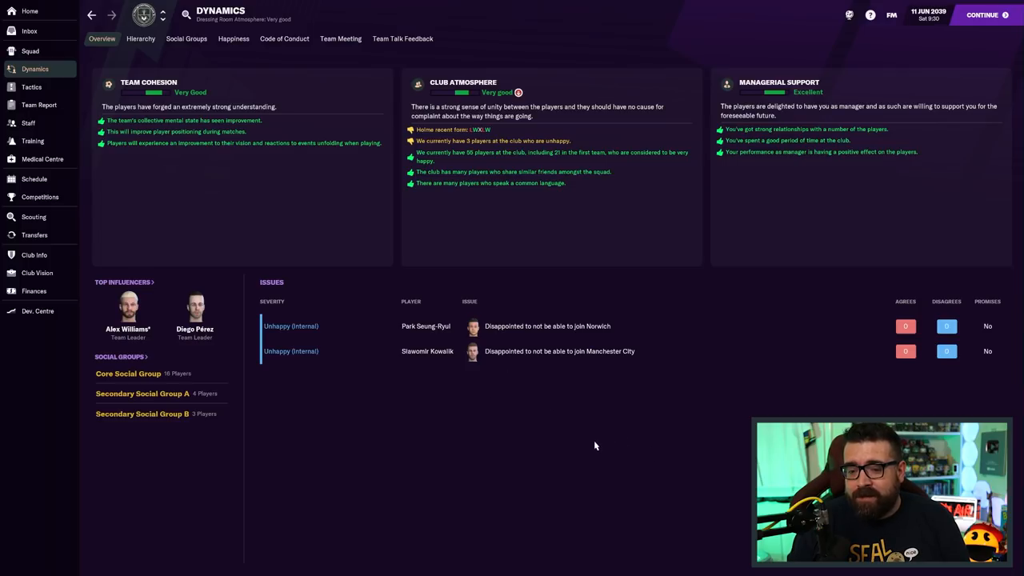
mouse_move(480, 373)
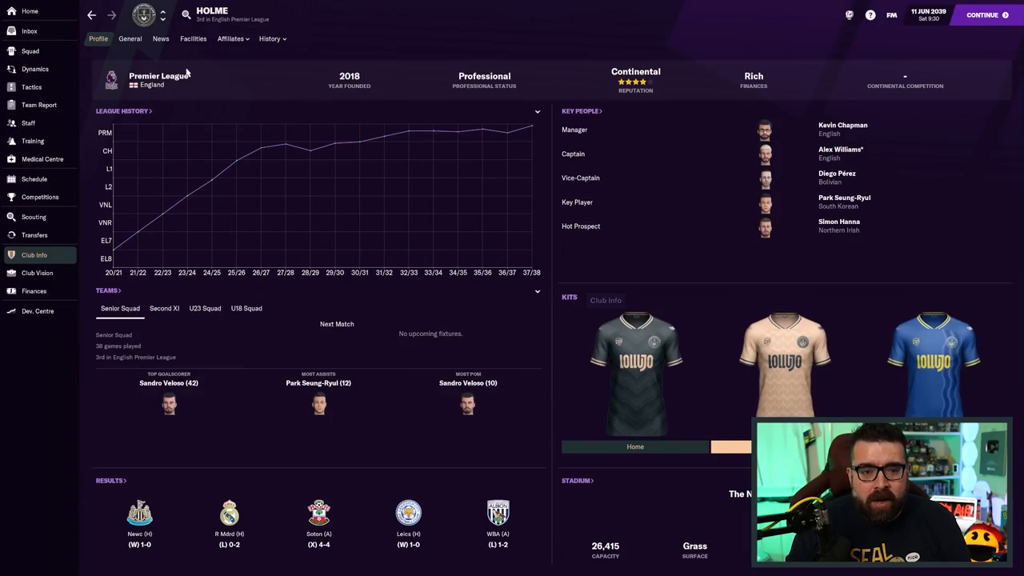
Show the Facilities tab with training, youth facilities and £4.75M stadium sponsorship
click(192, 38)
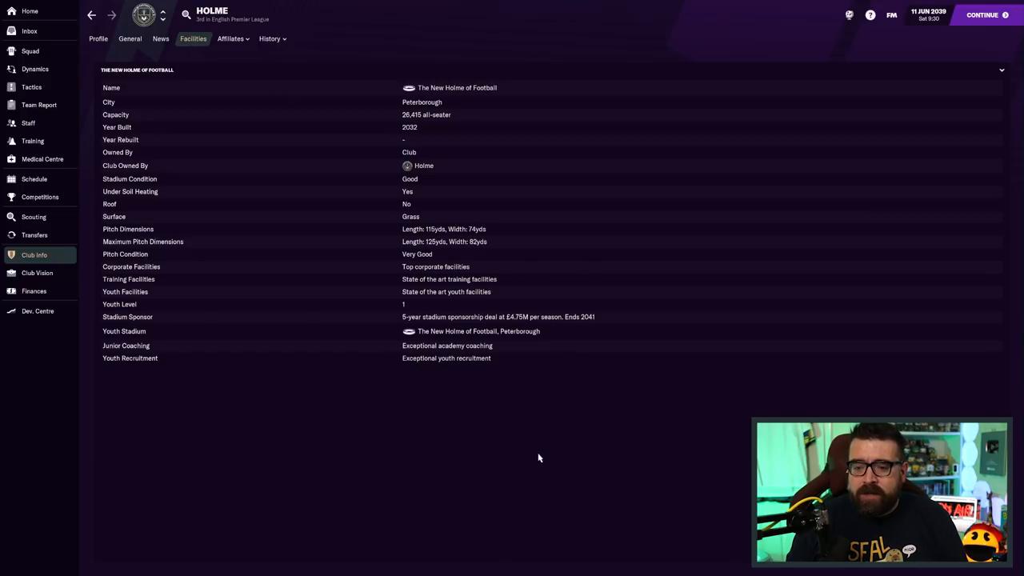
mouse_move(520, 286)
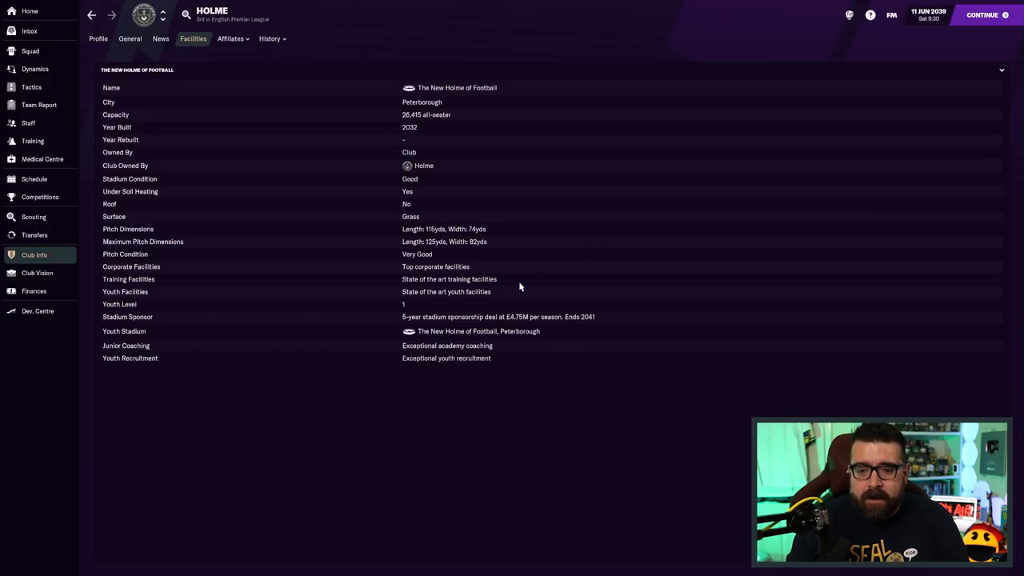
mouse_move(547, 221)
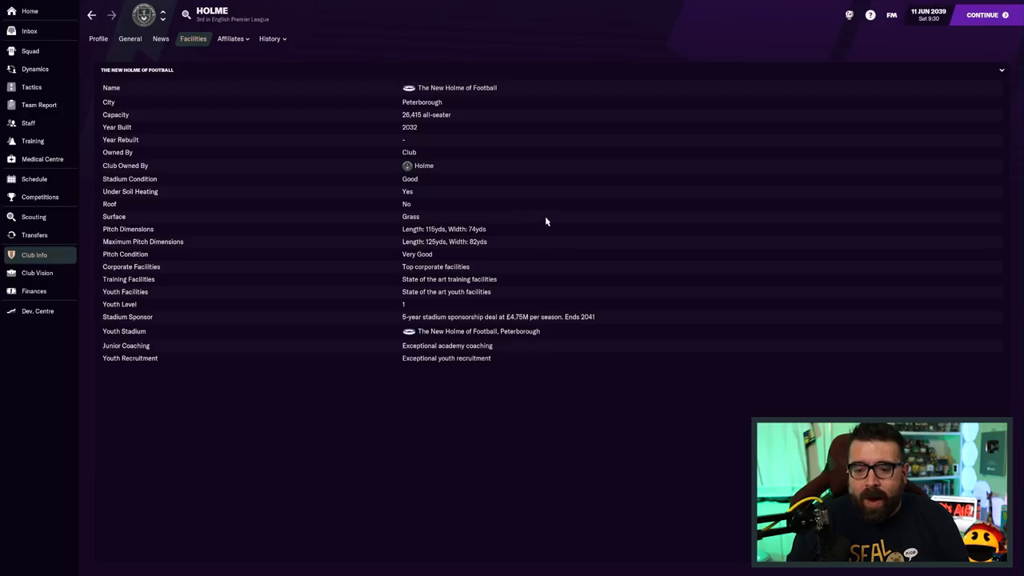
mouse_move(547, 217)
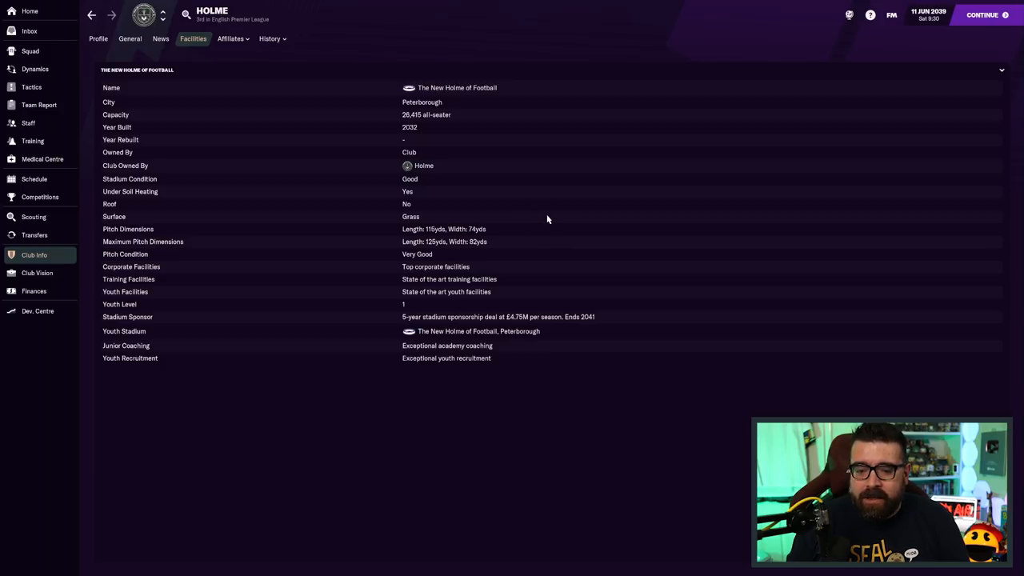
mouse_move(658, 224)
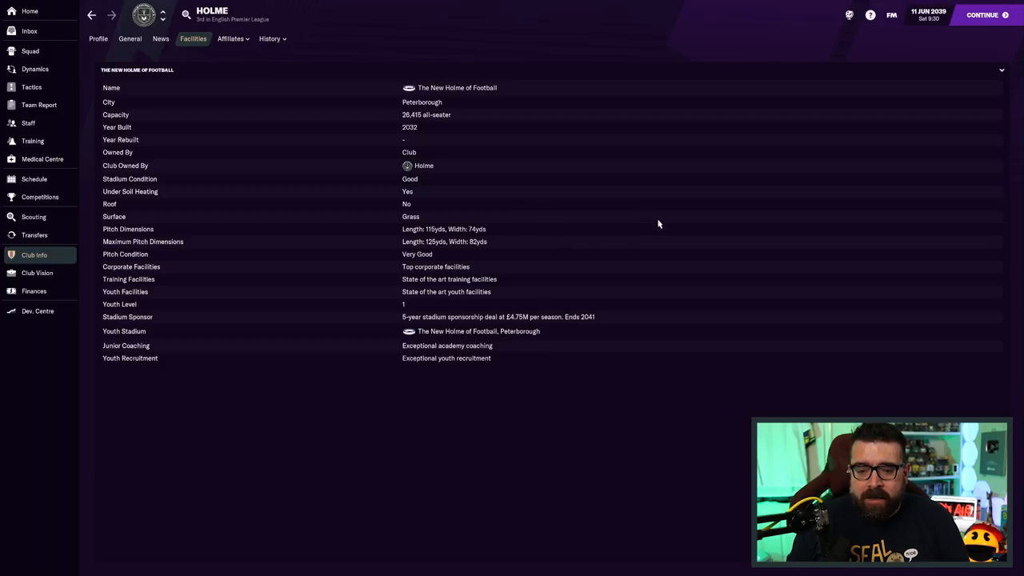
mouse_move(438, 258)
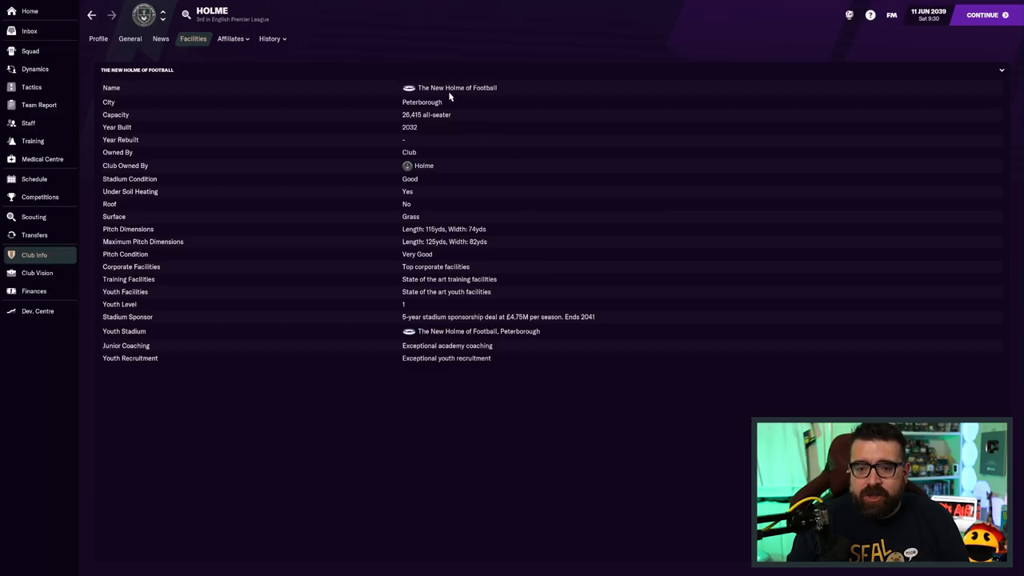
mouse_move(472, 128)
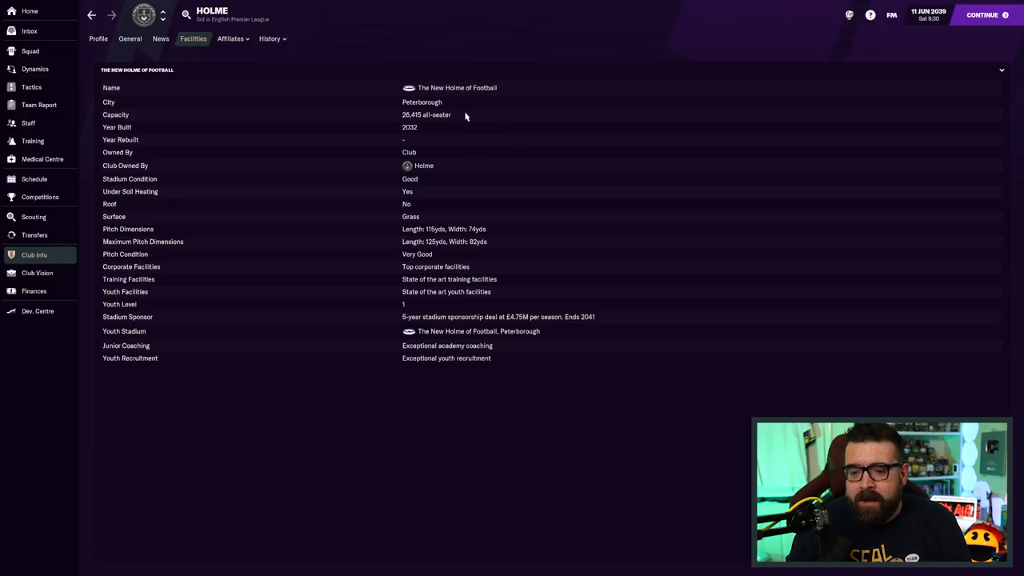
mouse_move(509, 126)
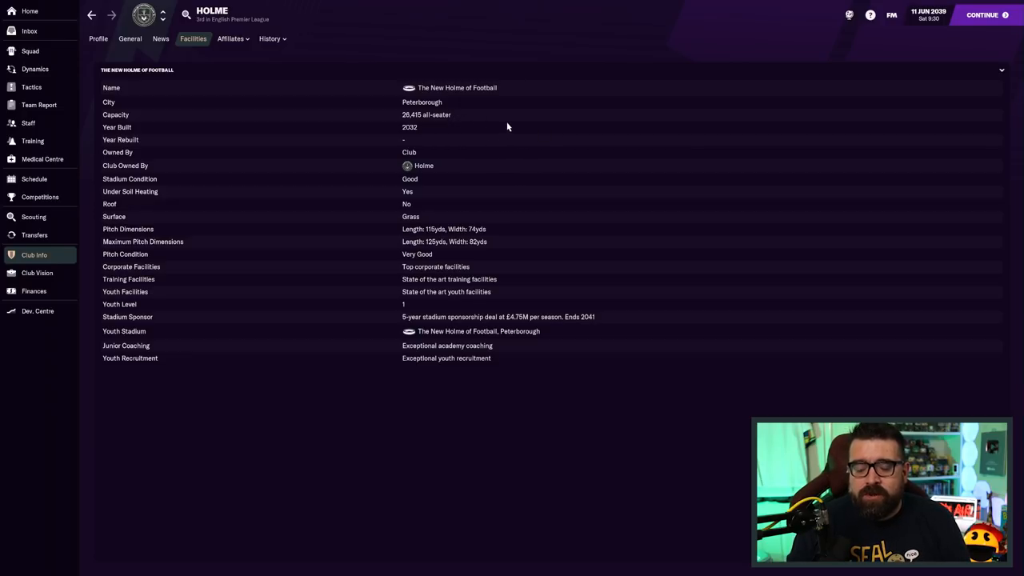
mouse_move(504, 120)
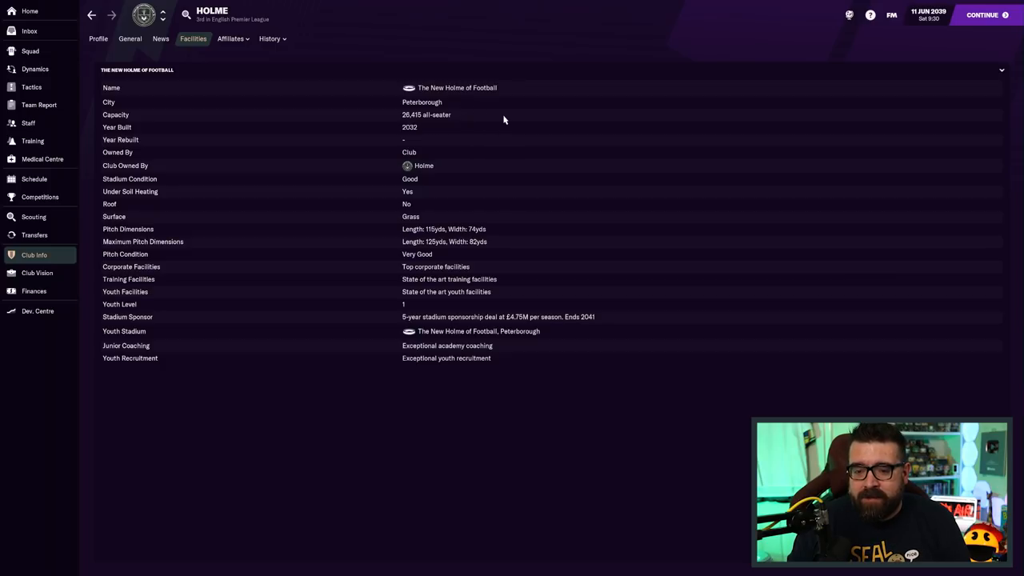
mouse_move(456, 280)
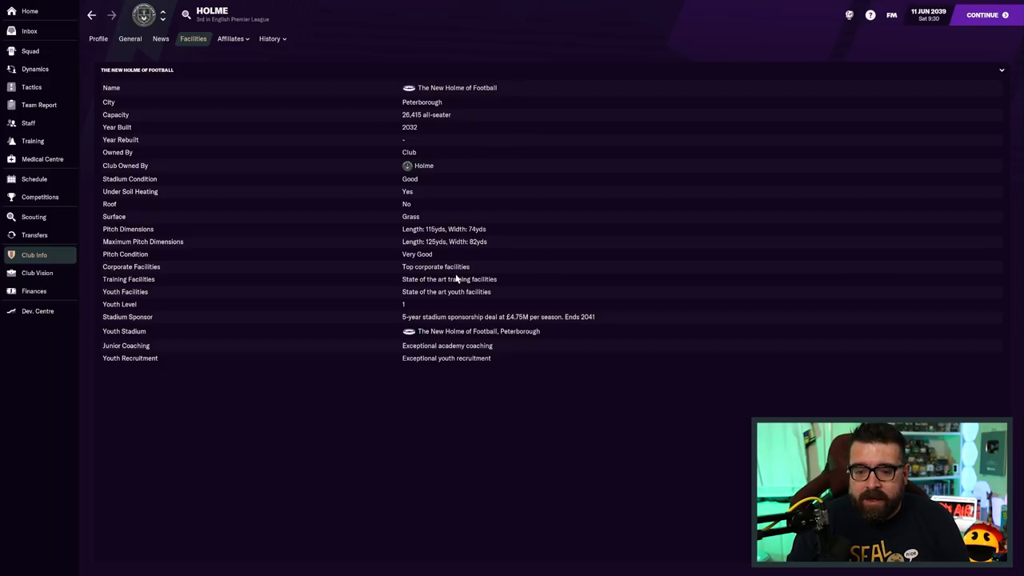
mouse_move(499, 288)
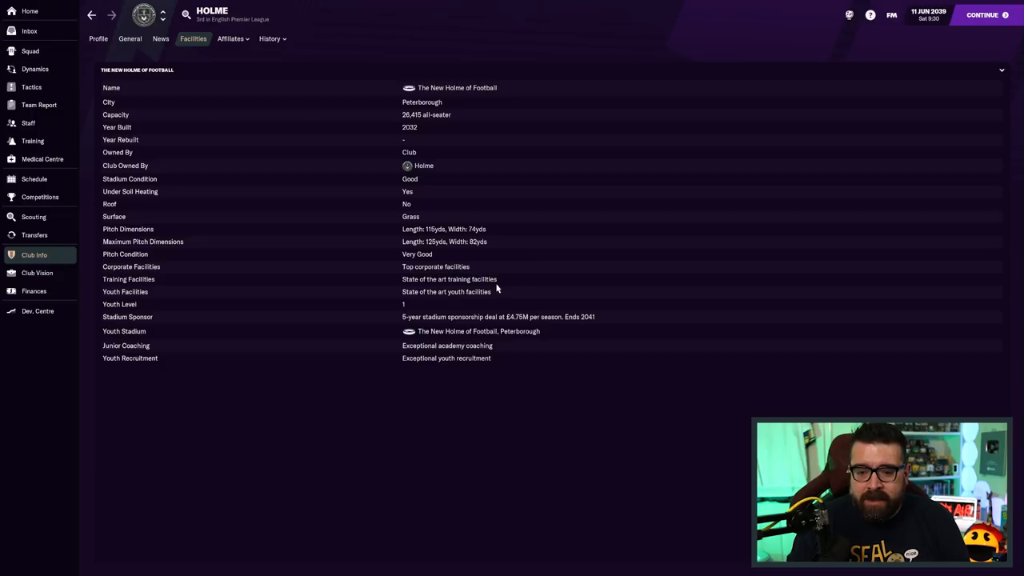
mouse_move(408, 310)
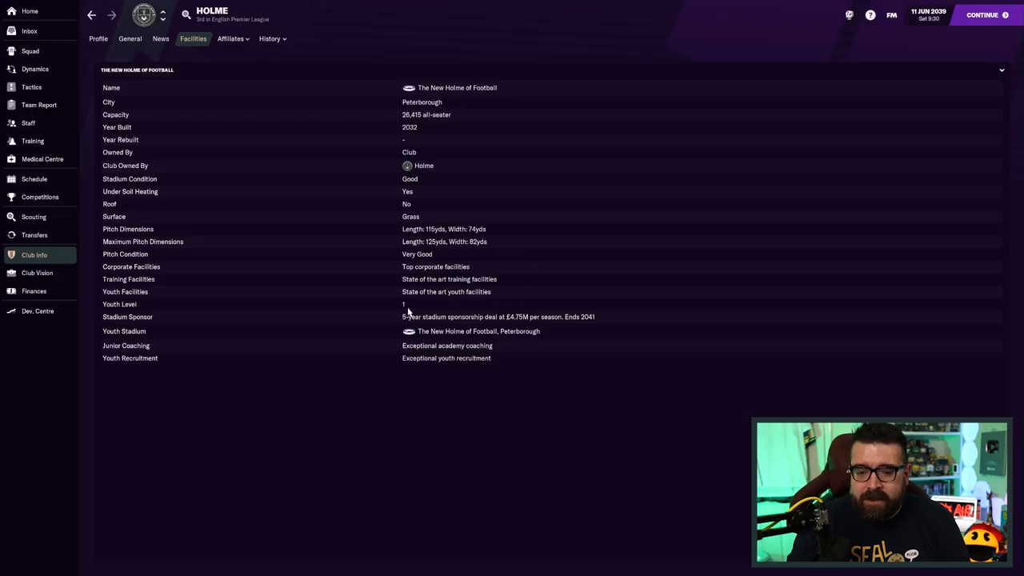
mouse_move(478, 348)
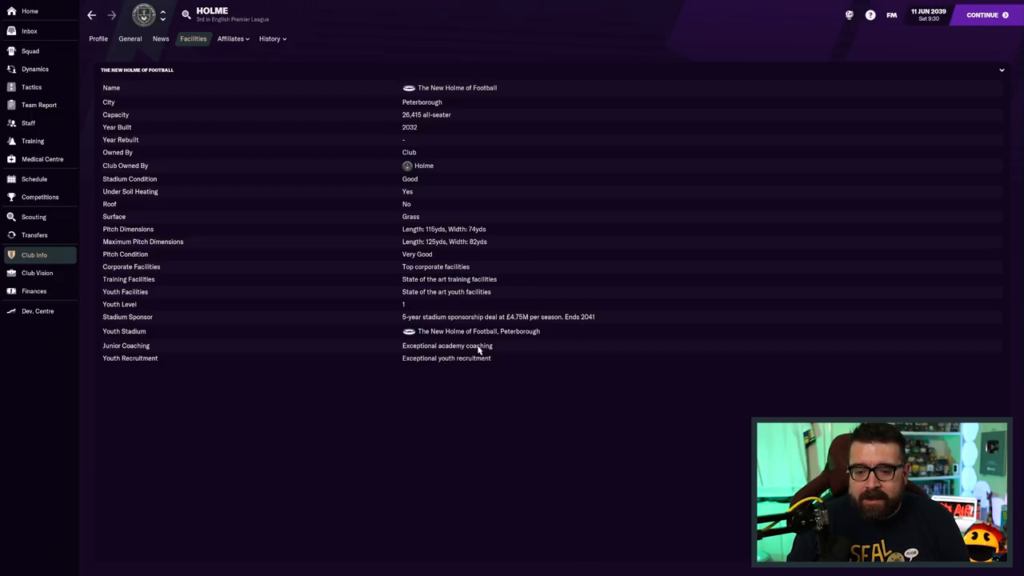
mouse_move(525, 487)
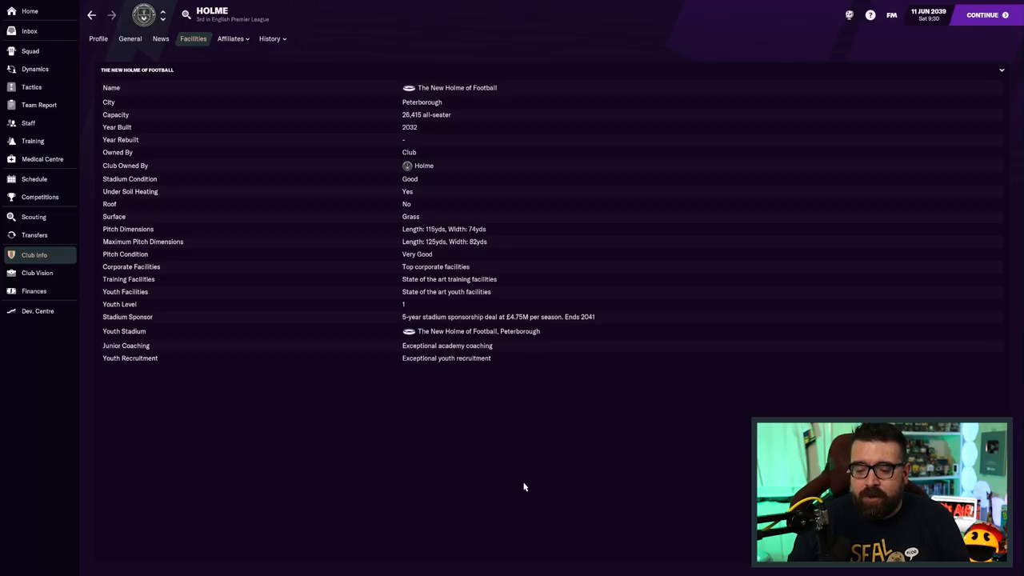
mouse_move(34, 178)
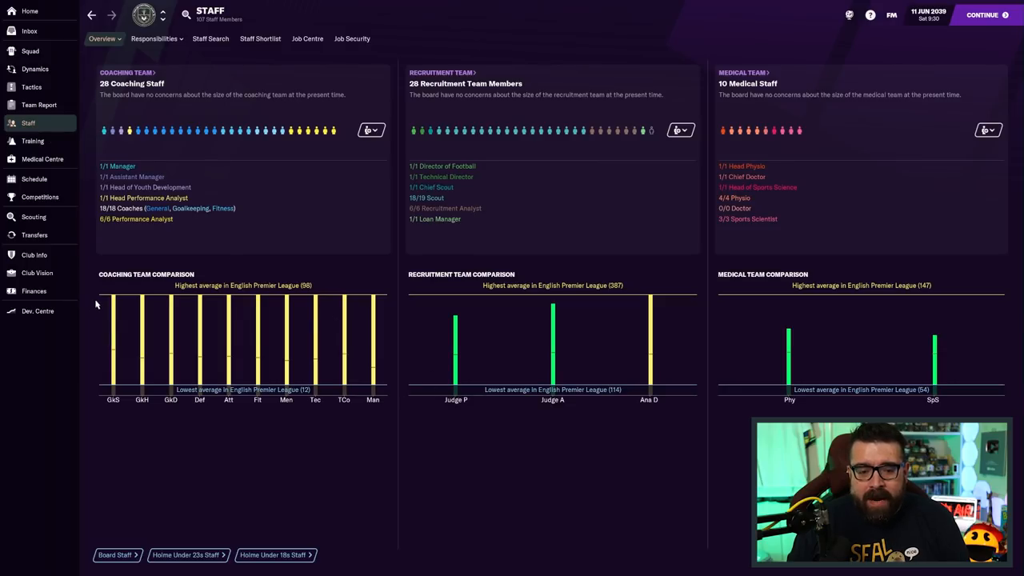
mouse_move(370, 493)
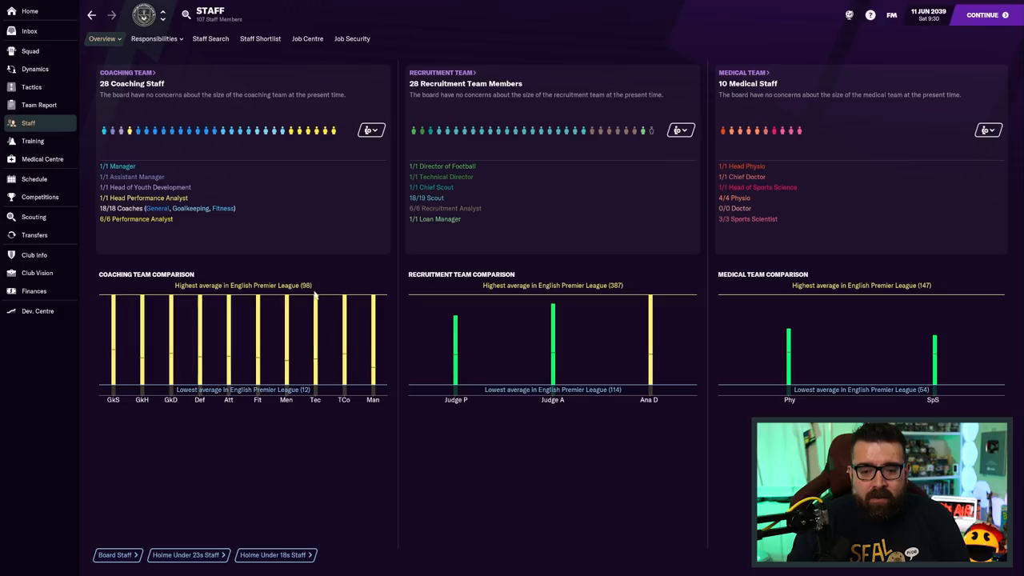
mouse_move(309, 288)
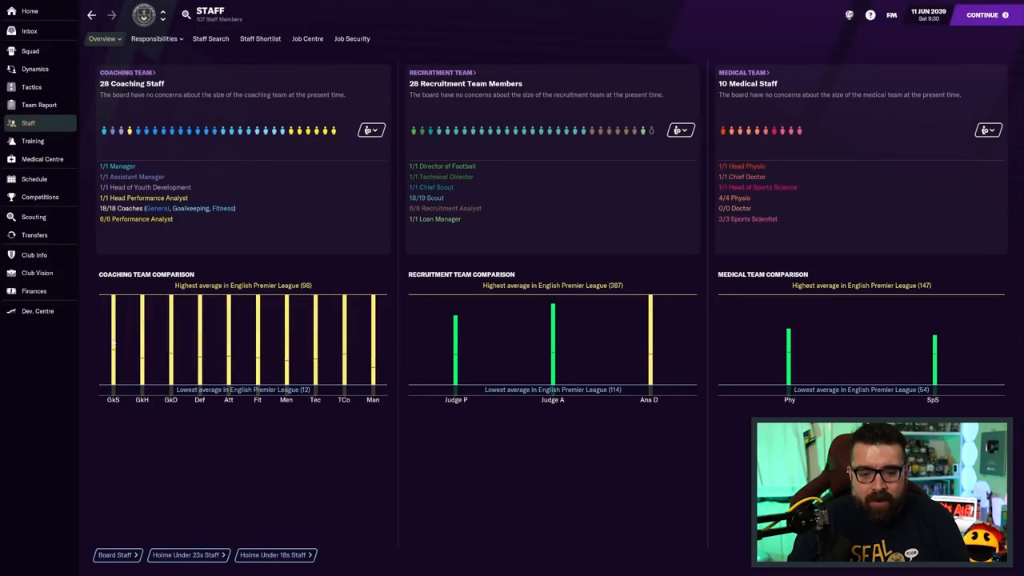
mouse_move(141, 344)
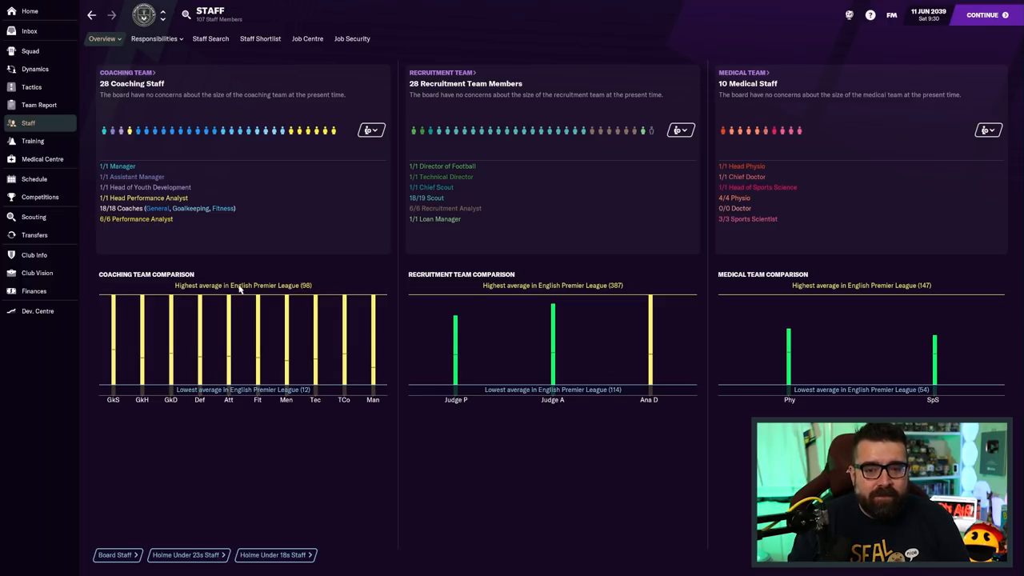
mouse_move(67, 146)
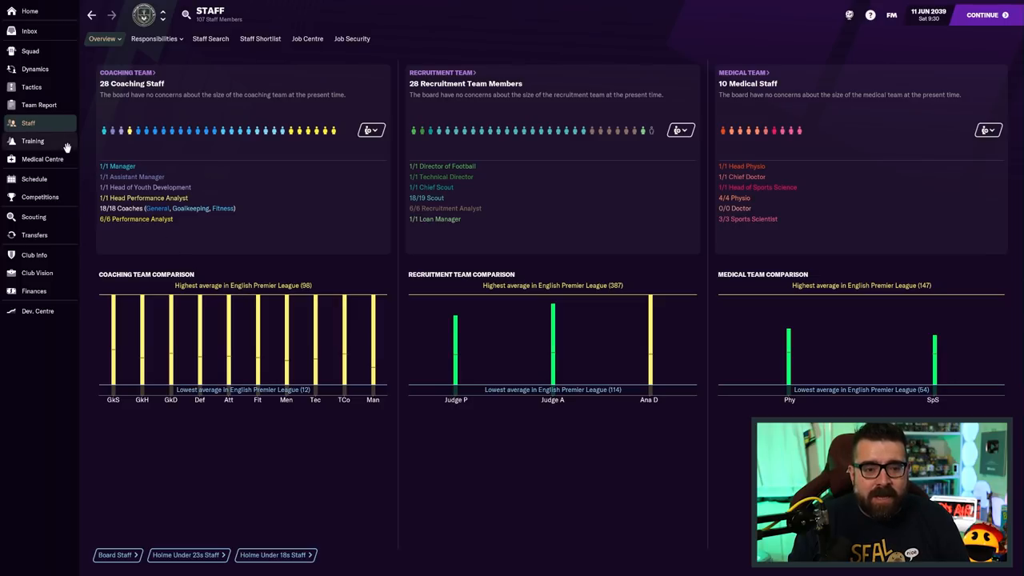
Return to the home overview showing the board delighted and Holme third
click(30, 12)
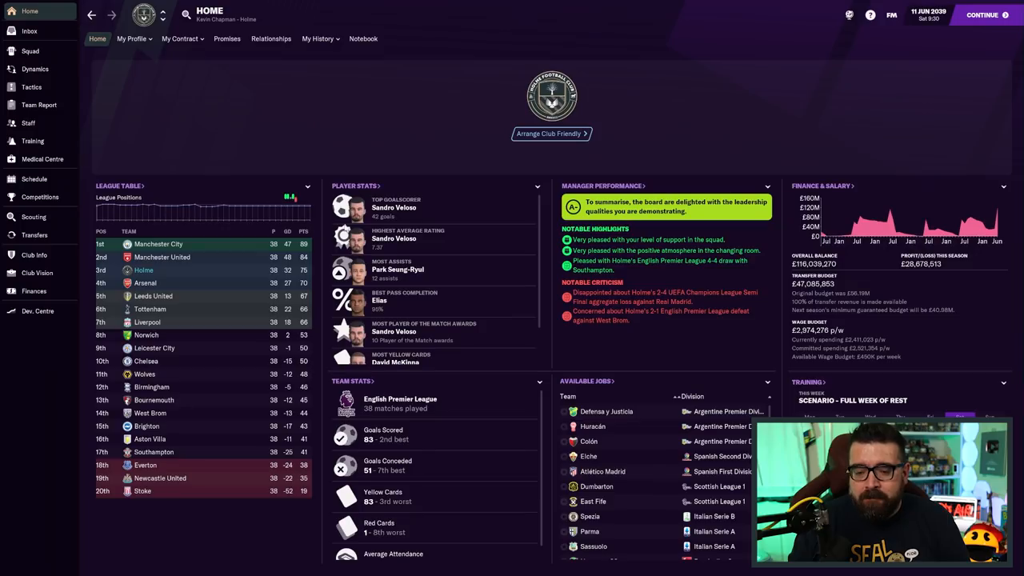
mouse_move(441, 238)
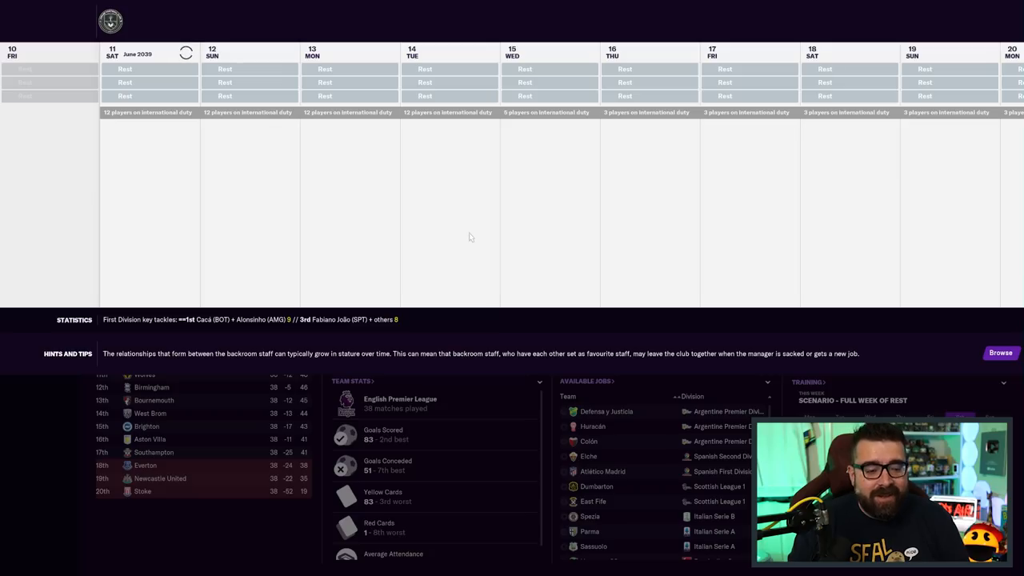
mouse_move(474, 235)
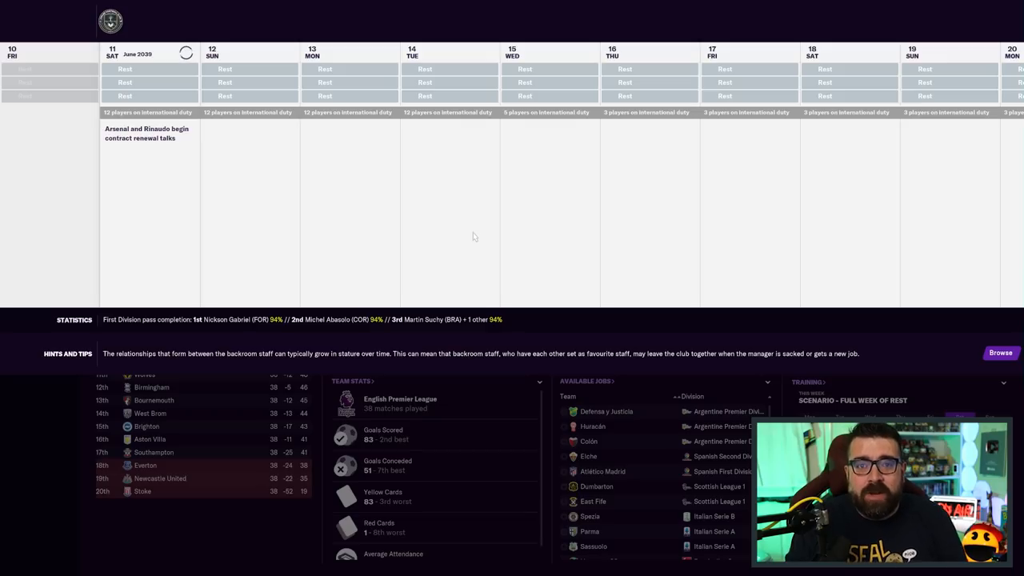
mouse_move(501, 228)
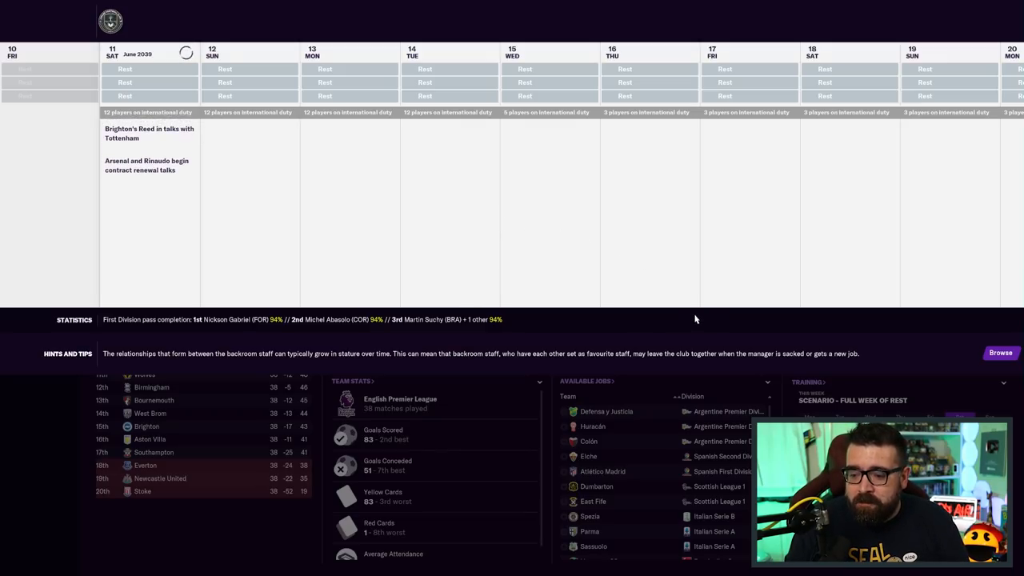
mouse_move(522, 371)
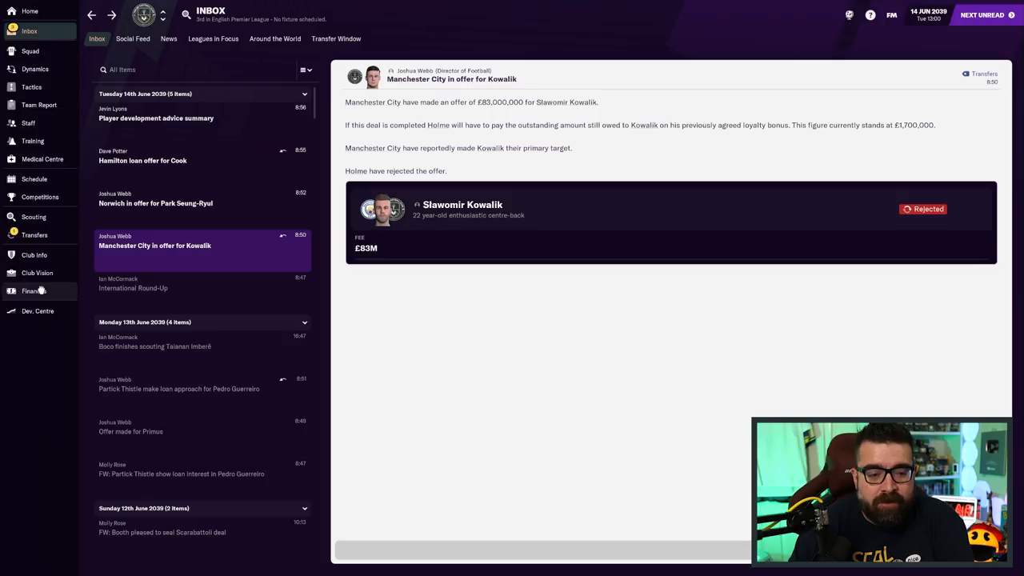
Check finances, reject Norwich's £116M bid for Park Seung-Ryul, and advance from 14 June
click(32, 291)
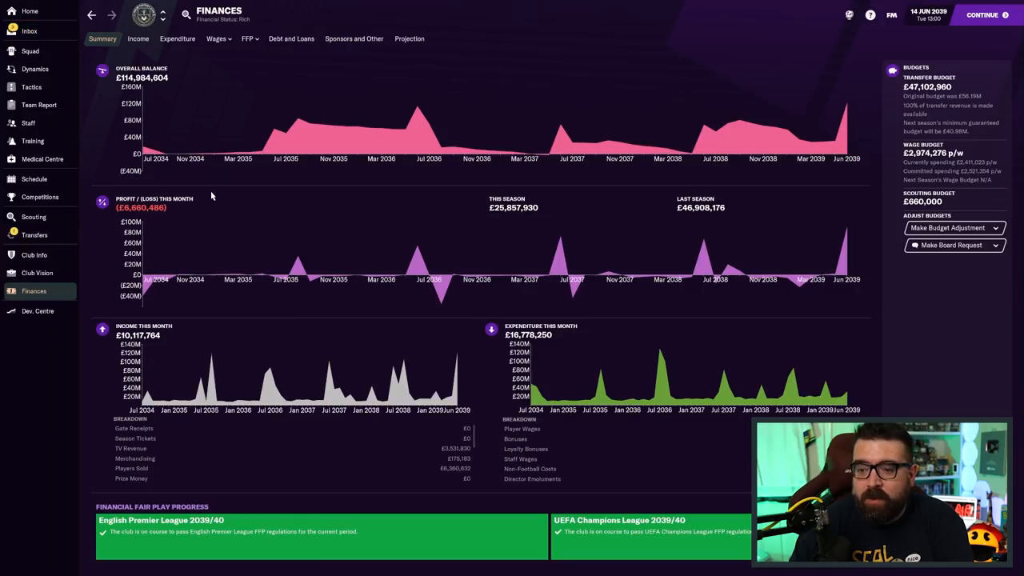
click(34, 31)
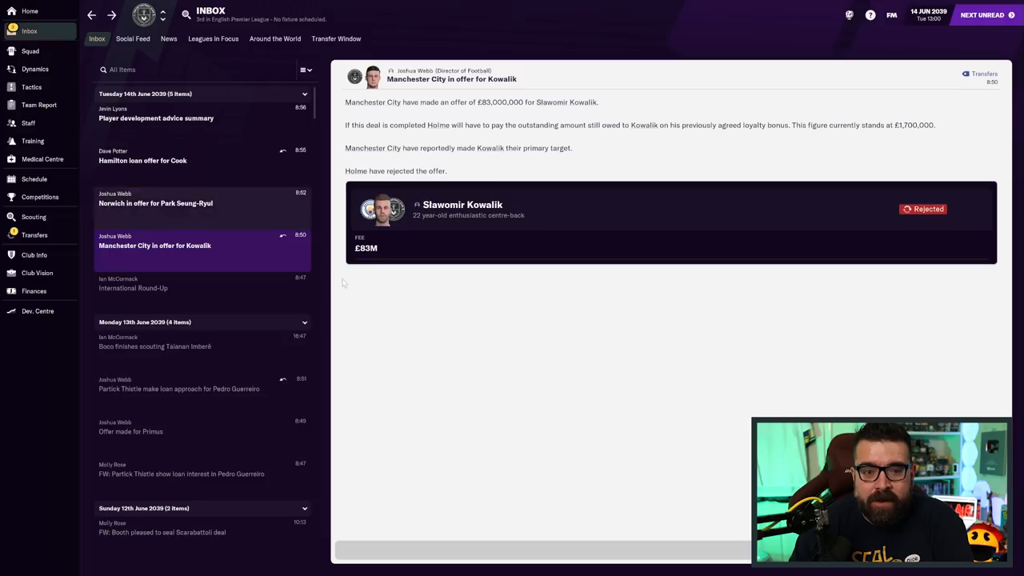
click(155, 203)
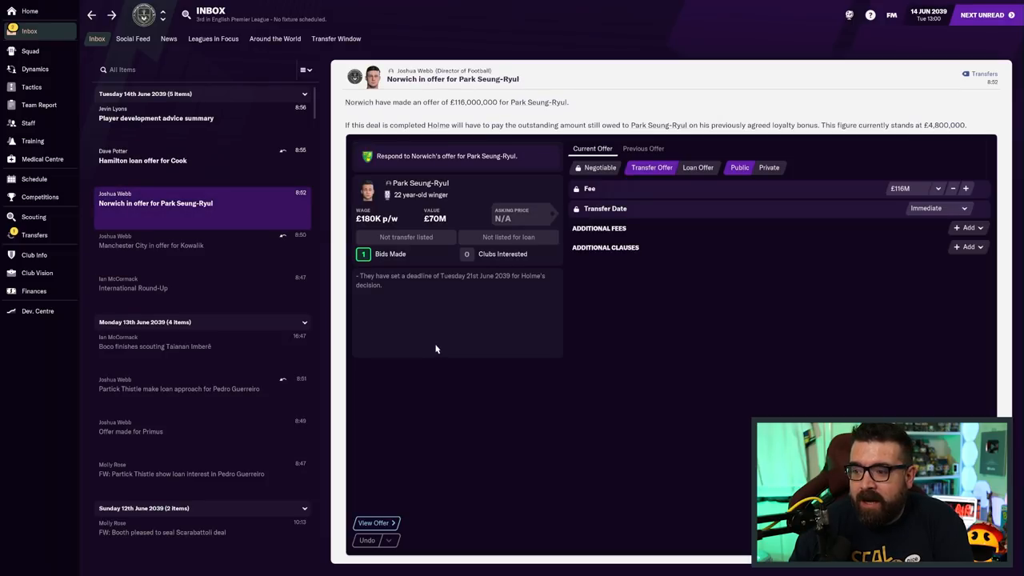
click(372, 523)
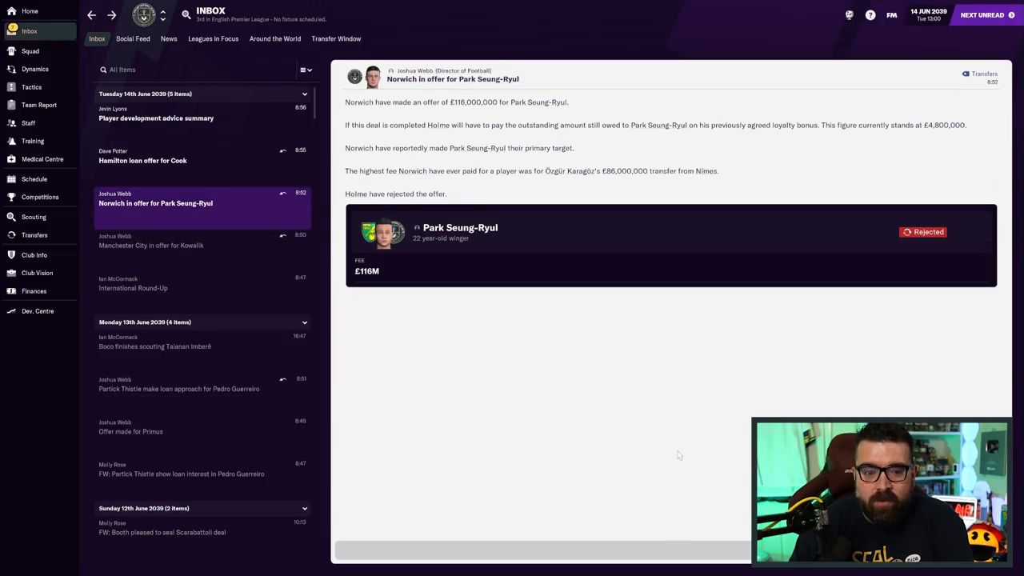
click(156, 117)
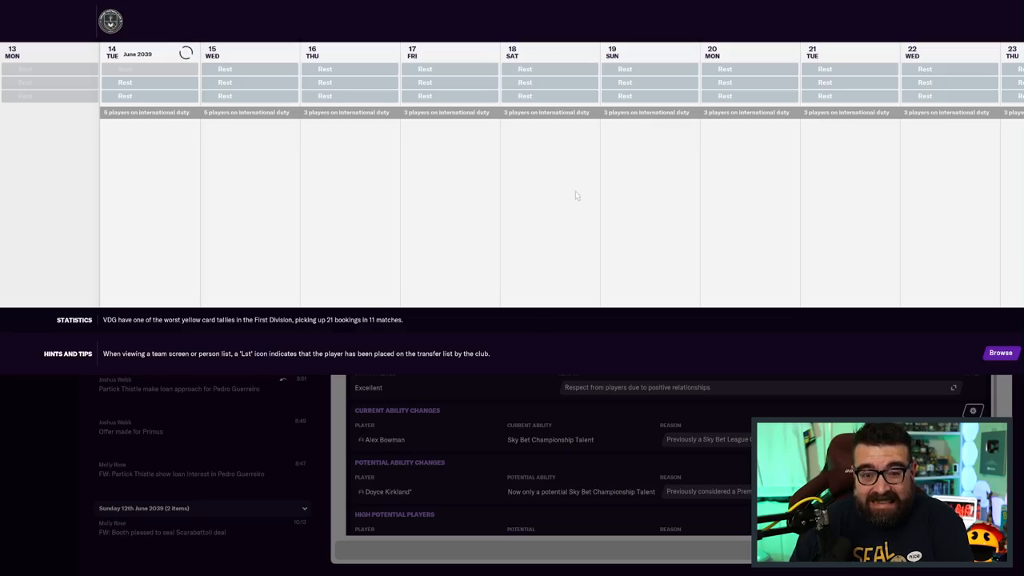
mouse_move(502, 235)
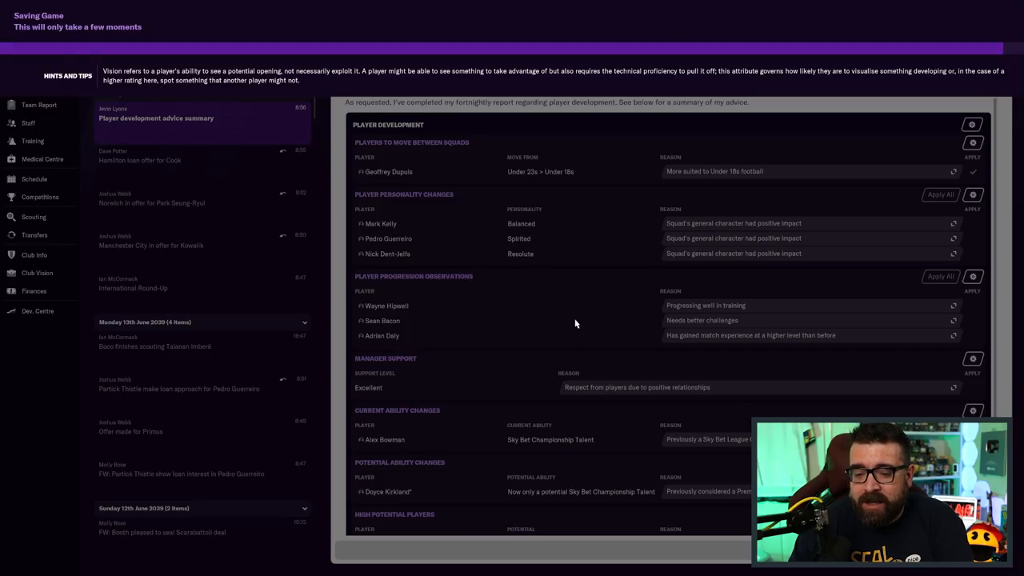
mouse_move(580, 312)
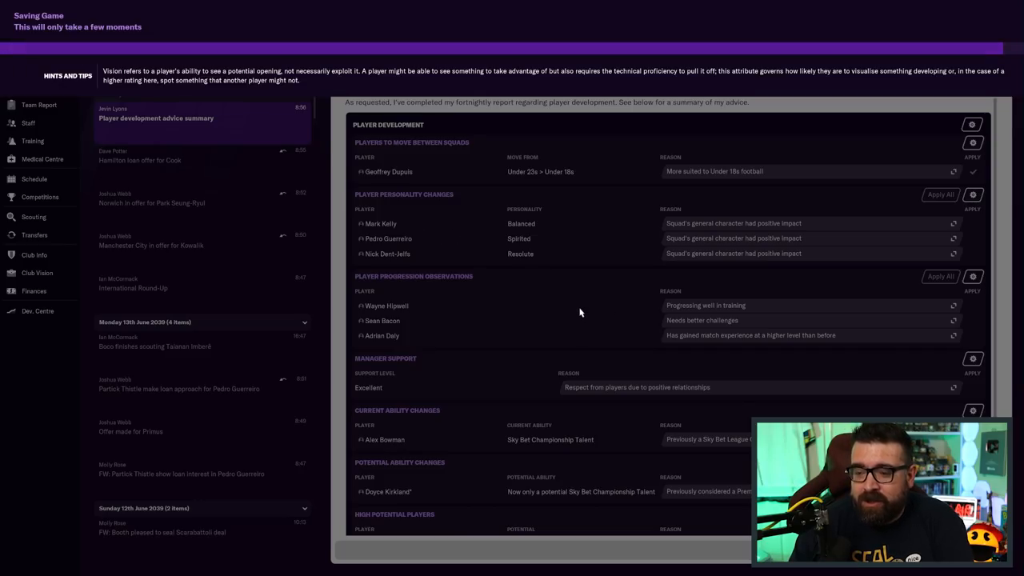
mouse_move(551, 293)
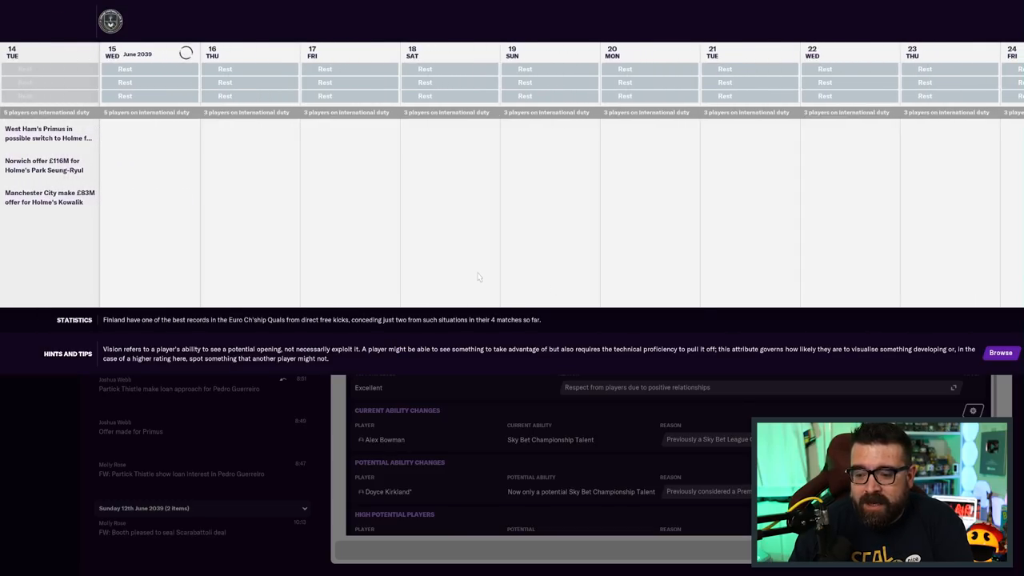
mouse_move(504, 279)
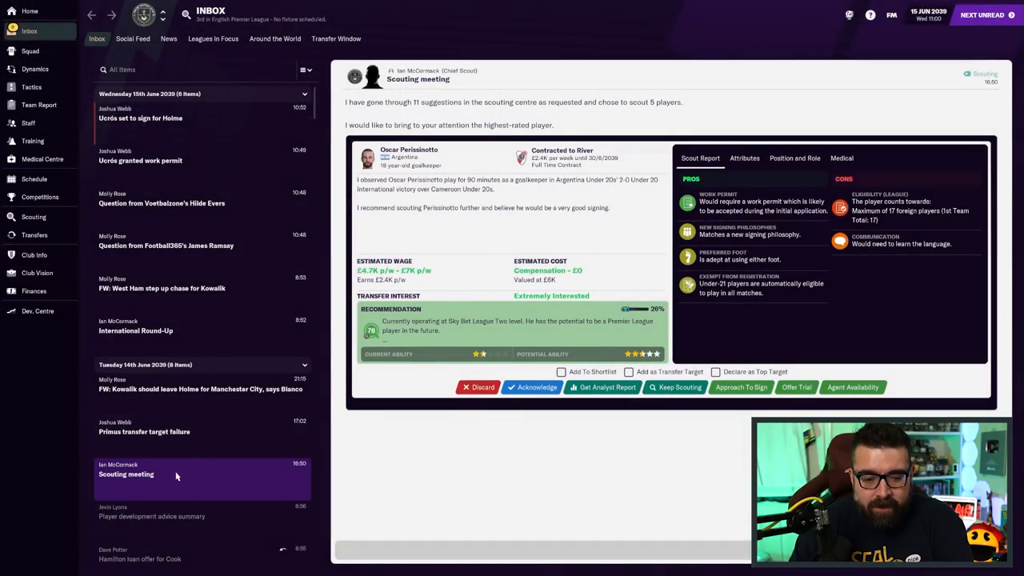
click(144, 431)
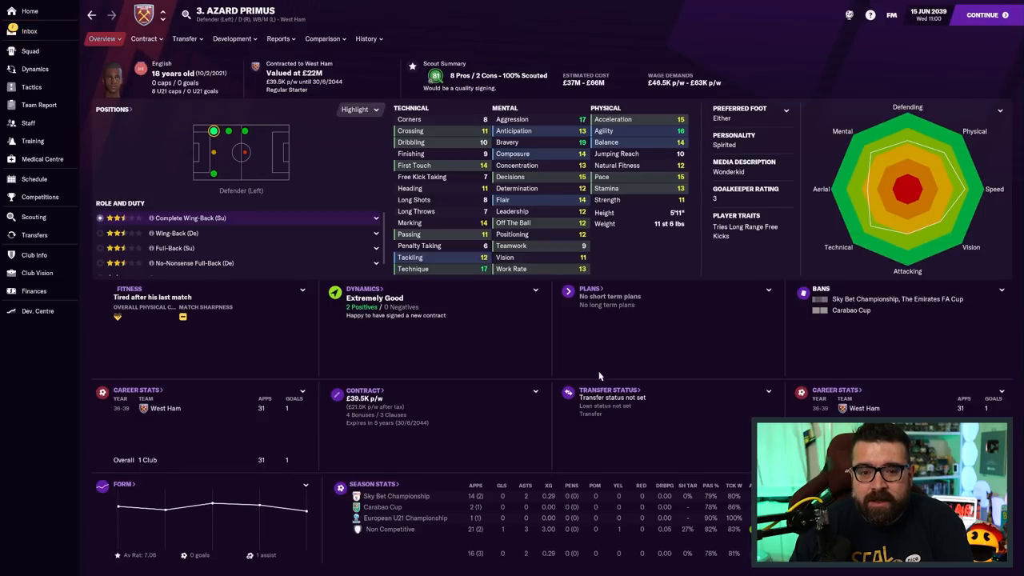
click(362, 39)
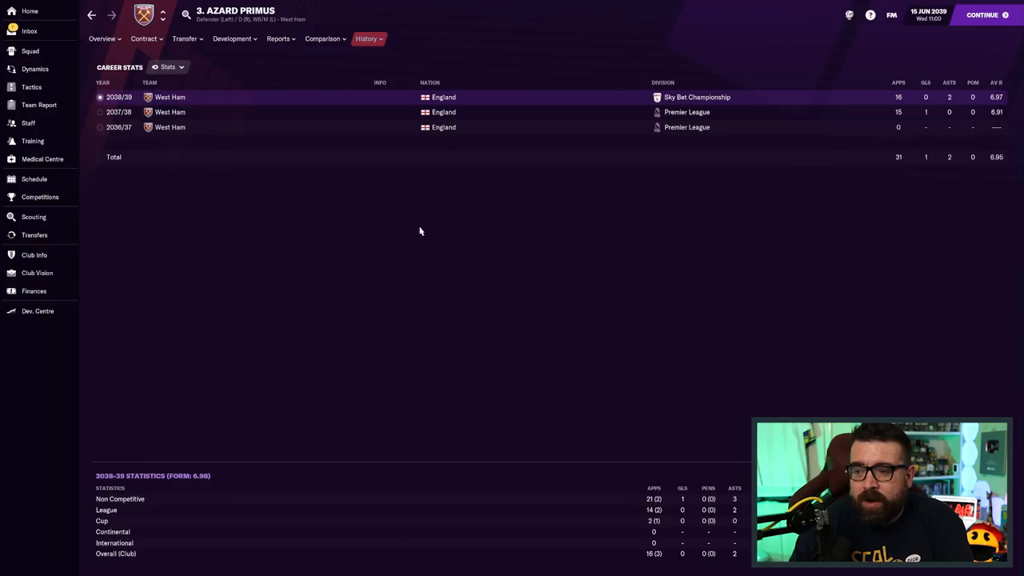
click(101, 38)
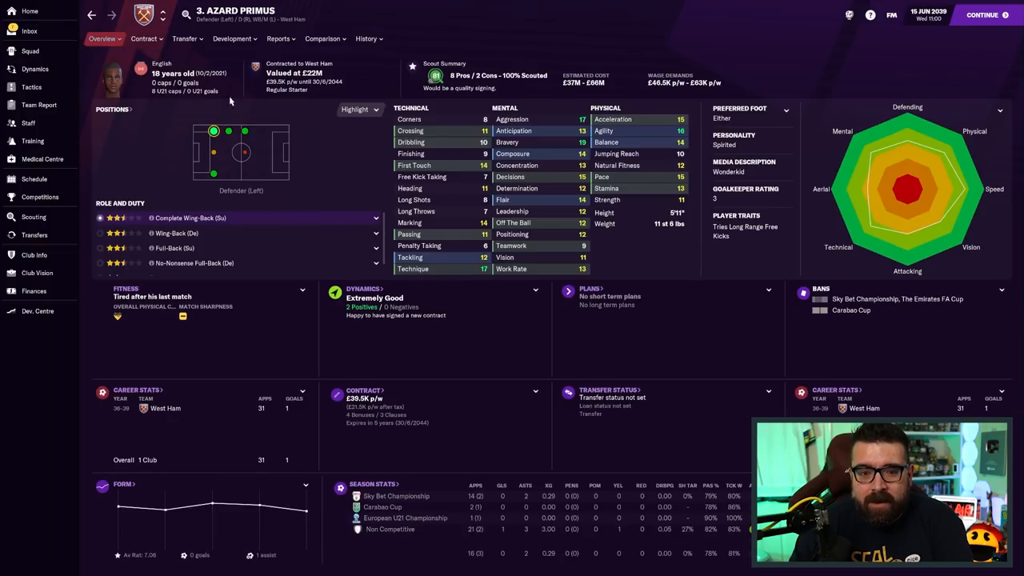
click(32, 32)
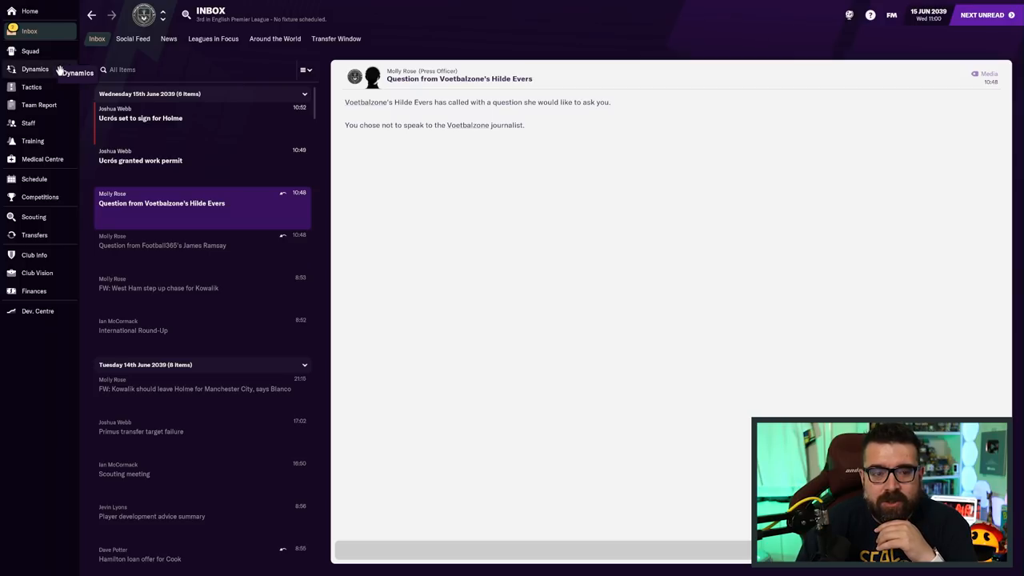
Check squad dynamics and Elder Ucrós's profile, then advance the game to 19 June
click(34, 69)
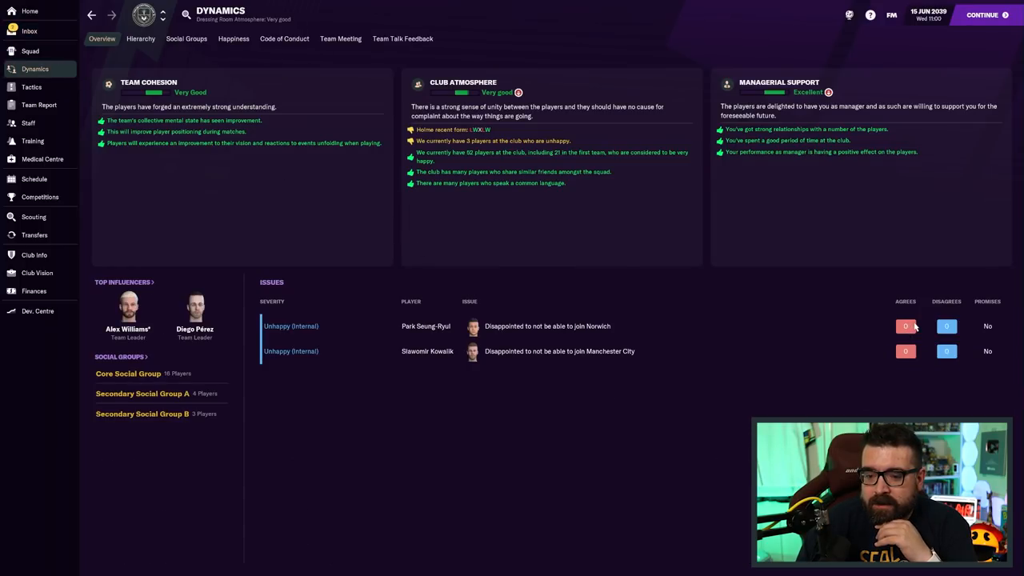
mouse_move(449, 309)
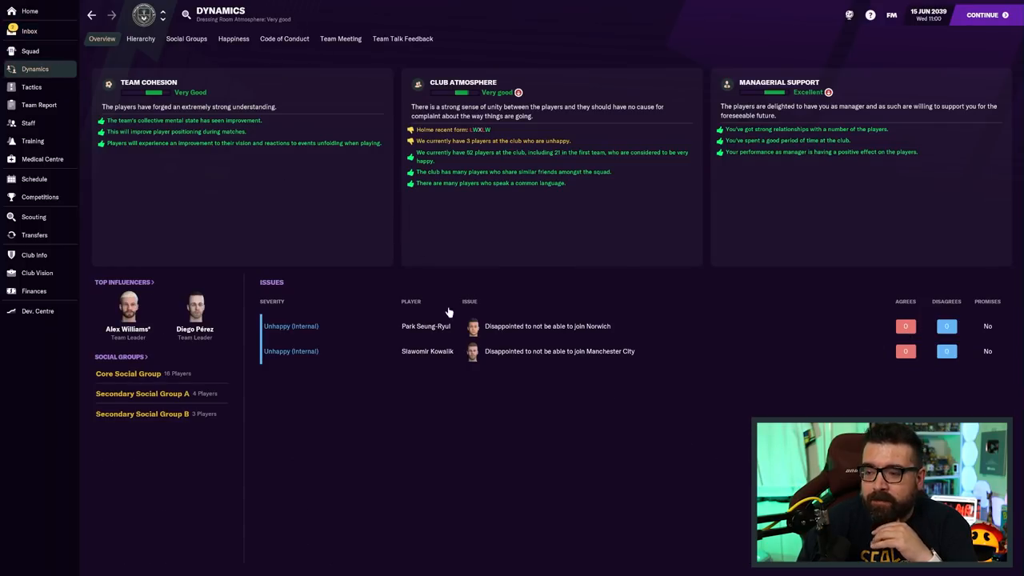
click(32, 31)
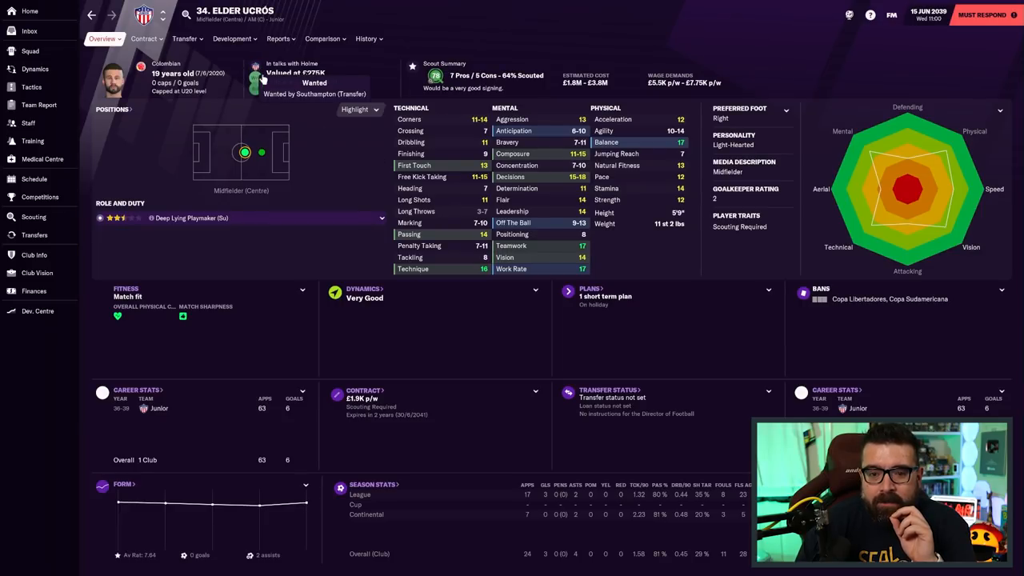
click(27, 31)
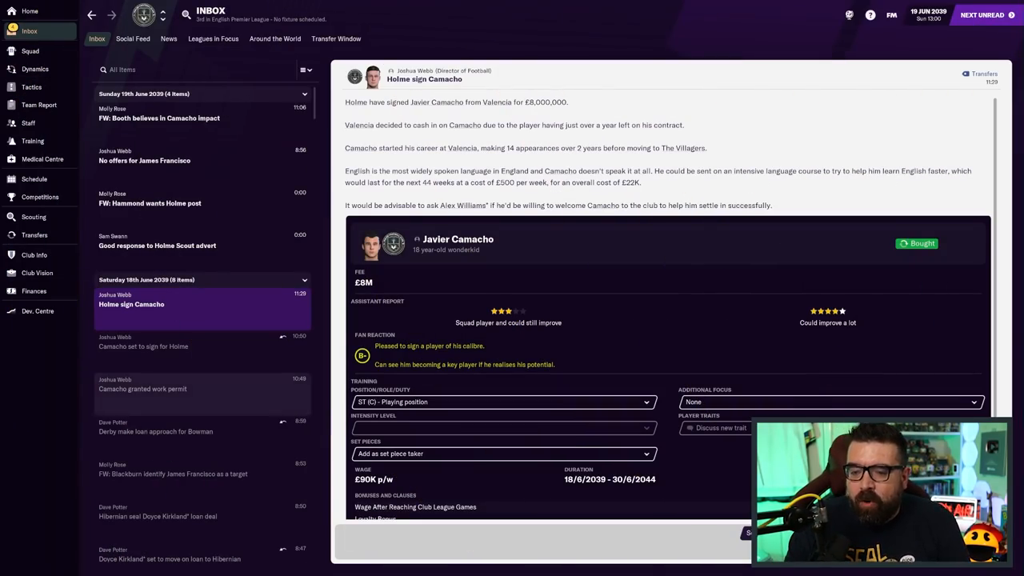
mouse_move(725, 428)
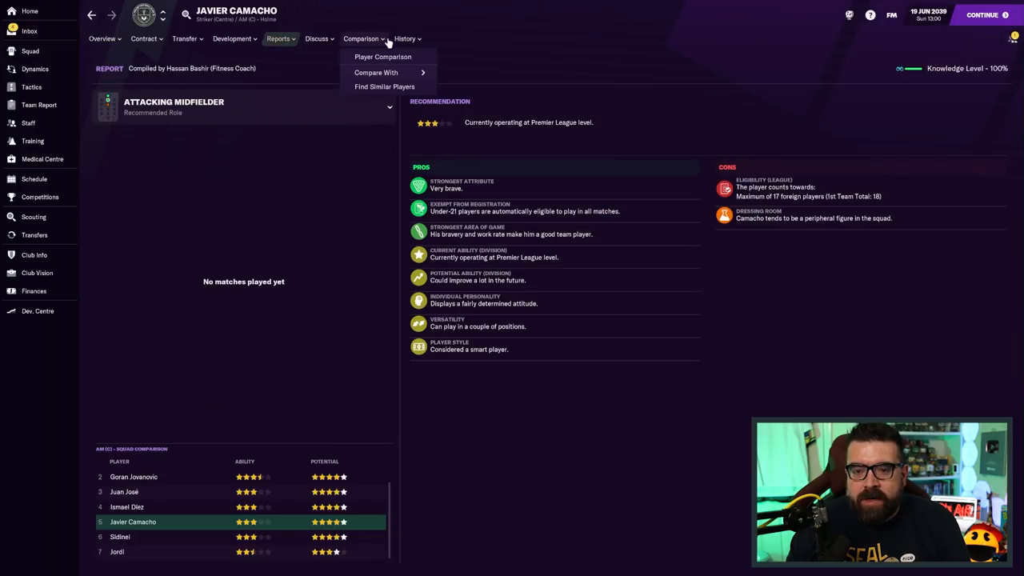
Review Camacho's Complete Forward report, coach report, personal details and career history
click(277, 476)
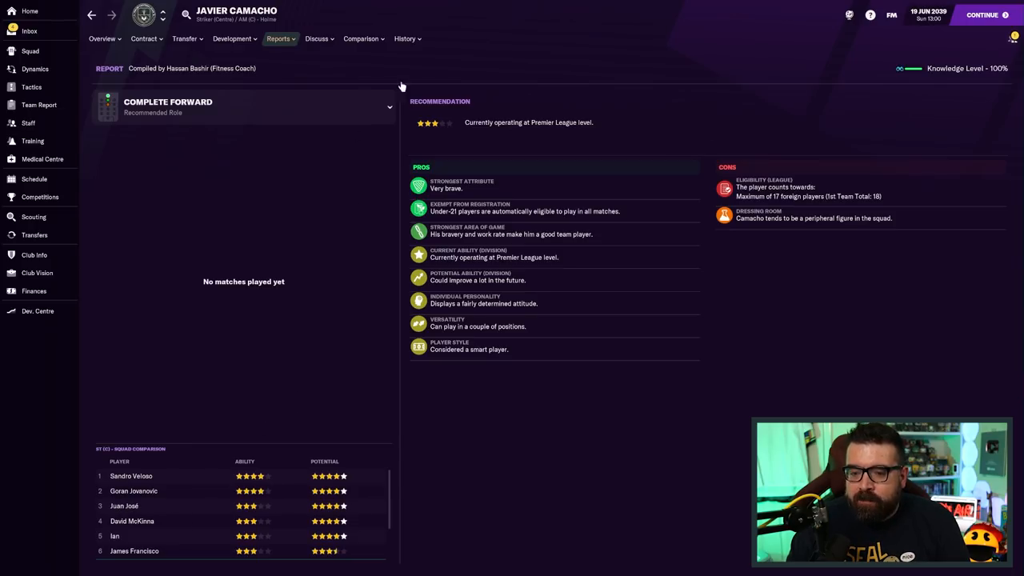
click(404, 39)
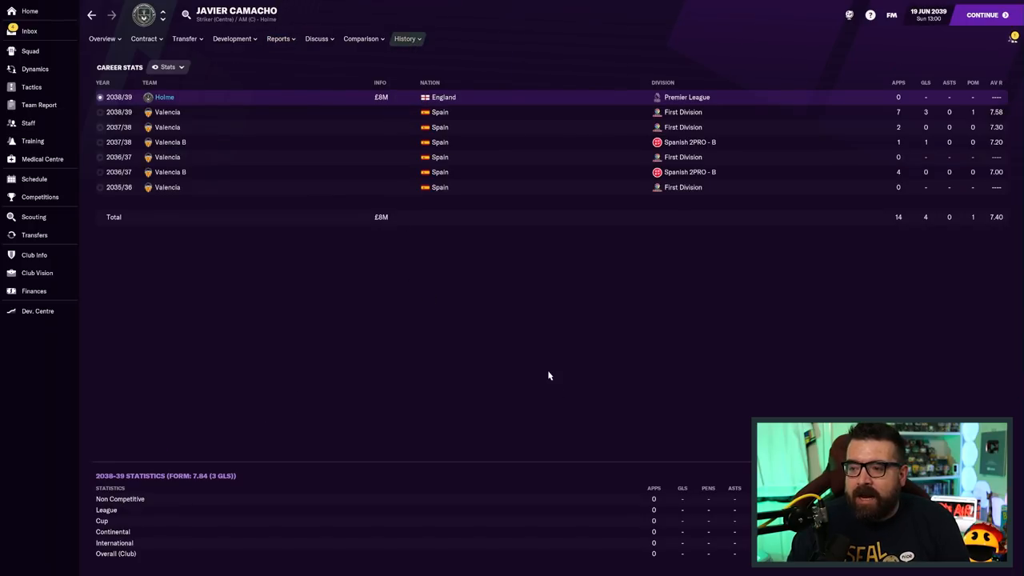
mouse_move(566, 391)
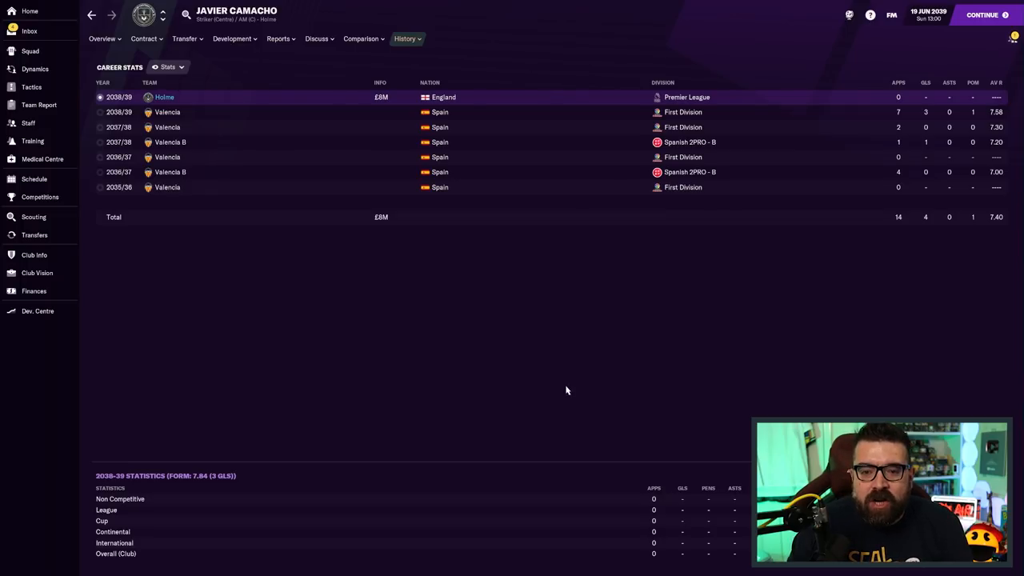
mouse_move(595, 340)
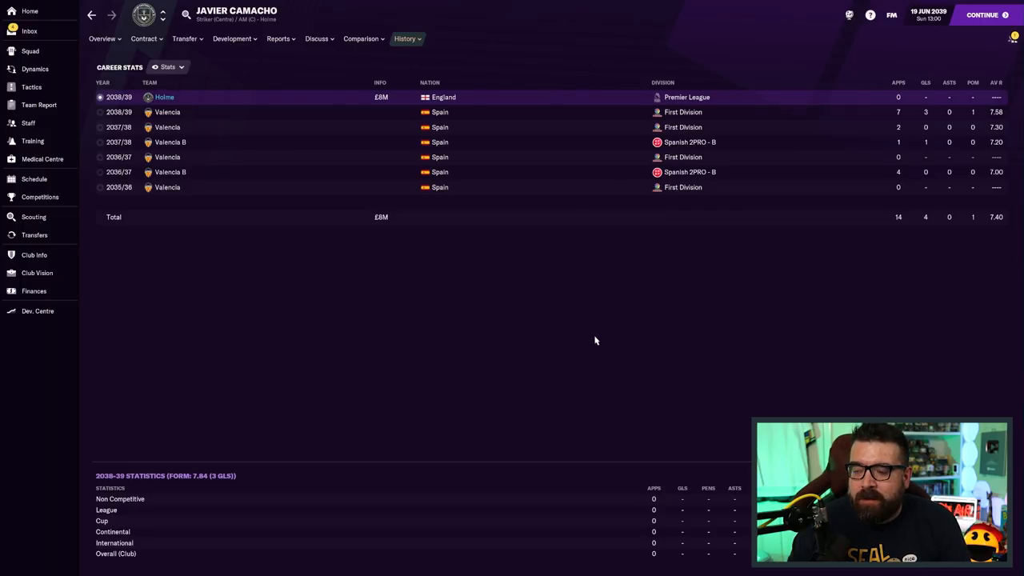
mouse_move(421, 172)
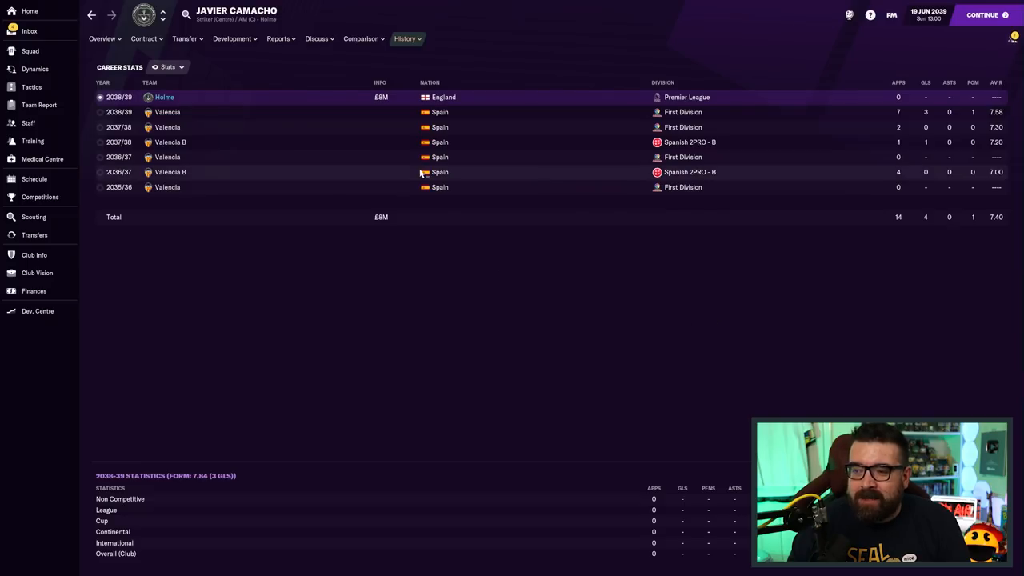
click(100, 38)
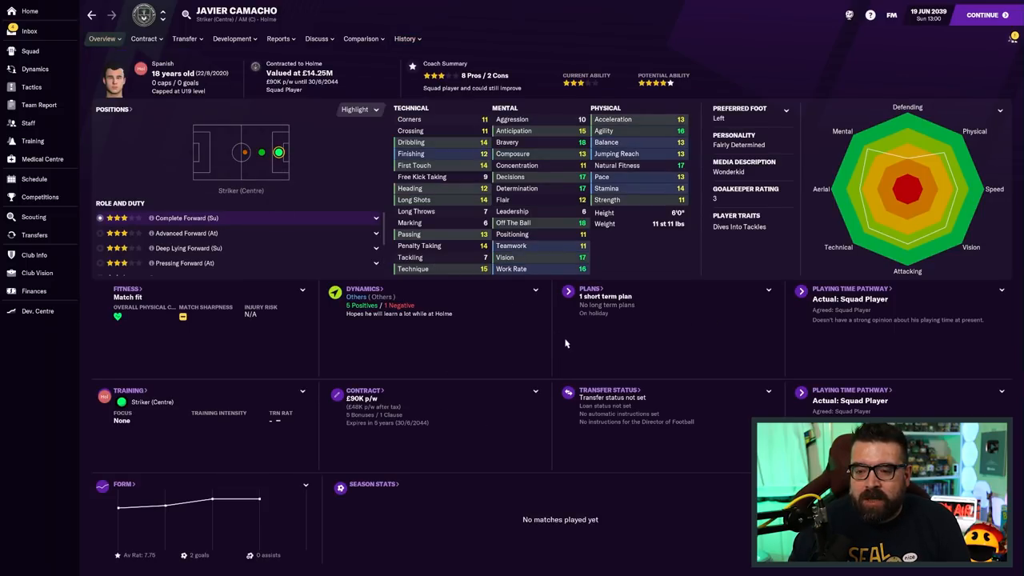
mouse_move(463, 299)
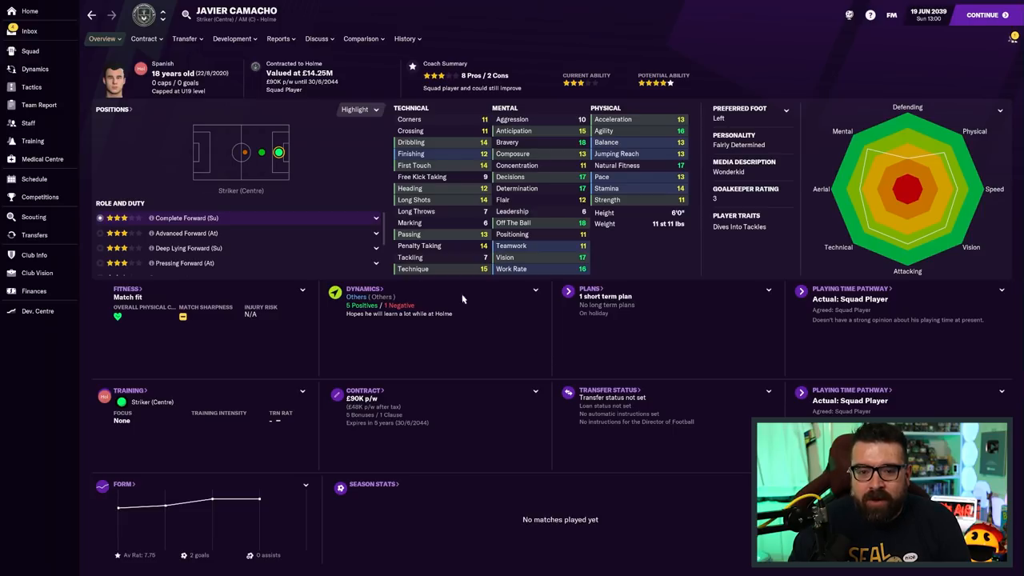
click(278, 38)
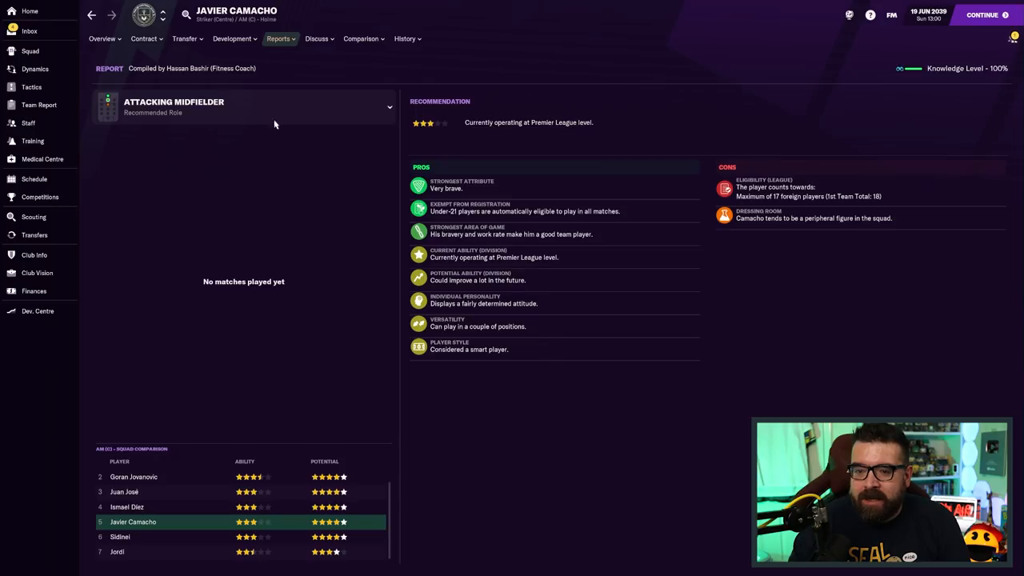
click(102, 38)
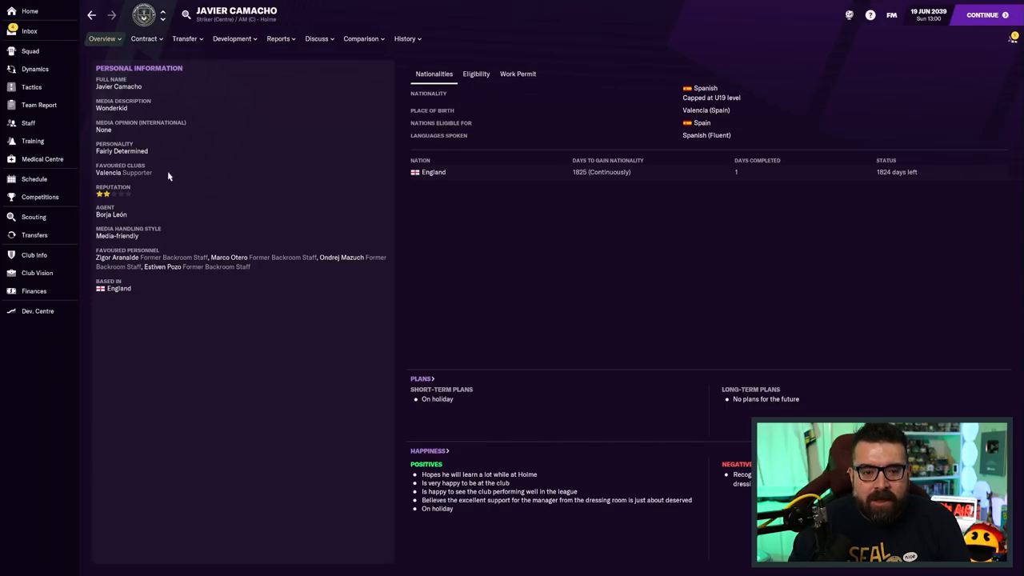
mouse_move(395, 67)
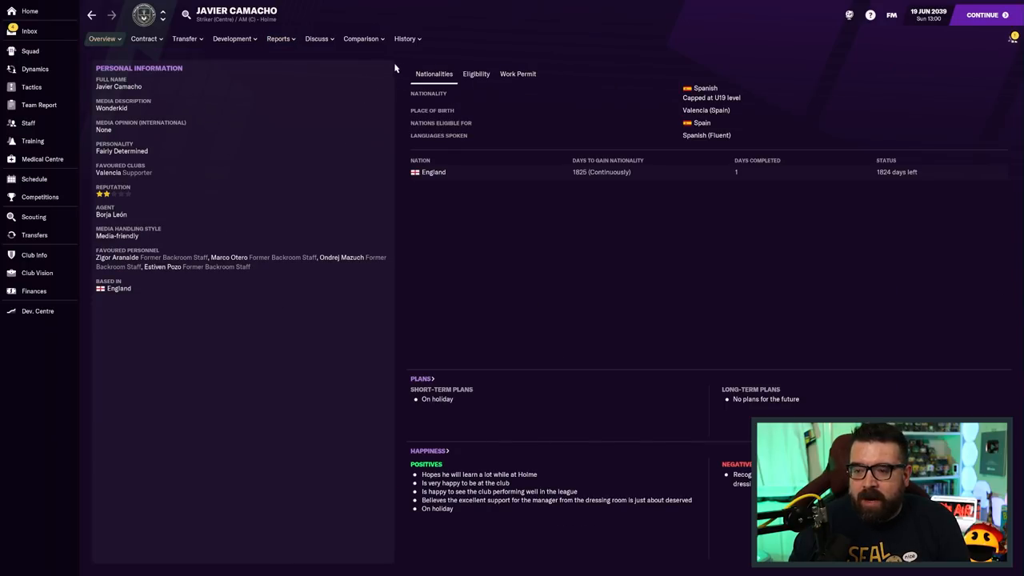
click(404, 39)
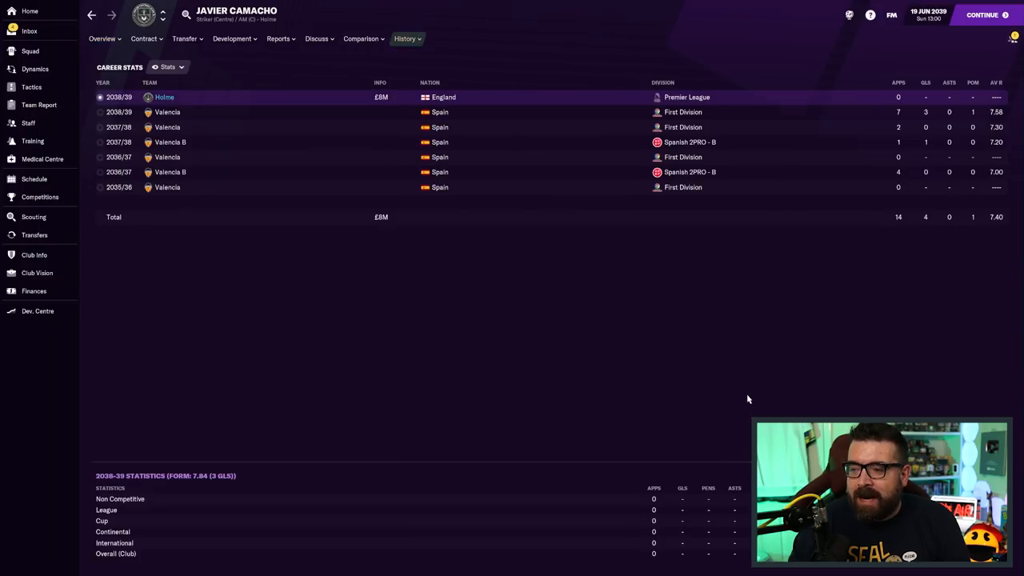
mouse_move(920, 133)
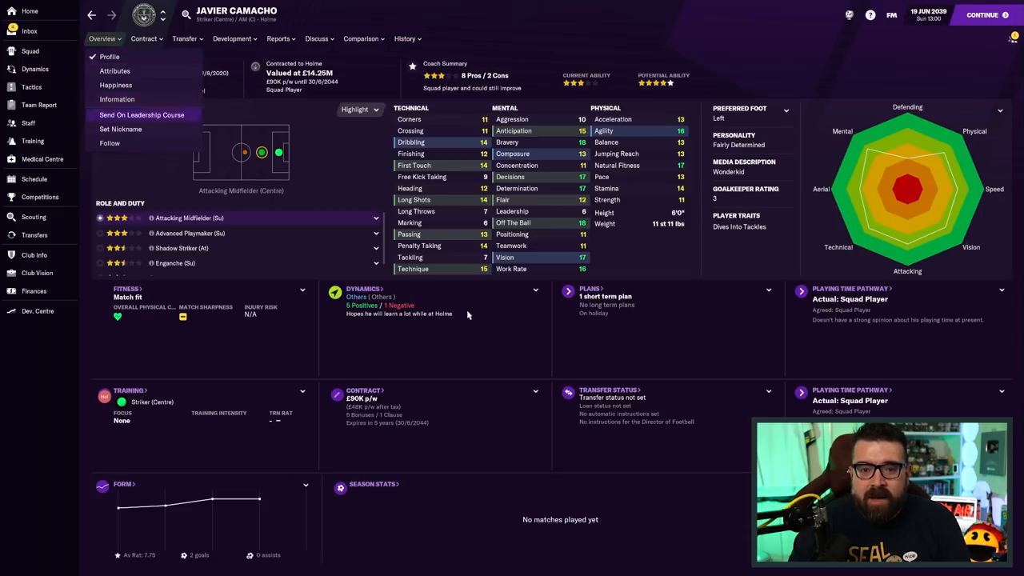
click(102, 38)
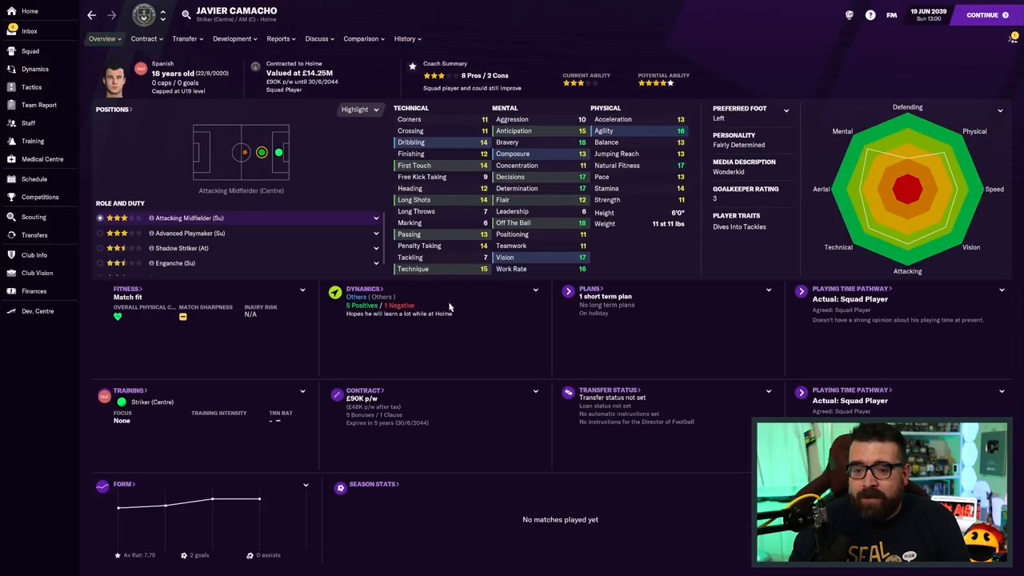
click(32, 31)
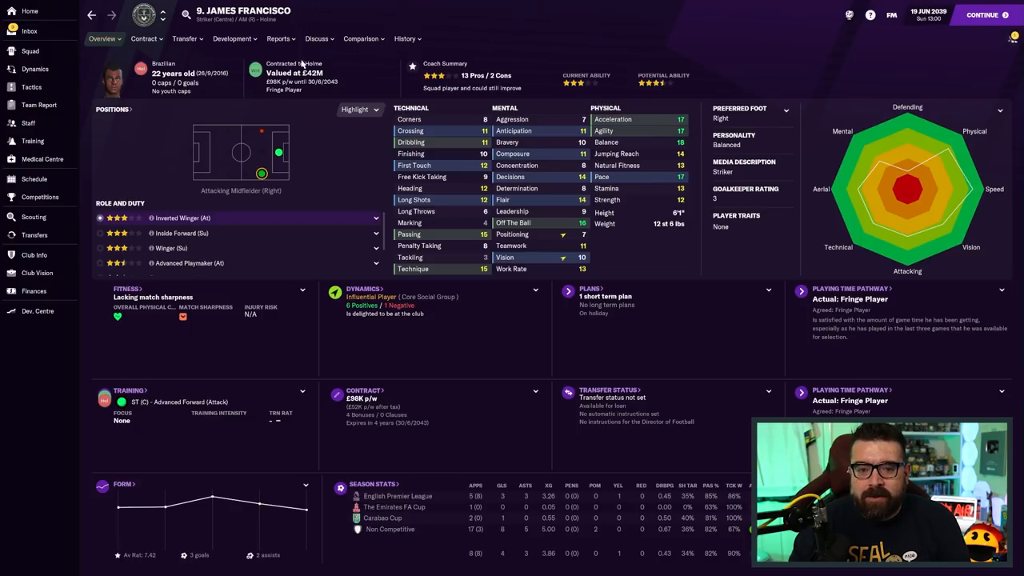
mouse_move(254, 93)
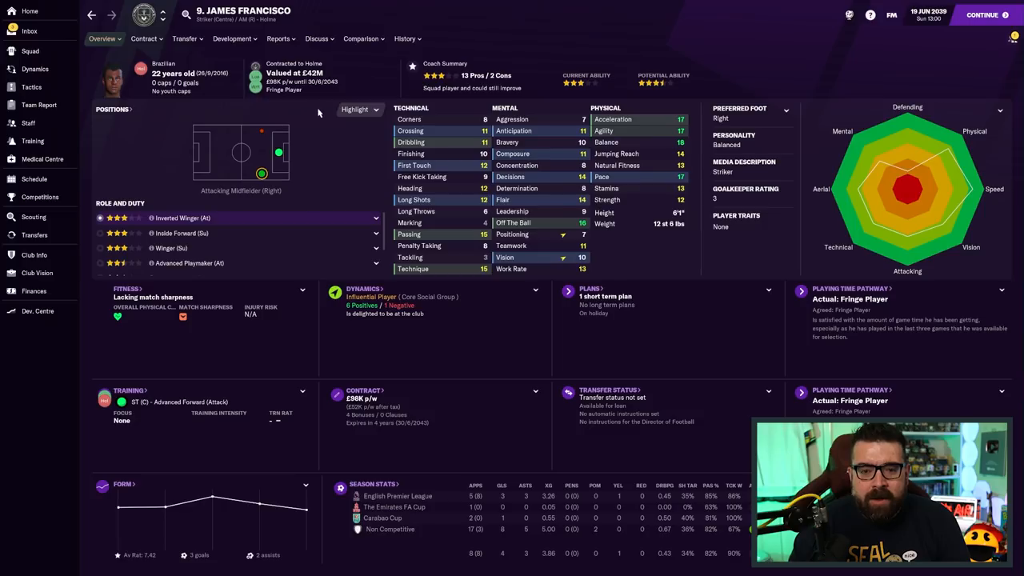
Check James Francisco's career stats (127 apps, 50 goals) and return to his overview
click(402, 38)
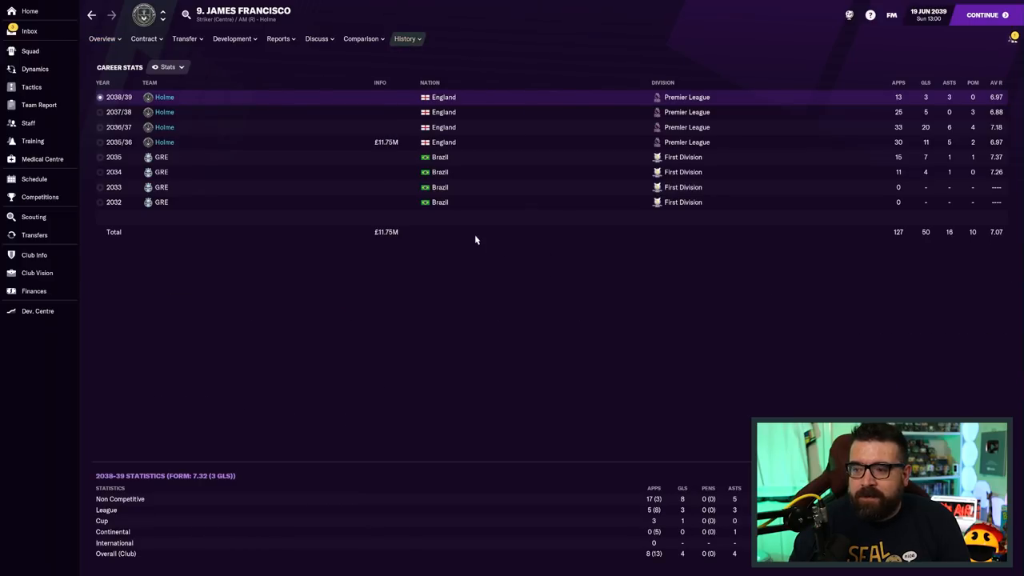
mouse_move(462, 259)
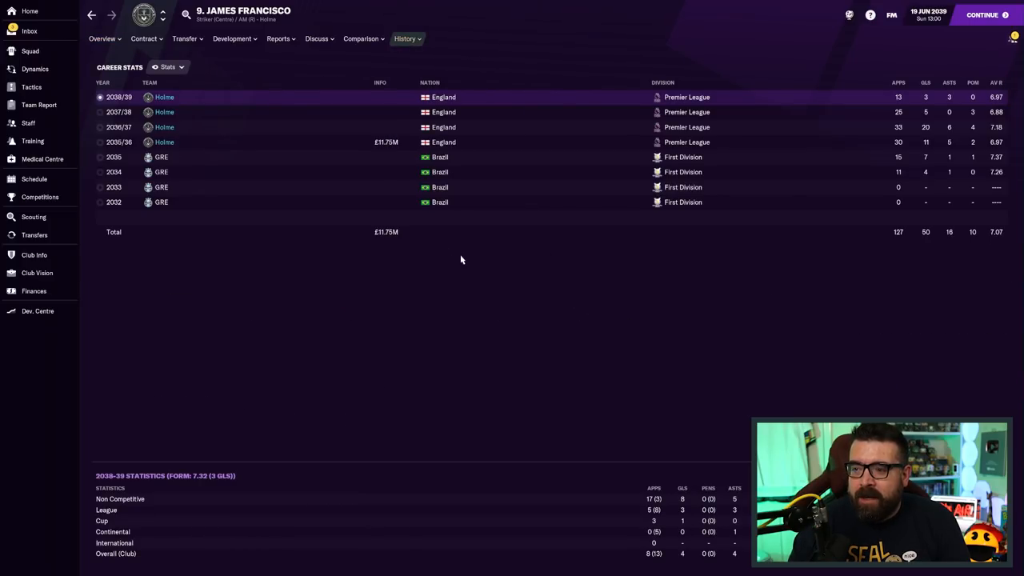
click(32, 31)
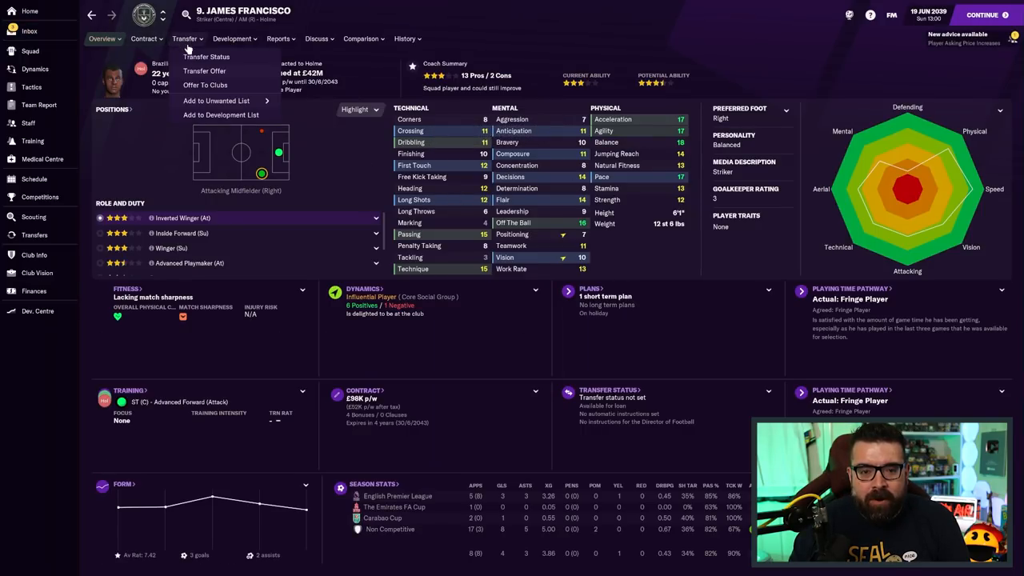
Offer James Francisco to other clubs at a £56M asking fee
click(205, 85)
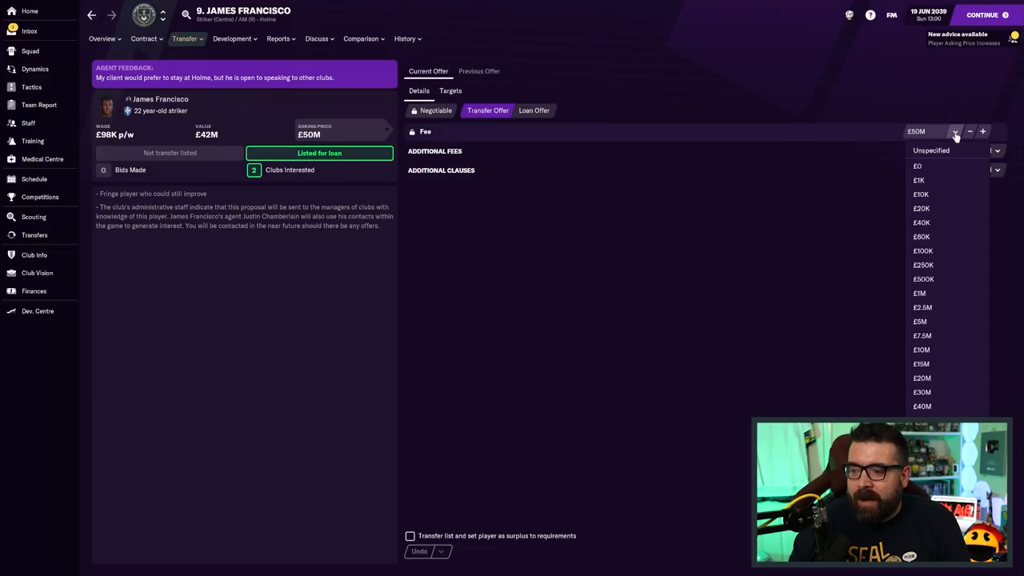
click(955, 131)
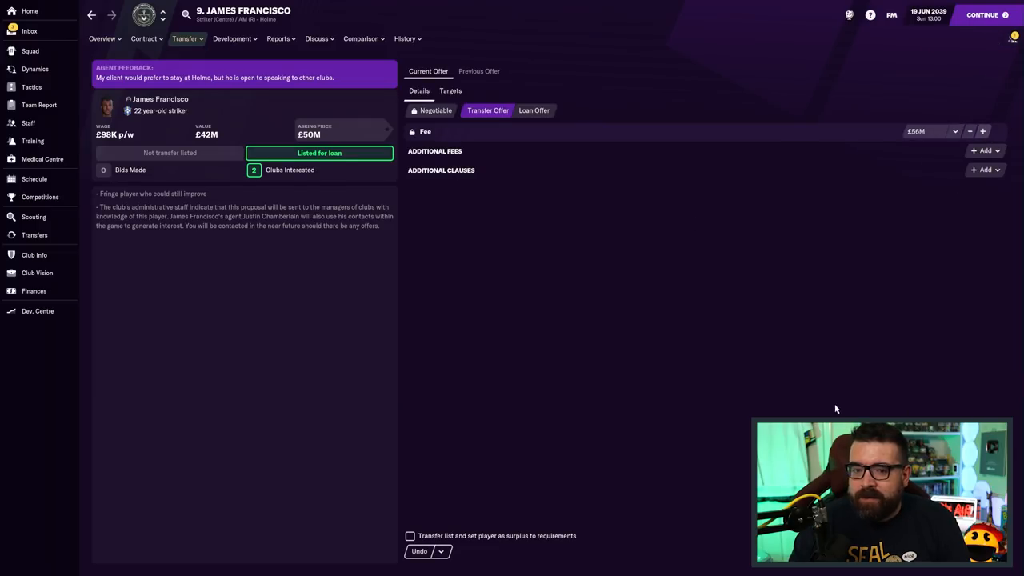
click(32, 30)
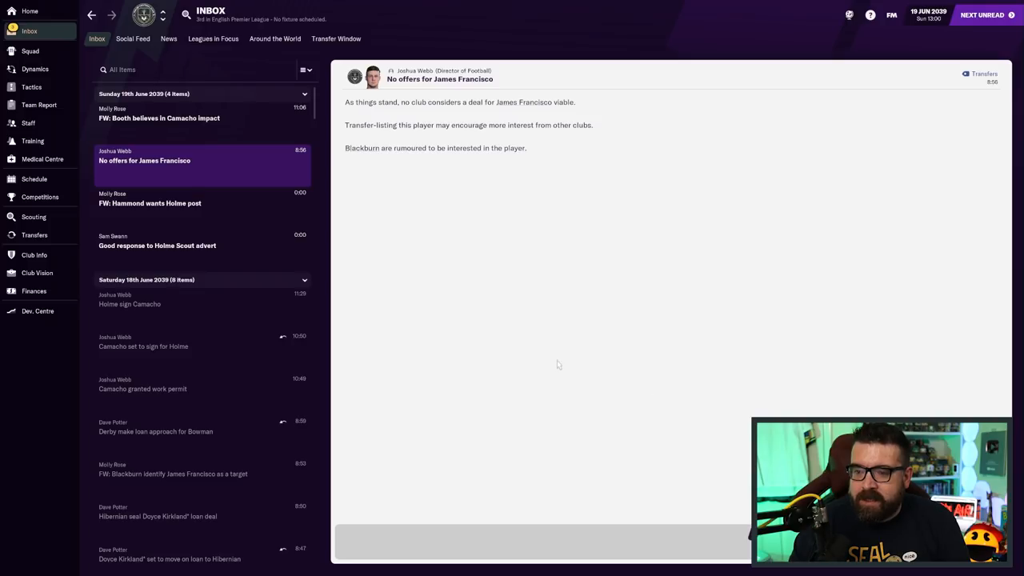
mouse_move(643, 254)
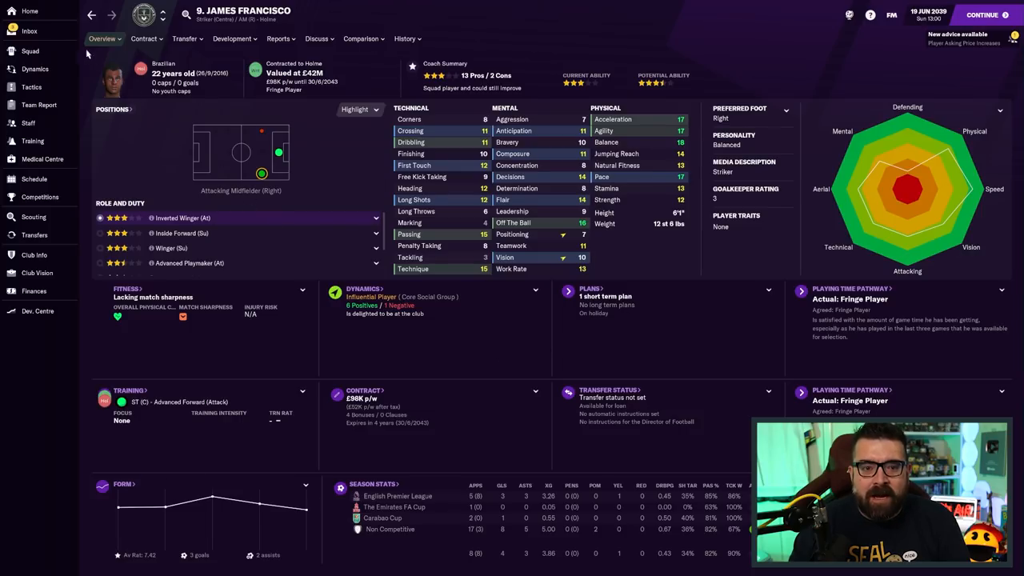
mouse_move(635, 275)
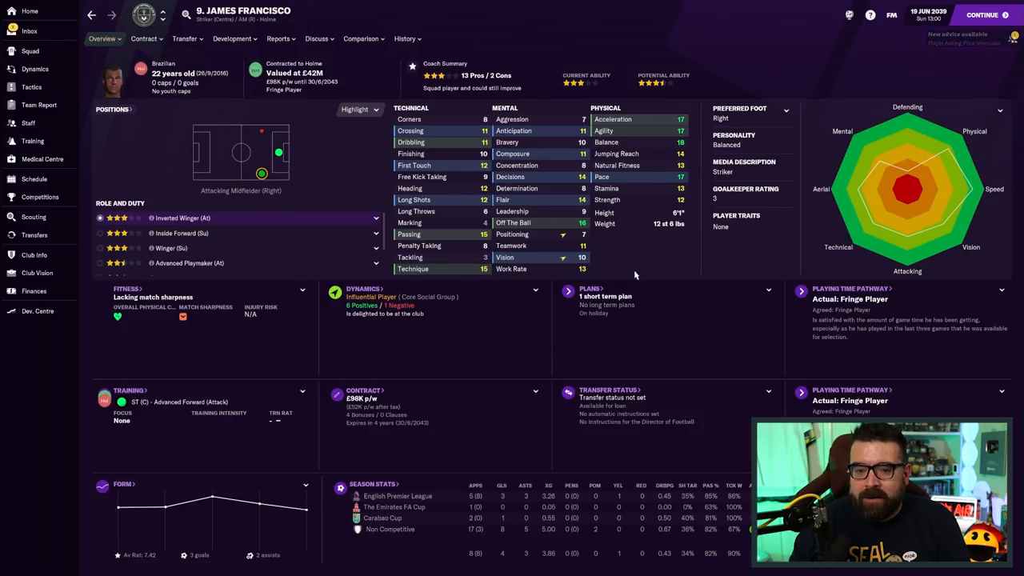
Recheck his career history, then return to the no-offers inbox message
click(403, 38)
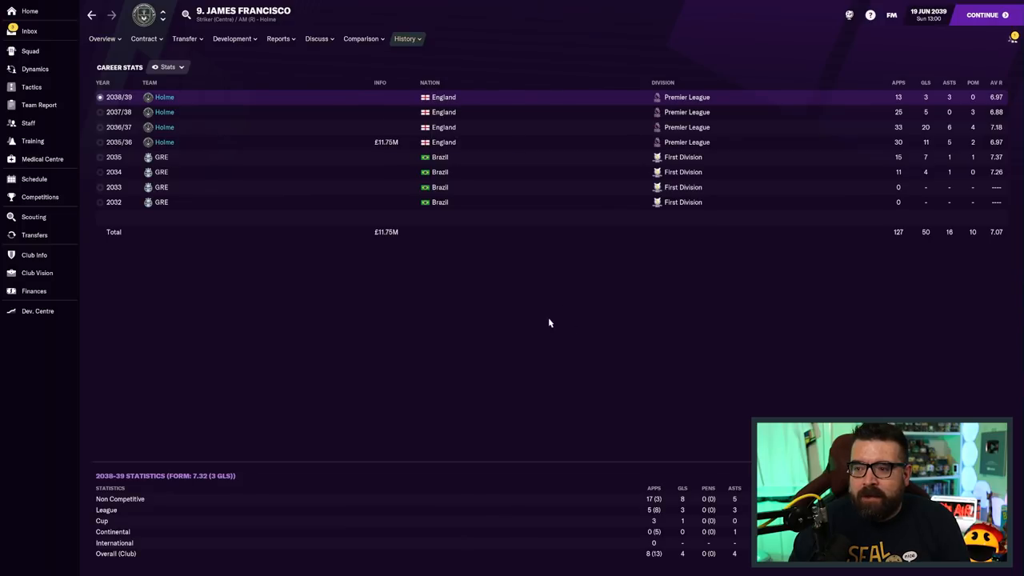
mouse_move(459, 252)
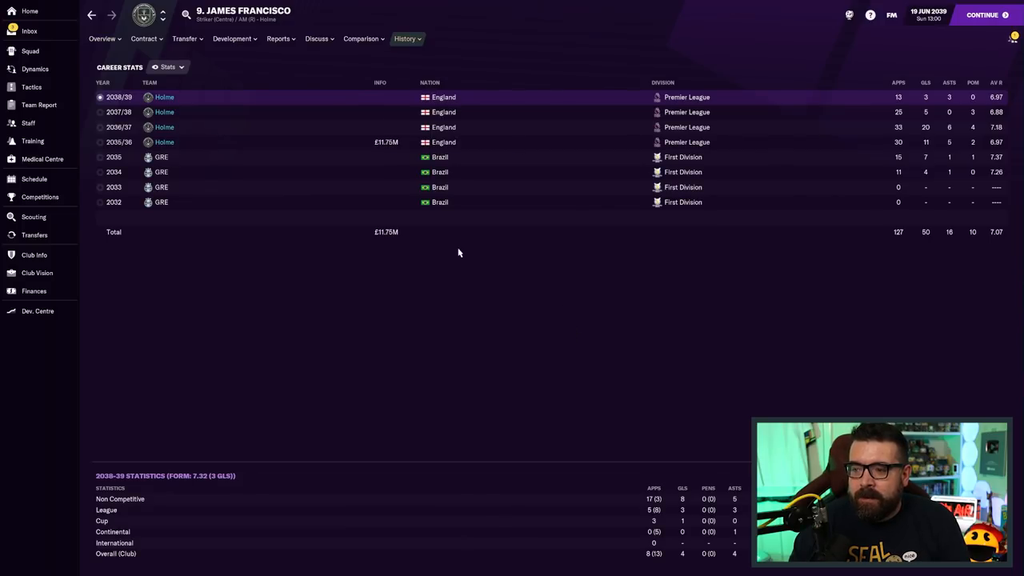
mouse_move(128, 38)
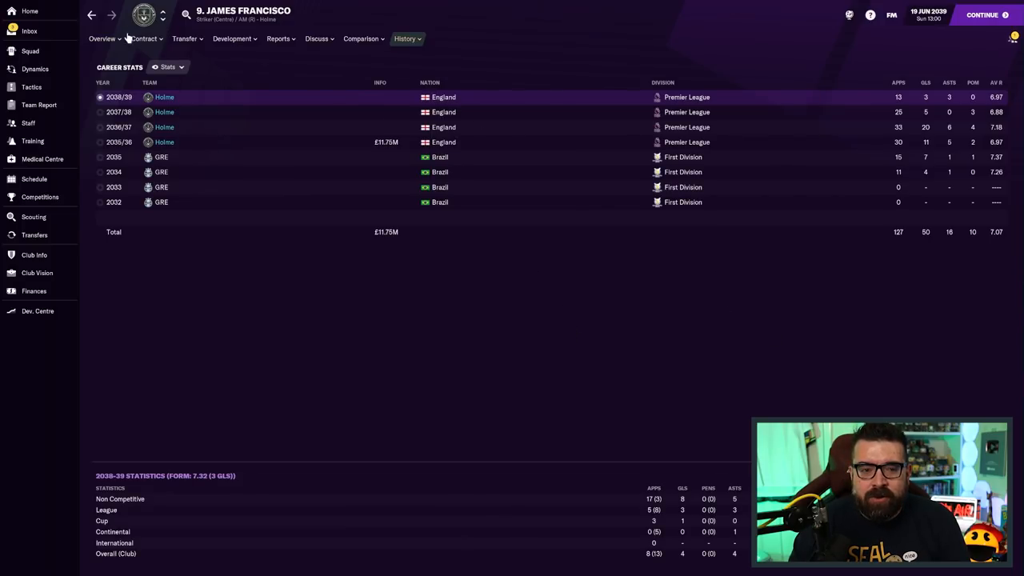
click(102, 38)
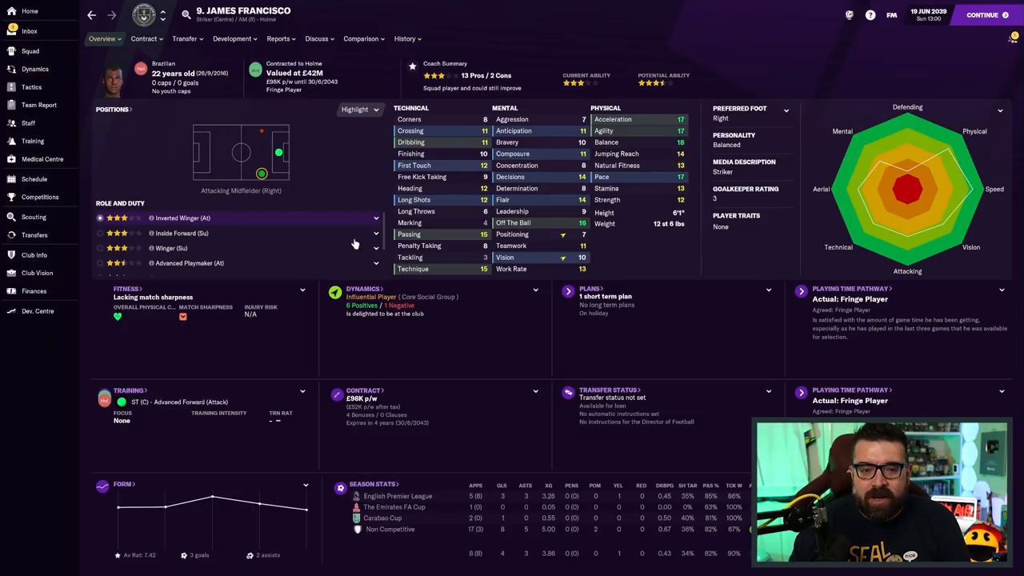
mouse_move(630, 219)
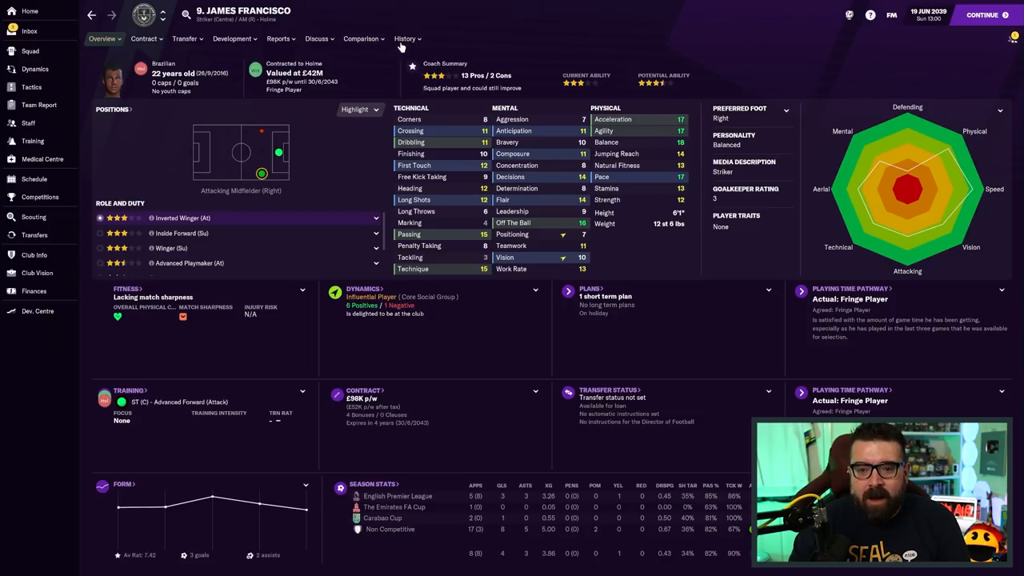
click(402, 38)
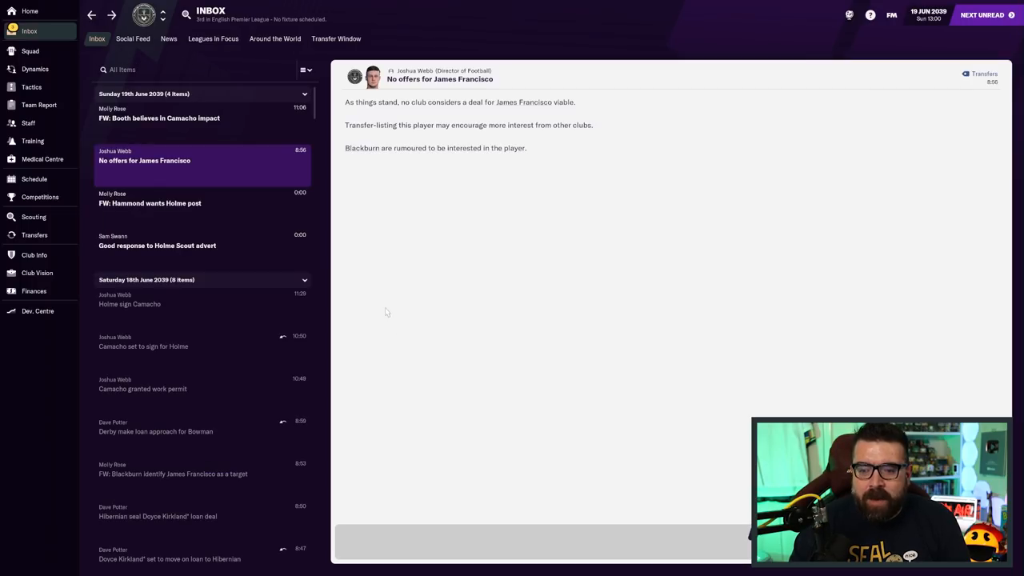
mouse_move(634, 396)
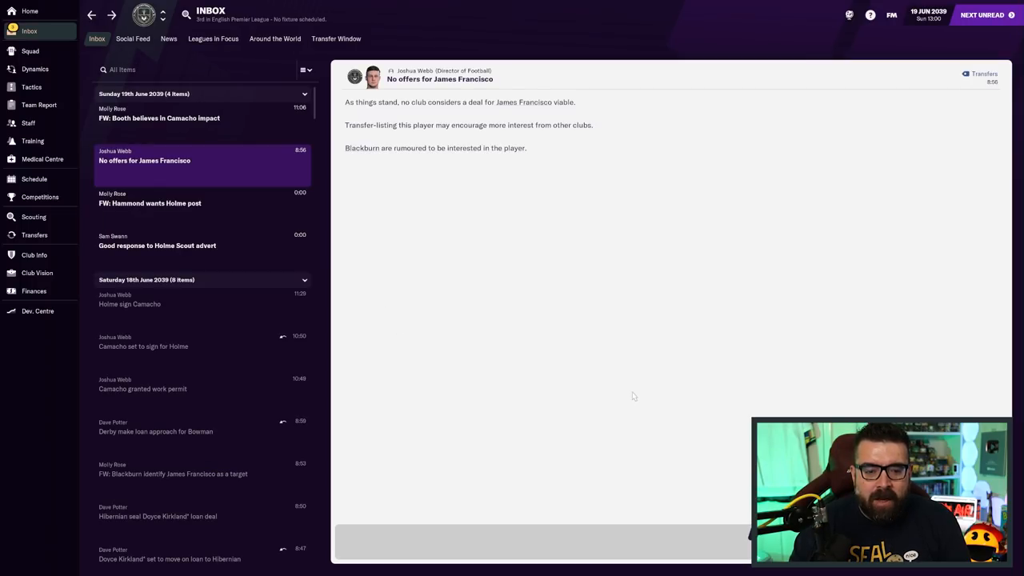
mouse_move(627, 362)
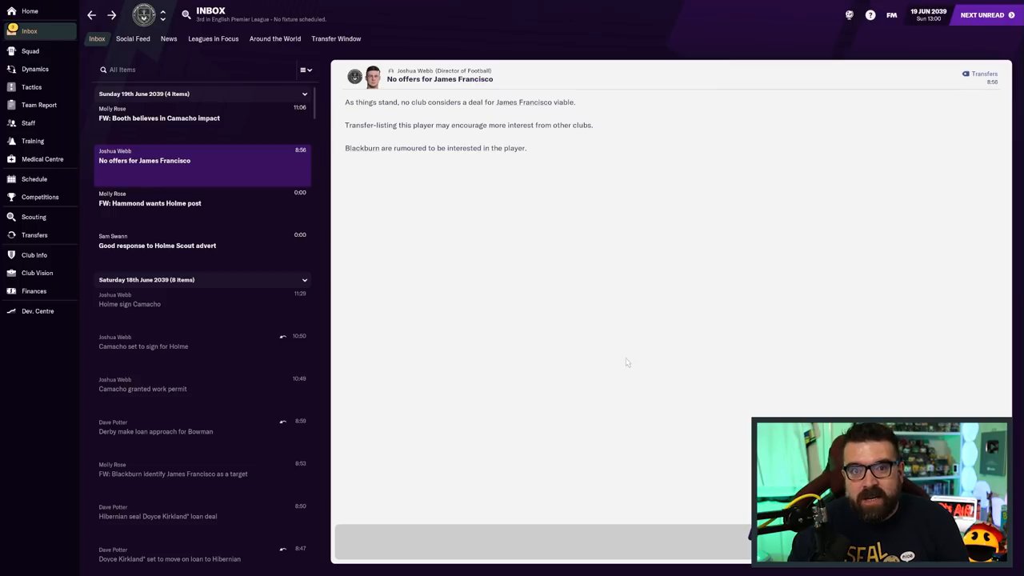
Hire Nick Hammond, the top Judge Player Potential applicant, as Holme's scout
click(157, 245)
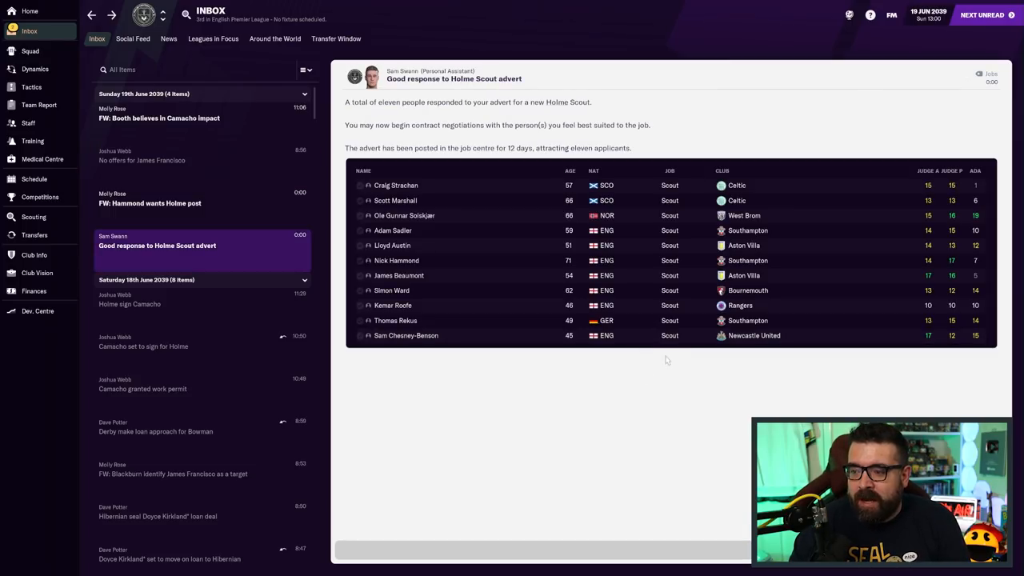
mouse_move(939, 179)
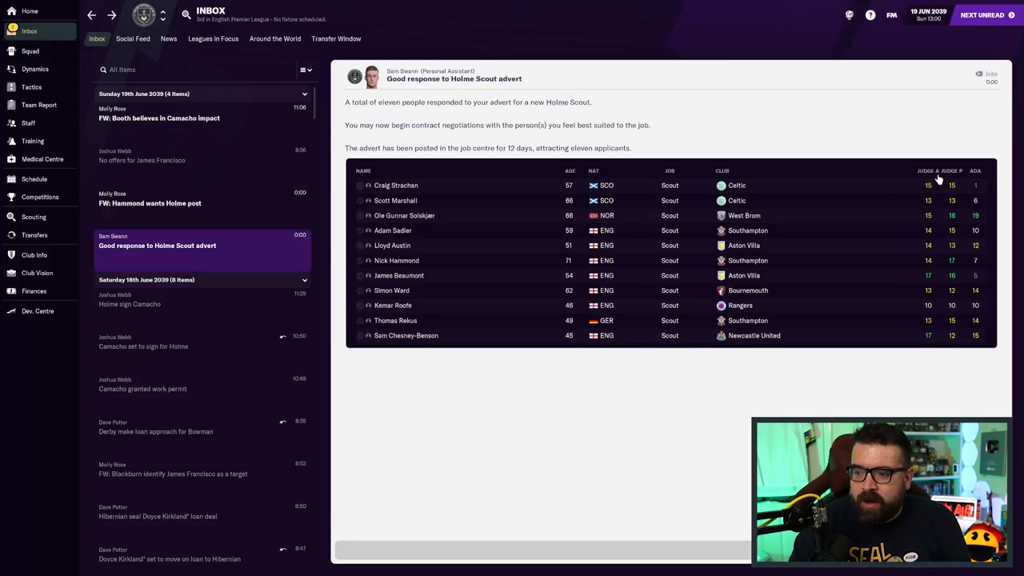
click(951, 171)
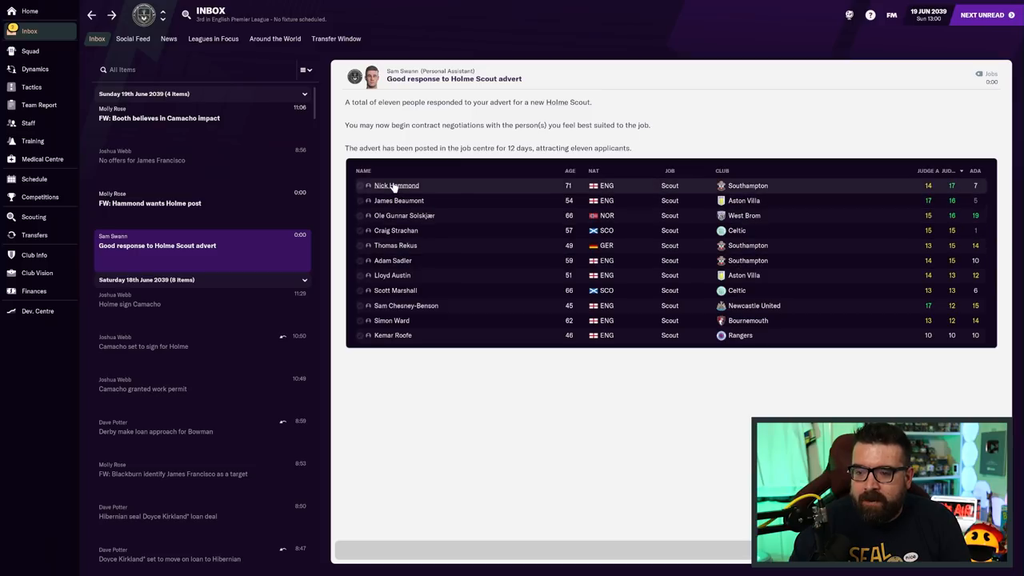
double_click(394, 185)
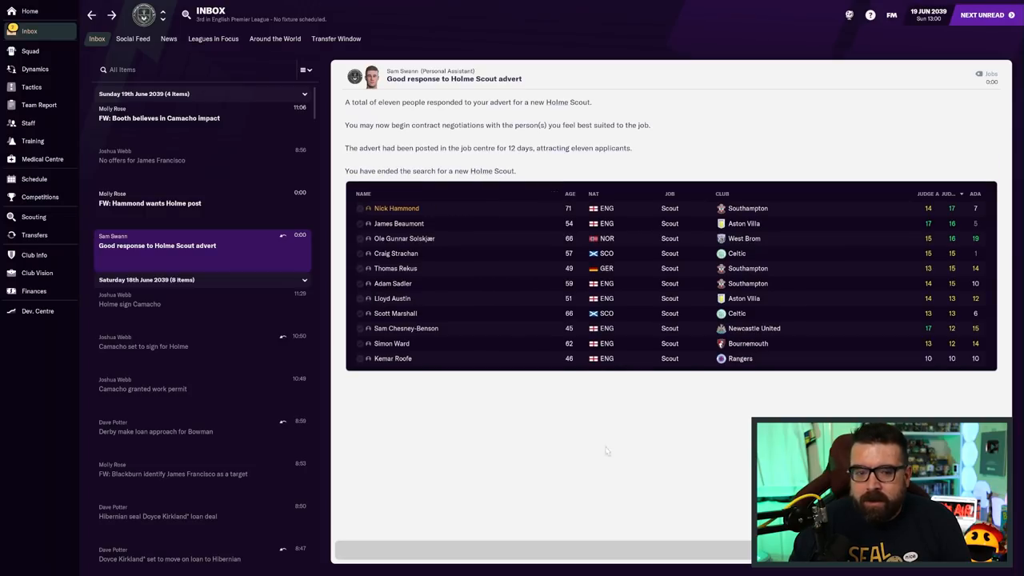
click(160, 117)
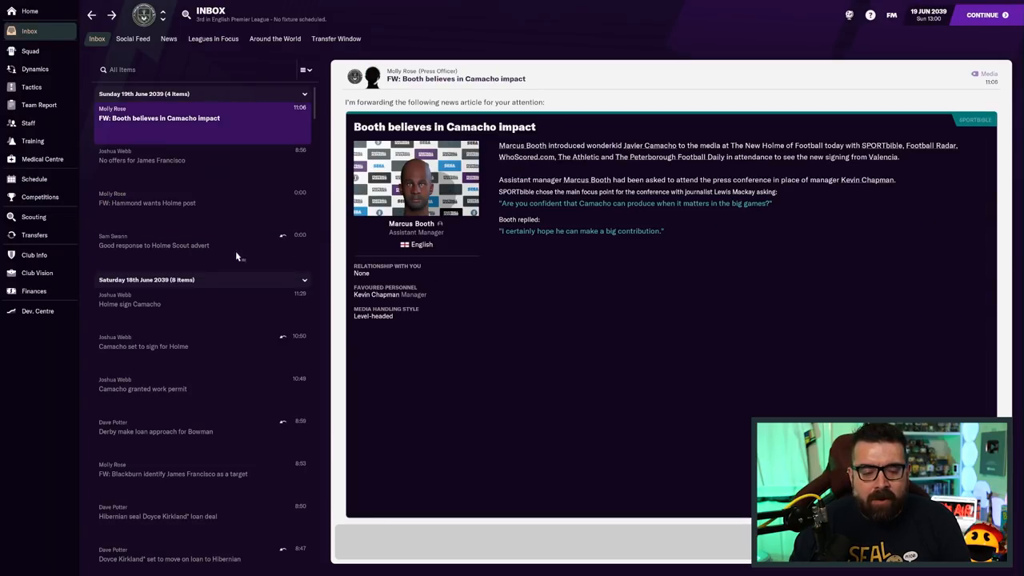
click(34, 234)
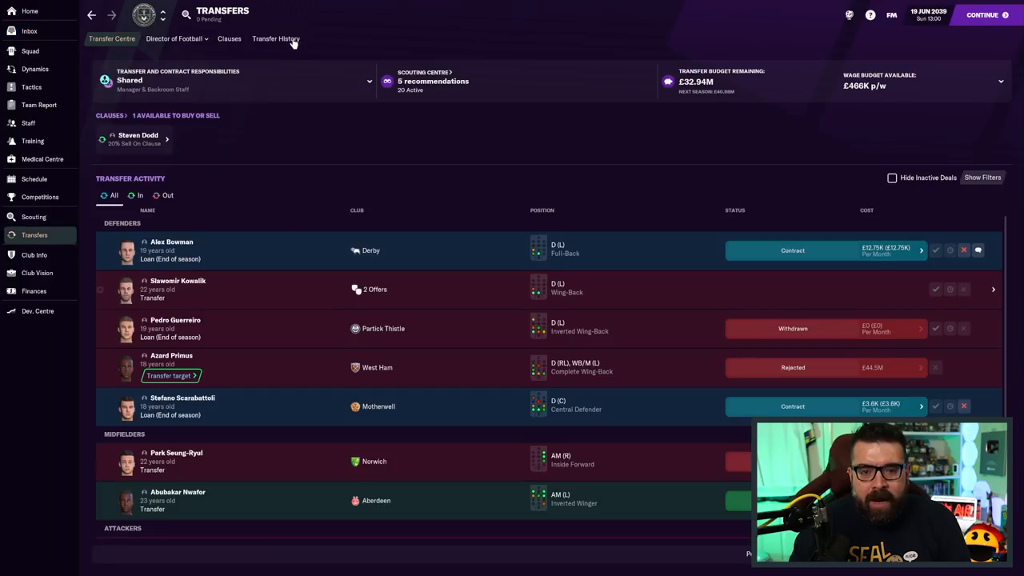
click(276, 38)
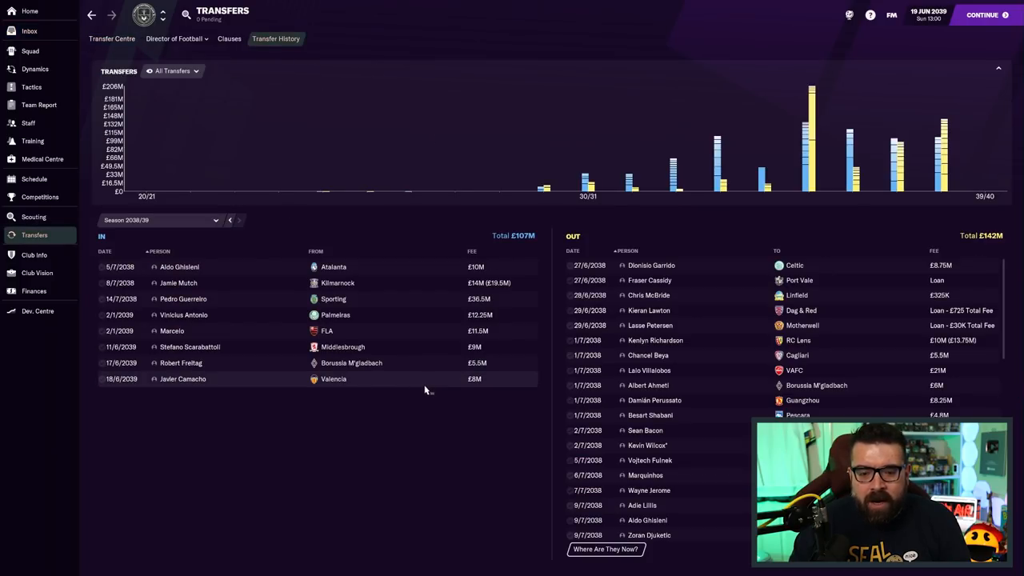
mouse_move(328, 393)
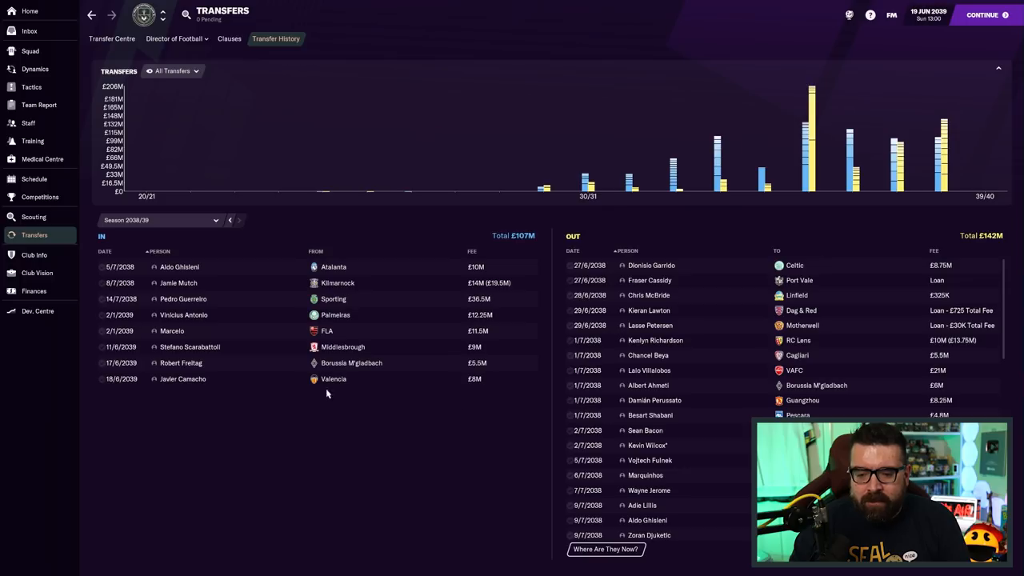
click(180, 363)
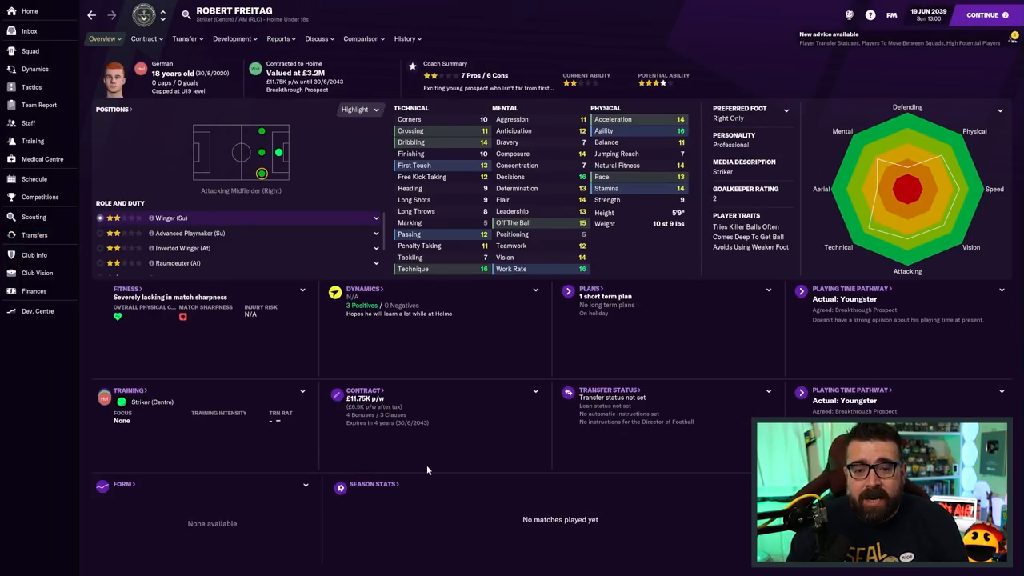
mouse_move(416, 465)
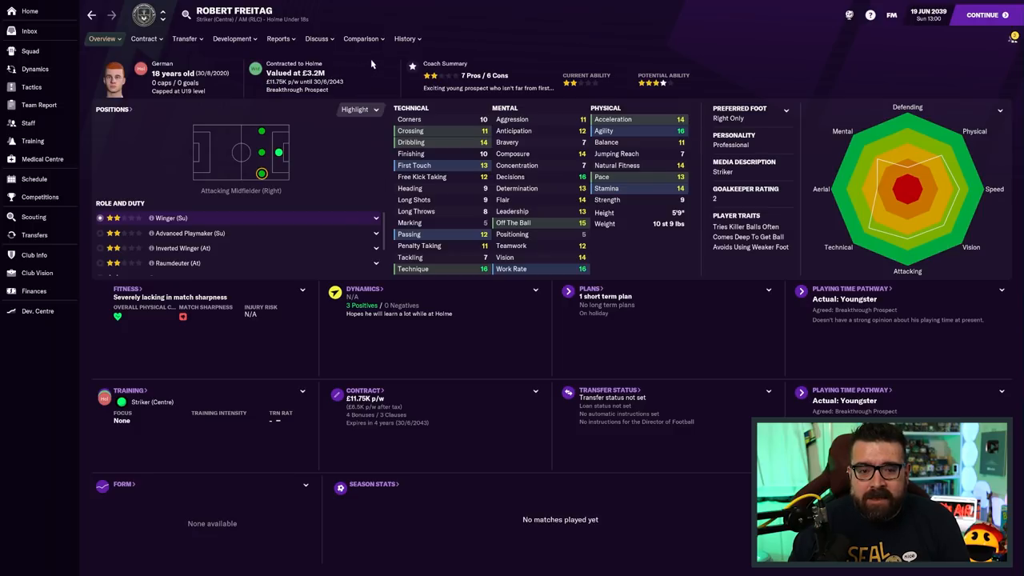
Check Freitag's career stats (63 apps, 43 goals) and incoming transfers, then return home
click(318, 38)
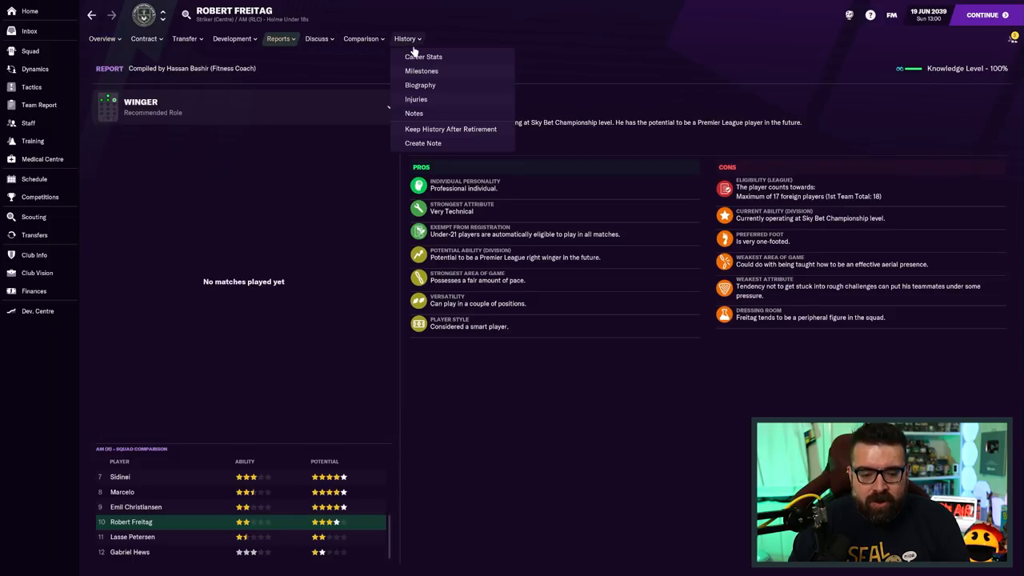
click(421, 56)
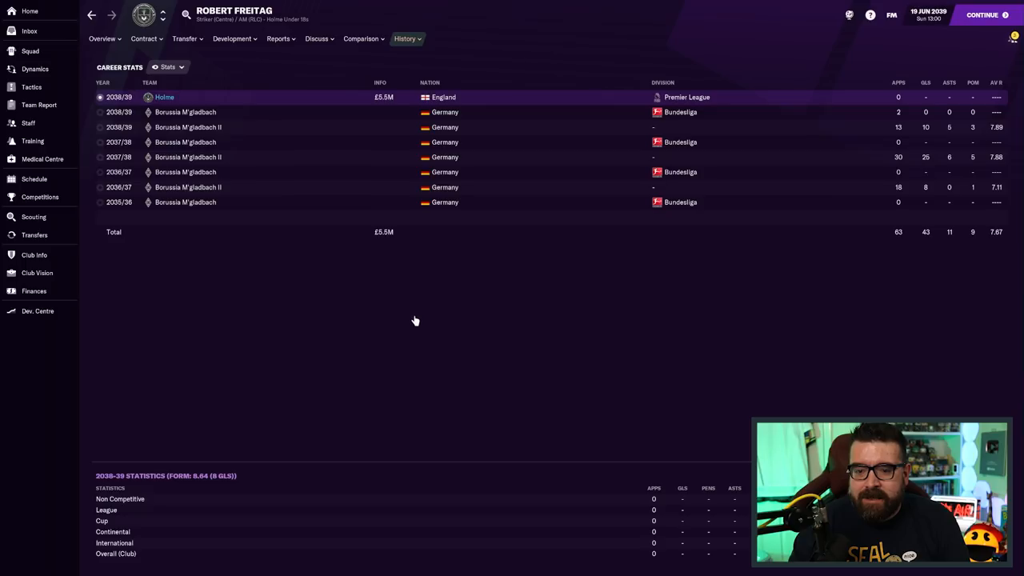
click(34, 234)
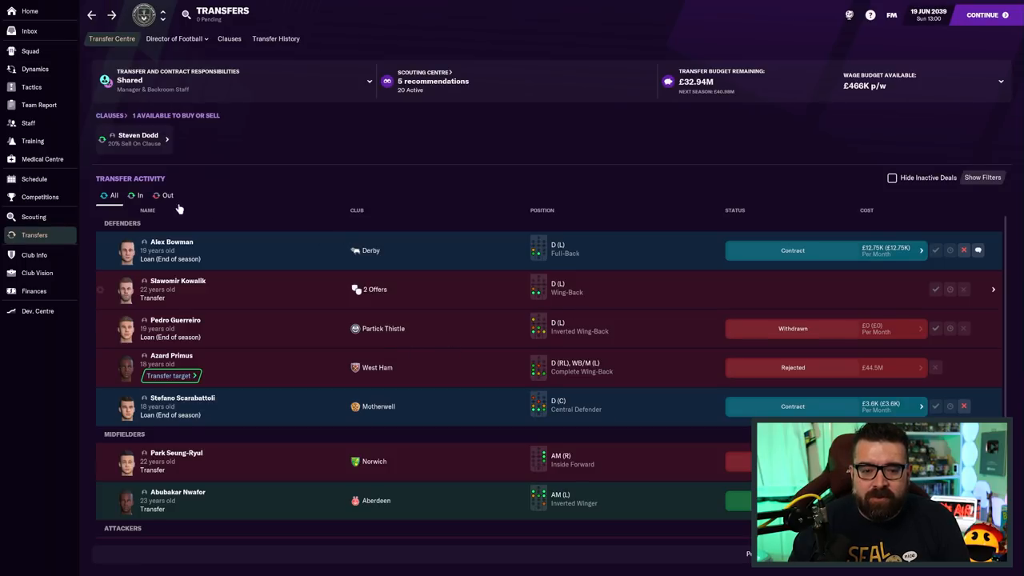
click(139, 196)
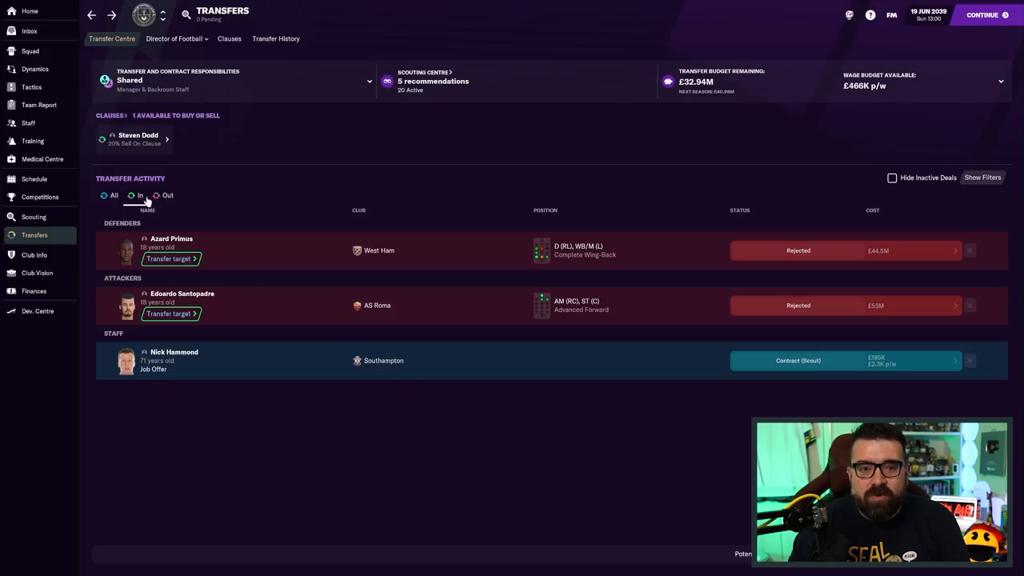
click(28, 13)
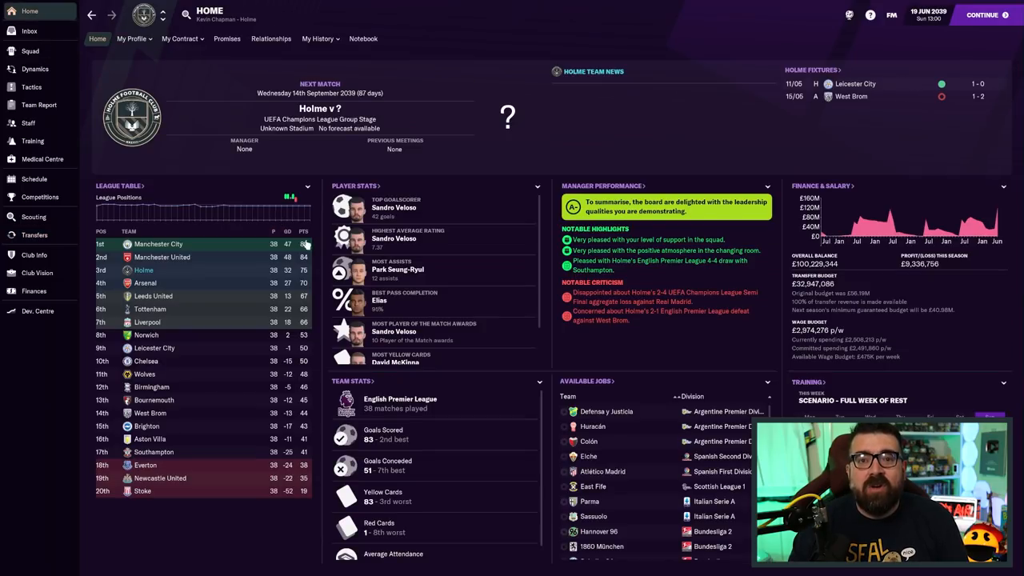
Advance to Azard Primus's £68M signing from West Ham and read his coach report
click(32, 31)
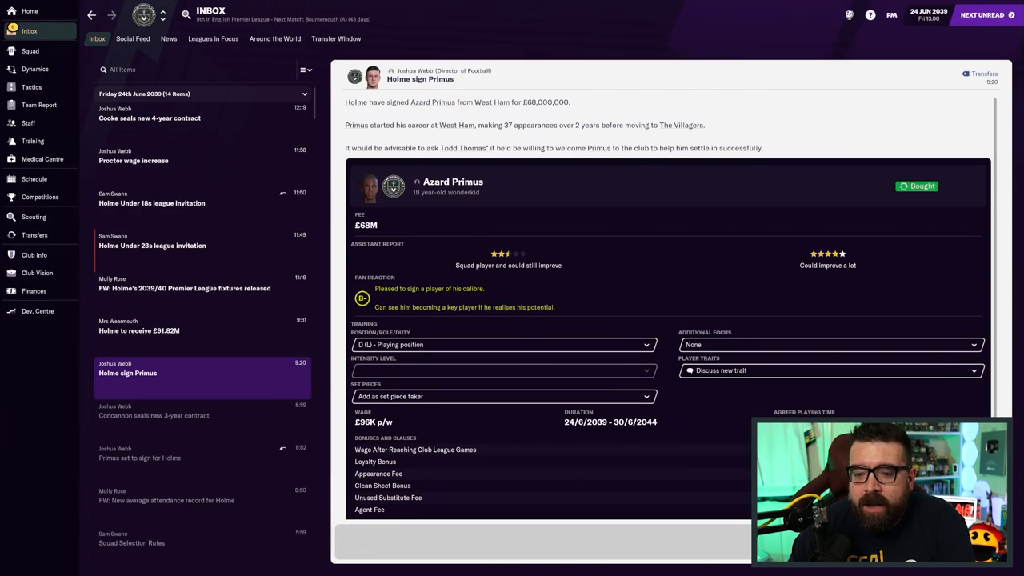
click(450, 182)
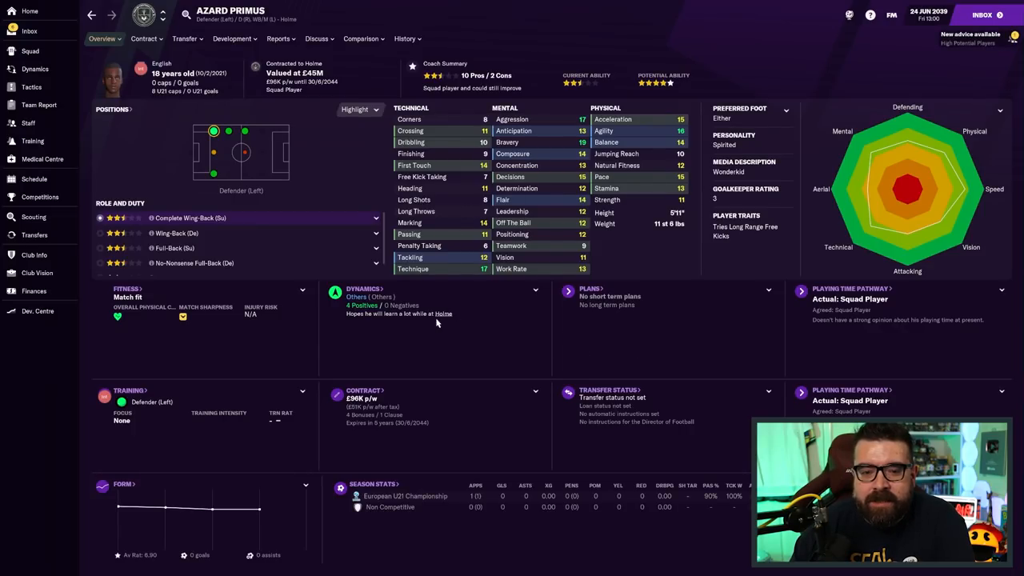
mouse_move(464, 343)
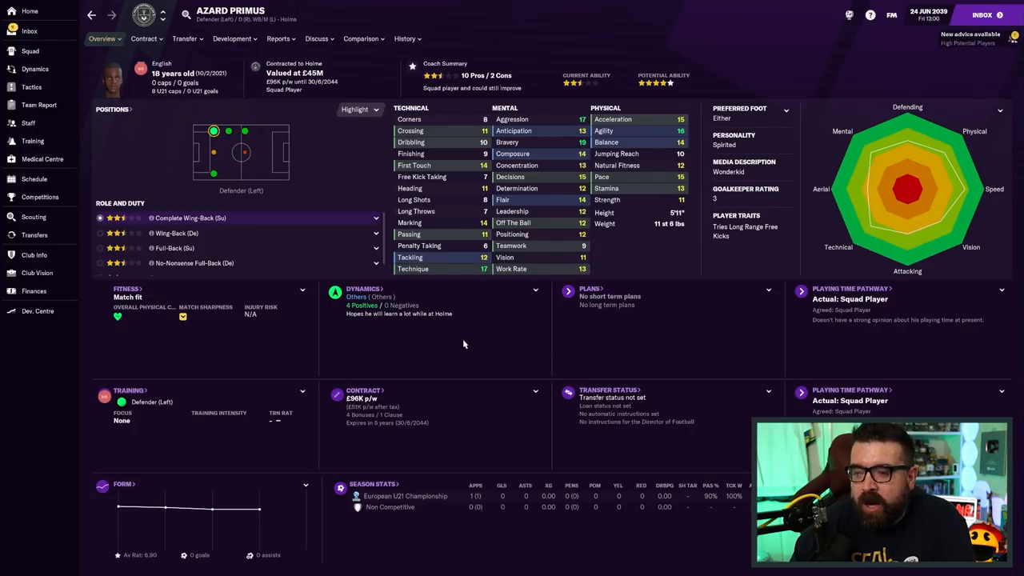
click(278, 38)
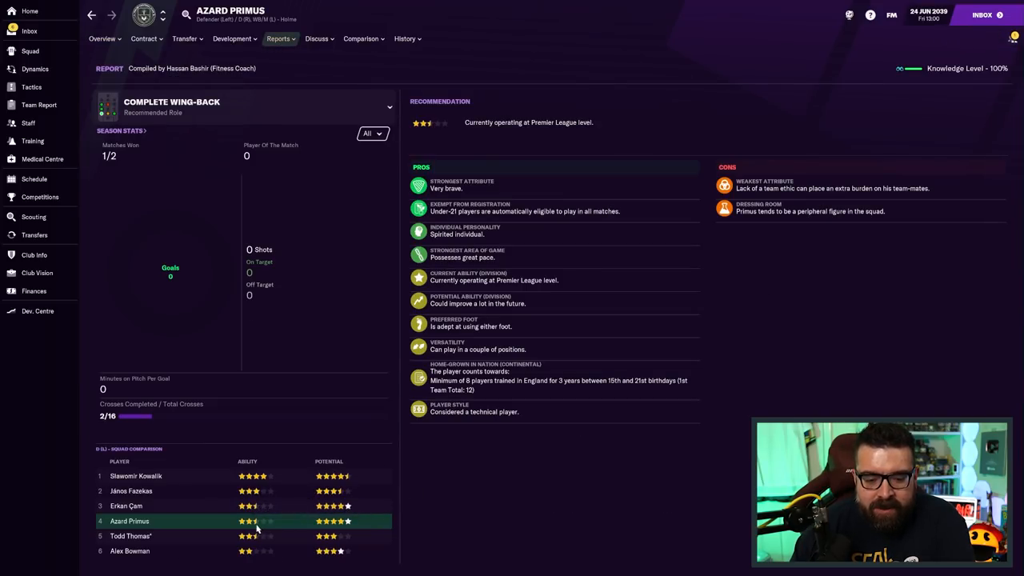
mouse_move(34, 235)
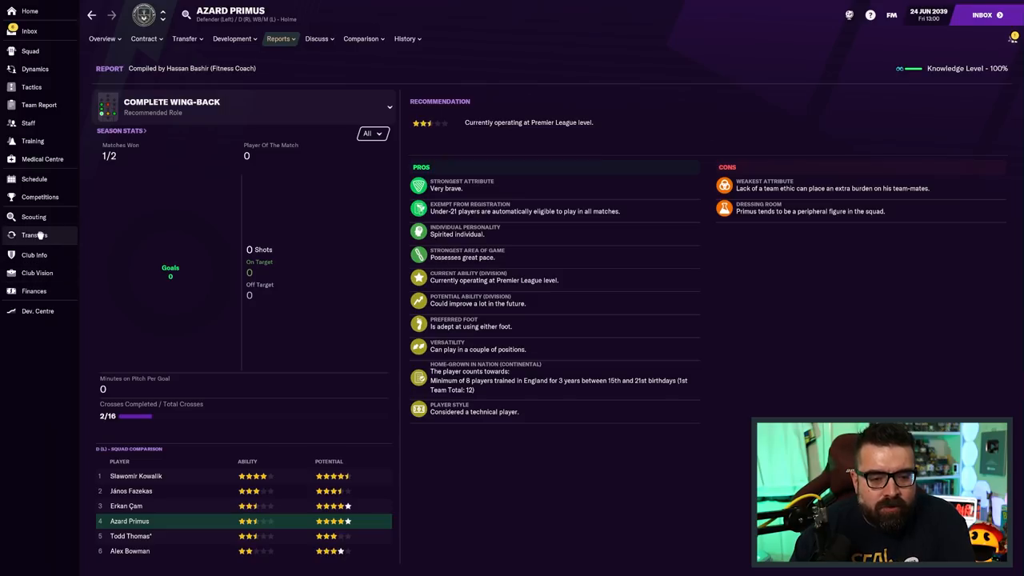
click(35, 234)
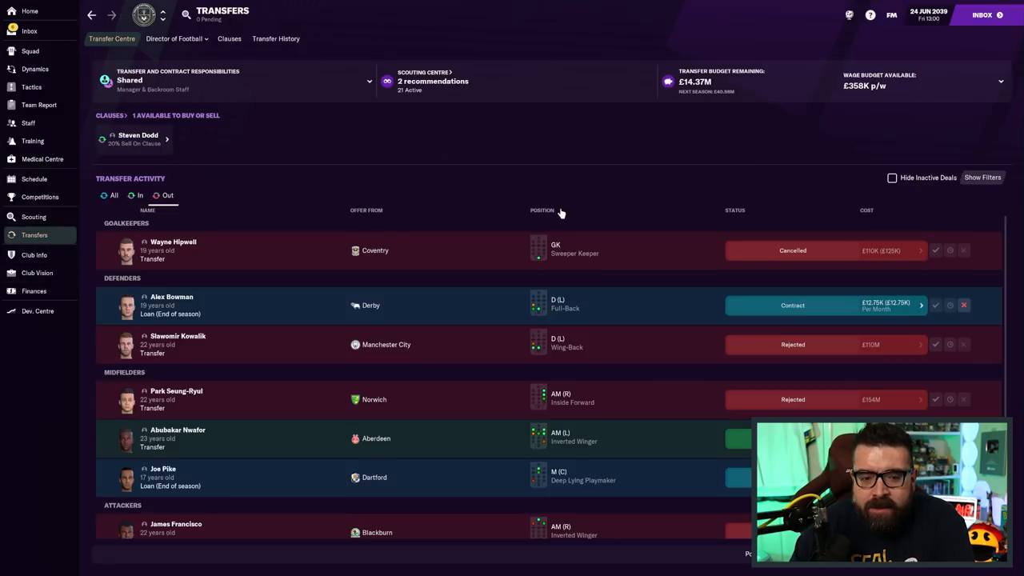
mouse_move(616, 357)
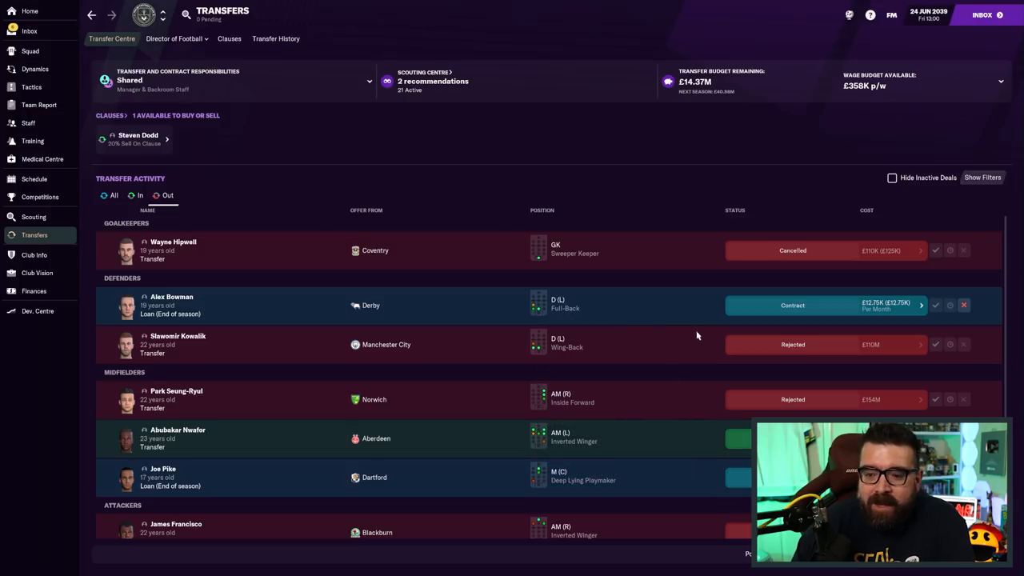
mouse_move(698, 322)
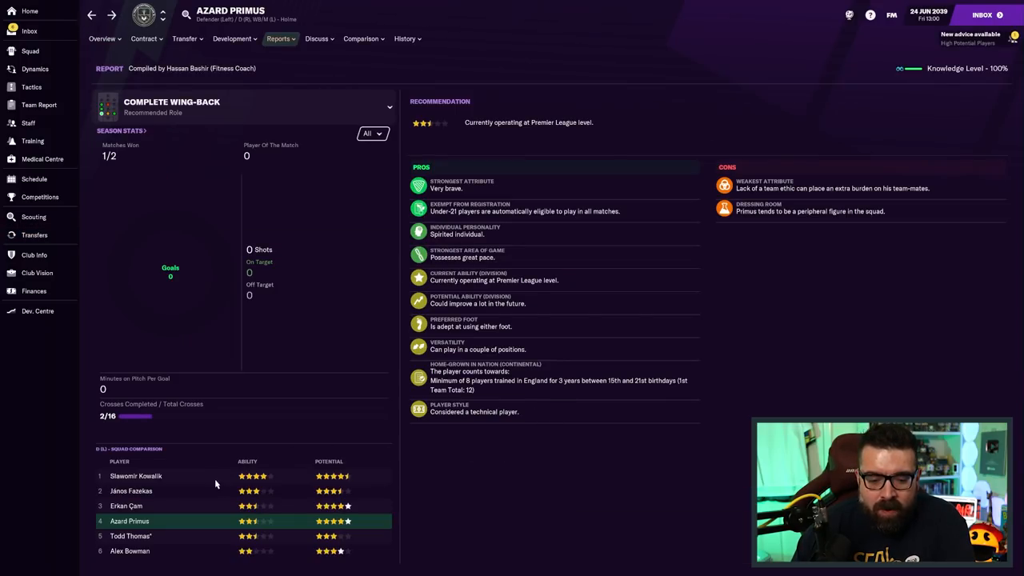
mouse_move(257, 493)
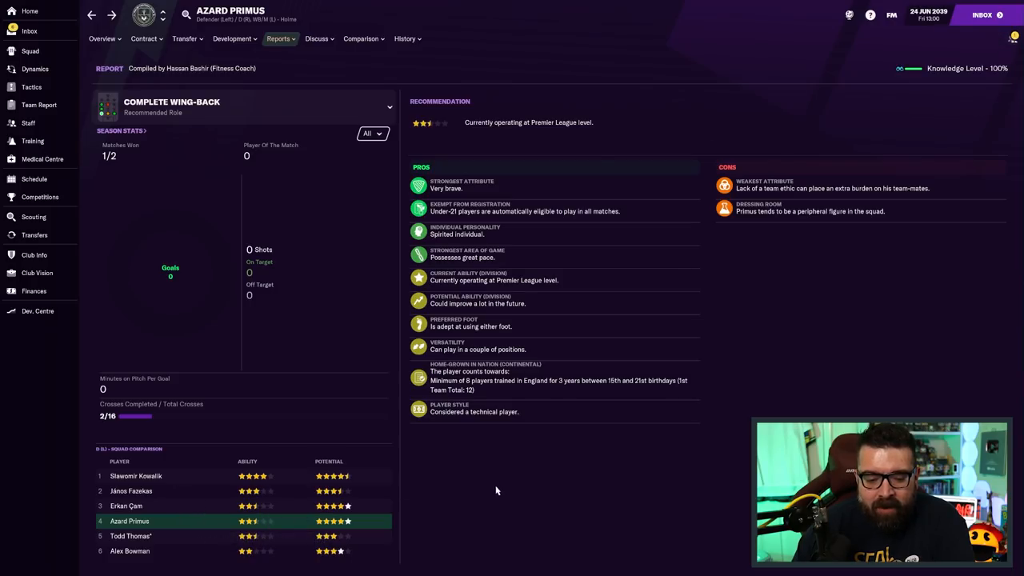
Switch between Azard Primus's overview and his coach report
click(32, 31)
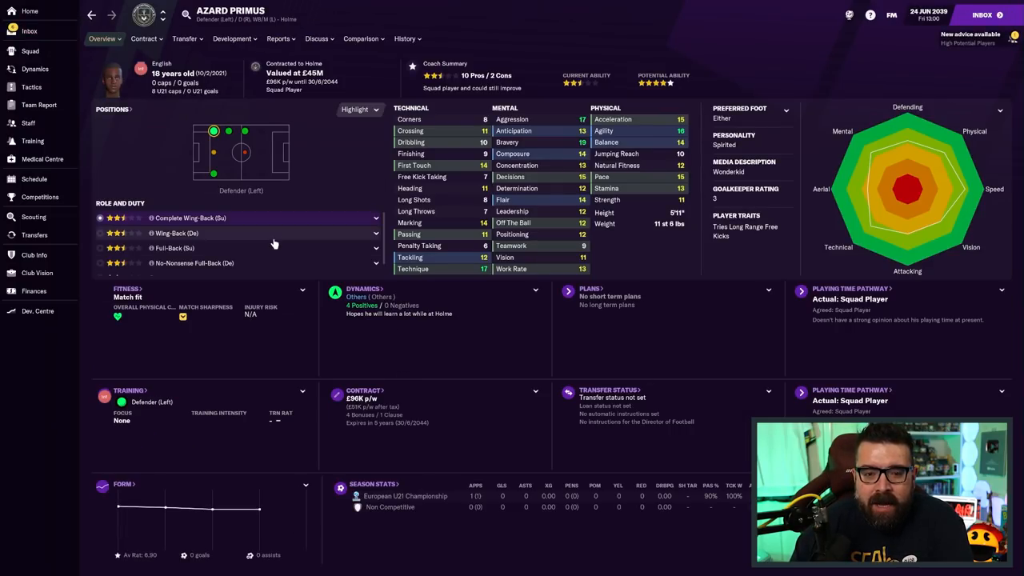
click(403, 39)
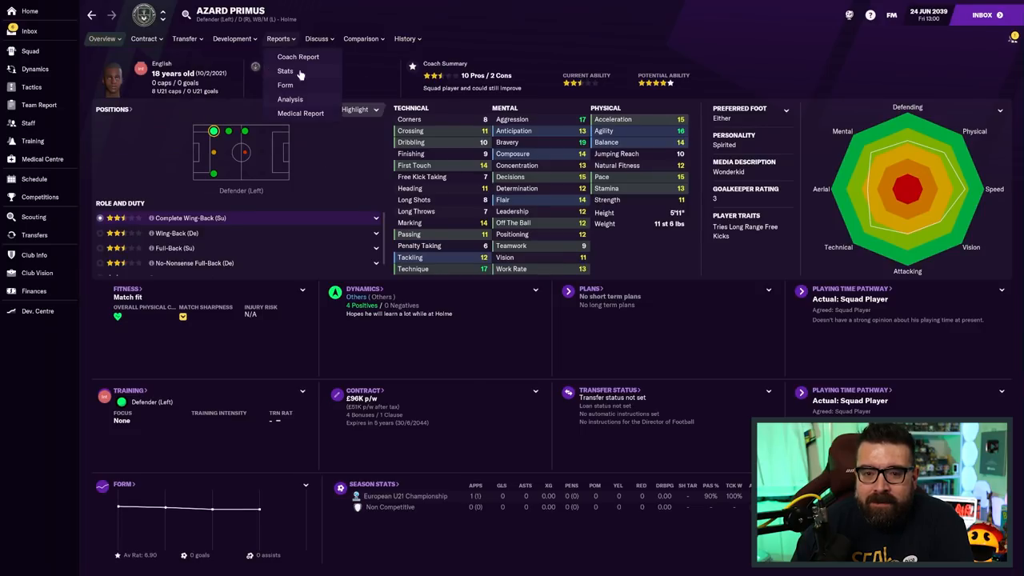
click(298, 57)
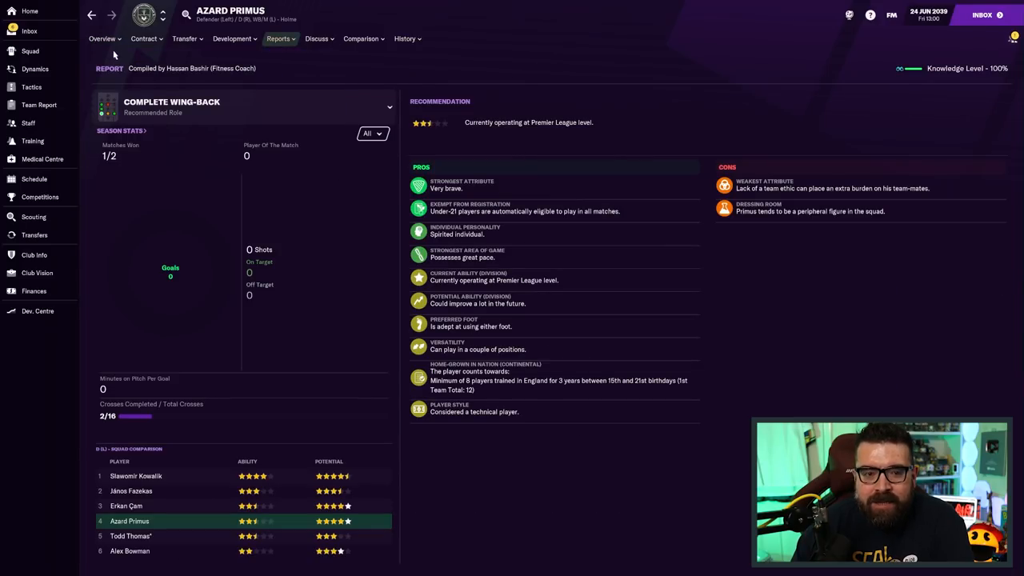
click(101, 38)
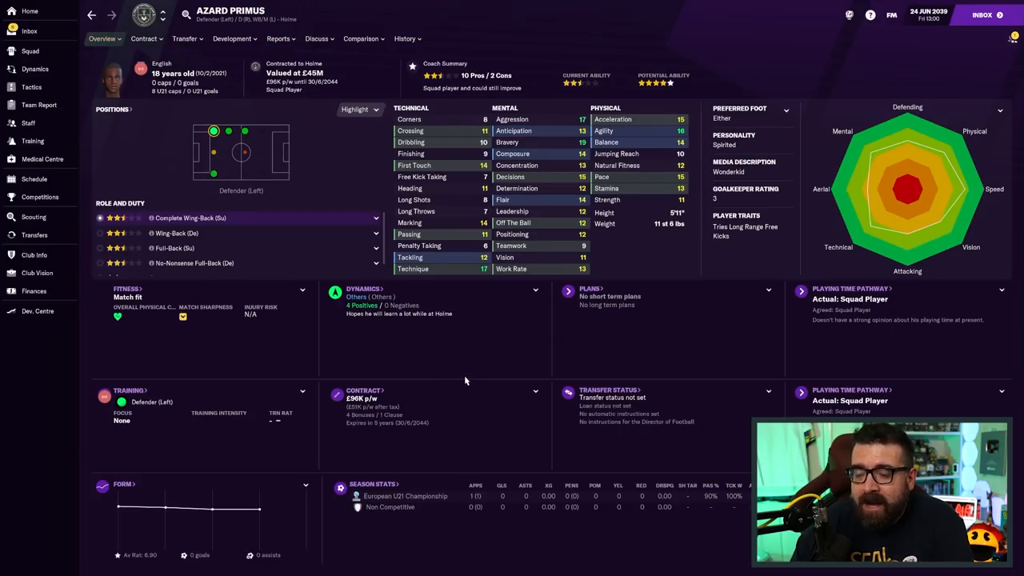
mouse_move(586, 362)
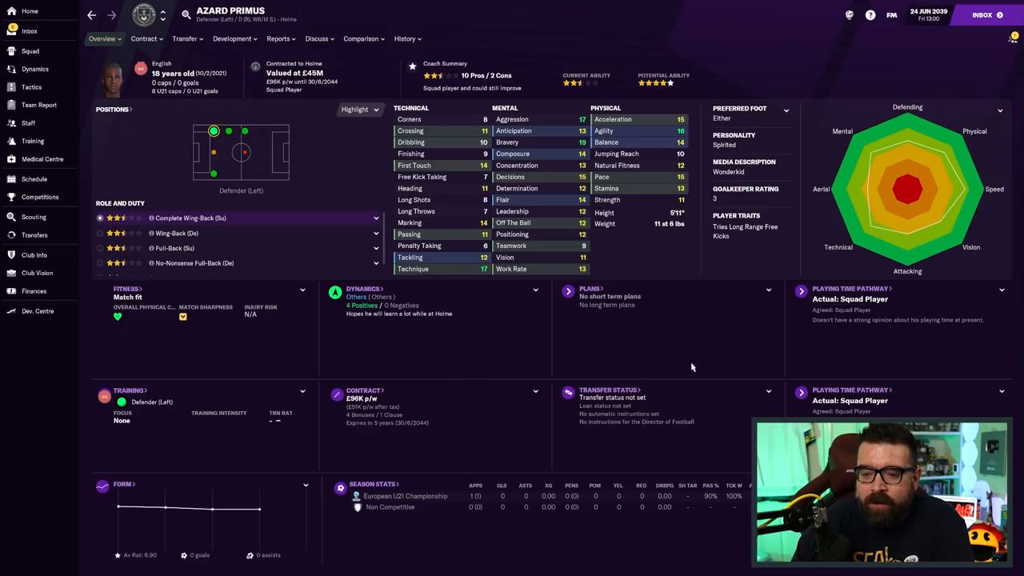
mouse_move(735, 361)
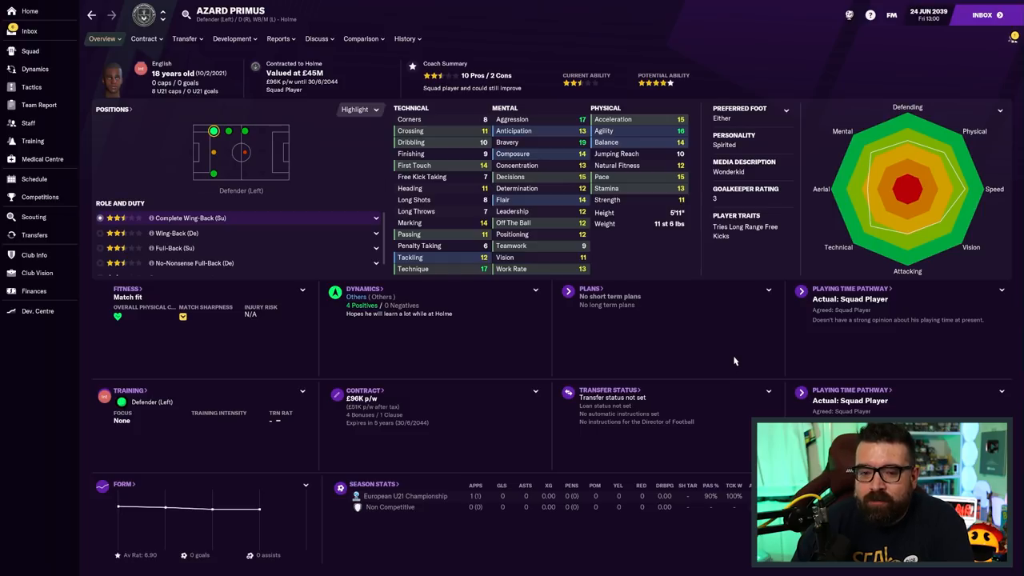
mouse_move(714, 364)
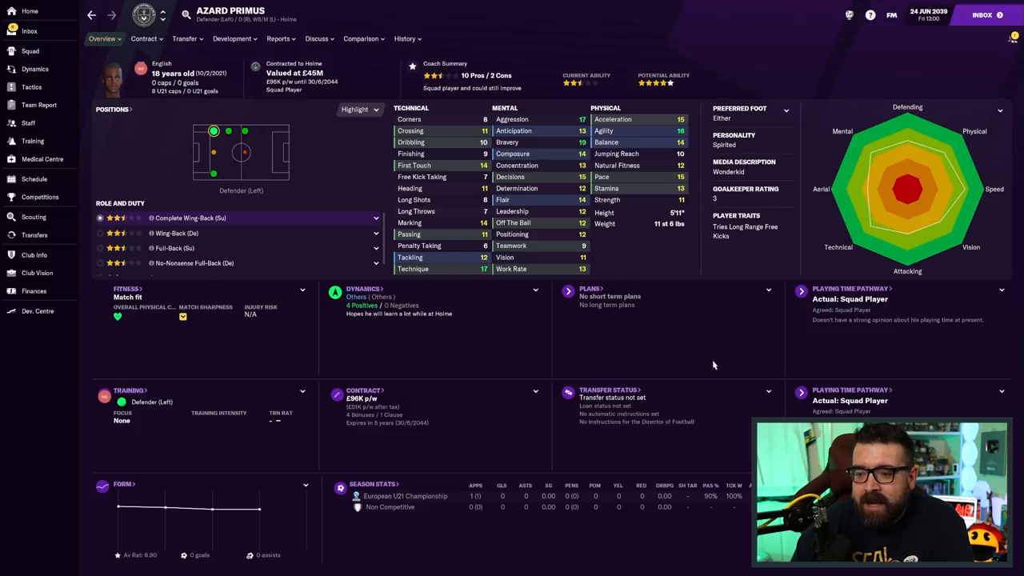
mouse_move(174, 156)
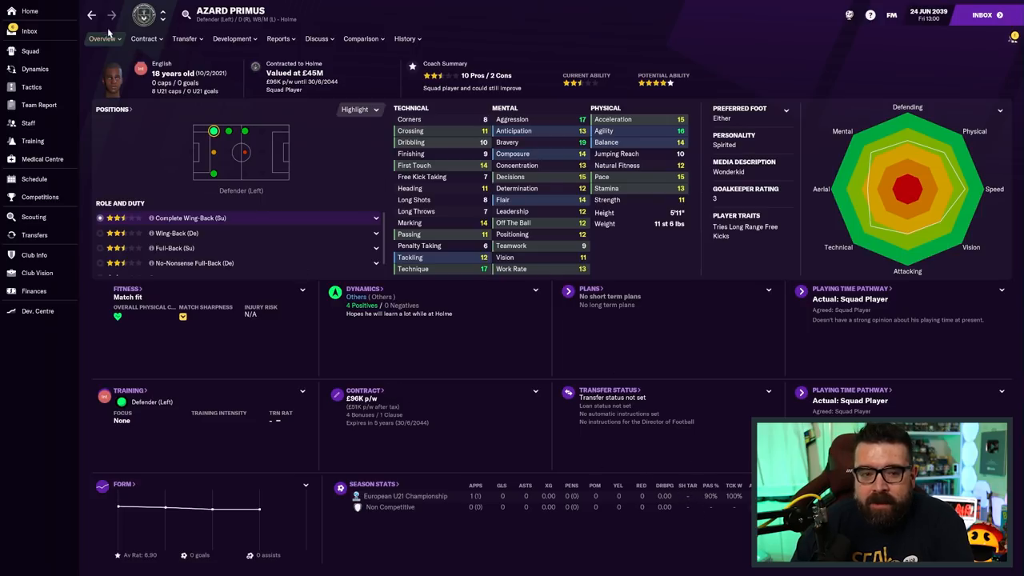
Reread the Primus signing message, then view the team report's best XI
click(32, 31)
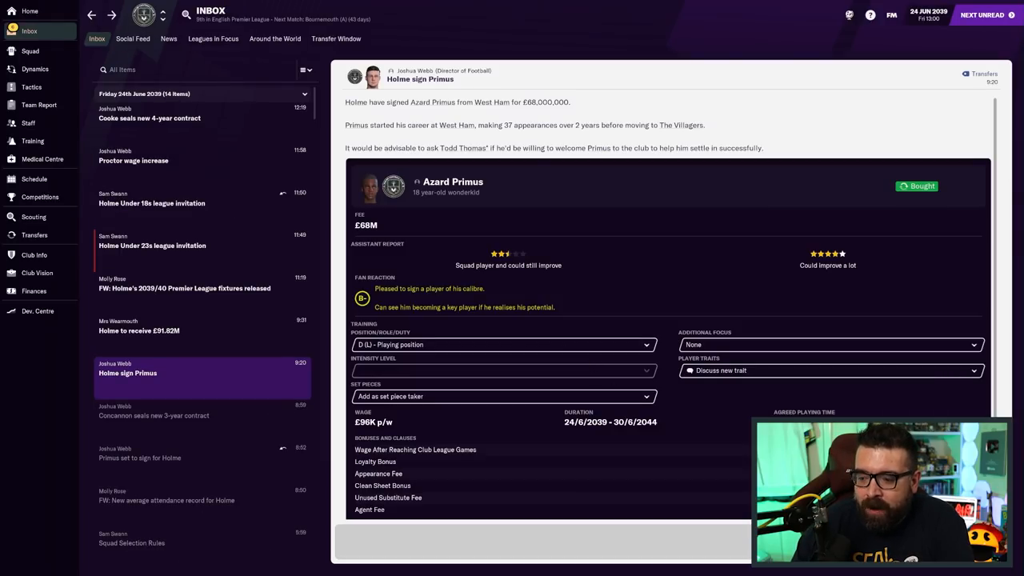
scroll(down, 3)
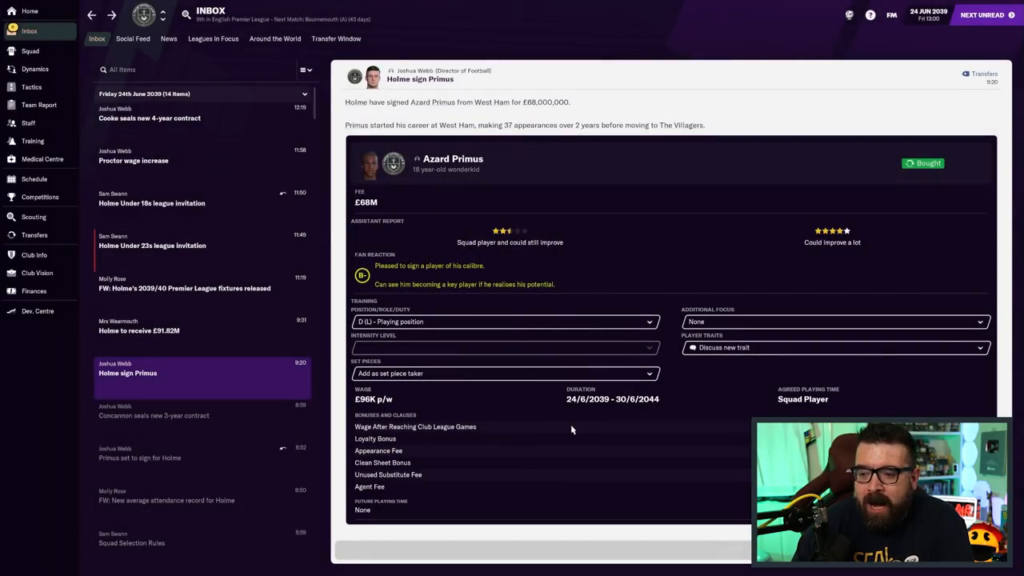
click(33, 235)
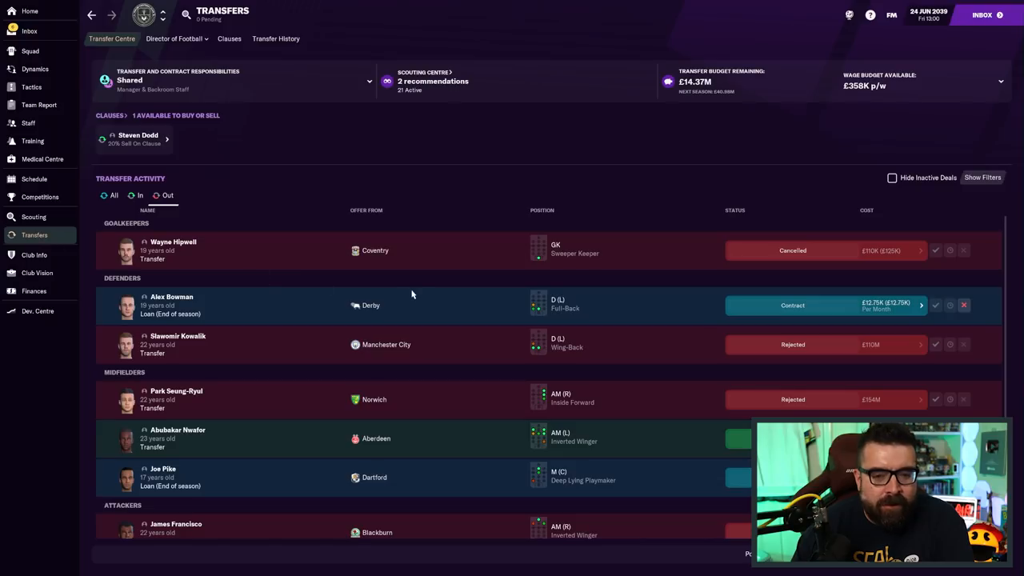
mouse_move(512, 439)
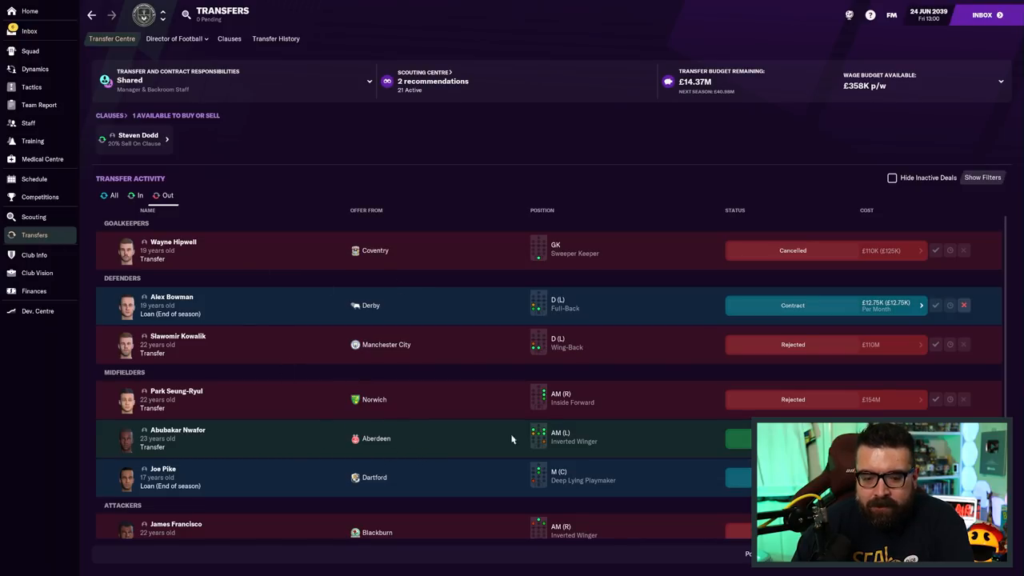
click(38, 104)
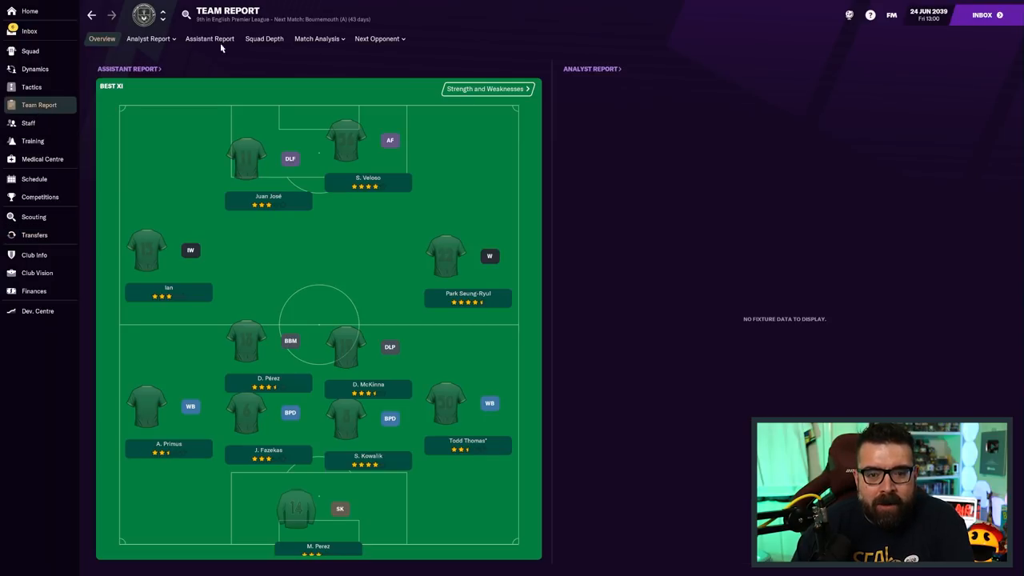
Review Holme's squad depth by position, then view the £91.82M TV rights inbox message
click(264, 38)
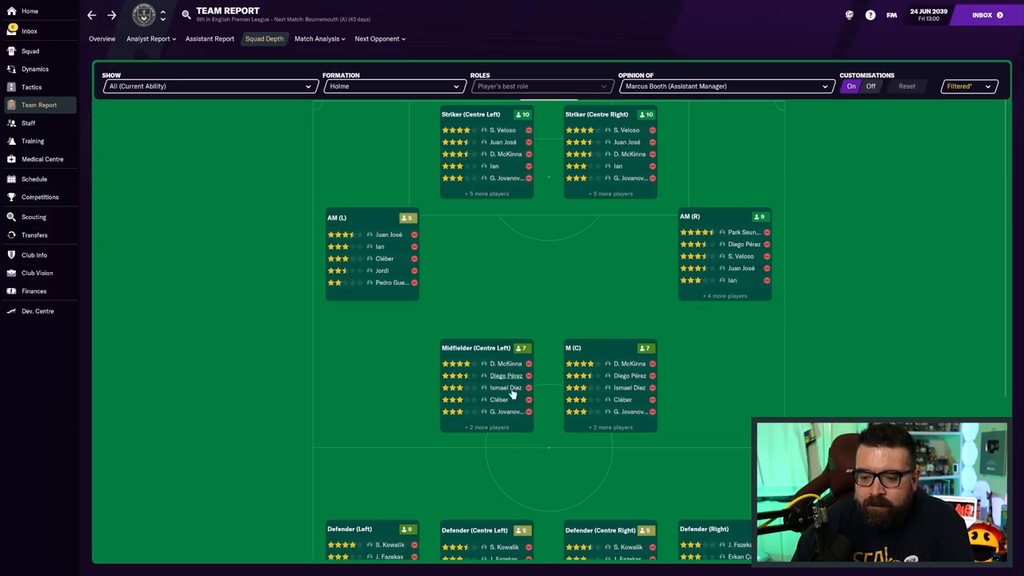
mouse_move(556, 386)
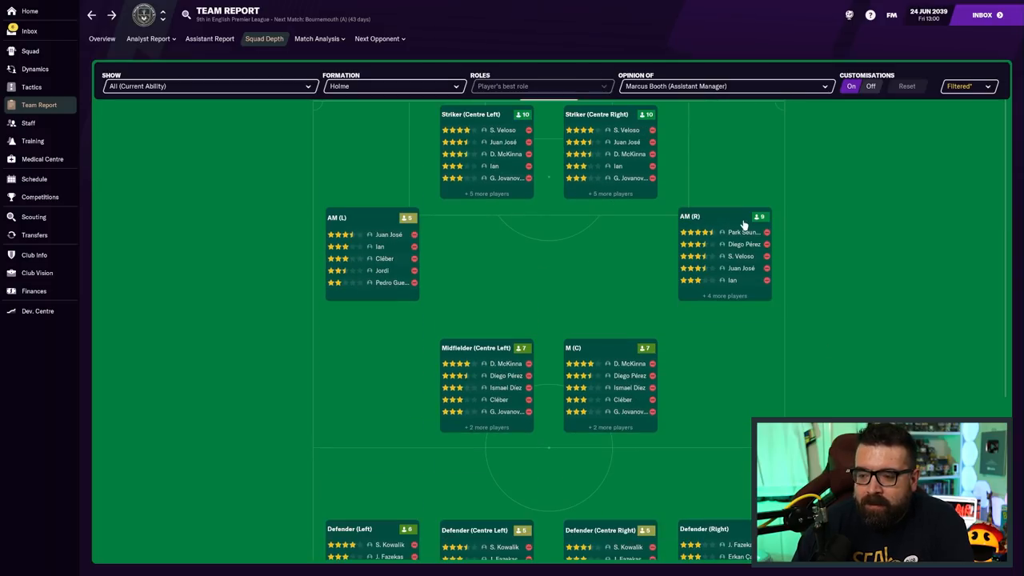
scroll(down, 3)
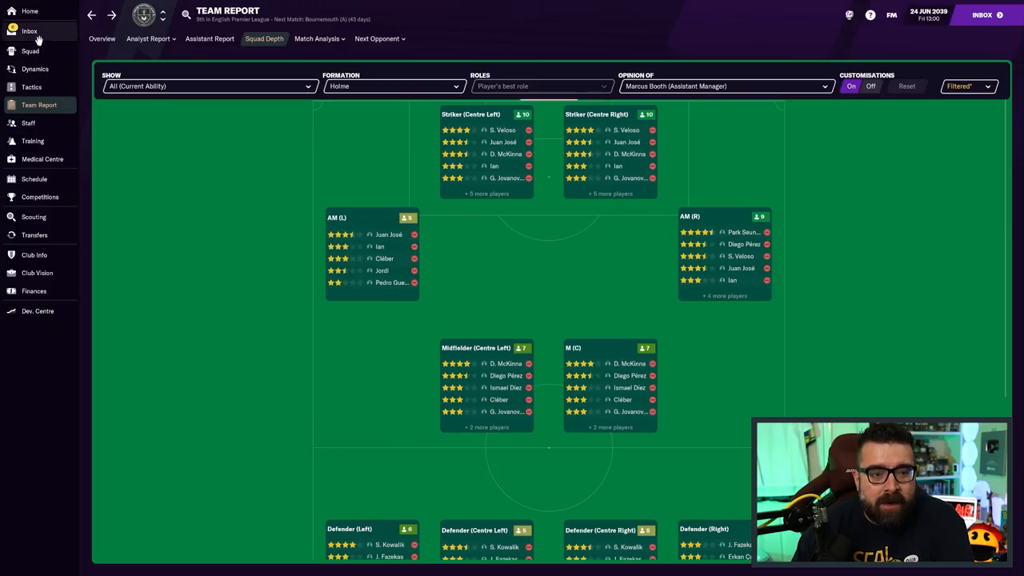
click(27, 31)
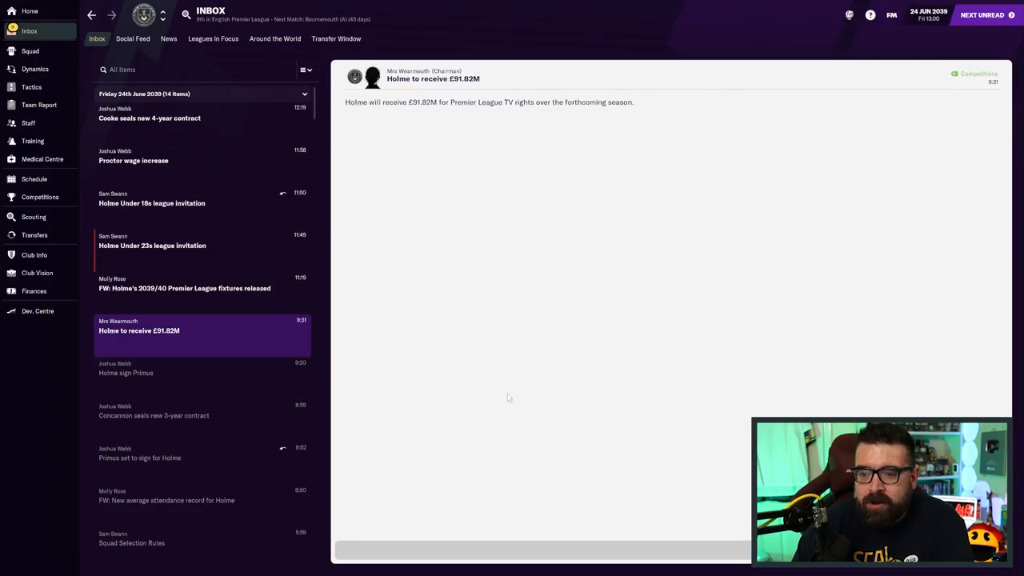
Read the Under 23s league invitation and advance the game to 6 July 2039
click(152, 246)
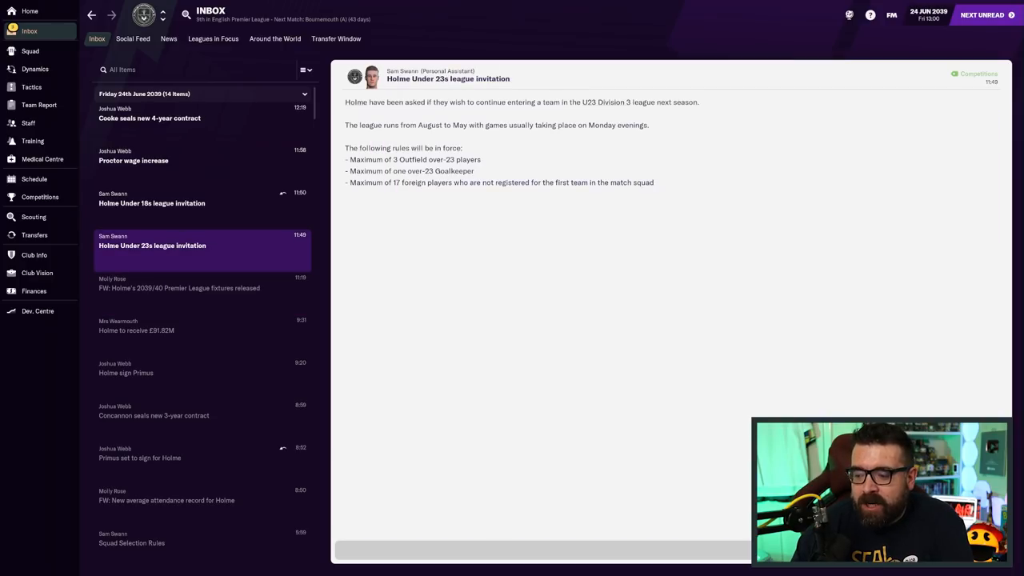
click(152, 203)
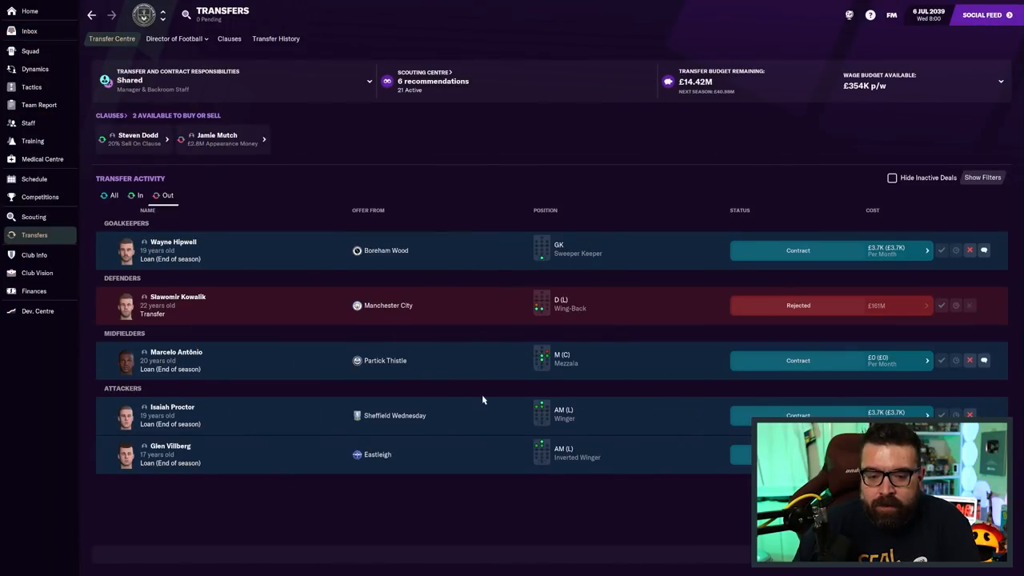
mouse_move(498, 541)
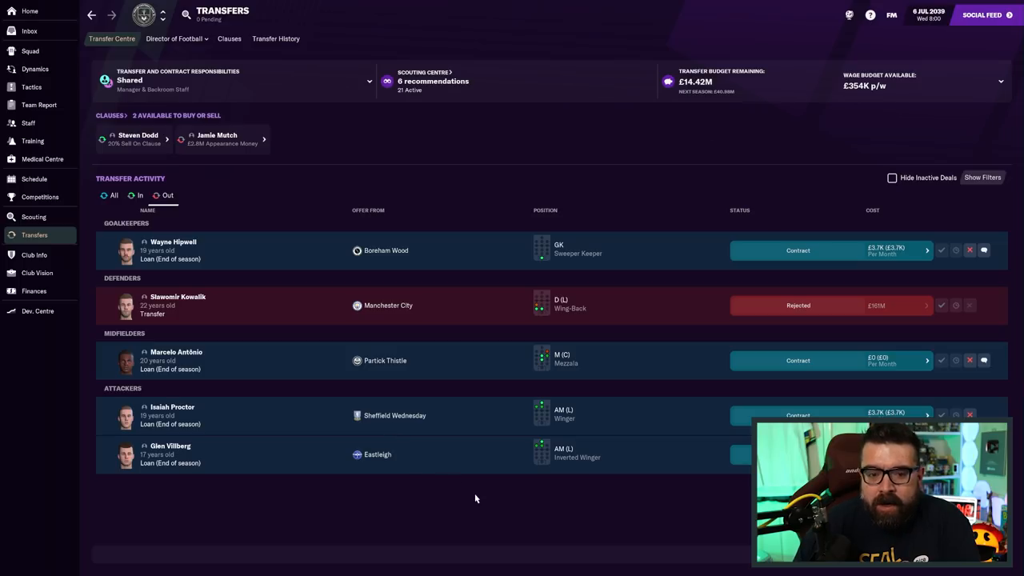
mouse_move(510, 372)
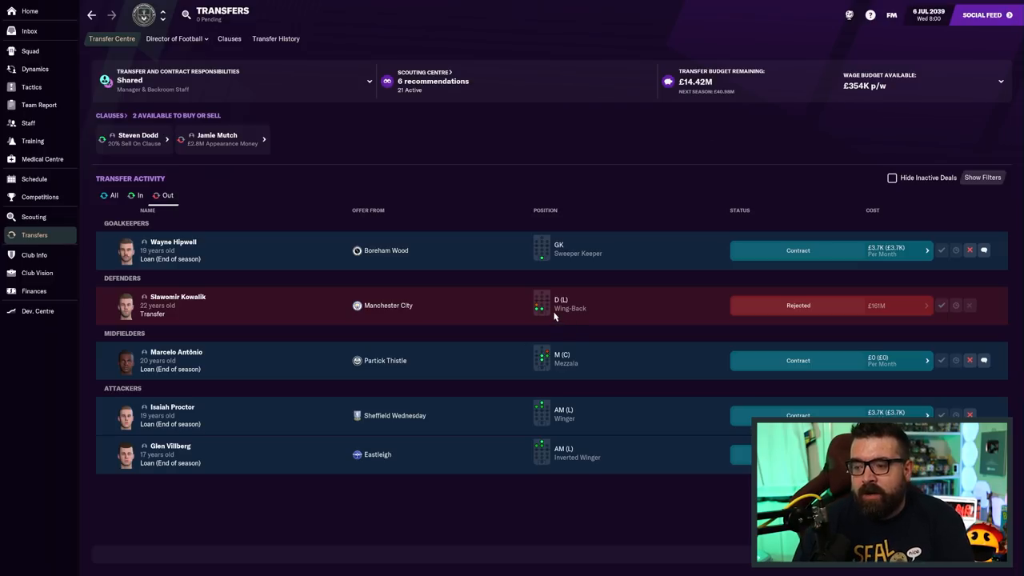
mouse_move(522, 330)
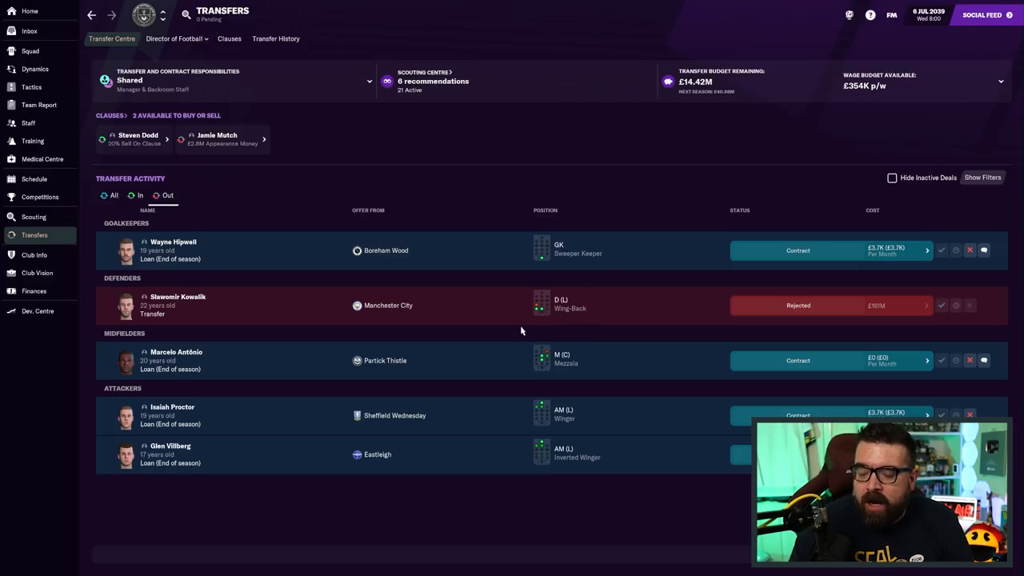
mouse_move(210, 303)
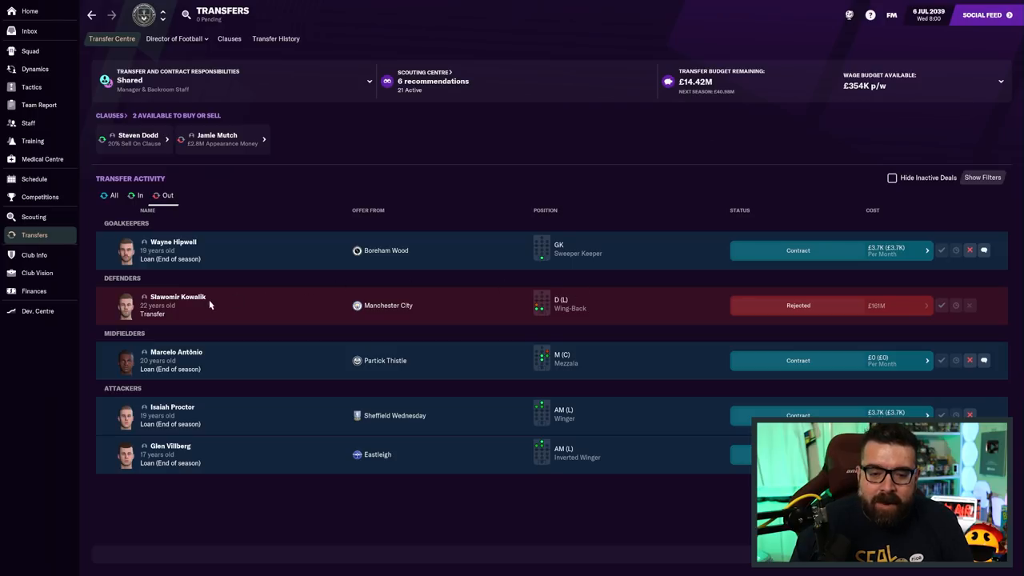
click(178, 301)
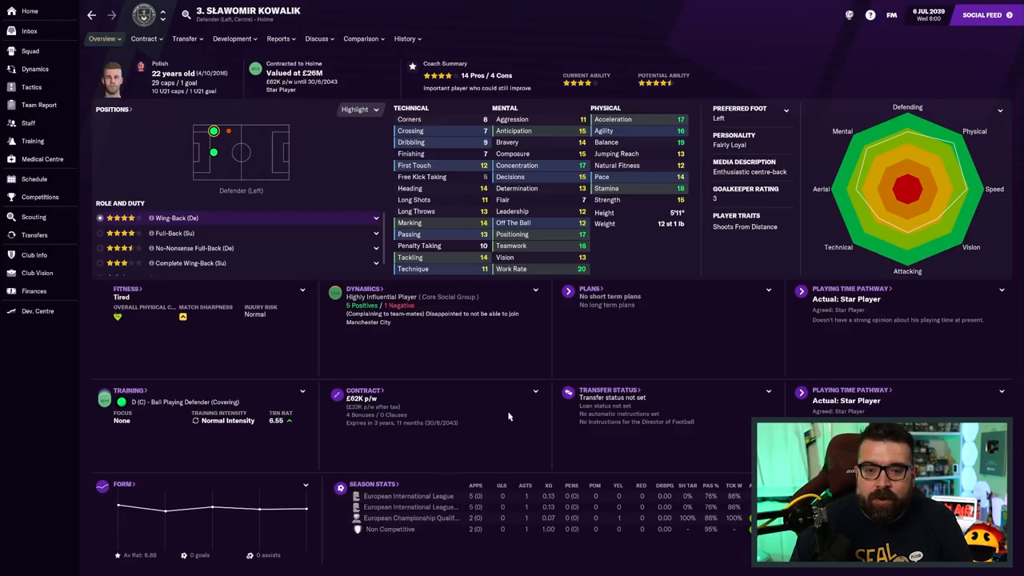
mouse_move(511, 384)
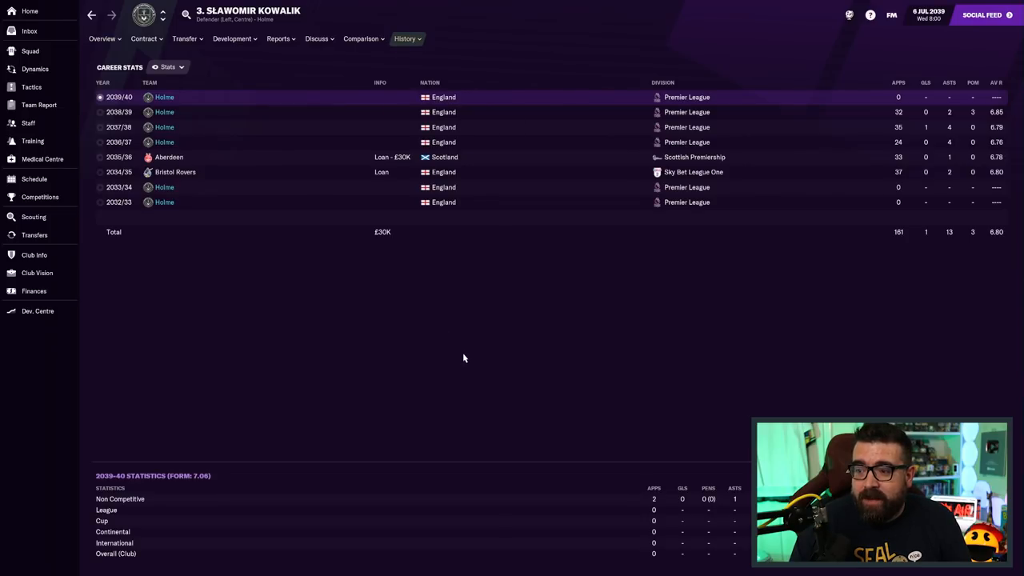
mouse_move(508, 311)
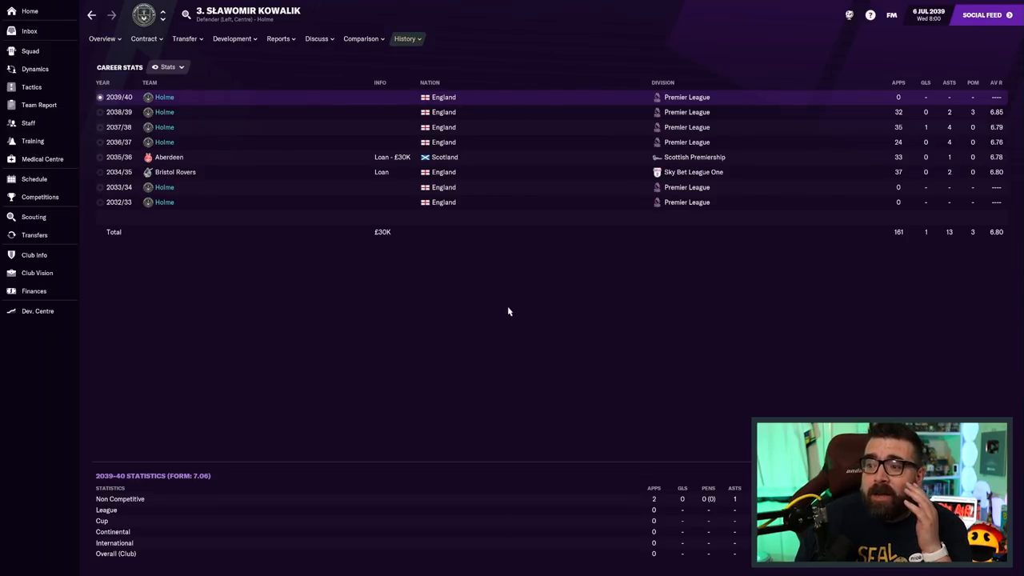
mouse_move(269, 56)
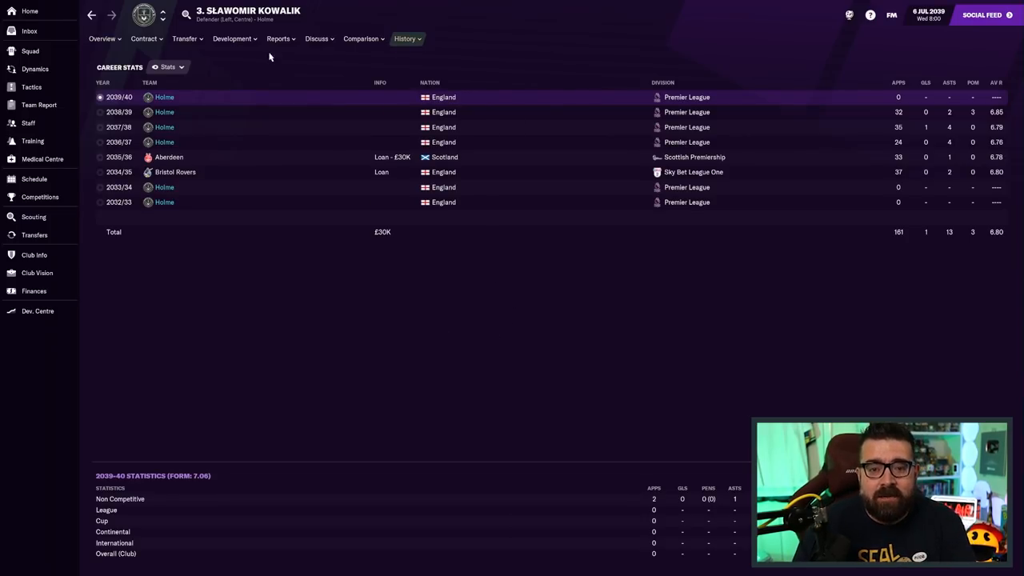
Check Kowalik's career stats (161 apps) and coach report, then return to outgoing transfers
click(278, 39)
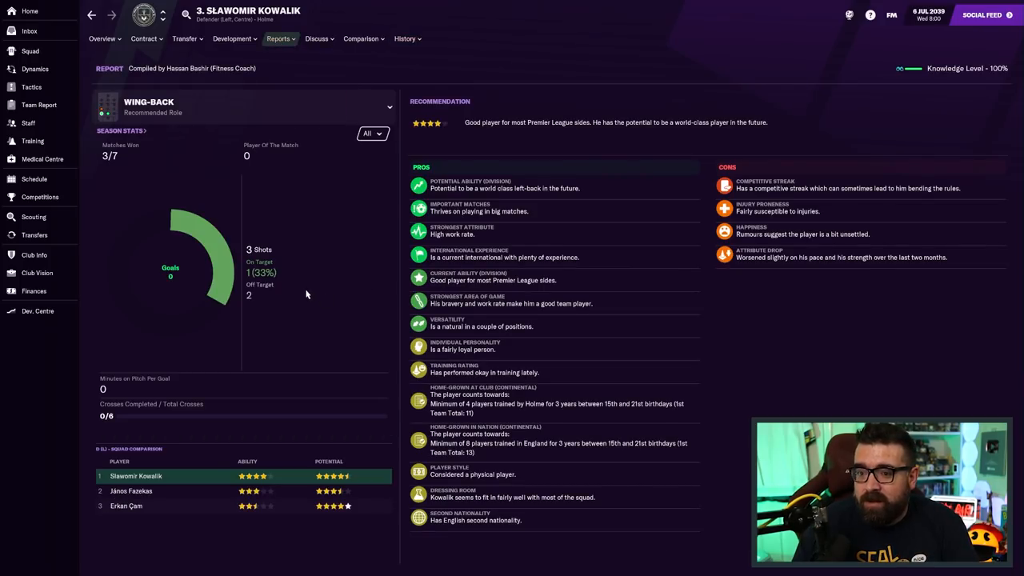
click(102, 38)
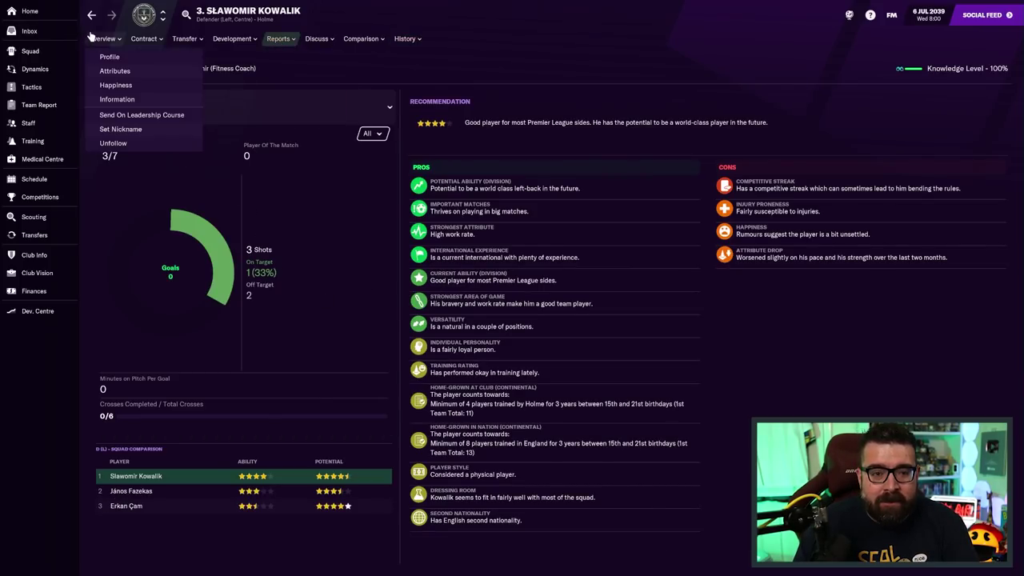
click(33, 235)
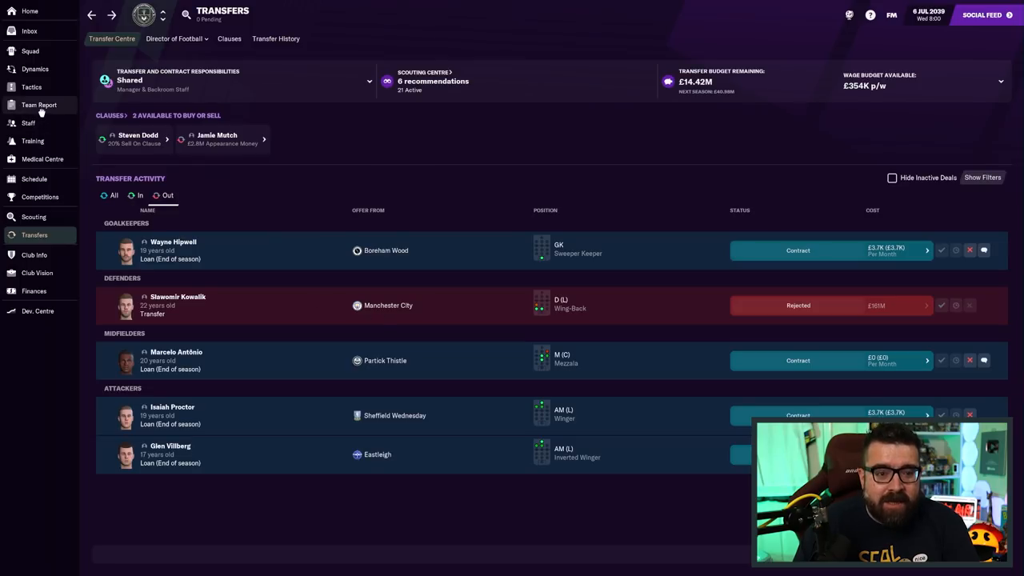
Review the squad depth for every position and open the centre-back's profile
click(38, 105)
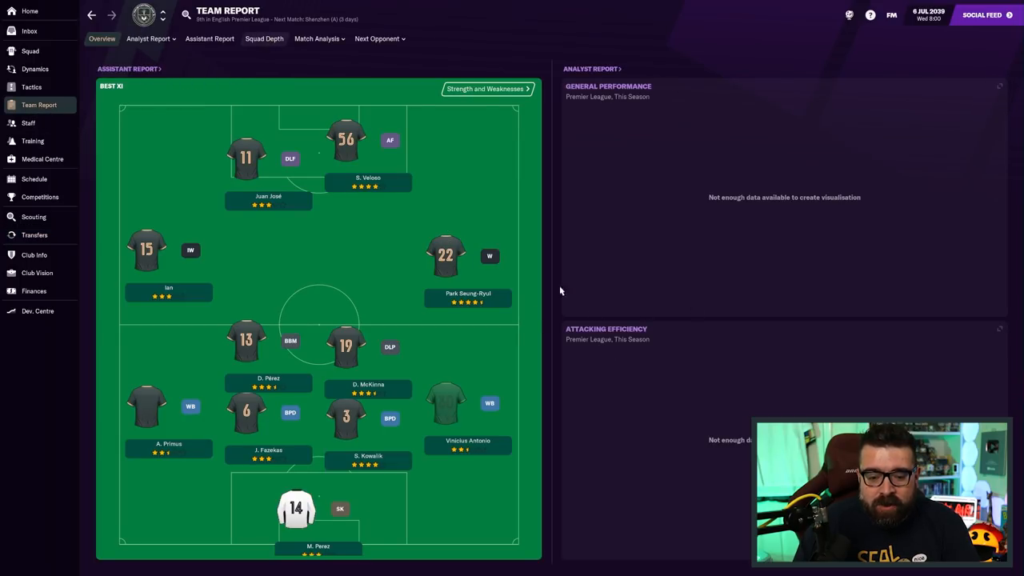
click(263, 38)
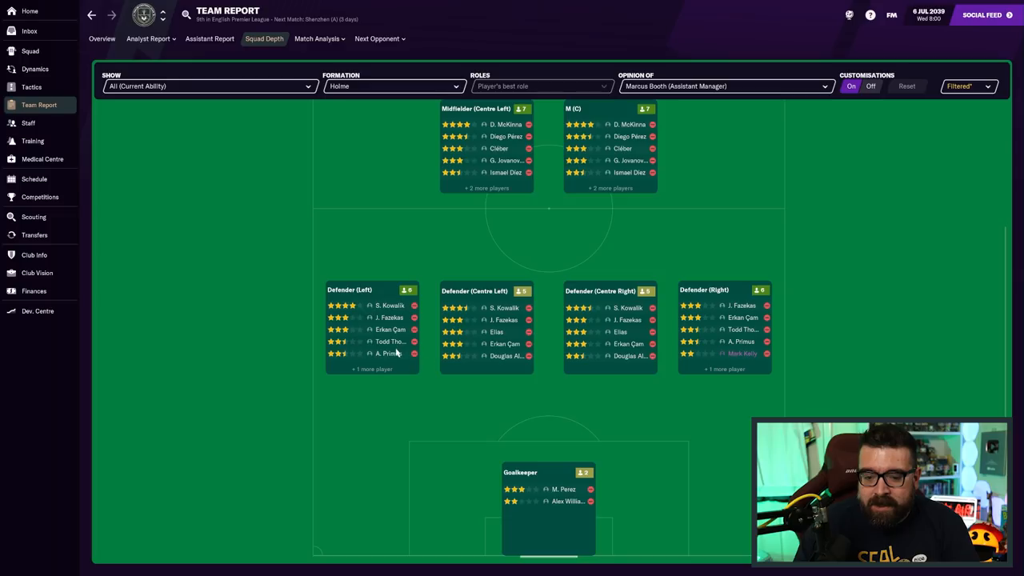
mouse_move(395, 362)
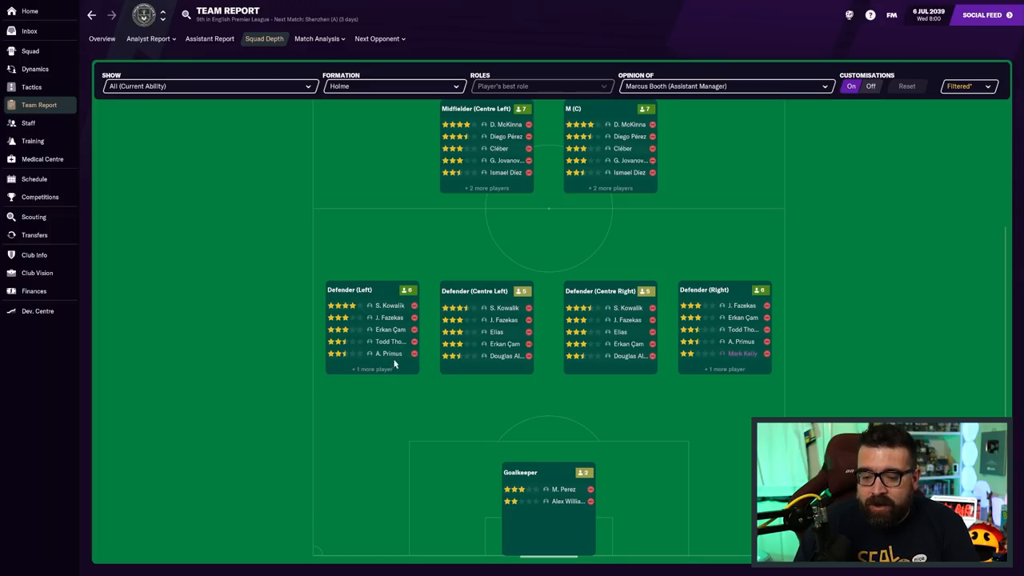
mouse_move(448, 430)
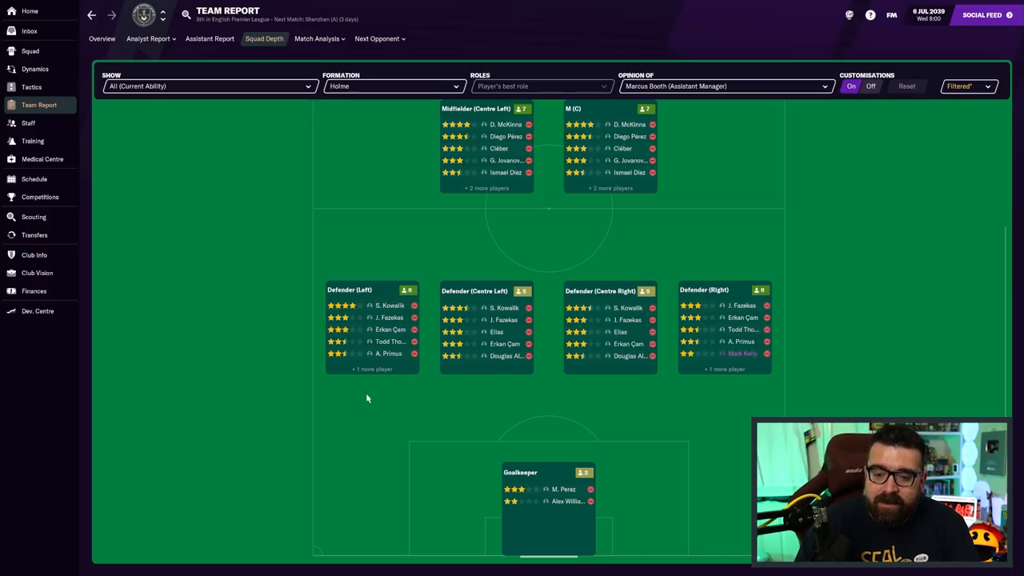
mouse_move(392, 388)
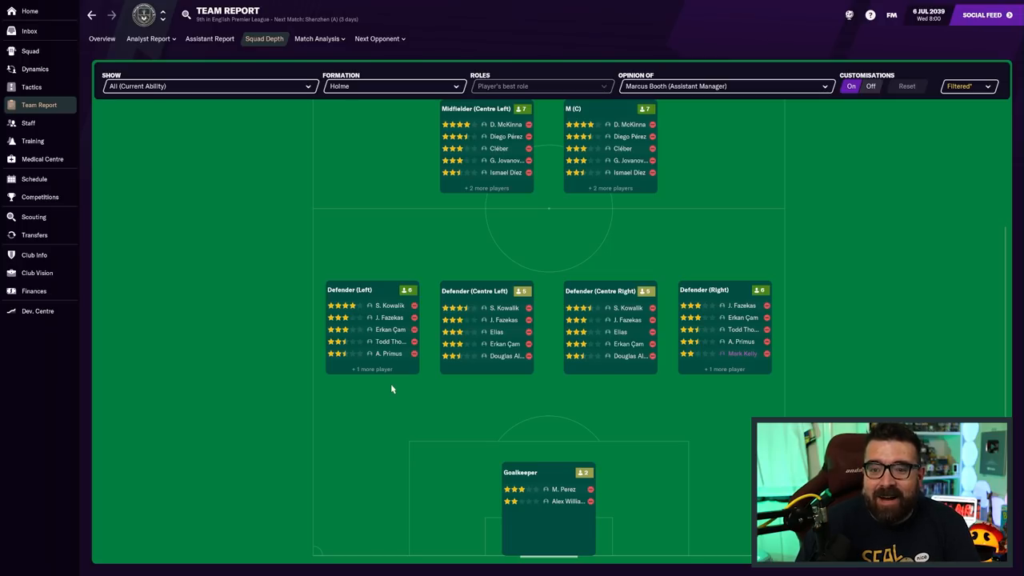
mouse_move(408, 383)
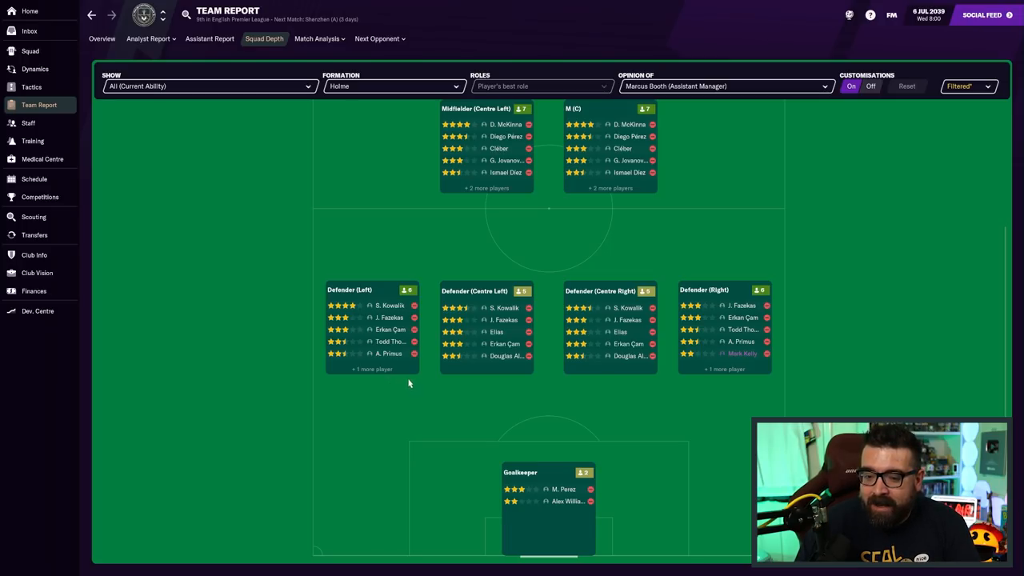
mouse_move(466, 312)
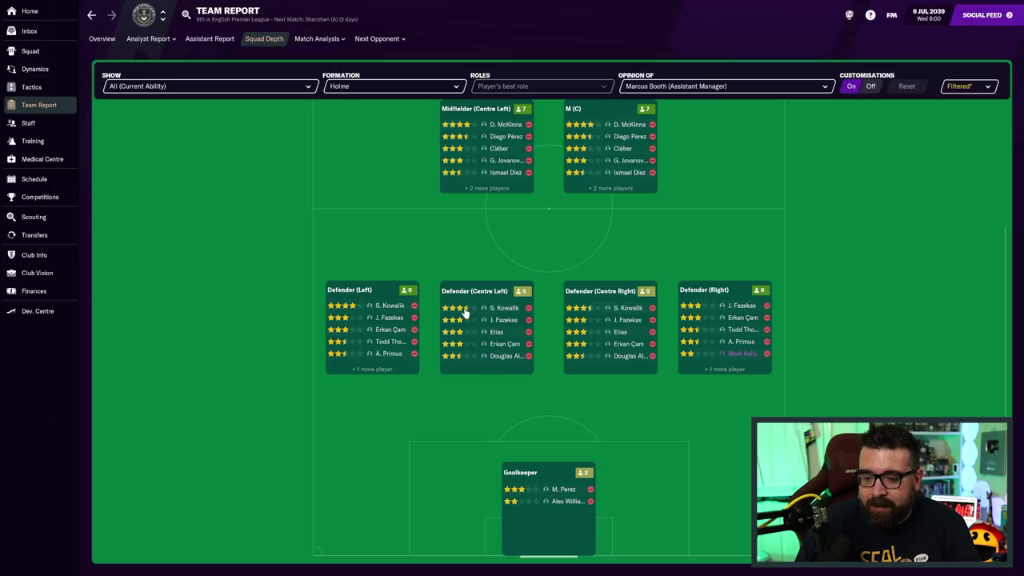
mouse_move(504, 308)
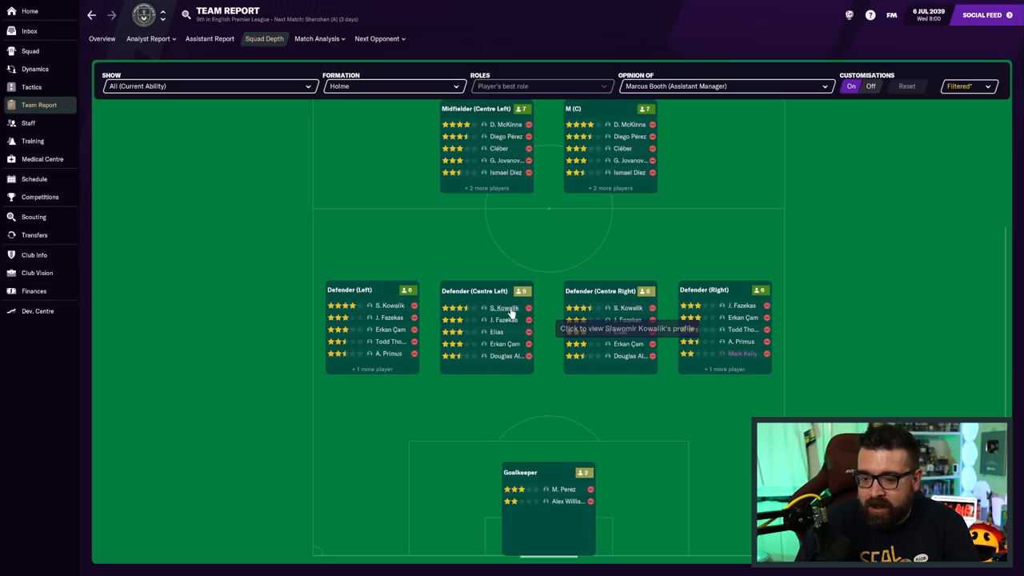
click(505, 307)
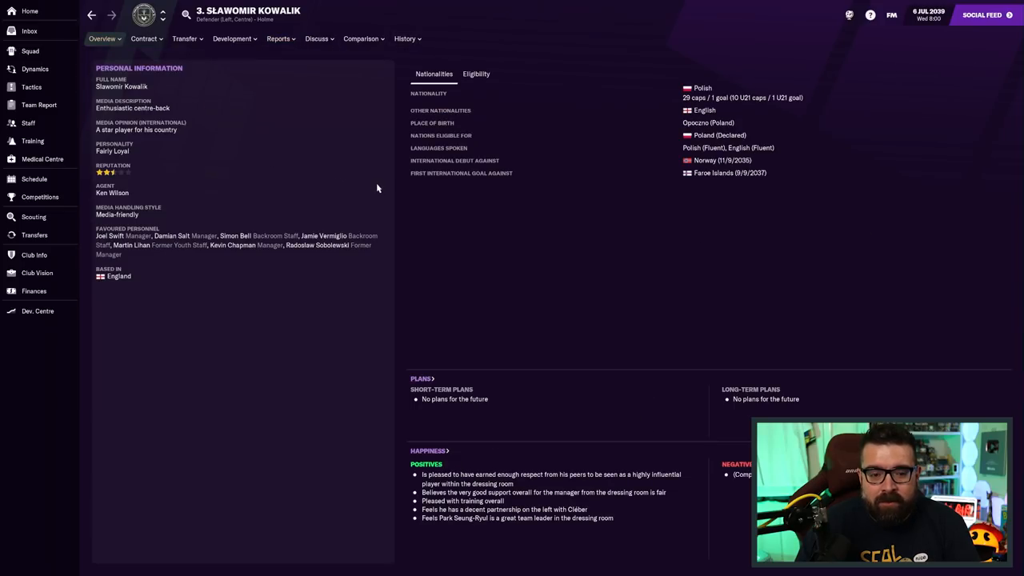
View the centre-back's career stats, then bring up finances (£81.26M balance, £14.43M budget)
click(406, 39)
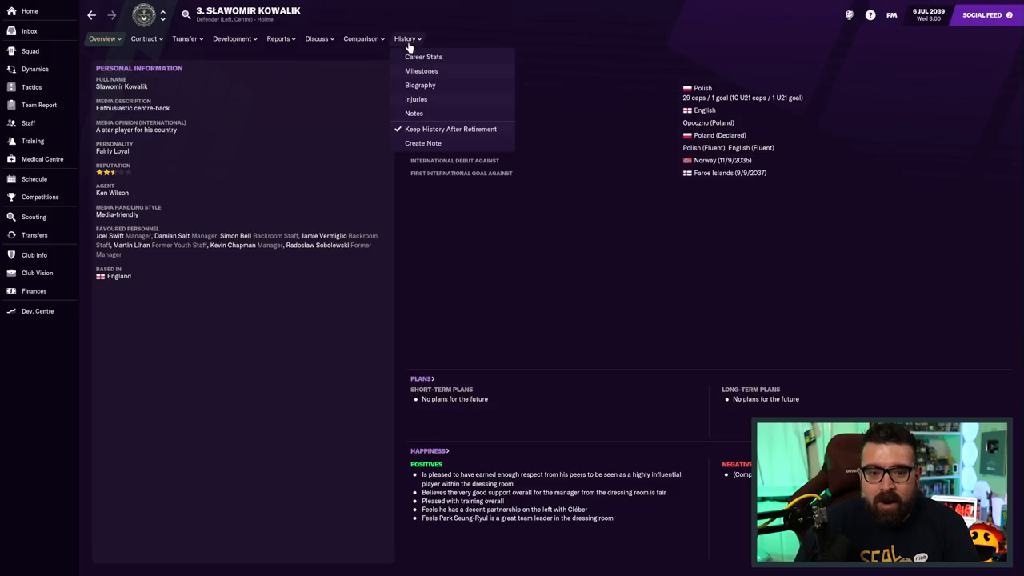
click(423, 57)
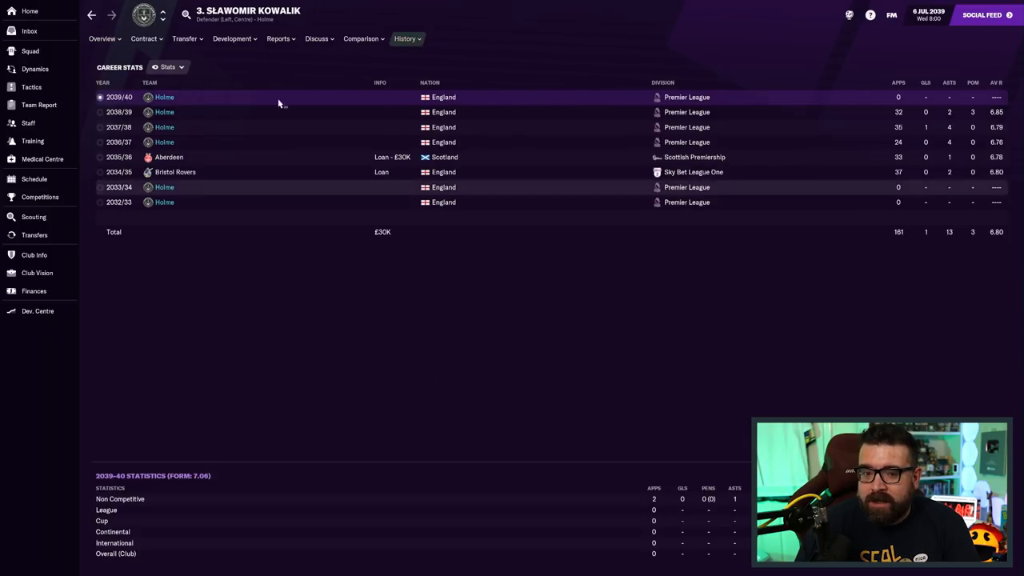
click(103, 38)
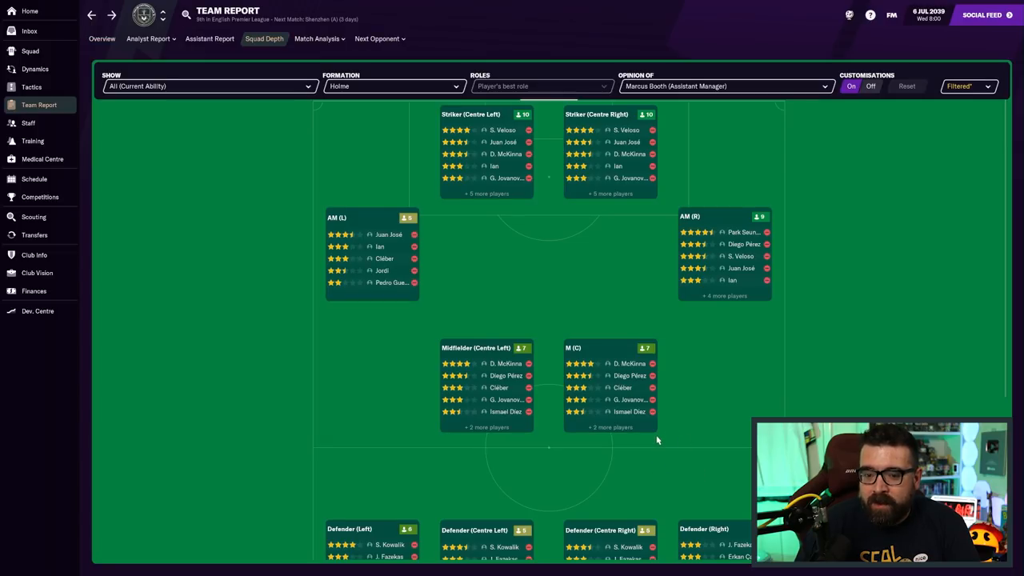
scroll(down, 3)
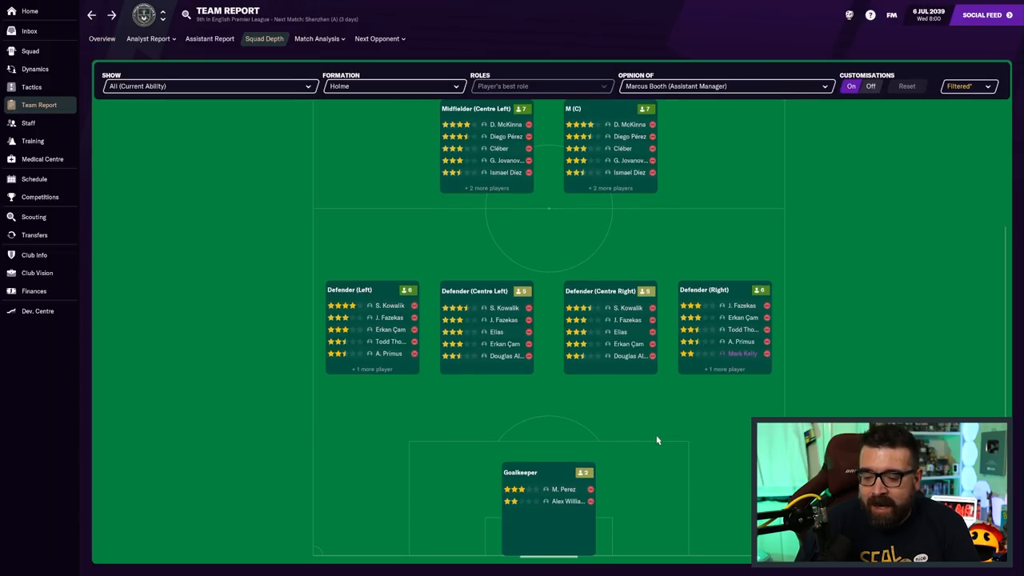
mouse_move(700, 450)
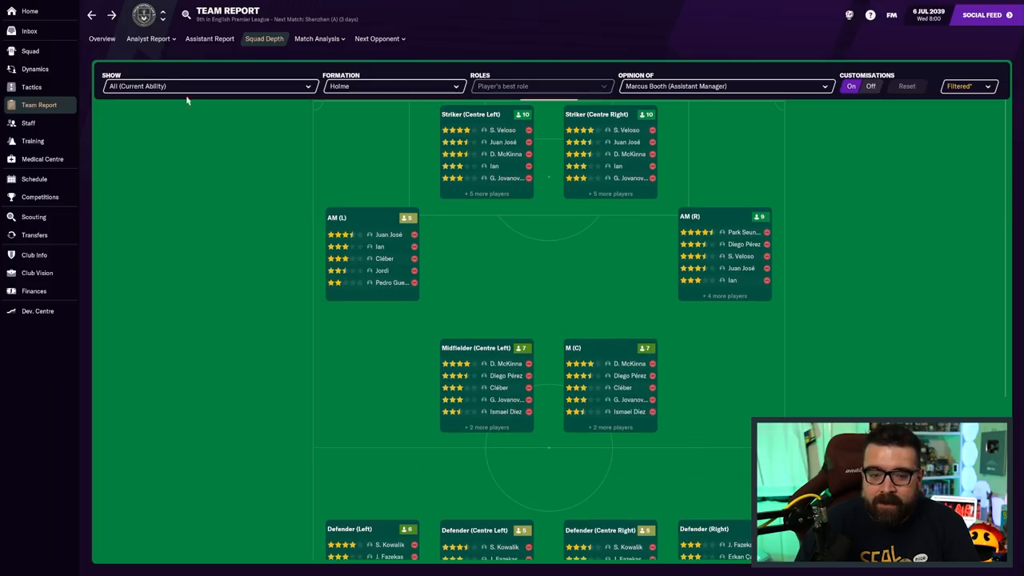
click(34, 291)
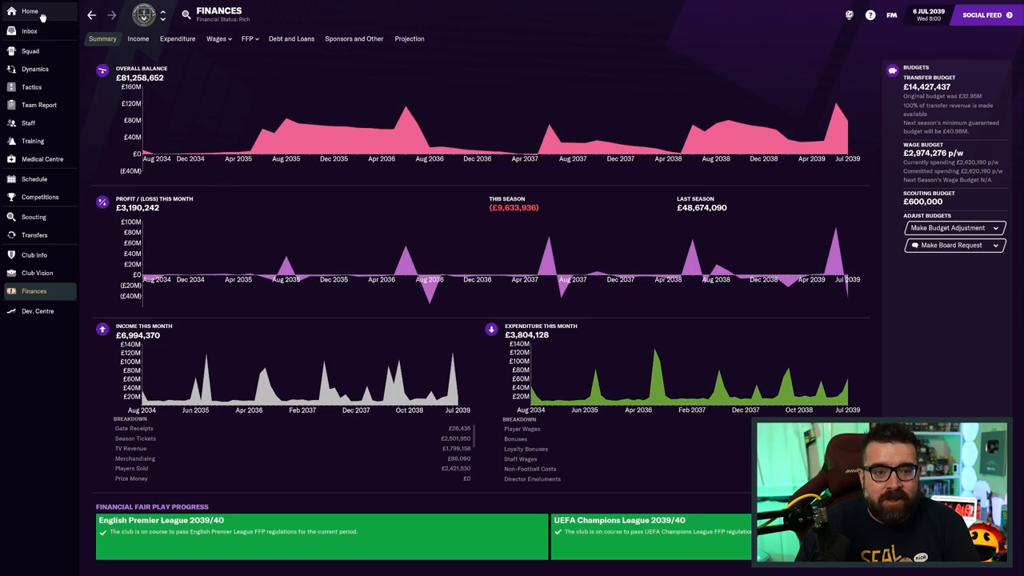
click(37, 310)
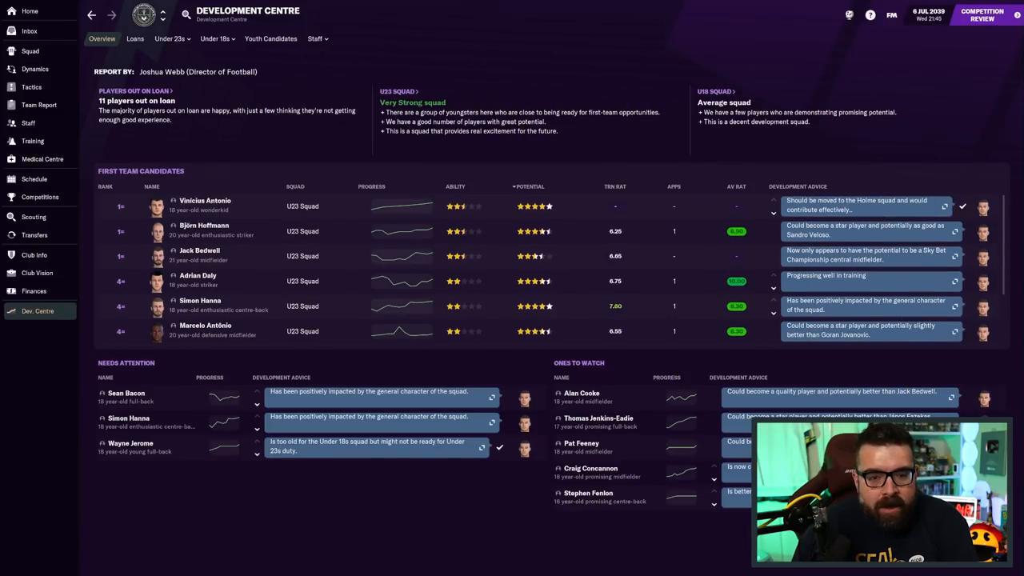
click(166, 39)
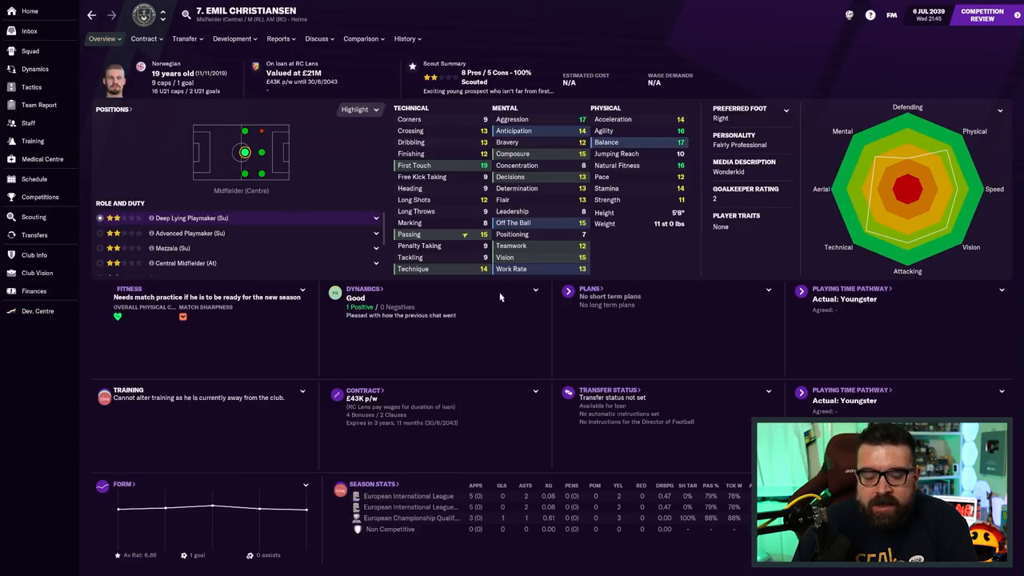
click(143, 38)
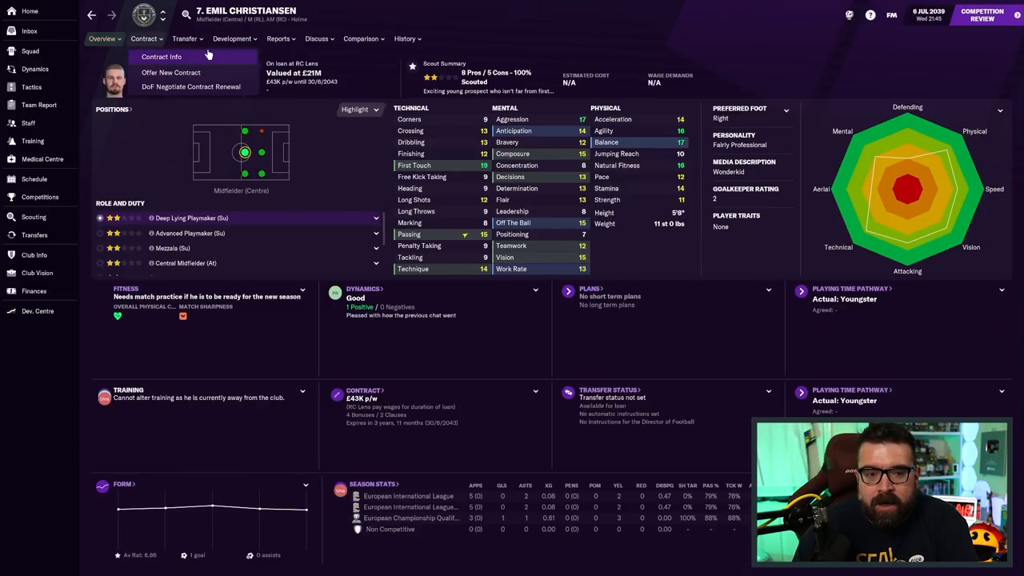
click(403, 39)
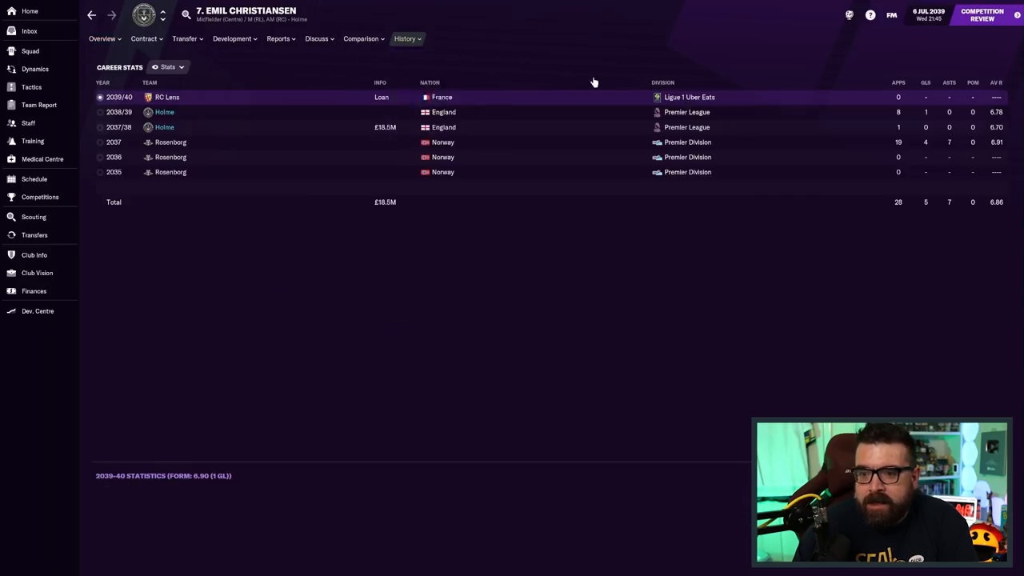
Read the development advice for each Under 23s player in the Development view
click(232, 38)
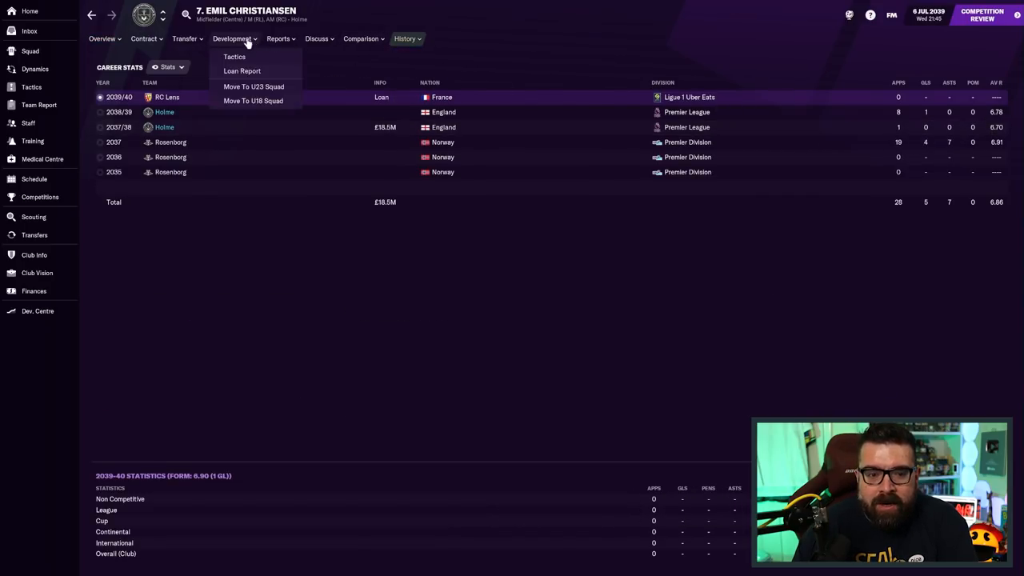
click(252, 87)
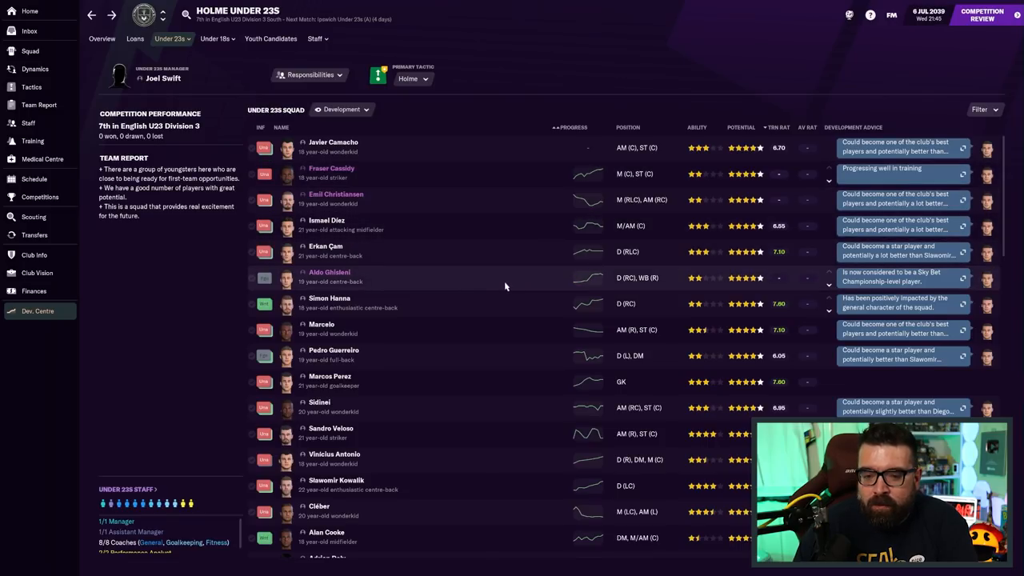
mouse_move(443, 236)
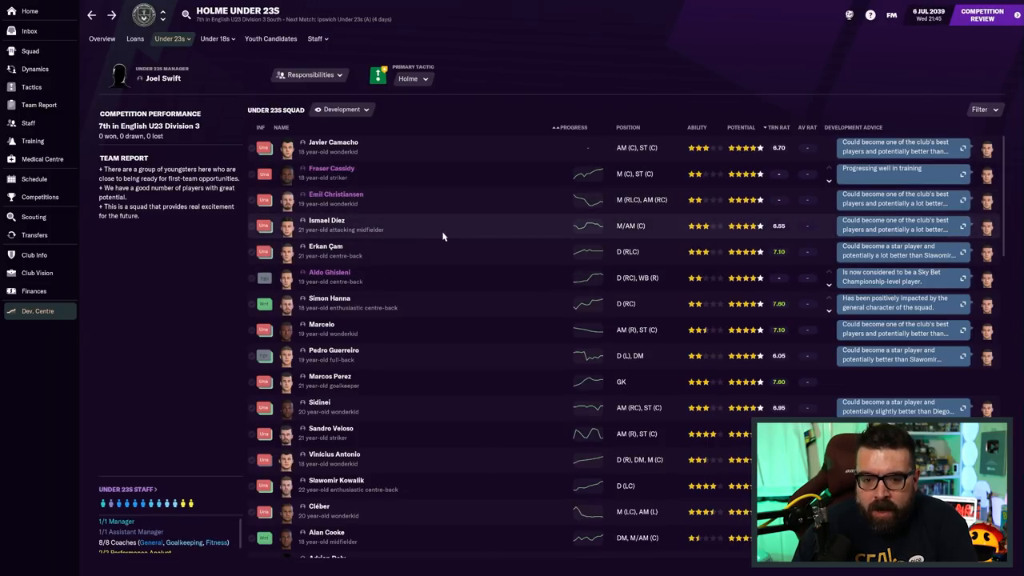
scroll(down, 3)
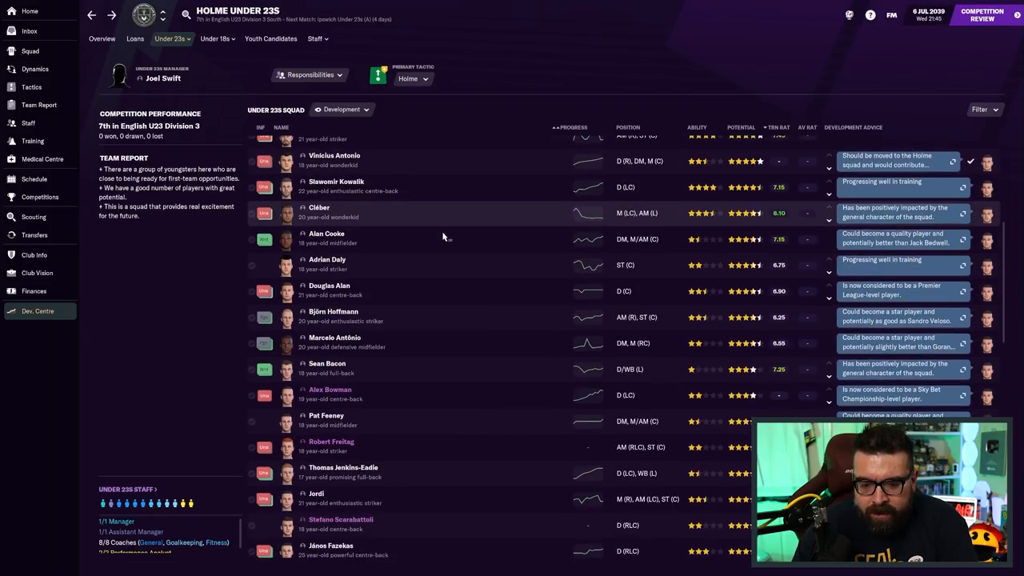
scroll(down, 3)
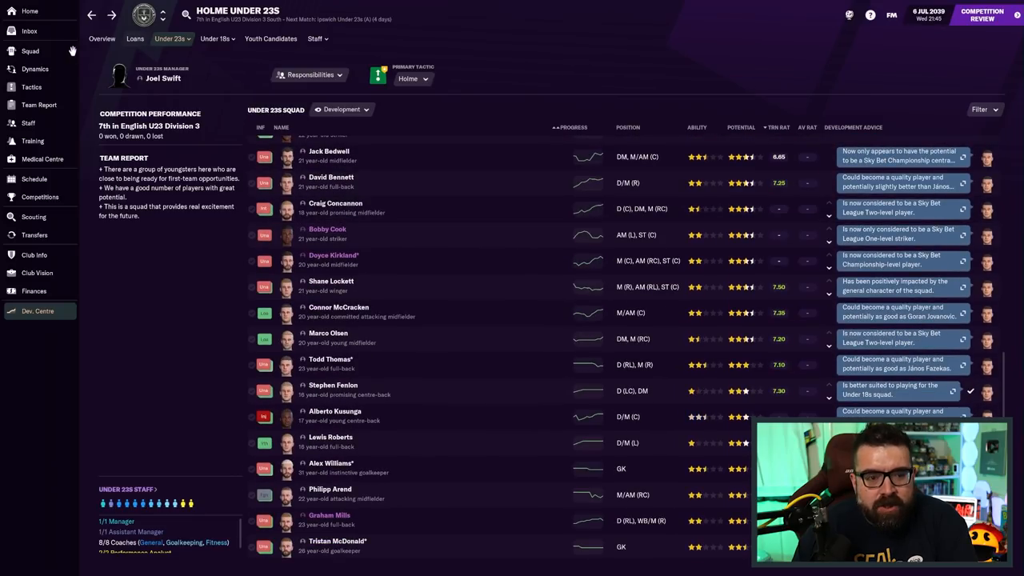
click(31, 50)
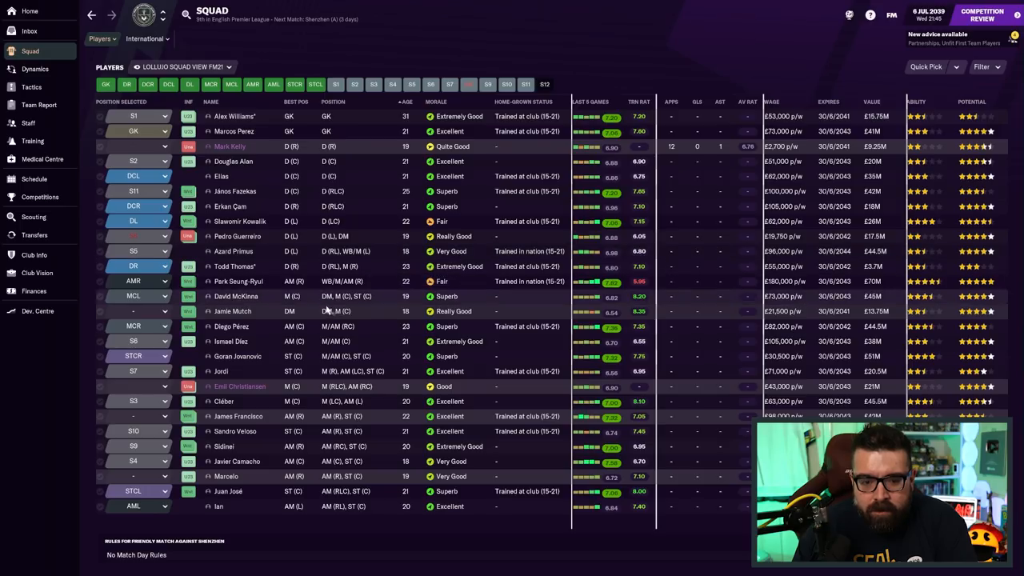
mouse_move(328, 311)
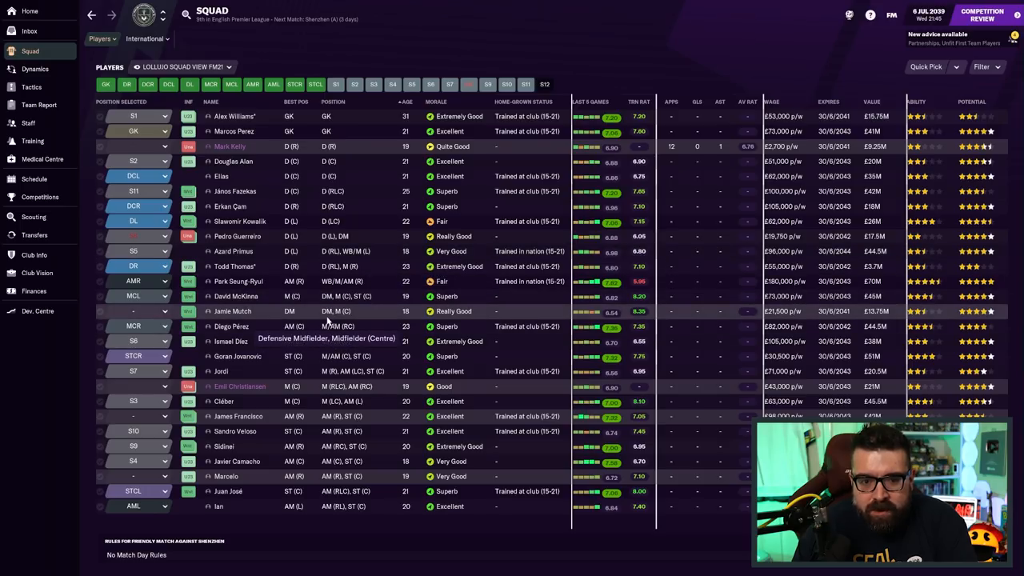
mouse_move(249, 152)
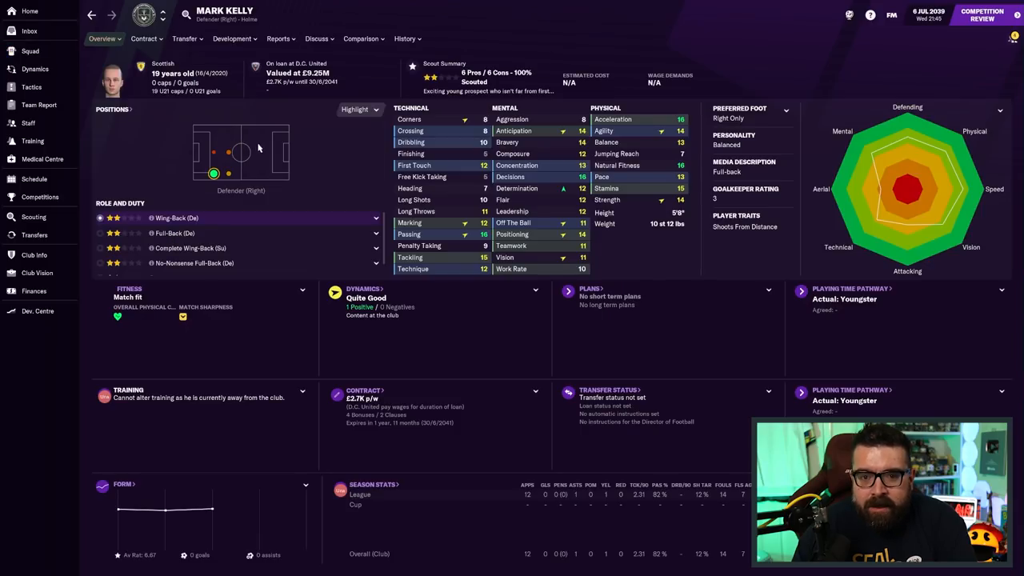
click(33, 50)
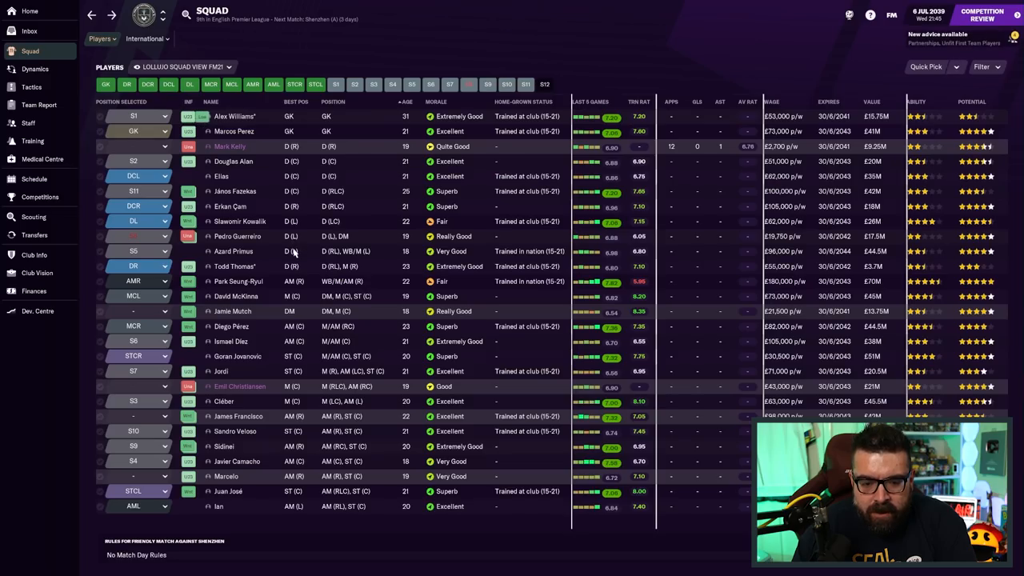
mouse_move(232, 319)
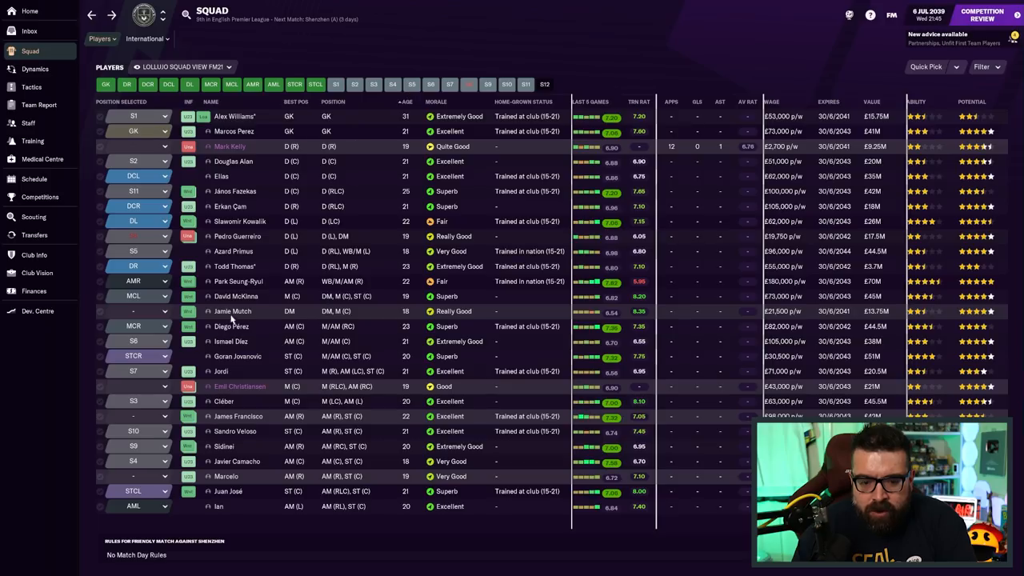
click(233, 311)
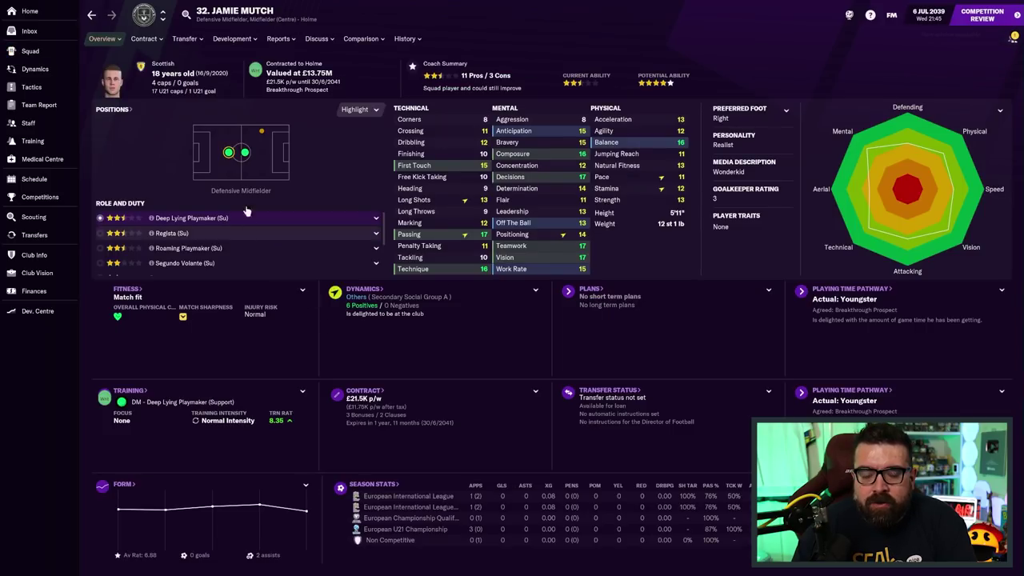
click(35, 51)
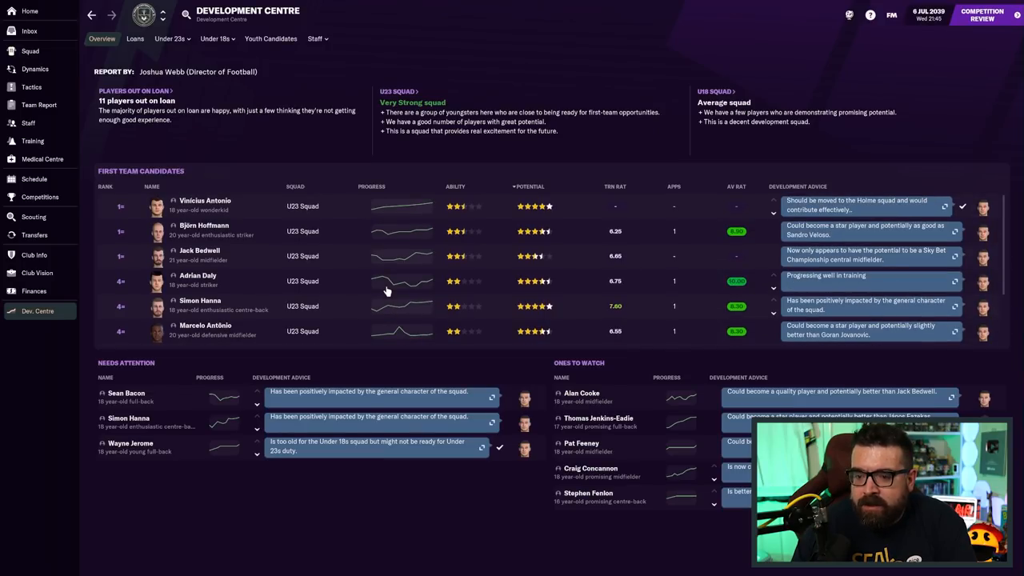
click(530, 186)
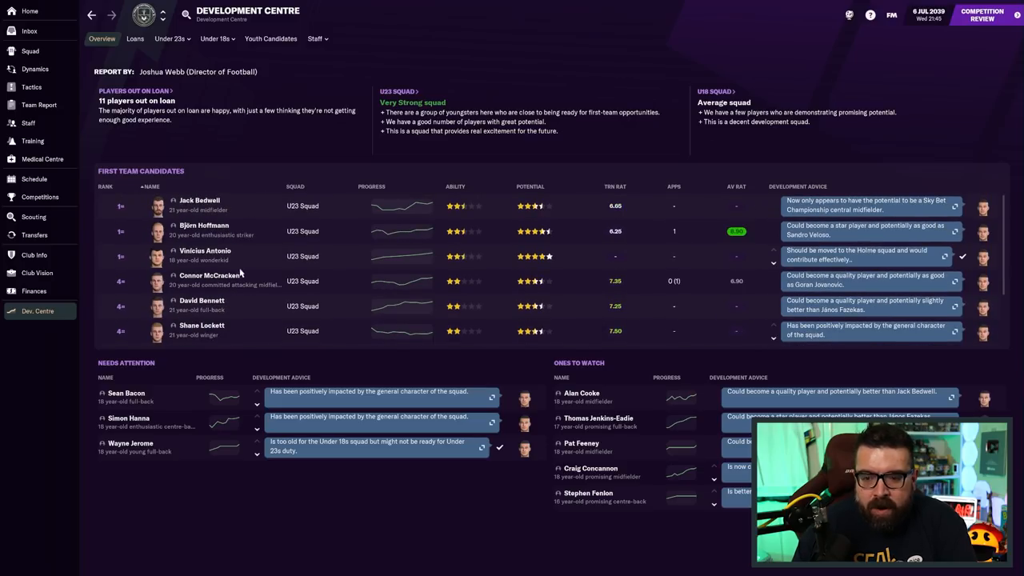
click(200, 199)
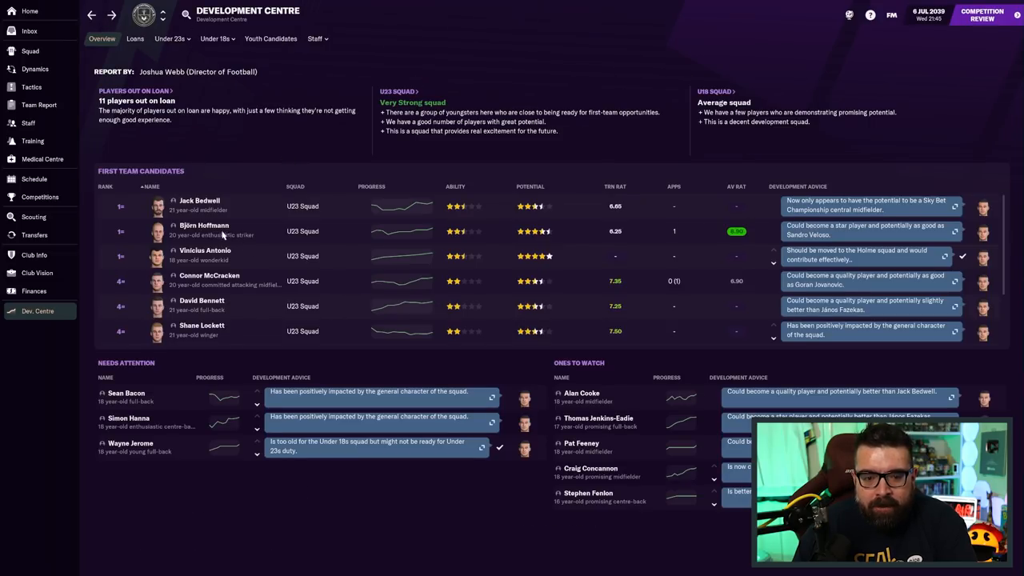
click(203, 225)
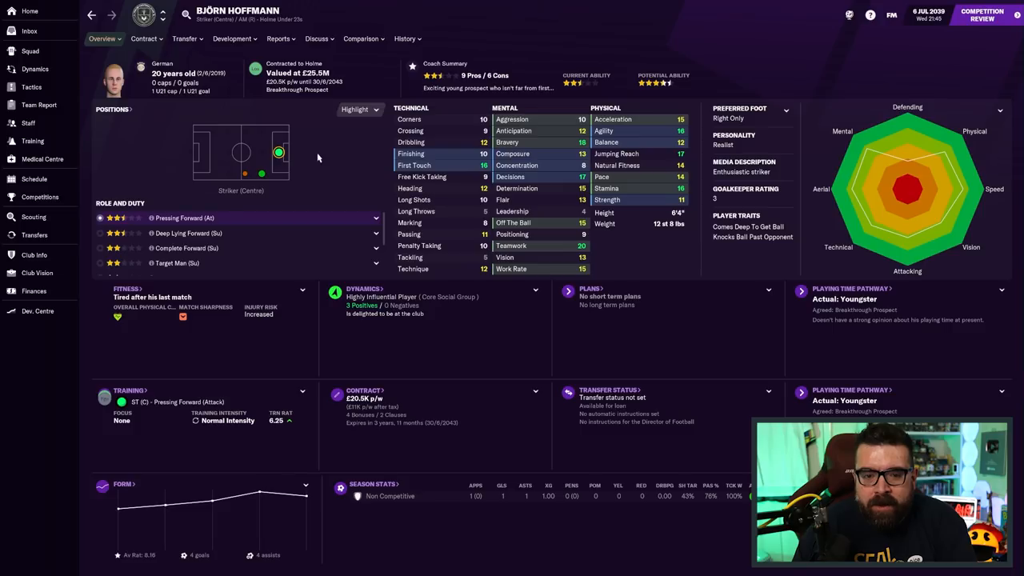
mouse_move(364, 213)
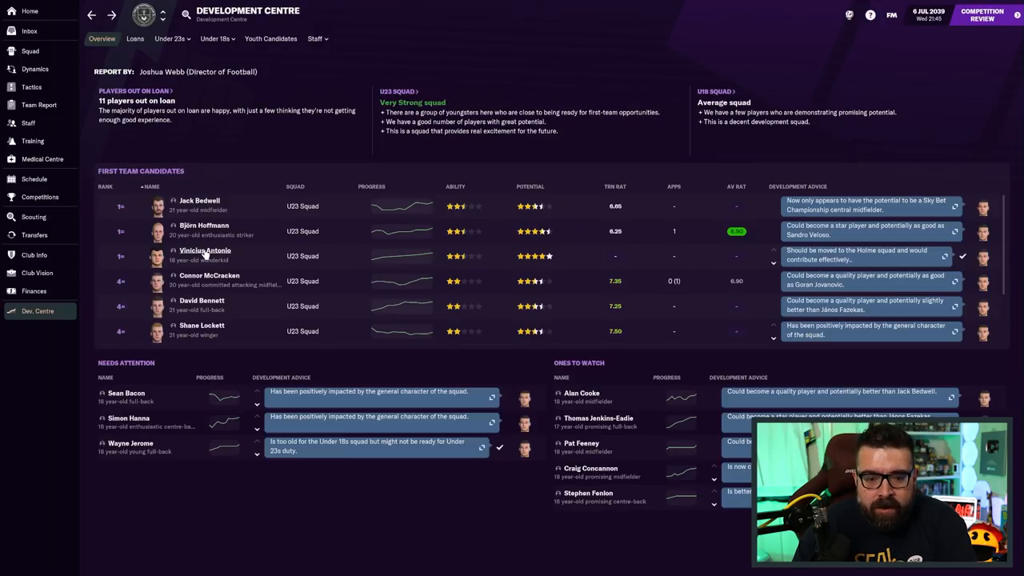
click(205, 250)
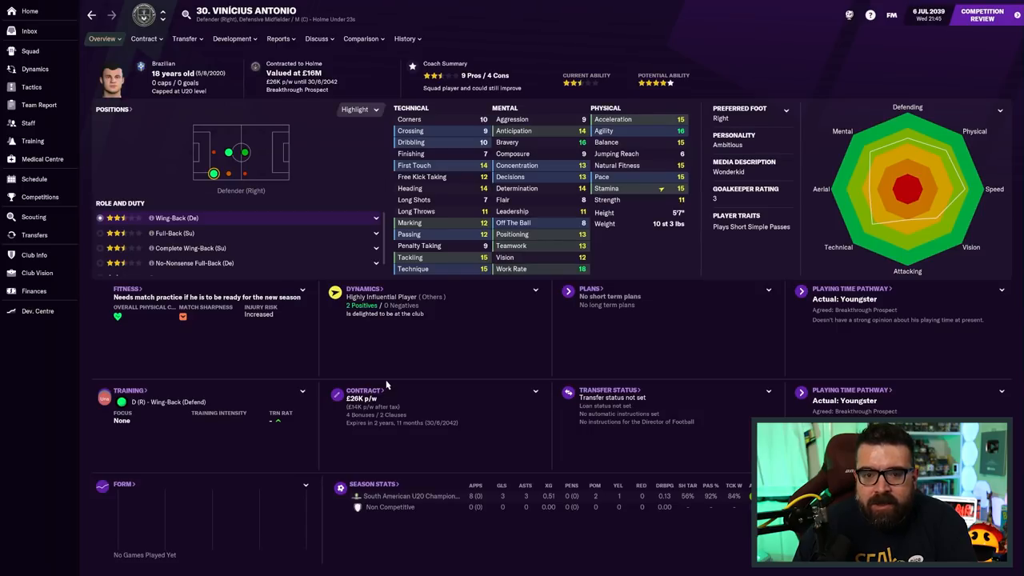
mouse_move(250, 192)
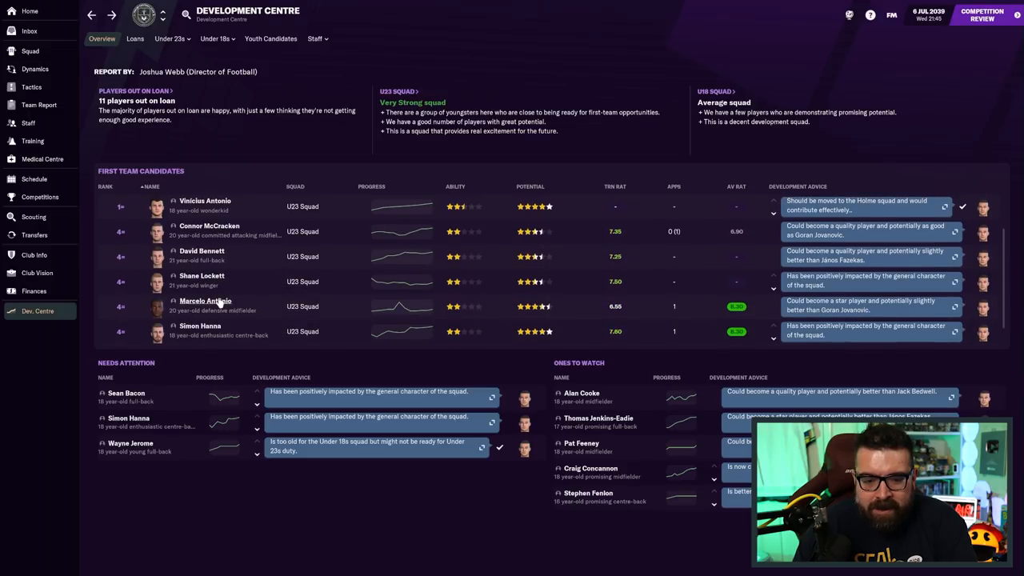
mouse_move(269, 324)
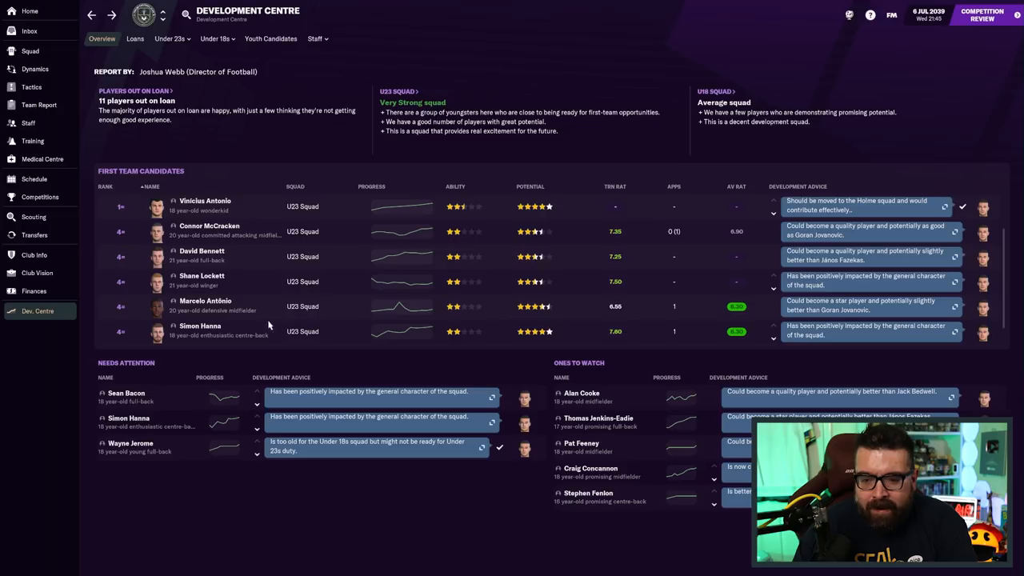
click(198, 325)
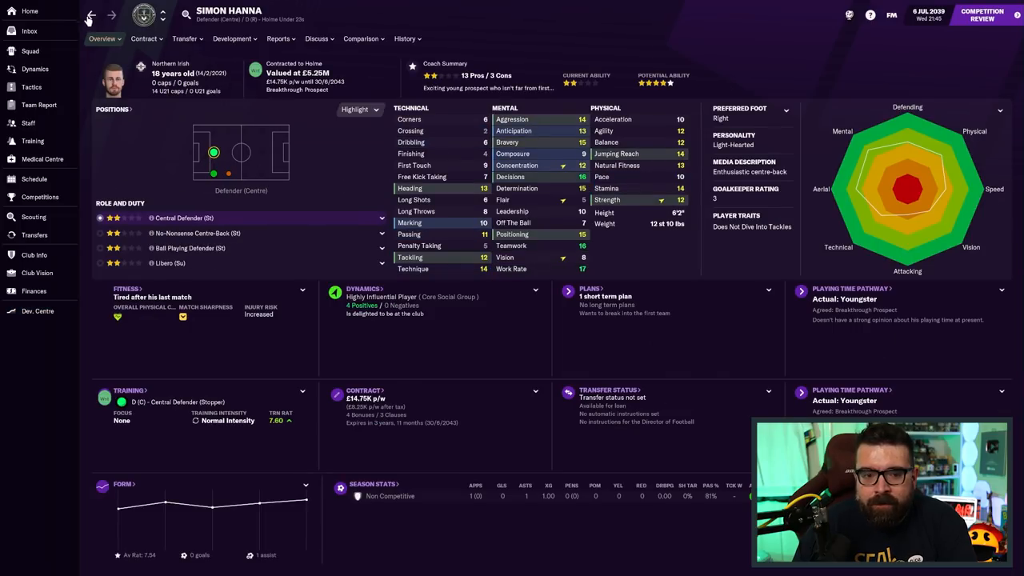
click(37, 310)
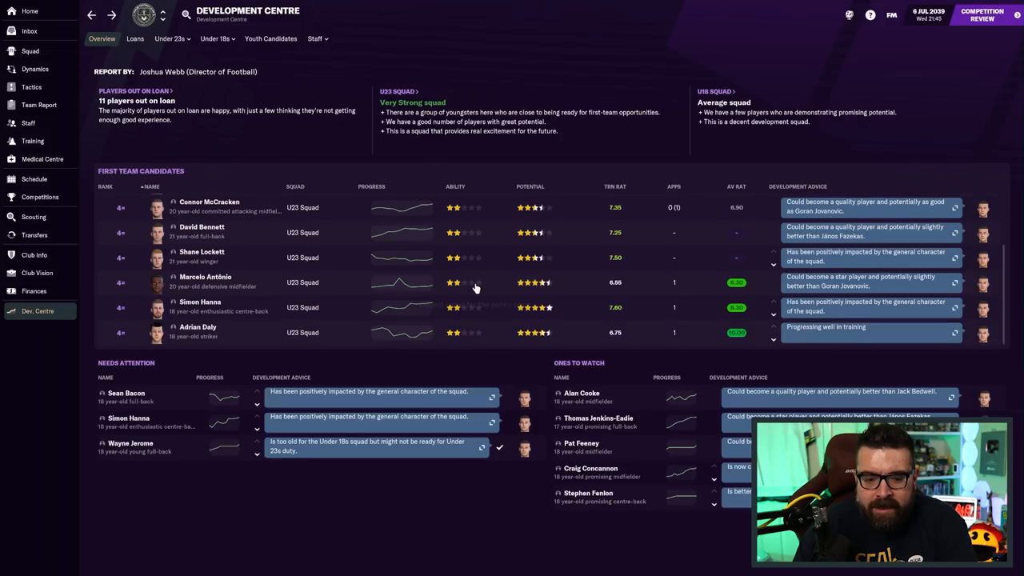
mouse_move(516, 319)
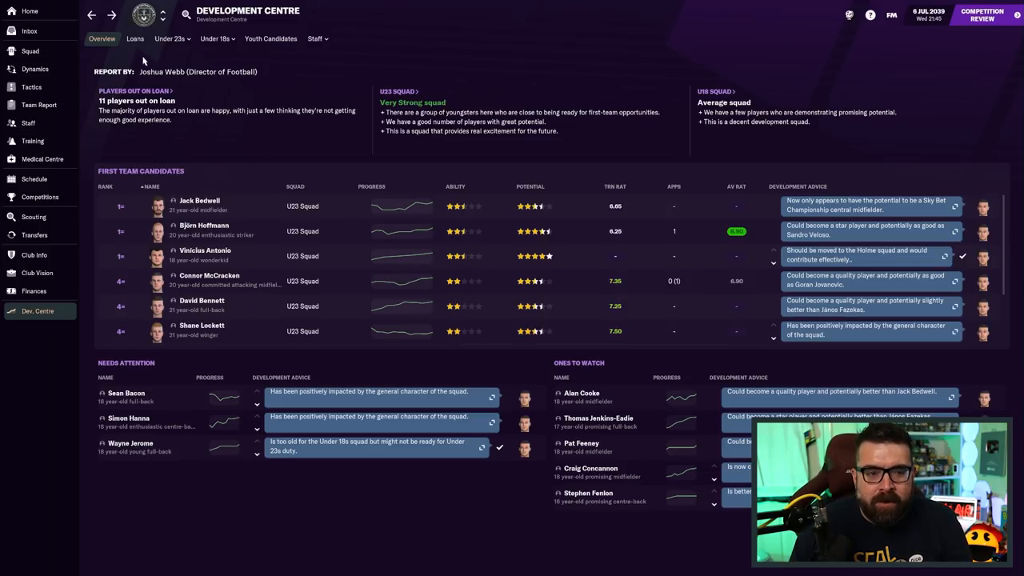
click(24, 12)
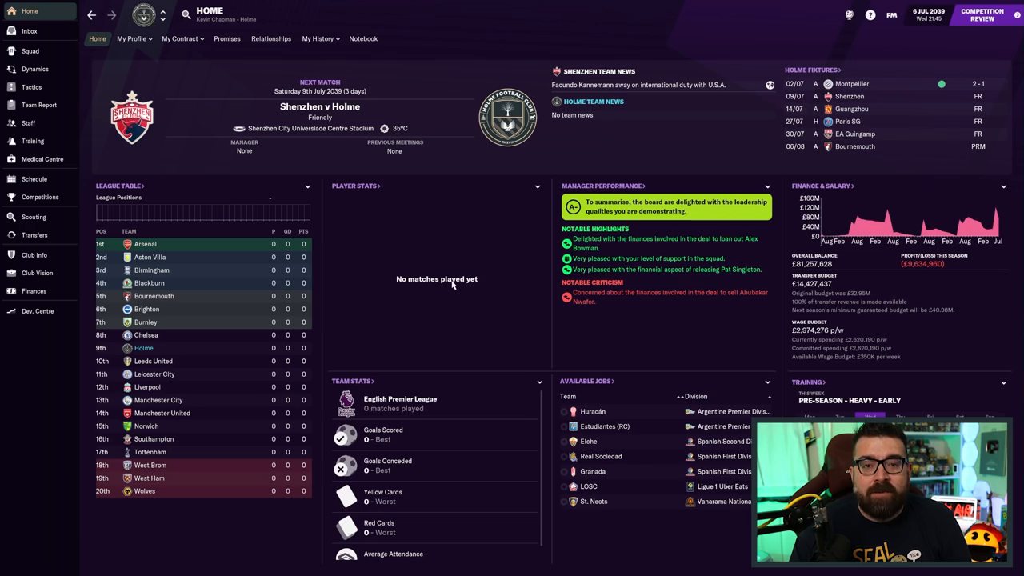
Advance to 18 July for the Kowalik news and see unhappy players in Dynamics
click(25, 31)
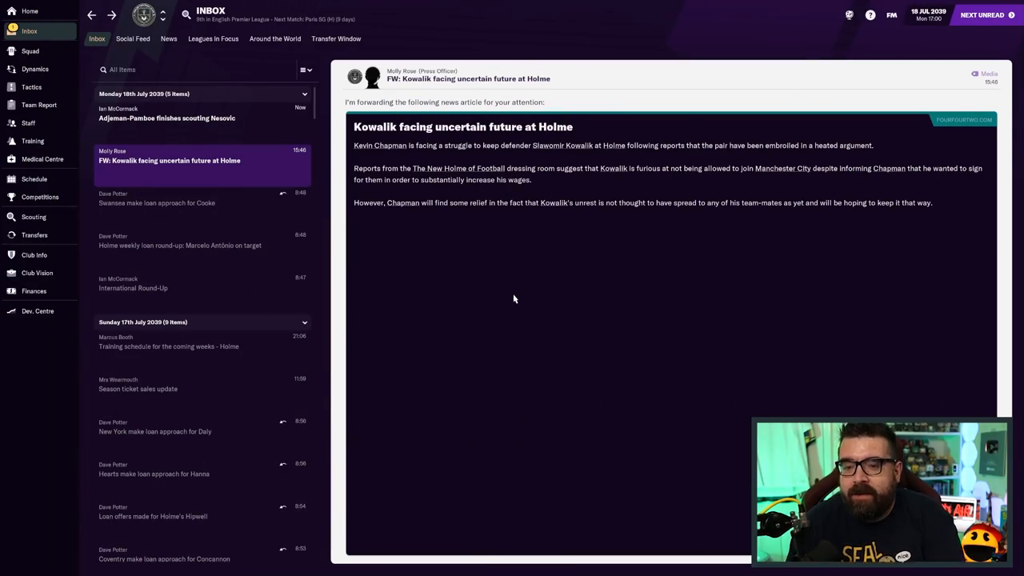
mouse_move(813, 150)
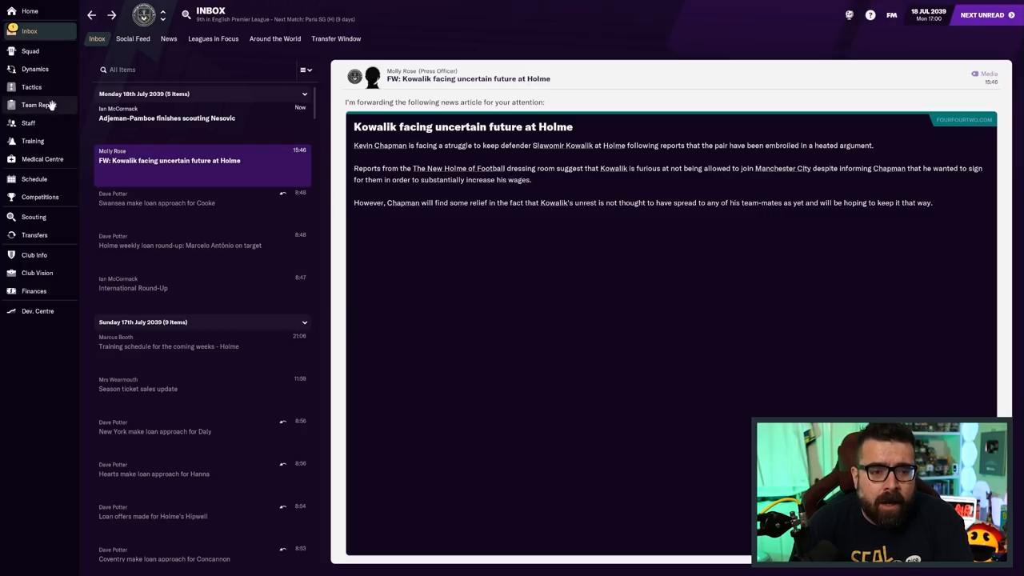
click(35, 69)
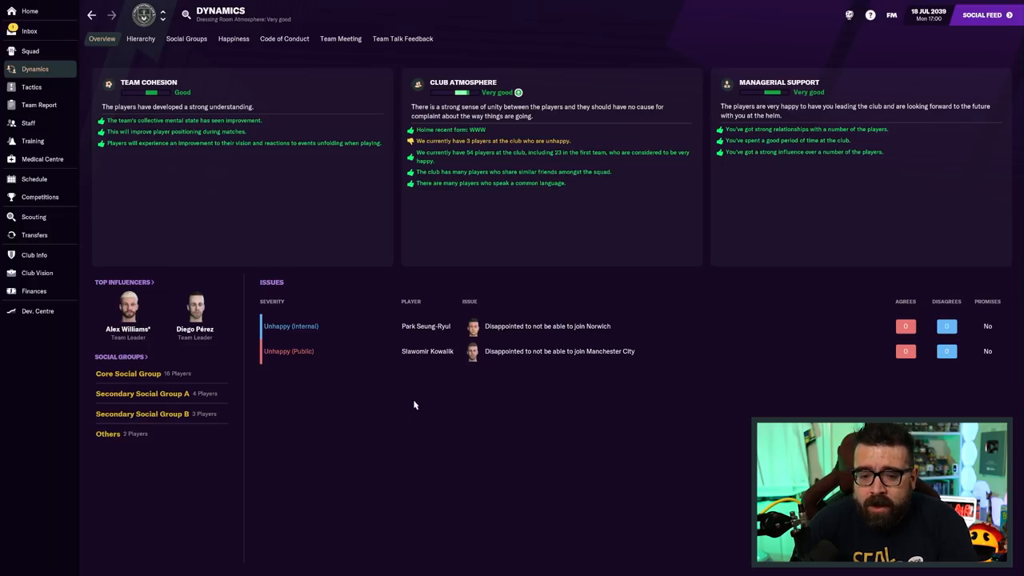
mouse_move(403, 387)
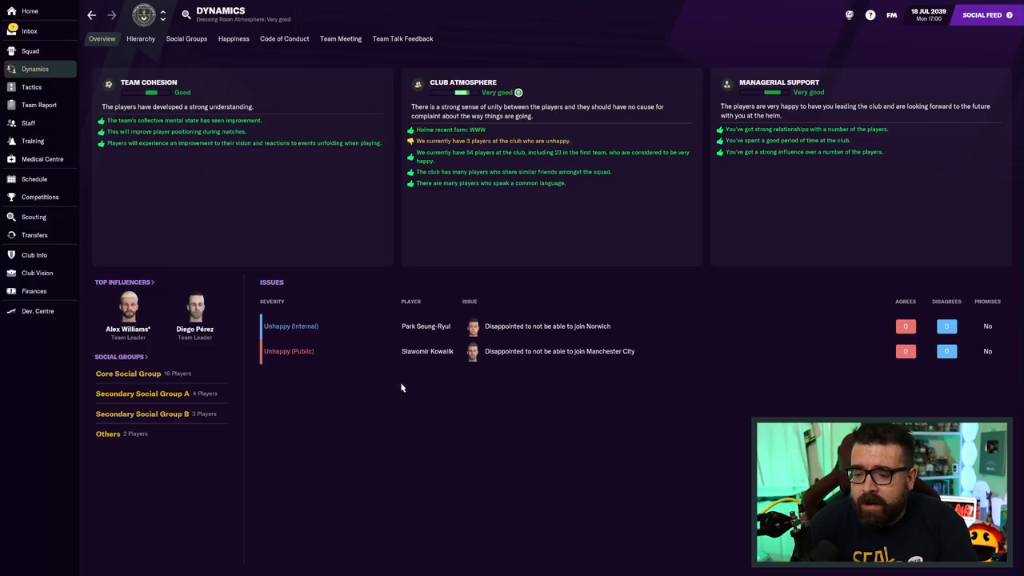
mouse_move(440, 343)
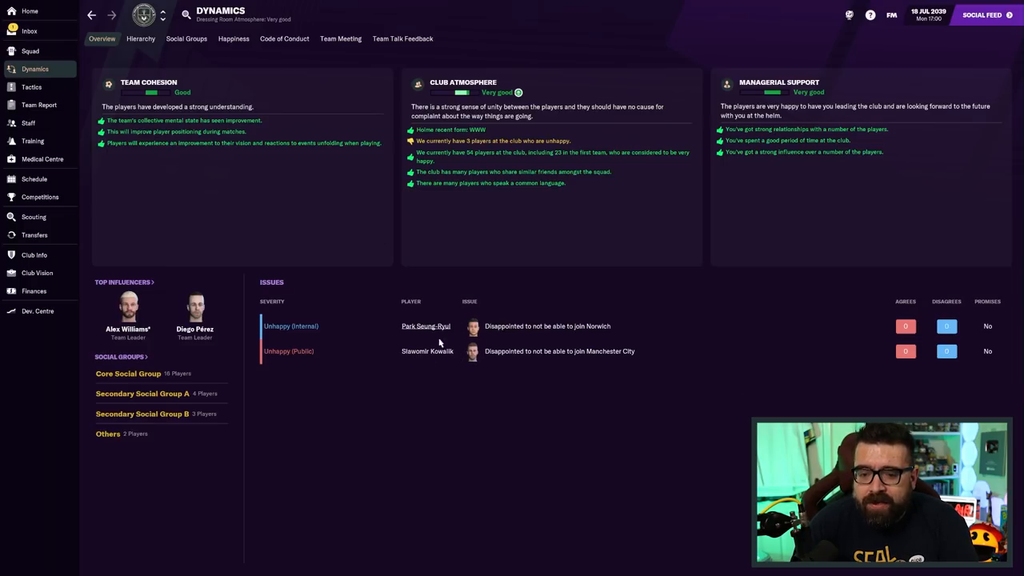
click(426, 351)
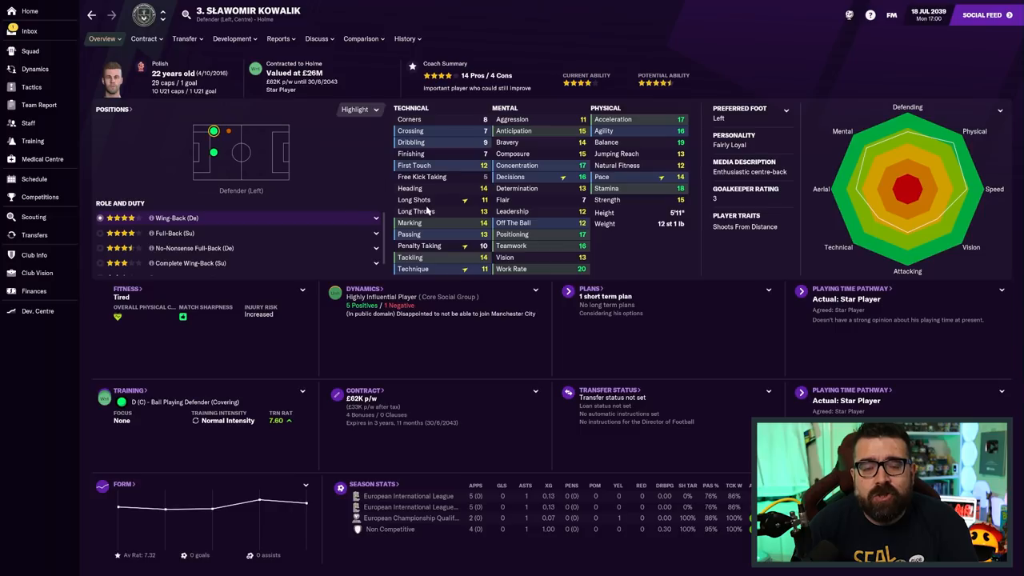
mouse_move(452, 190)
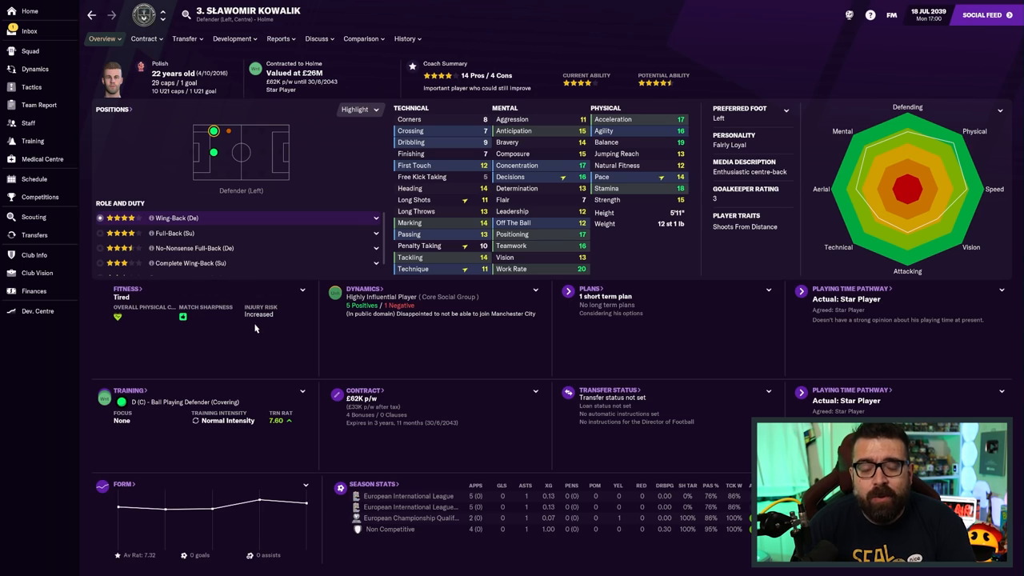
click(32, 30)
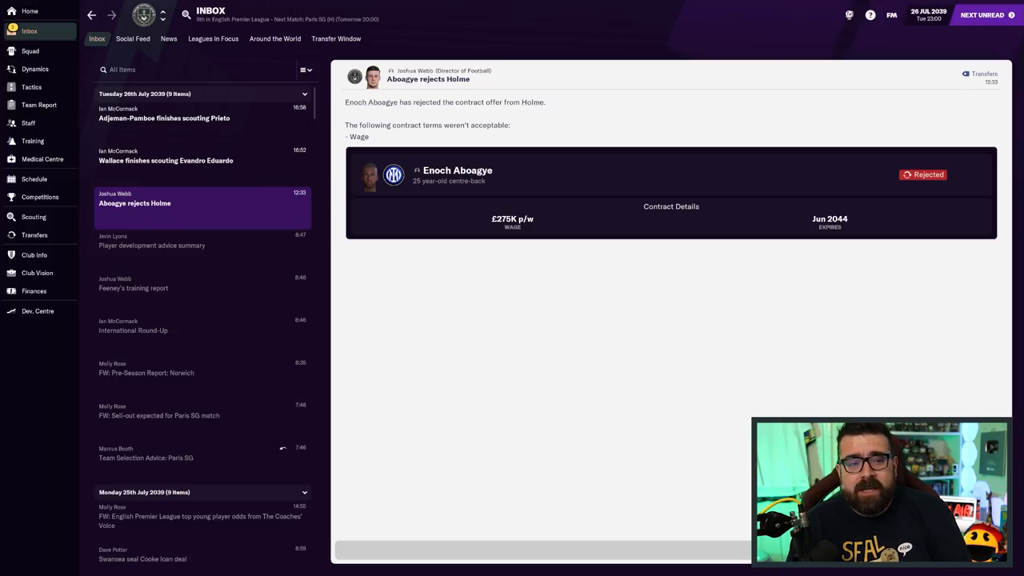
Check squad wages, Park Seung-Ryul top at £180K a week, and reopen Aboagye's rejection
click(35, 51)
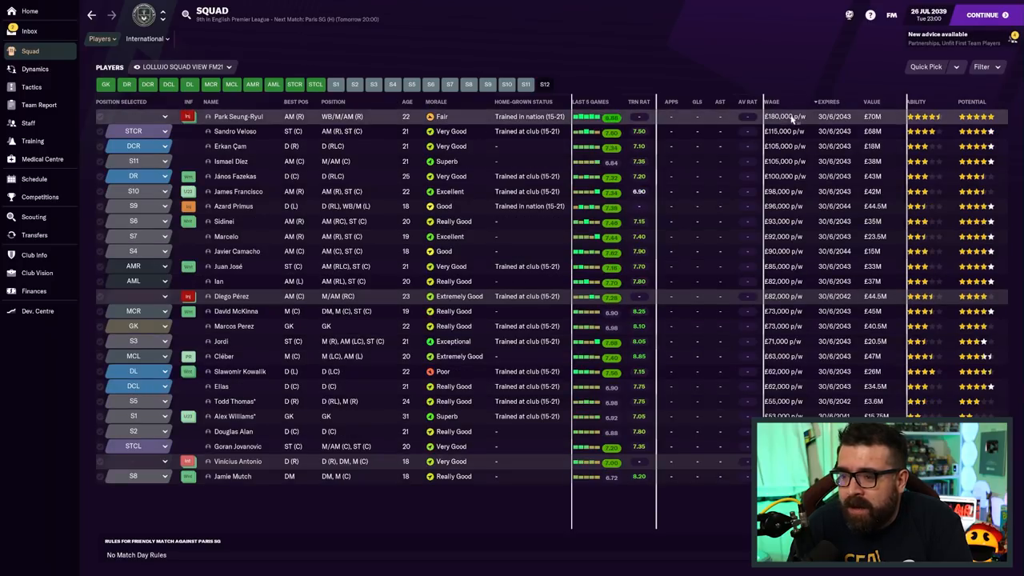
click(32, 32)
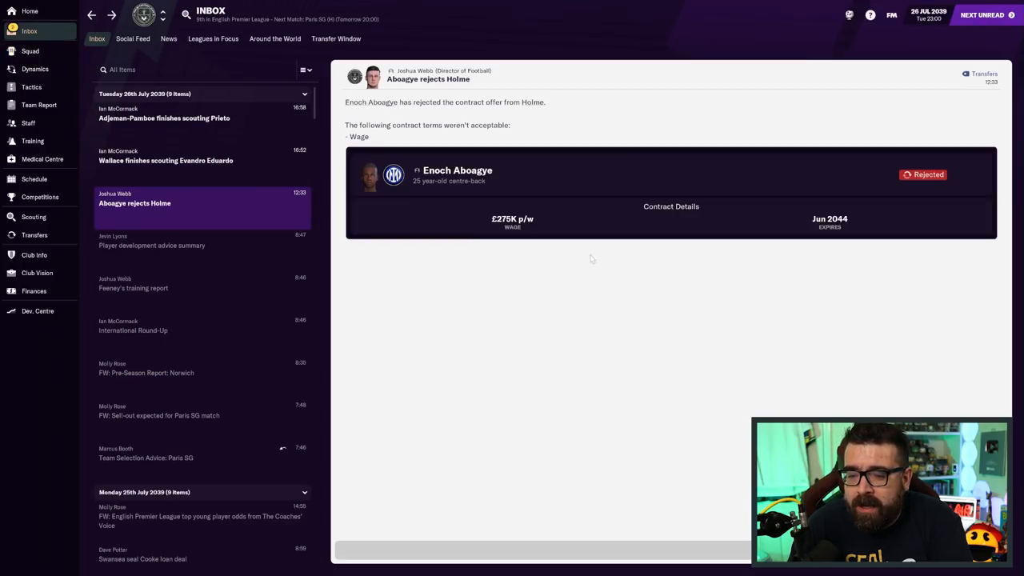
click(454, 170)
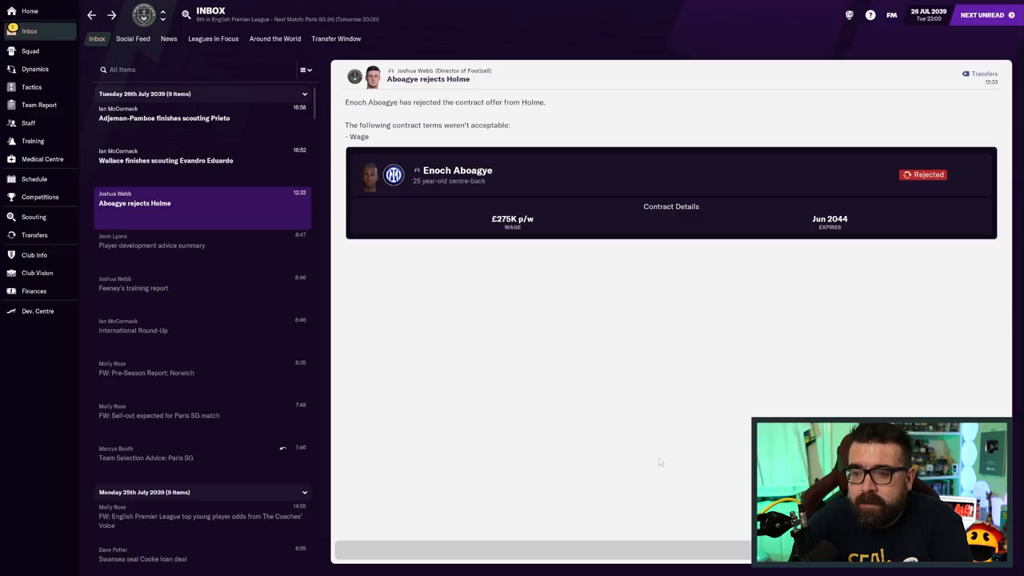
mouse_move(607, 339)
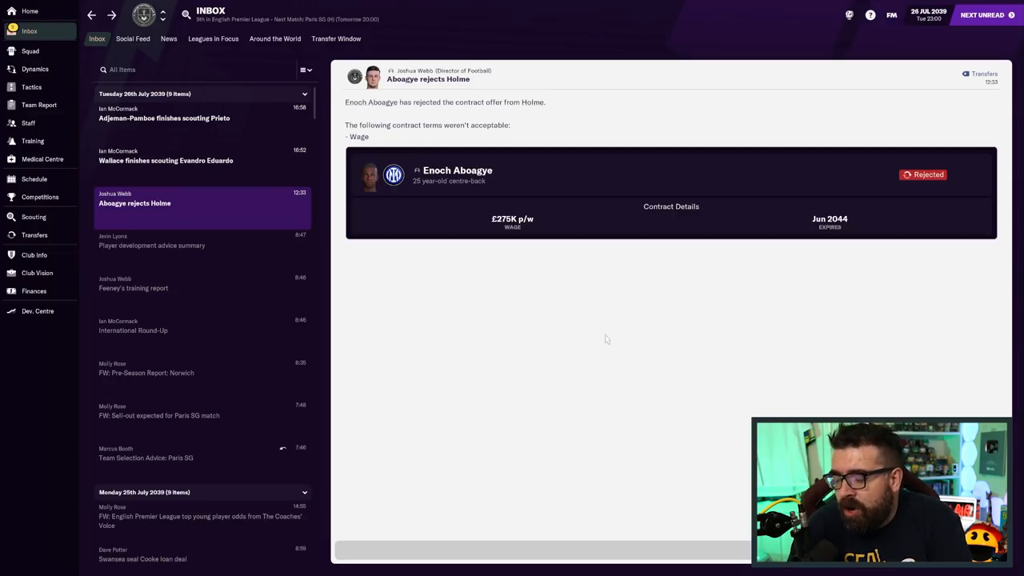
mouse_move(450, 247)
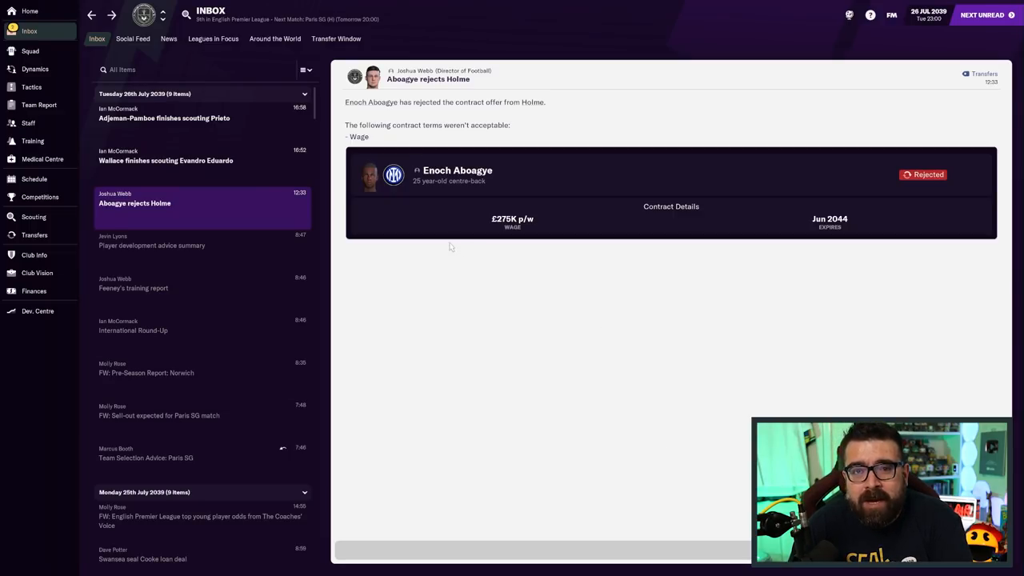
mouse_move(570, 284)
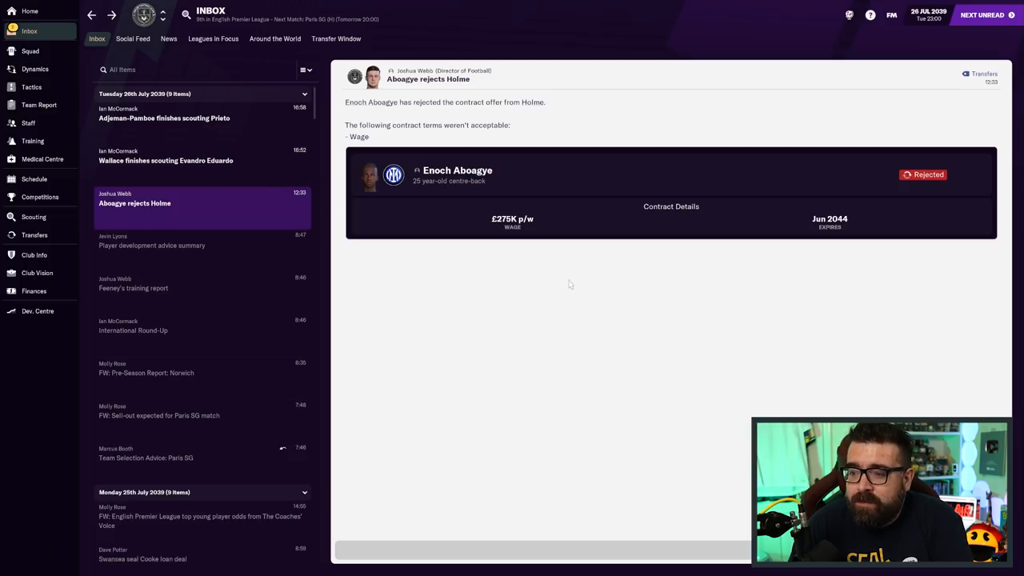
mouse_move(578, 264)
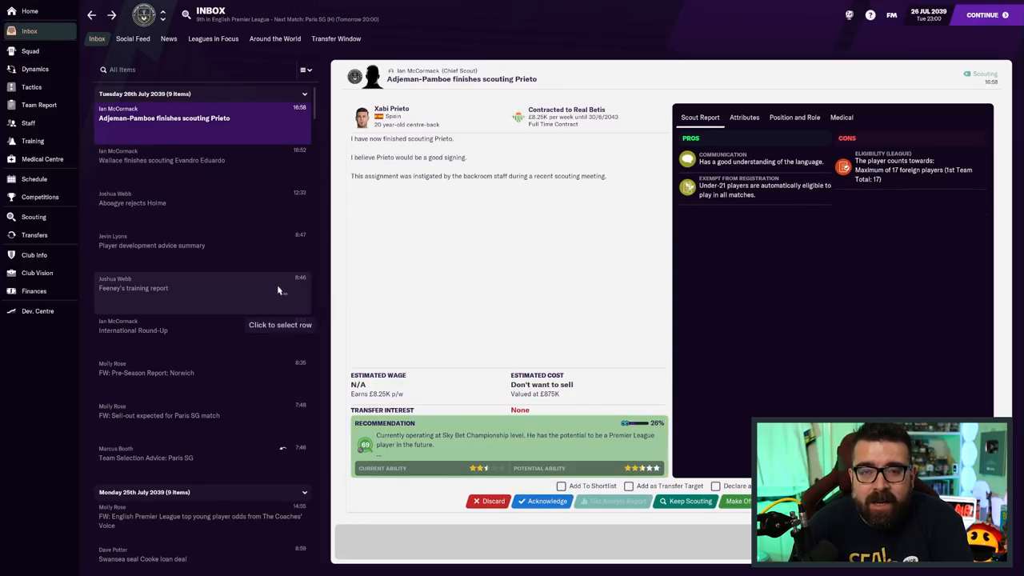
mouse_move(39, 105)
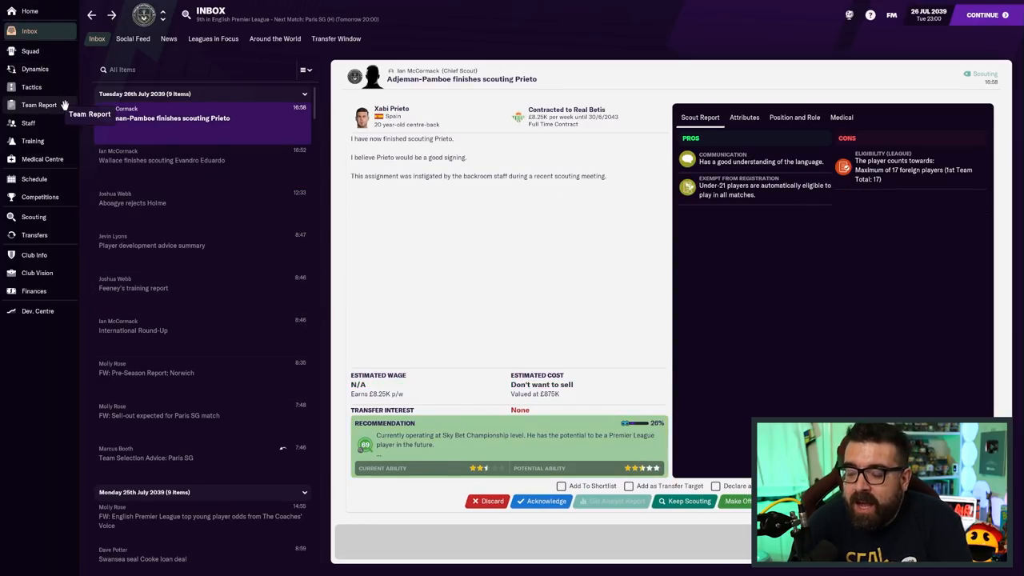
click(38, 105)
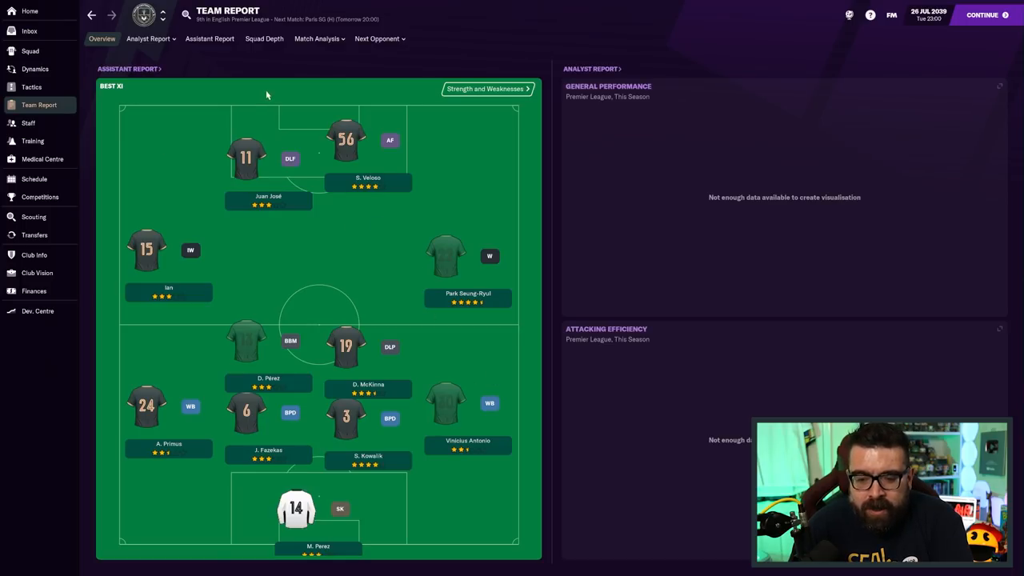
click(264, 38)
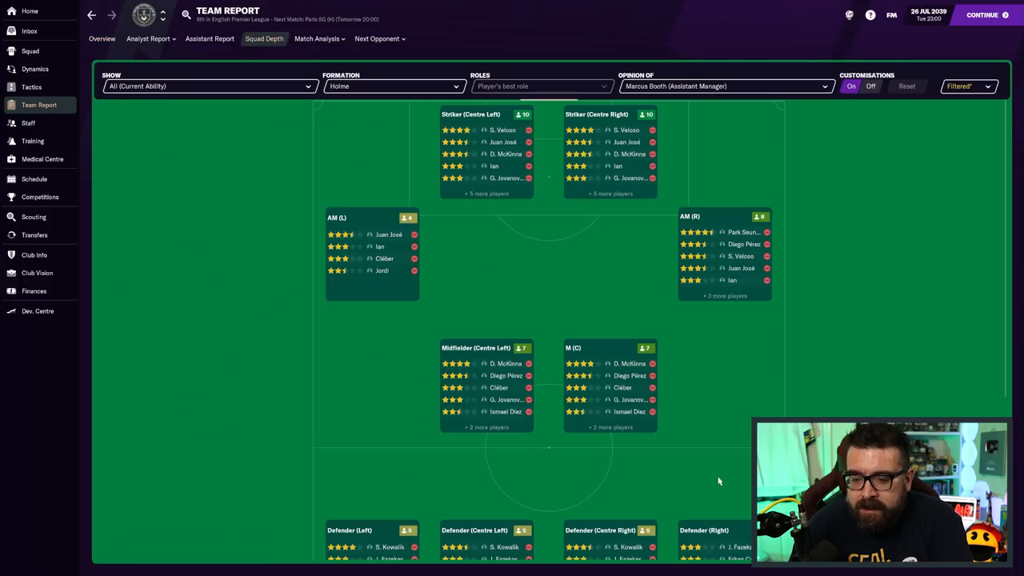
scroll(down, 3)
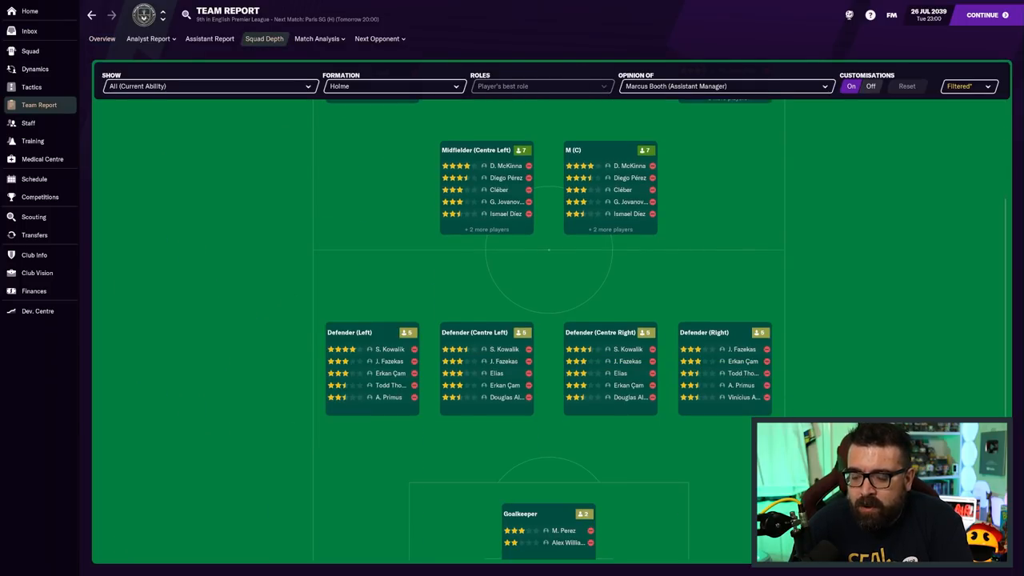
mouse_move(875, 411)
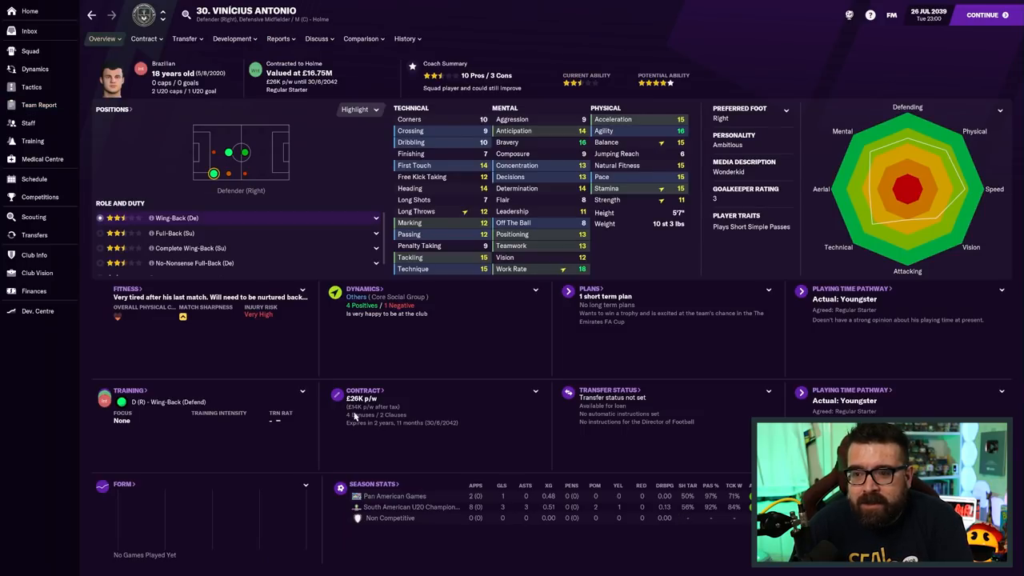
mouse_move(431, 410)
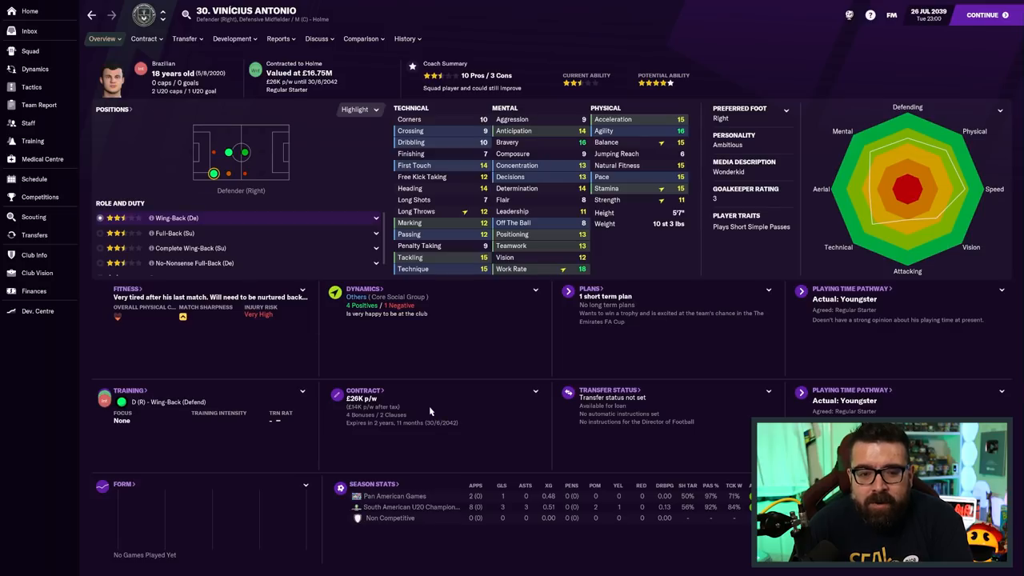
click(145, 39)
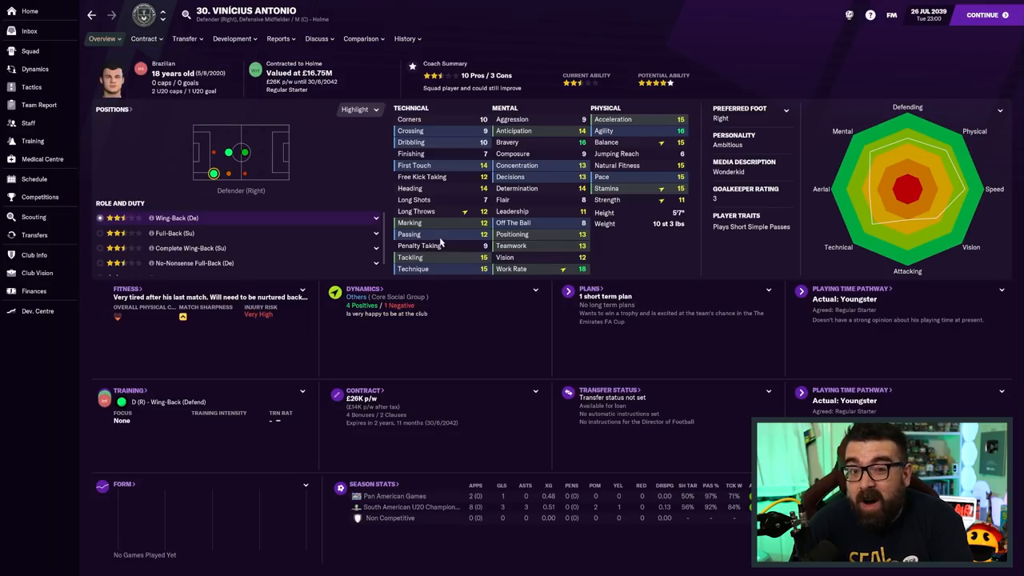
click(30, 30)
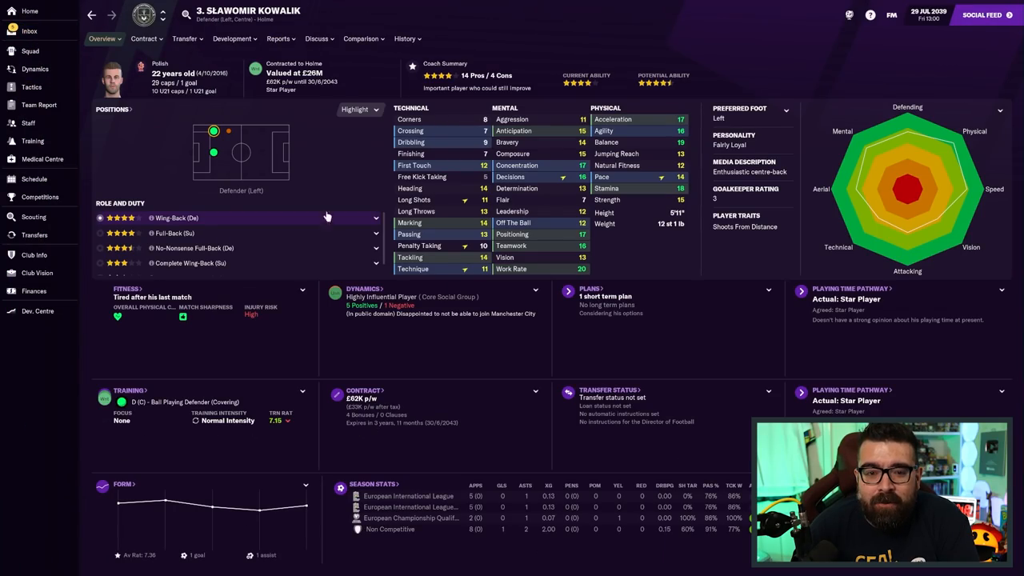
mouse_move(255, 76)
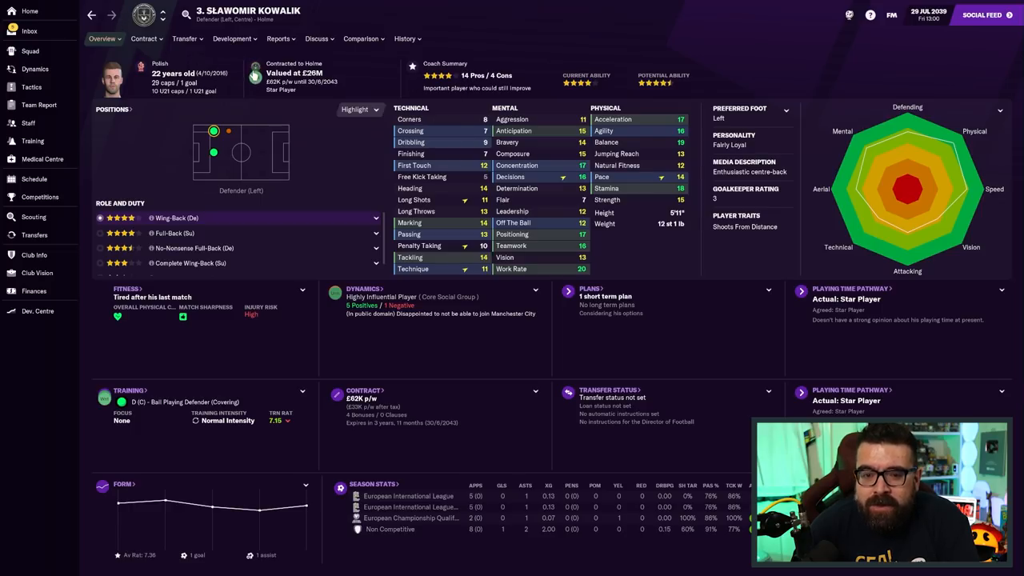
mouse_move(256, 77)
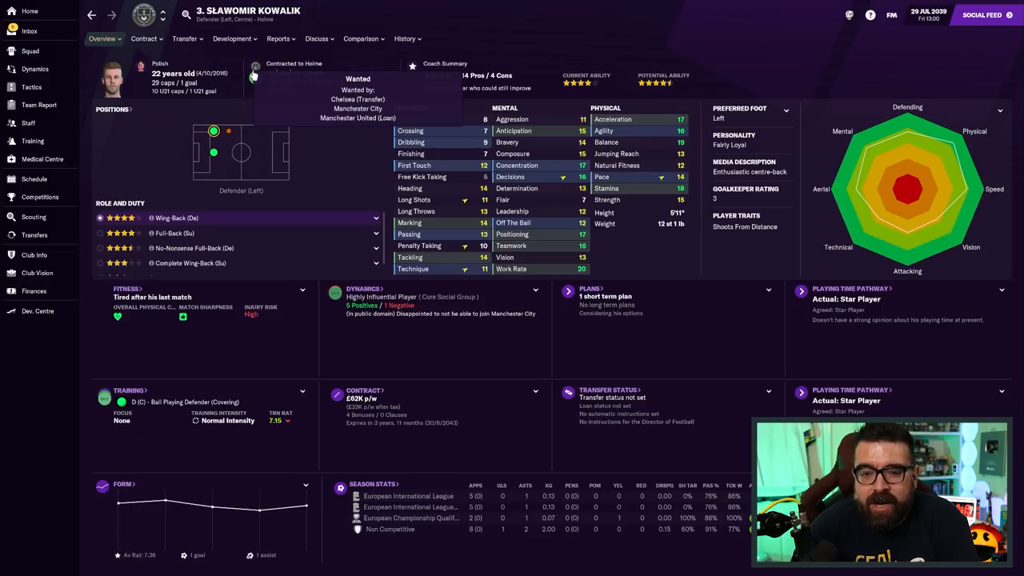
Open Kowalik's granted transfer request message, with Chelsea and both Manchester clubs interested
click(32, 31)
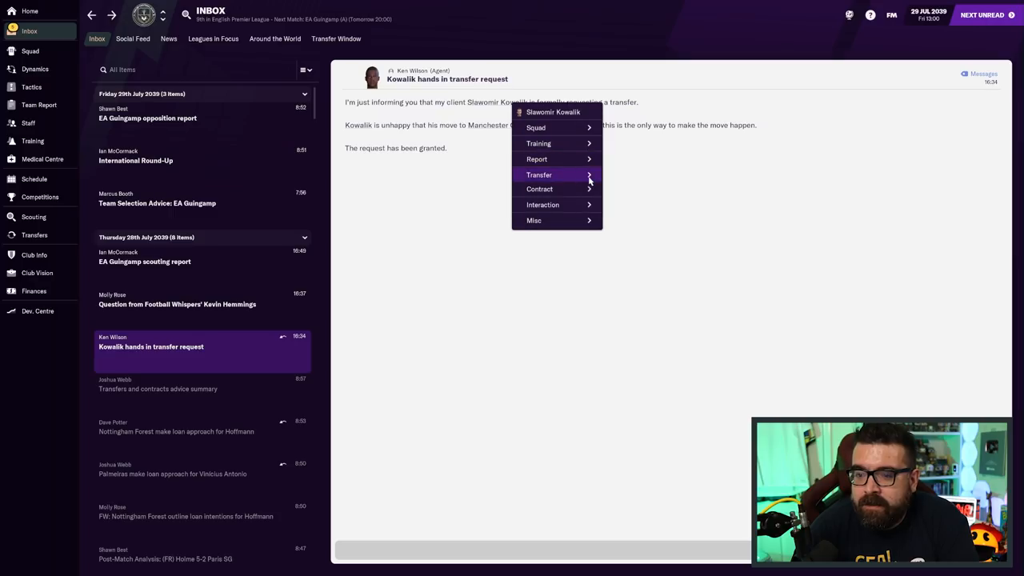
Check Kowalik's transfer-listed status and asking price options, then read the Football Whispers question
click(538, 174)
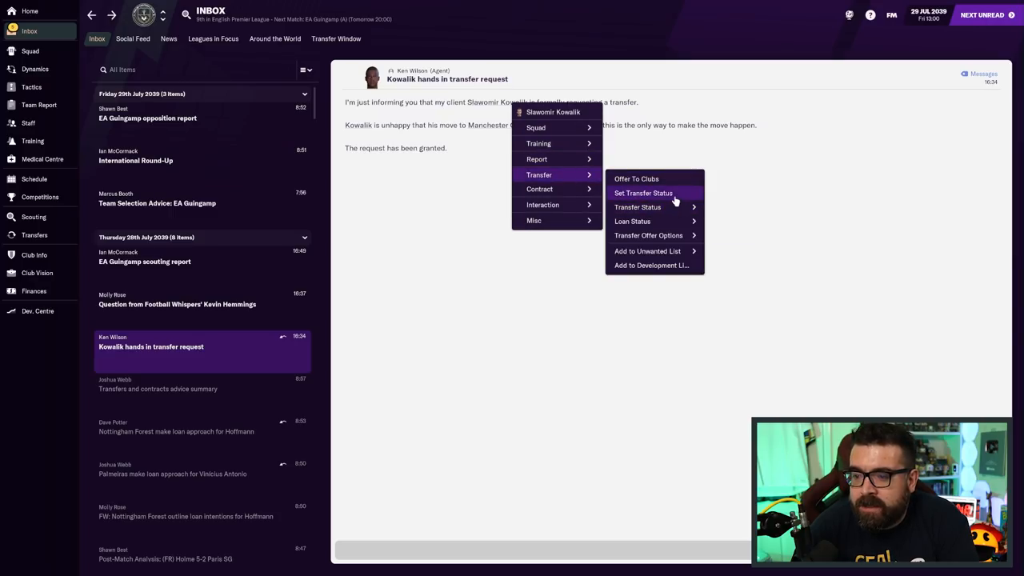
click(642, 193)
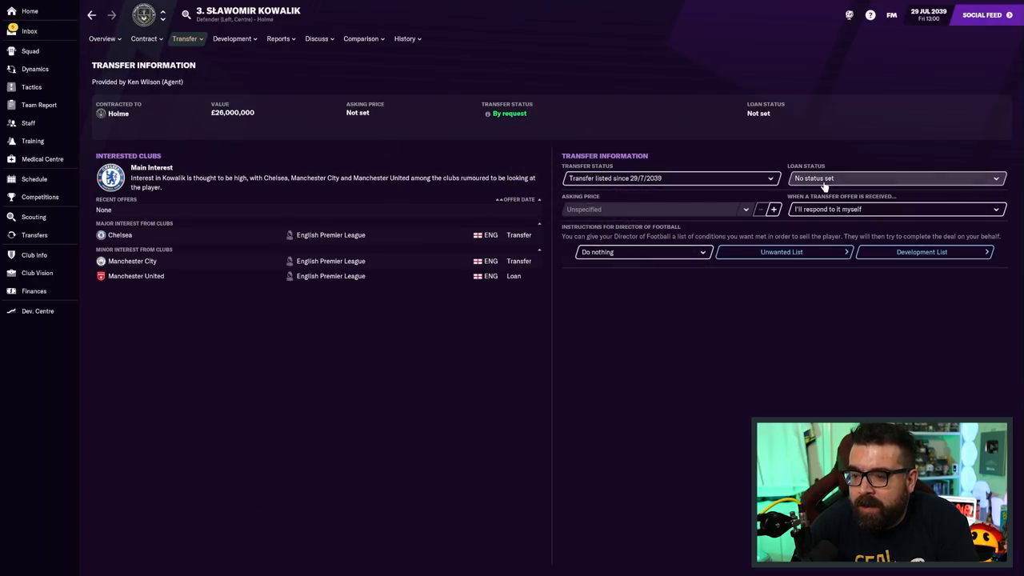
mouse_move(726, 209)
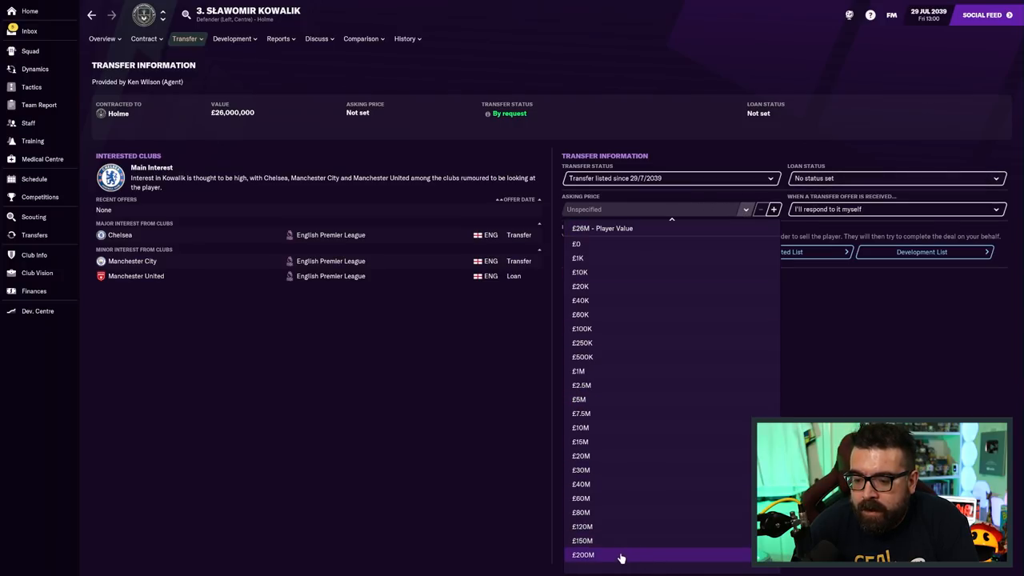
click(582, 555)
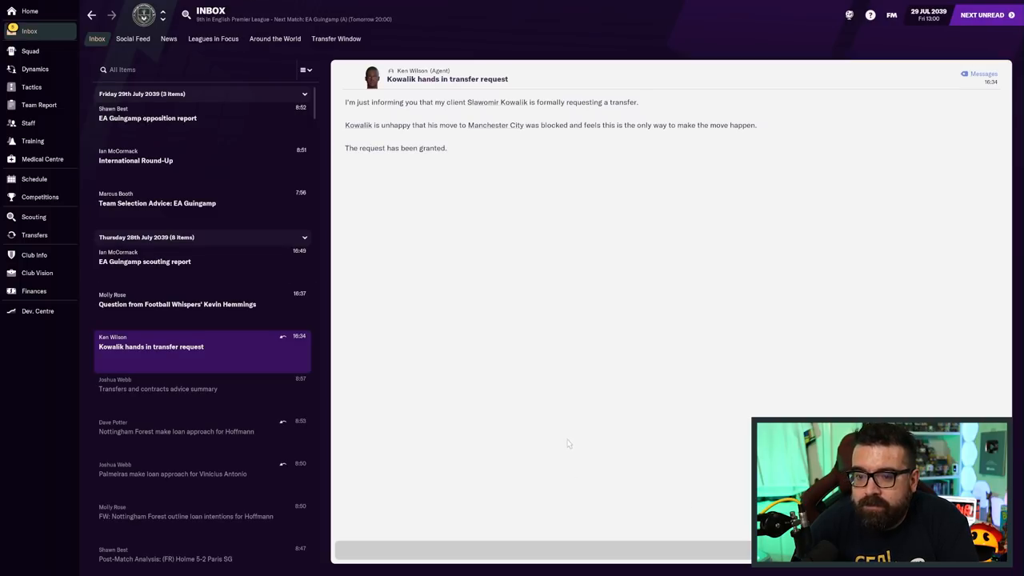
mouse_move(549, 400)
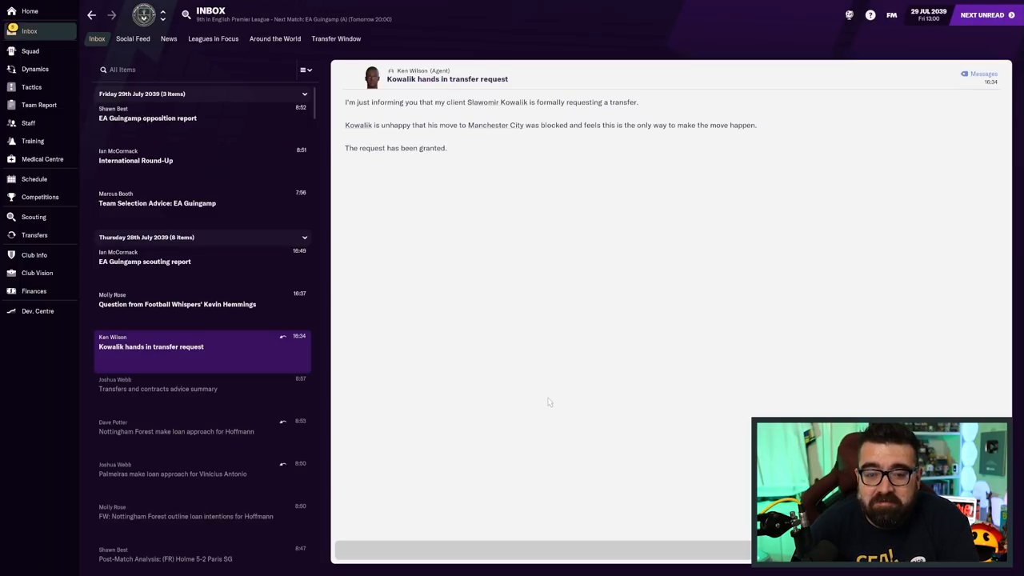
click(176, 304)
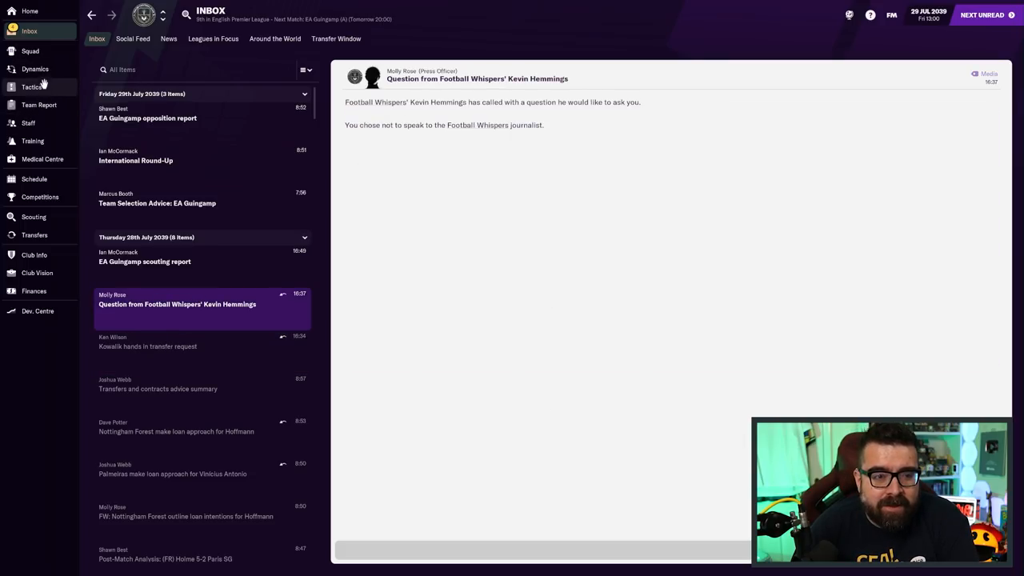
Check Park Seung-Ryul's Chelsea and Norwich interest, then view outgoing deals like Hoffmann's Forest loan
click(34, 68)
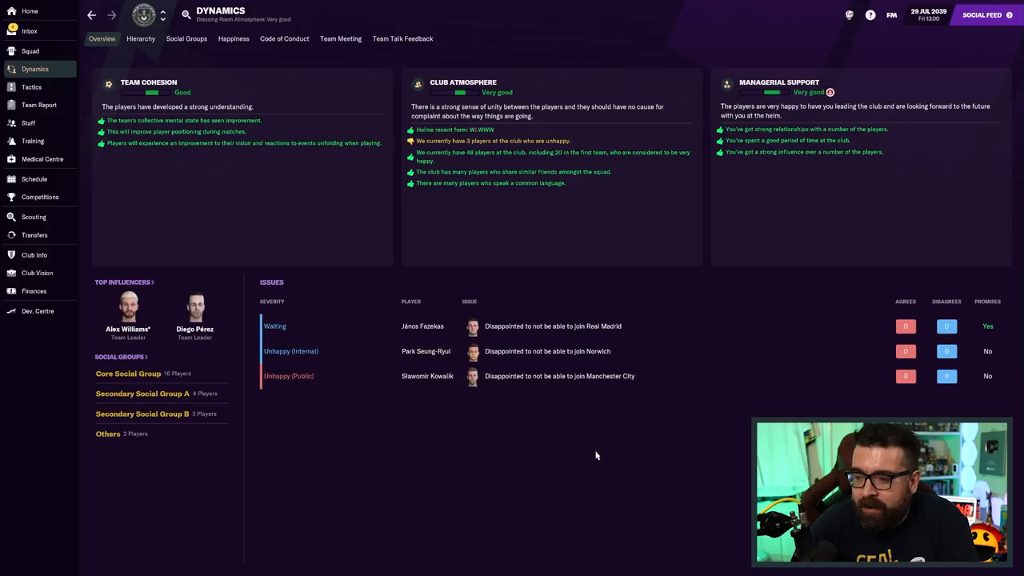
mouse_move(611, 454)
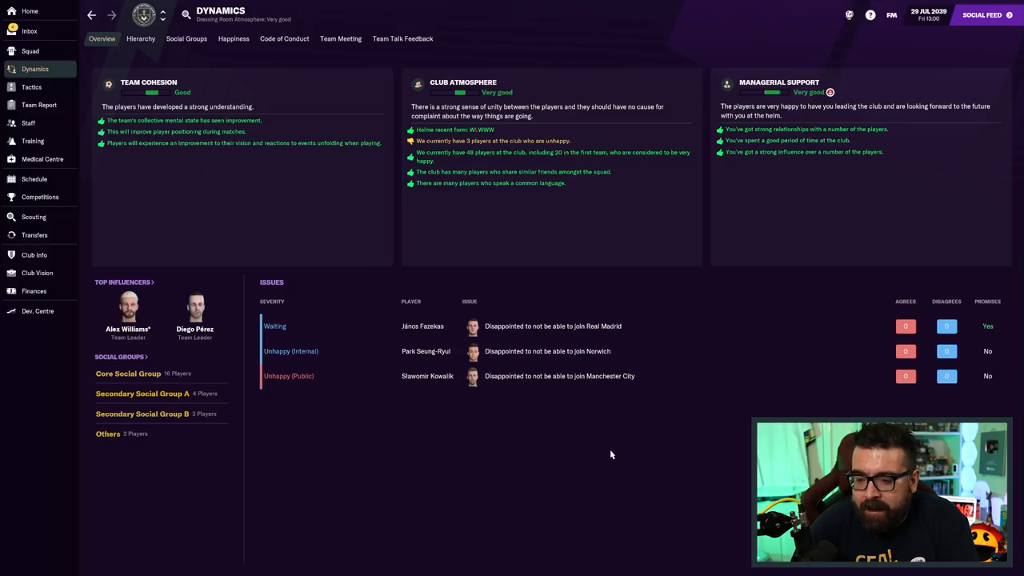
mouse_move(709, 483)
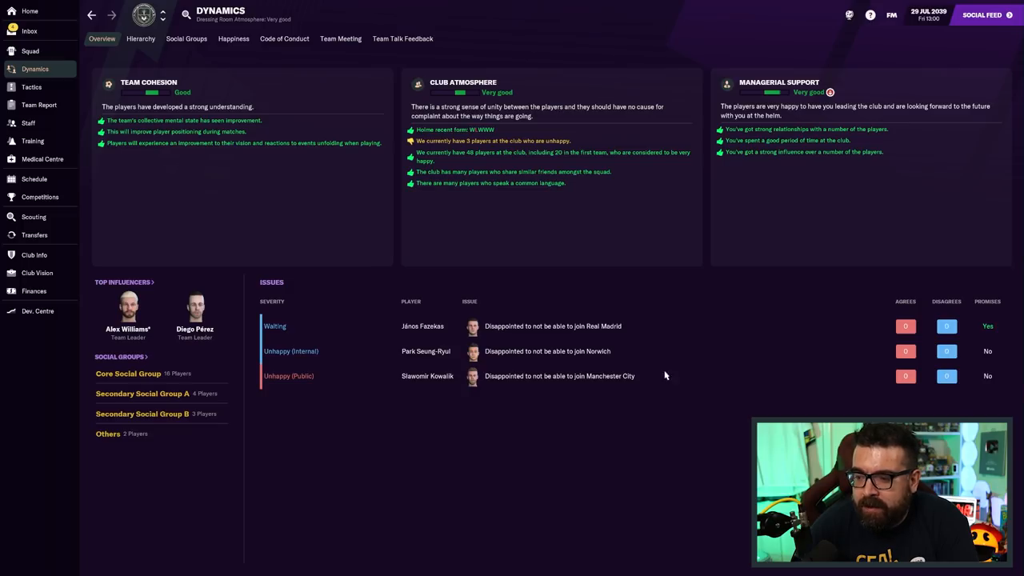
mouse_move(274, 335)
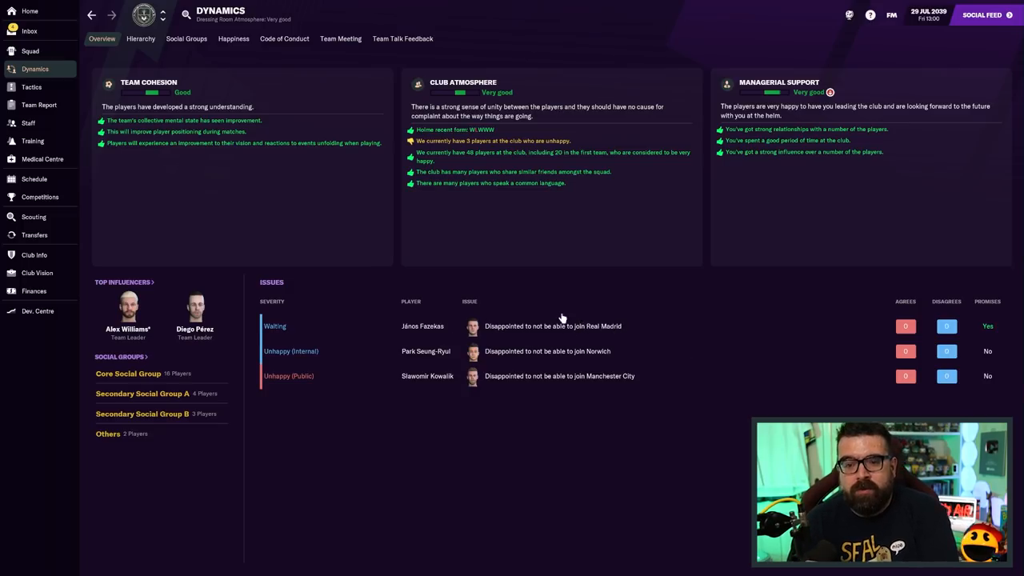
mouse_move(547, 316)
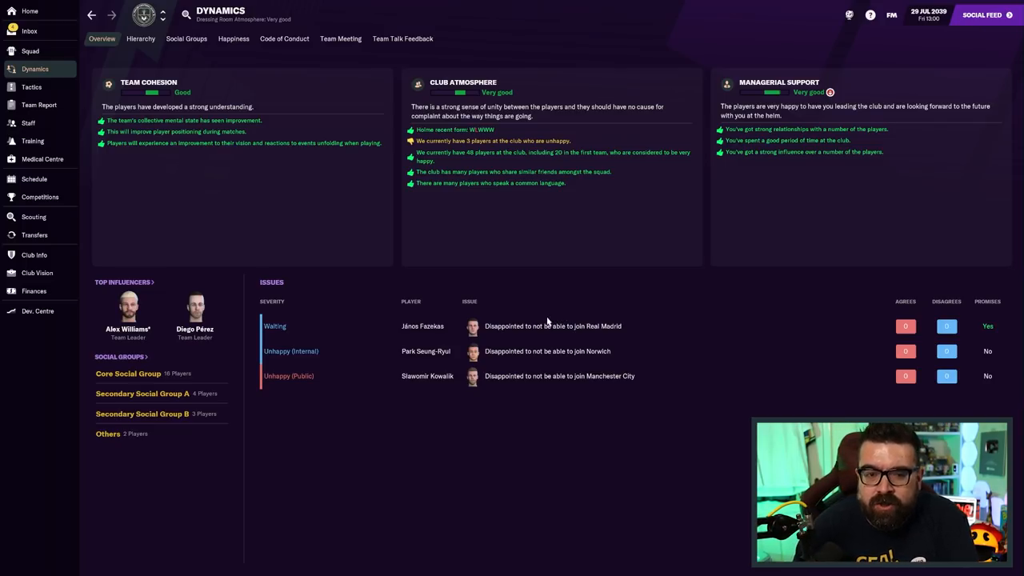
click(401, 351)
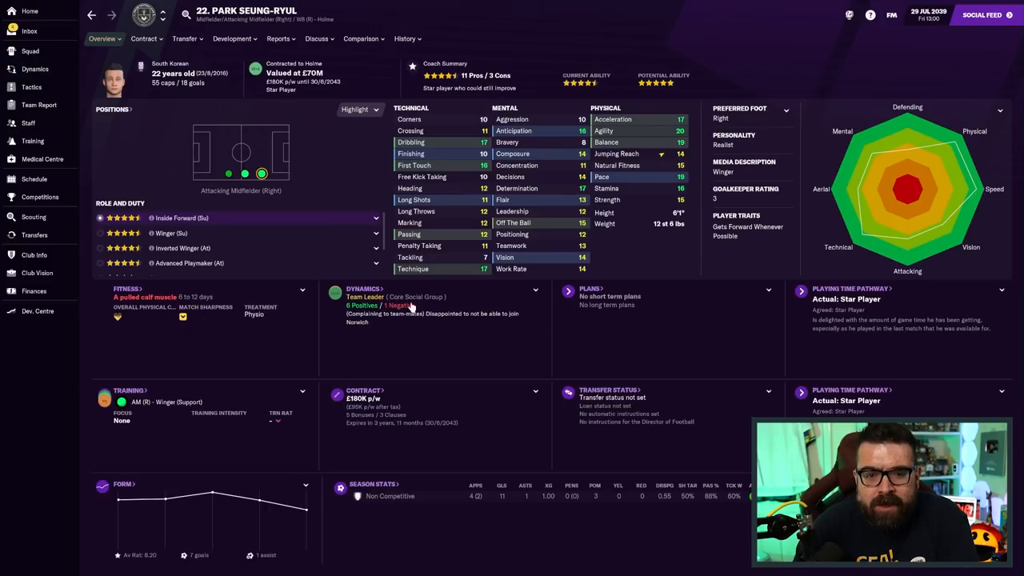
mouse_move(255, 72)
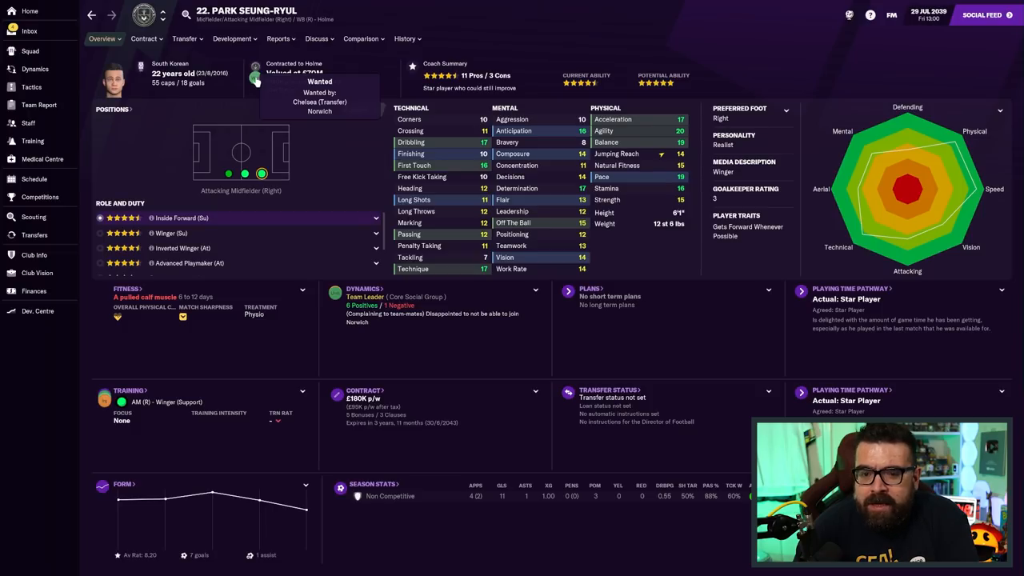
click(36, 68)
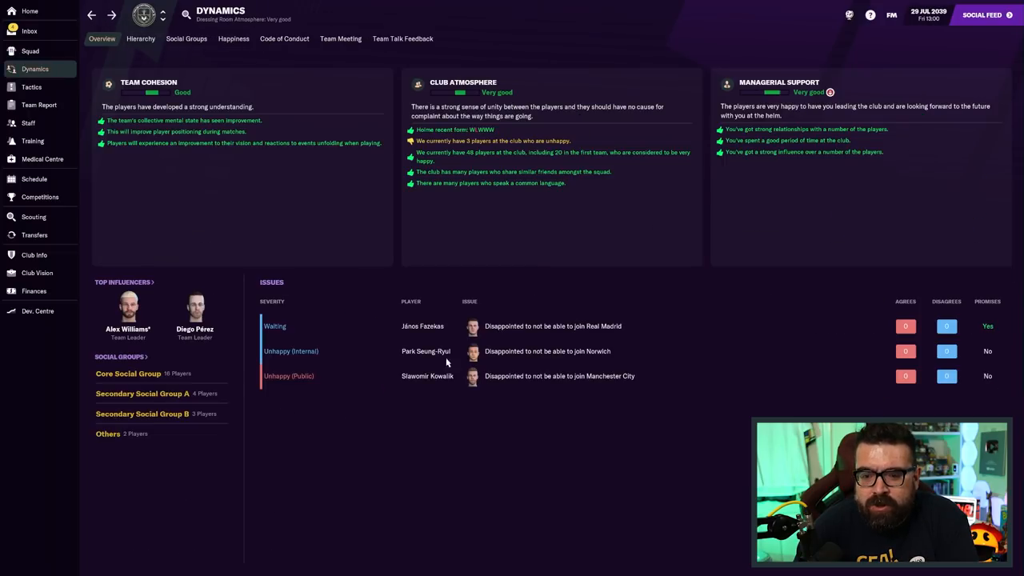
mouse_move(468, 419)
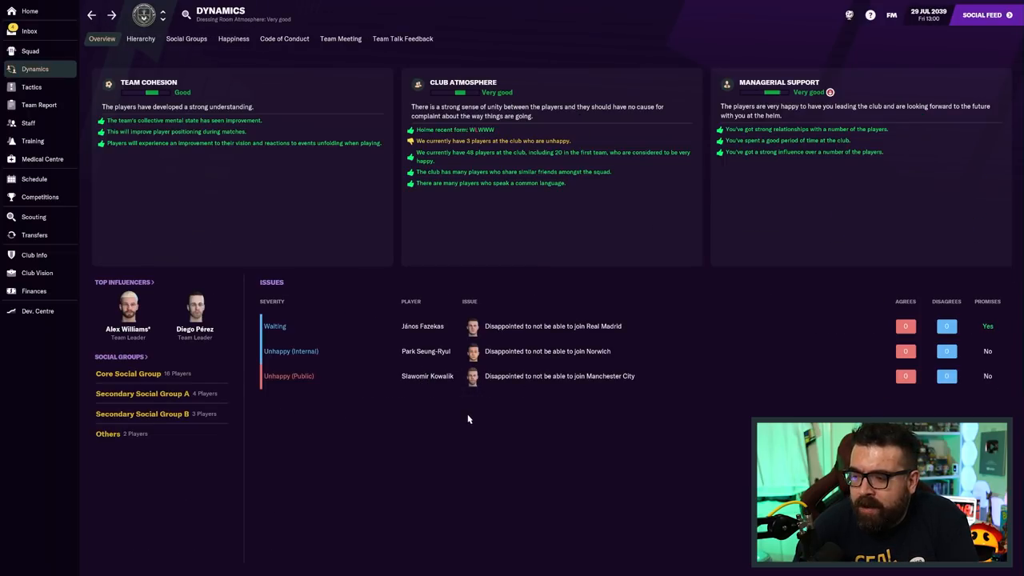
mouse_move(479, 417)
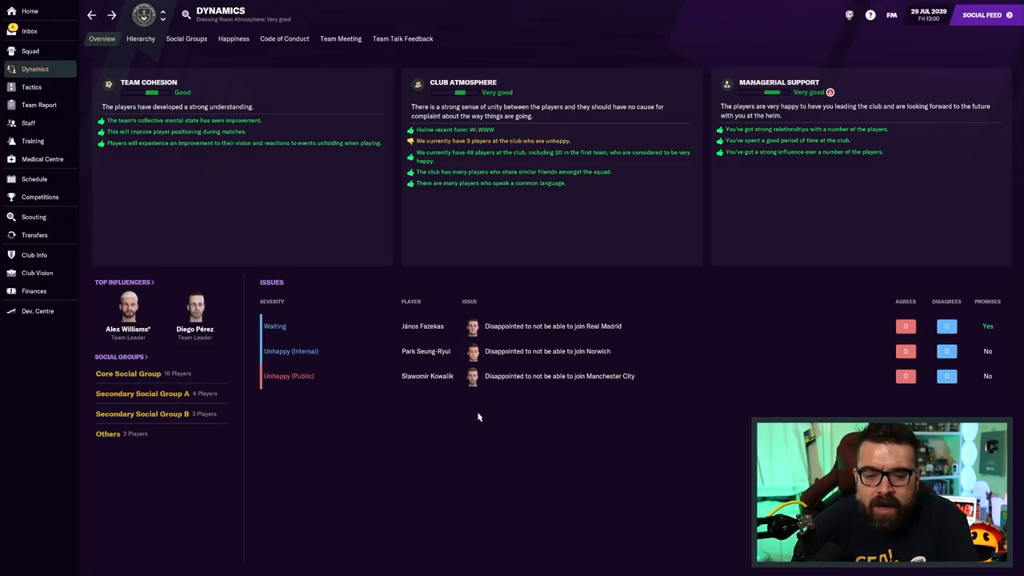
click(34, 234)
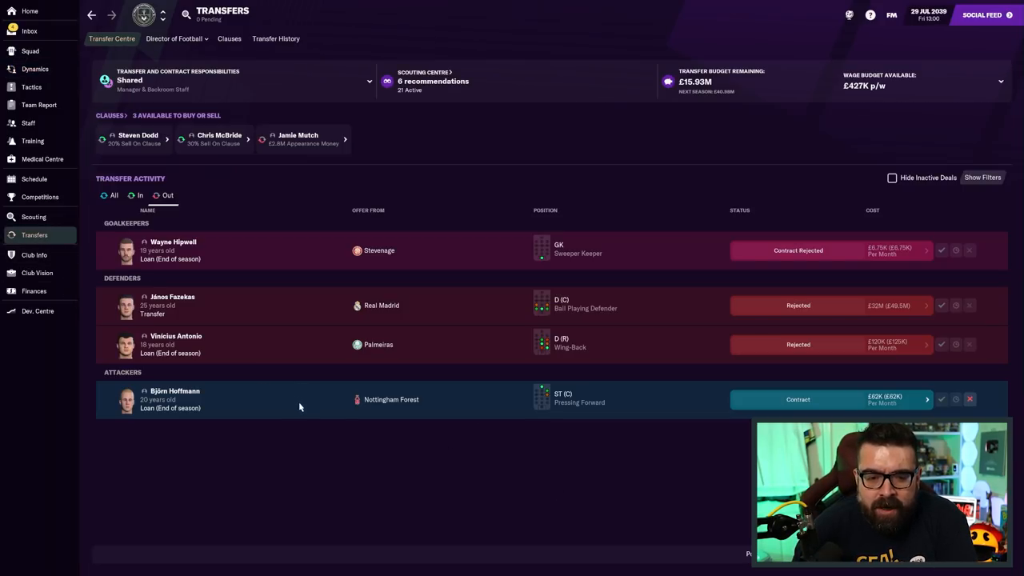
Advance to 5 August 2039, note two unhappy players, and view the Premier League overview
click(276, 39)
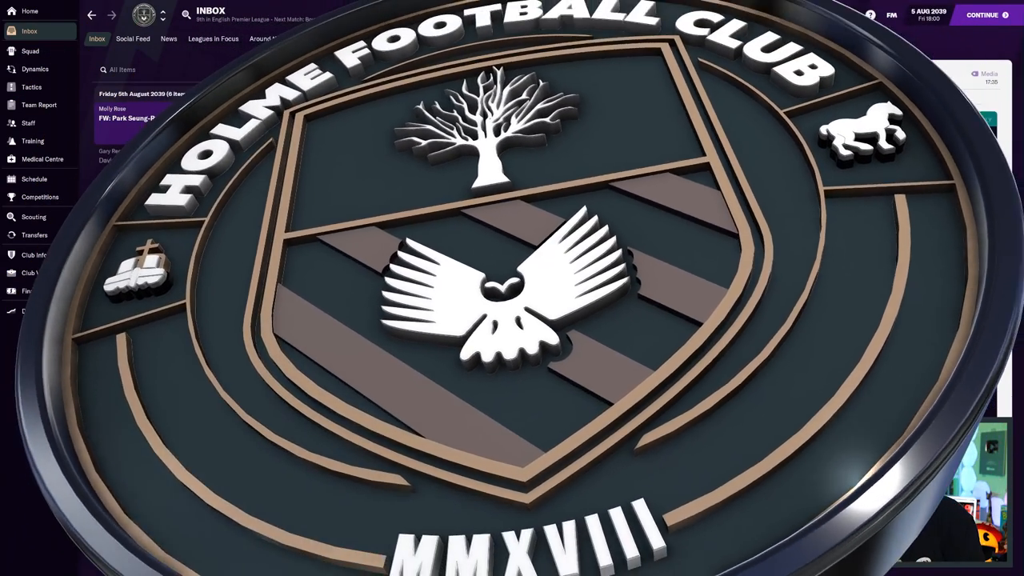
click(168, 117)
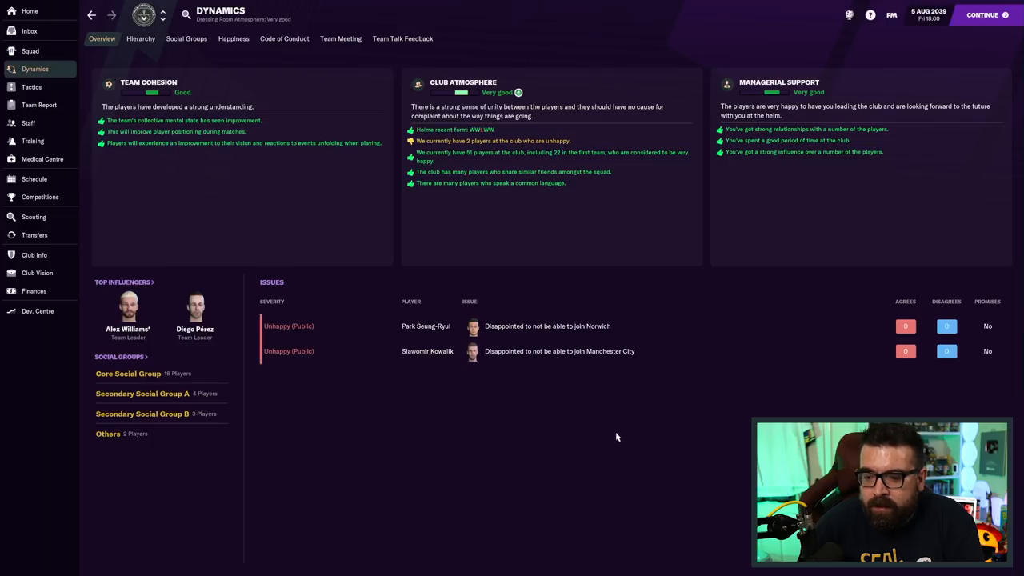
mouse_move(647, 342)
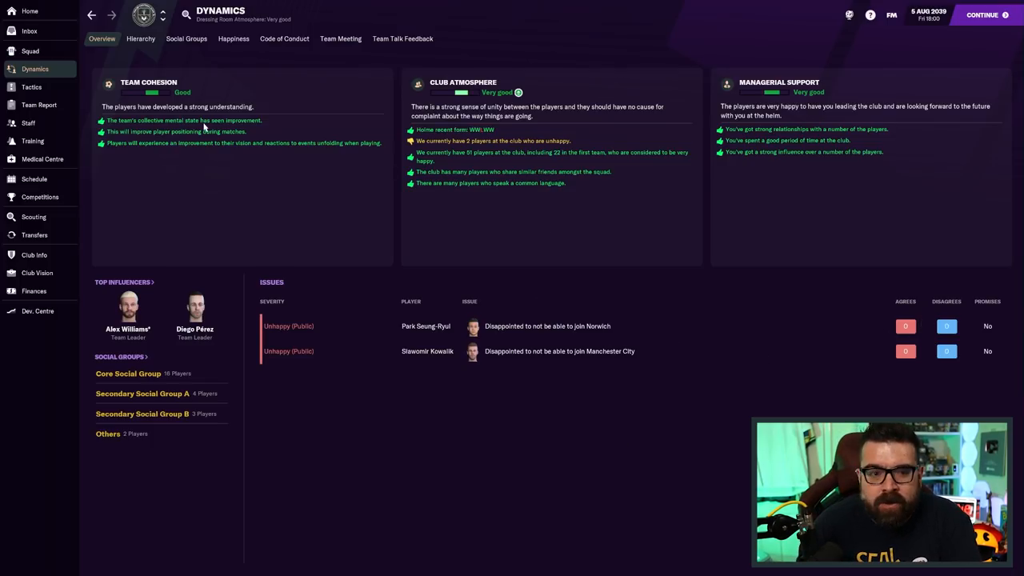
click(33, 31)
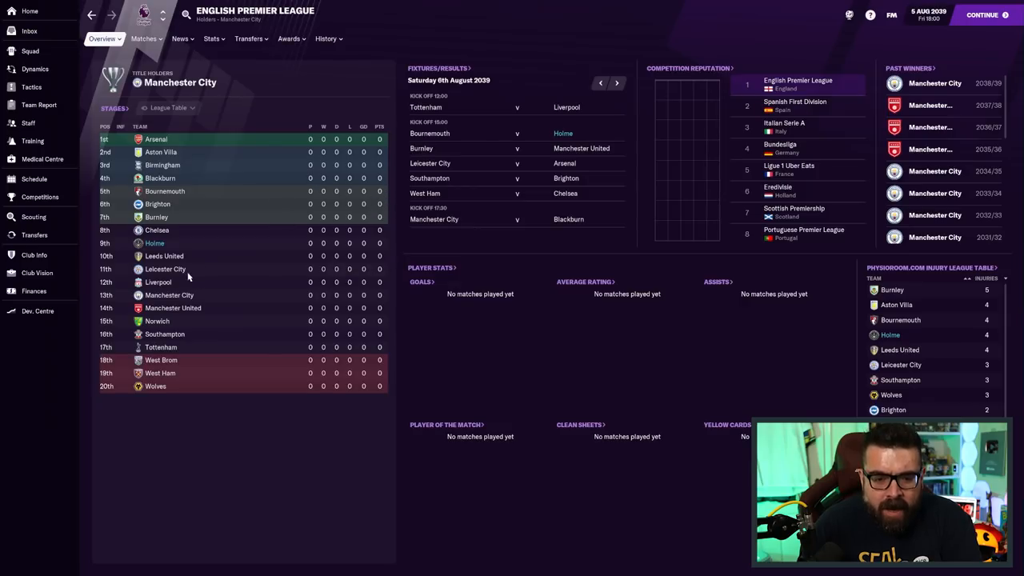
mouse_move(442, 267)
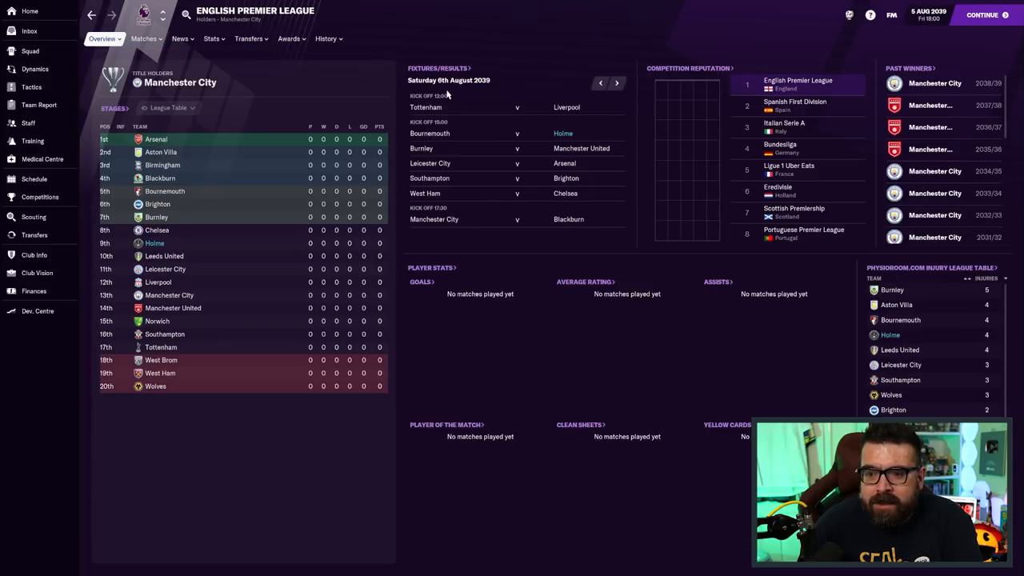
Show the full Premier League standings for the 2038/39 season
click(103, 38)
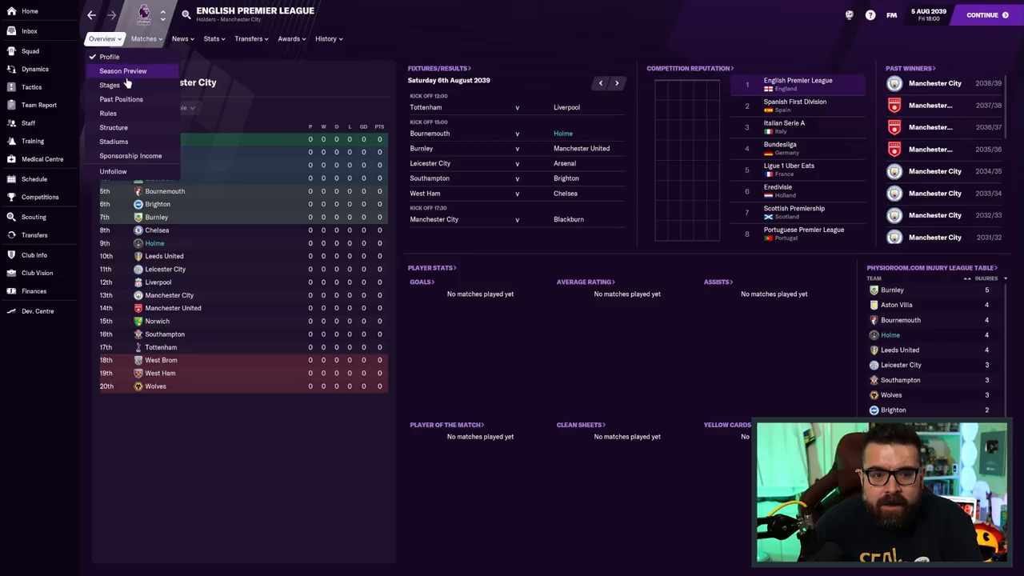
click(110, 85)
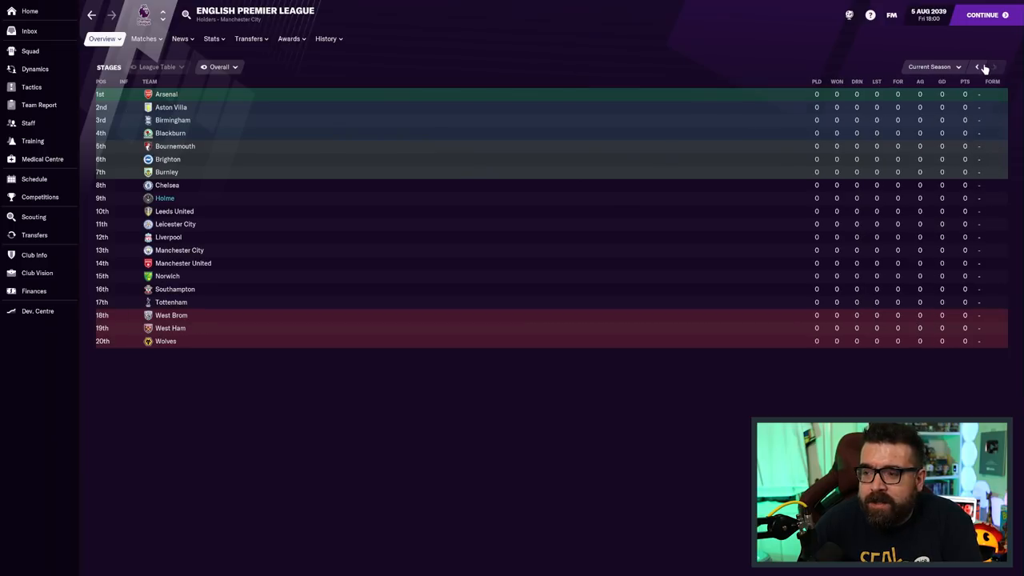
click(964, 67)
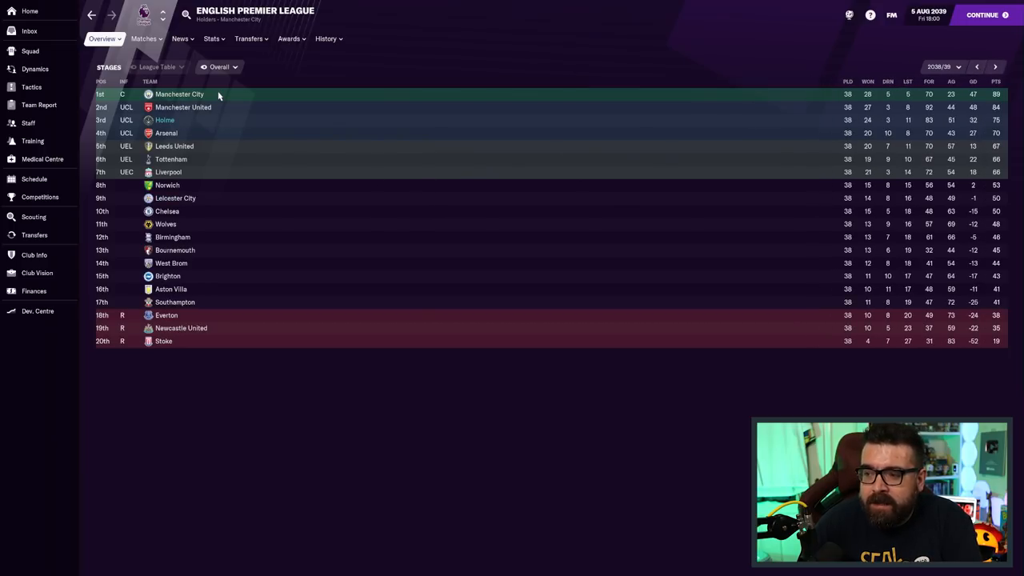
Review past Premier League winners, then check finances: £81.12M balance, £15.94M transfer budget
click(327, 38)
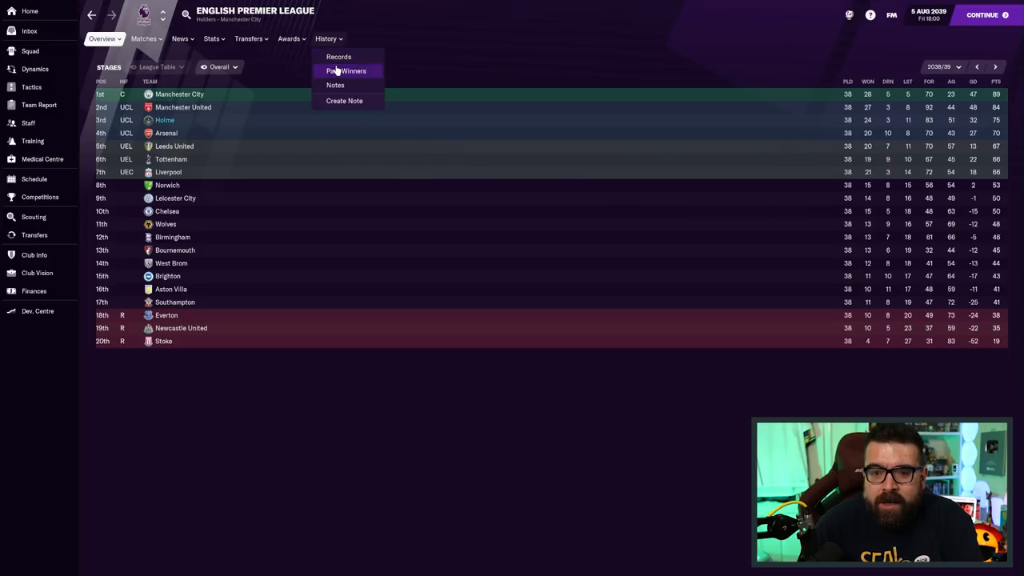
click(345, 71)
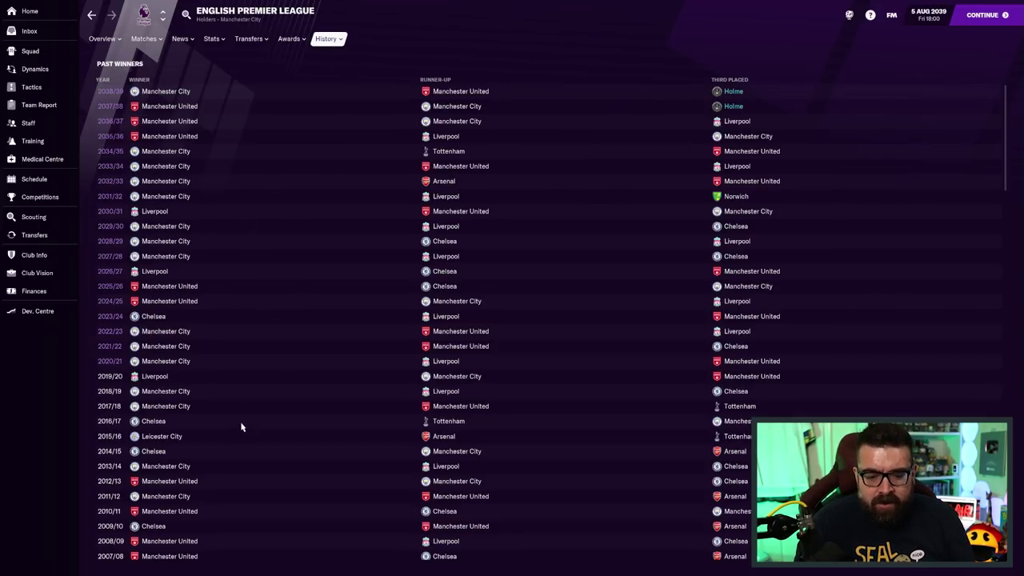
mouse_move(148, 72)
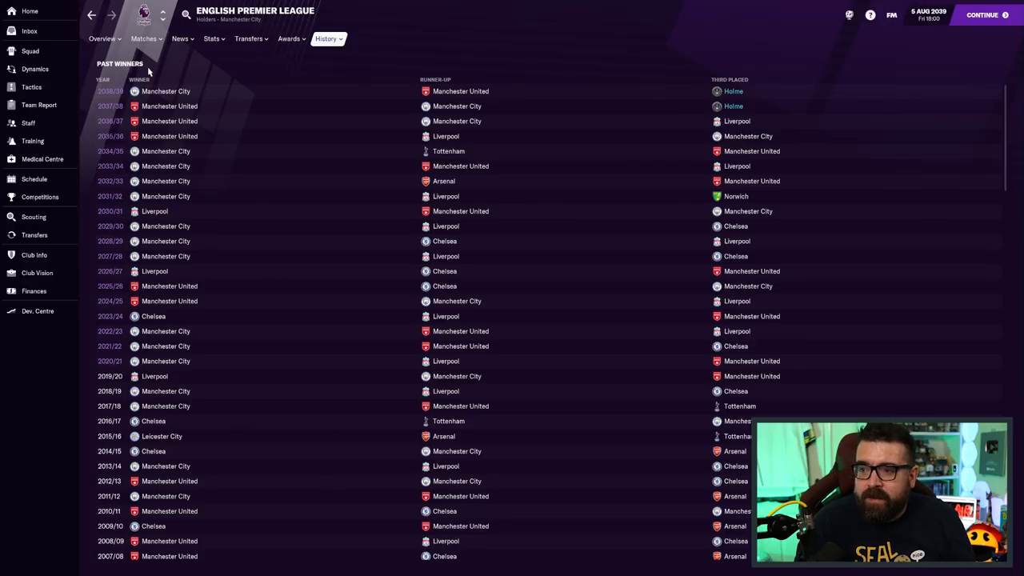
click(99, 39)
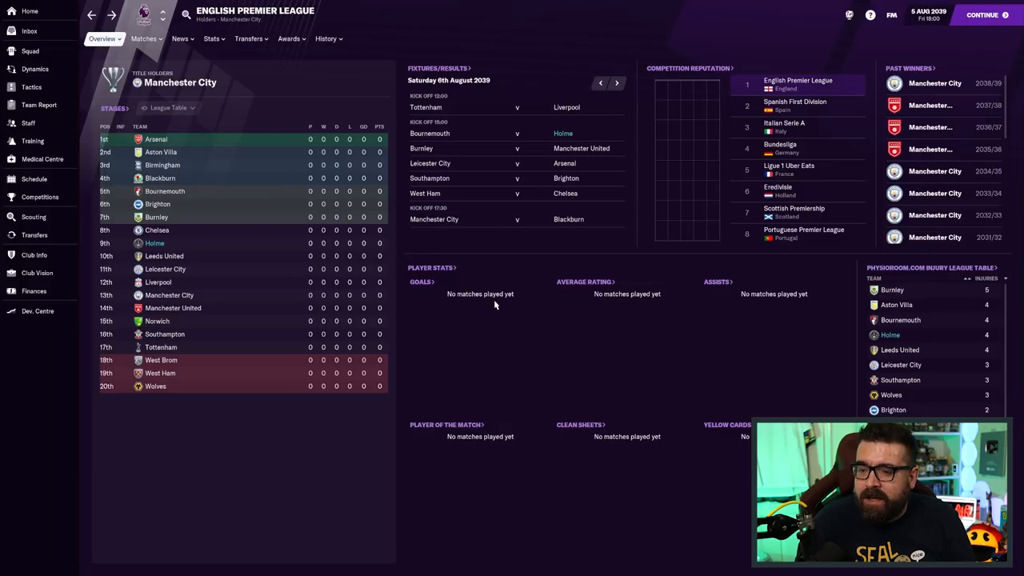
mouse_move(363, 307)
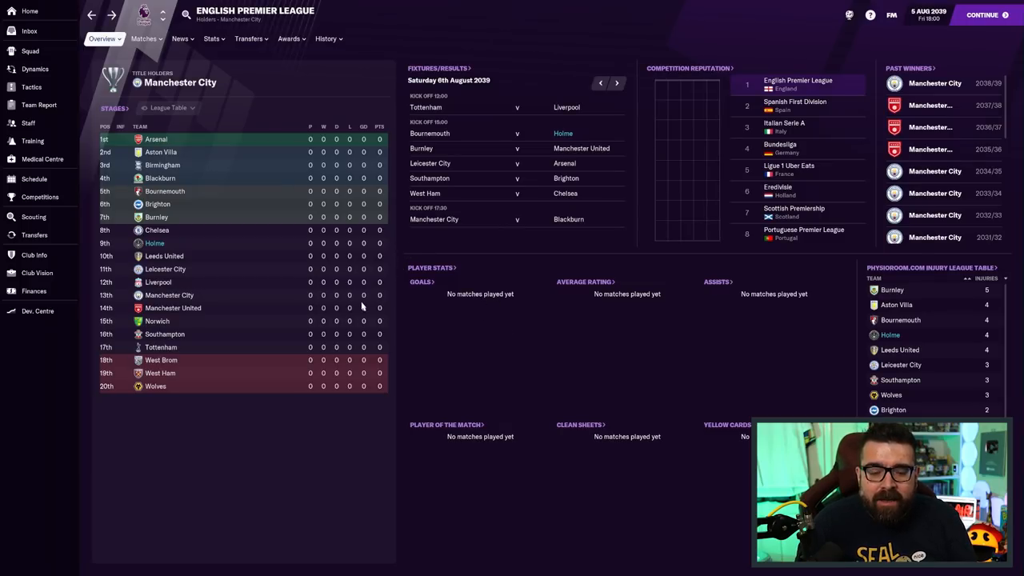
mouse_move(352, 305)
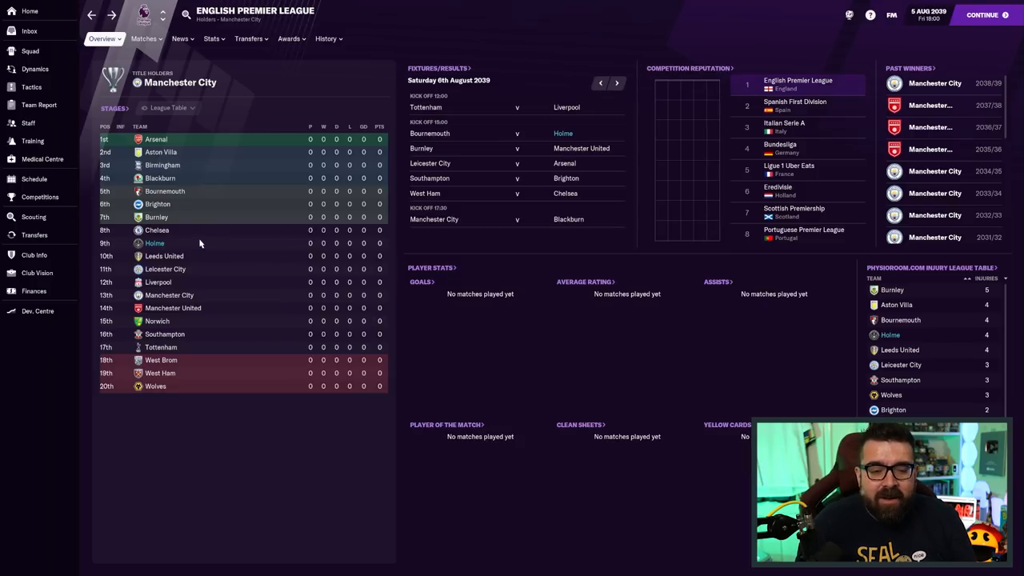
click(34, 291)
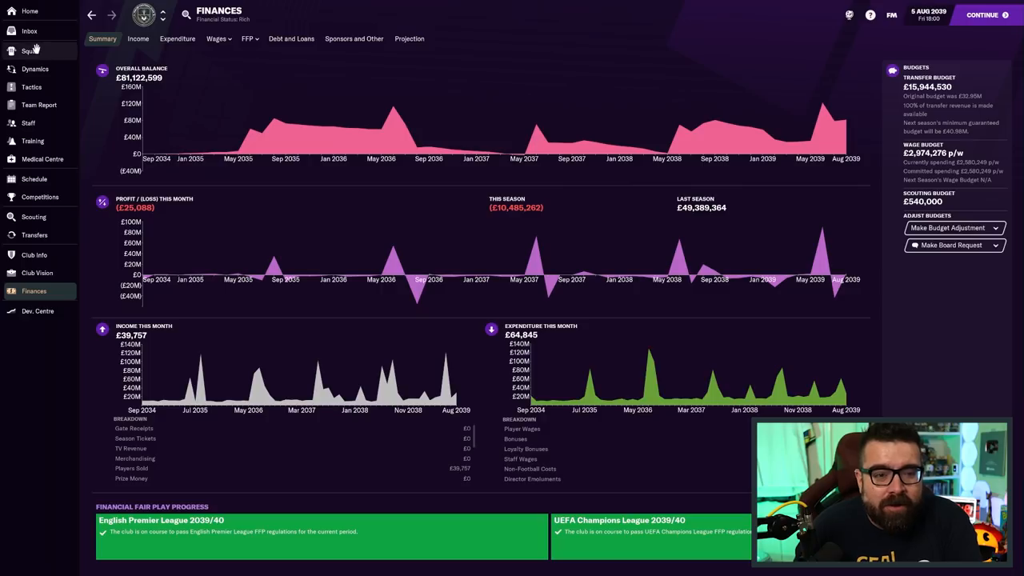
click(28, 50)
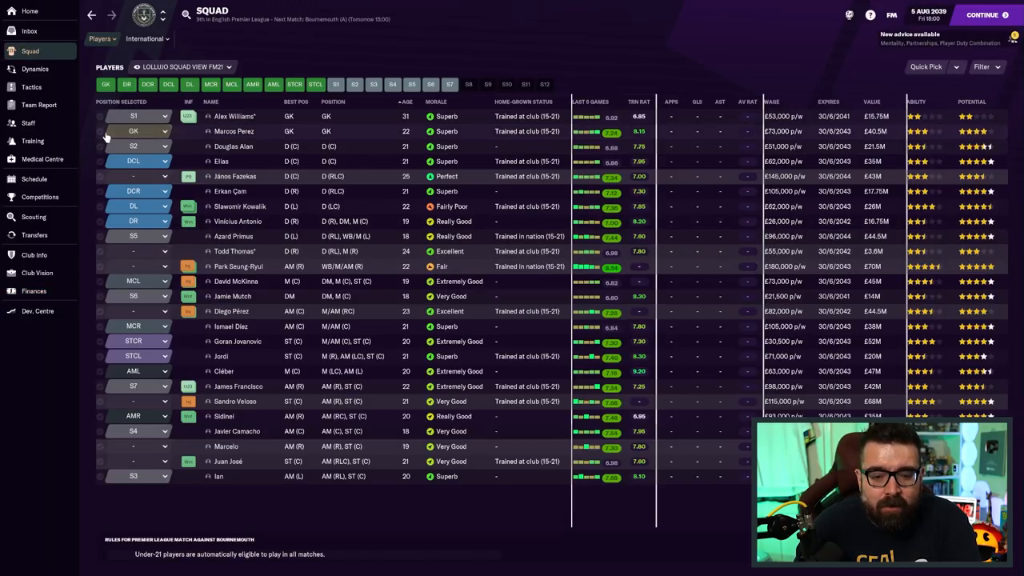
mouse_move(347, 251)
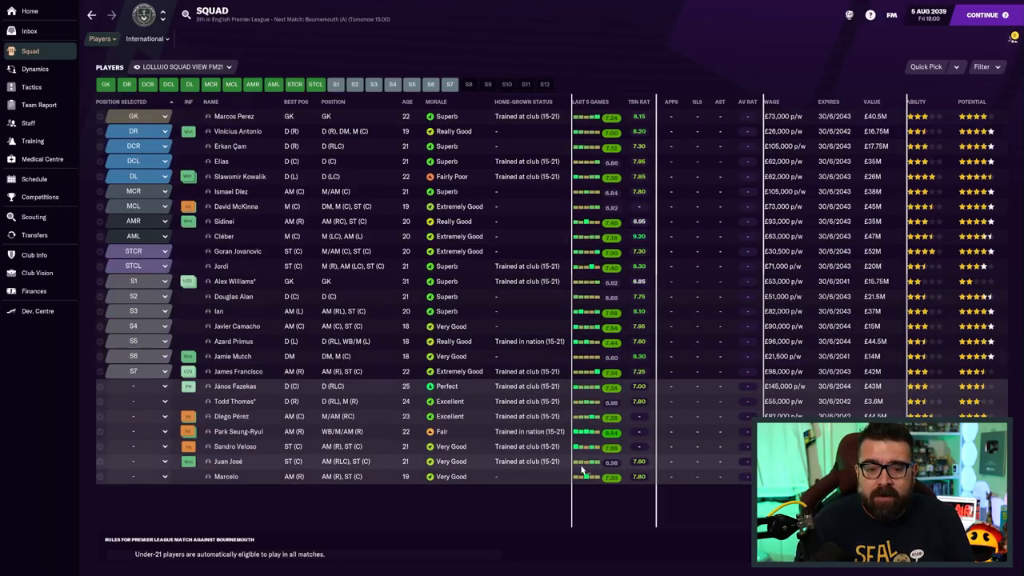
mouse_move(35, 86)
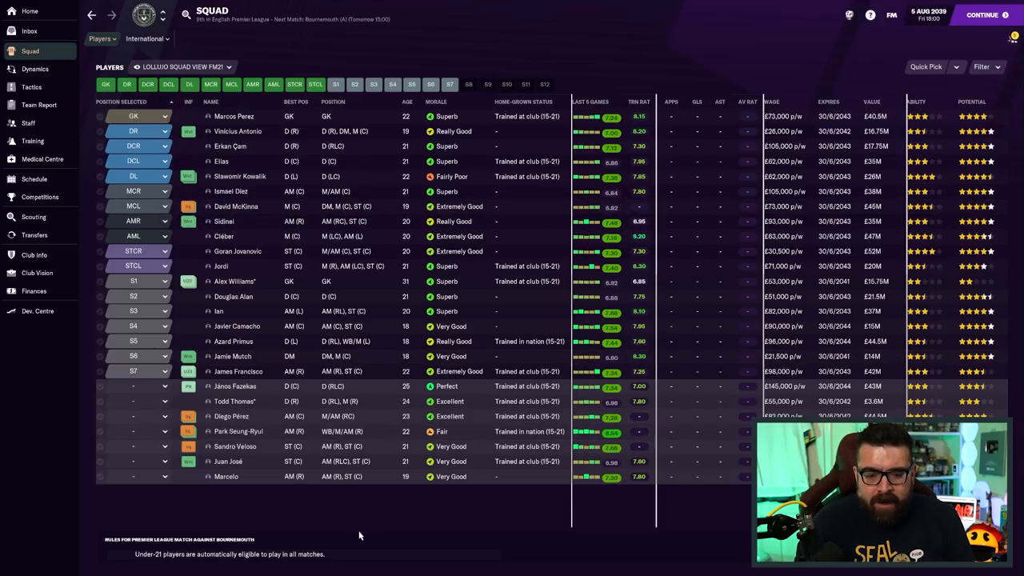
click(31, 87)
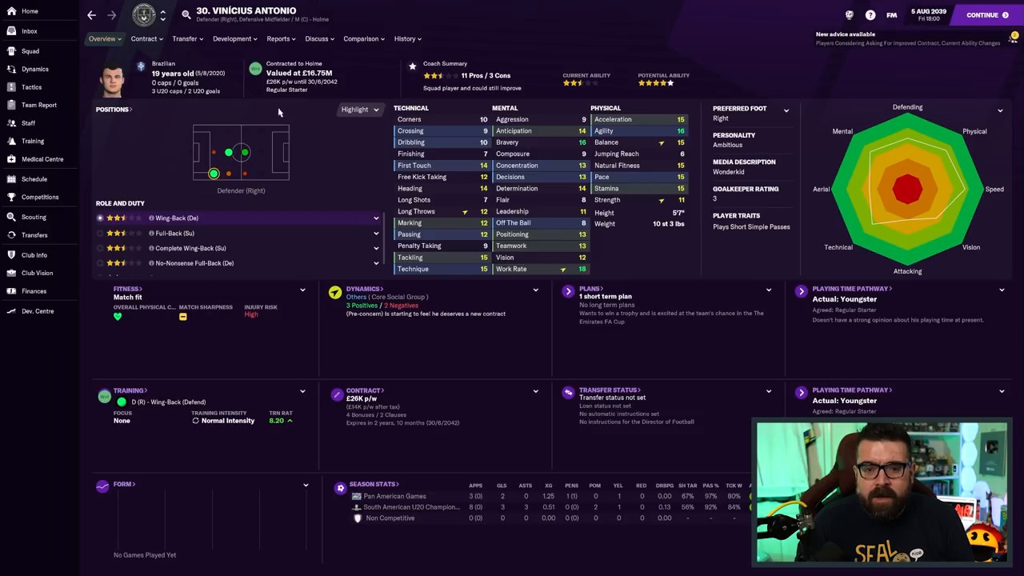
click(278, 38)
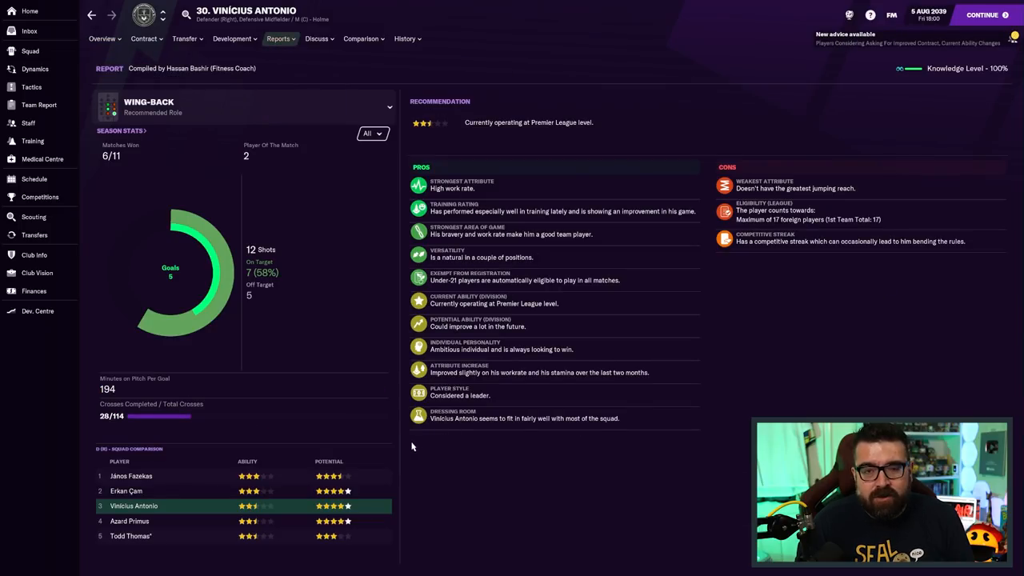
mouse_move(266, 541)
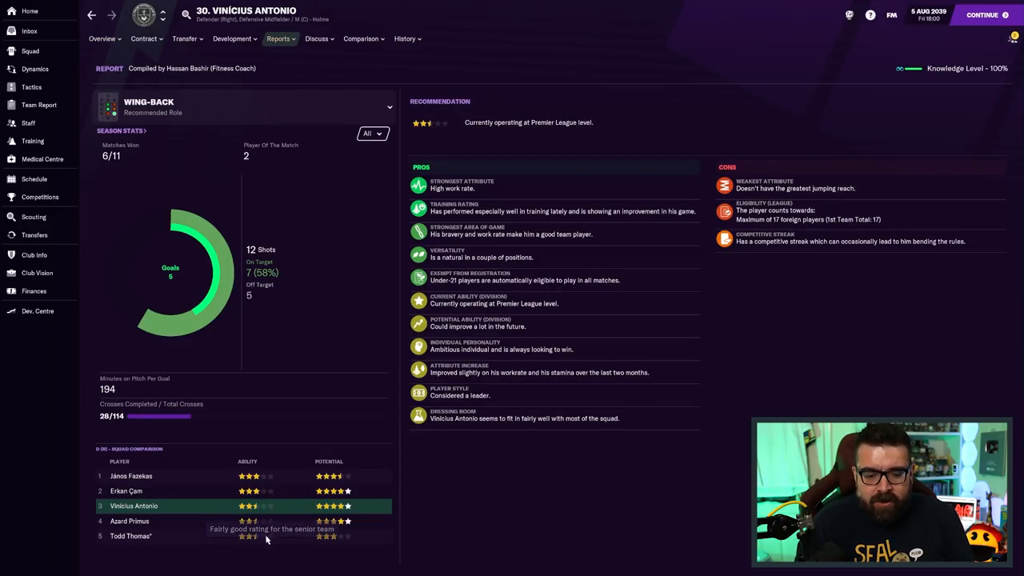
mouse_move(264, 504)
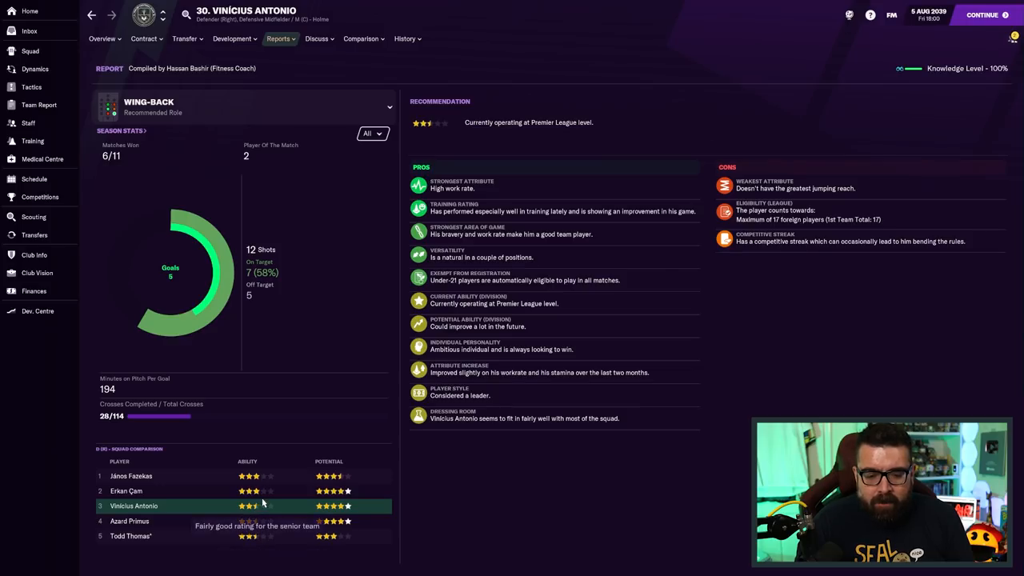
click(402, 38)
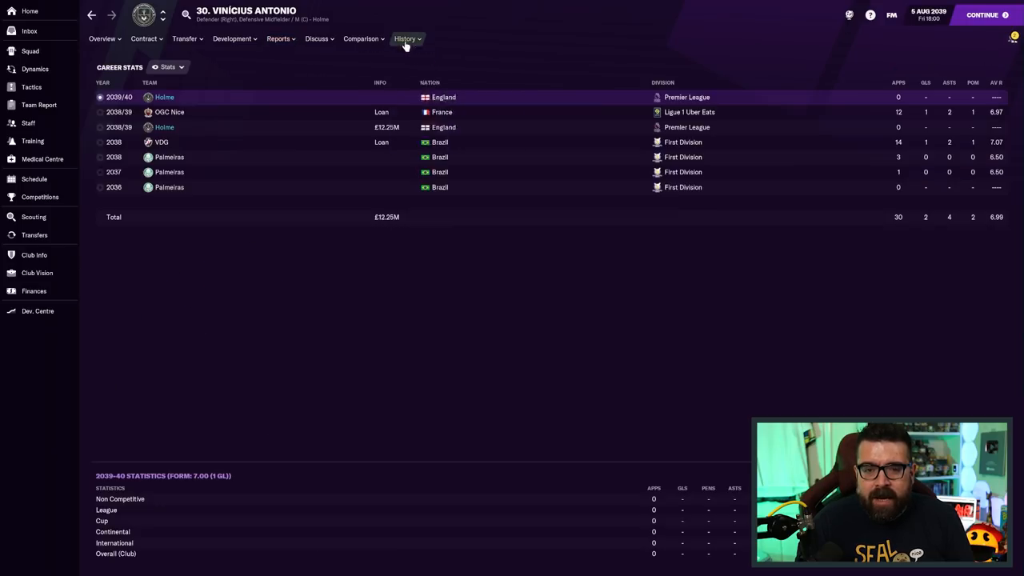
click(104, 38)
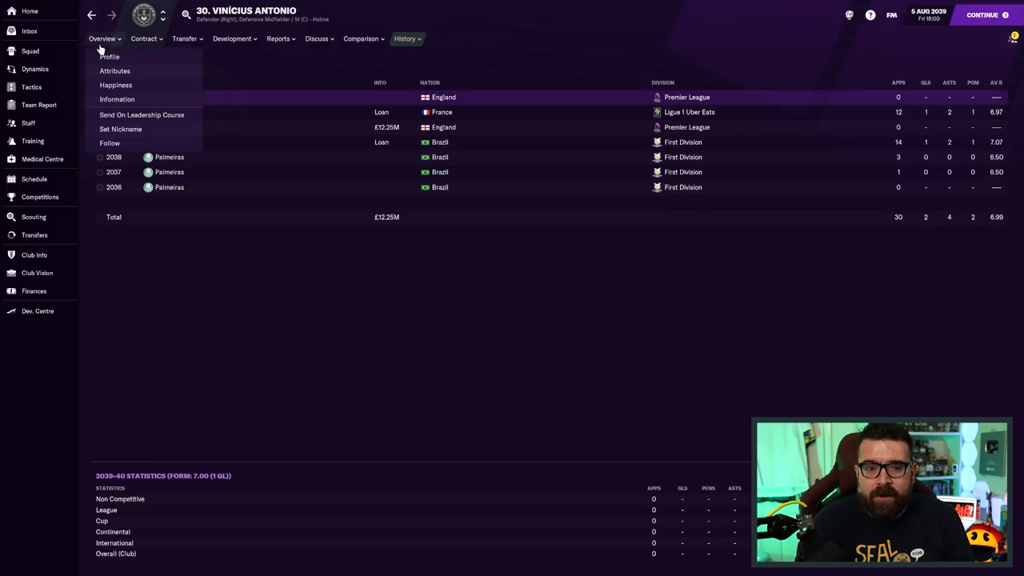
click(108, 56)
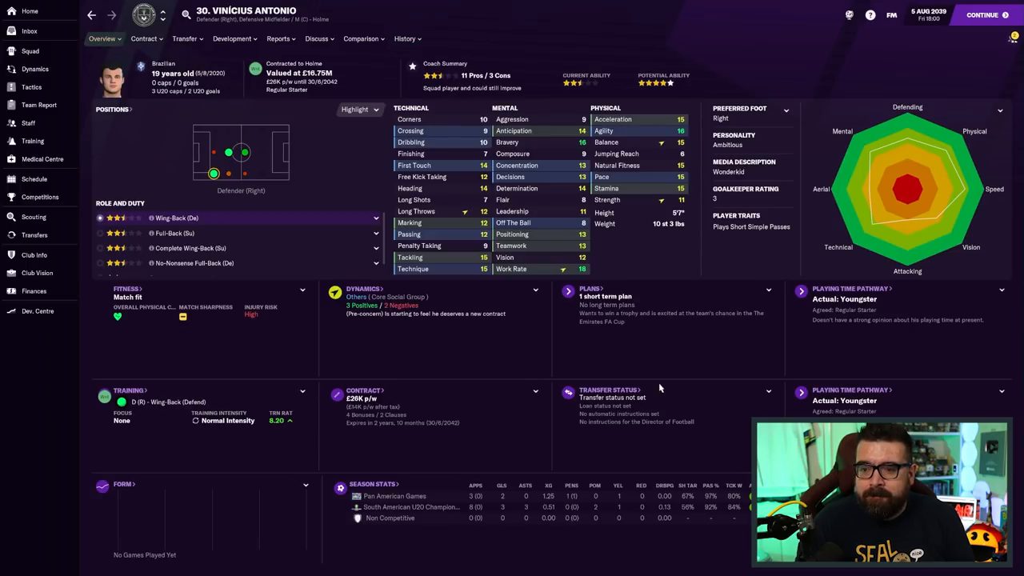
mouse_move(687, 393)
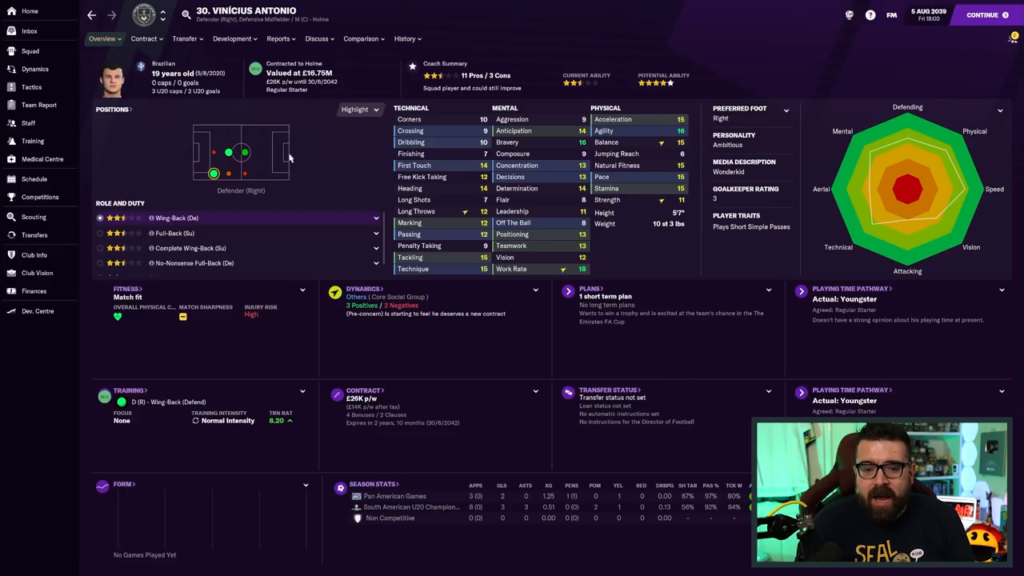
Check tactics with Vinícius Antonio at right wing-back, then return to the finances summary
click(33, 87)
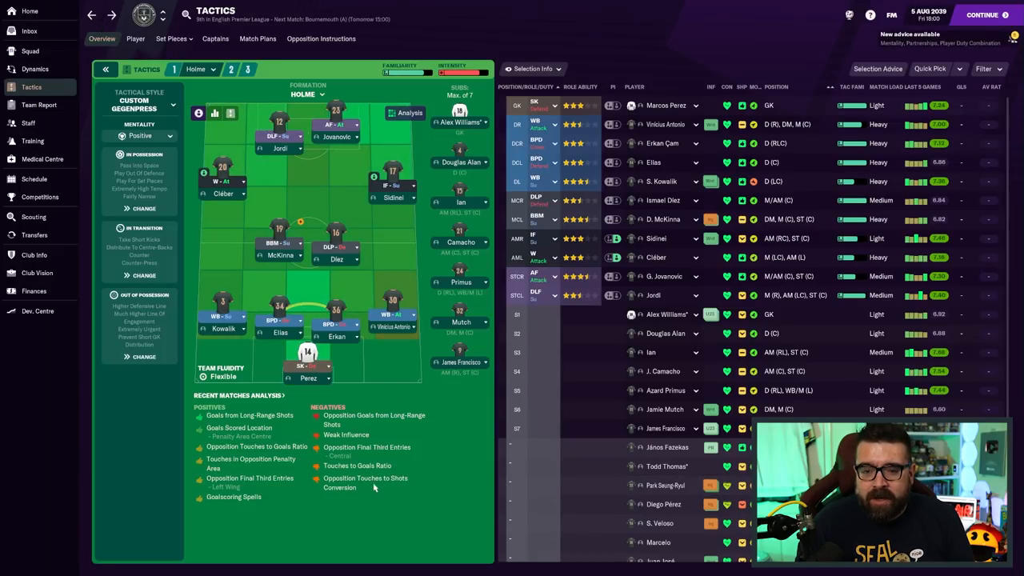
mouse_move(480, 566)
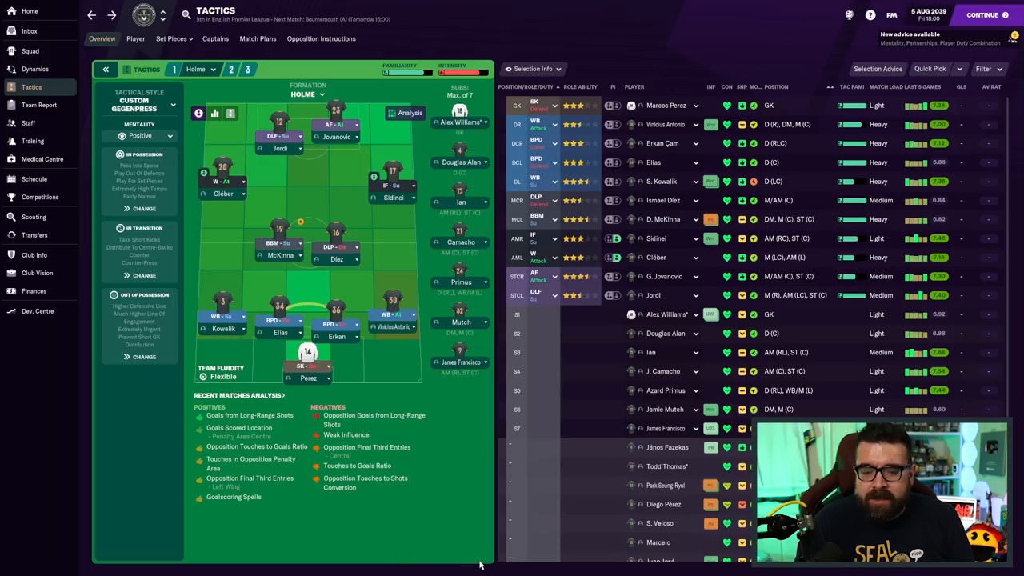
mouse_move(471, 541)
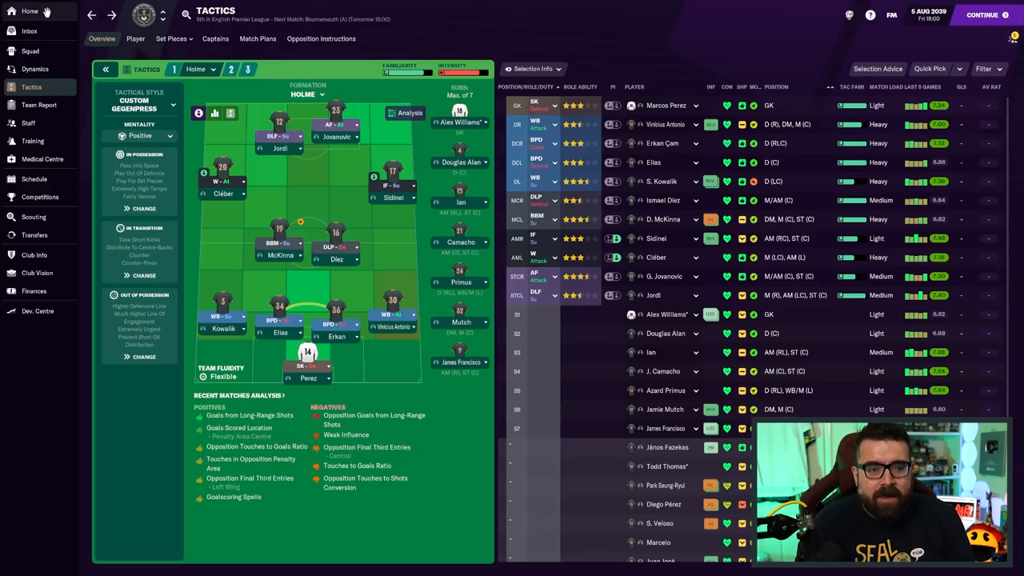
click(33, 290)
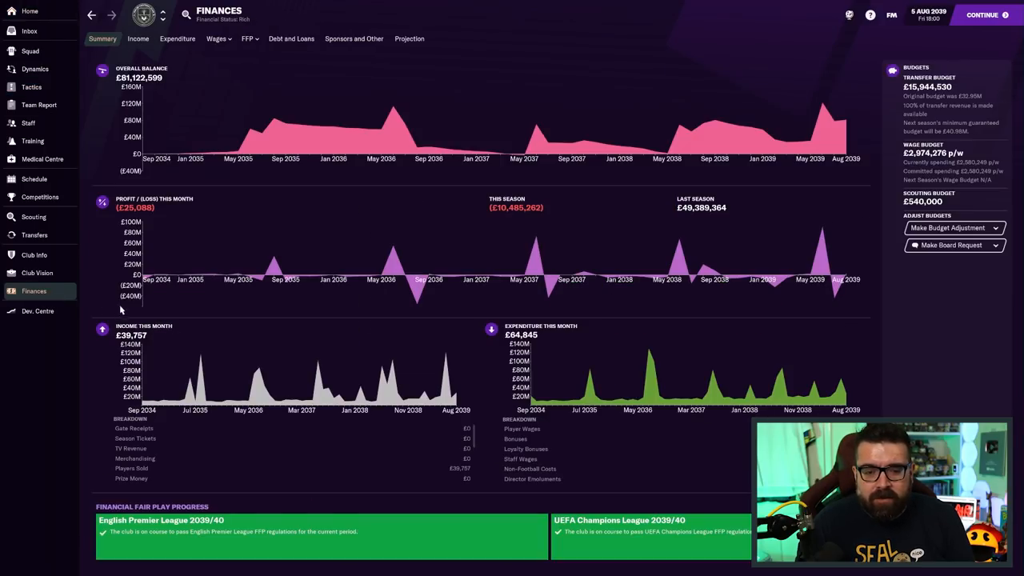
Open Holme's transfer history for the 2038/39 season
click(33, 235)
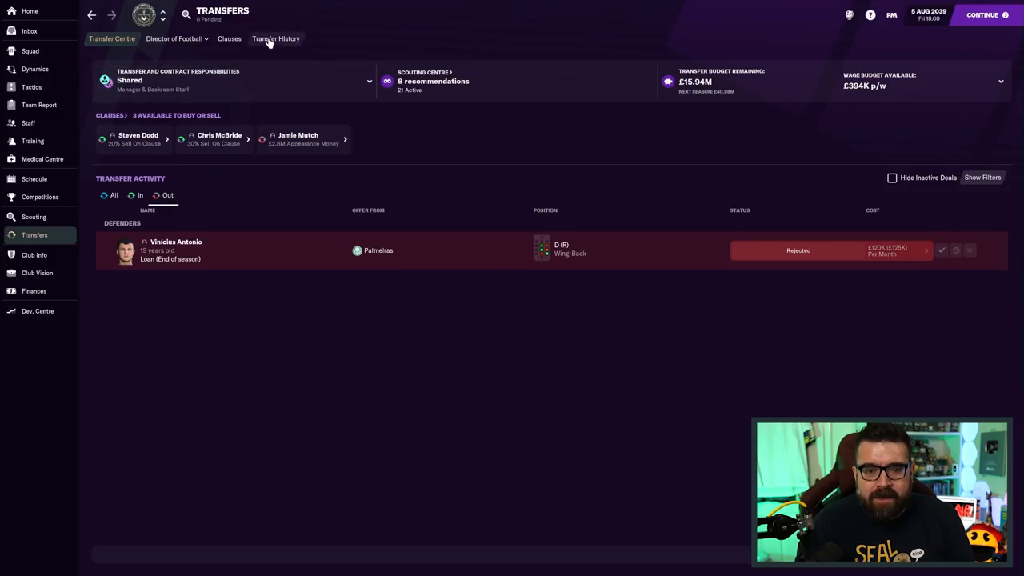
click(276, 38)
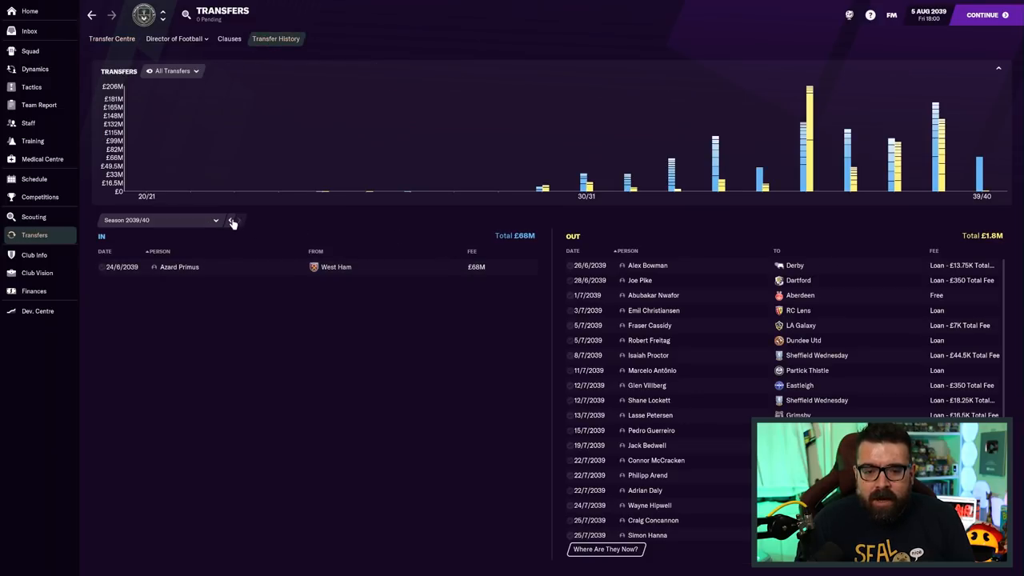
click(230, 220)
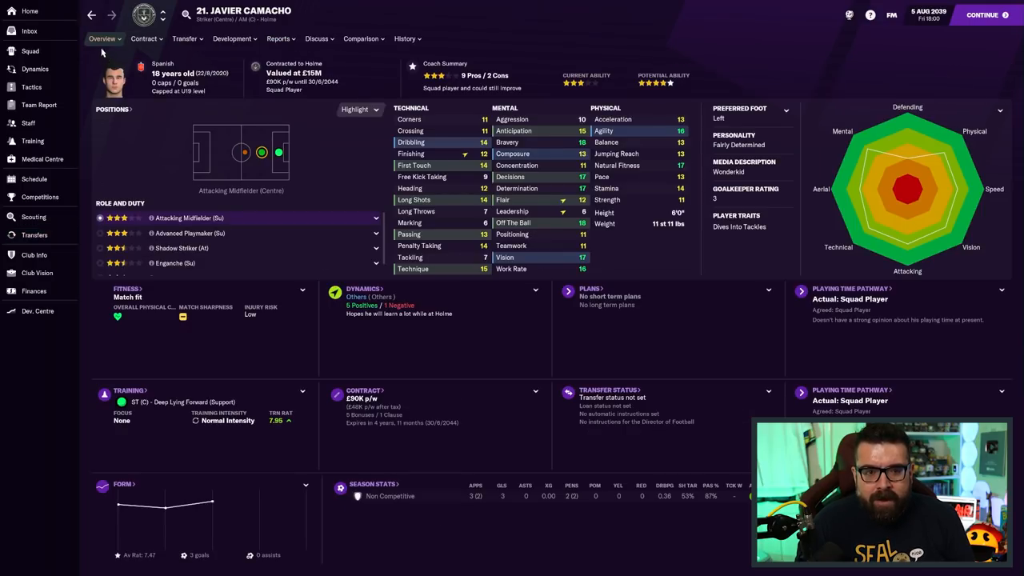
click(33, 235)
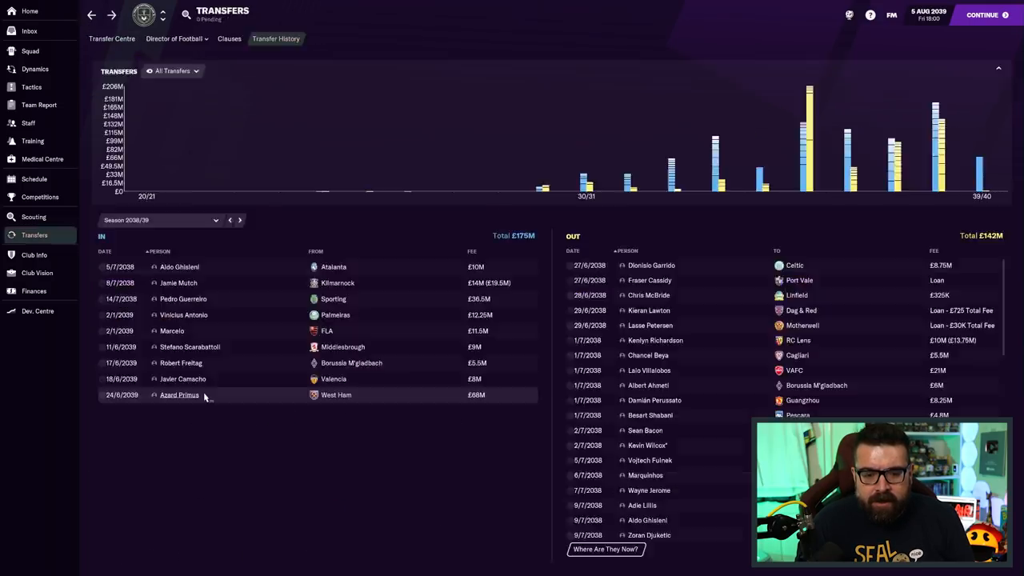
click(181, 362)
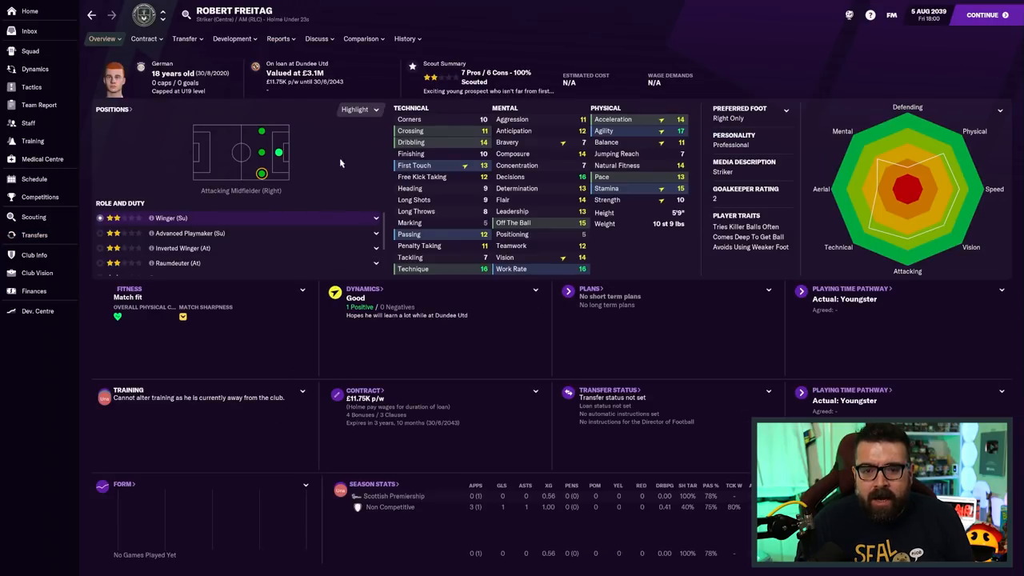
mouse_move(284, 223)
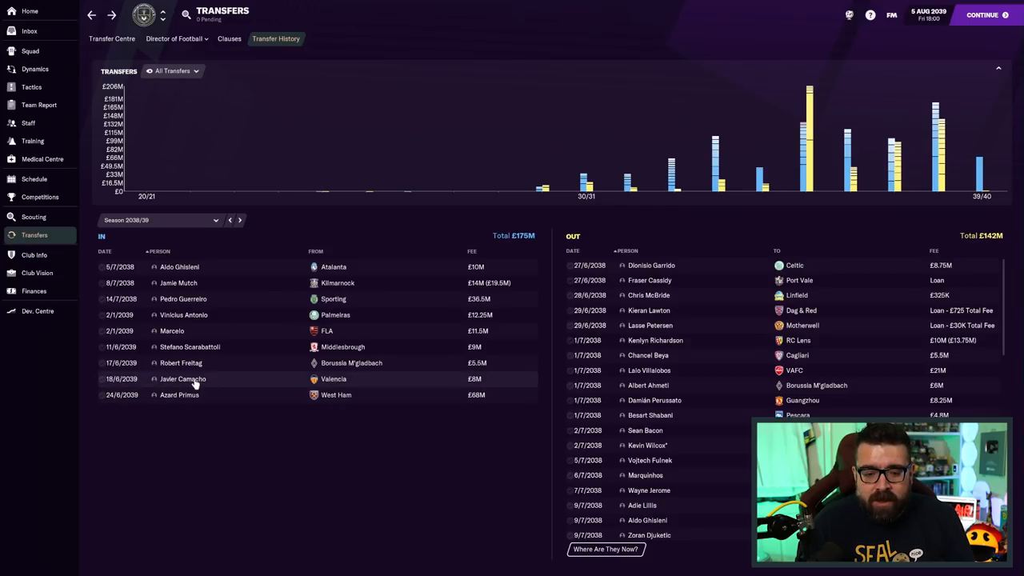
click(182, 378)
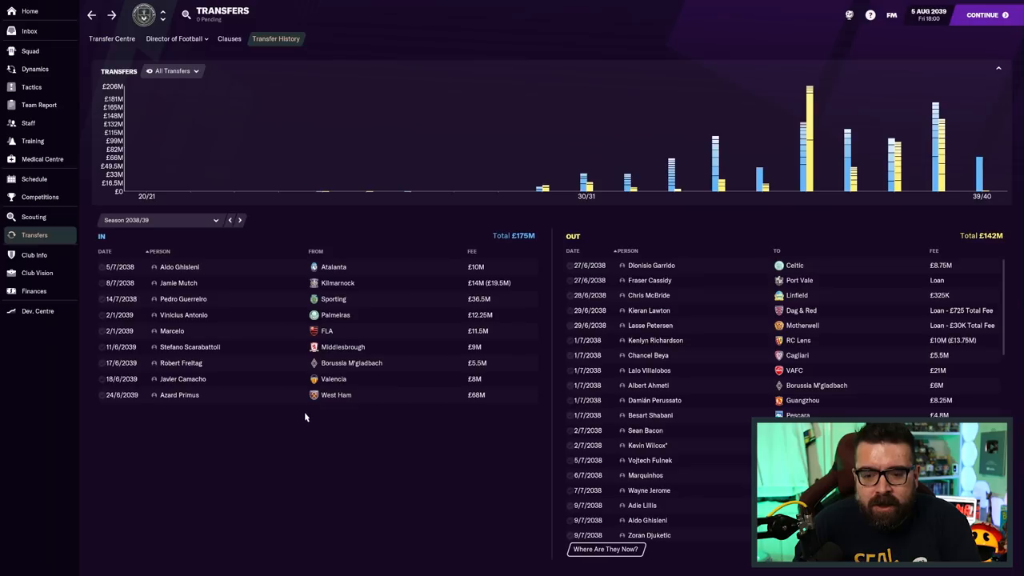
click(179, 395)
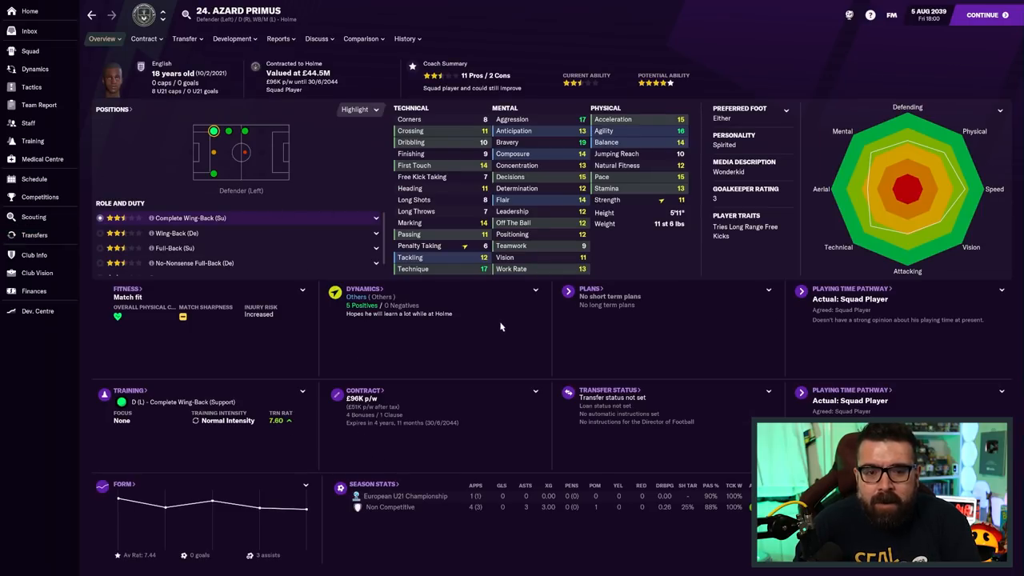
click(278, 38)
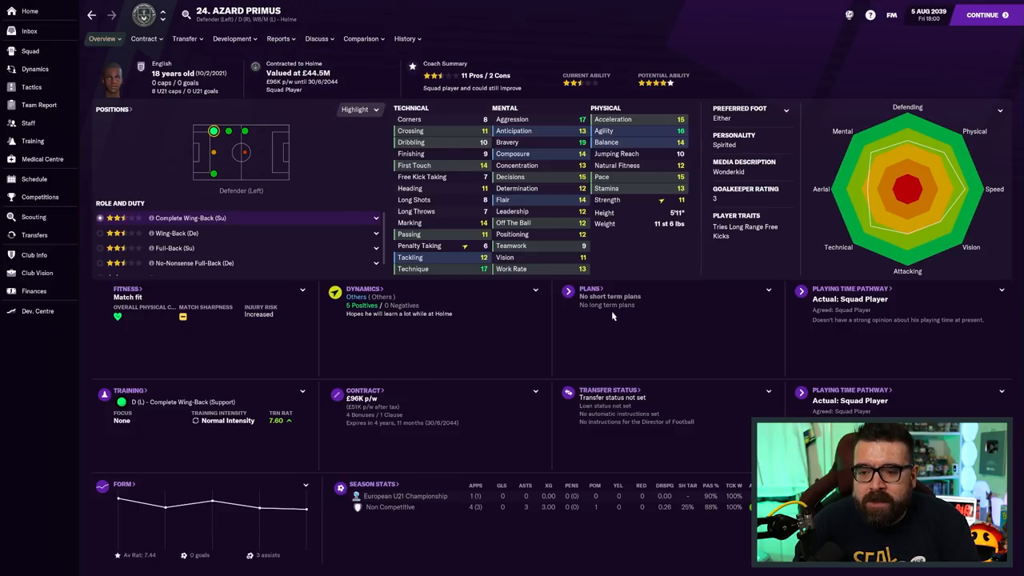
mouse_move(246, 169)
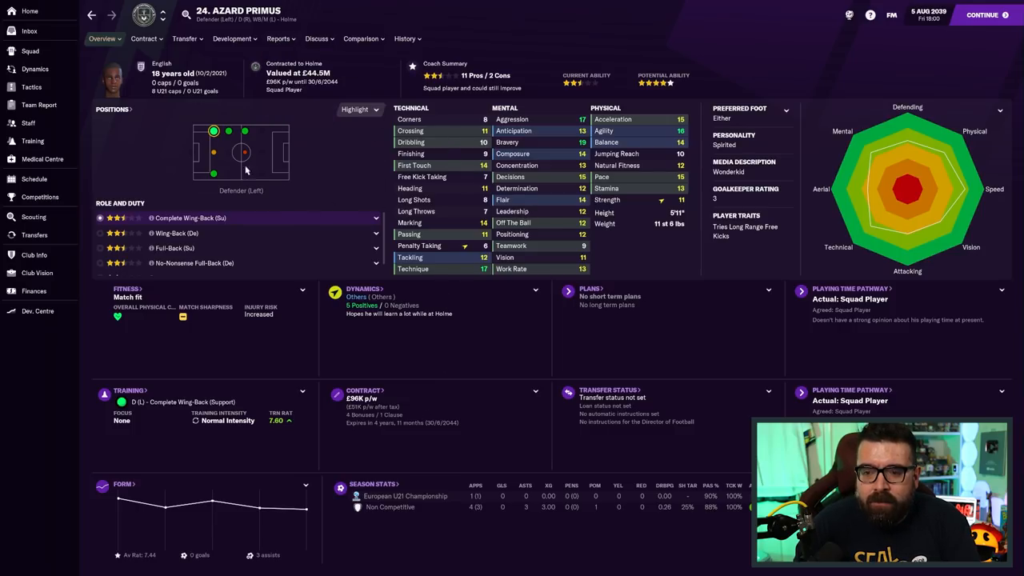
mouse_move(500, 304)
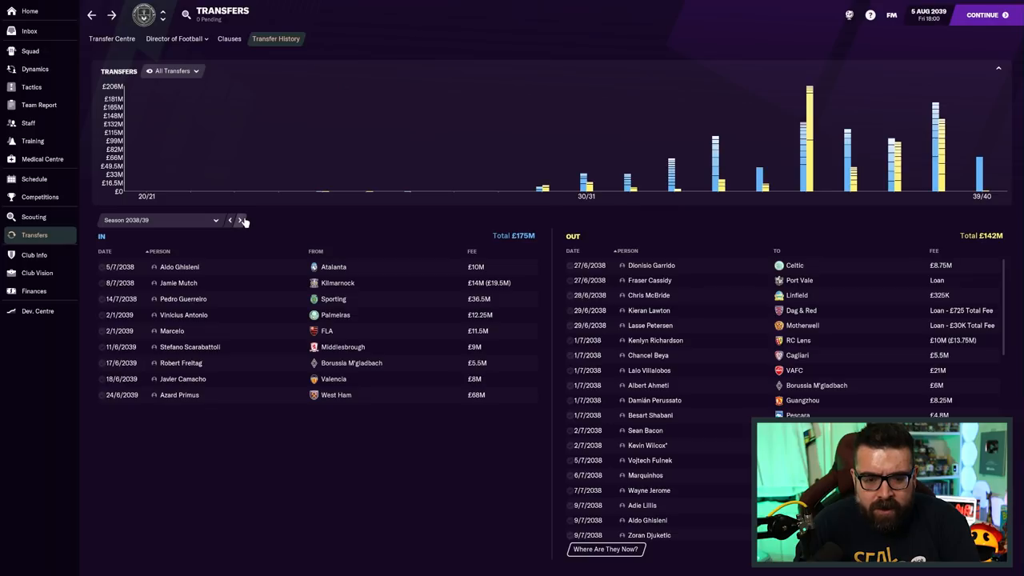
Review the 2039/40 outgoing transfers (£68M in, £1.8M out), then open the squad list
click(241, 220)
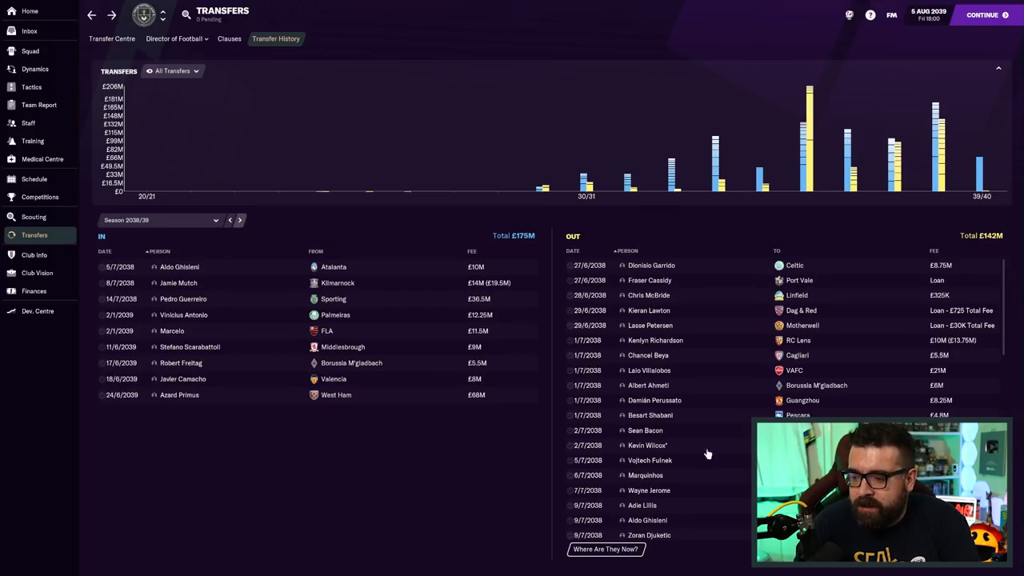
click(239, 220)
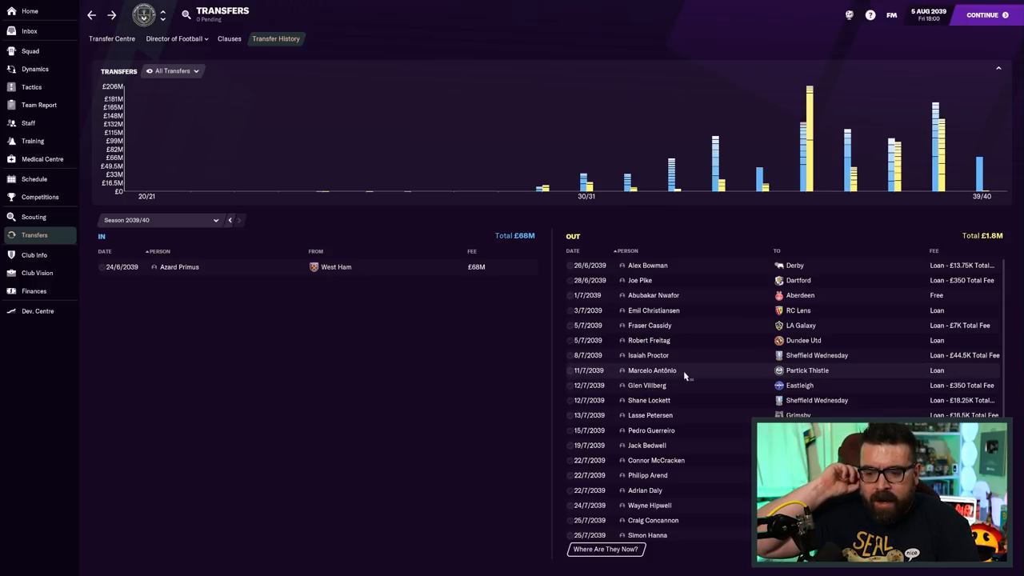
scroll(down, 3)
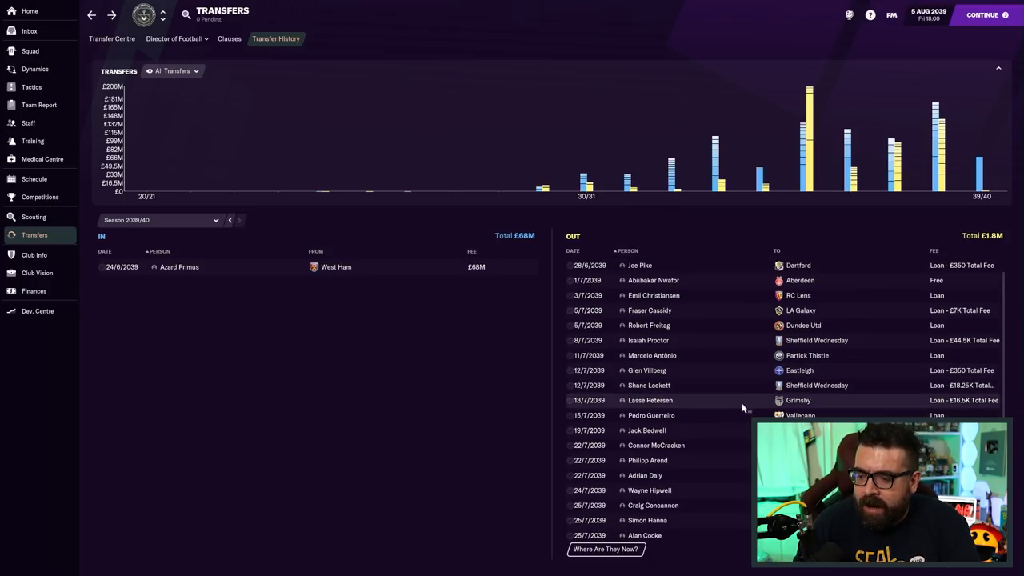
mouse_move(675, 417)
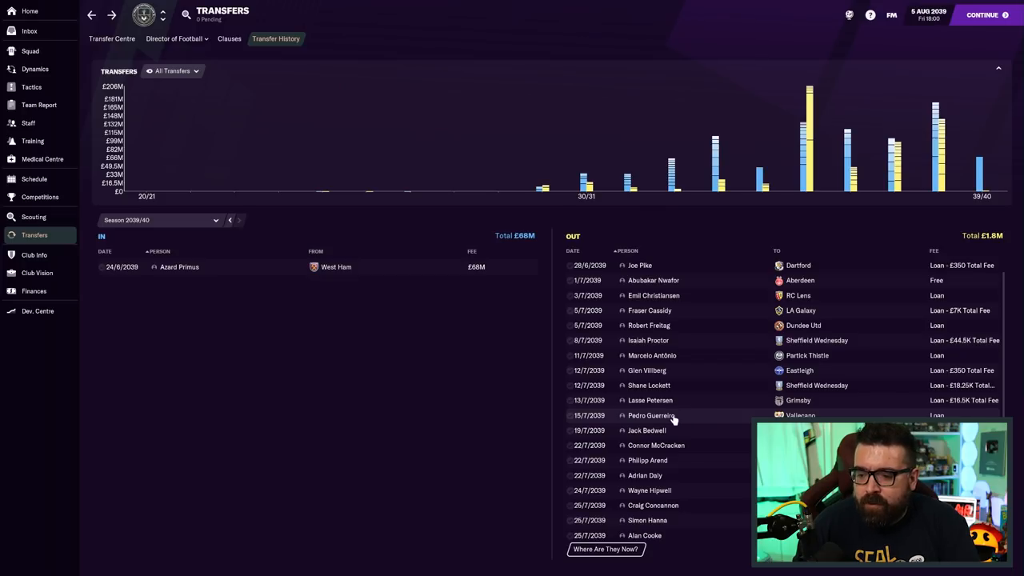
mouse_move(692, 418)
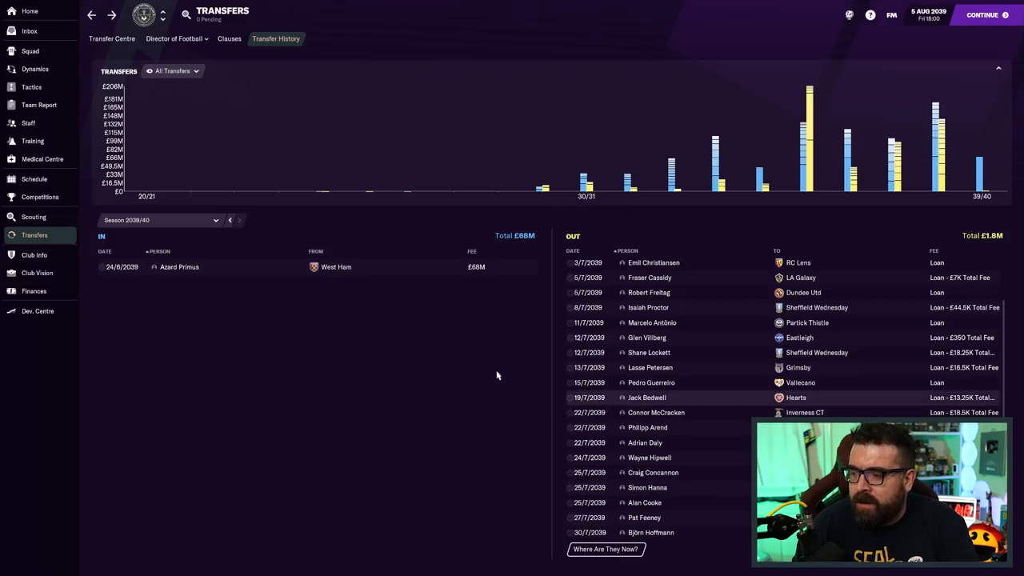
click(31, 50)
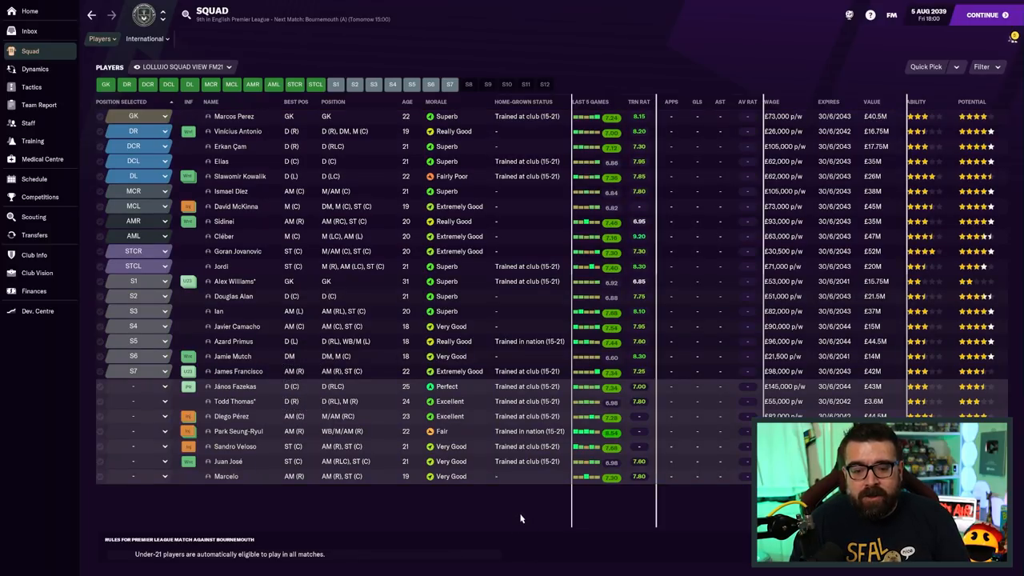
mouse_move(517, 515)
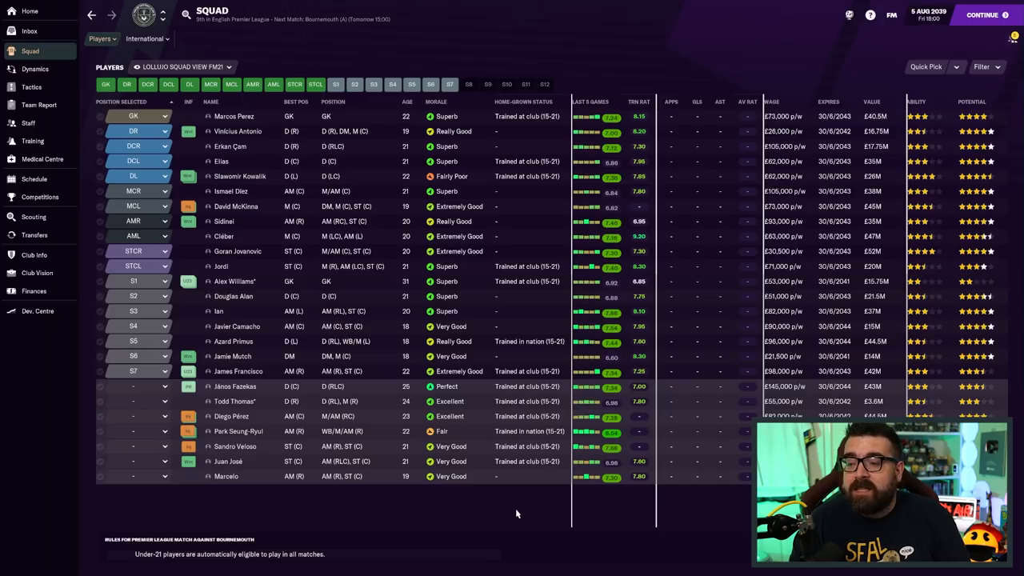
mouse_move(840, 112)
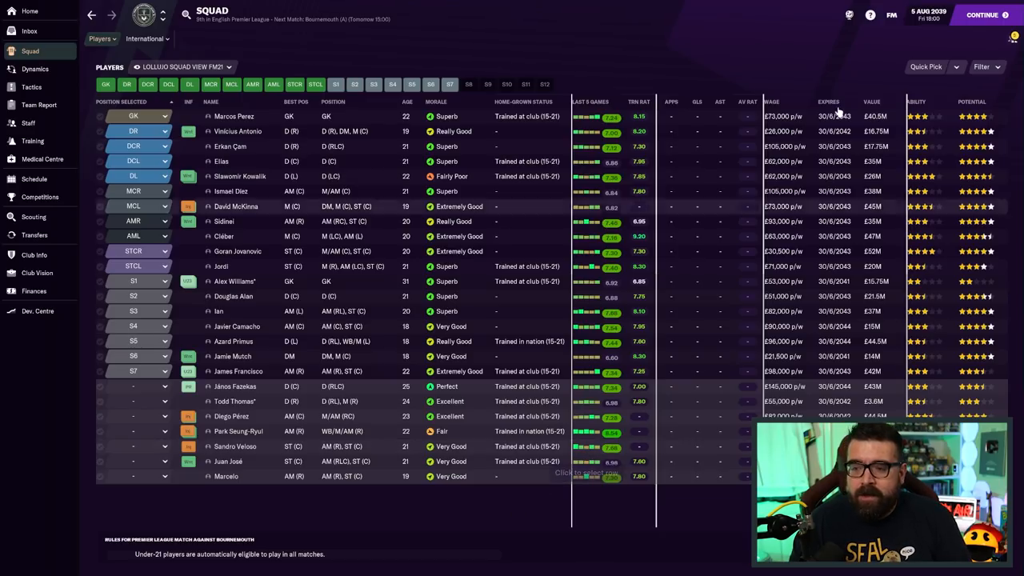
Sort the squad table by column so goalkeepers Alex Williams and Marcos Perez come first
click(971, 102)
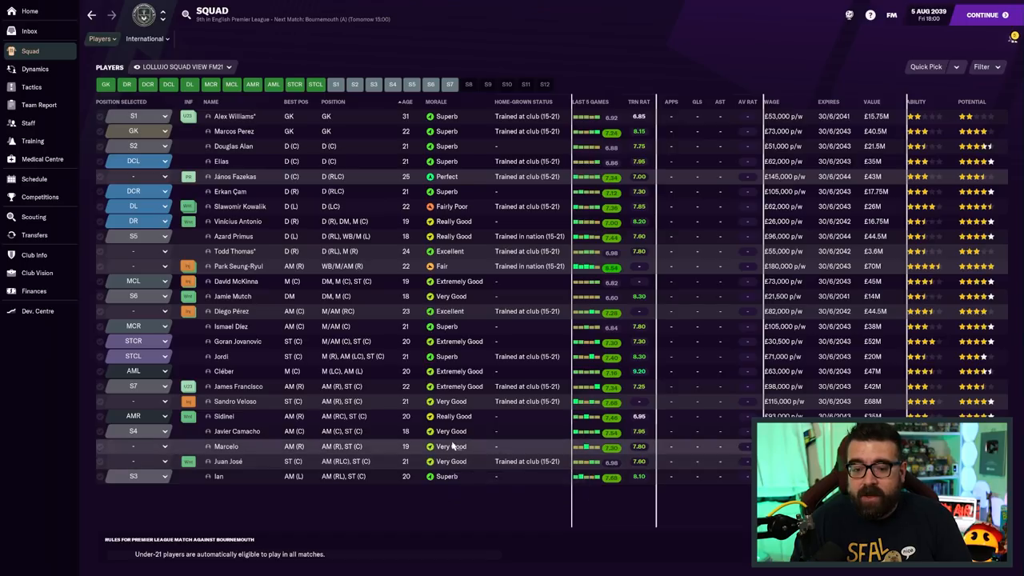
mouse_move(452, 449)
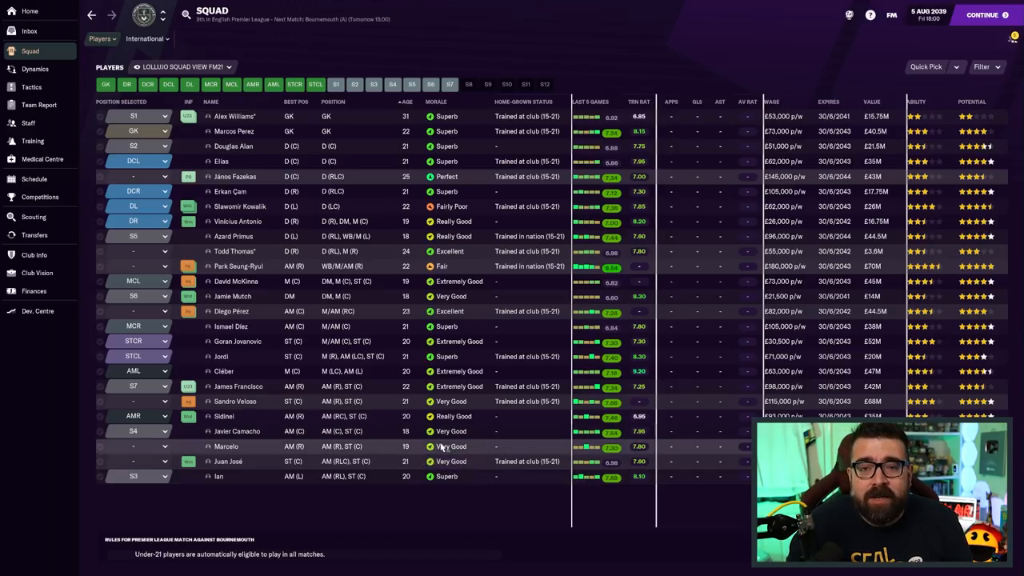
mouse_move(431, 432)
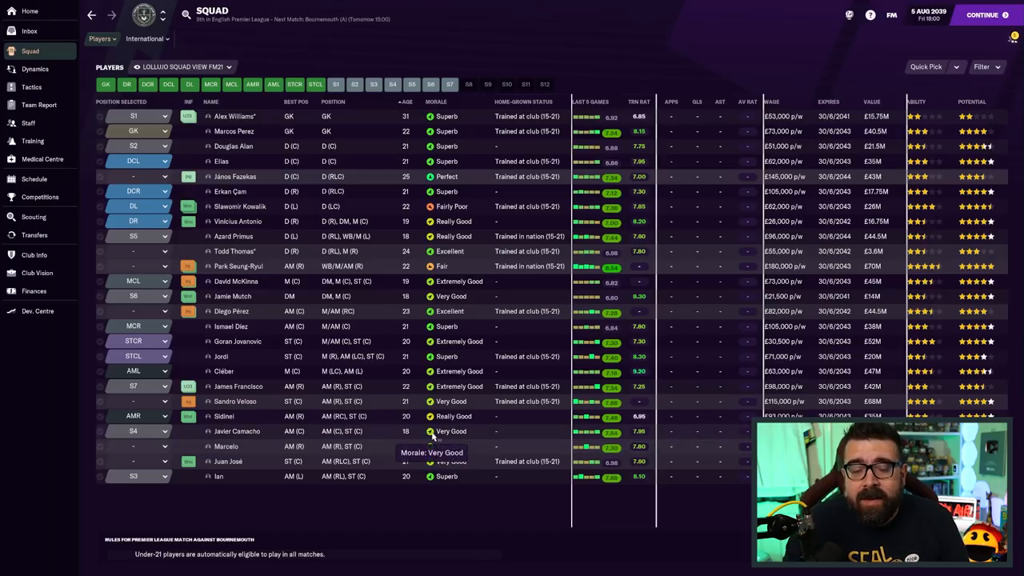